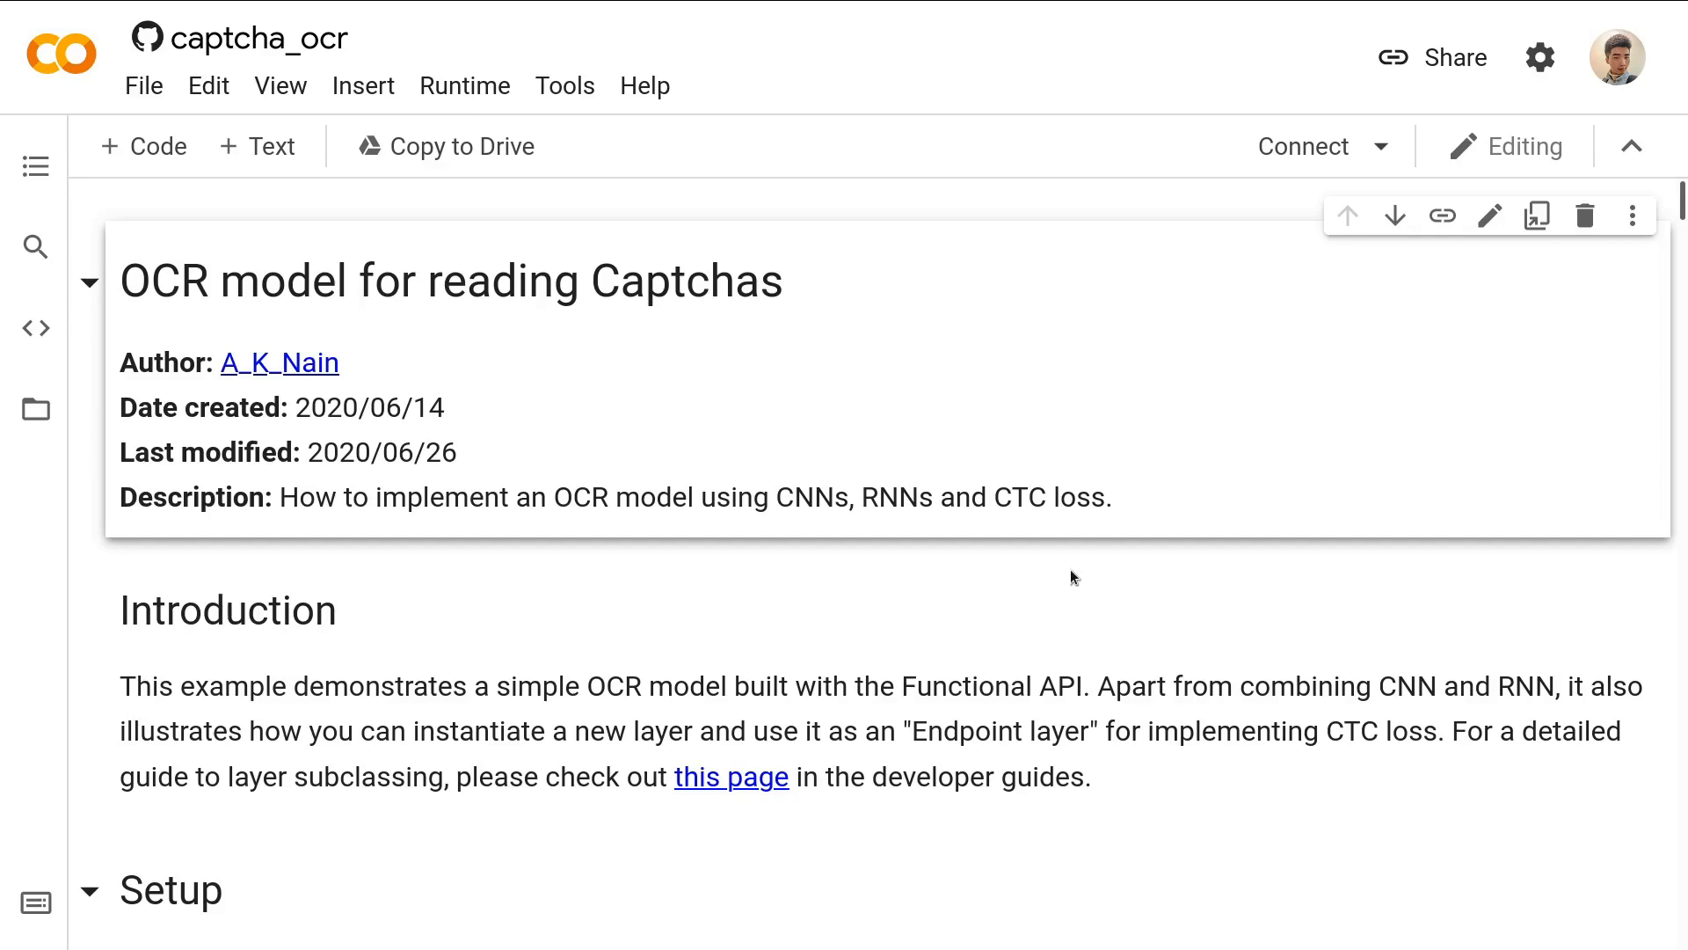
pyautogui.moveTo(440, 324)
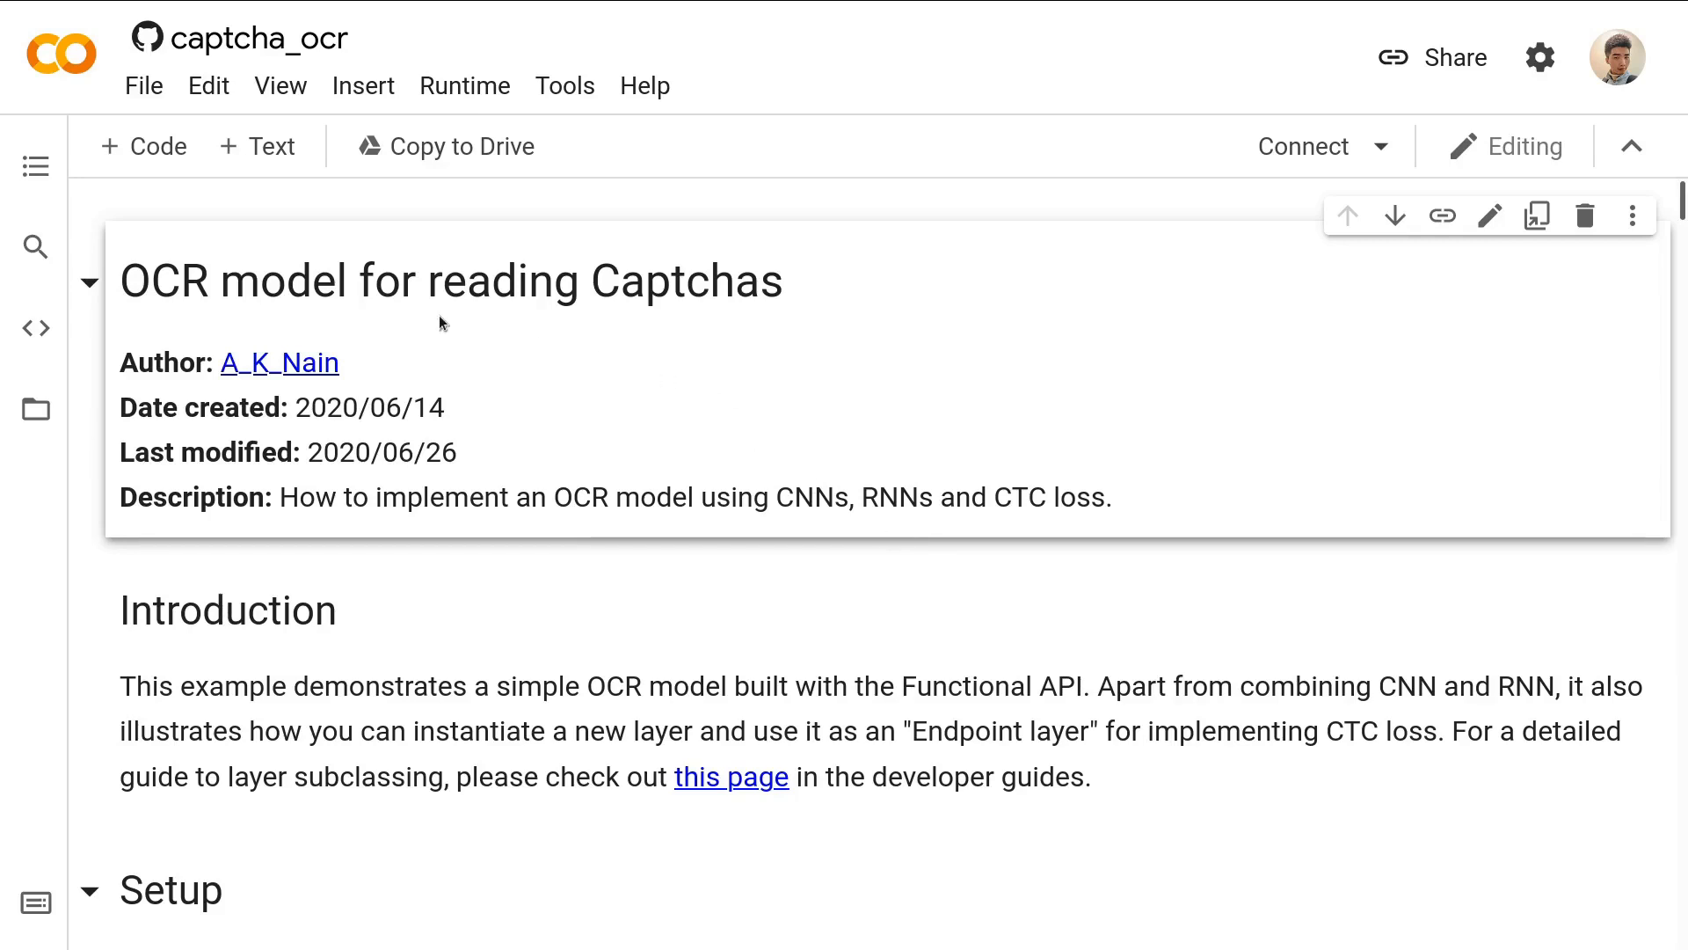
pyautogui.moveTo(223, 288)
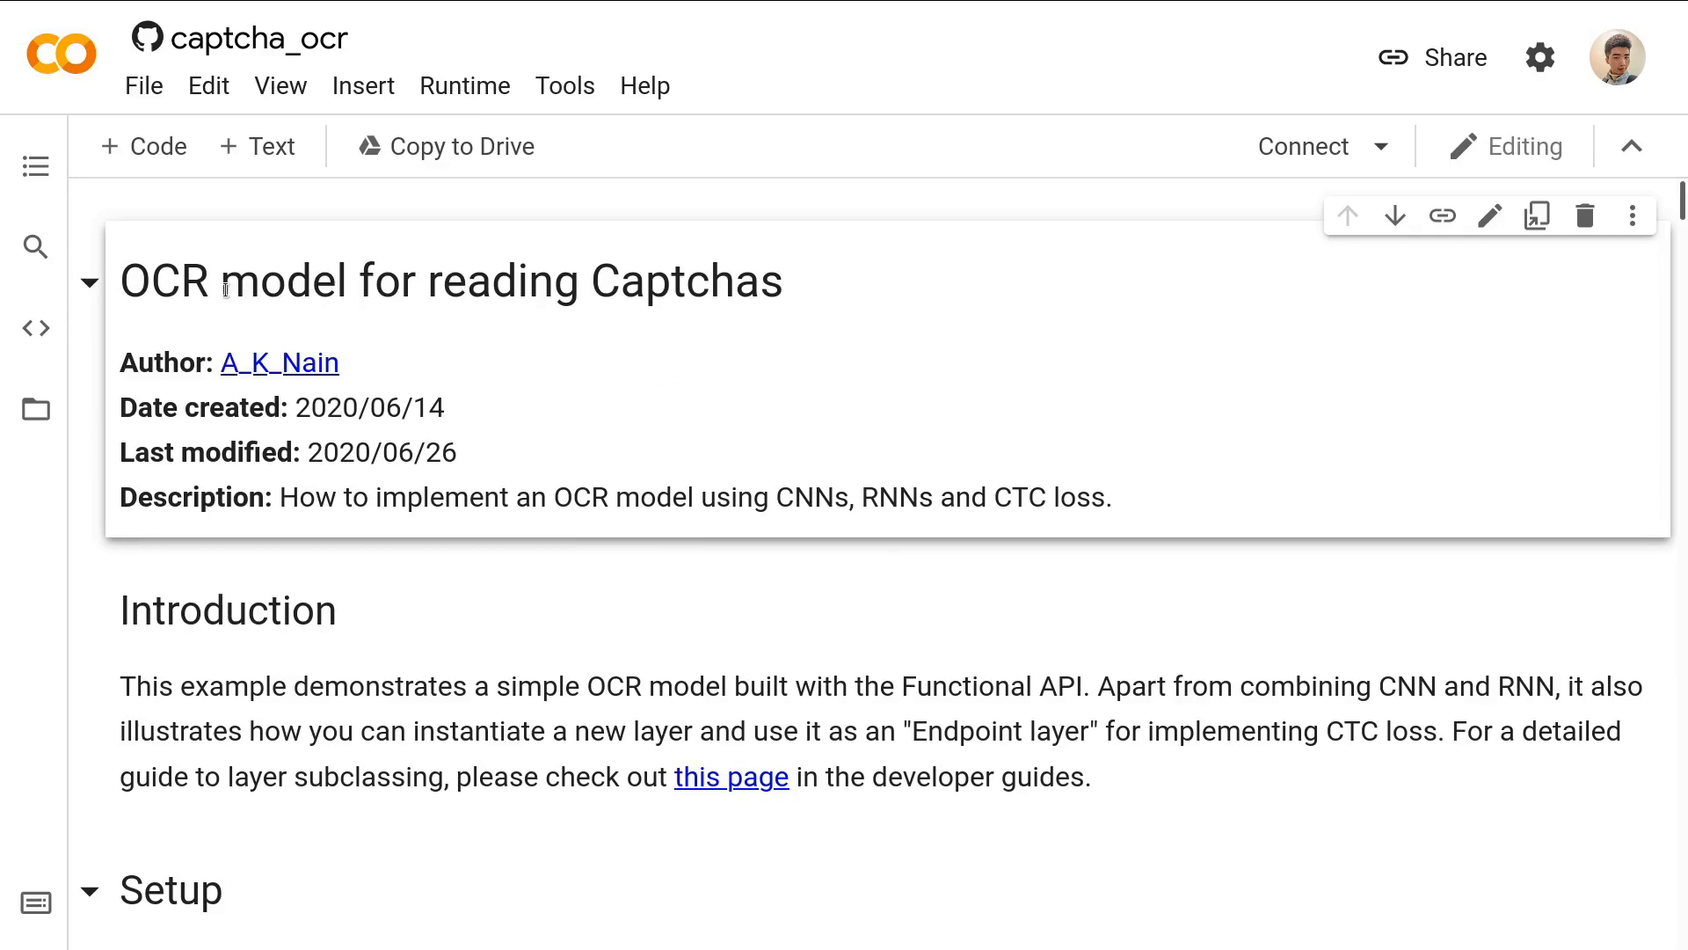
pyautogui.moveTo(517, 319)
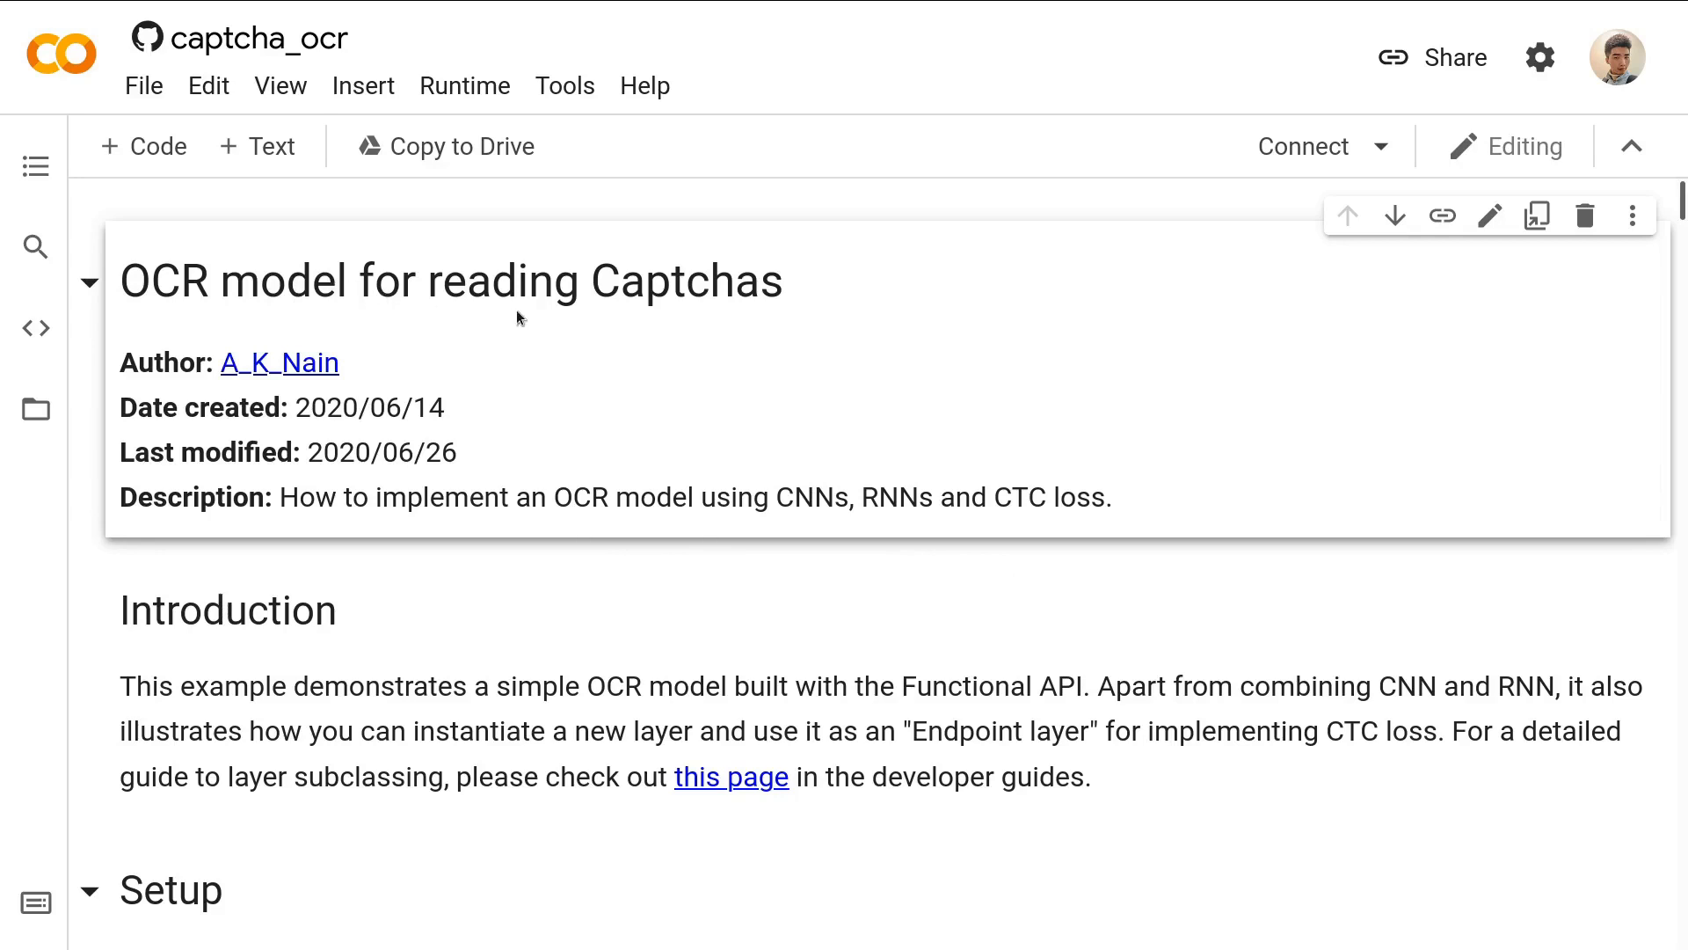
# Scroll down the captcha OCR notebook from its title toward the Preprocessing section.
pyautogui.scroll(-3)
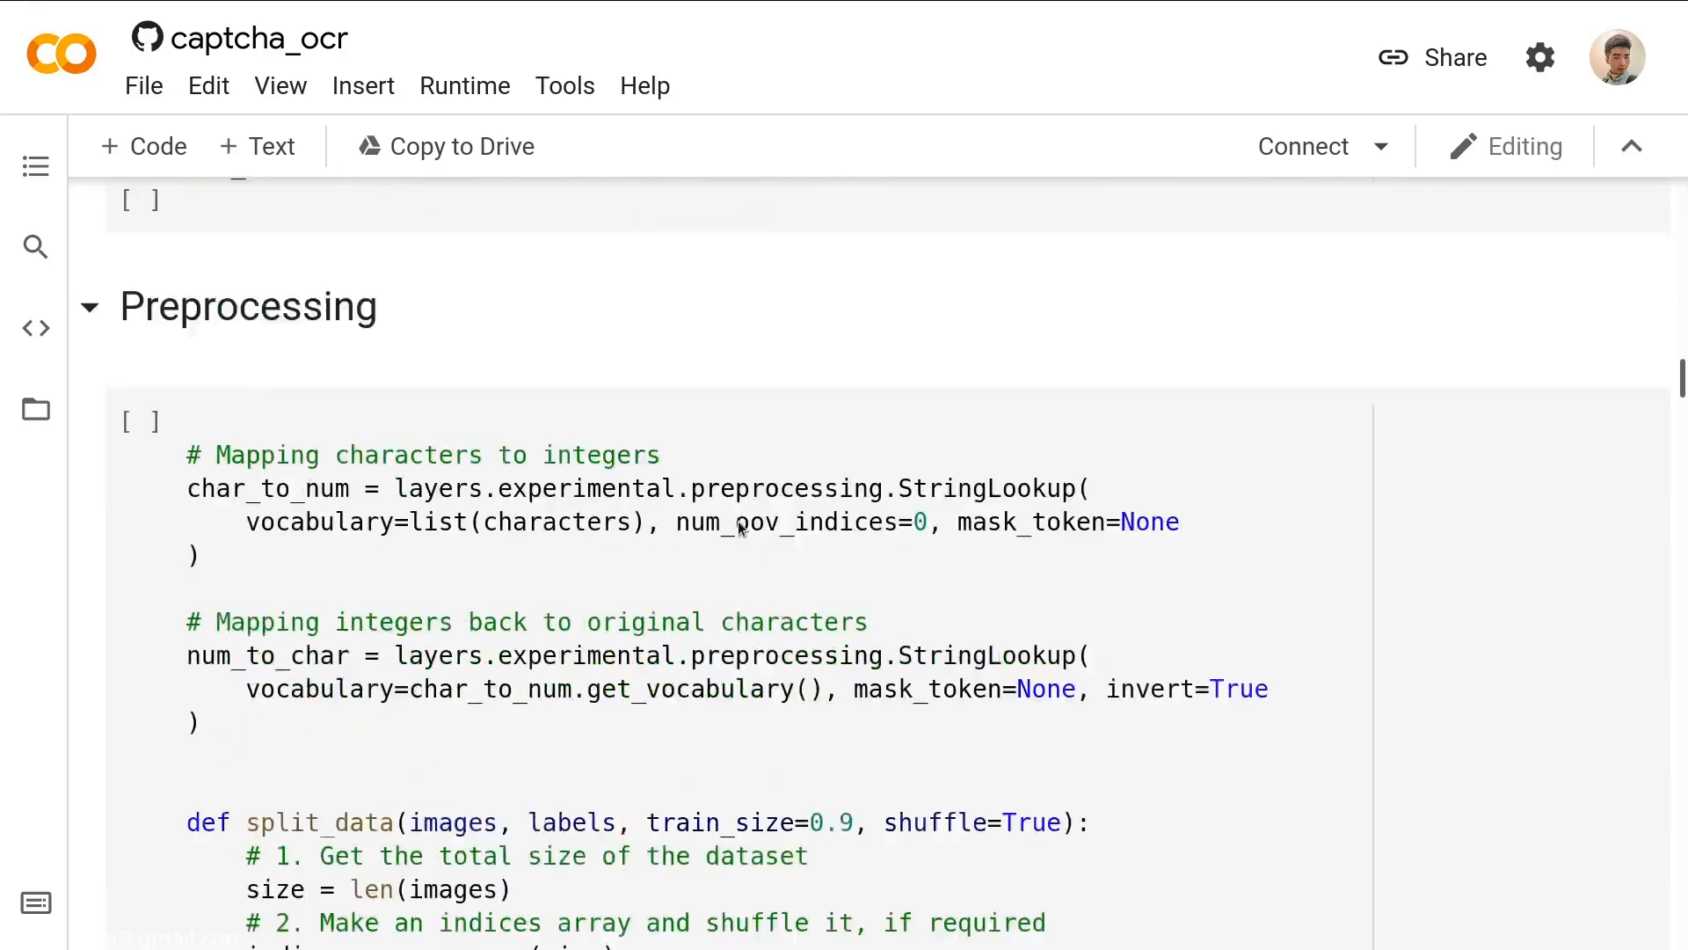
pyautogui.scroll(-3)
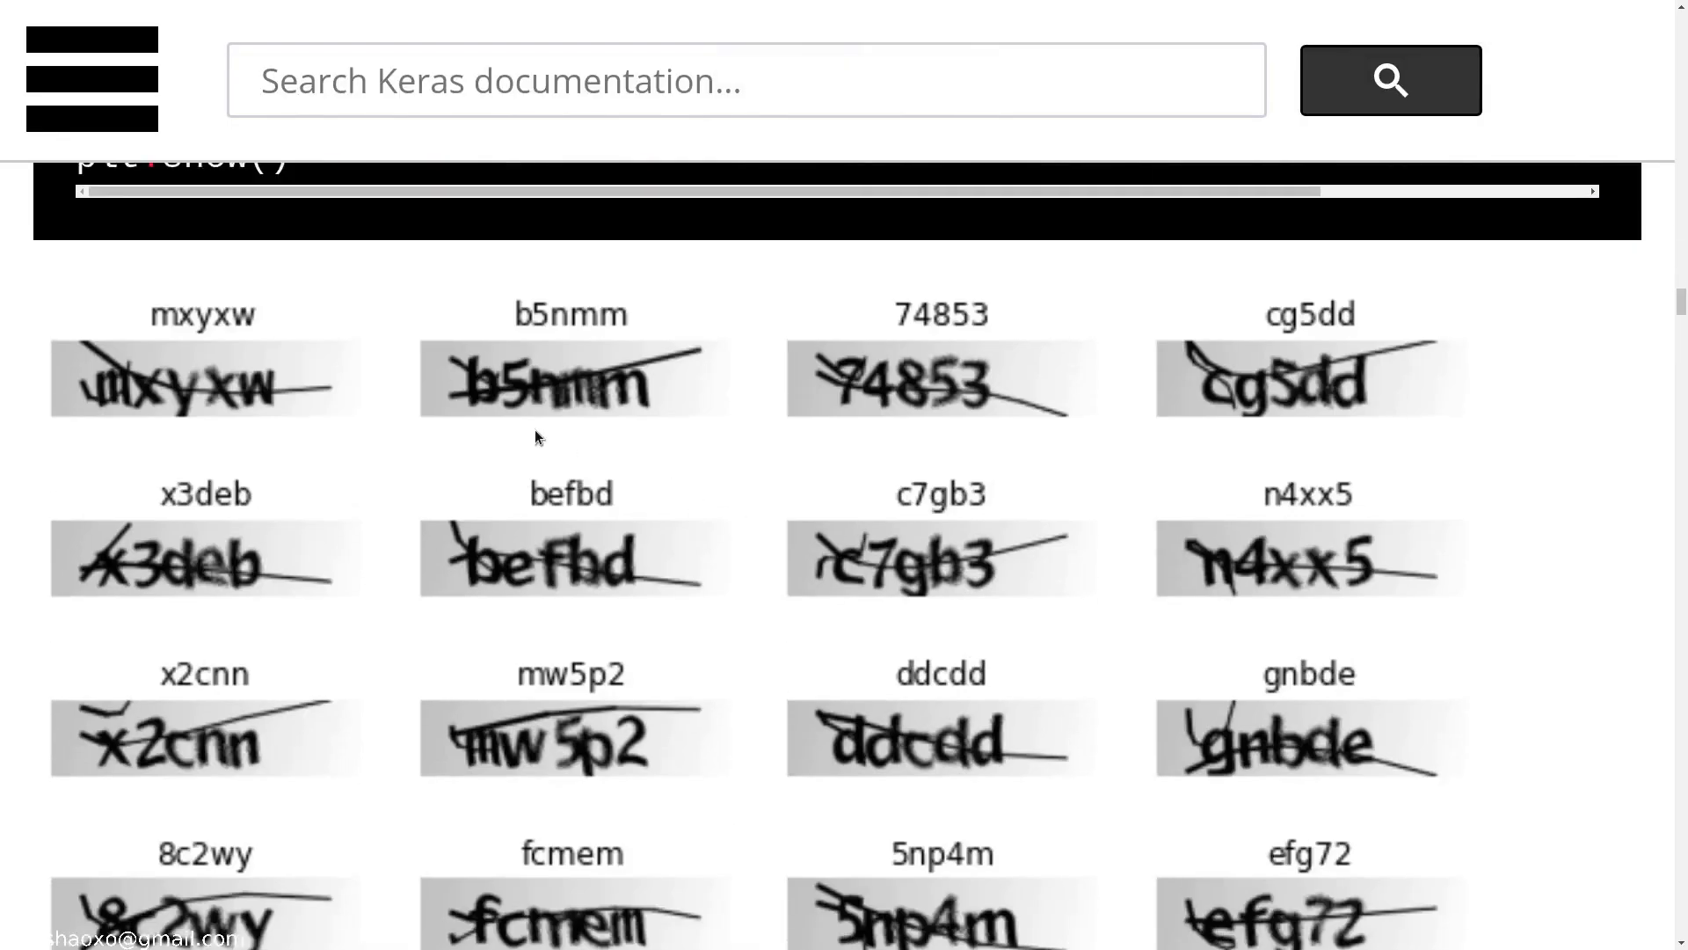
# Scroll the keras.io OCR example page to the grid of sixteen labelled captcha samples.
pyautogui.scroll(3)
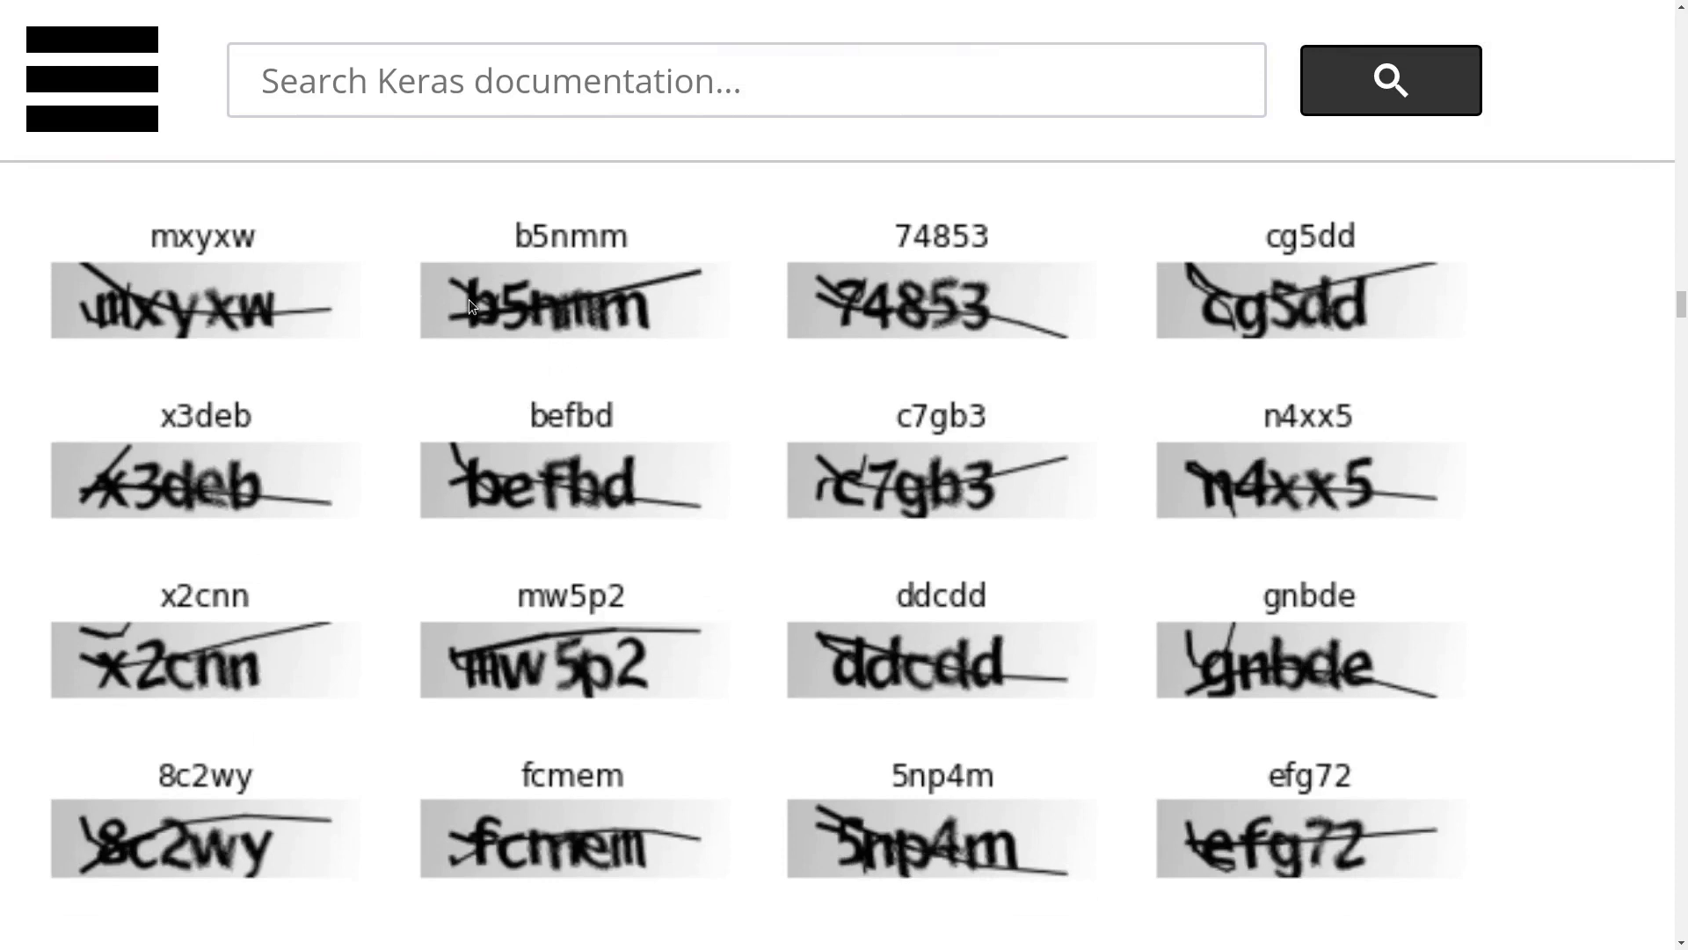
pyautogui.moveTo(552, 262)
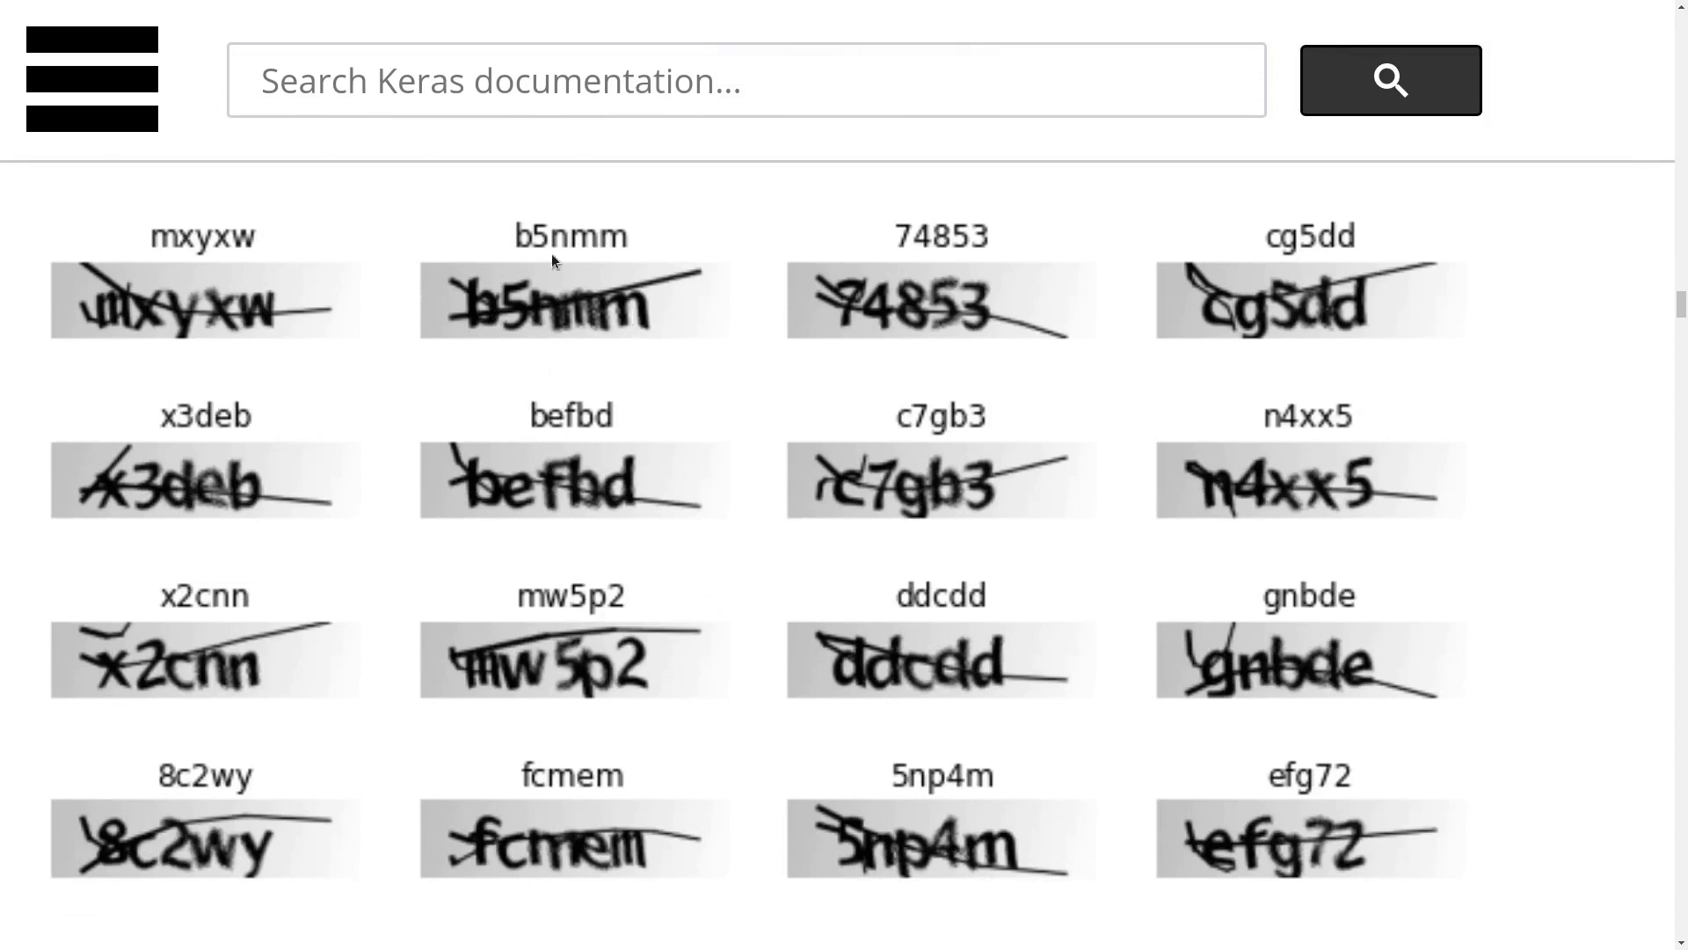
pyautogui.moveTo(571, 285)
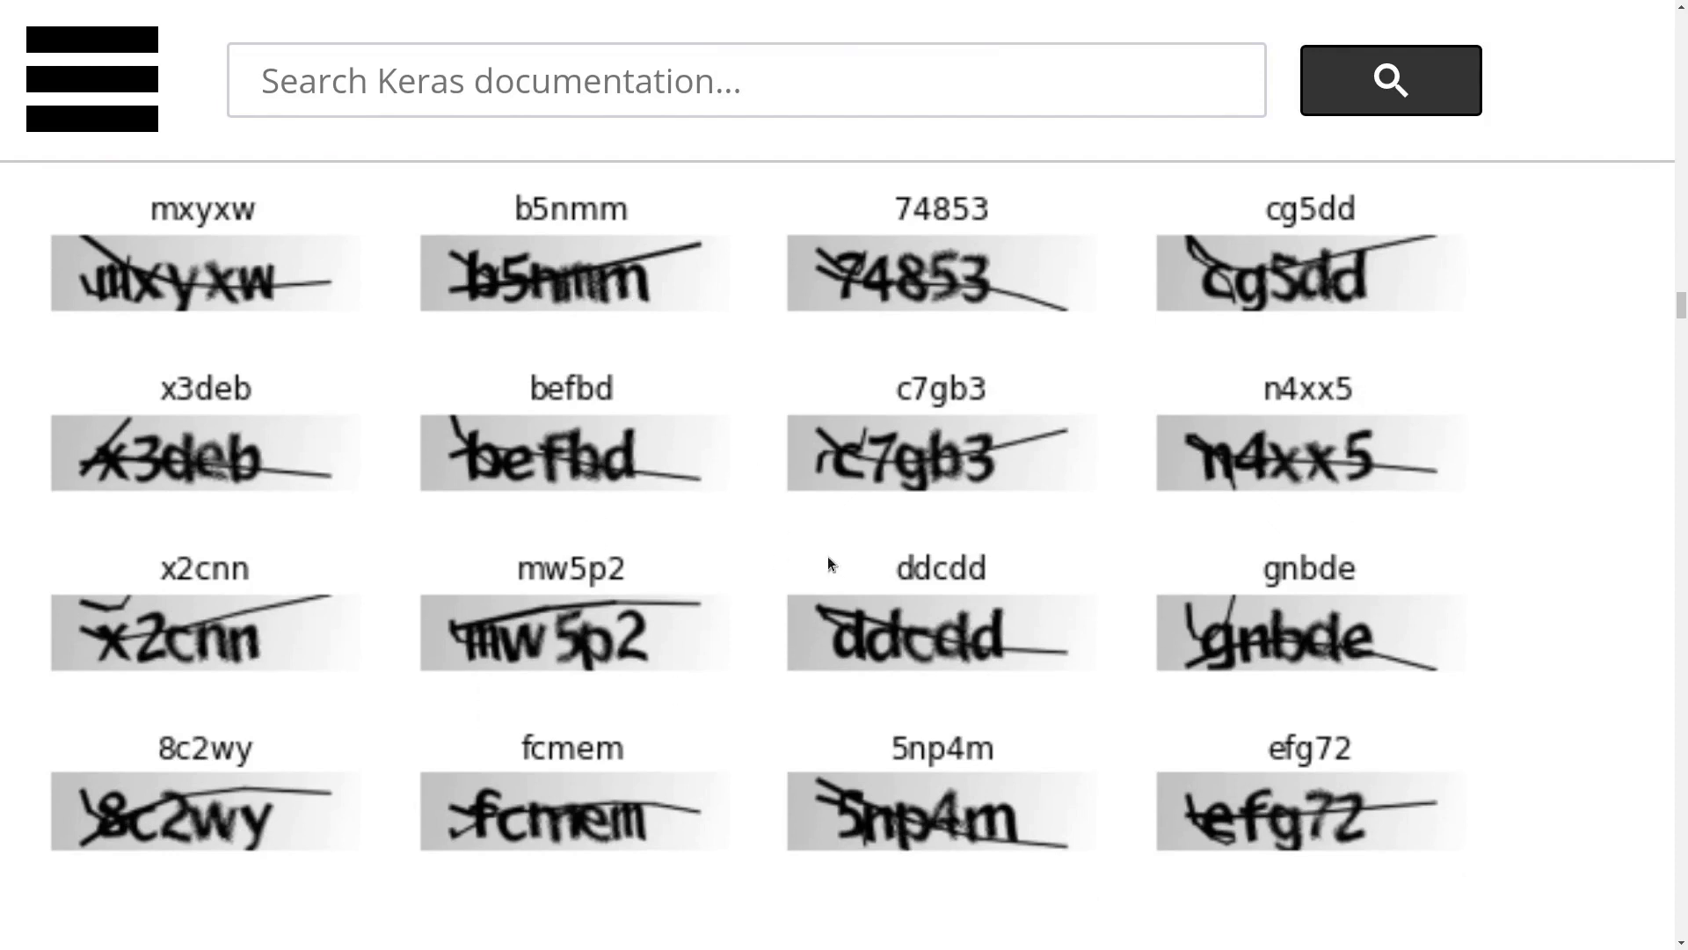
pyautogui.moveTo(701, 493)
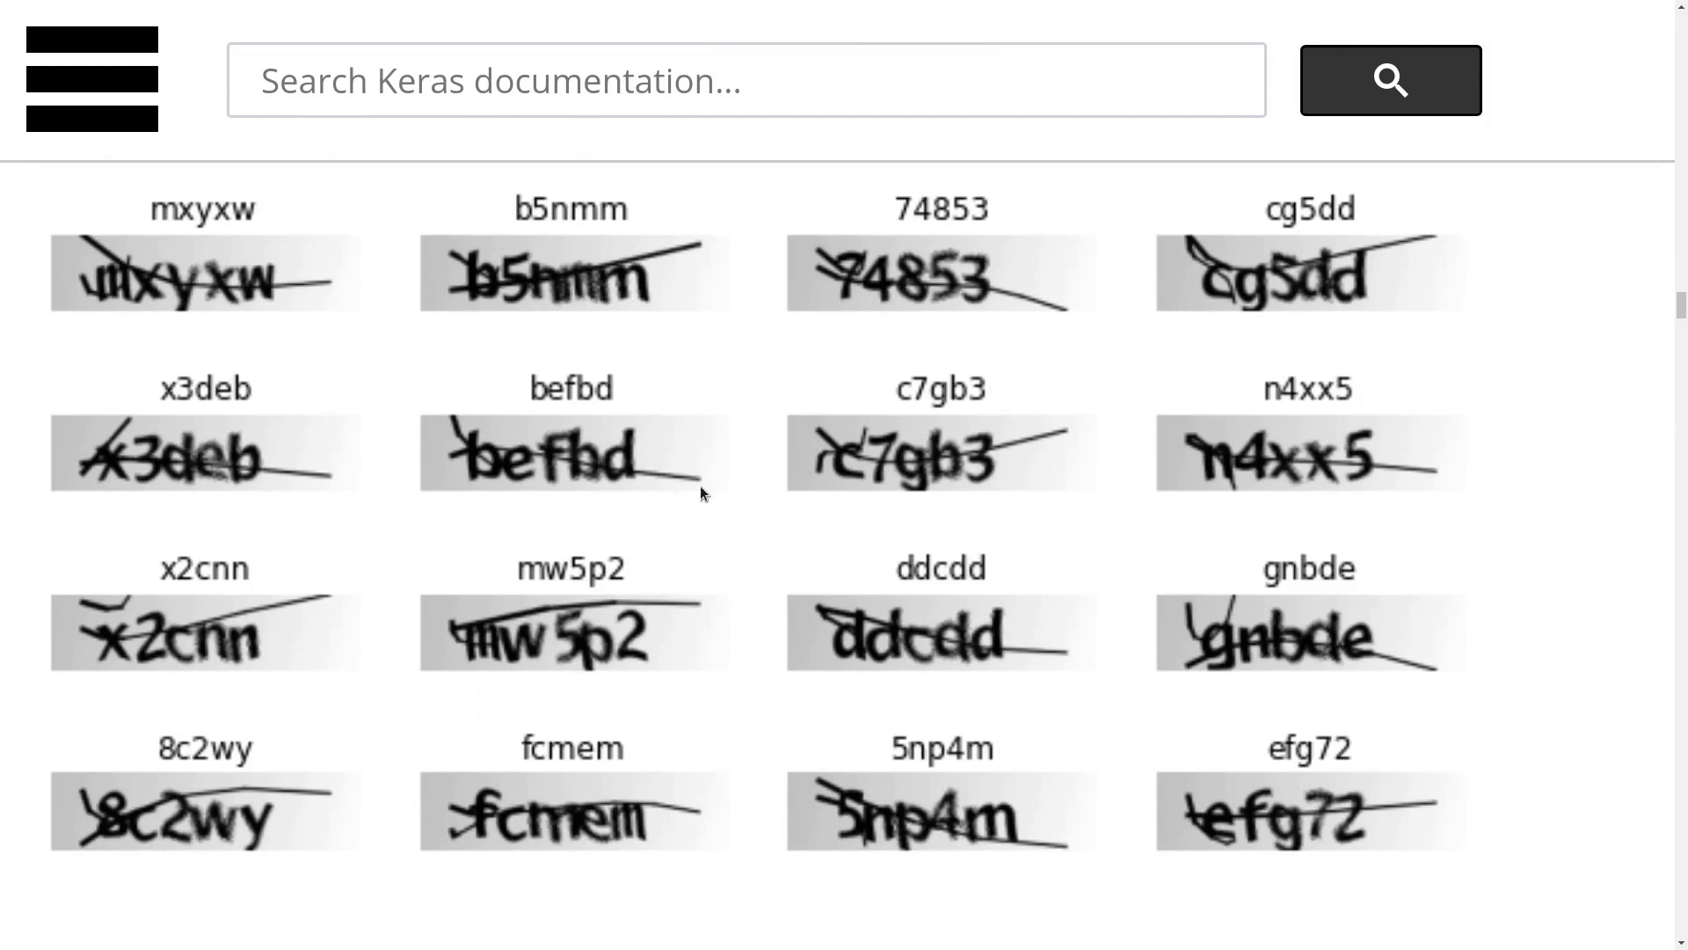
pyautogui.moveTo(717, 446)
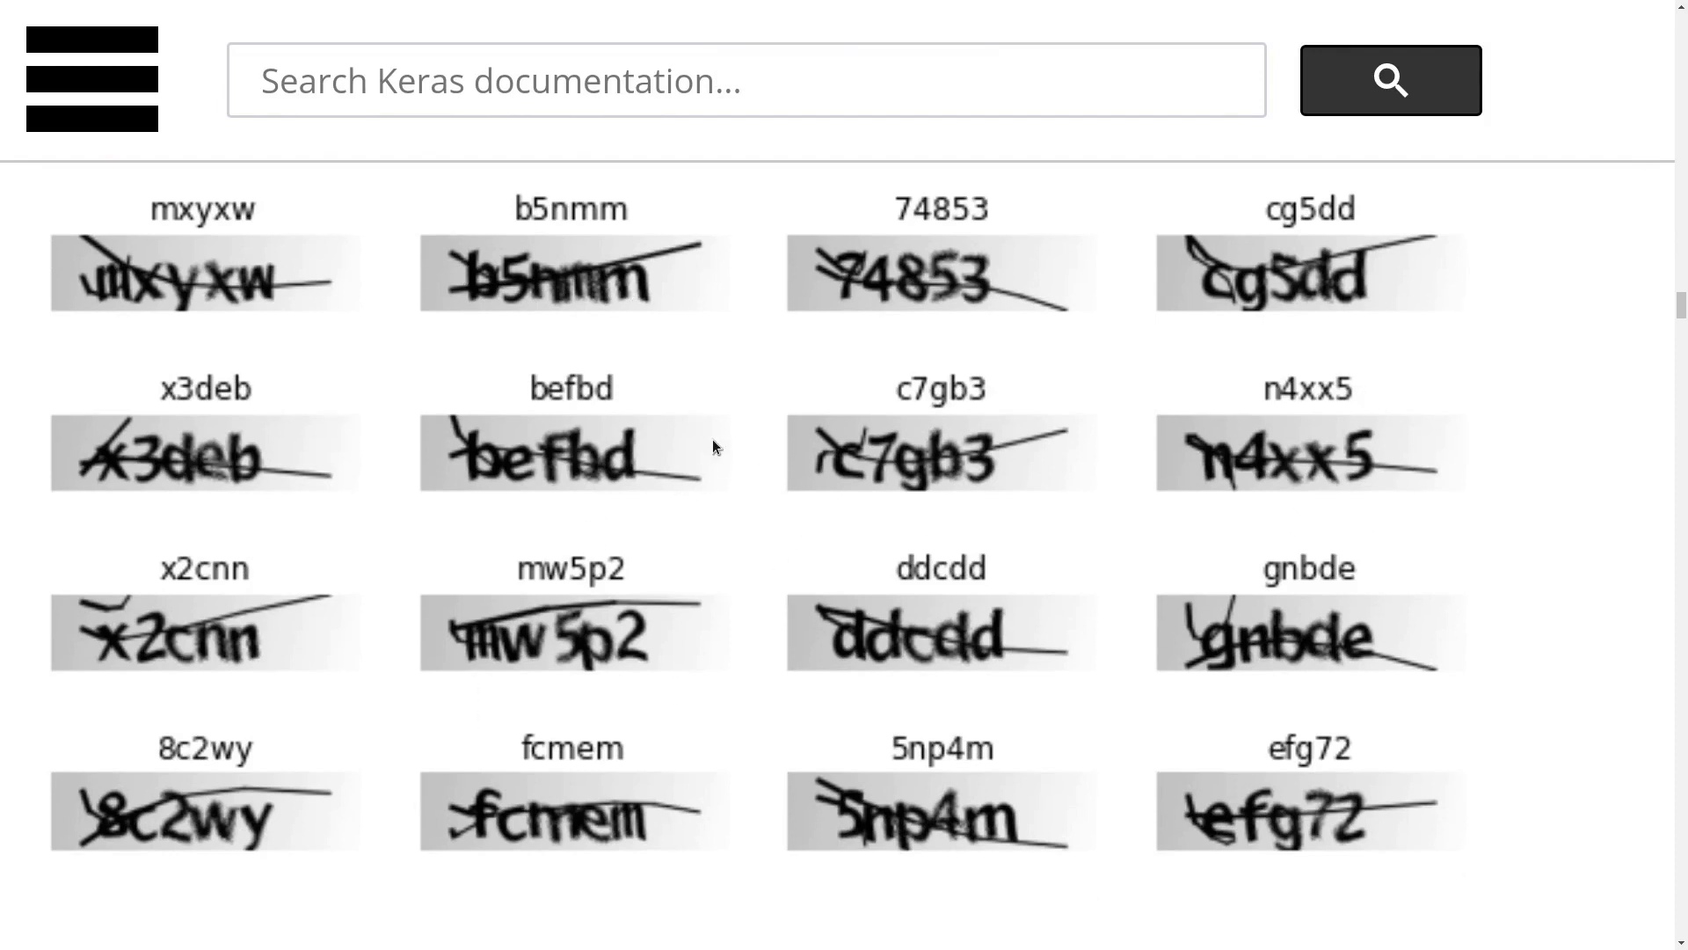
pyautogui.moveTo(758, 478)
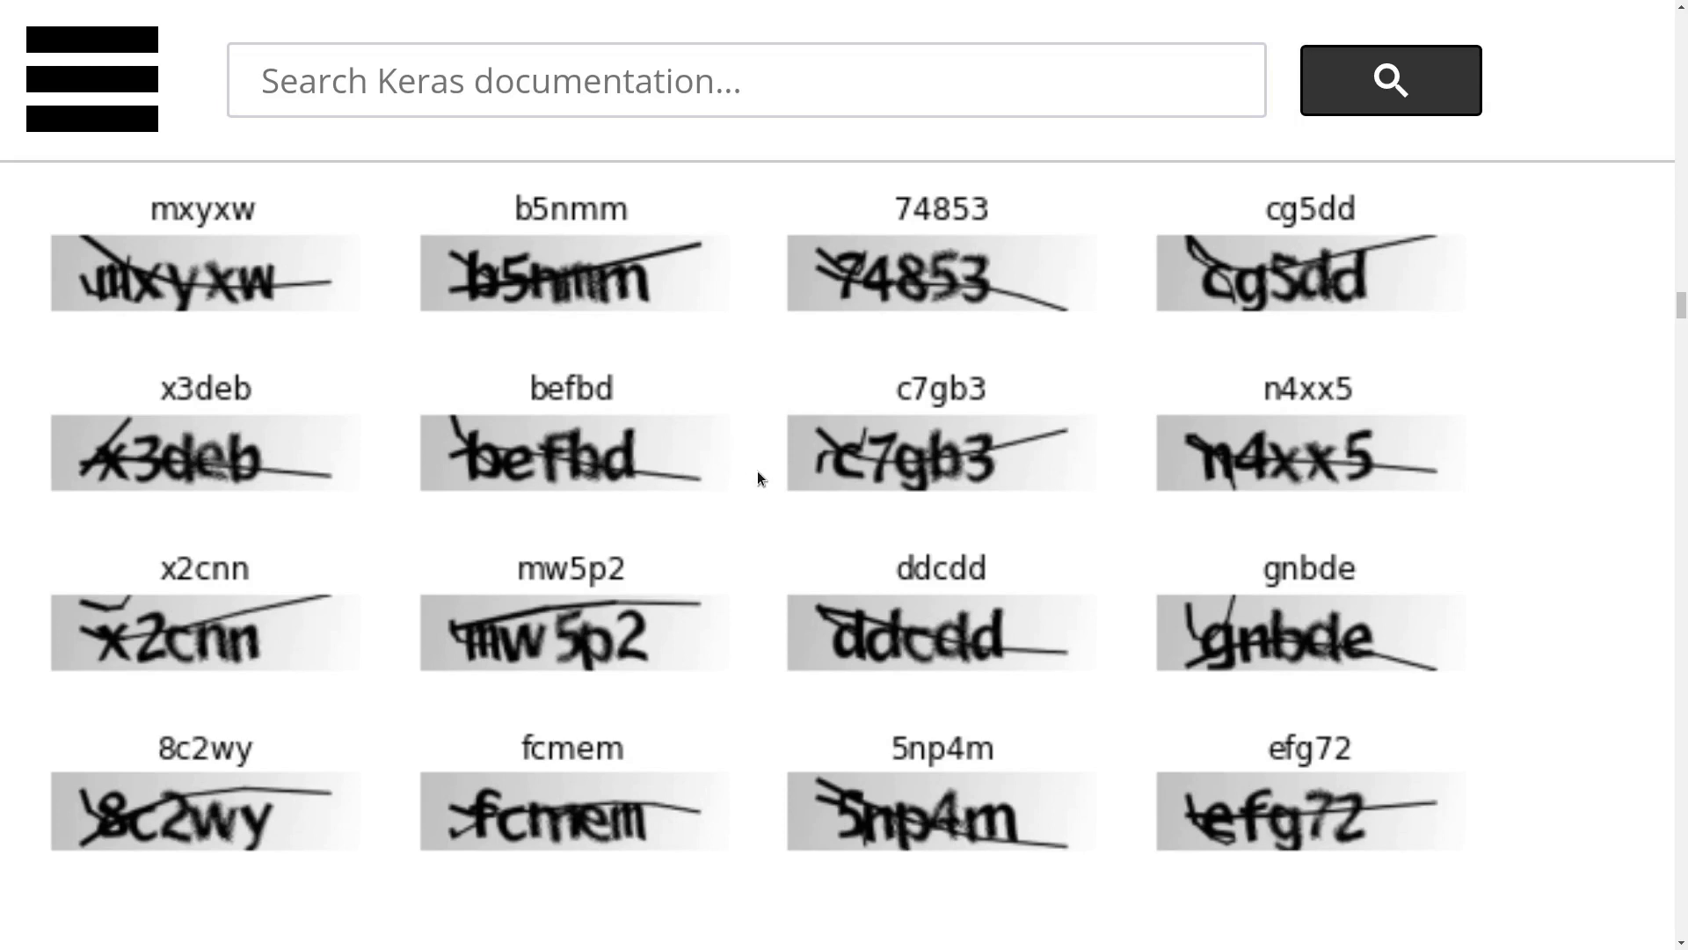
pyautogui.moveTo(725, 482)
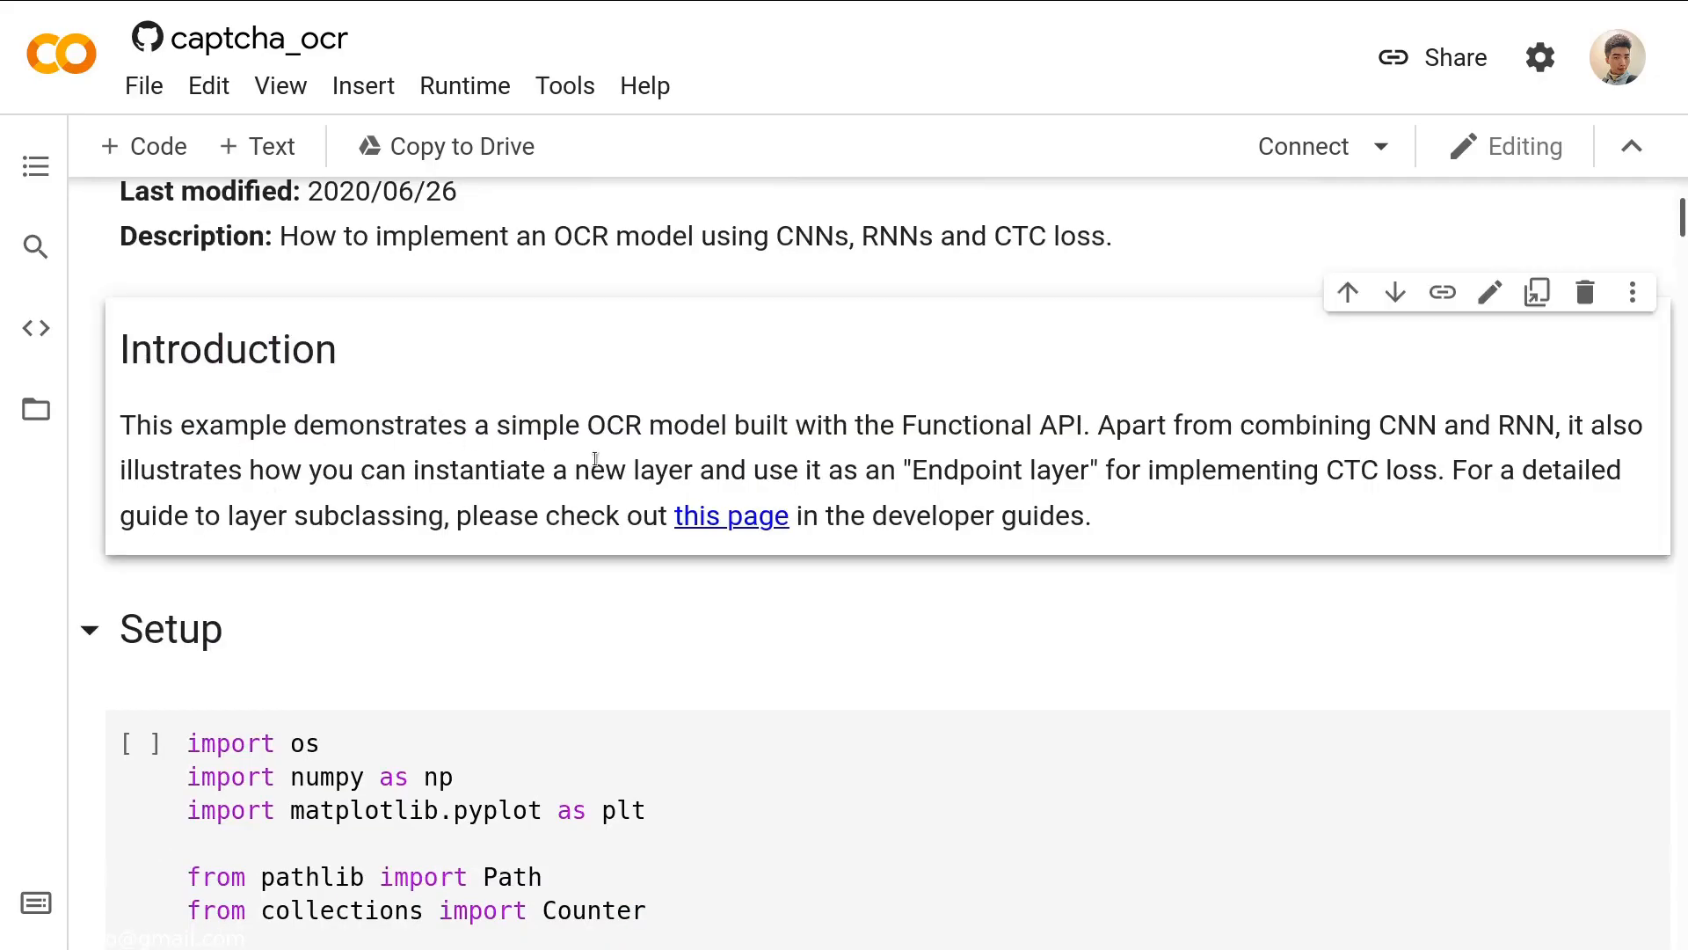
pyautogui.moveTo(907, 450)
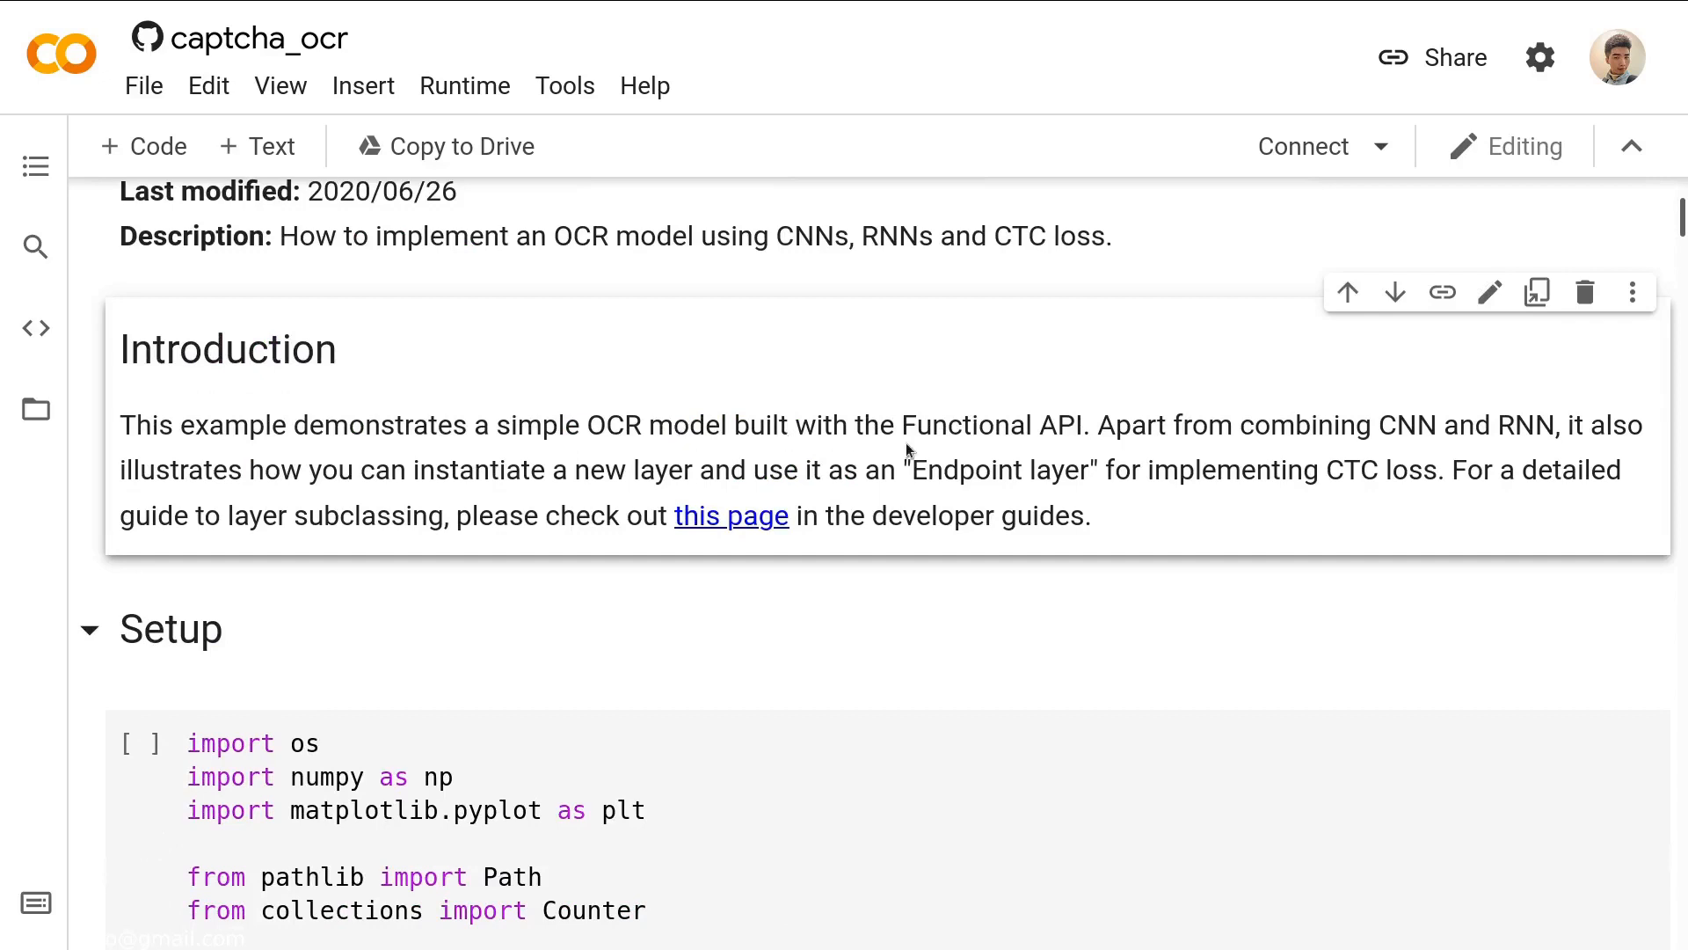
pyautogui.moveTo(1368, 457)
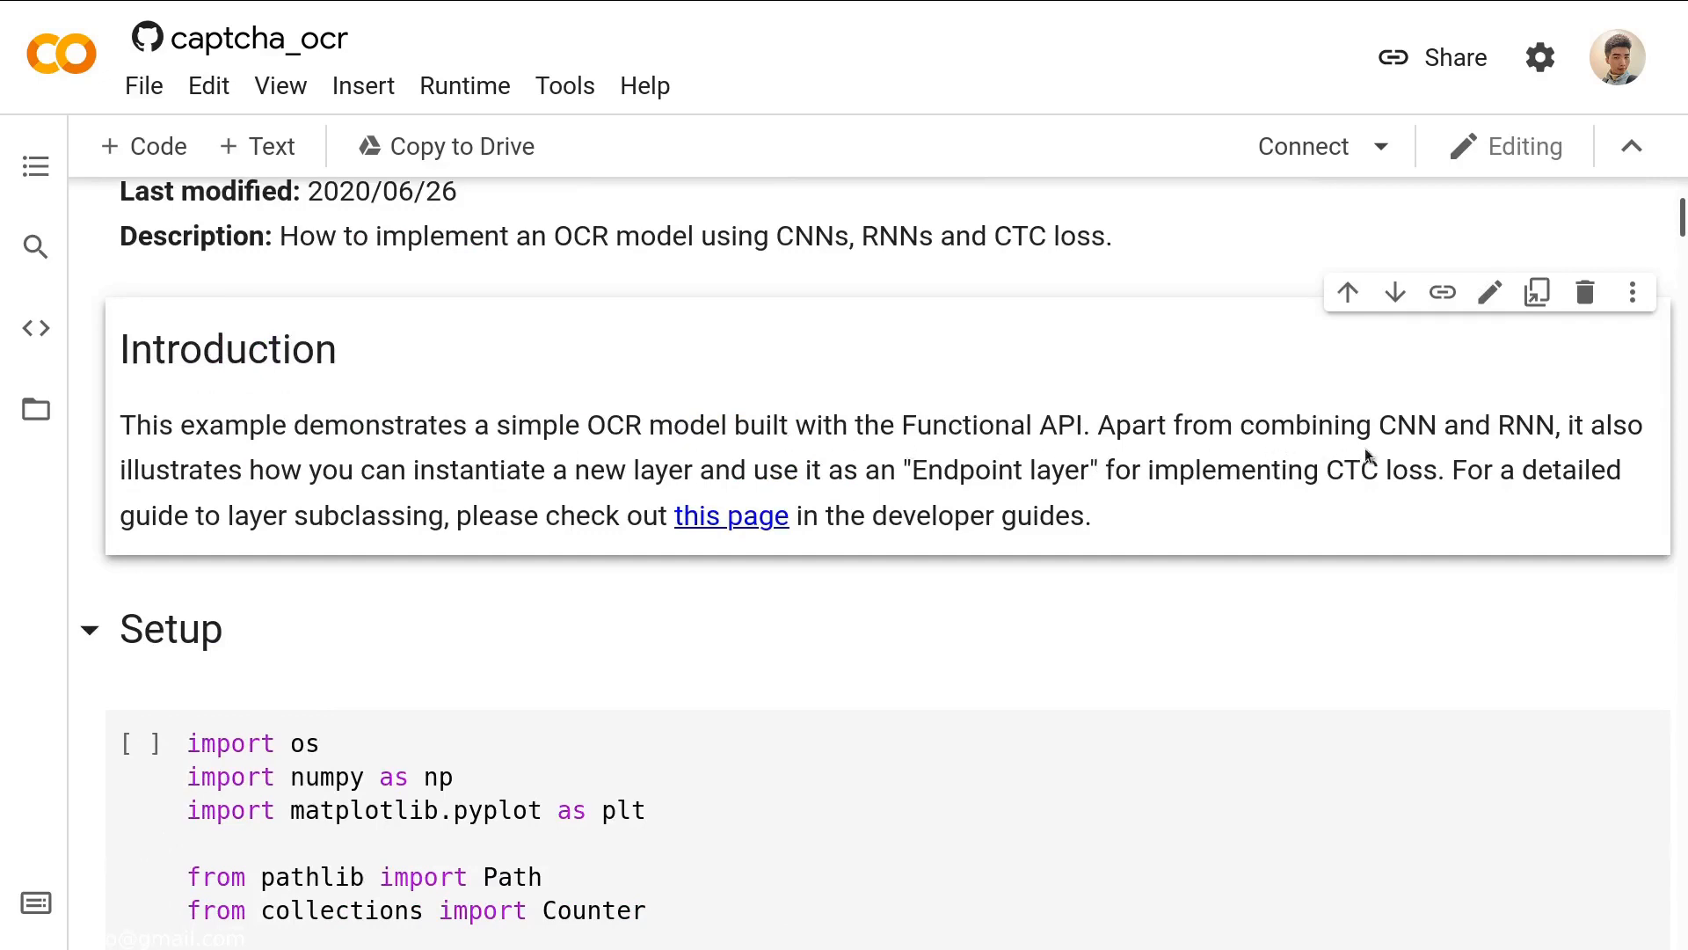
pyautogui.moveTo(856, 478)
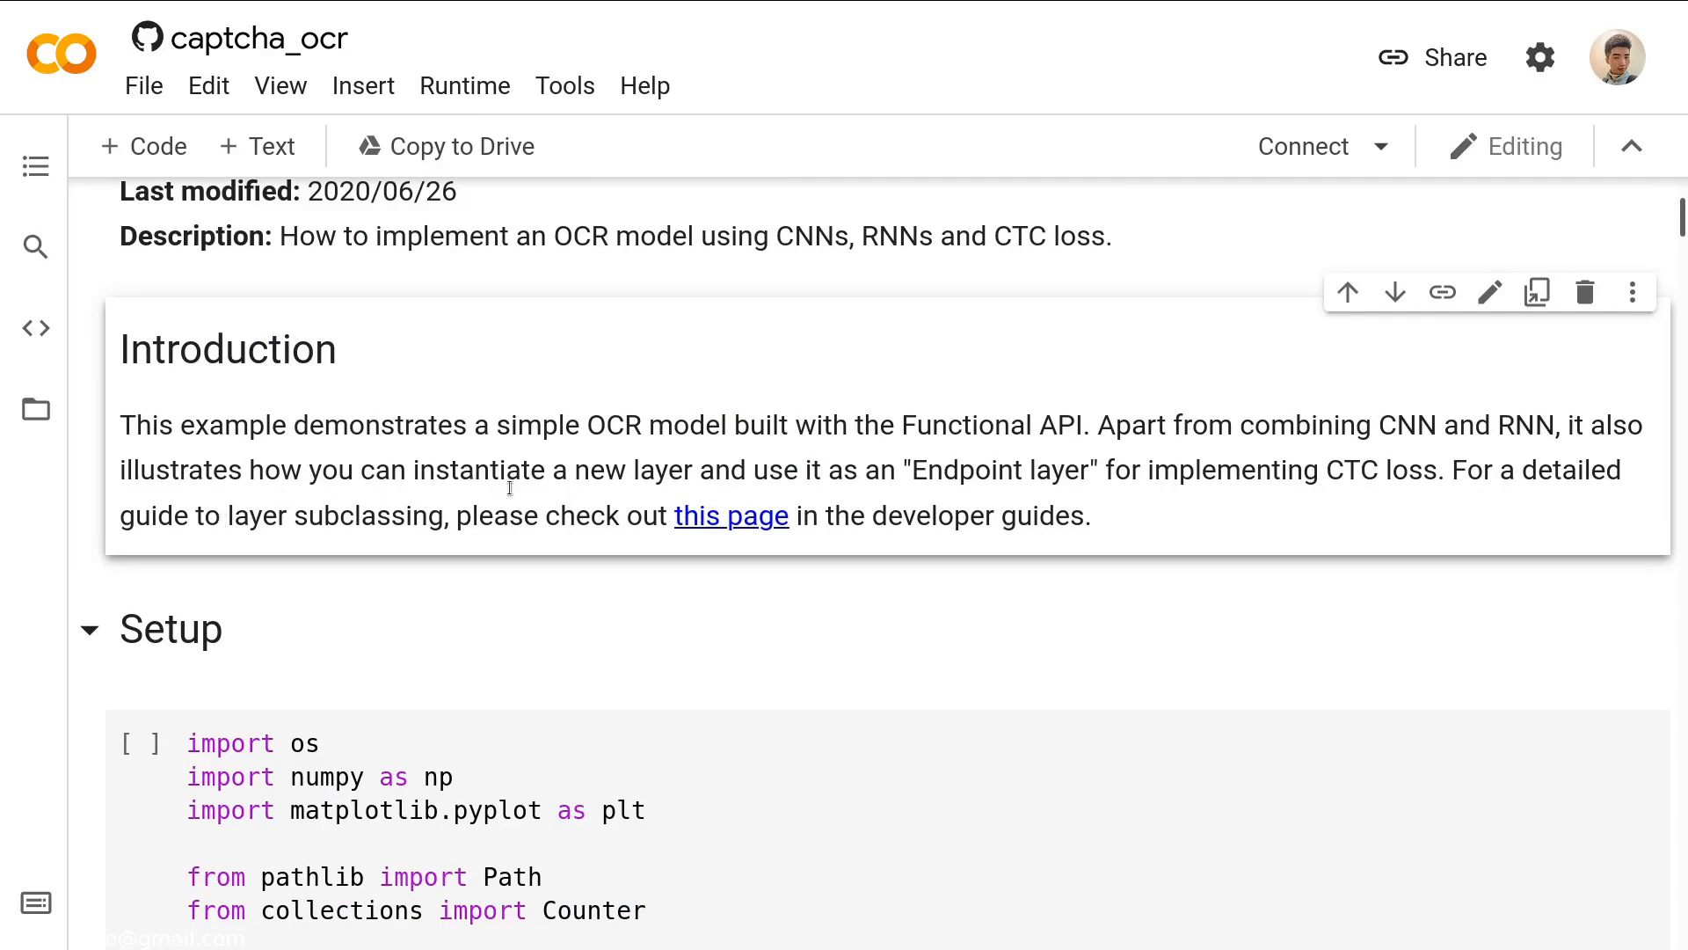
pyautogui.moveTo(625, 505)
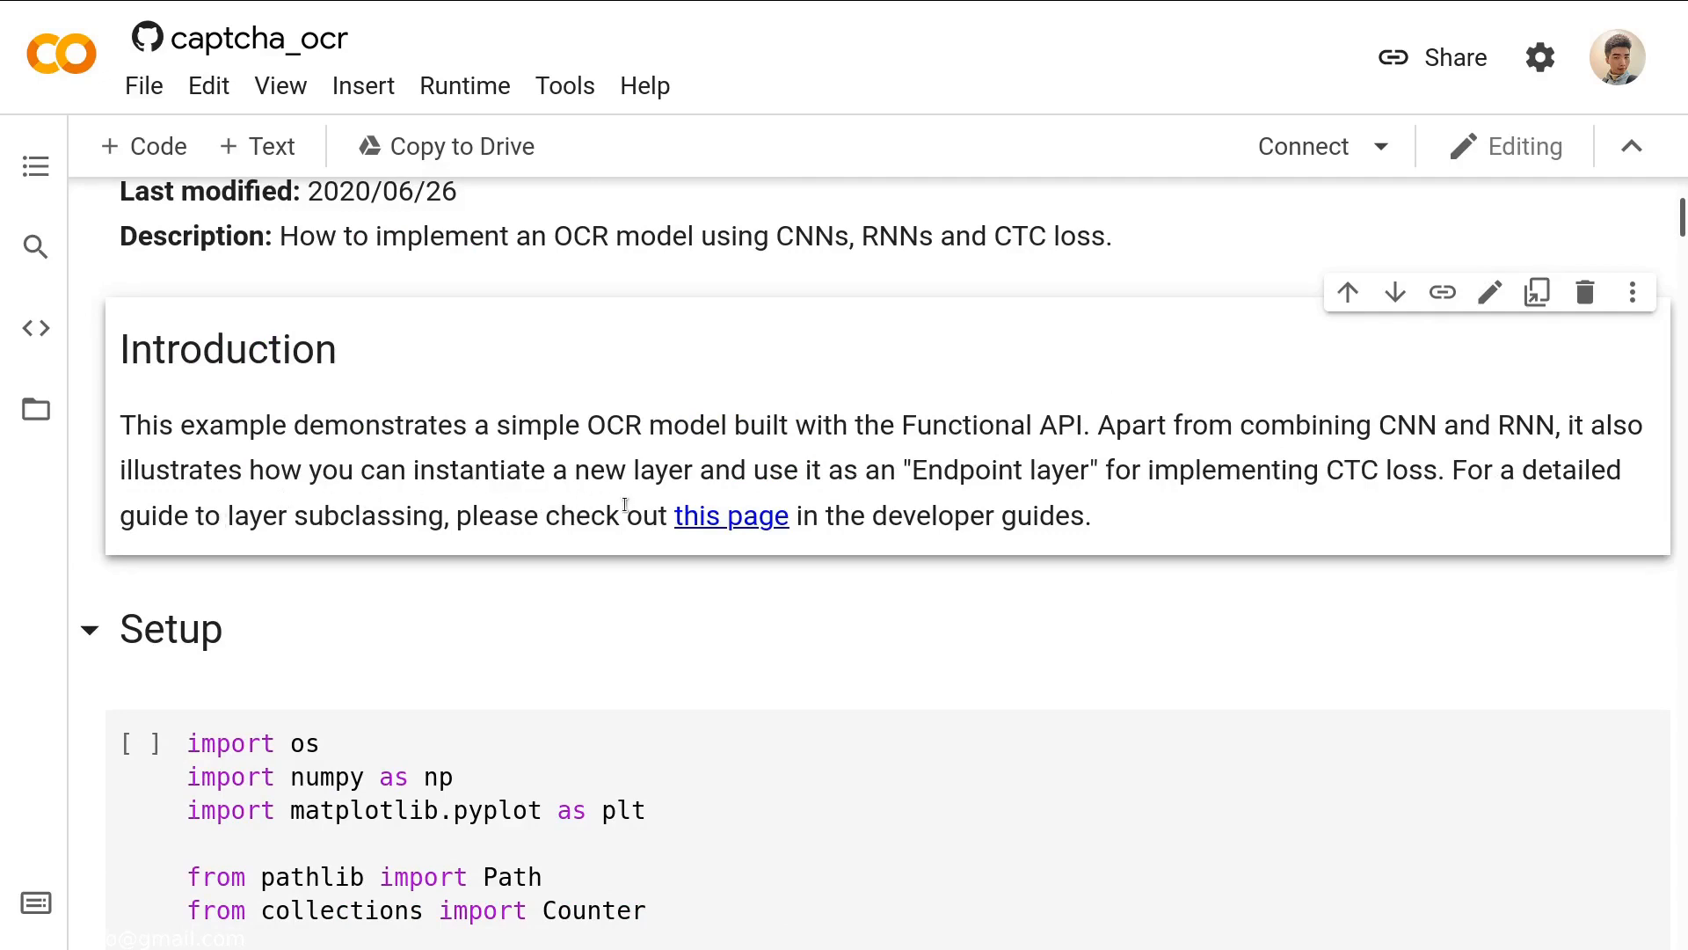
pyautogui.moveTo(918, 496)
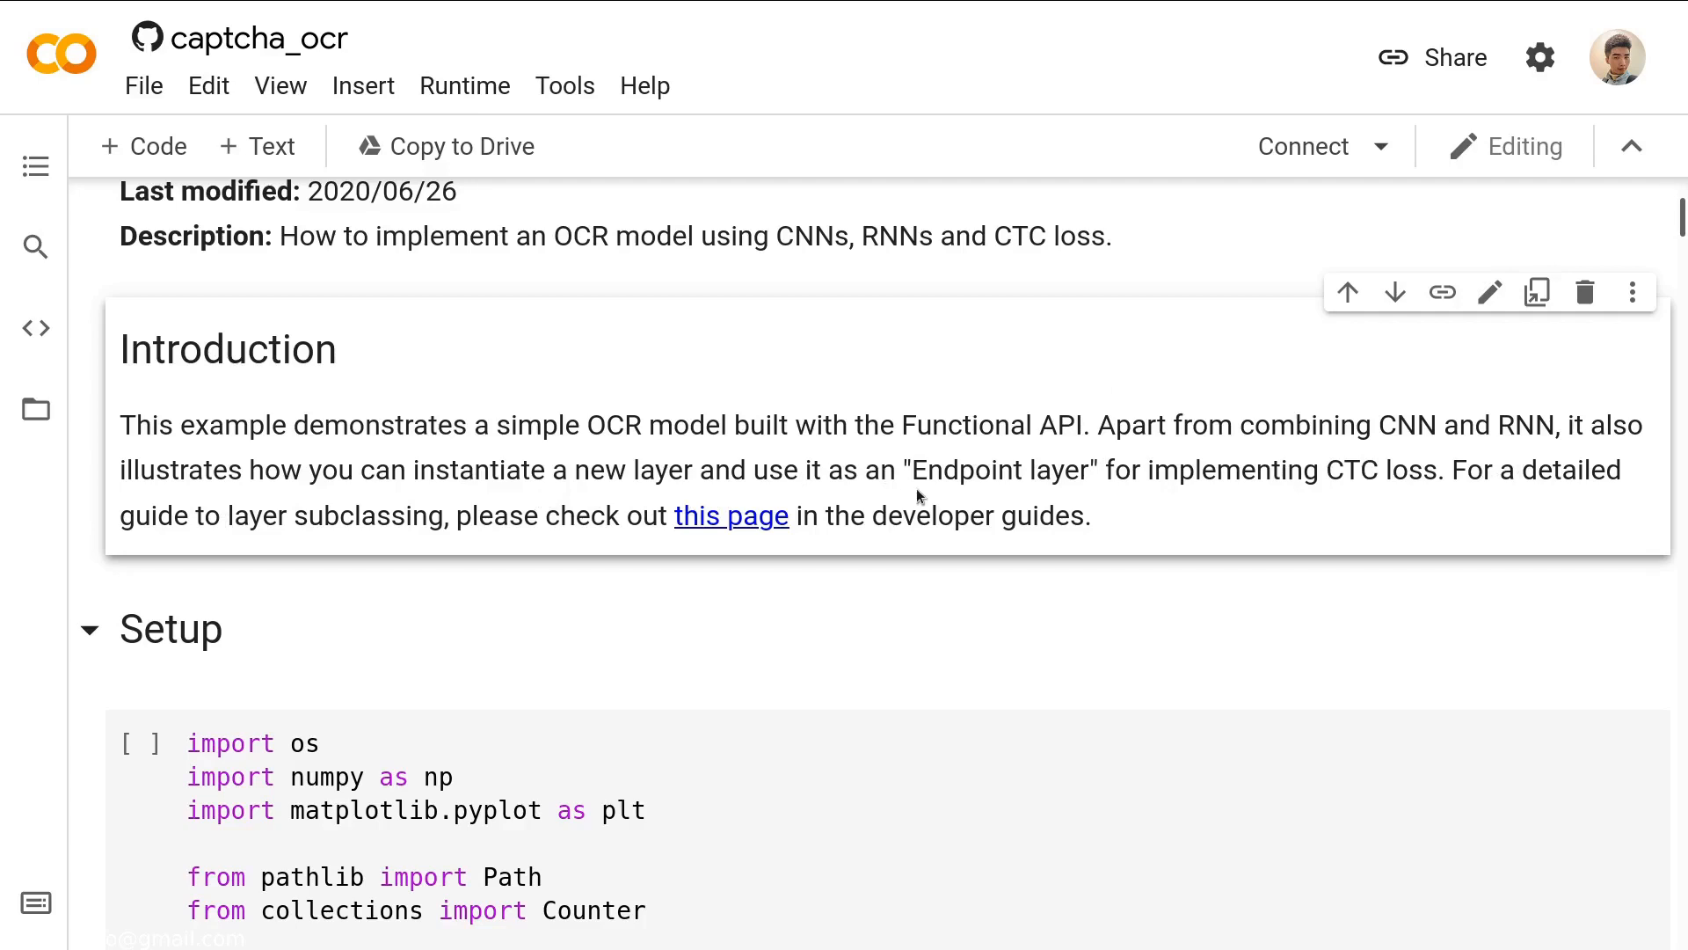
pyautogui.moveTo(1129, 512)
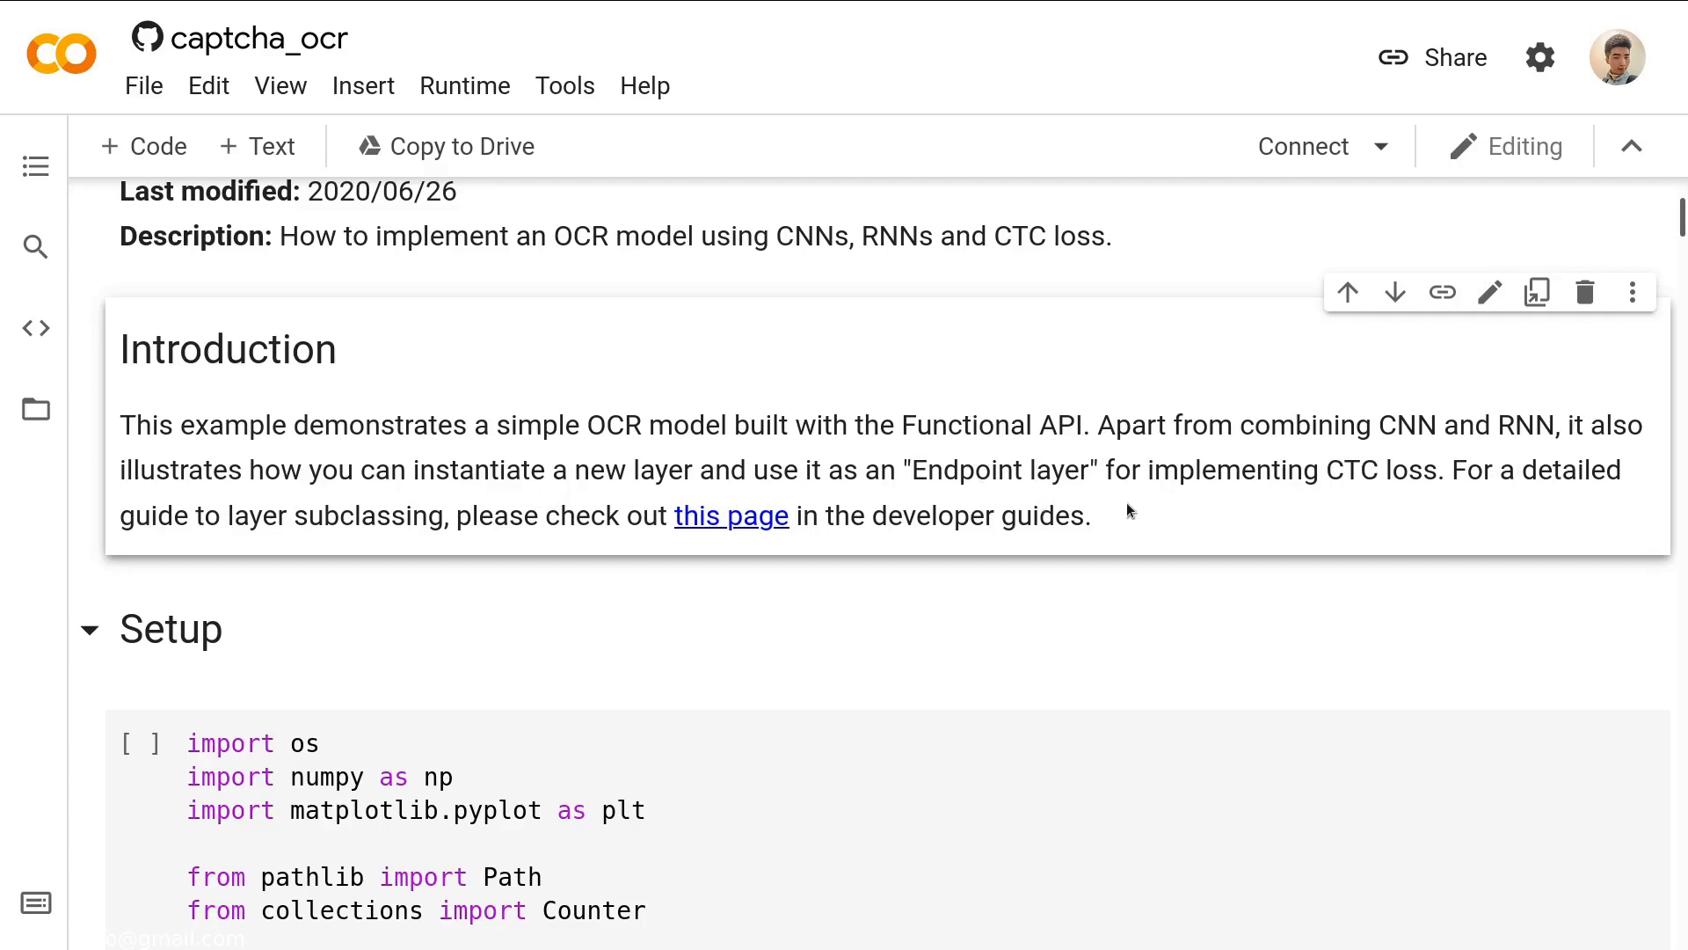
pyautogui.moveTo(1460, 492)
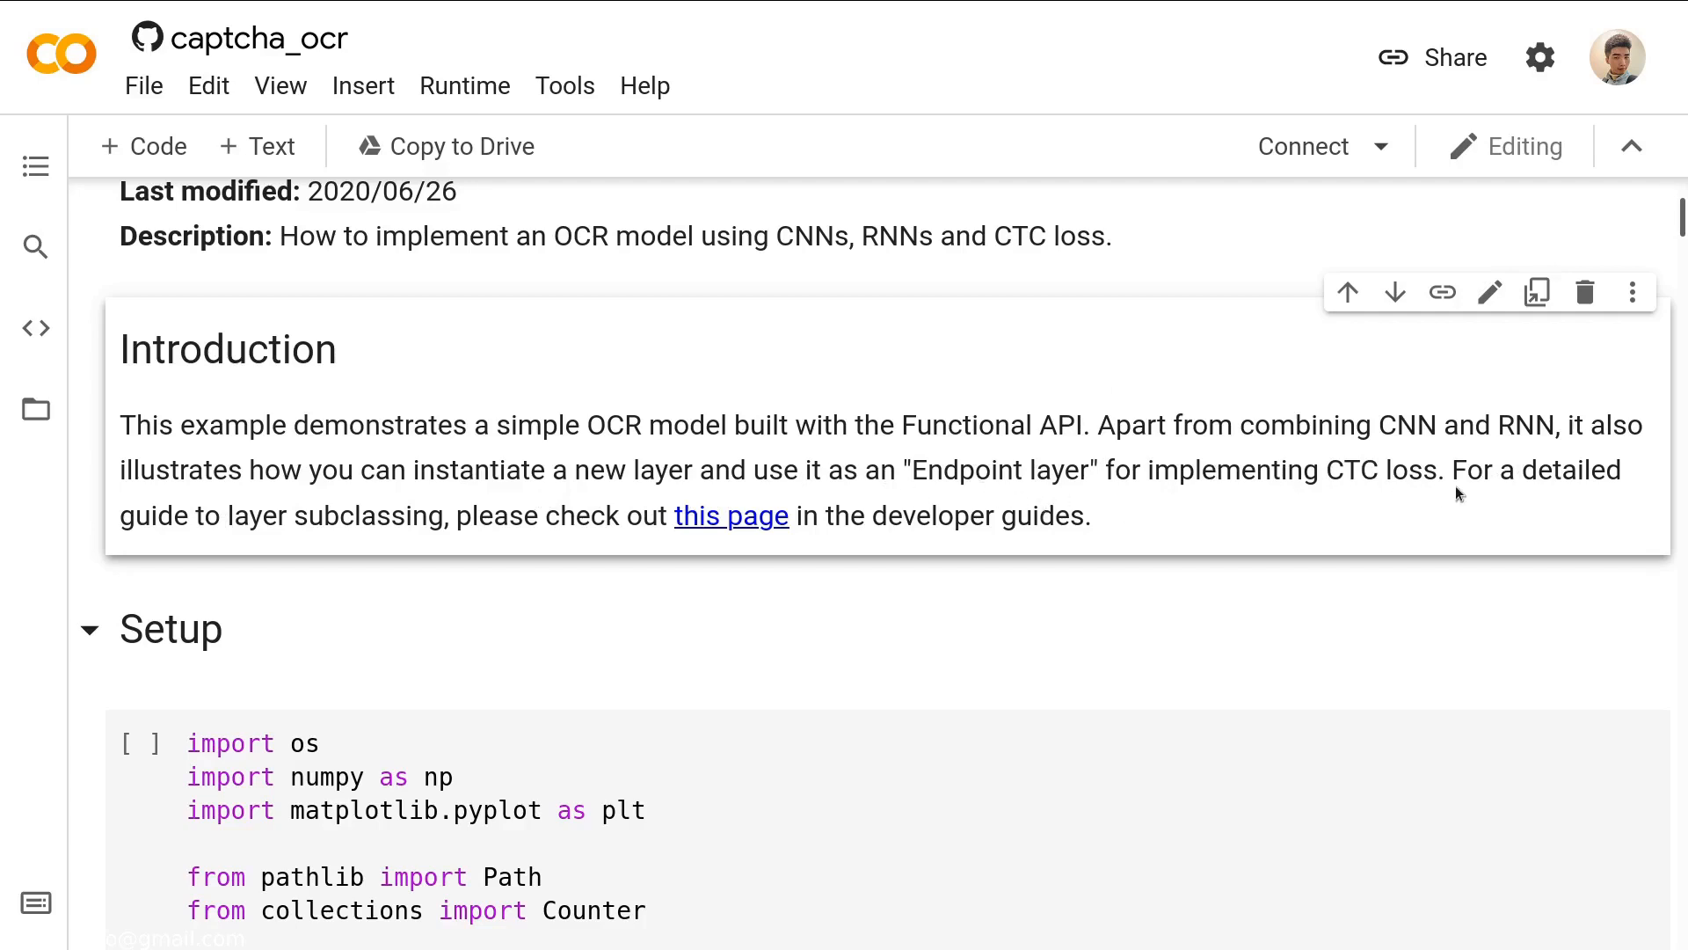
pyautogui.moveTo(812, 505)
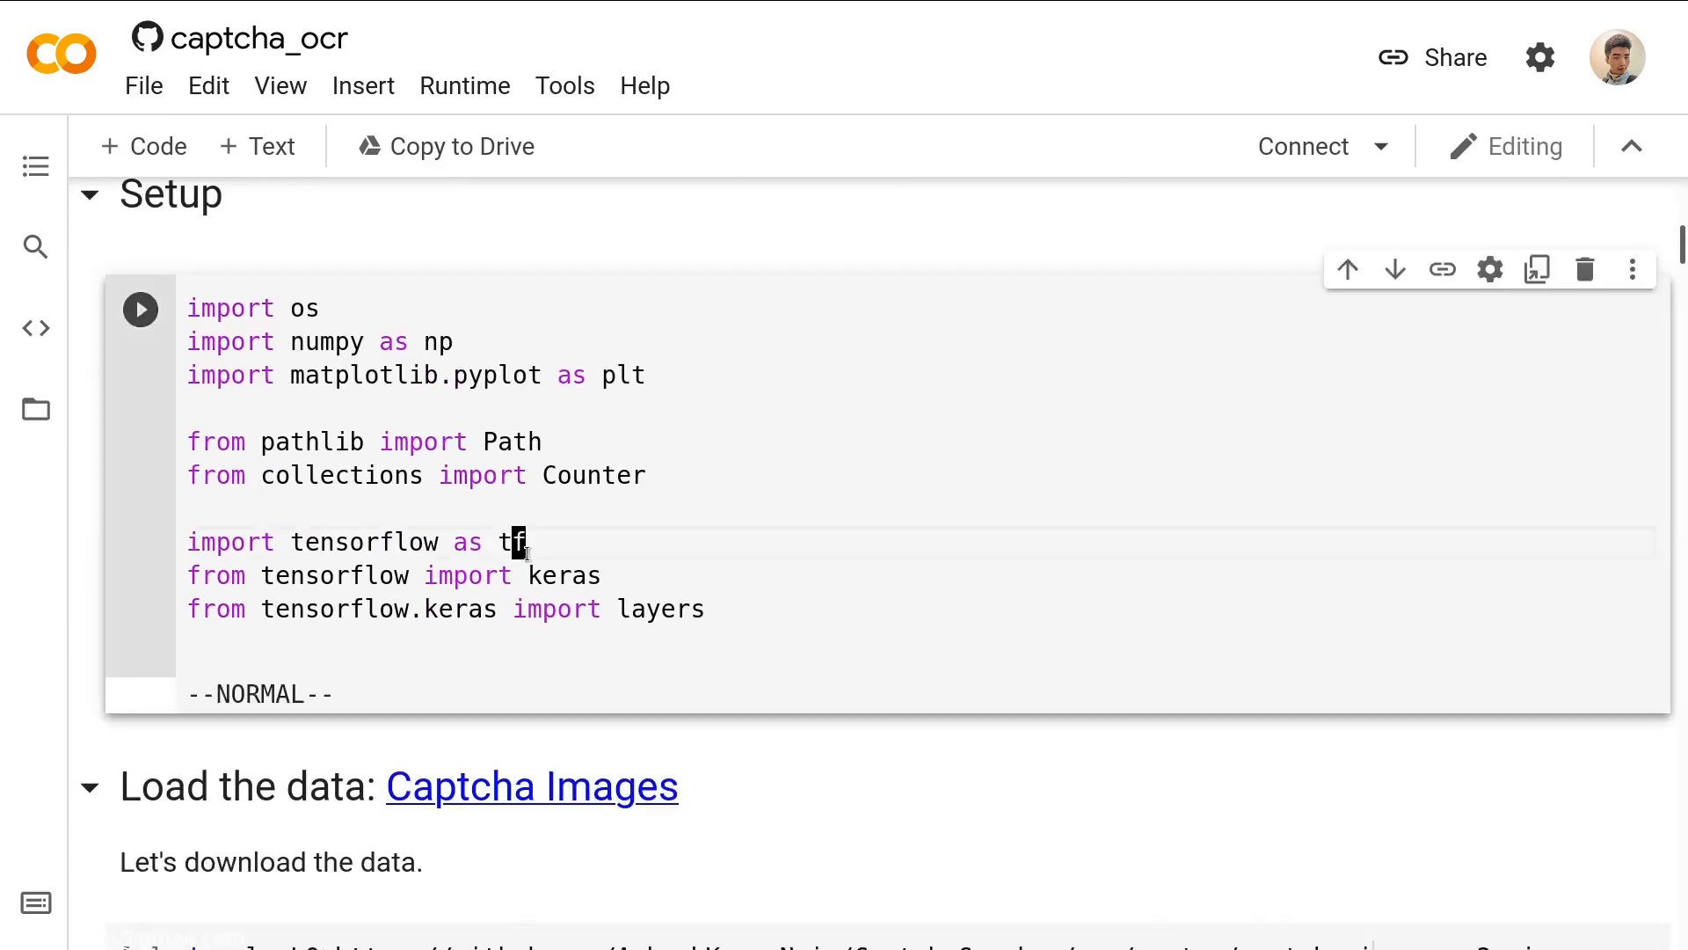
# Run the Setup imports cell, accepting the authorship warning with Run anyway.
pyautogui.click(140, 308)
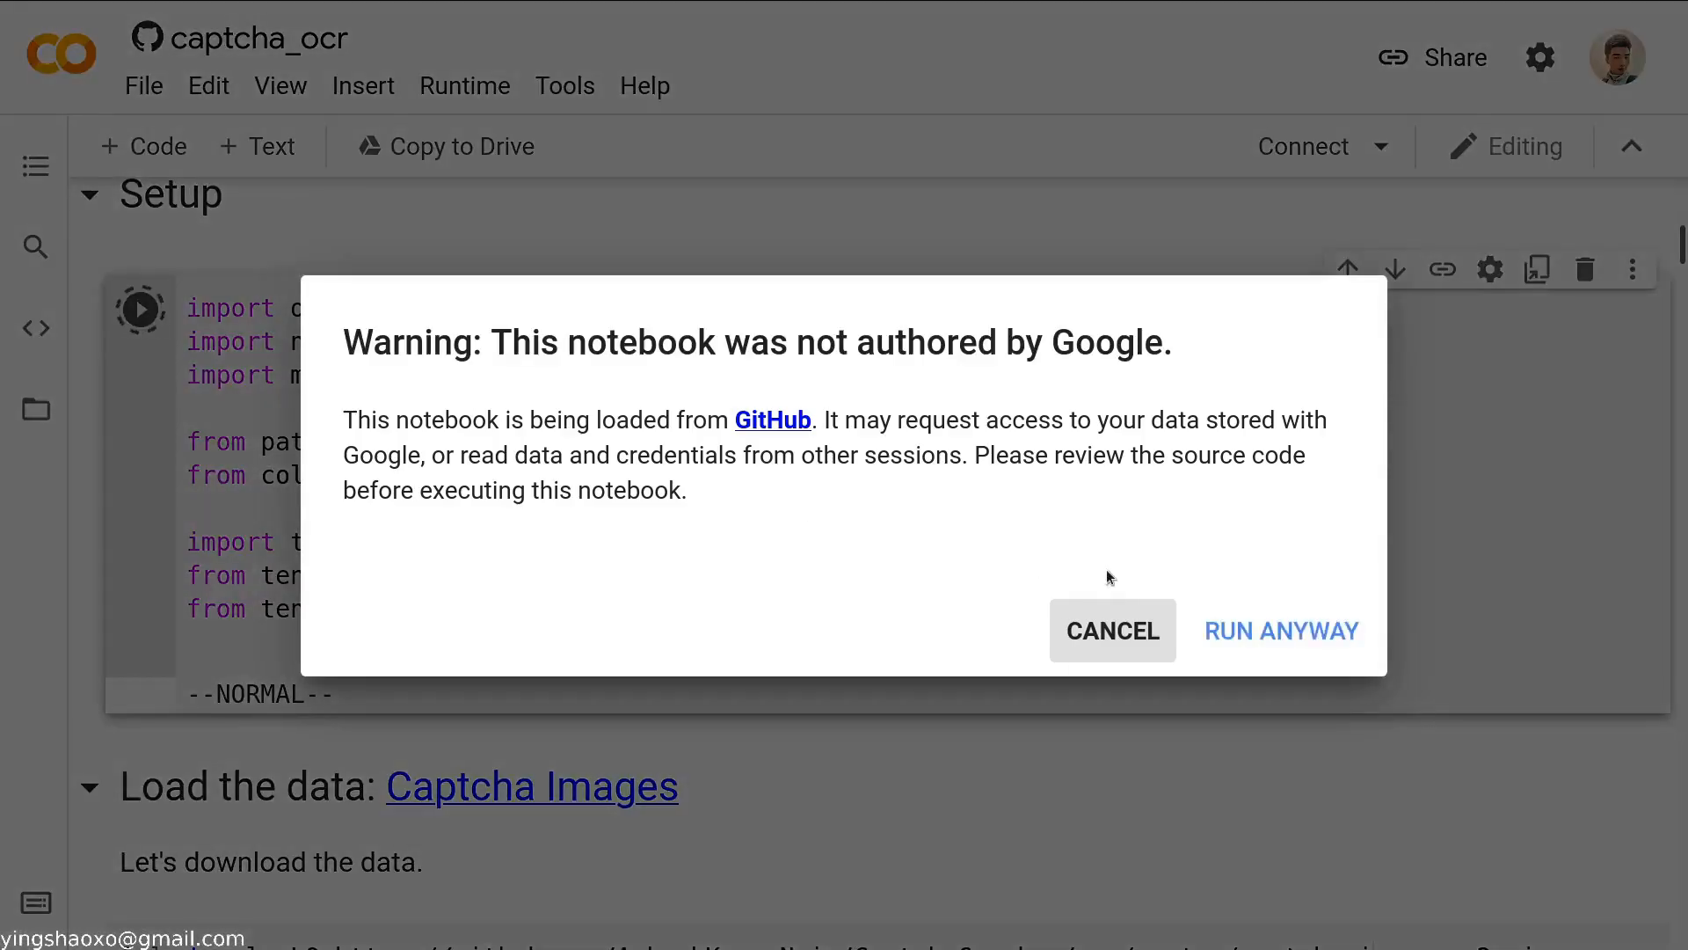
pyautogui.click(1281, 630)
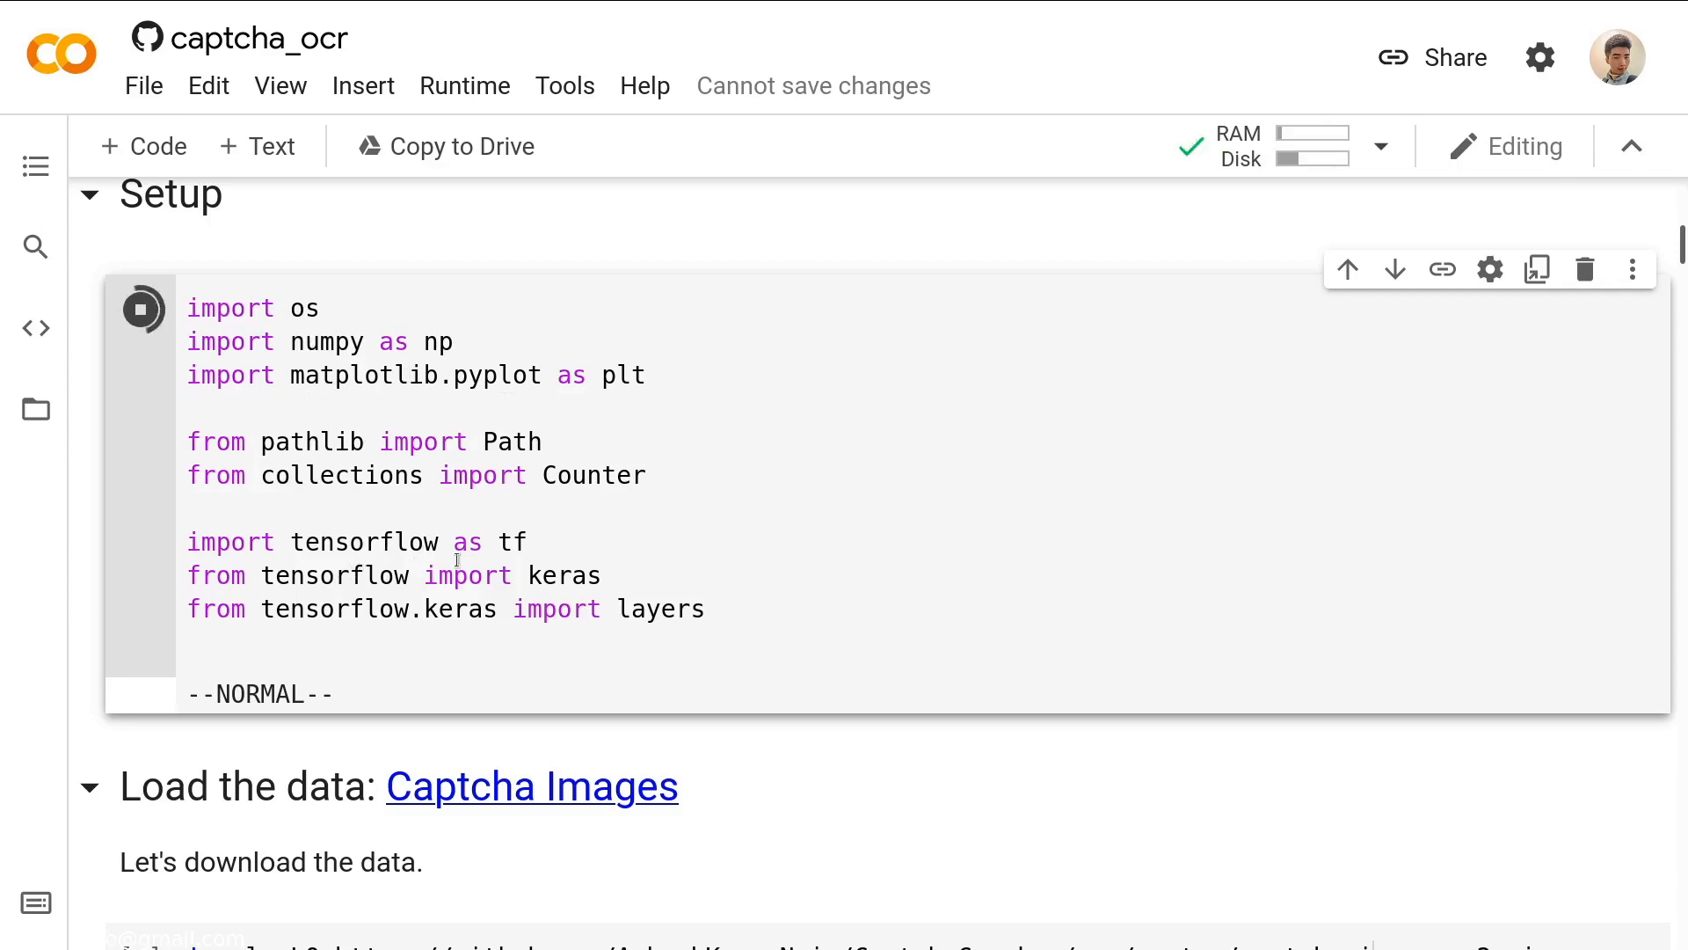
pyautogui.scroll(-3)
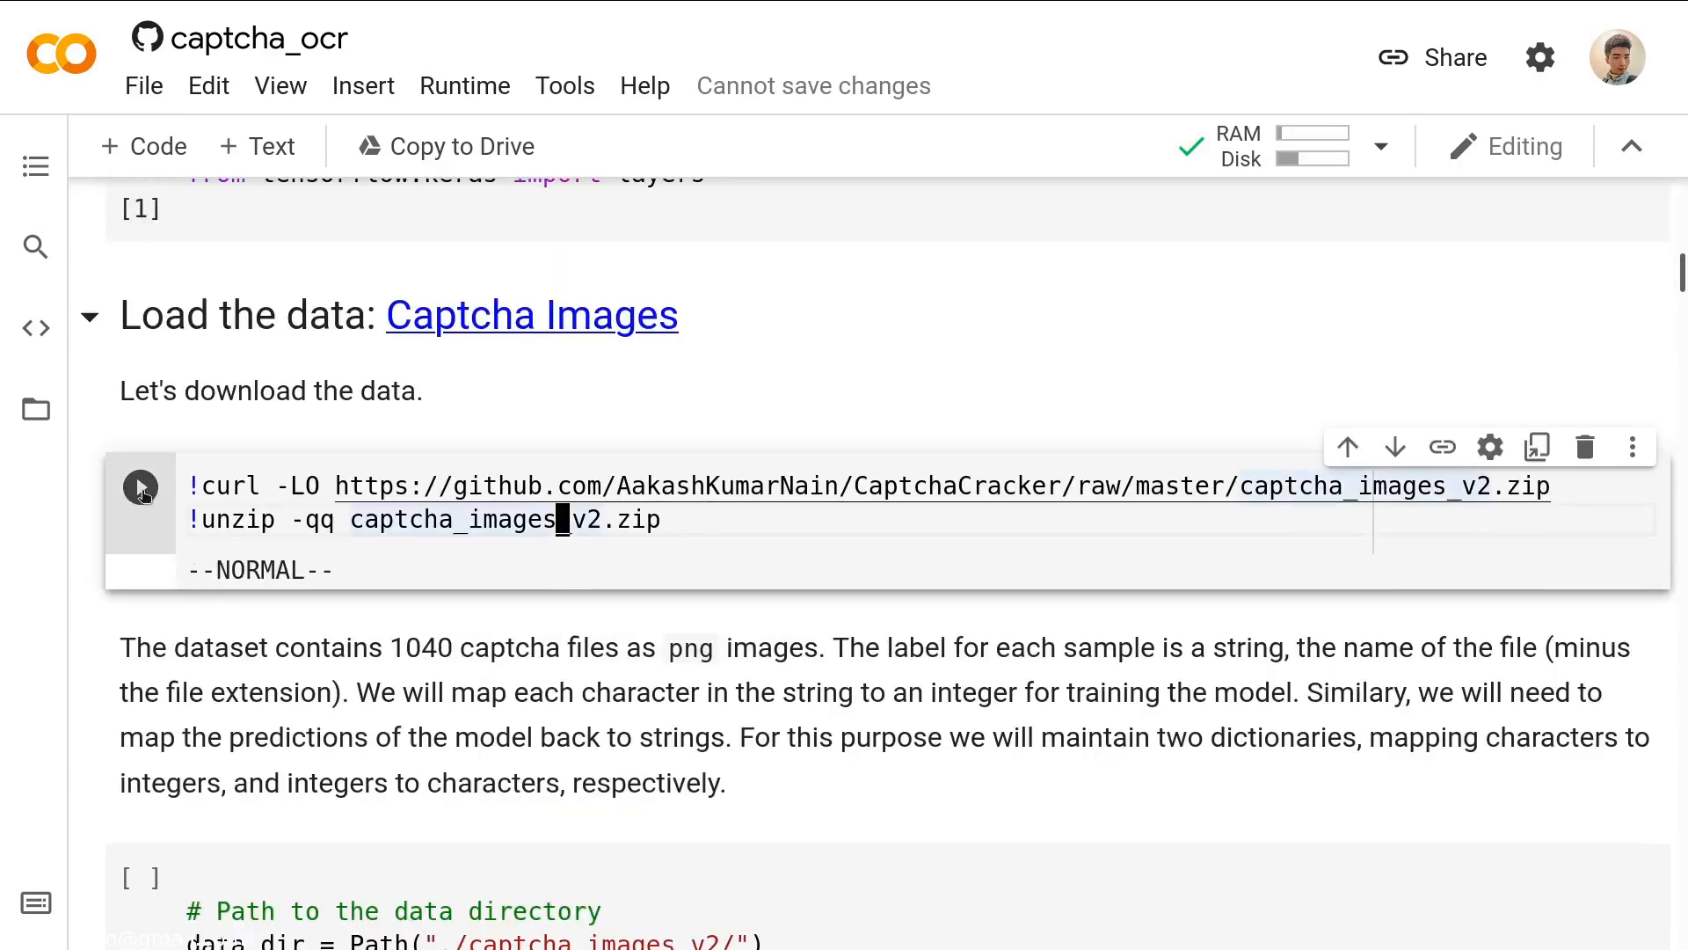
# Run the curl/unzip cell that downloads and extracts the captcha image dataset.
pyautogui.click(141, 485)
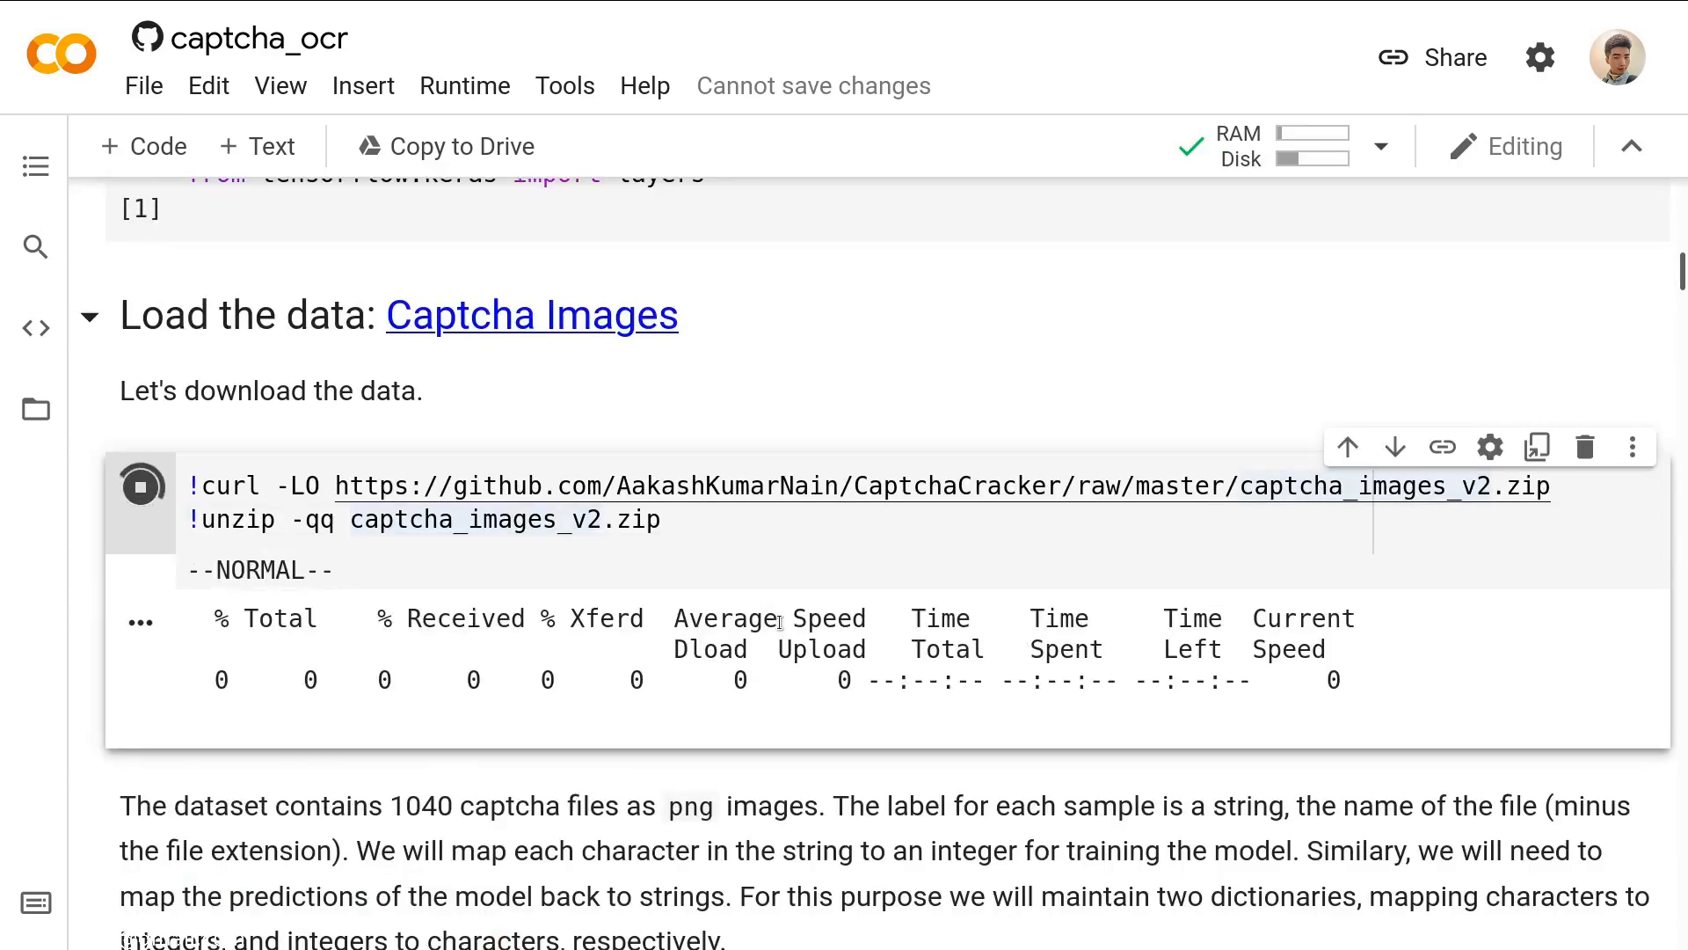
pyautogui.click(531, 313)
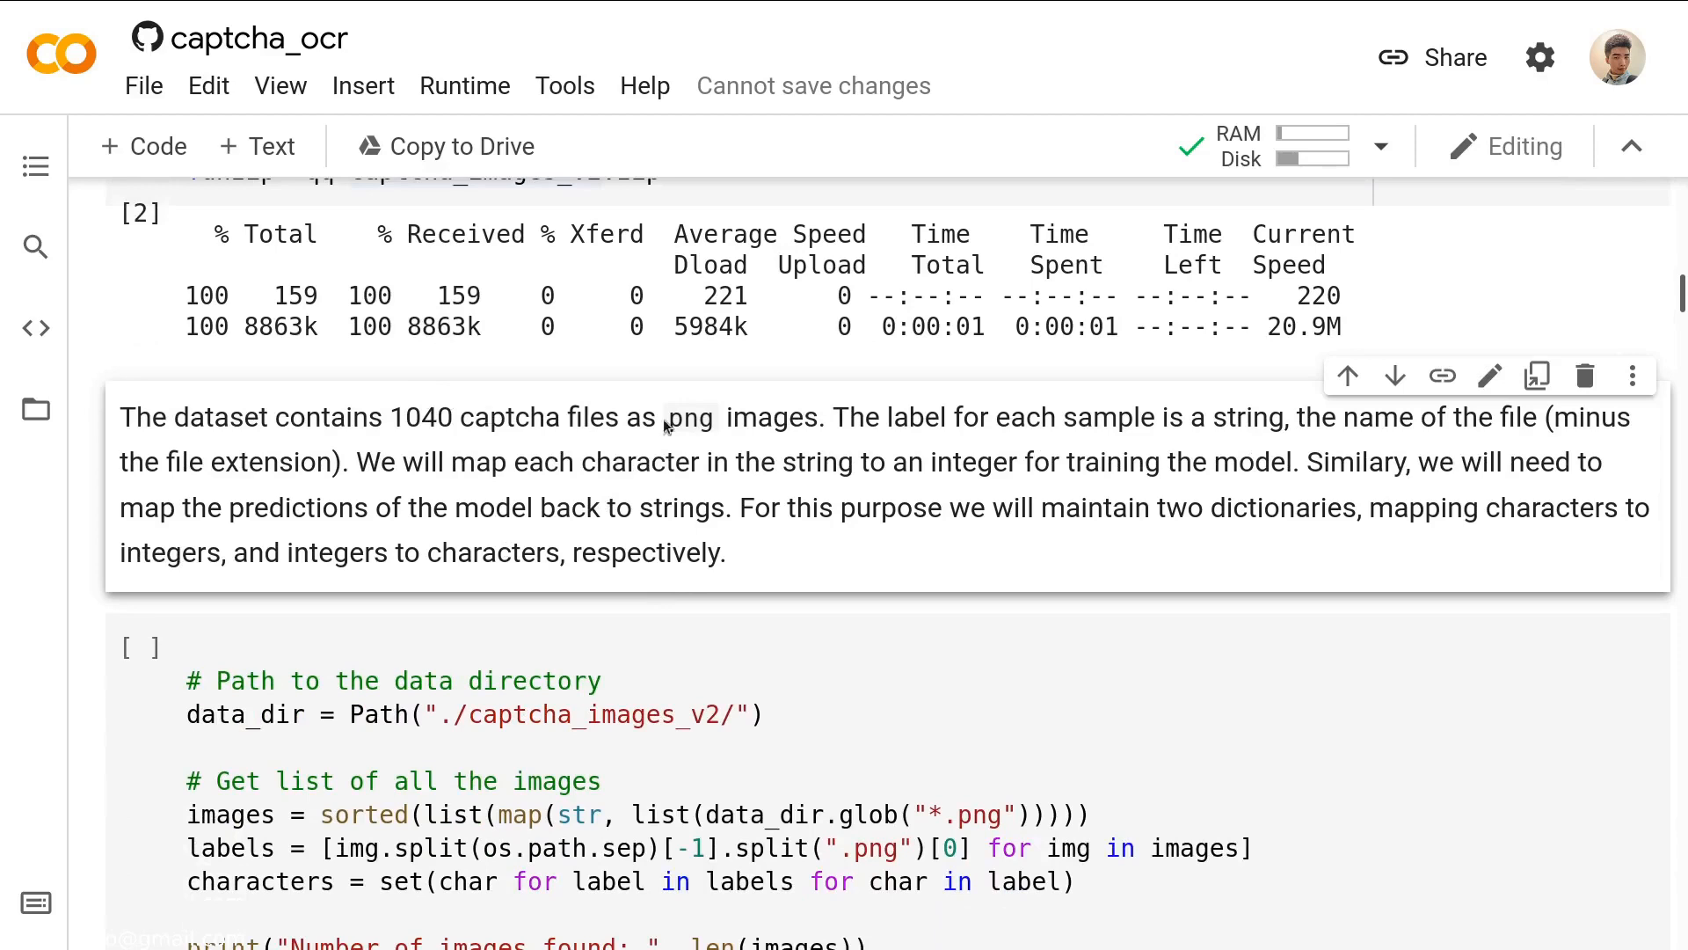
pyautogui.scroll(-3)
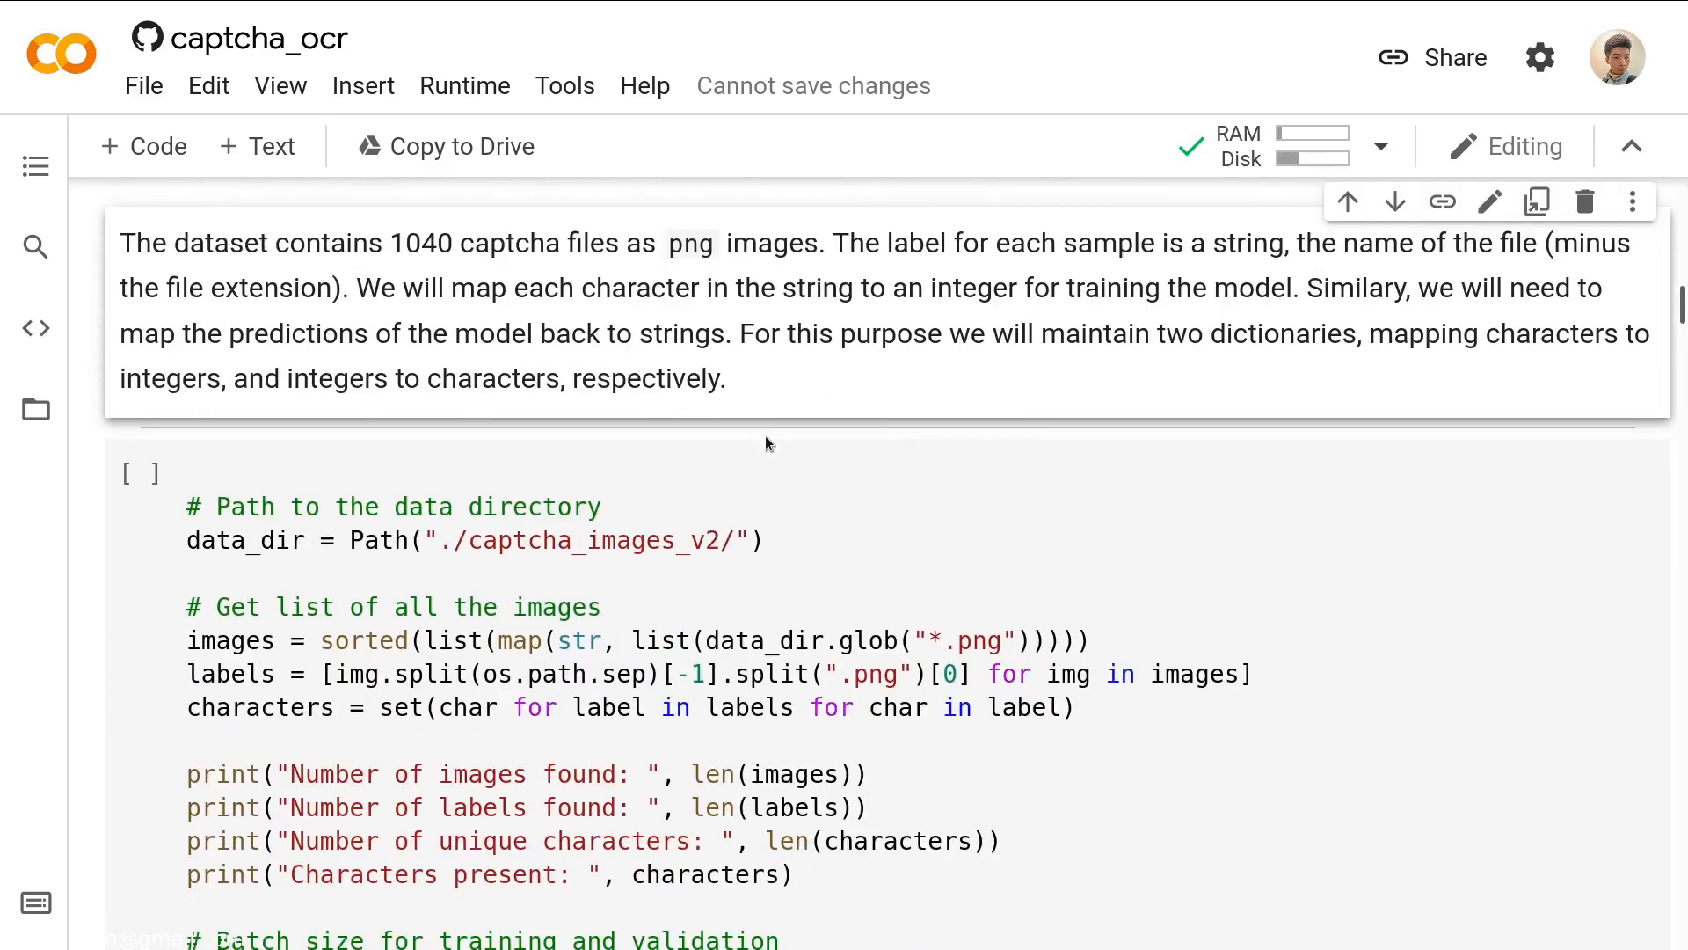
pyautogui.scroll(3)
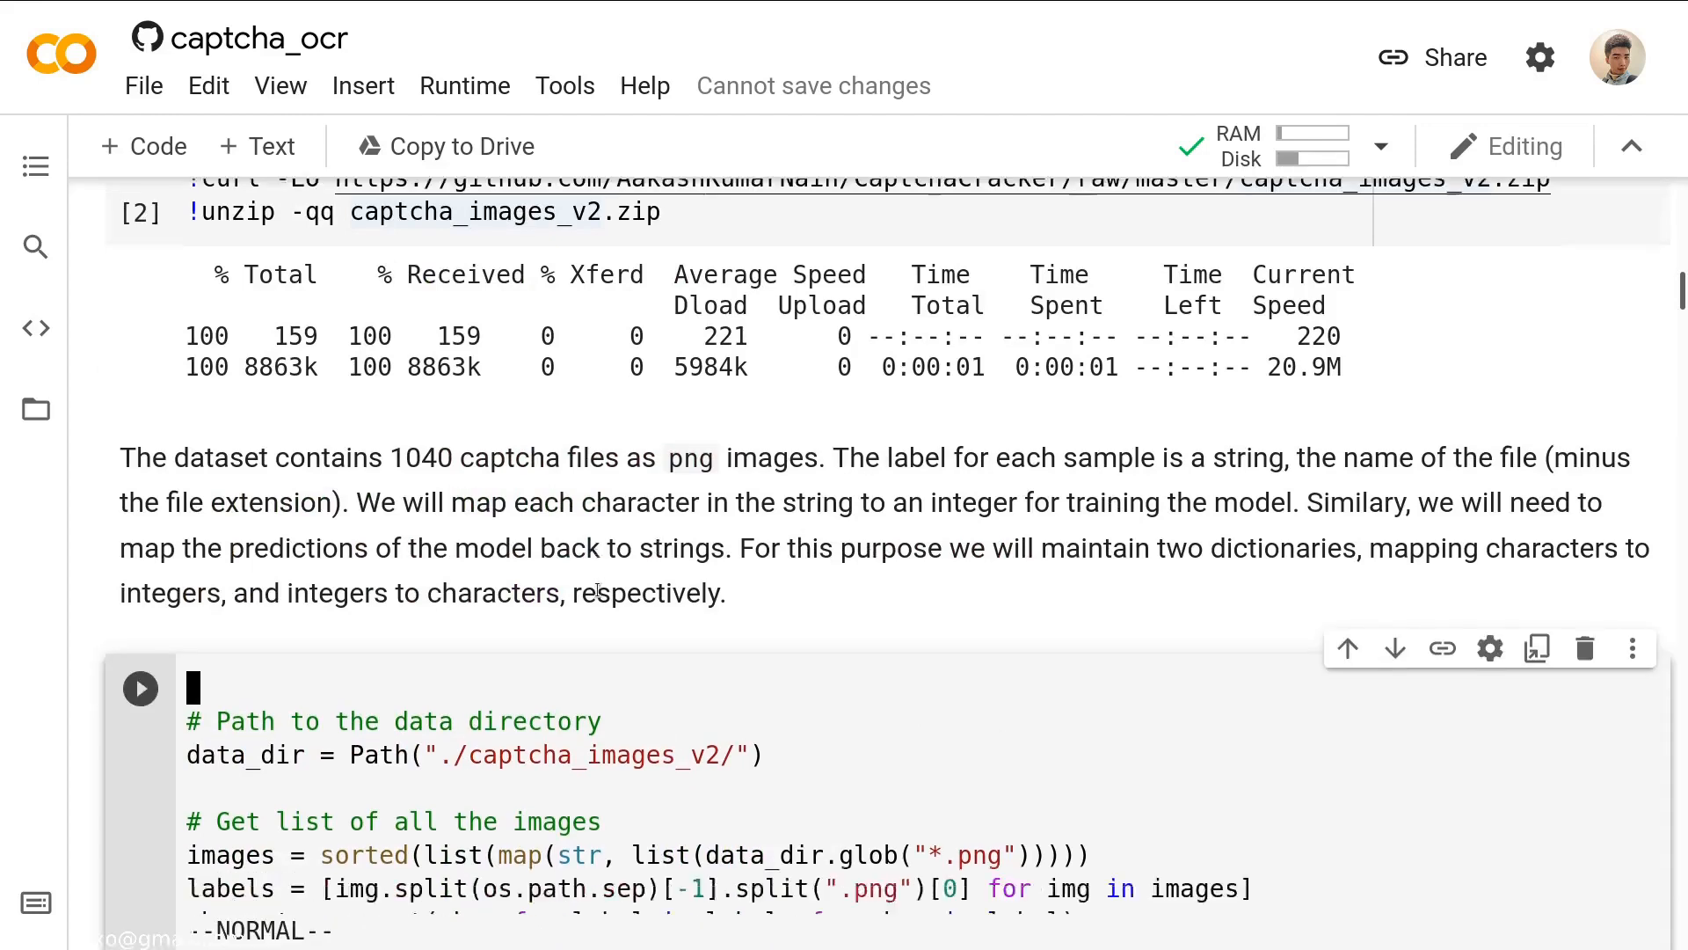
# Add print(labels[:5]) after the labels line in the data-directory cell.
pyautogui.scroll(-3)
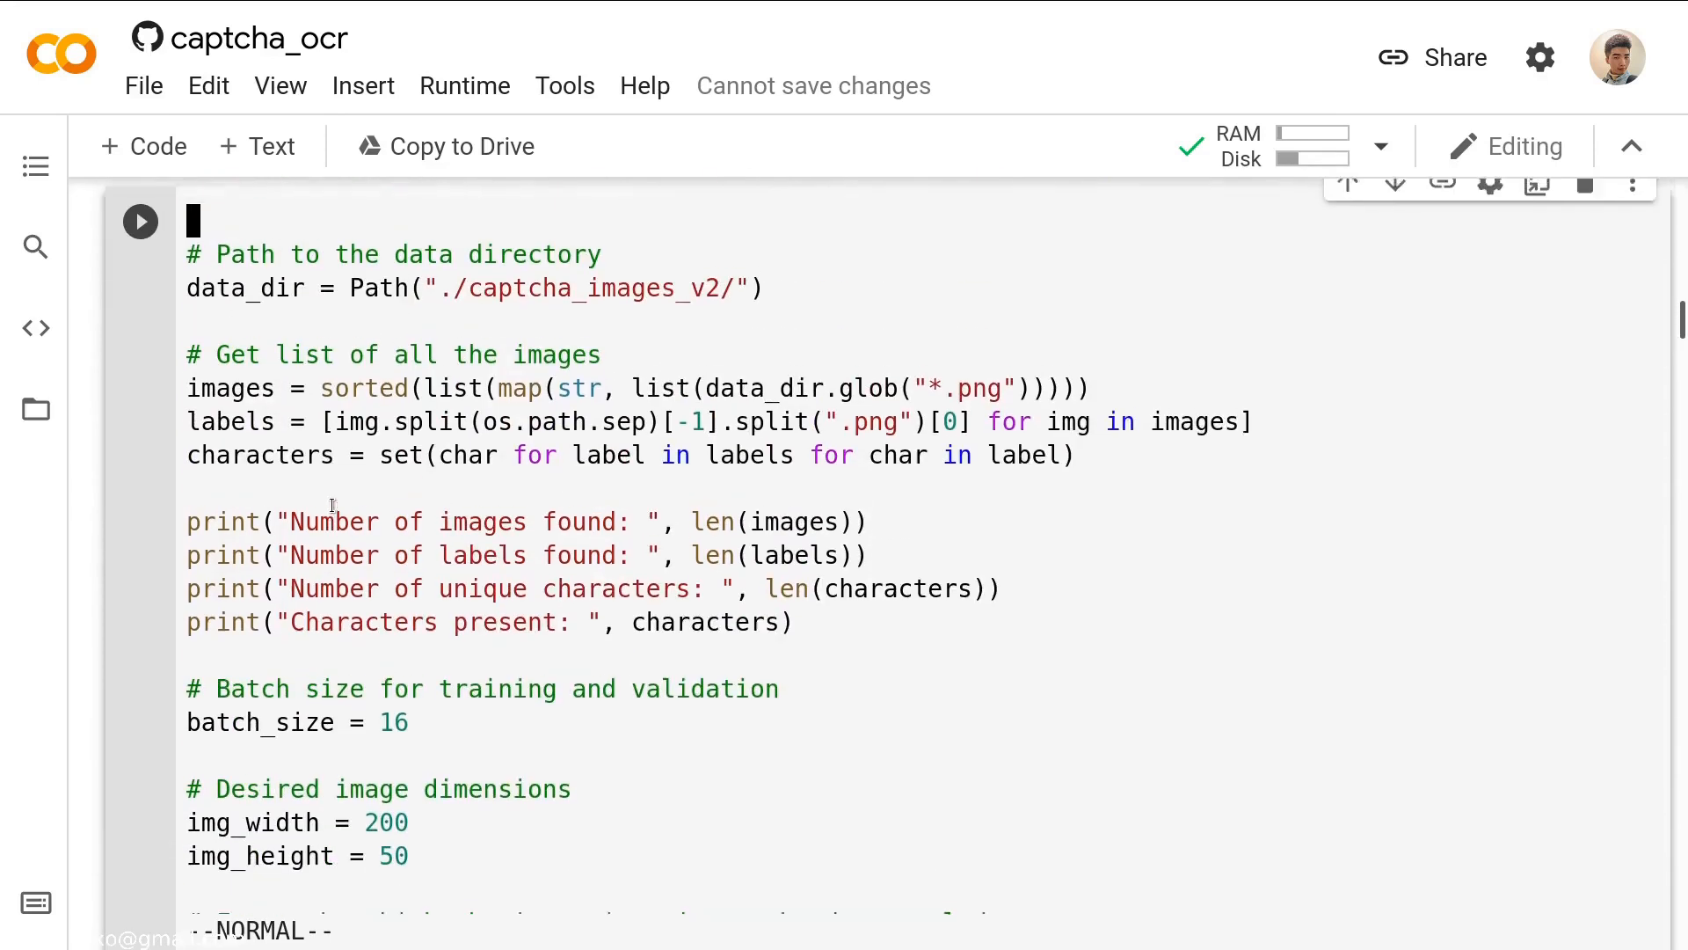
pyautogui.scroll(-3)
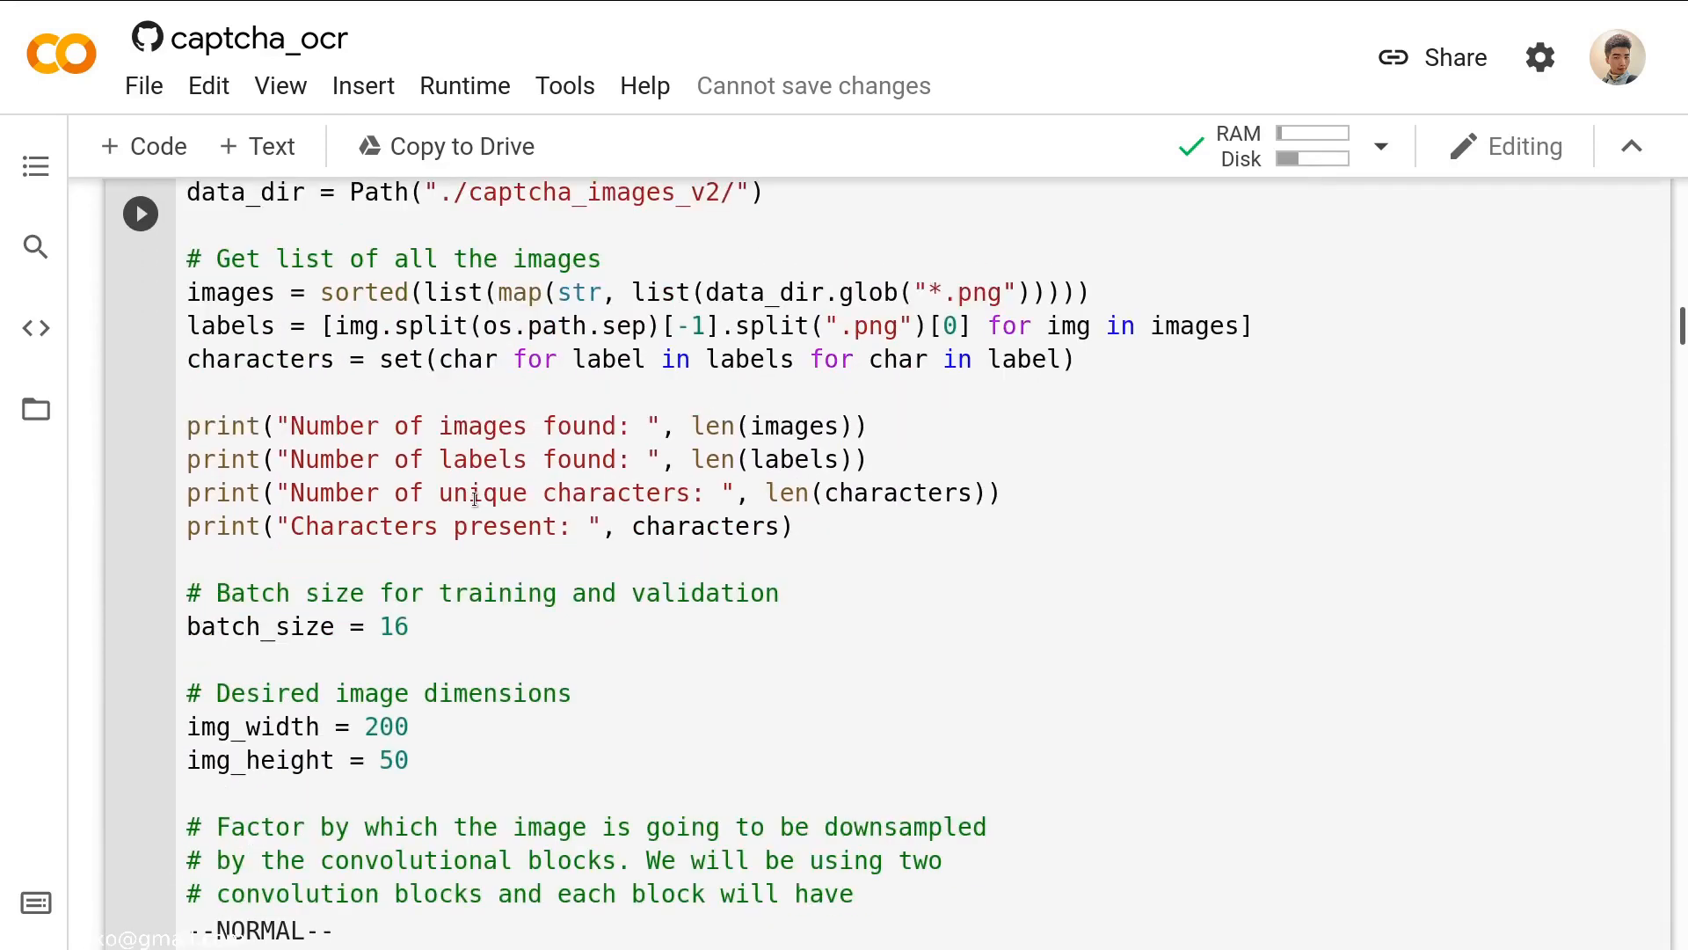
pyautogui.scroll(-3)
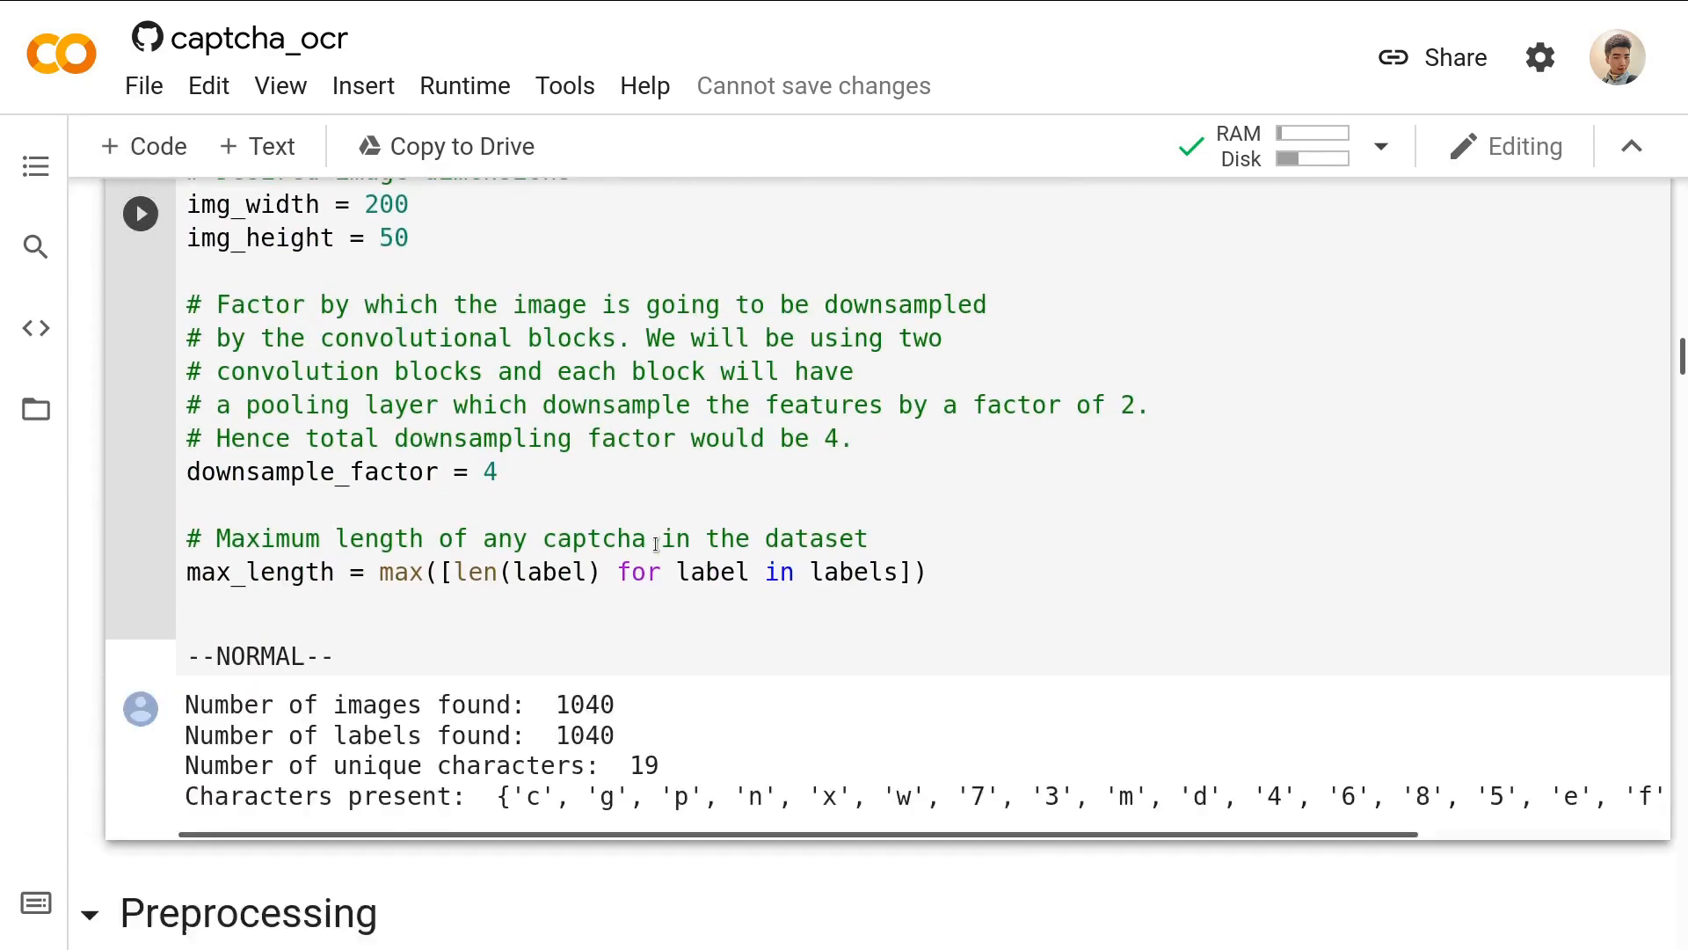
pyautogui.scroll(-3)
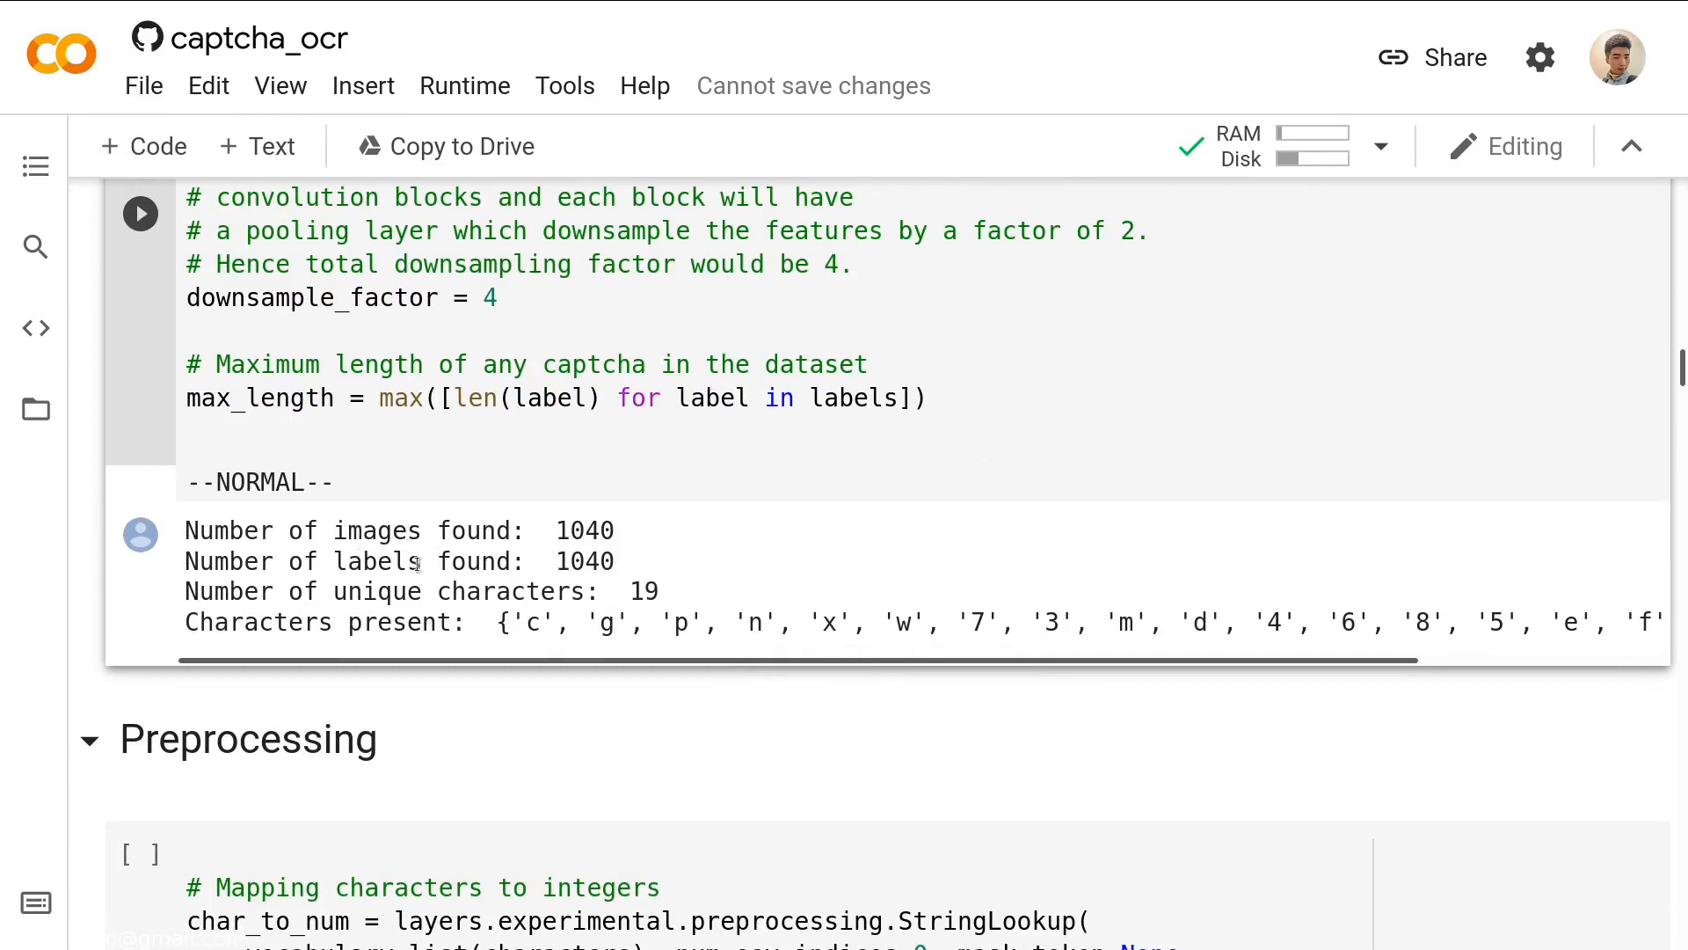
pyautogui.scroll(3)
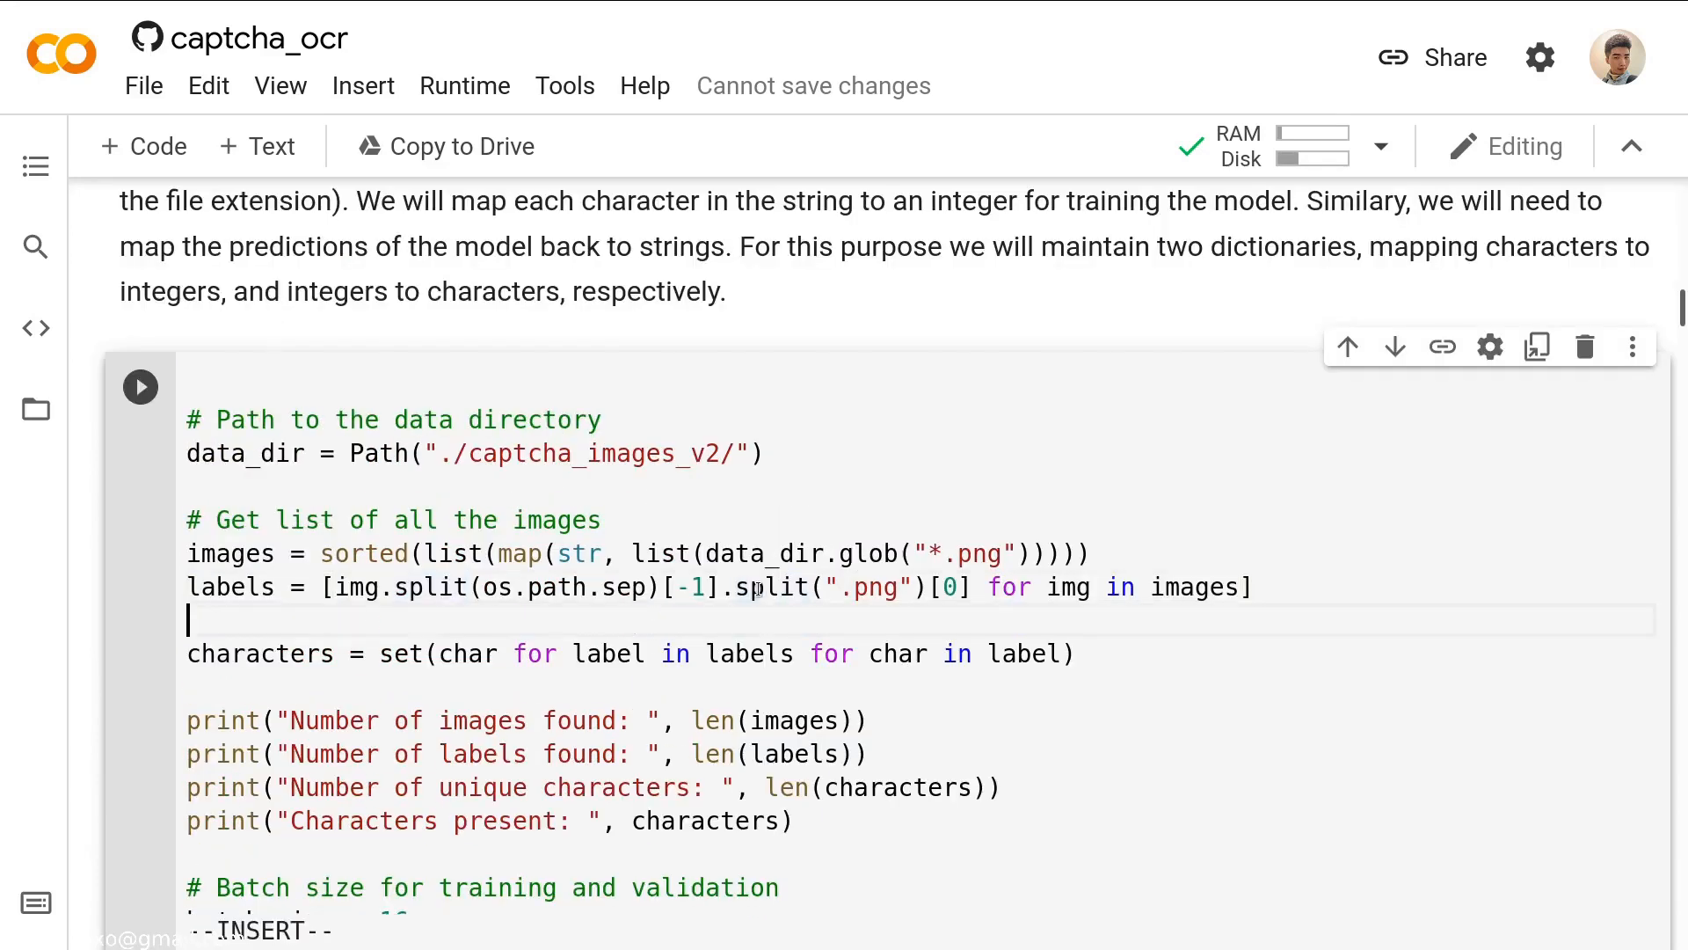
pyautogui.write('print()')
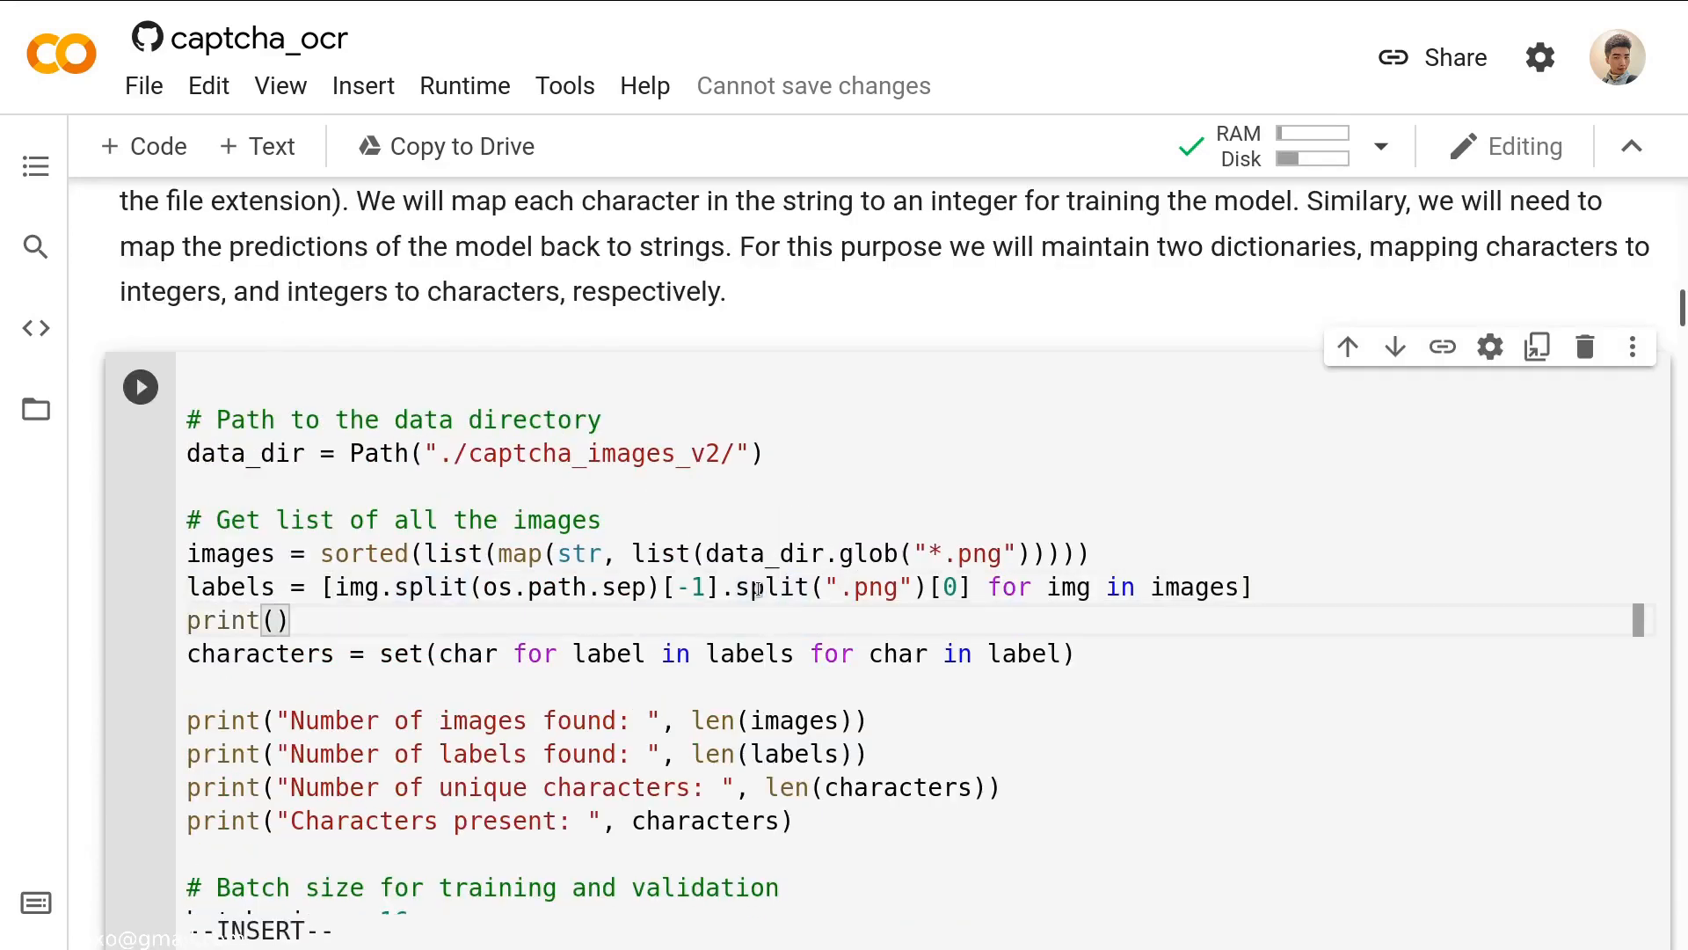
pyautogui.write('labels')
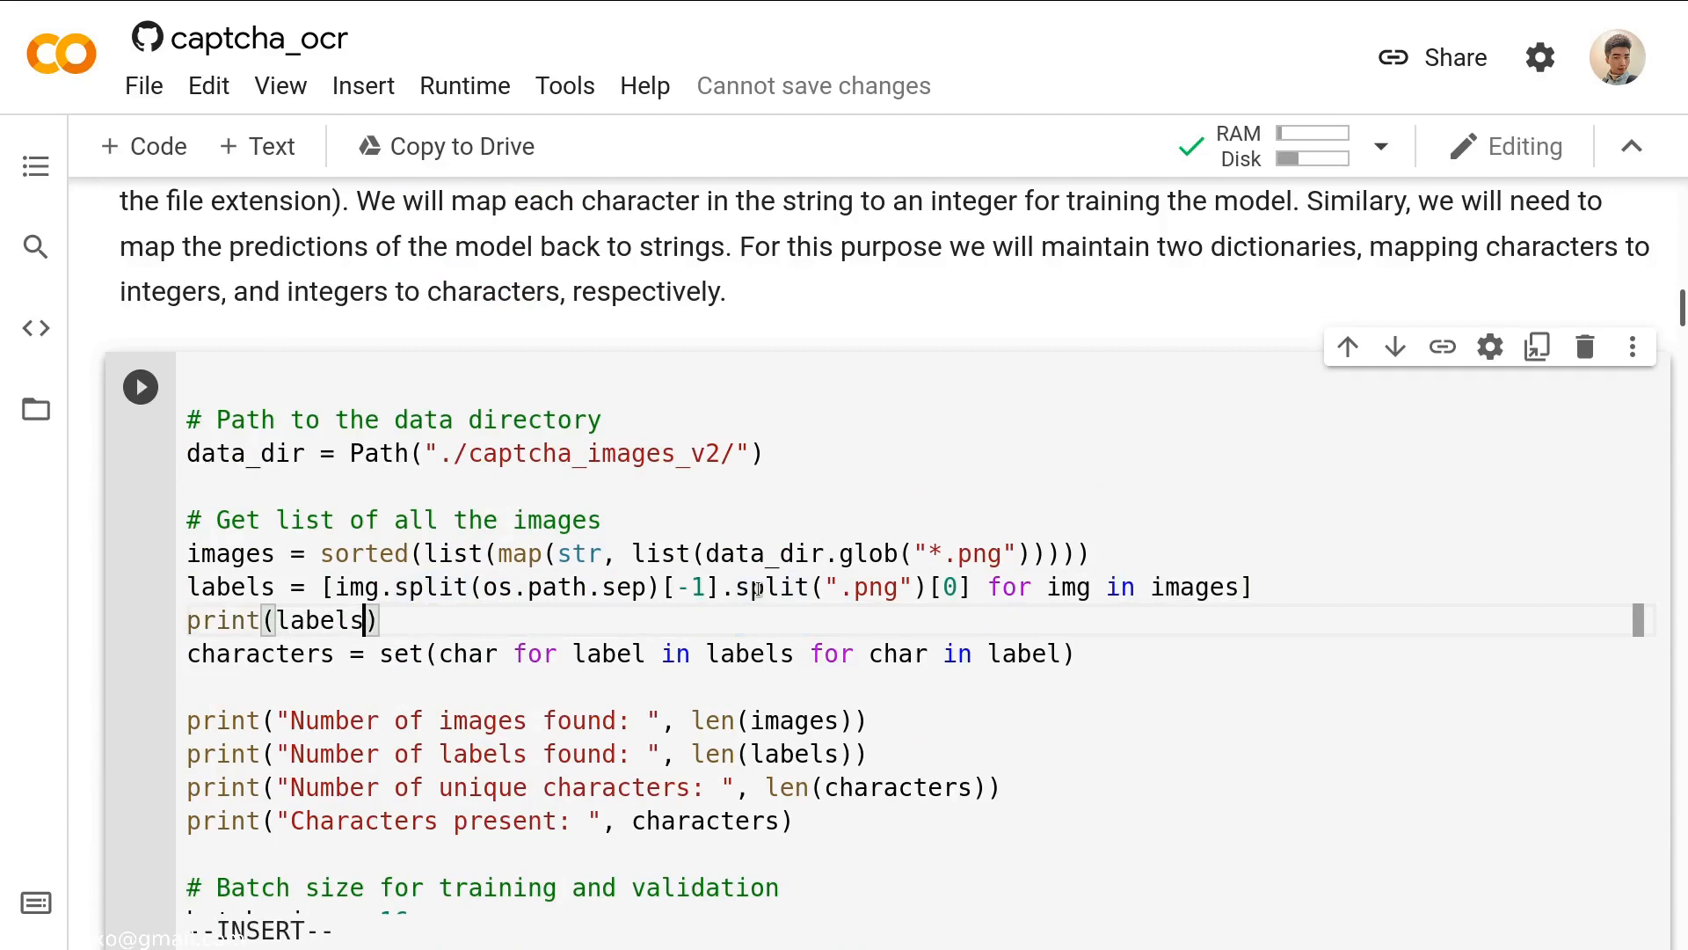
pyautogui.write('[:5]')
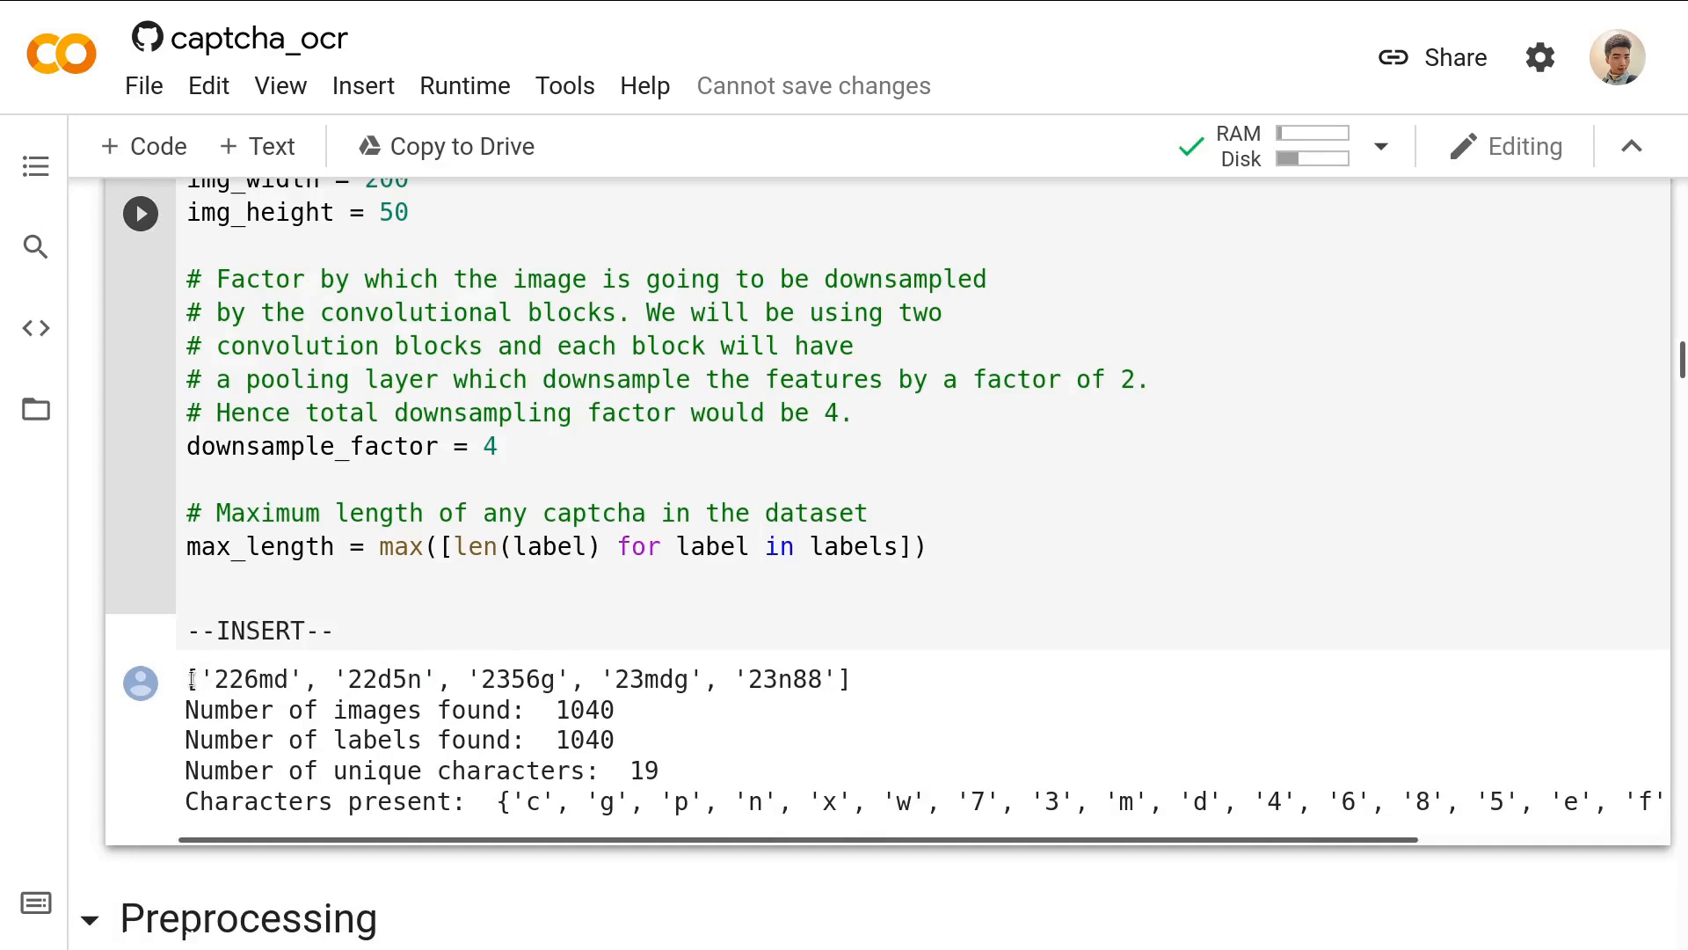
pyautogui.scroll(-3)
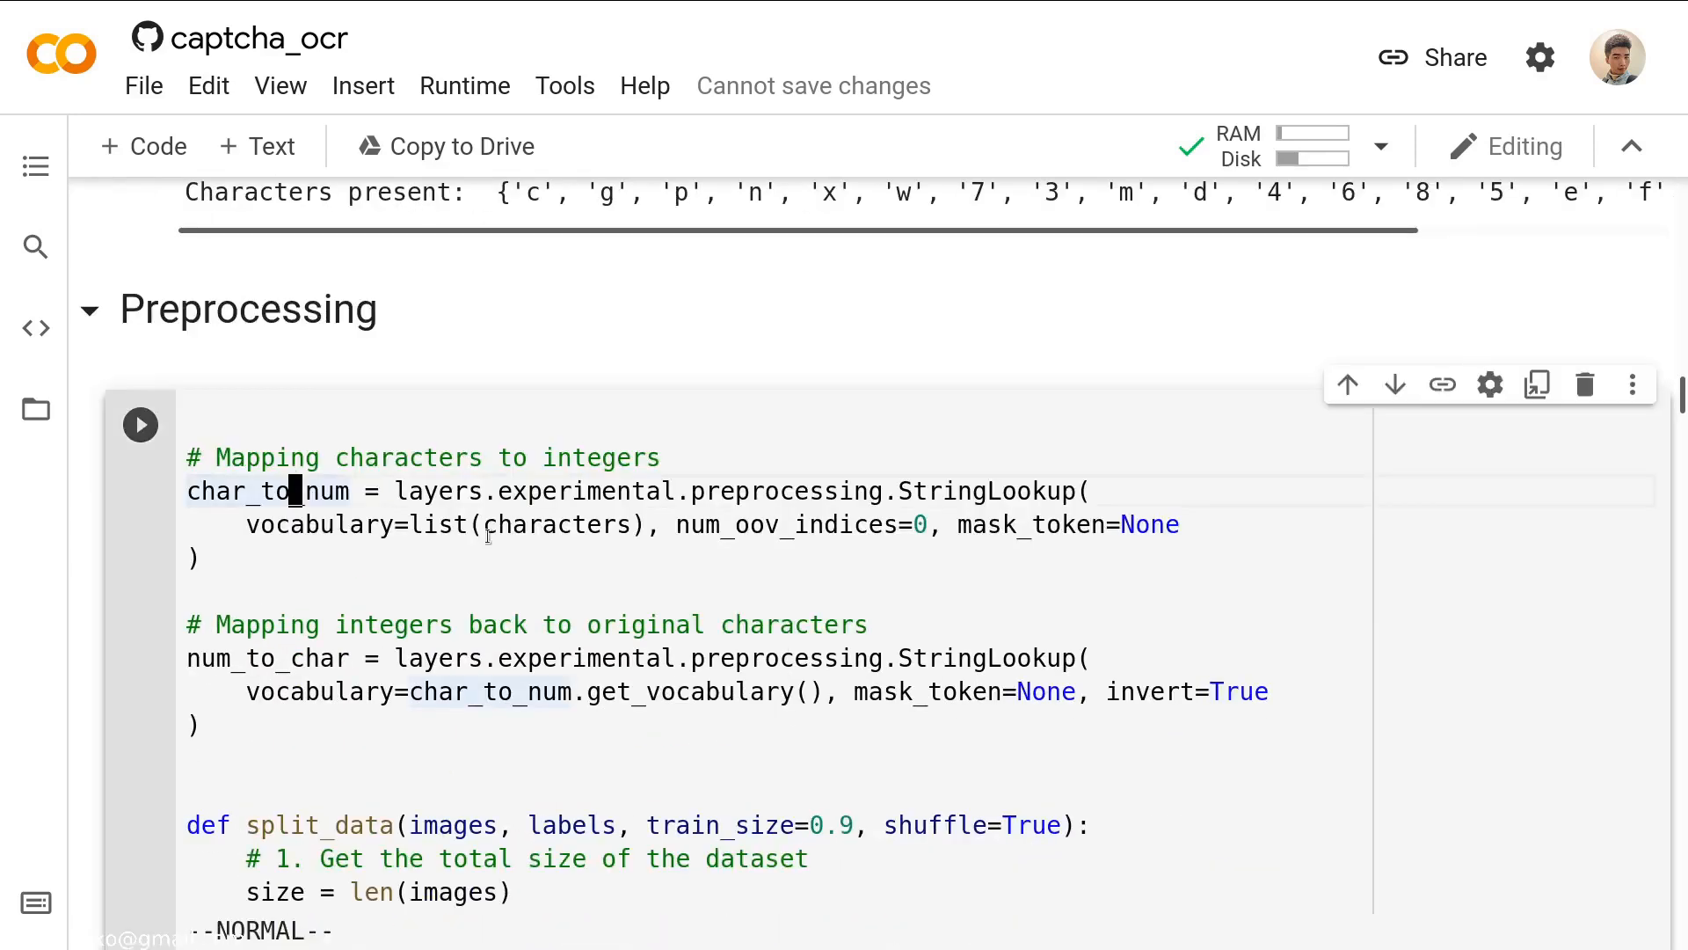
pyautogui.scroll(3)
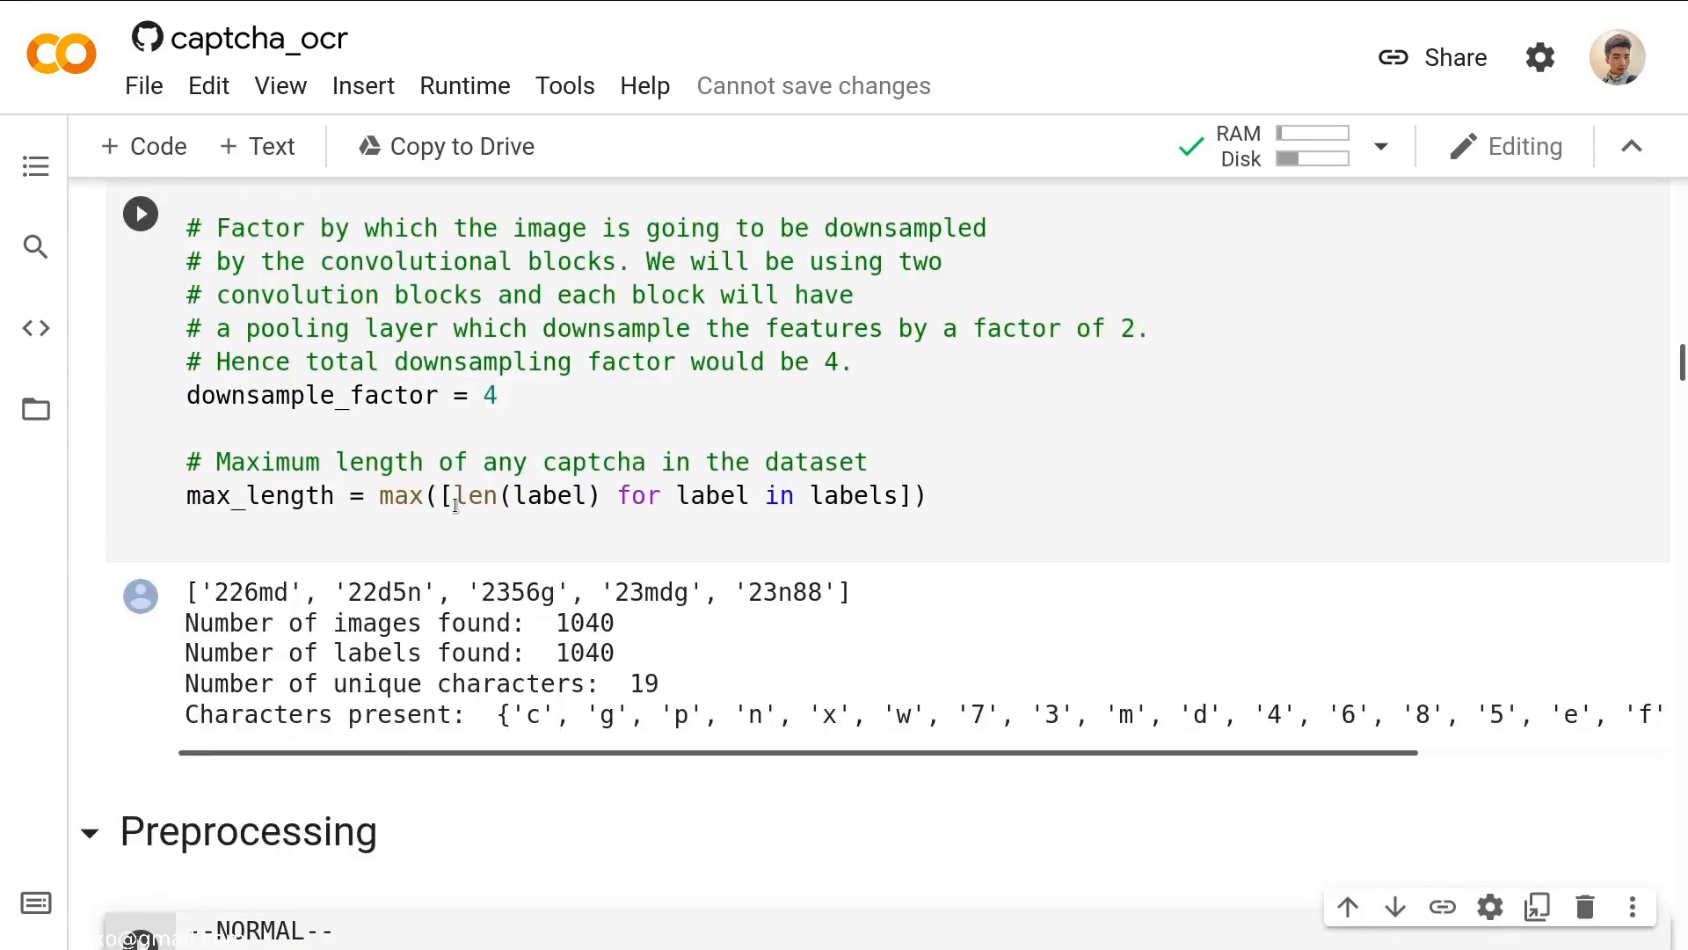
pyautogui.scroll(3)
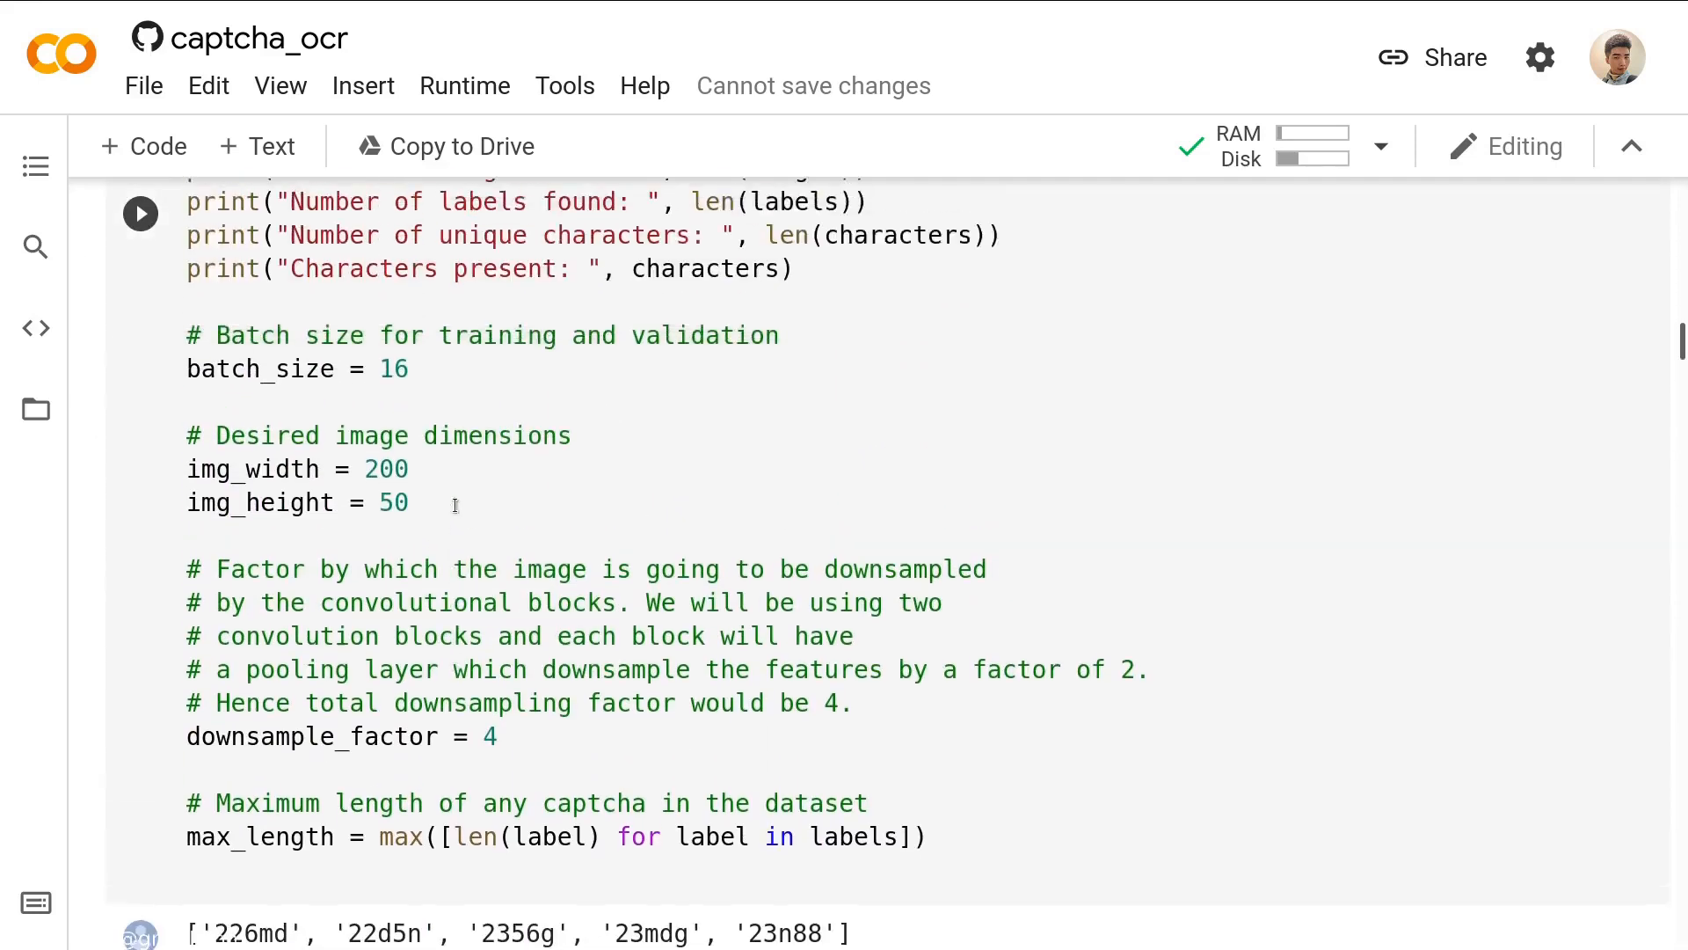
pyautogui.scroll(3)
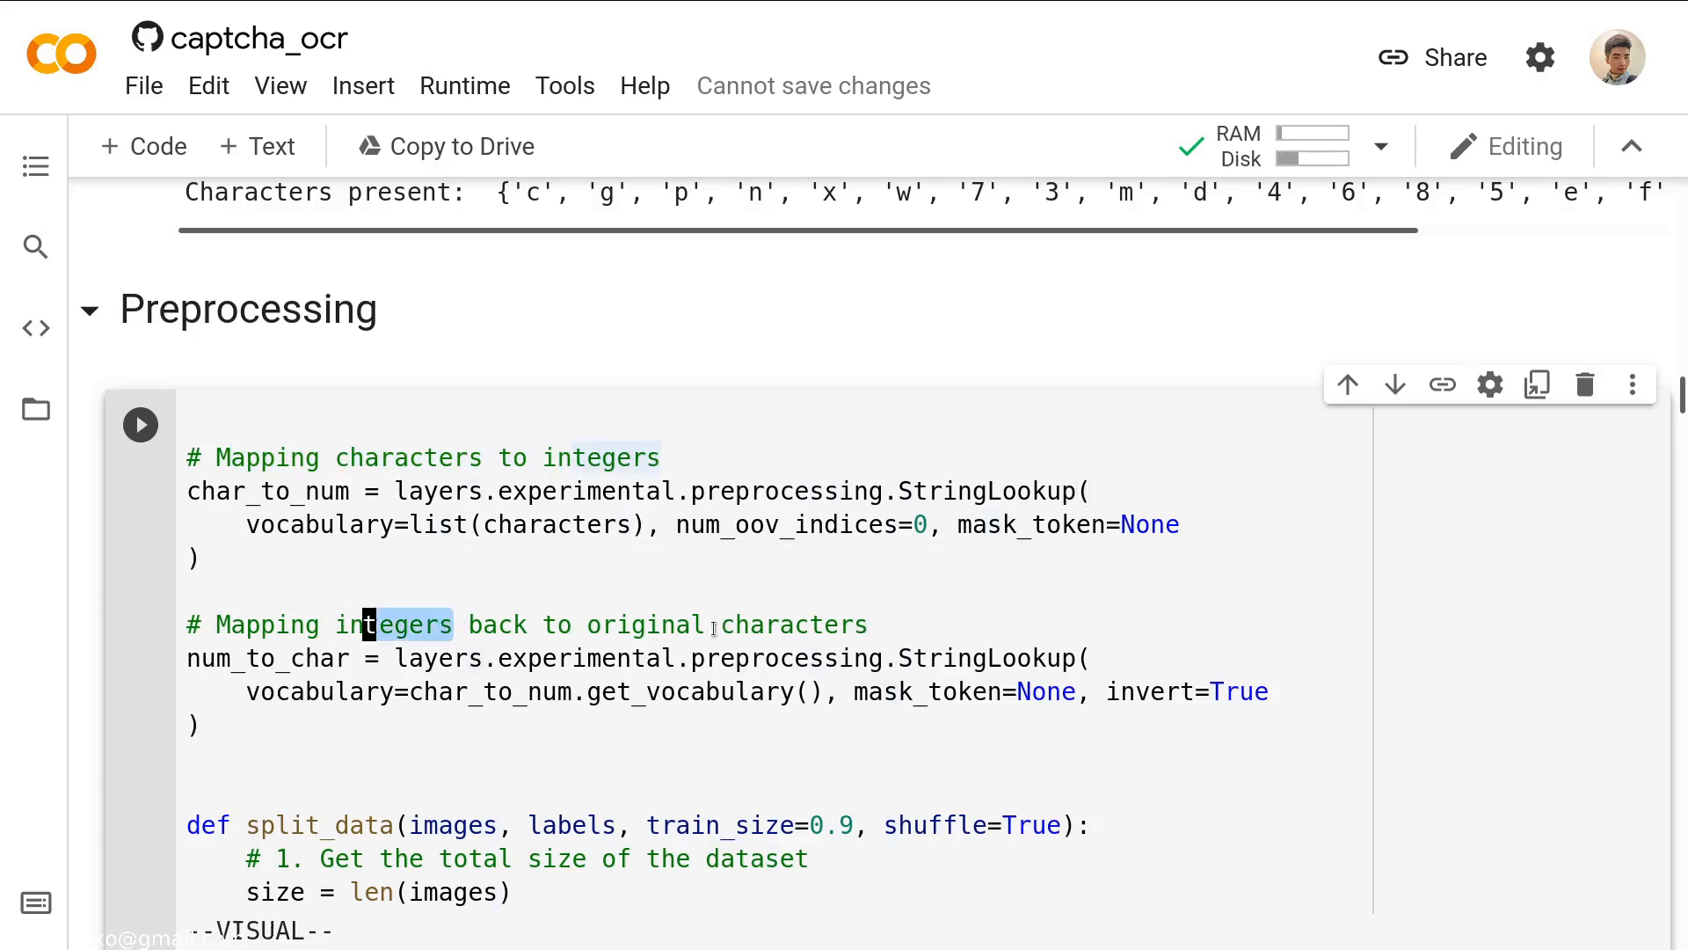
pyautogui.press('Escape')
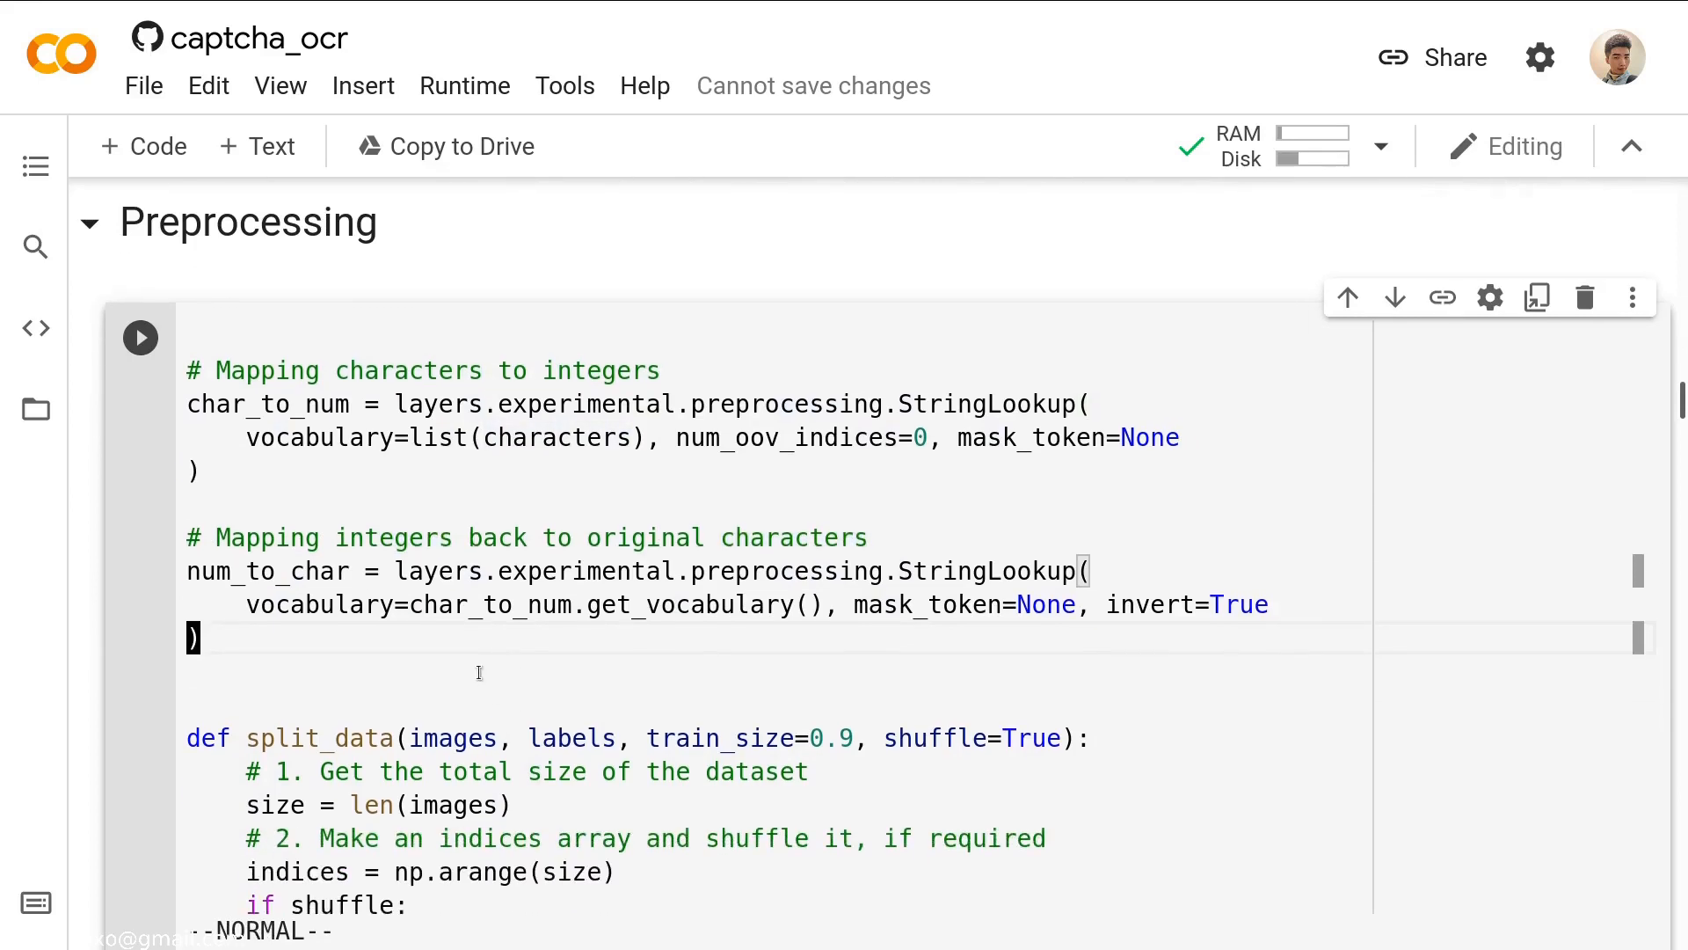
pyautogui.moveTo(424, 631)
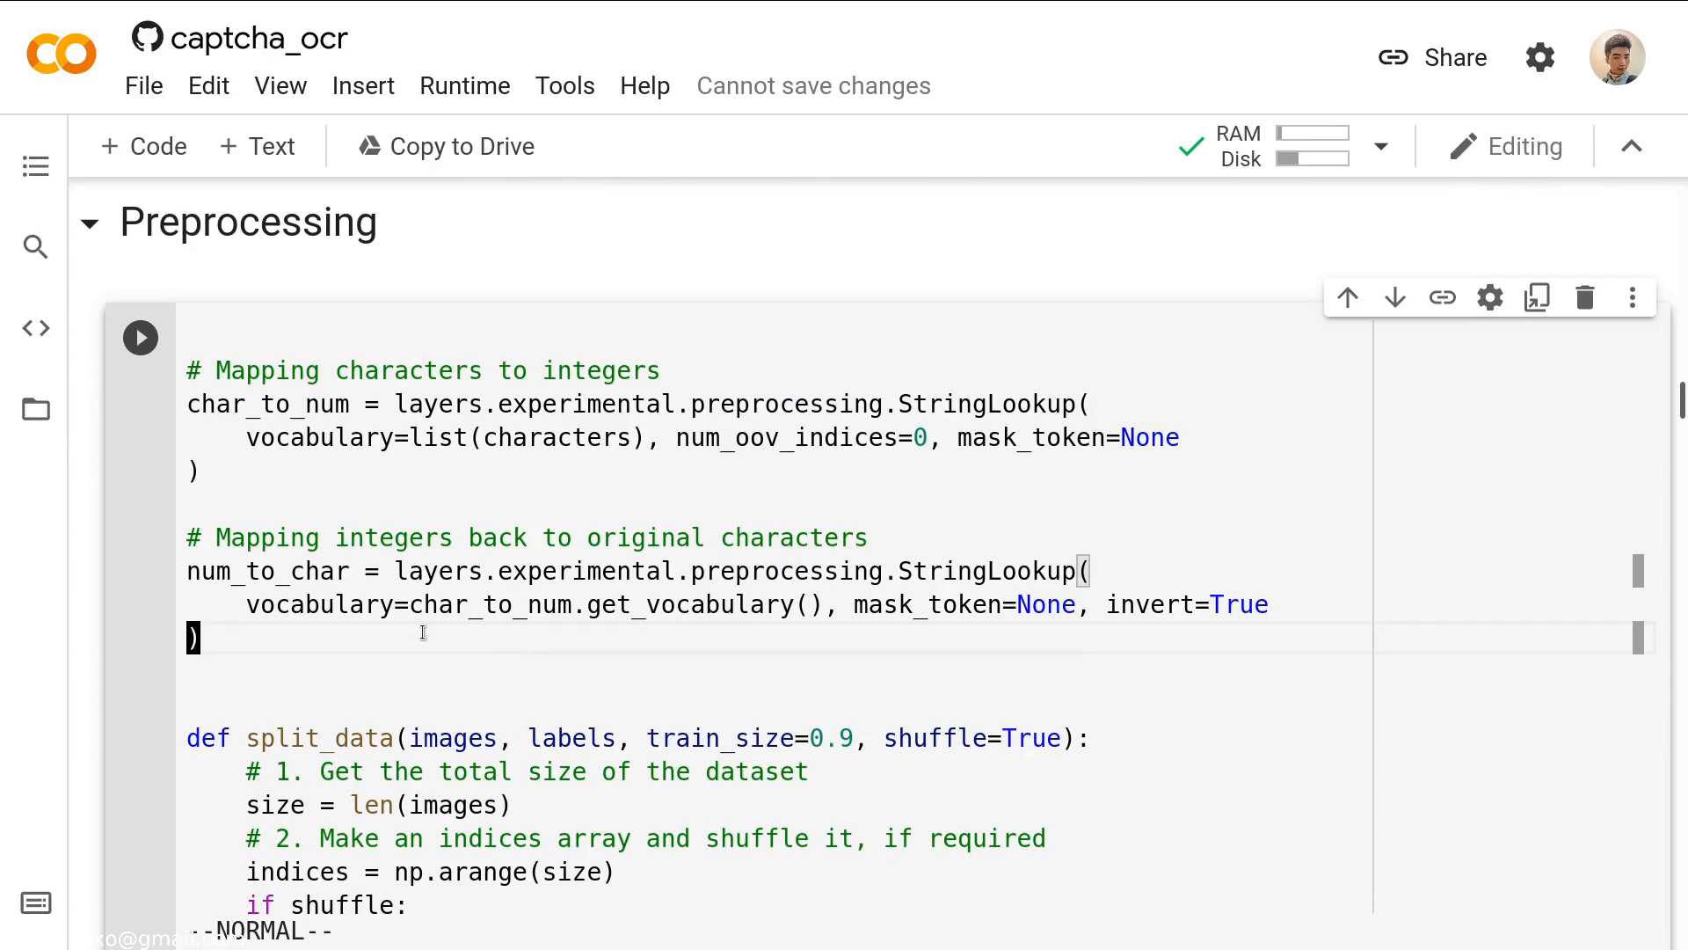
pyautogui.moveTo(485, 649)
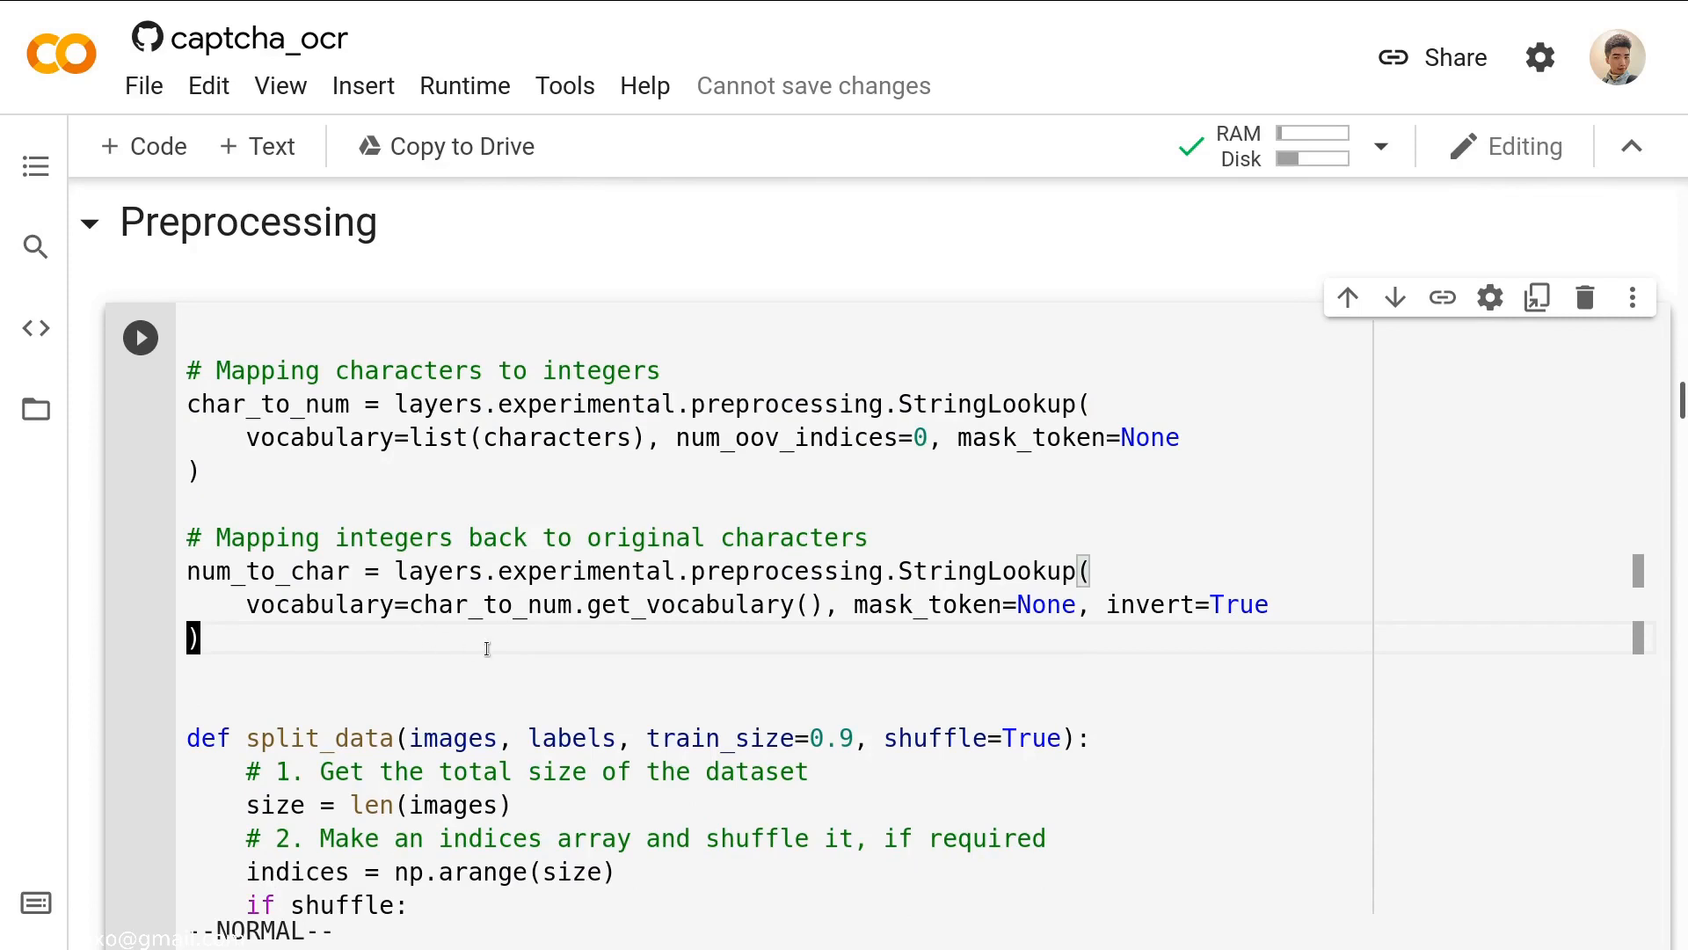
pyautogui.moveTo(413, 424)
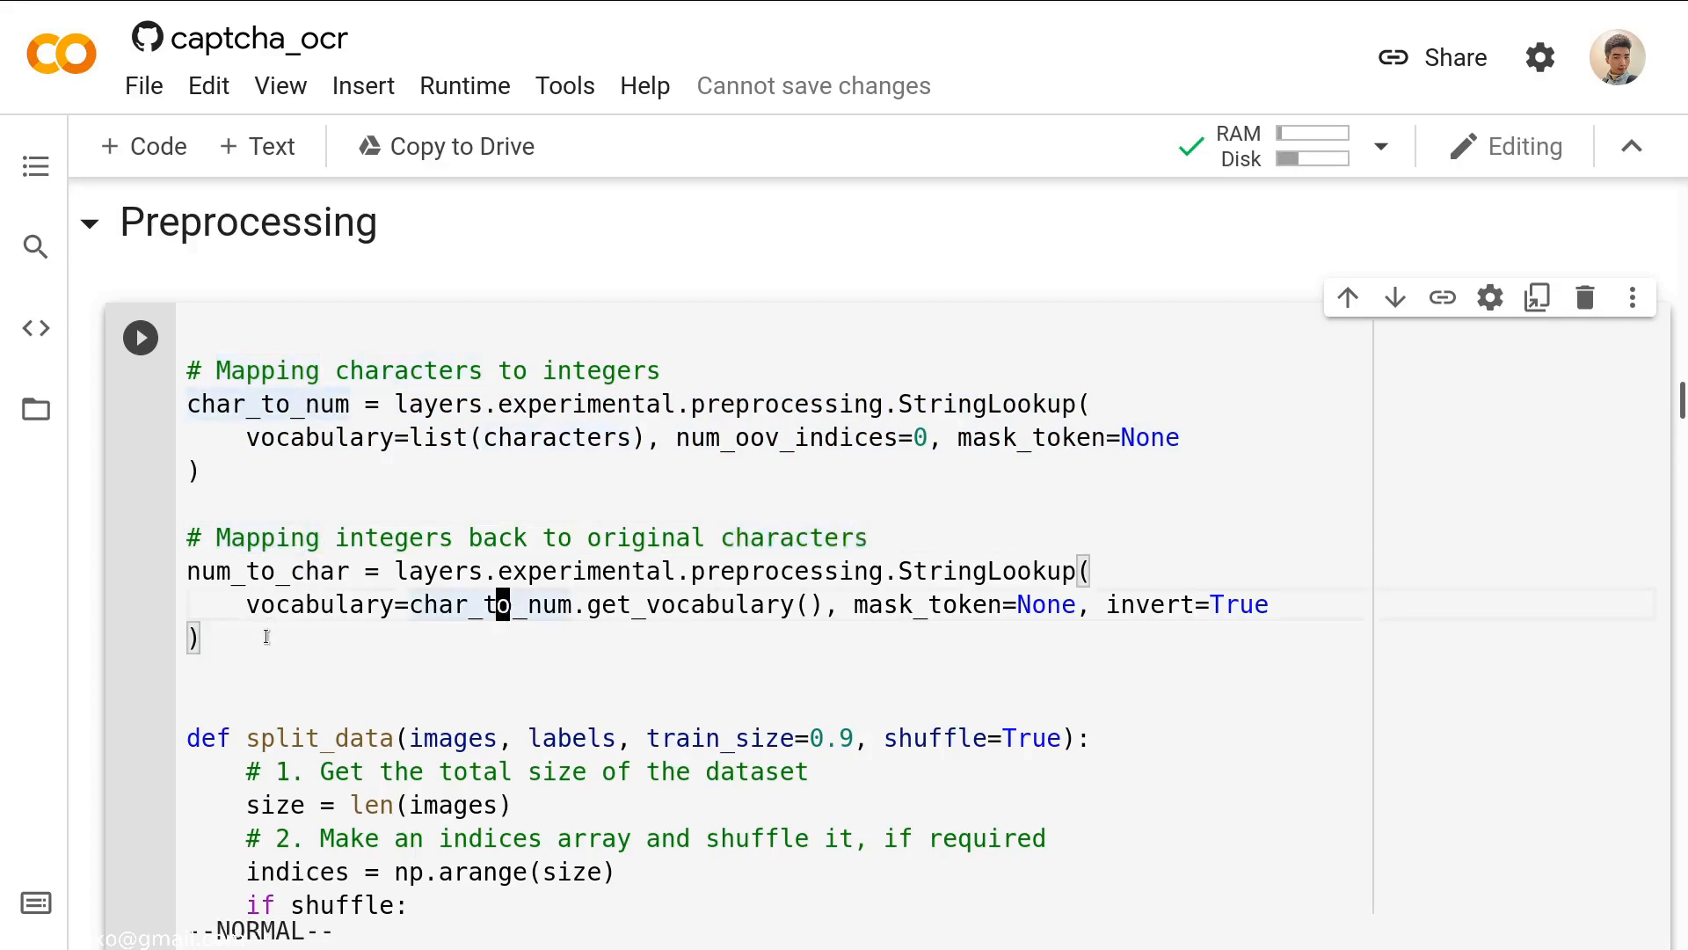
pyautogui.scroll(-3)
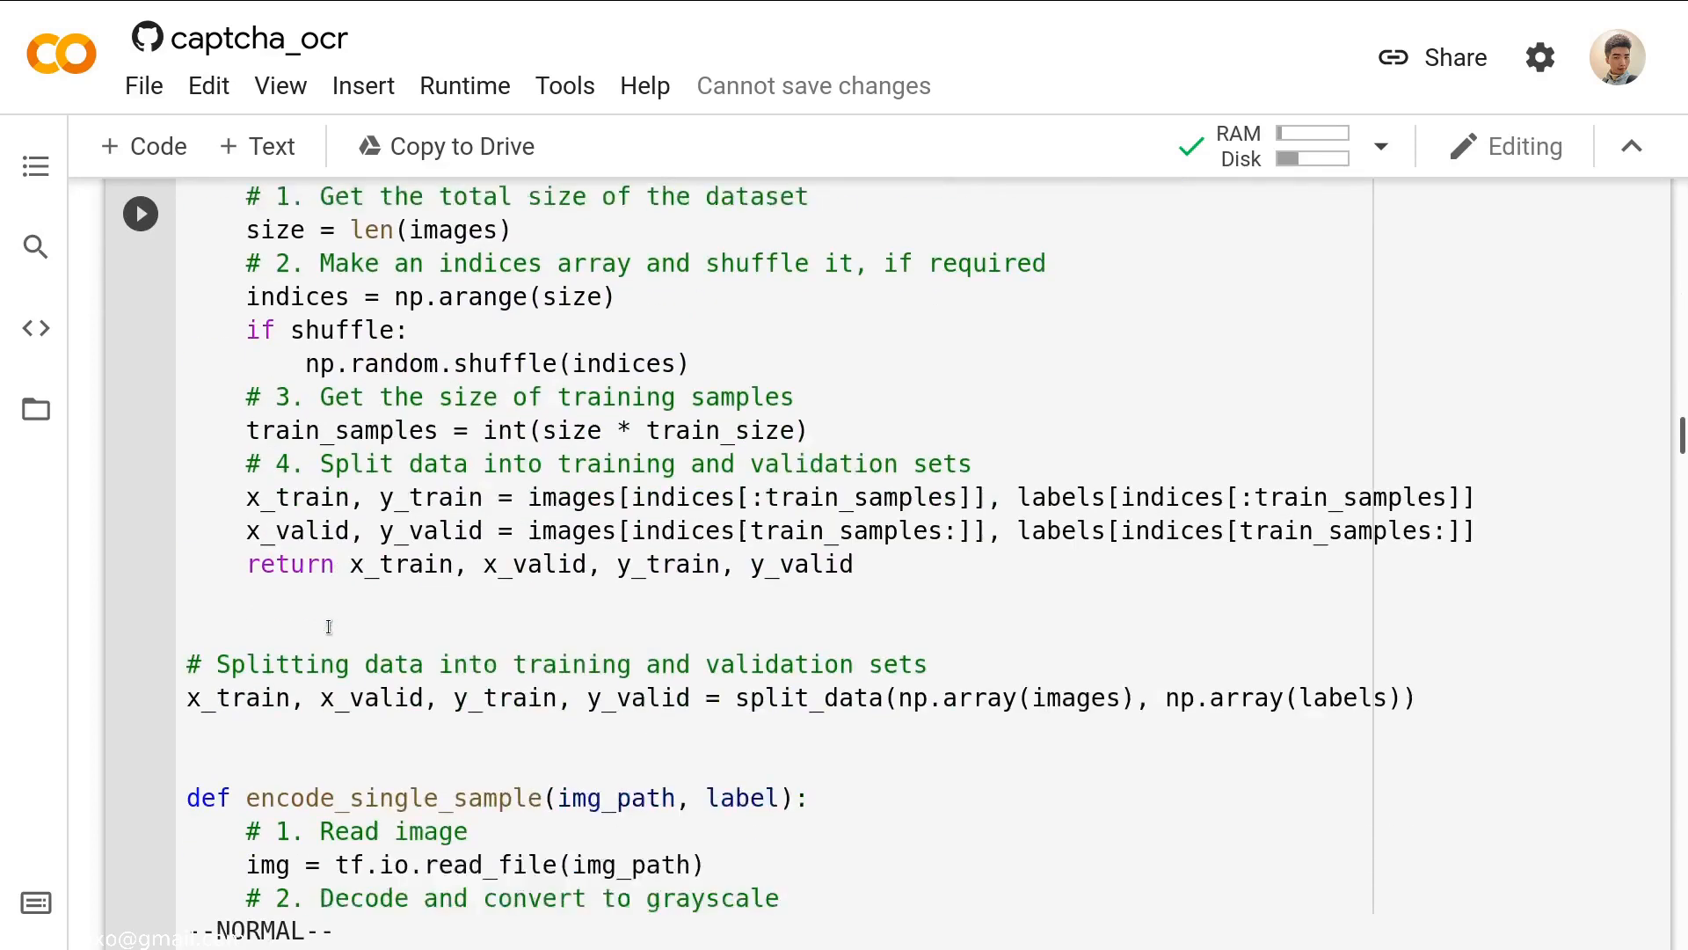
pyautogui.scroll(3)
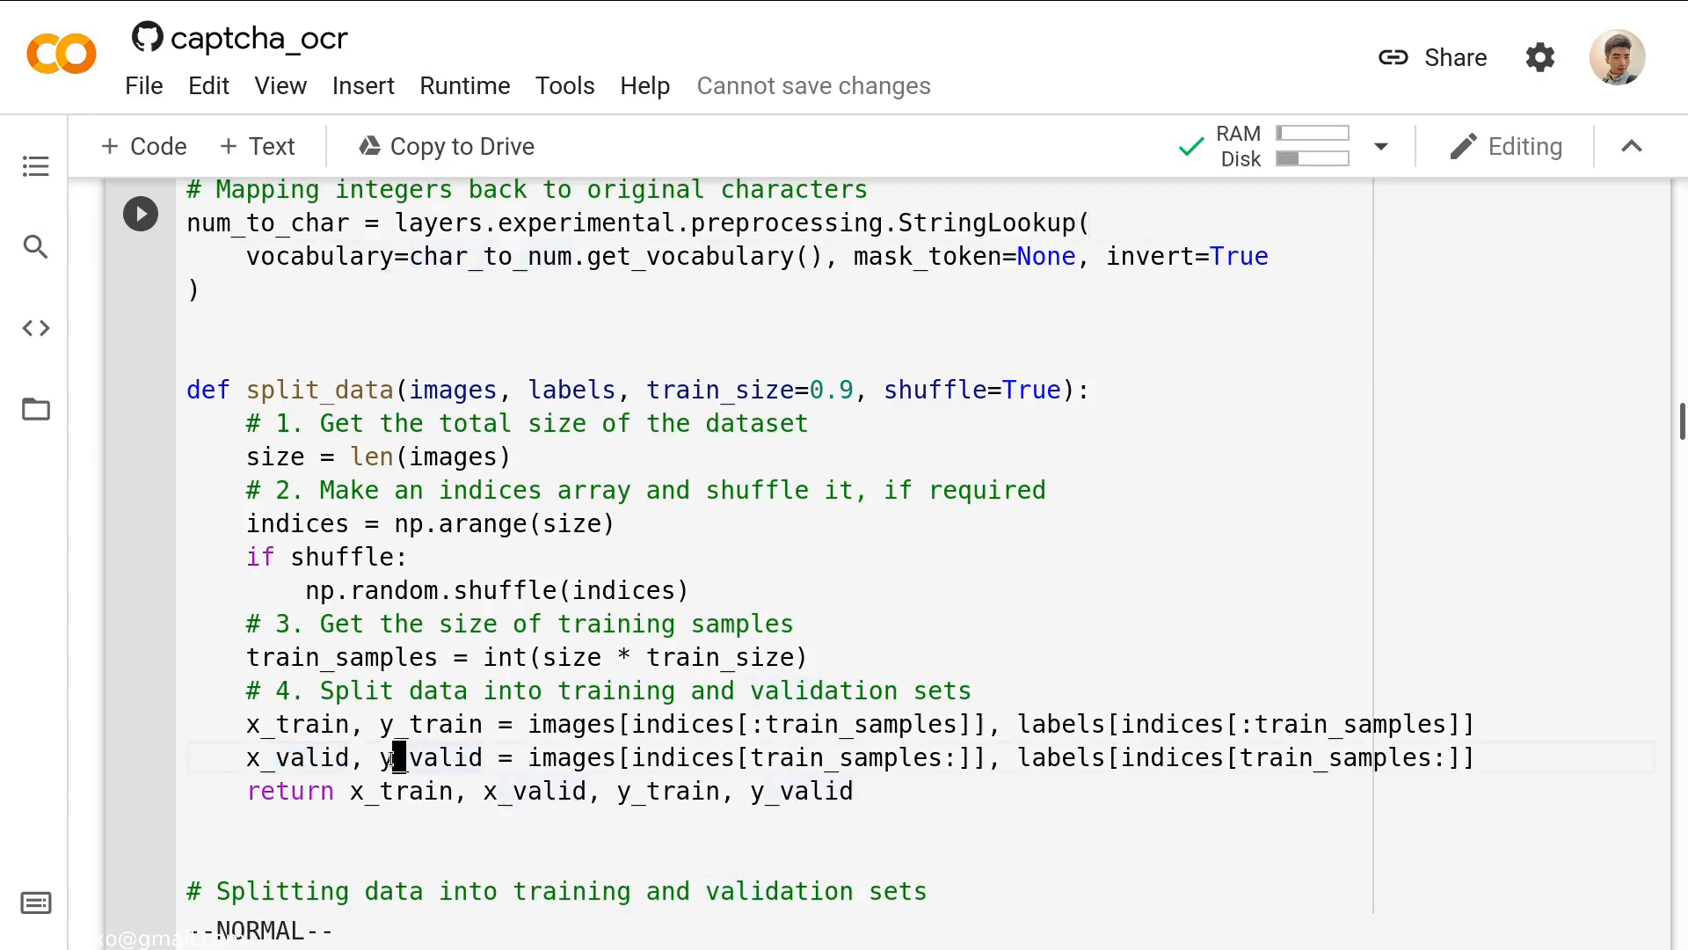
pyautogui.scroll(-3)
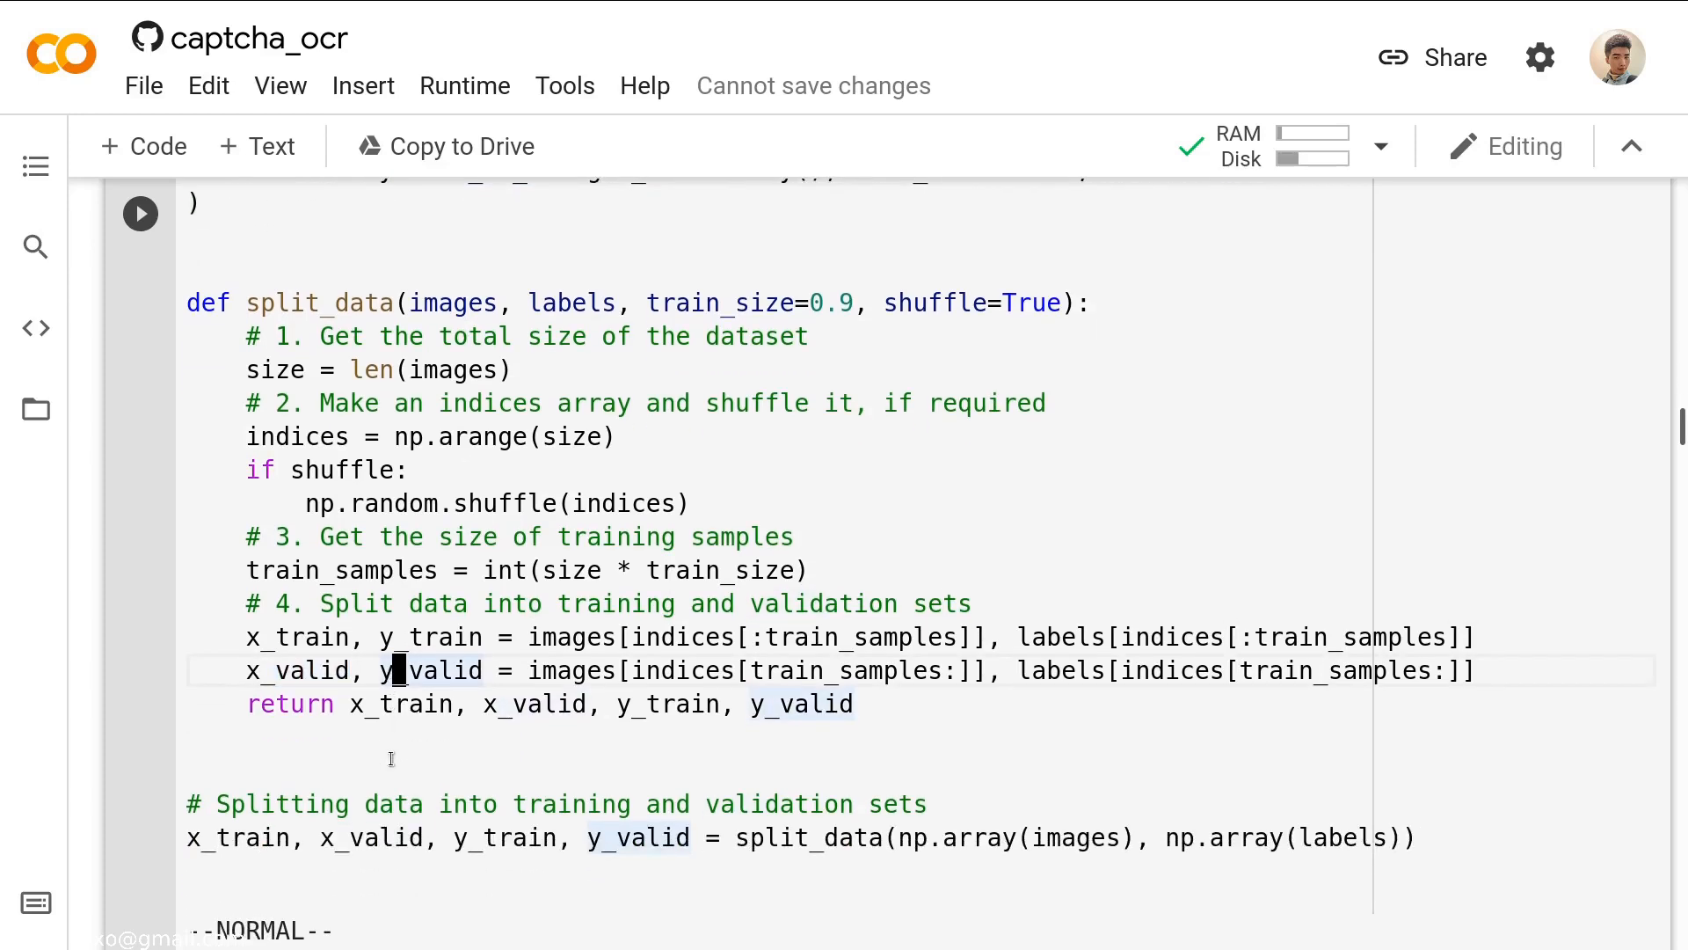
pyautogui.scroll(-3)
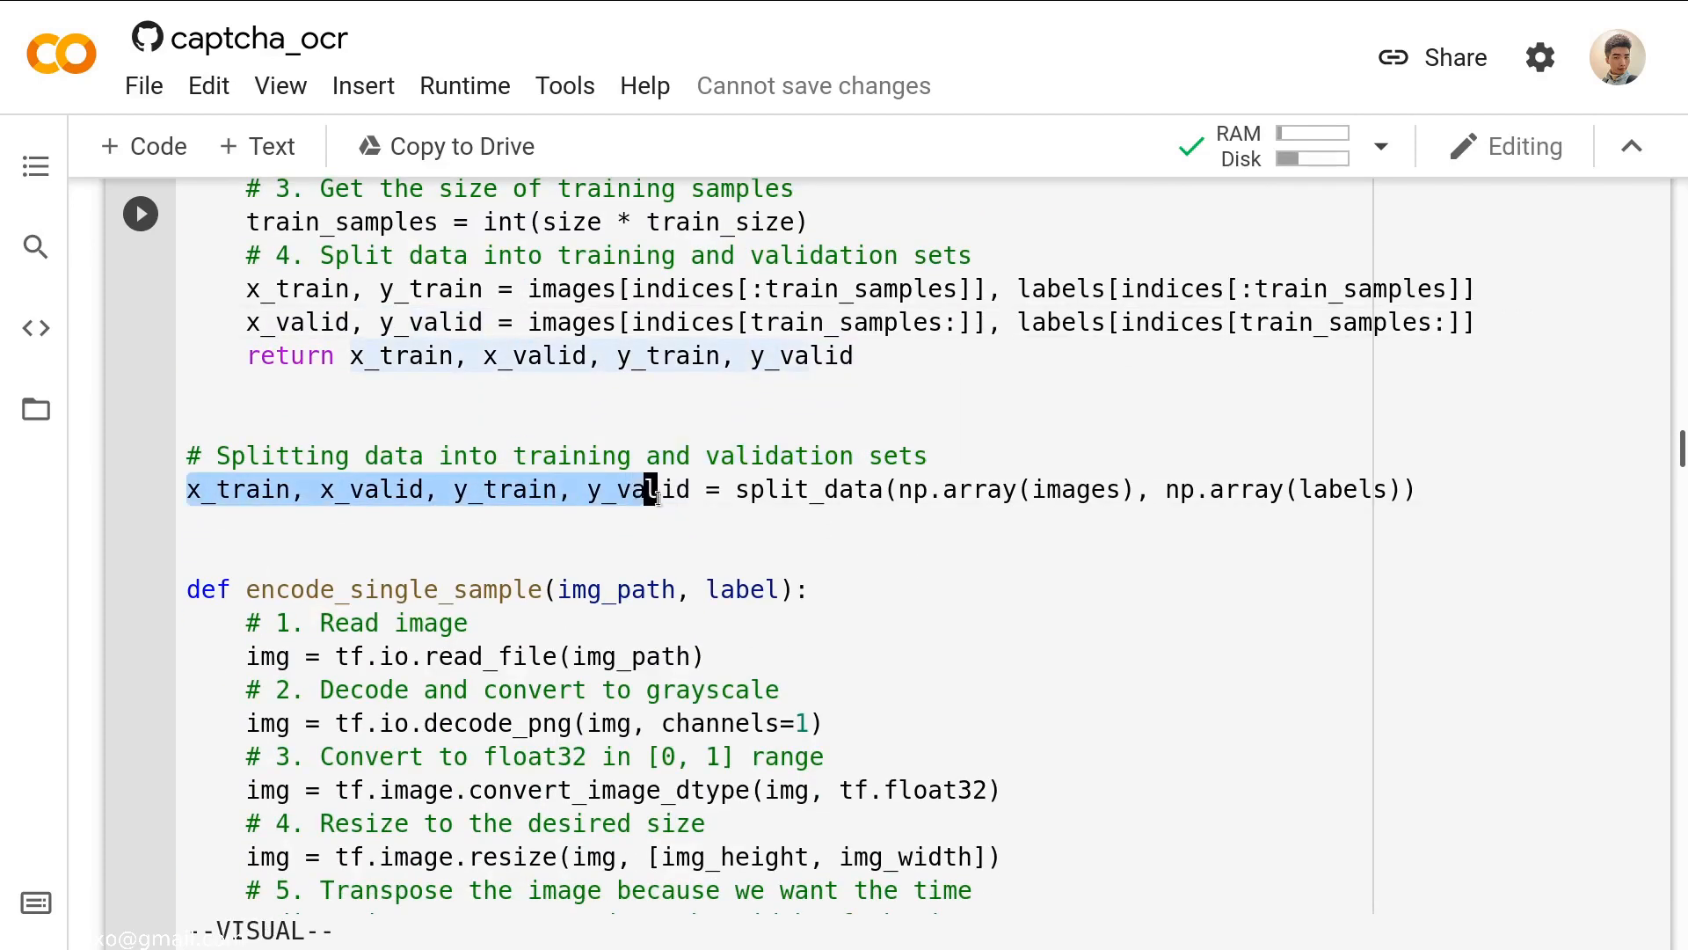
pyautogui.press('Escape')
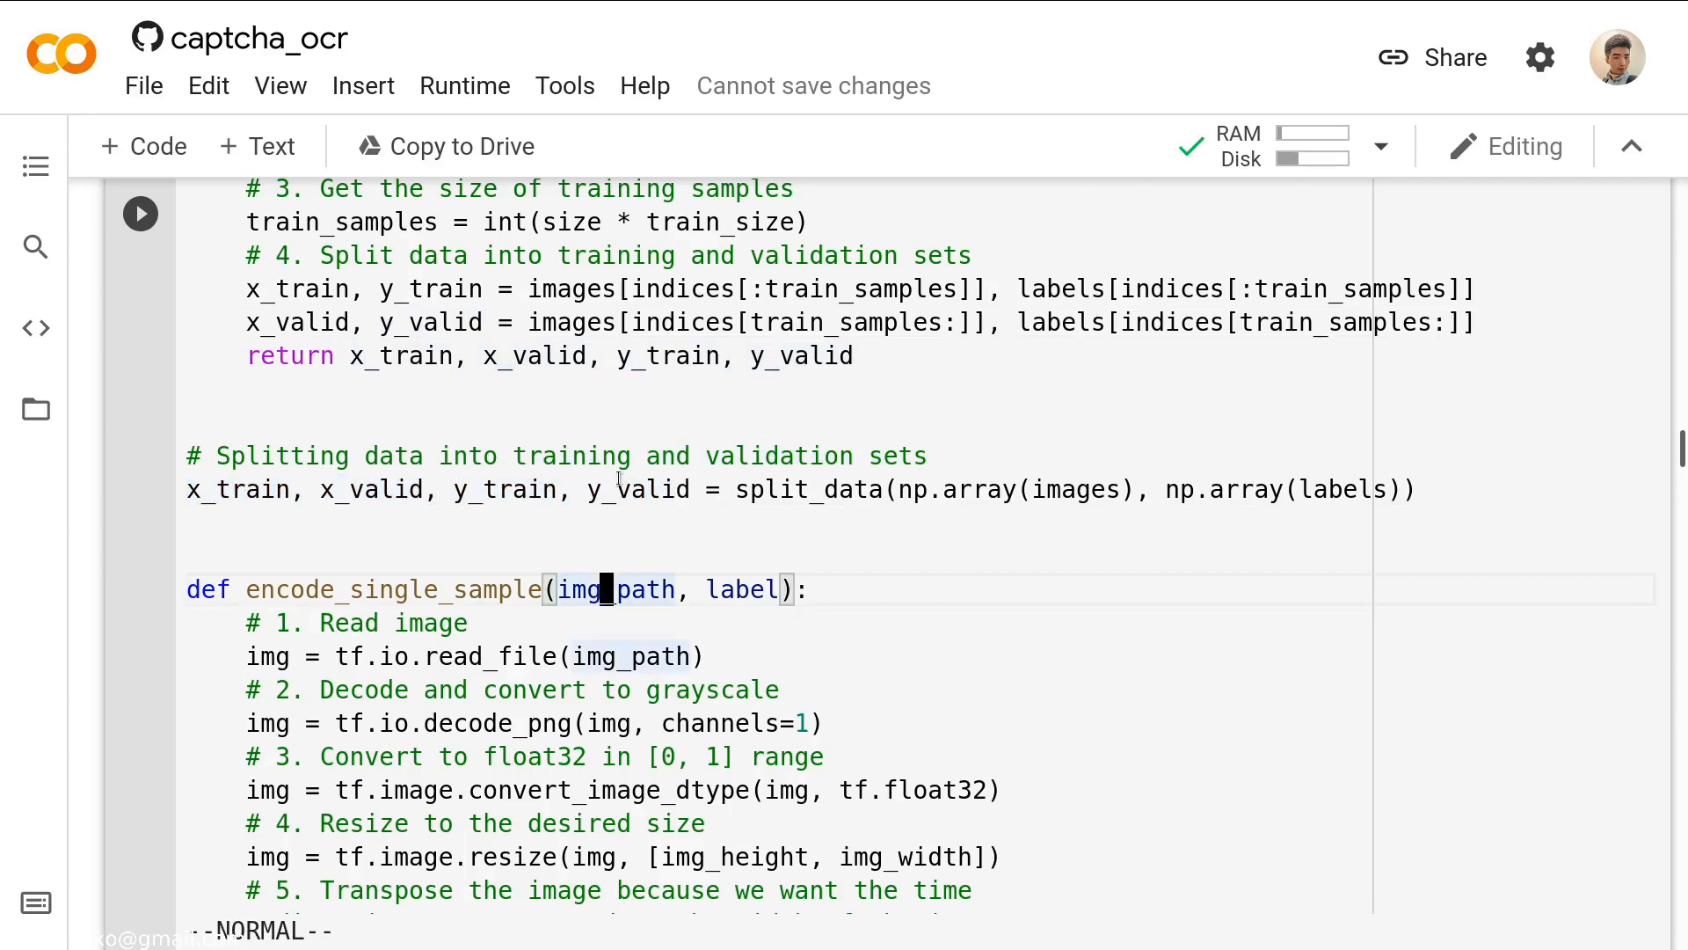
# Review encode_single_sample's decode_png and return lines, then run the Preprocessing cell.
pyautogui.scroll(-3)
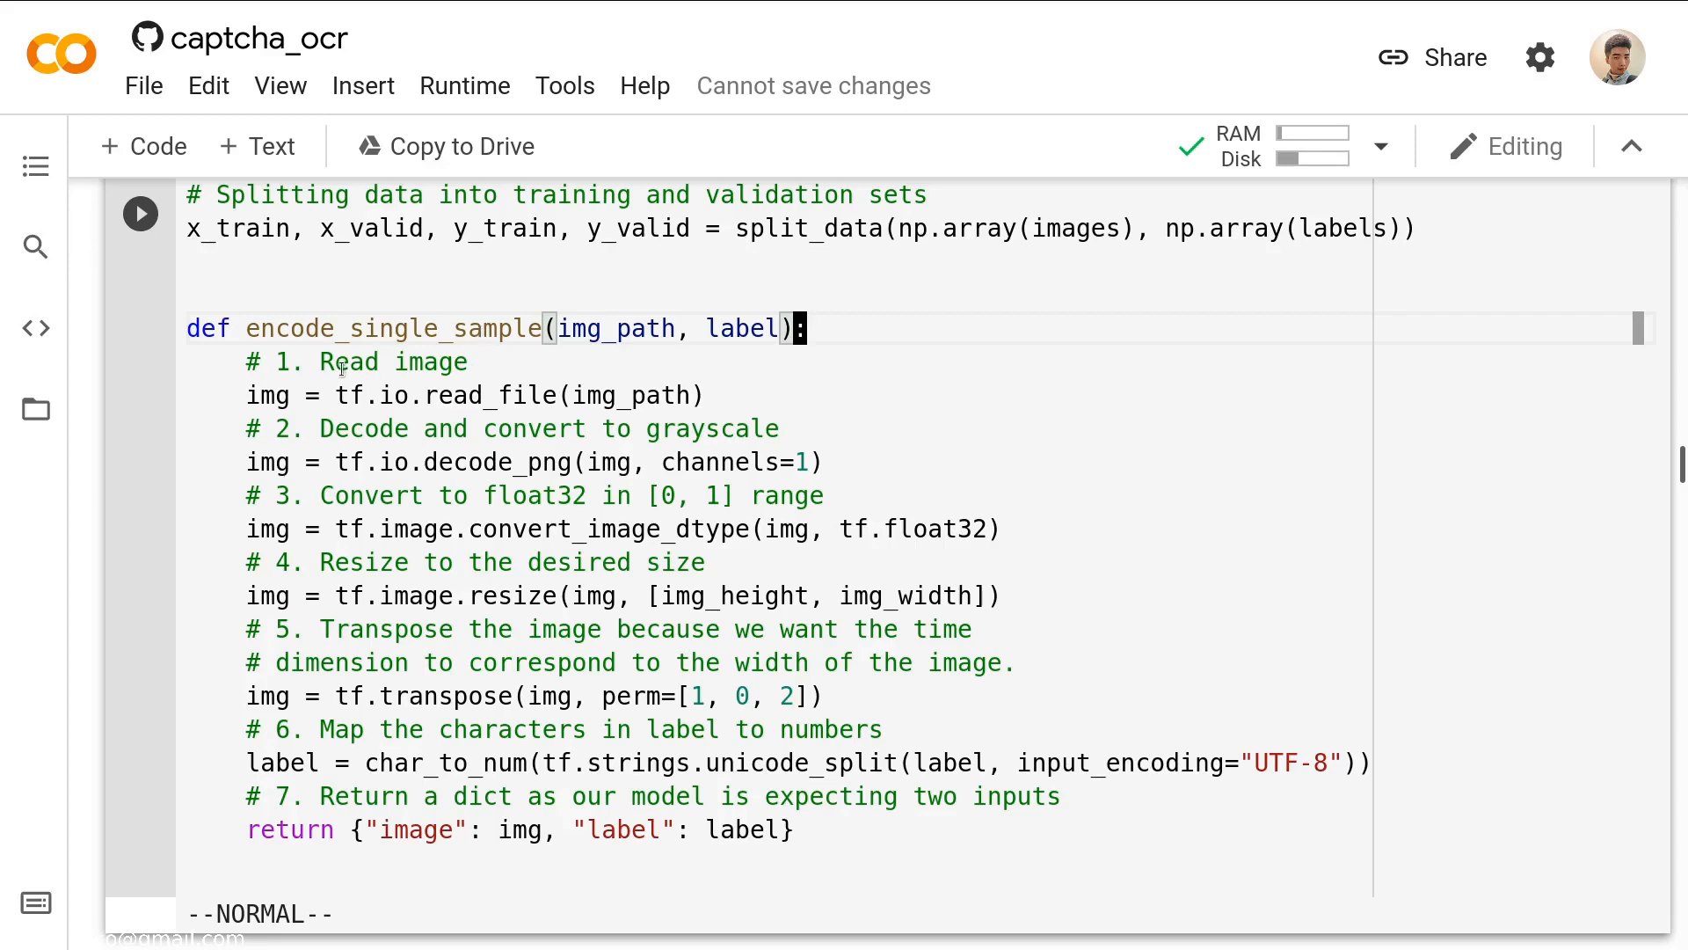
pyautogui.moveTo(487, 396)
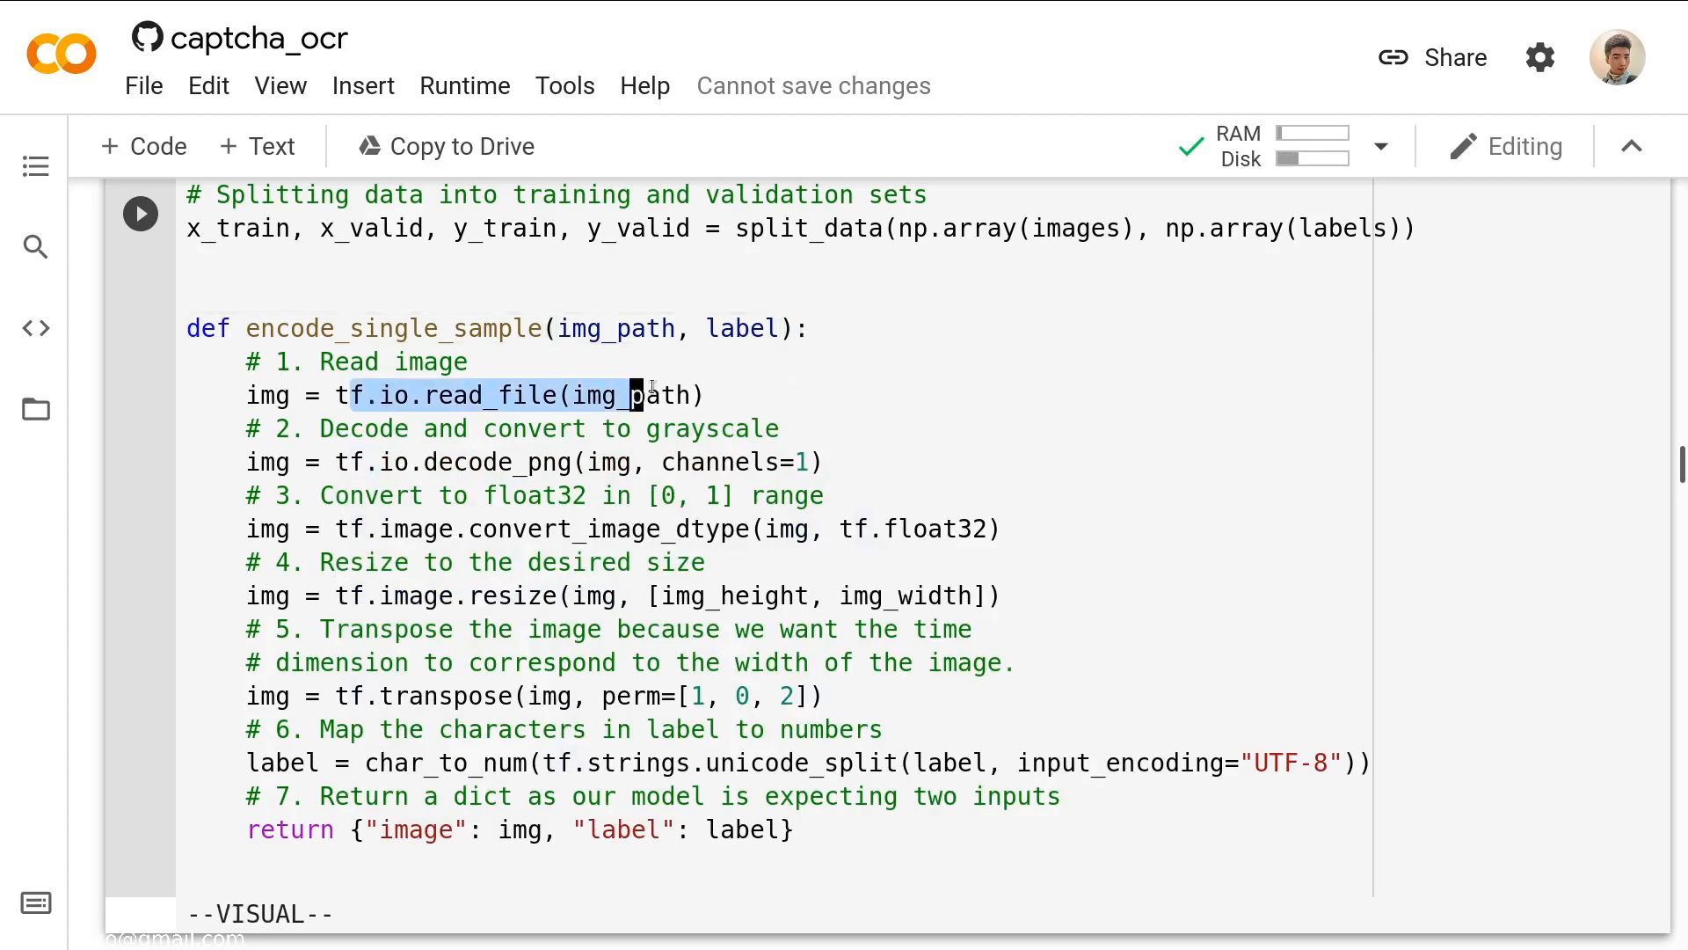
pyautogui.press('Escape')
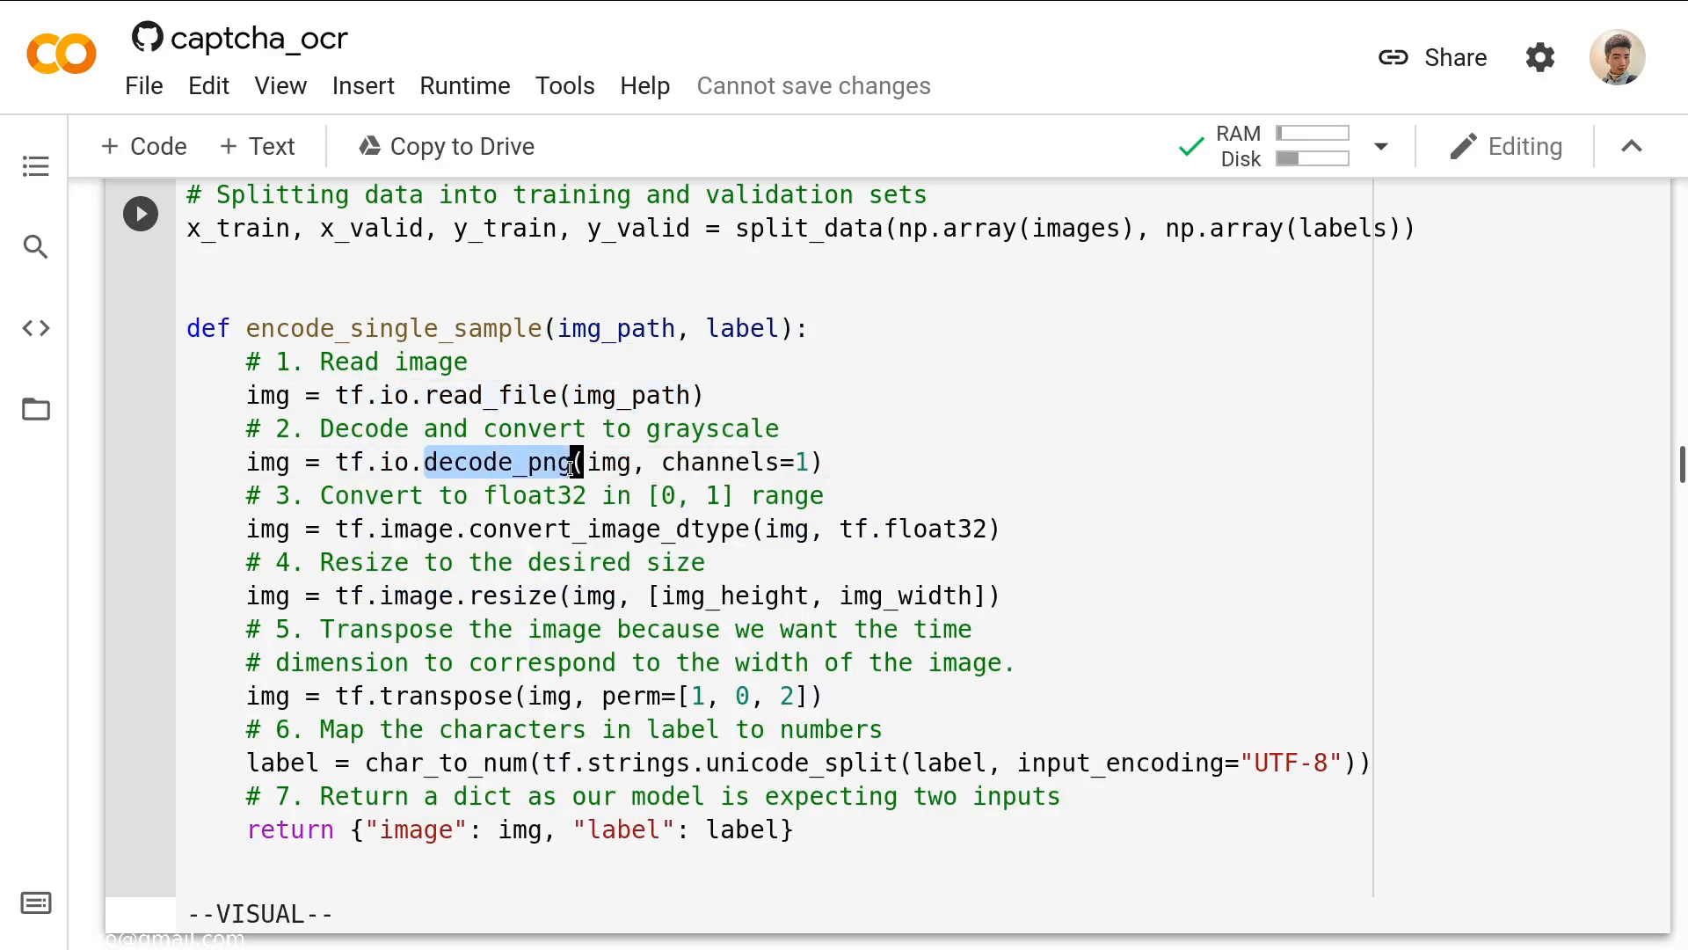
pyautogui.press('Escape')
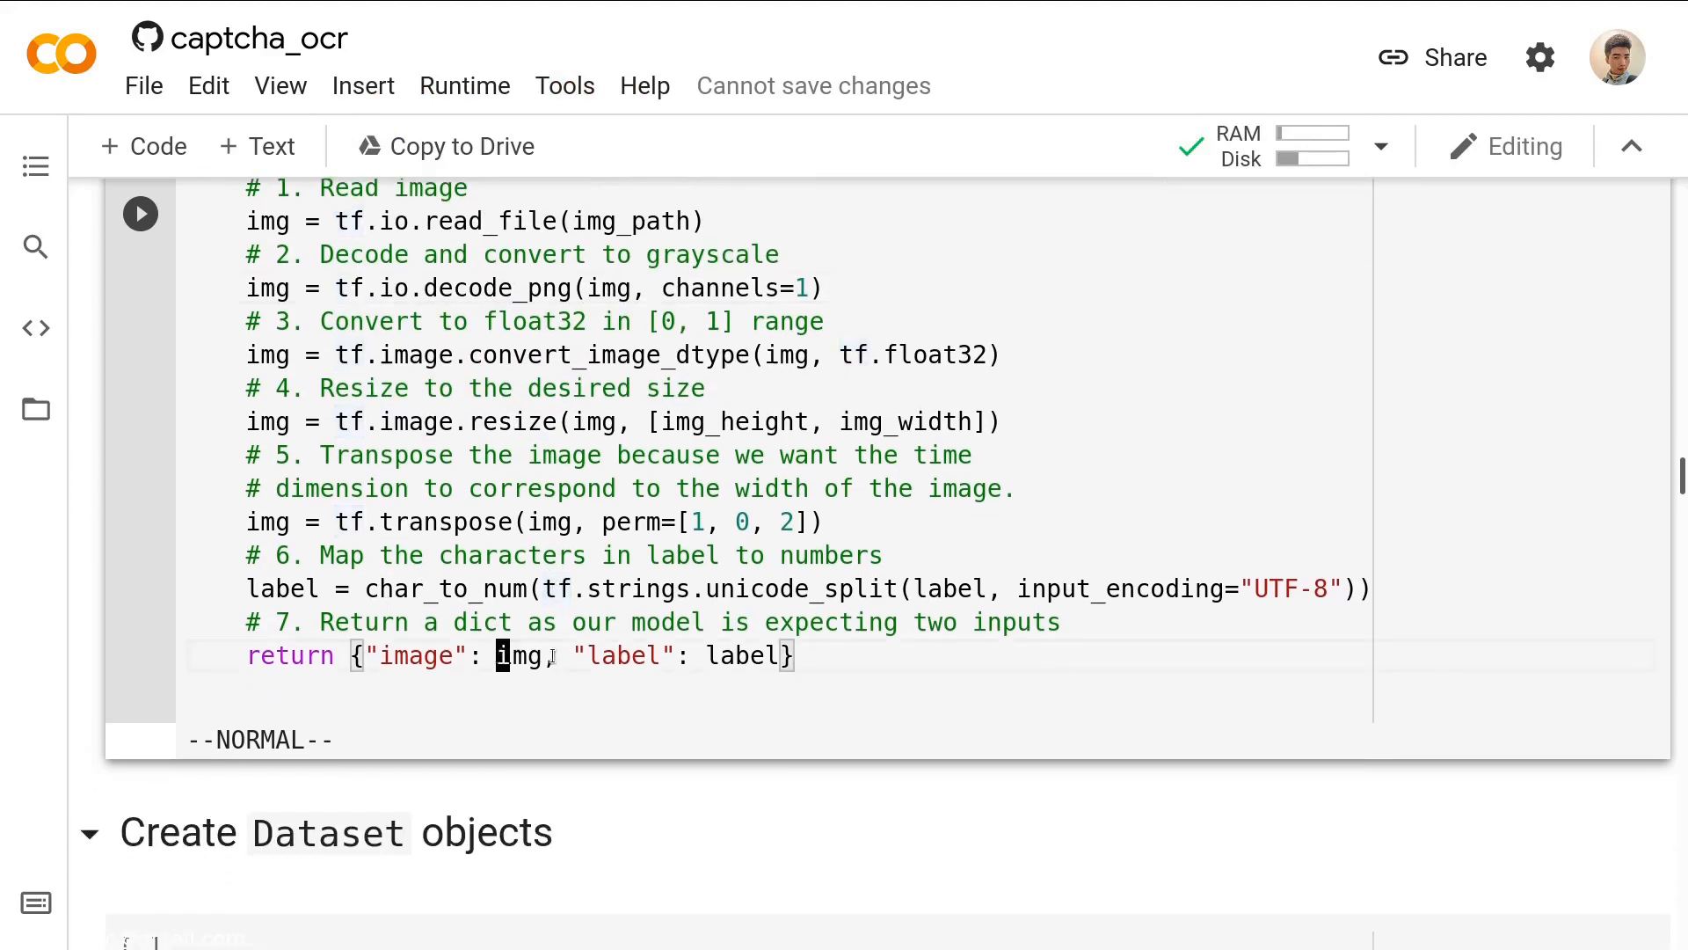
pyautogui.press('v')
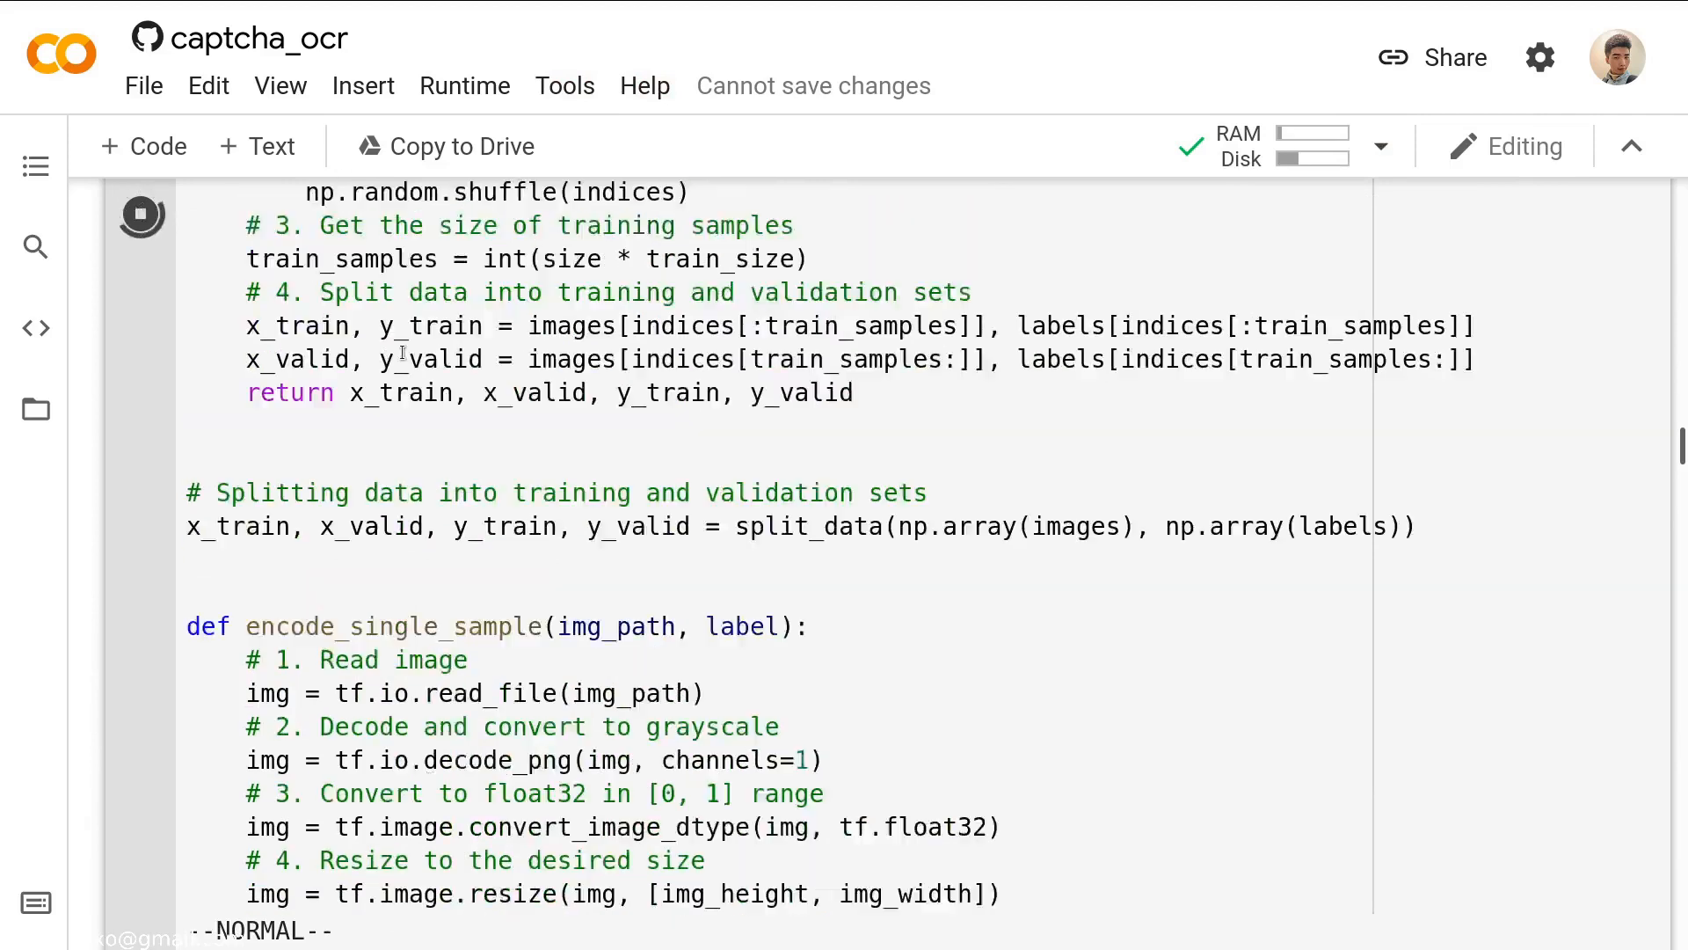
# Review the tf.data train/validation pipeline code and run the dataset cell.
pyautogui.scroll(-3)
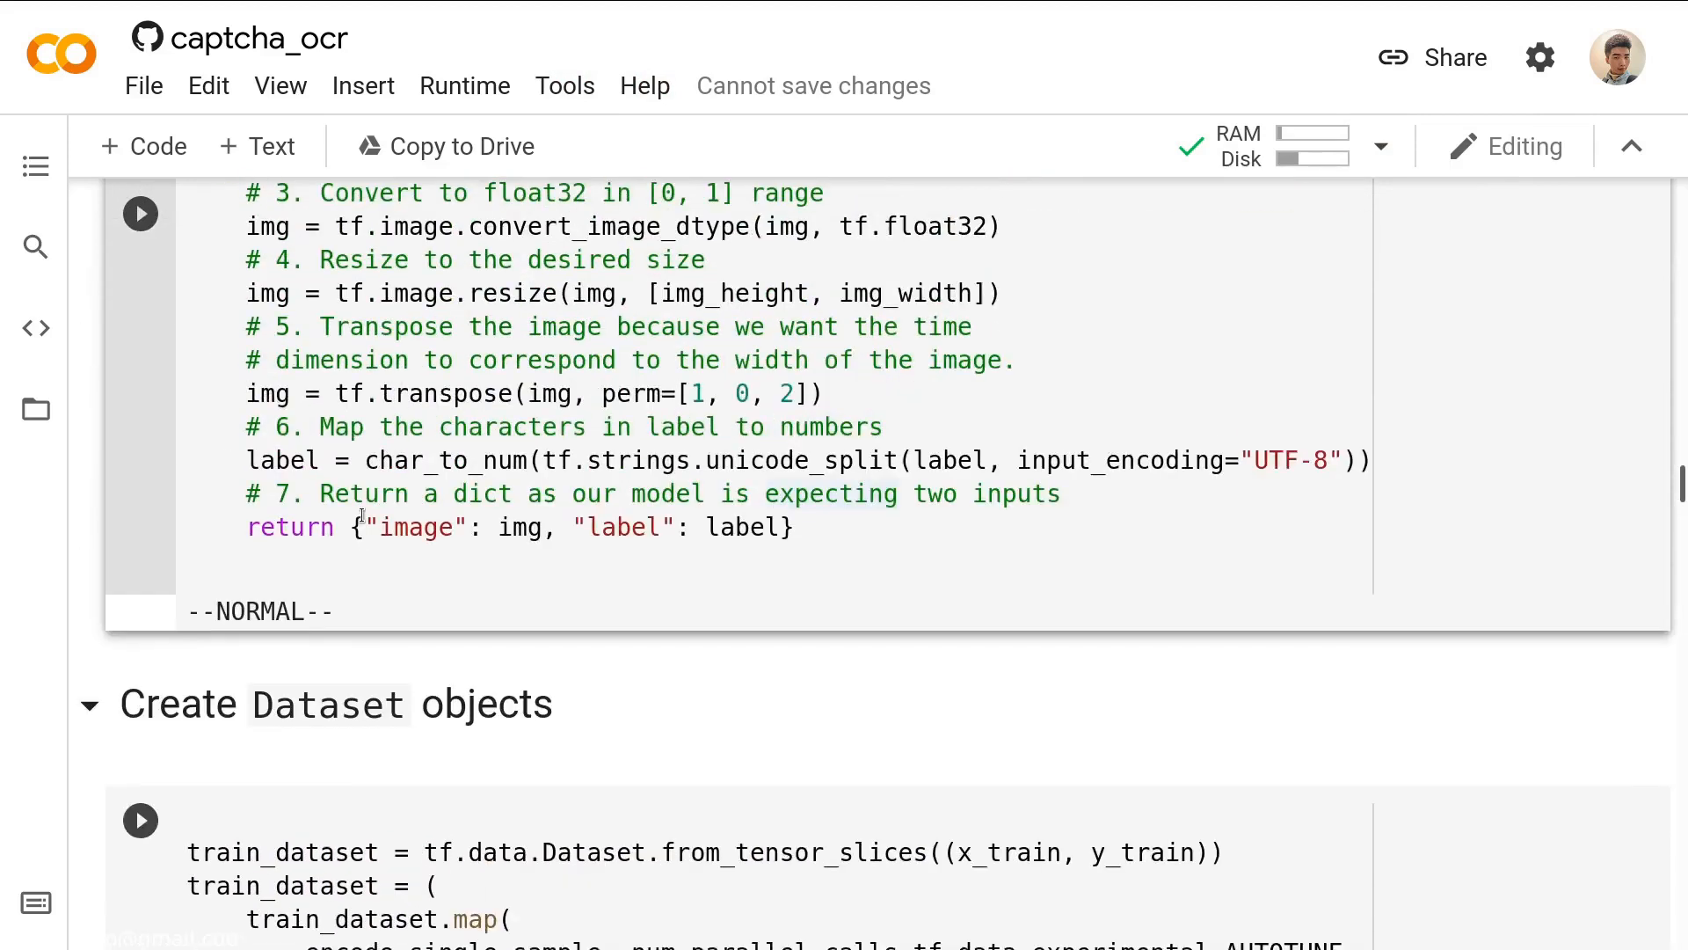
pyautogui.scroll(-3)
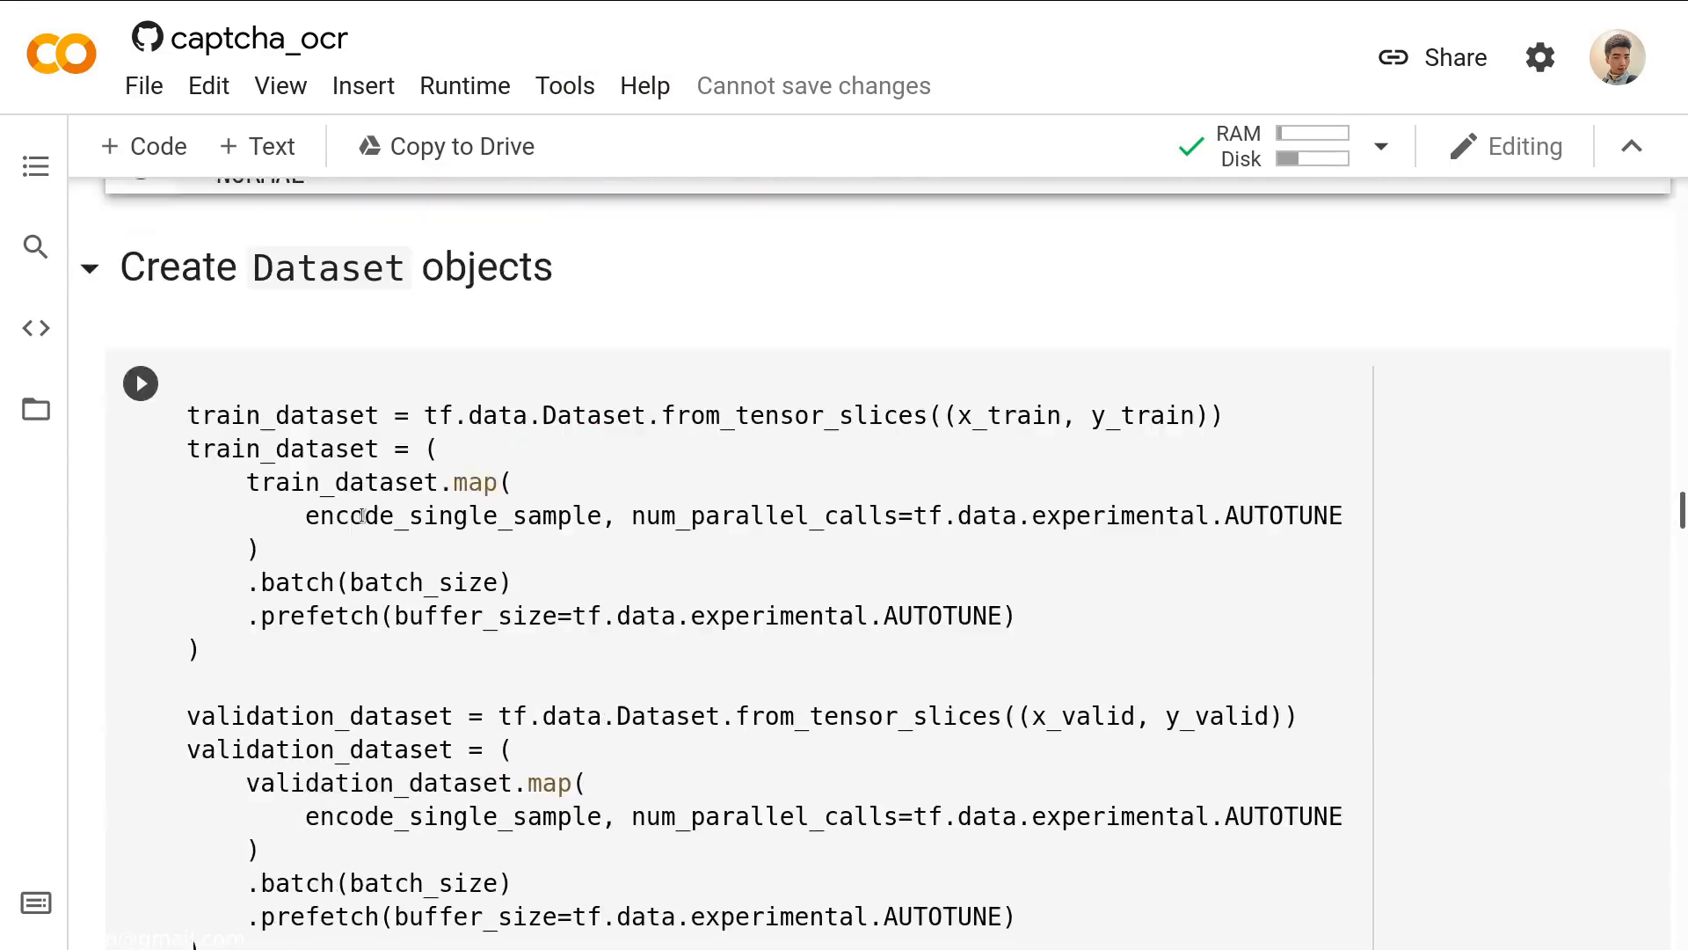
pyautogui.scroll(3)
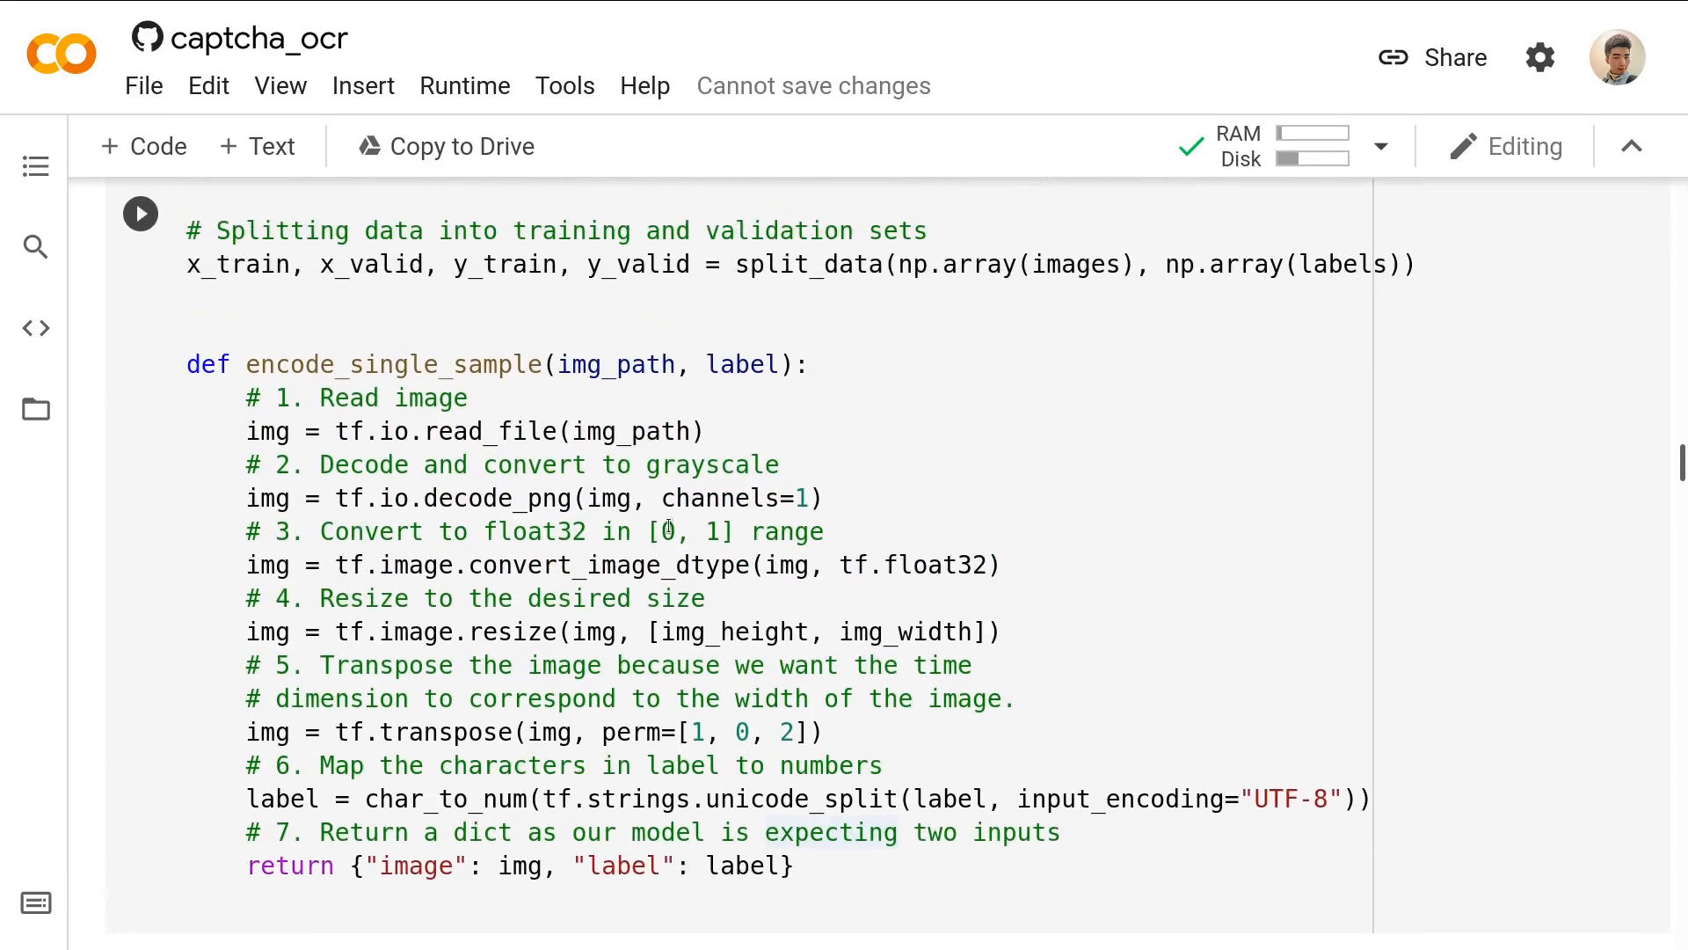
pyautogui.scroll(-3)
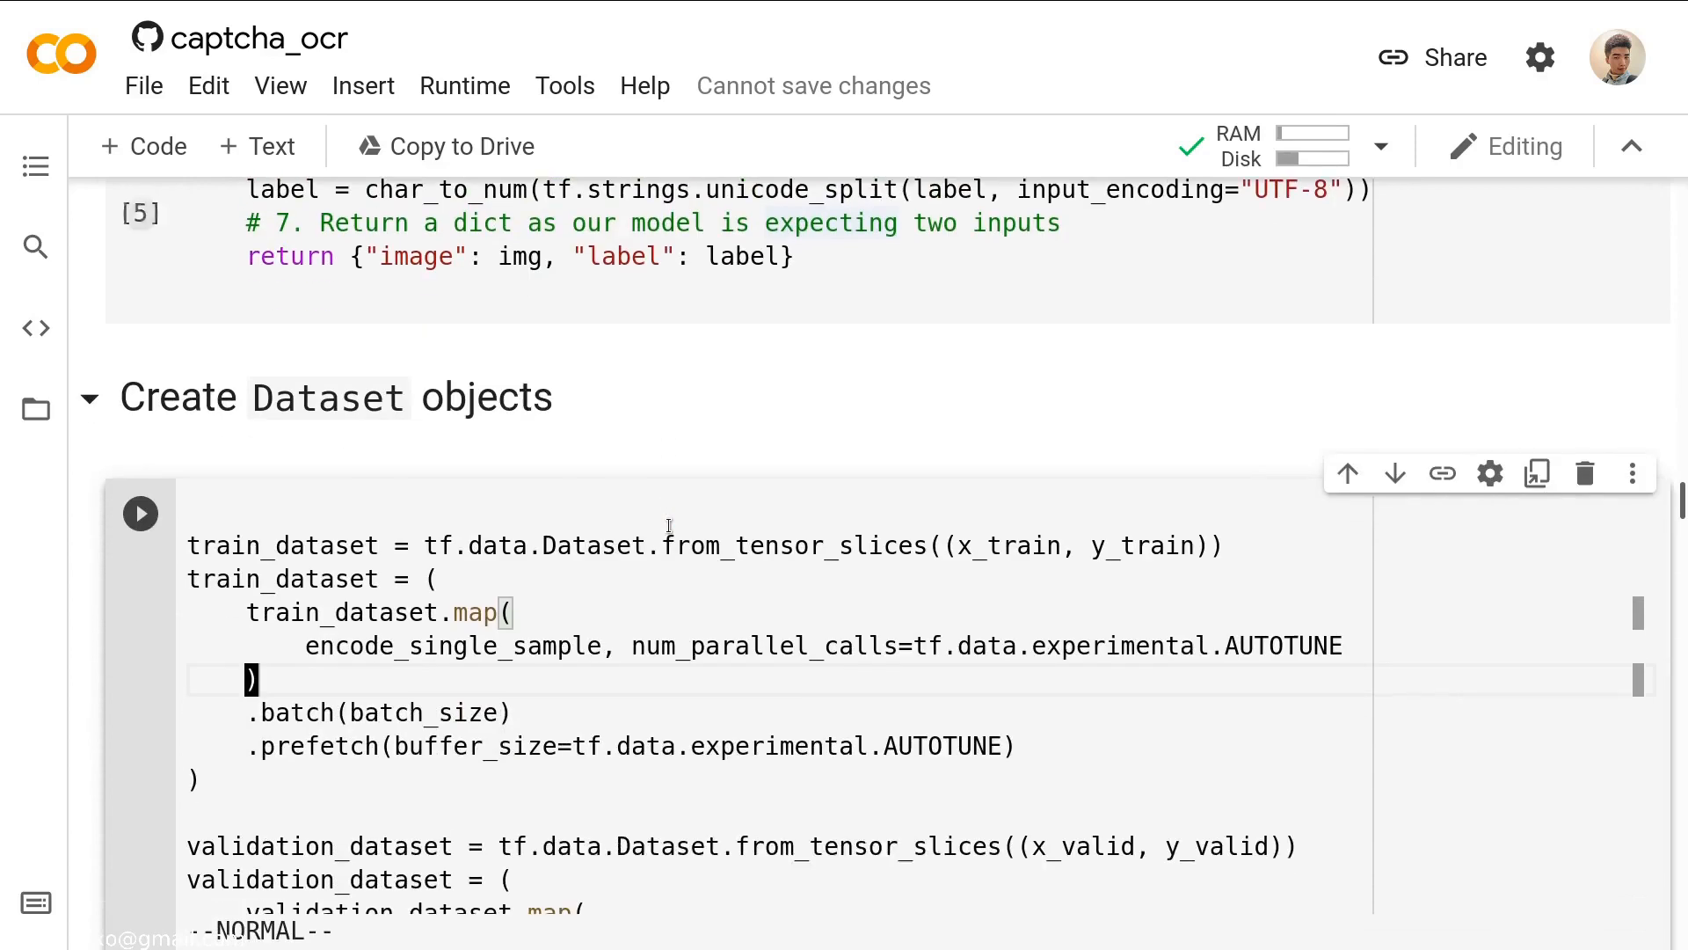
pyautogui.scroll(3)
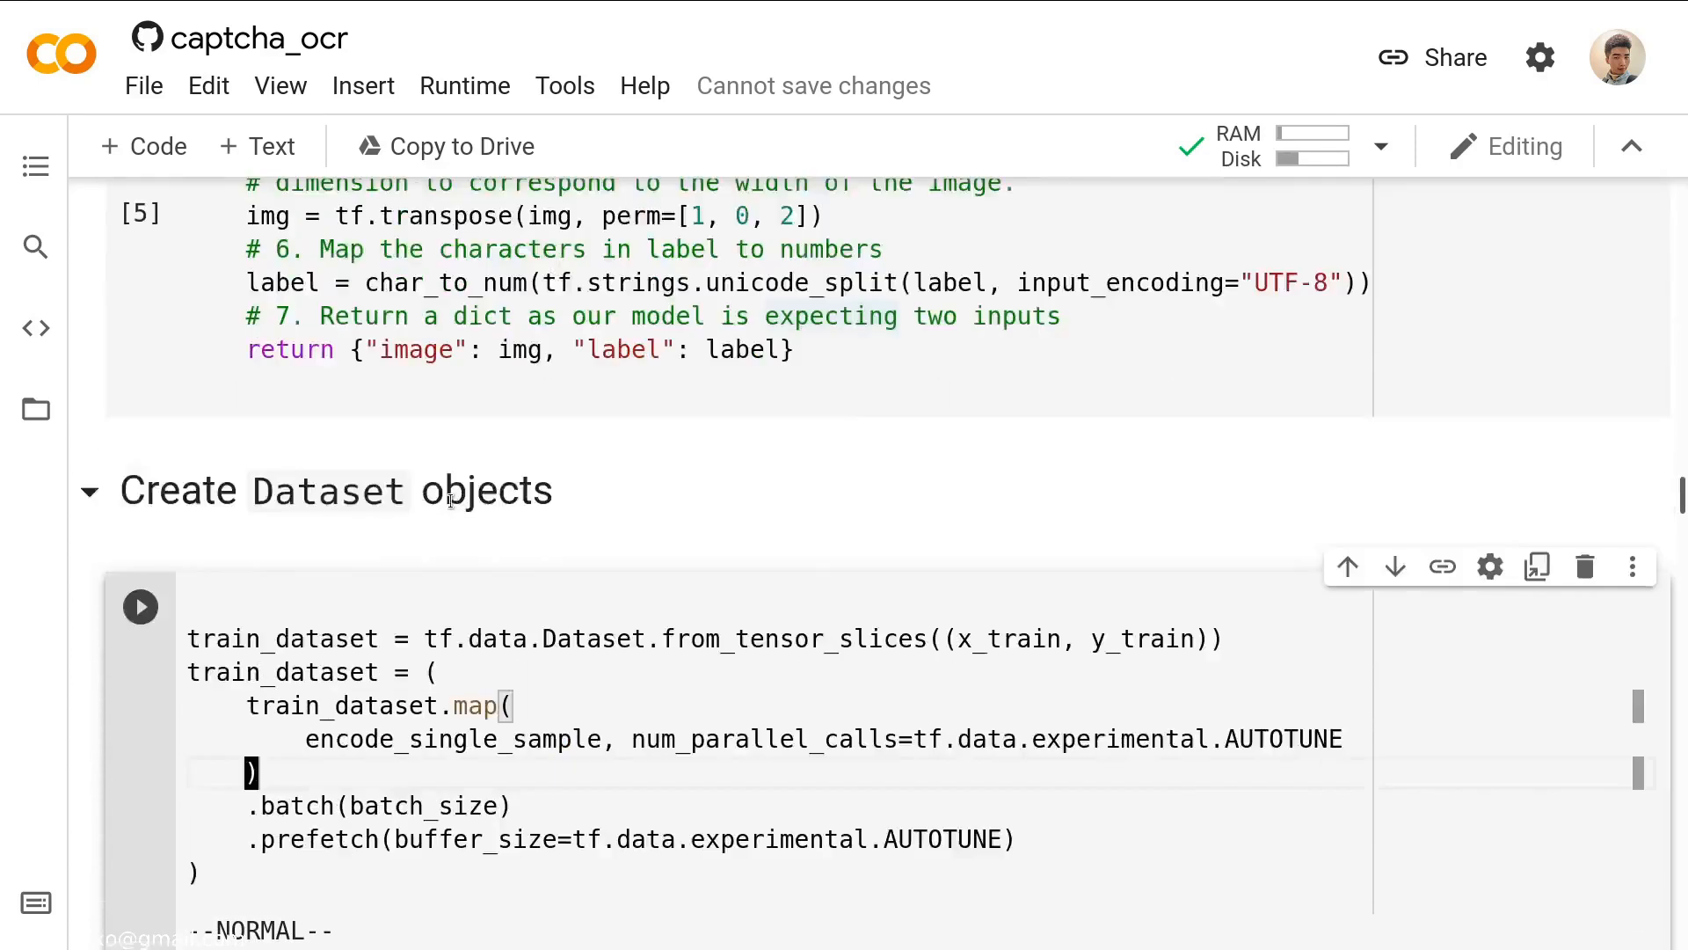
pyautogui.scroll(3)
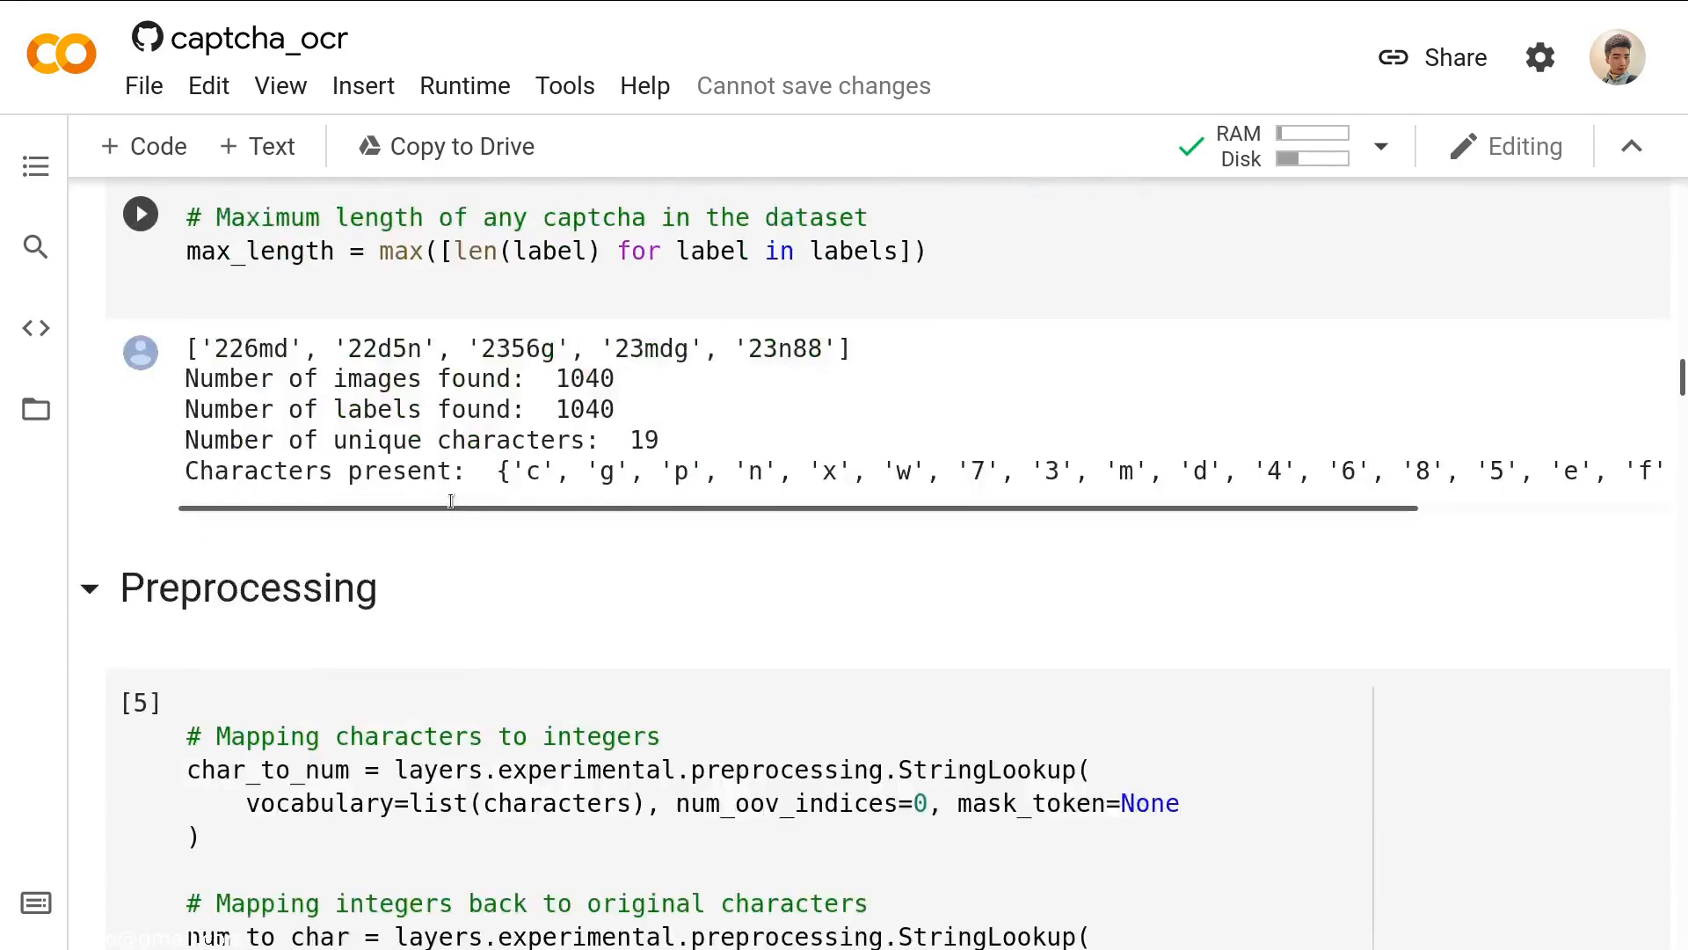
pyautogui.scroll(-3)
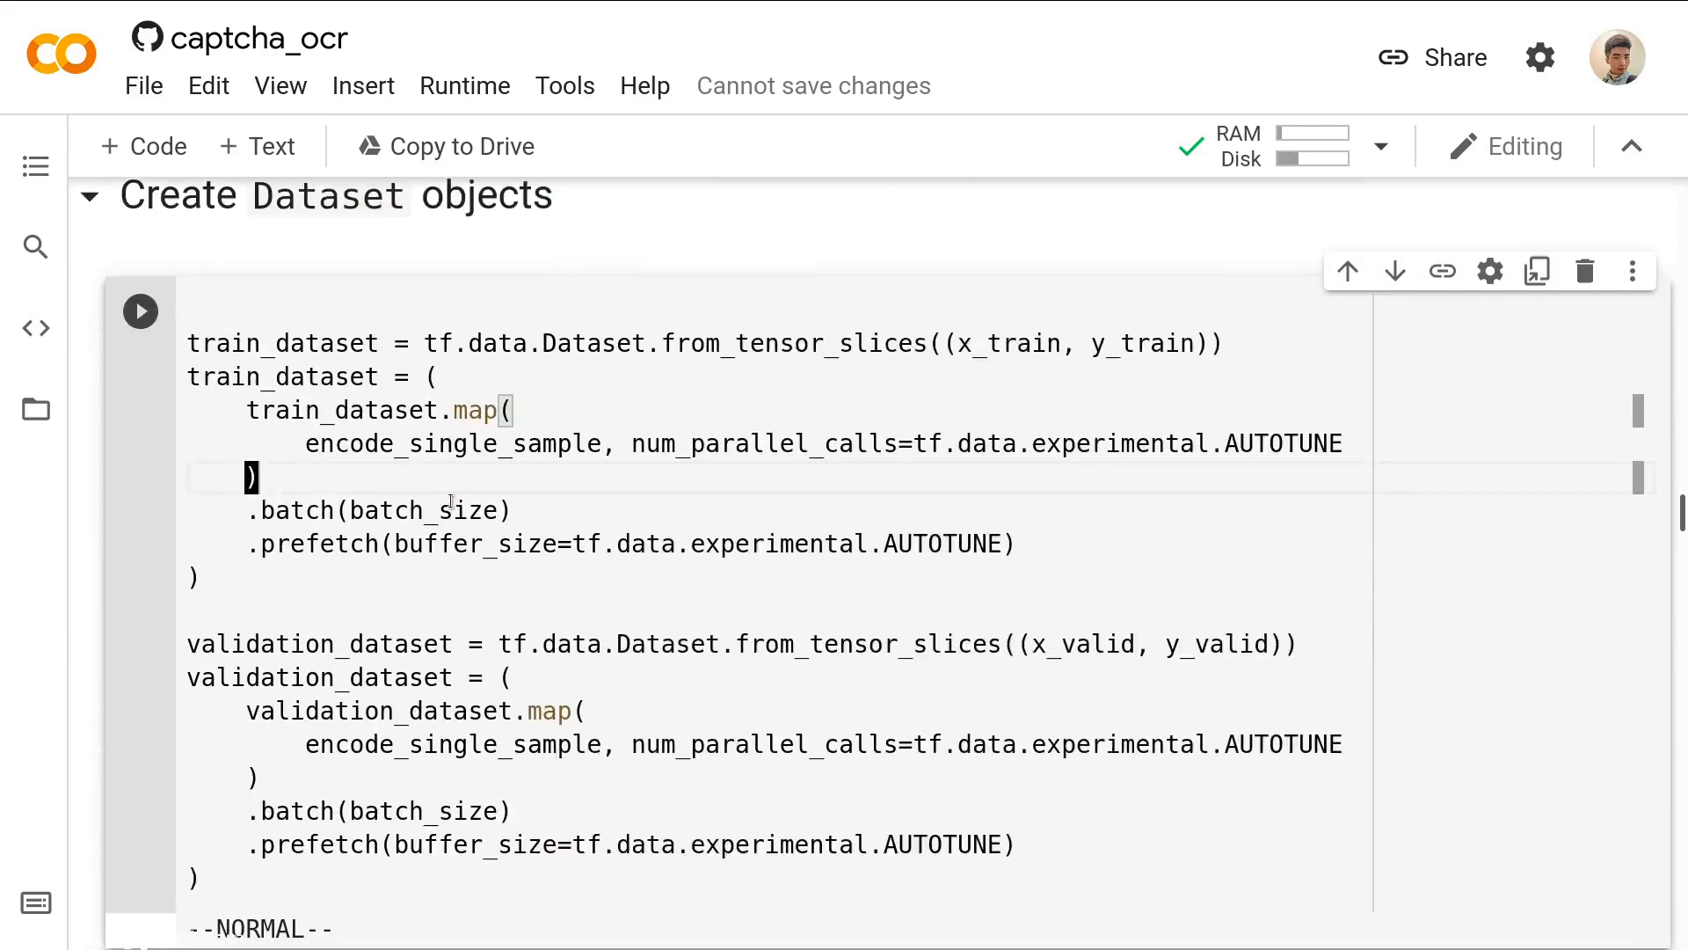
pyautogui.scroll(3)
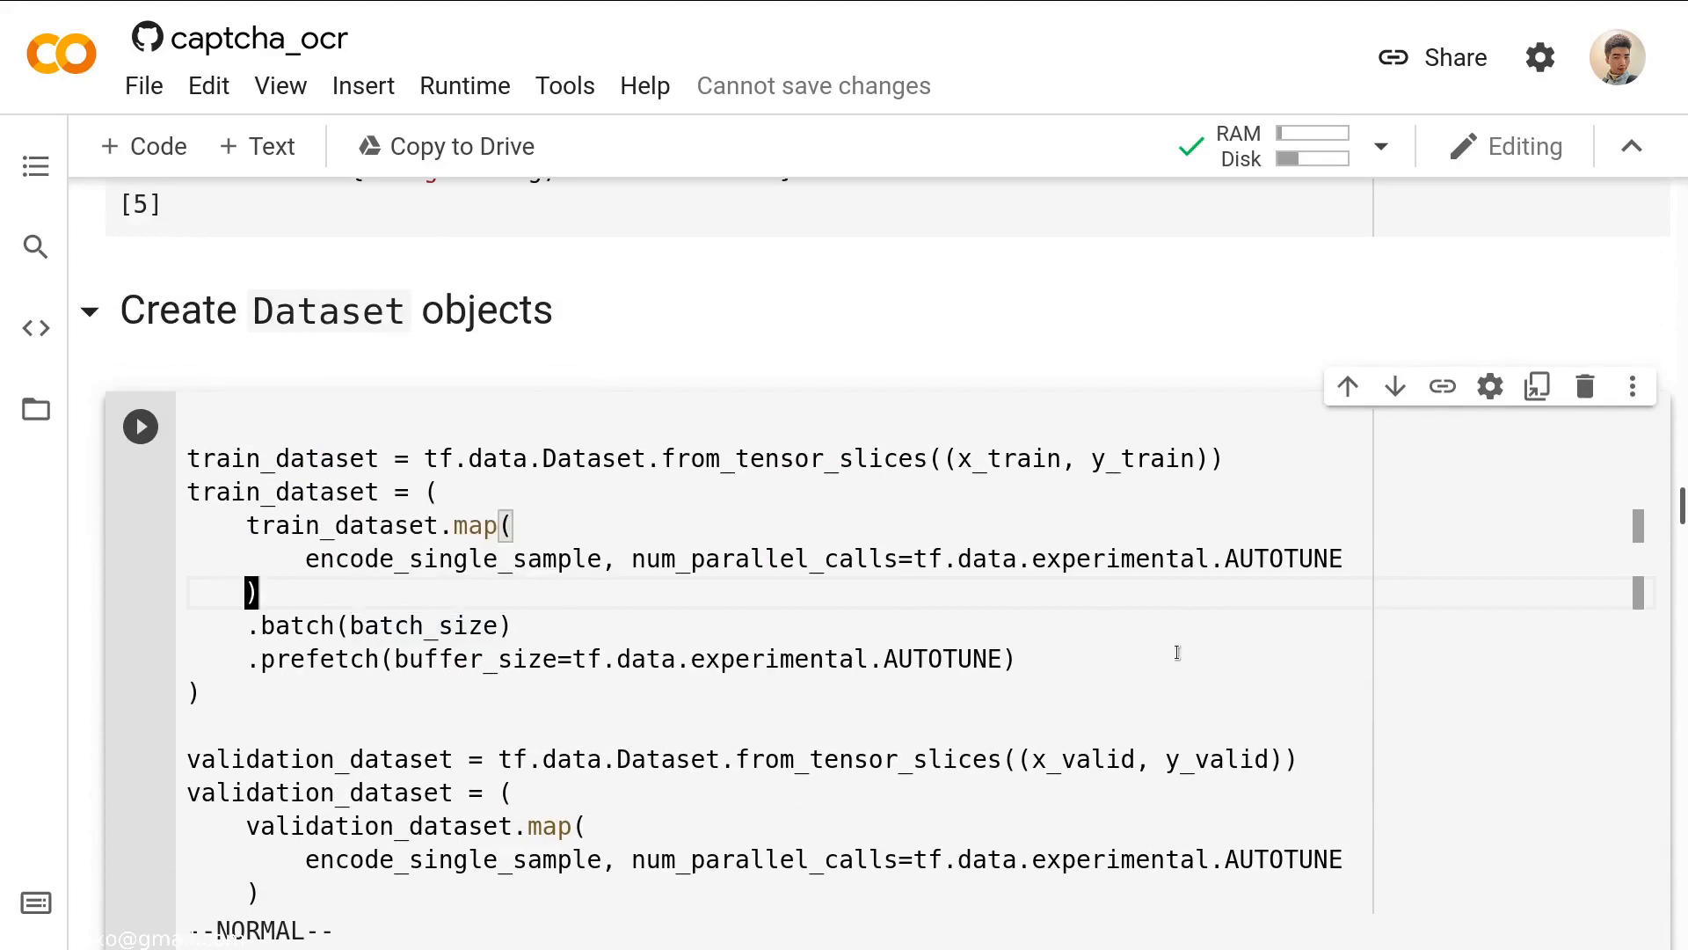
pyautogui.scroll(3)
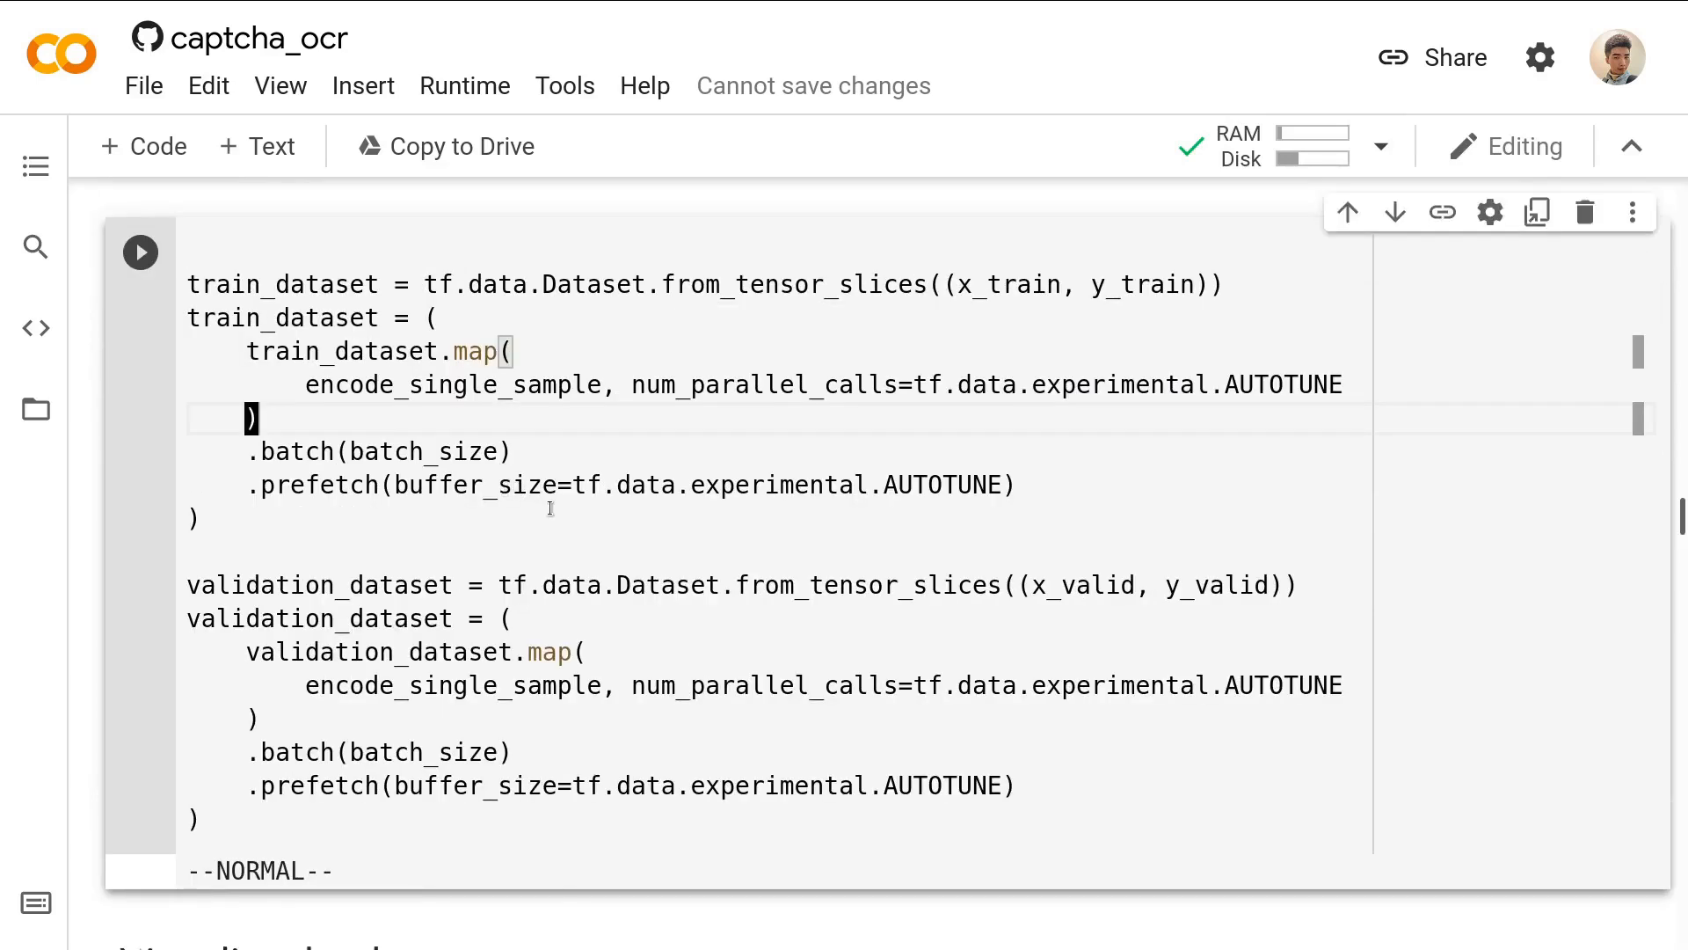
pyautogui.moveTo(687, 337)
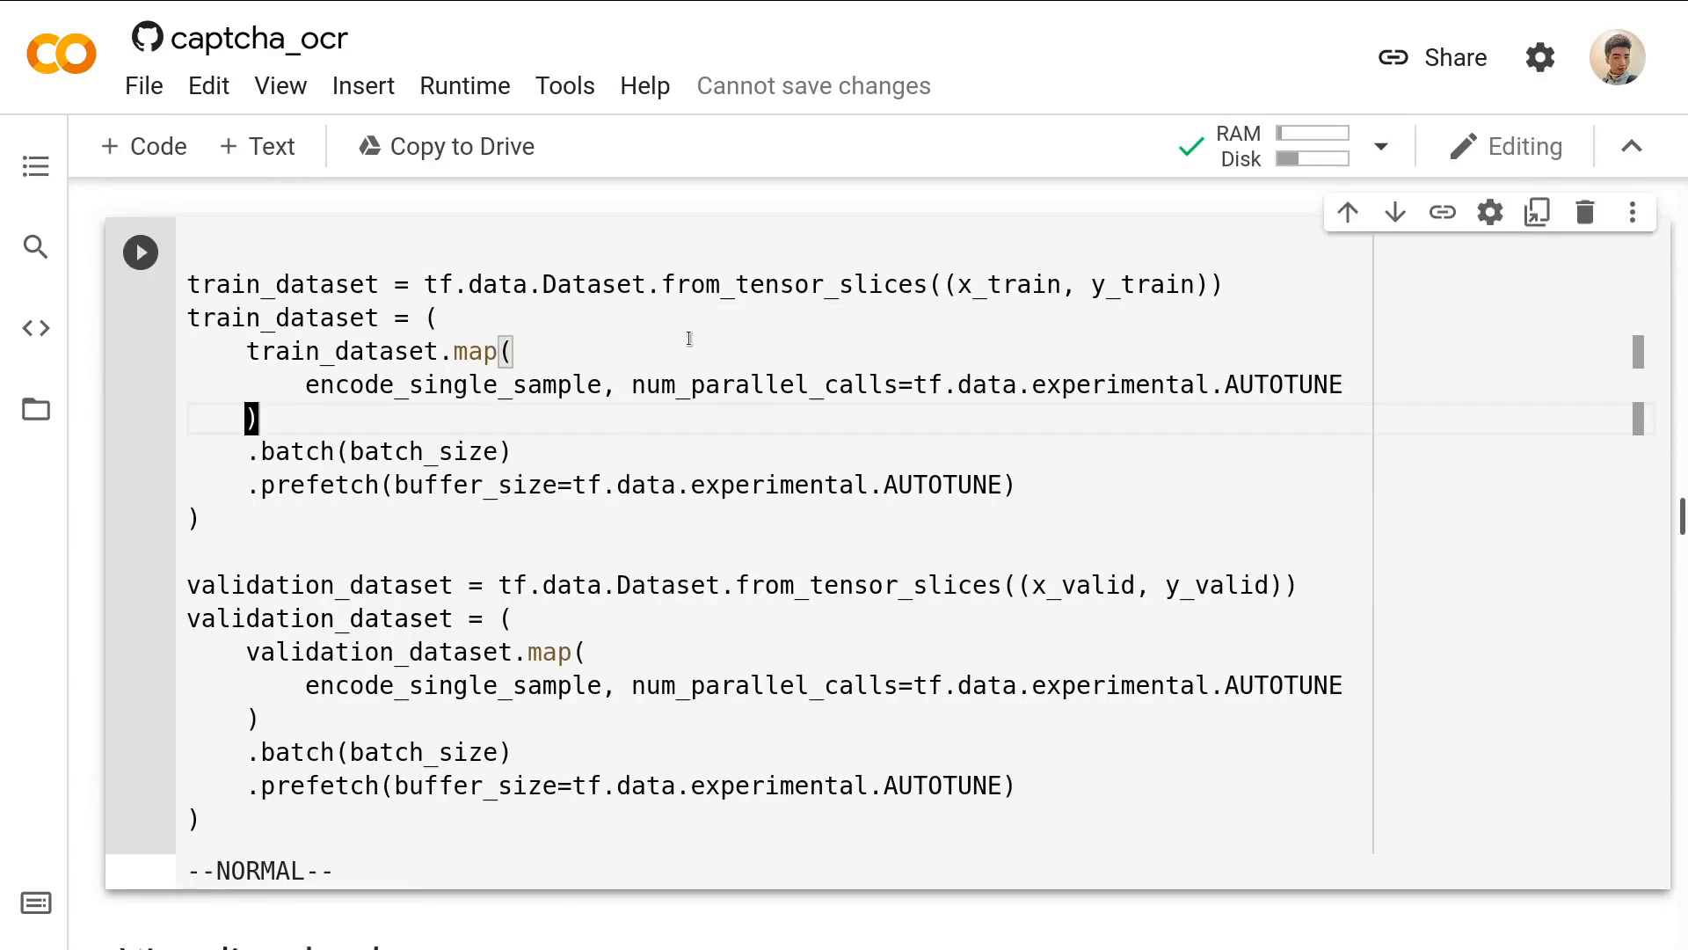
pyautogui.press('v')
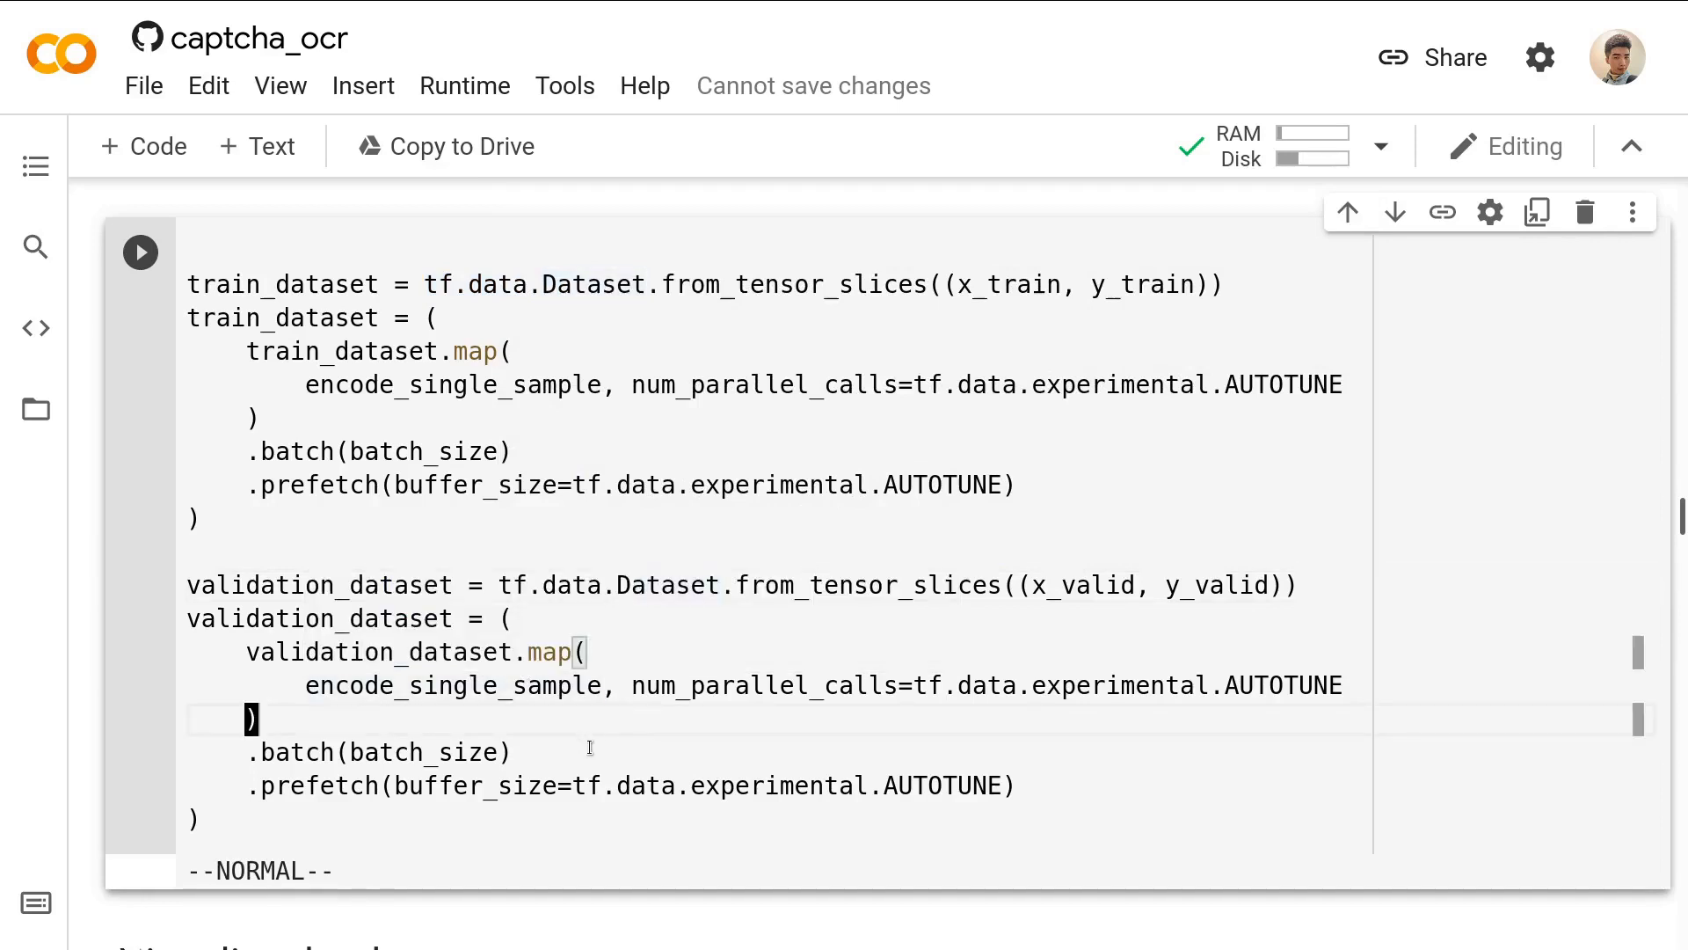
pyautogui.moveTo(516, 545)
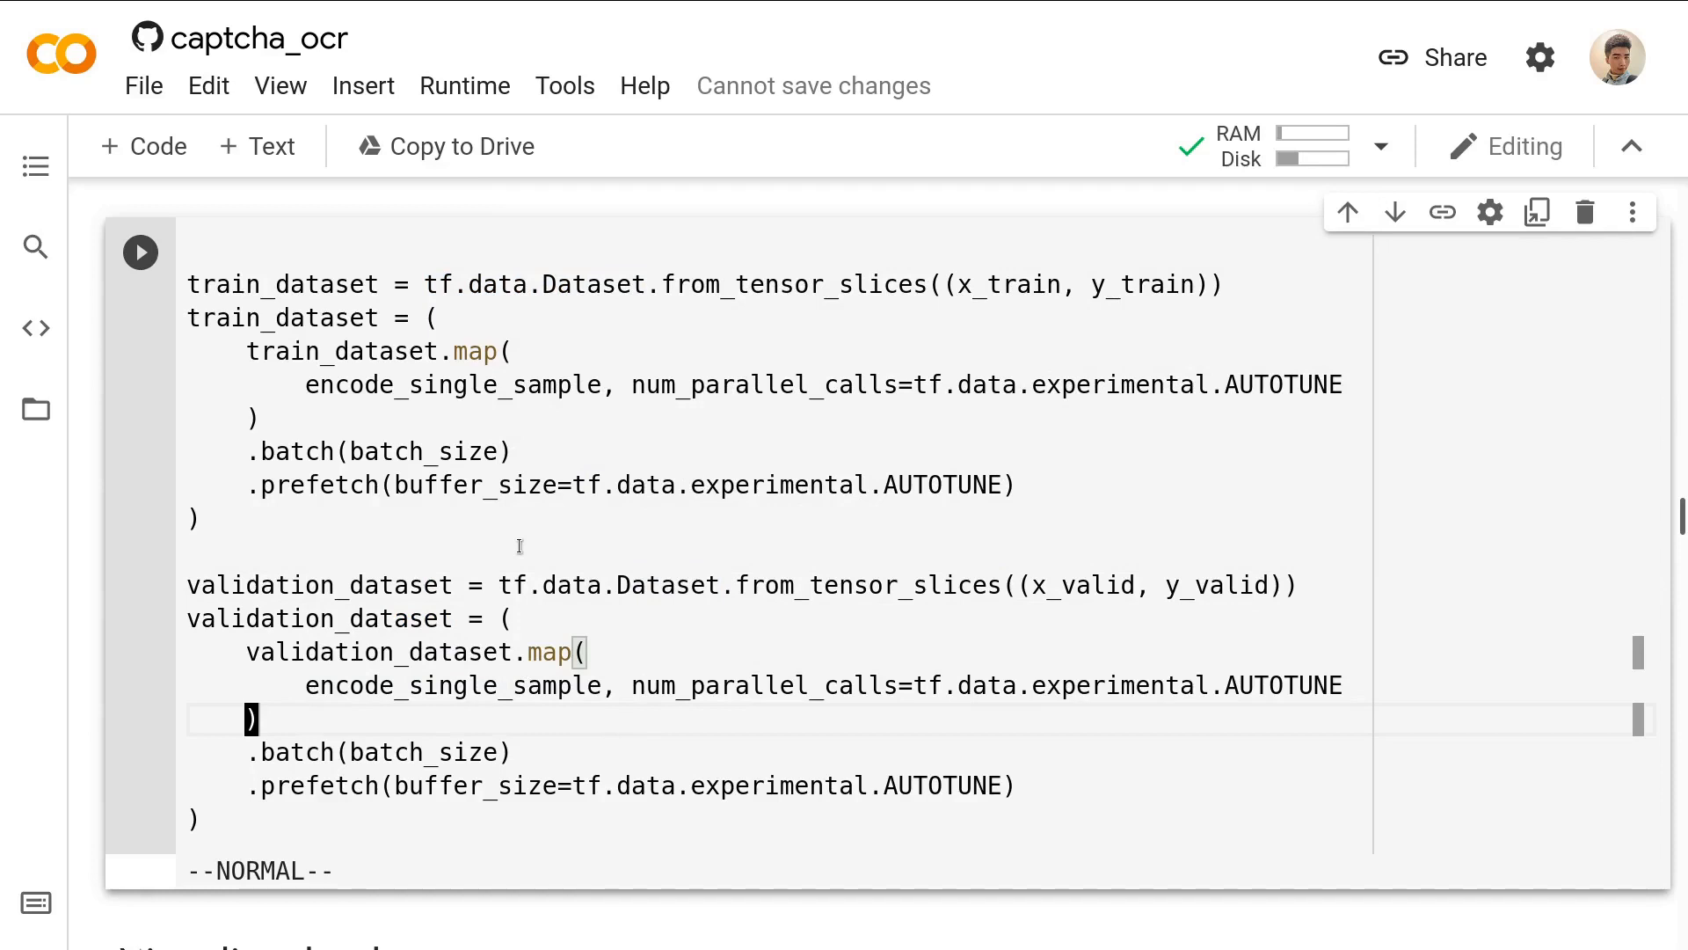
pyautogui.moveTo(538, 596)
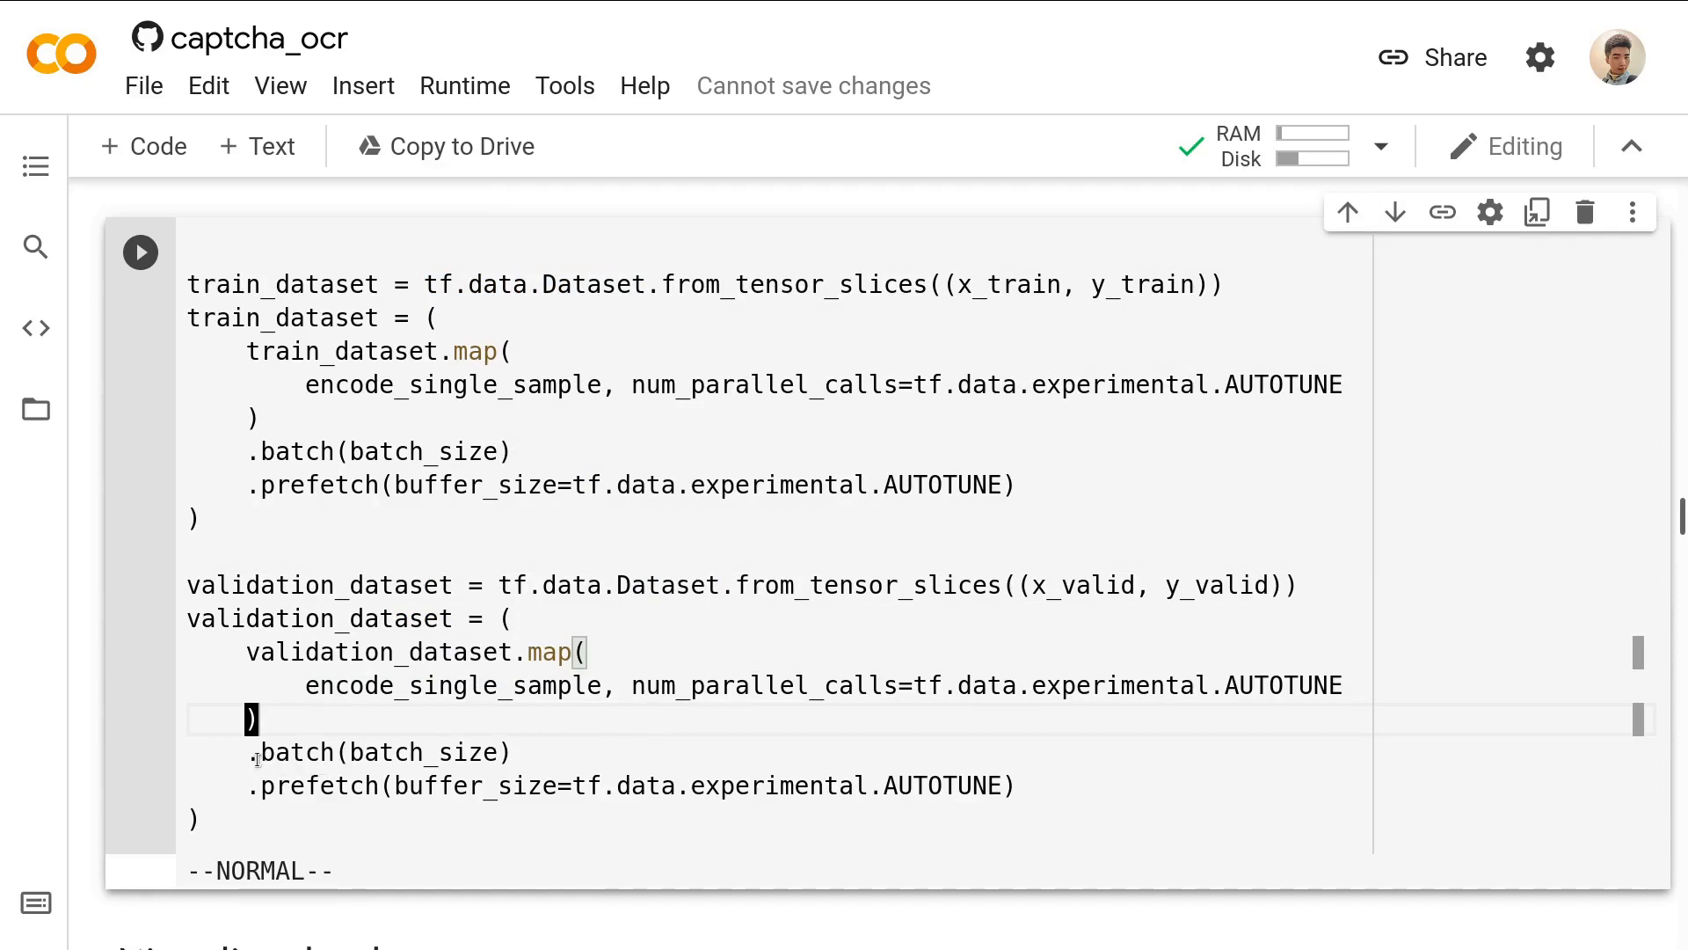
# Highlight the batch call in the validation pipeline, then move on to Visualize the data.
pyautogui.press('v')
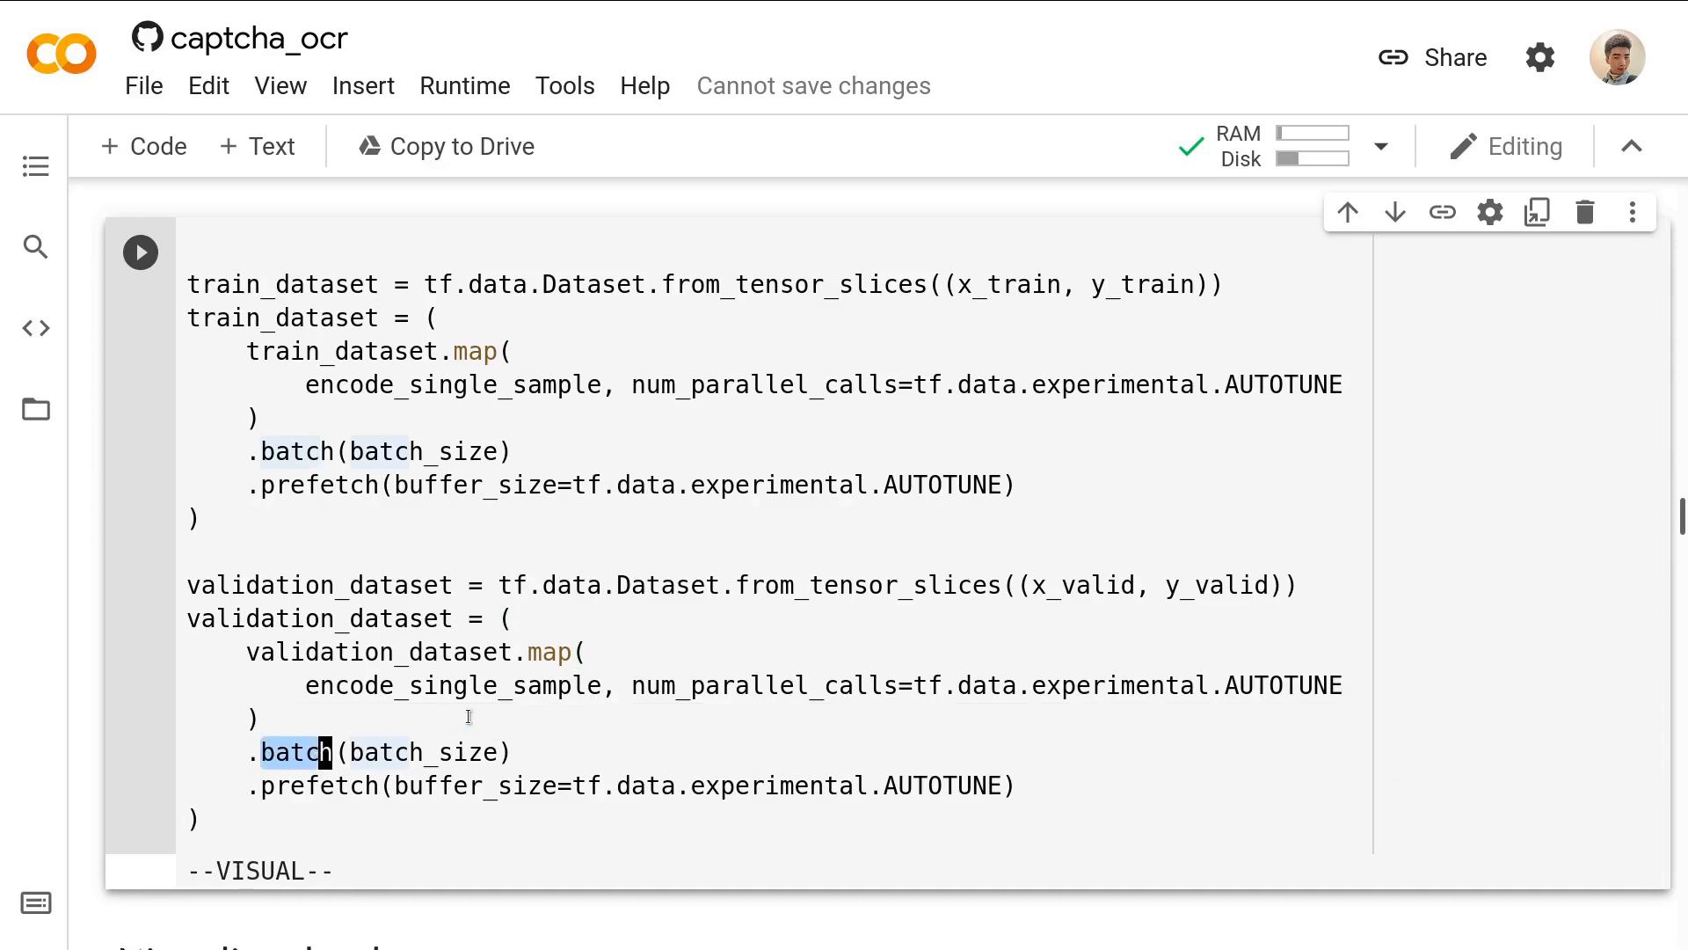
pyautogui.moveTo(517, 716)
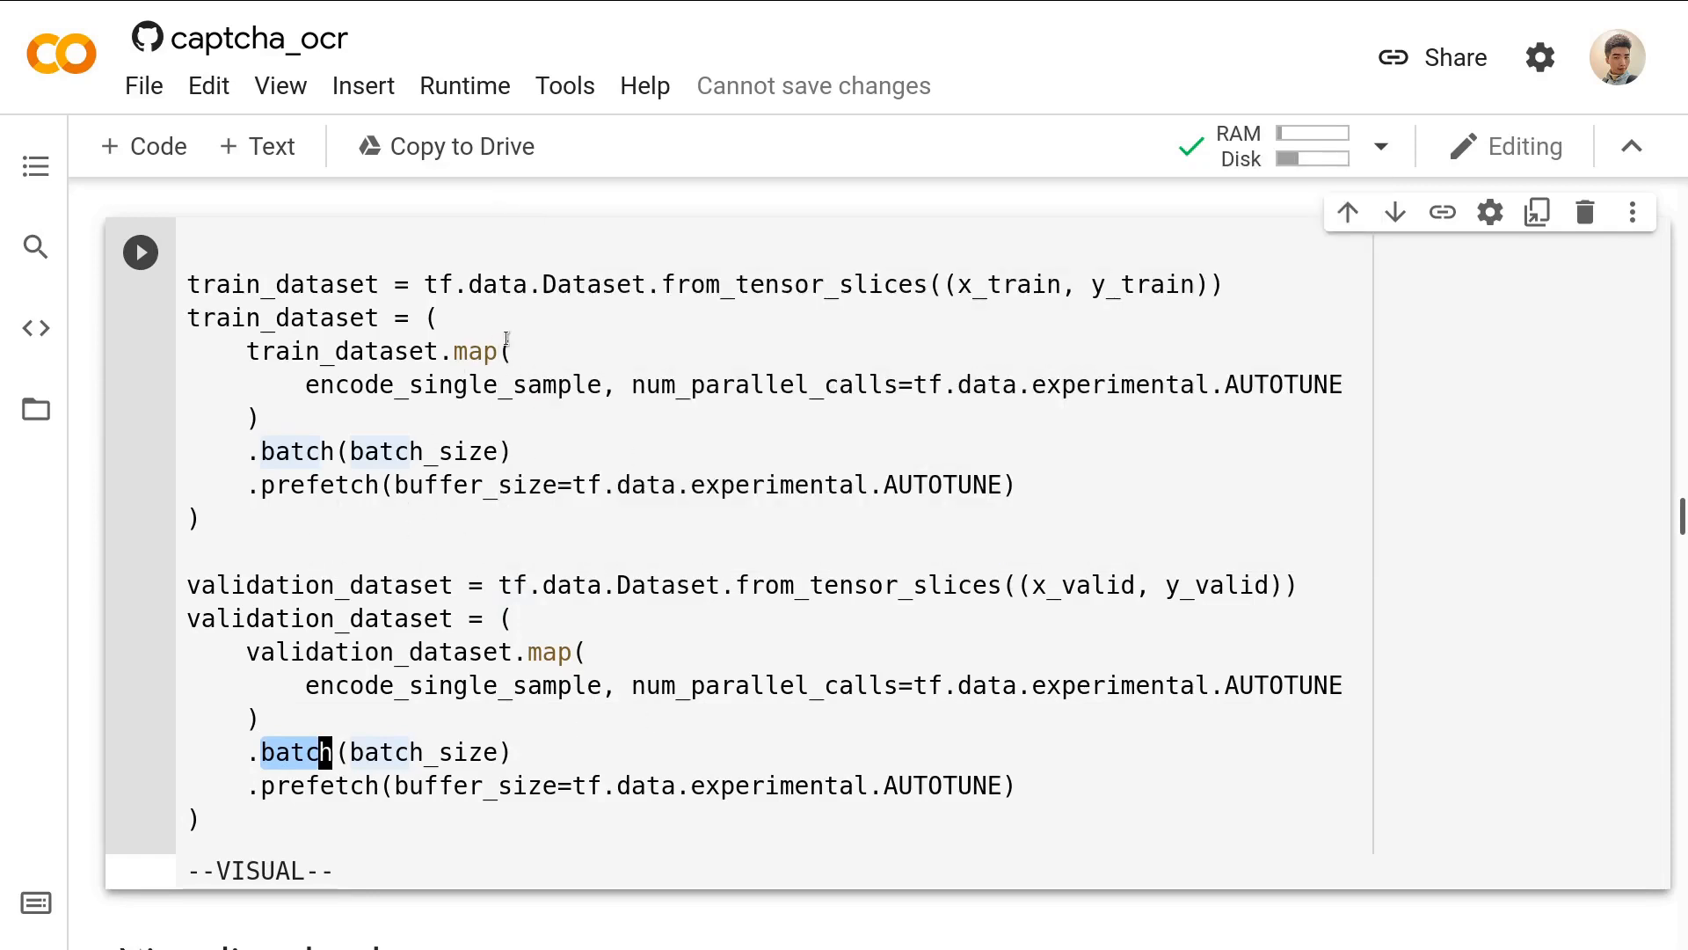
pyautogui.moveTo(431, 708)
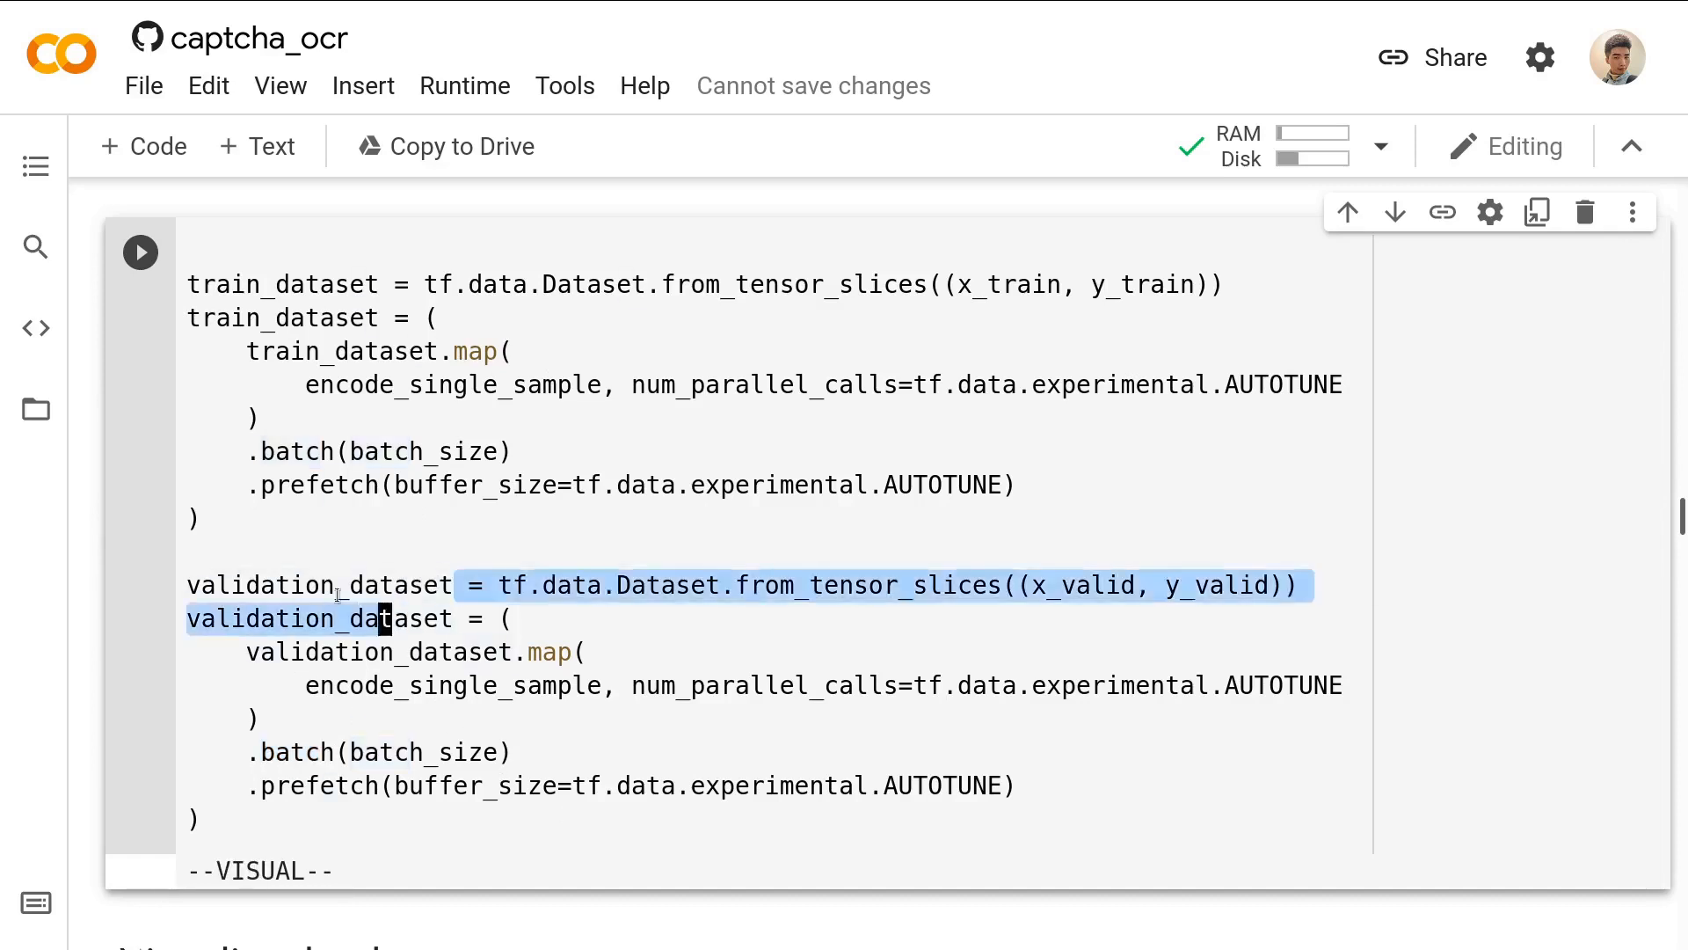
pyautogui.press('Escape')
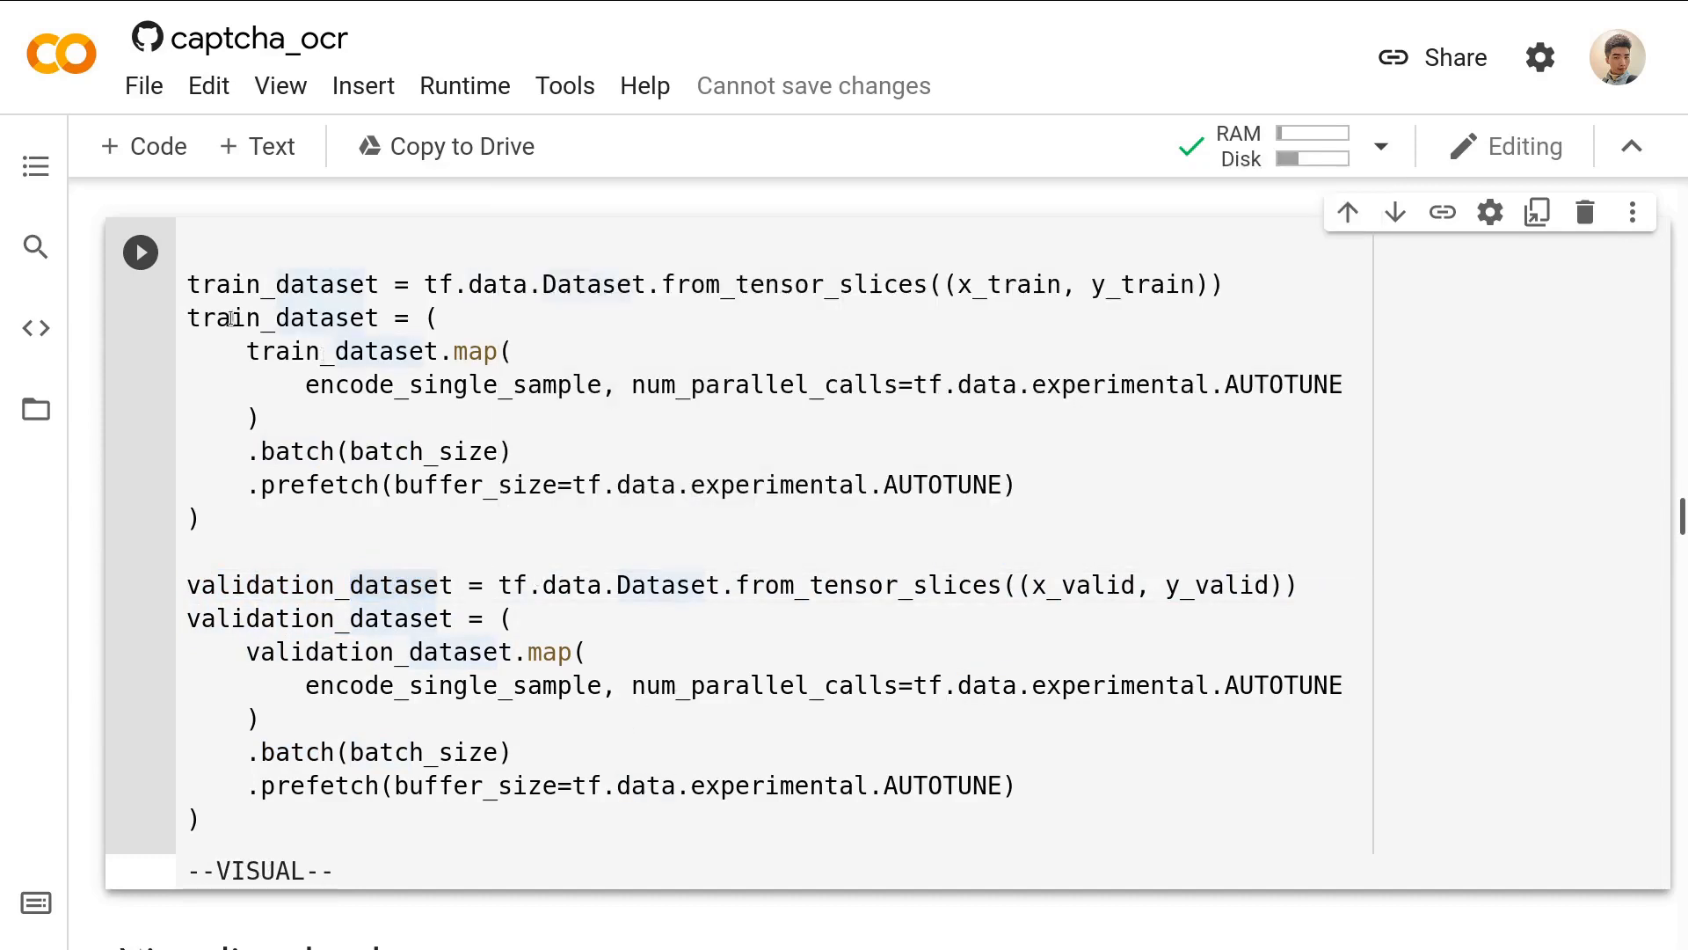
pyautogui.scroll(-3)
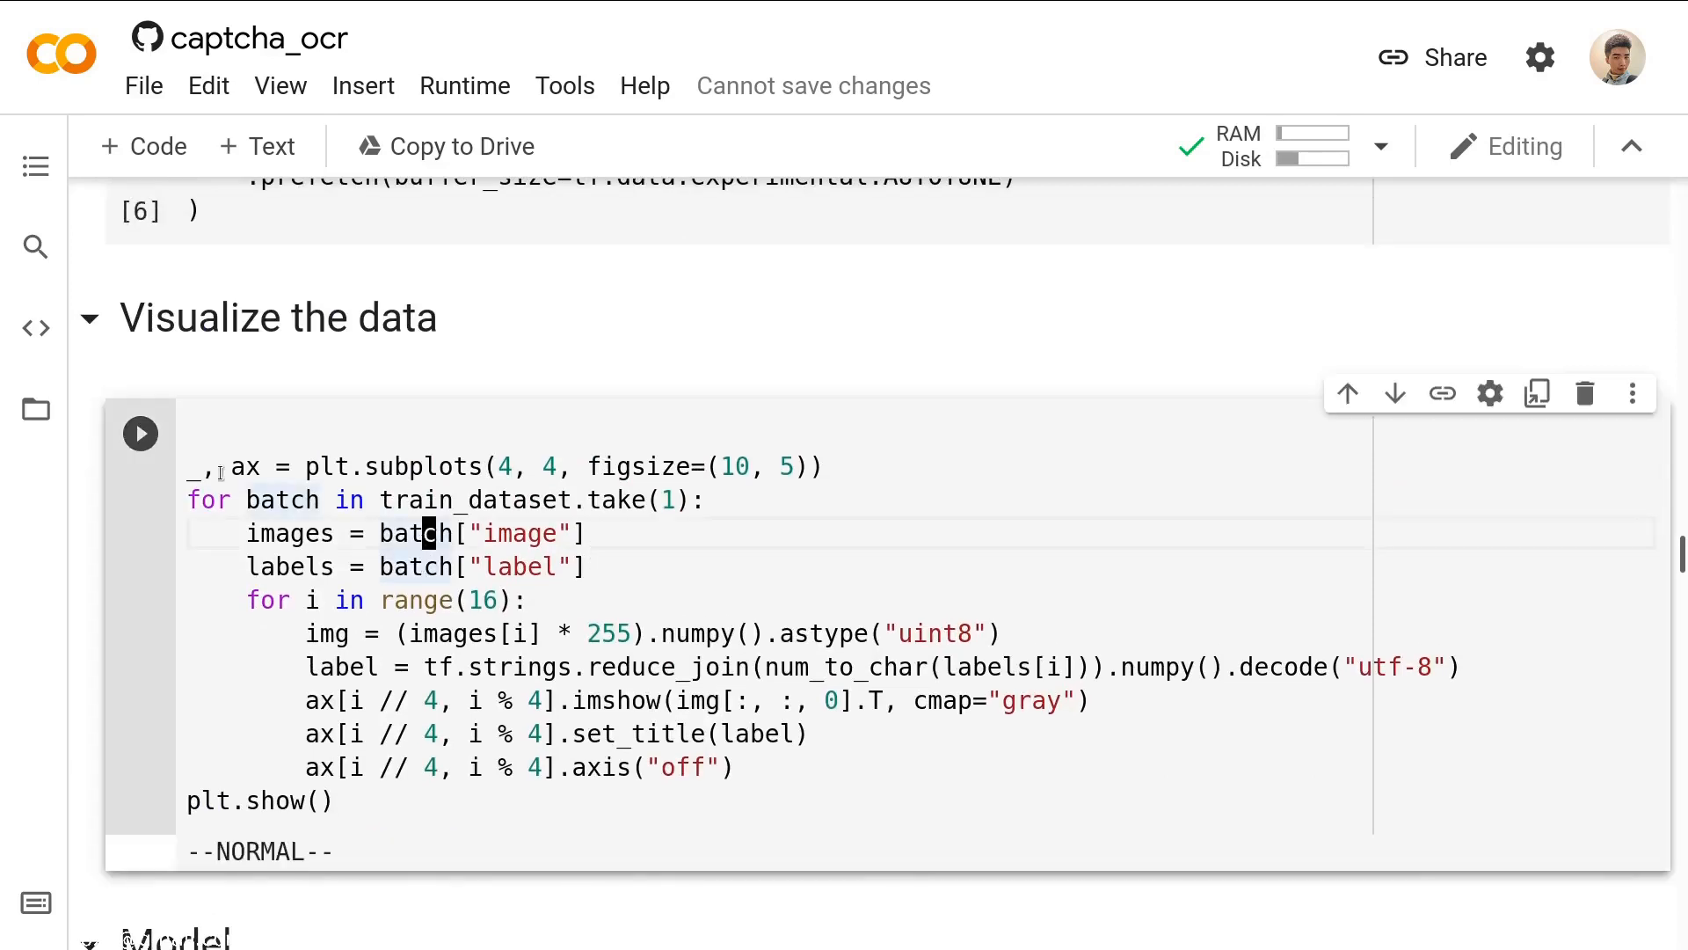
# Run the Visualize the data cell and look through the sixteen labelled captcha images.
pyautogui.click(140, 432)
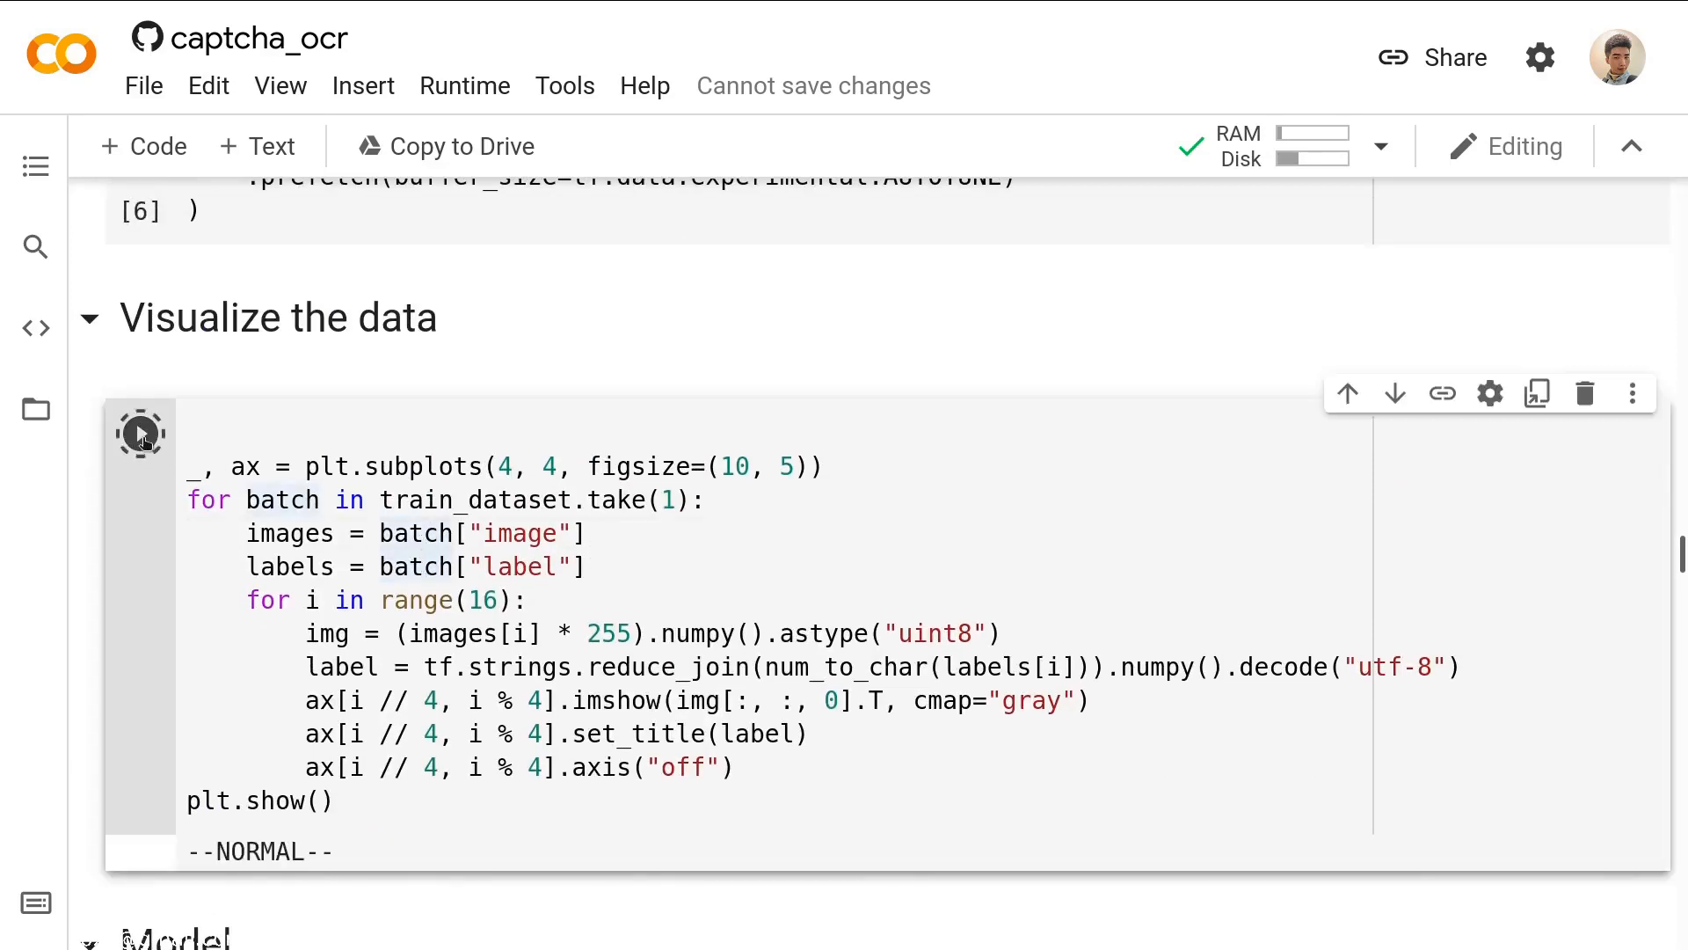
pyautogui.click(141, 432)
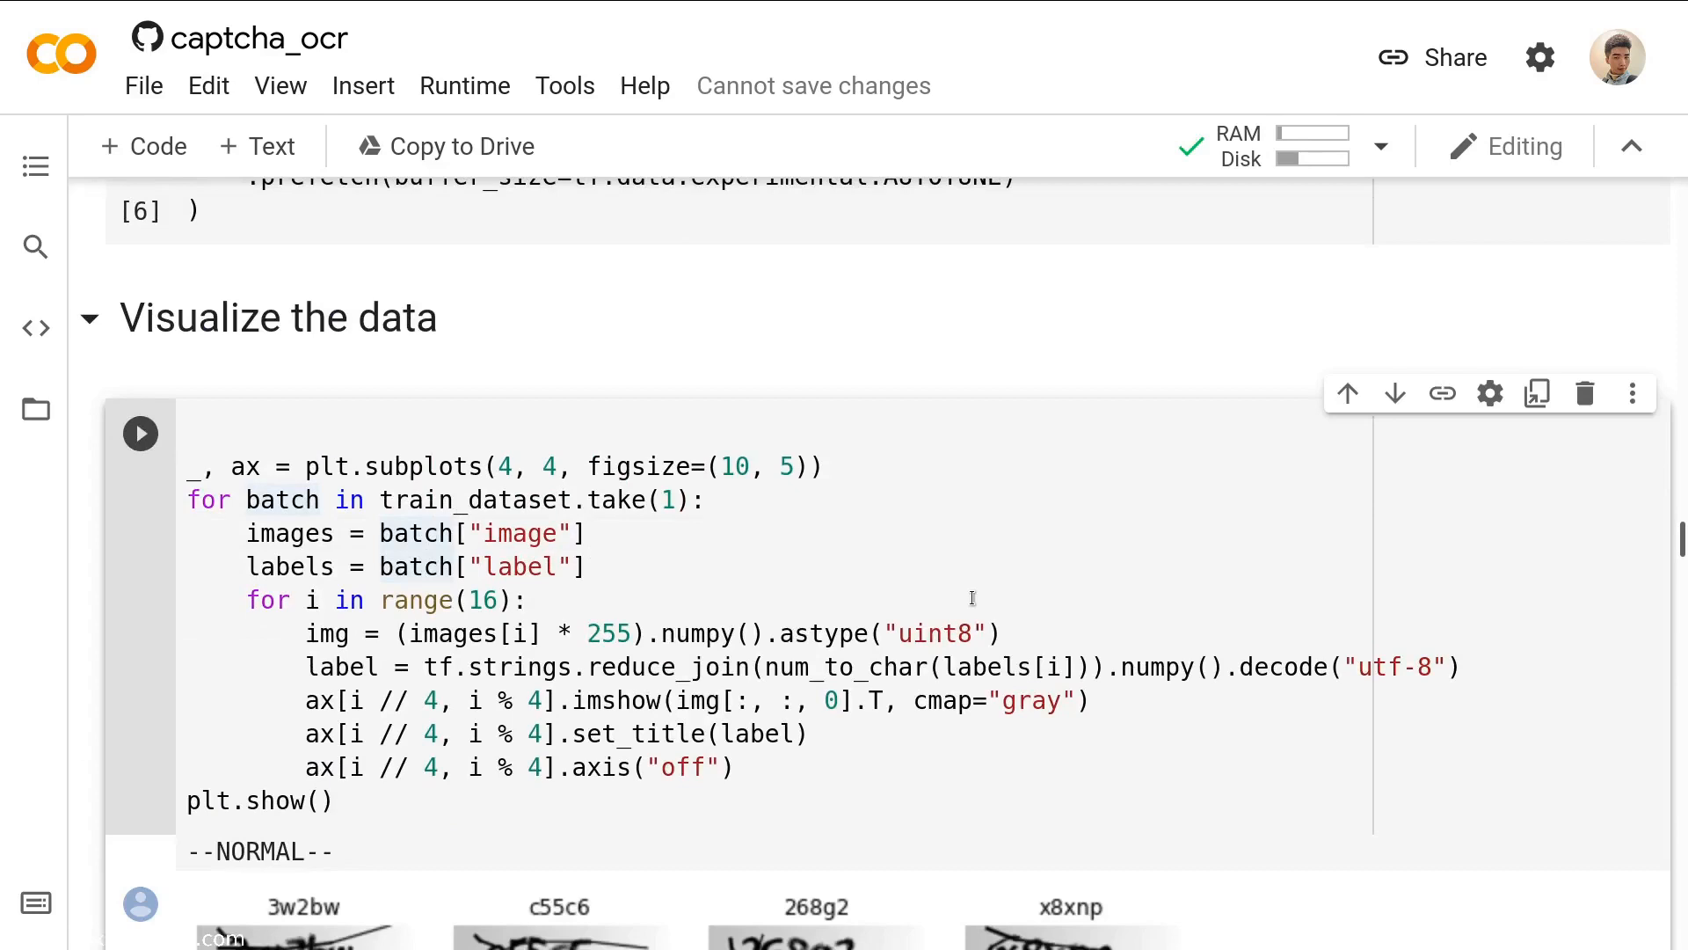
pyautogui.scroll(-3)
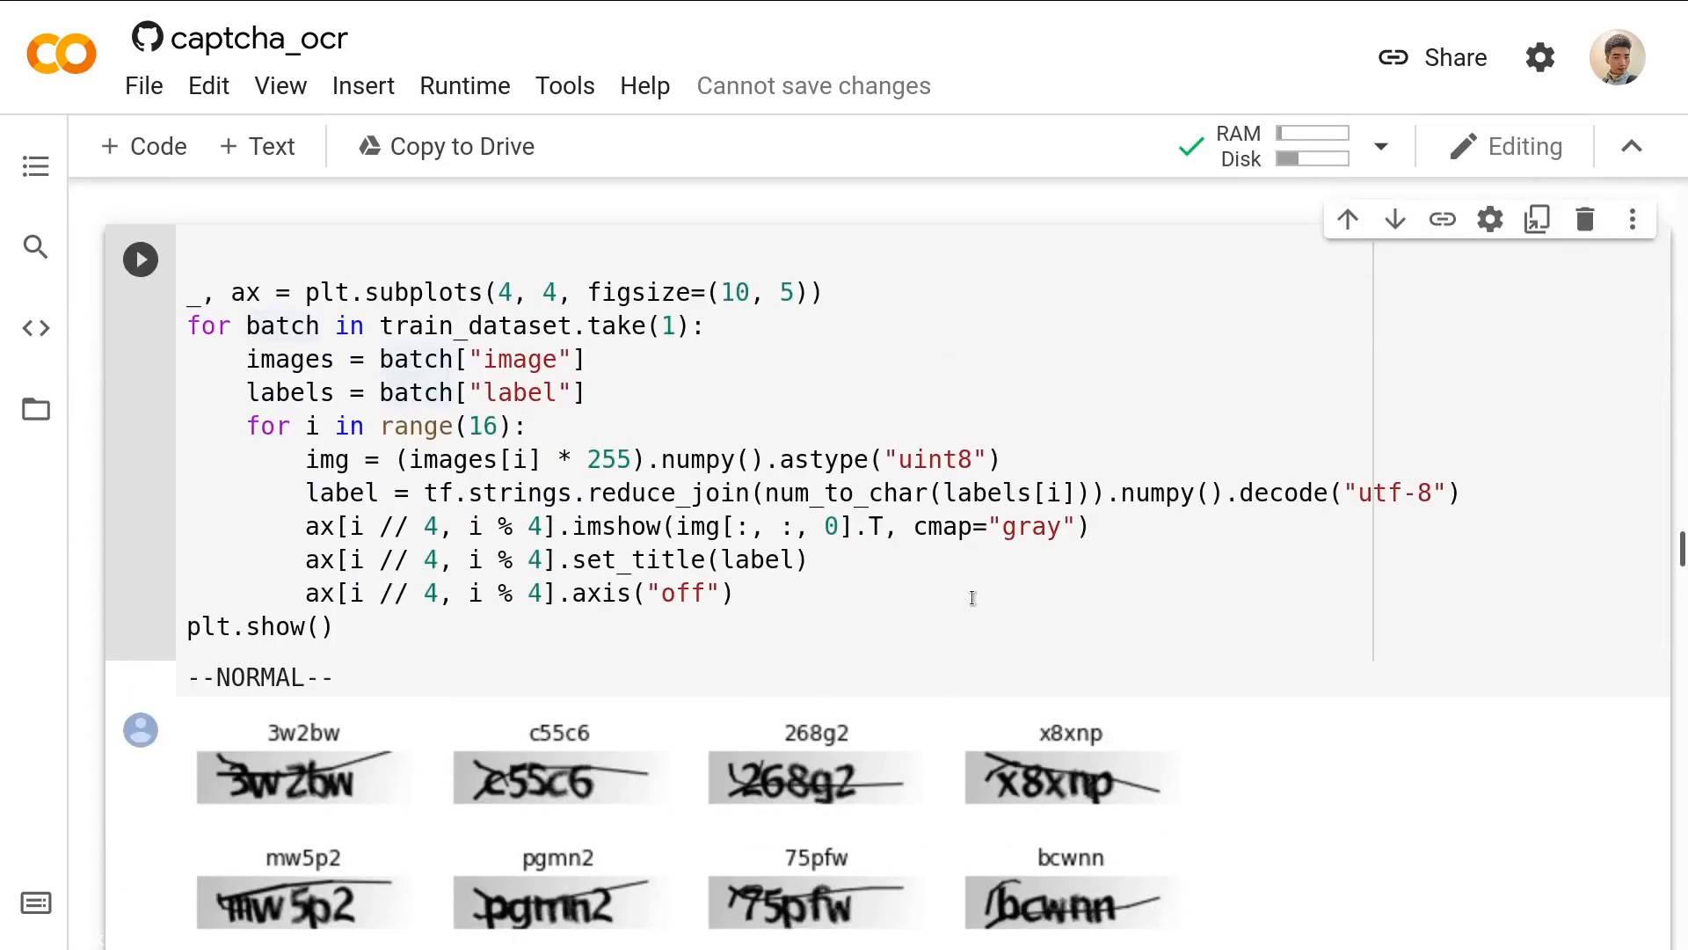
pyautogui.scroll(-3)
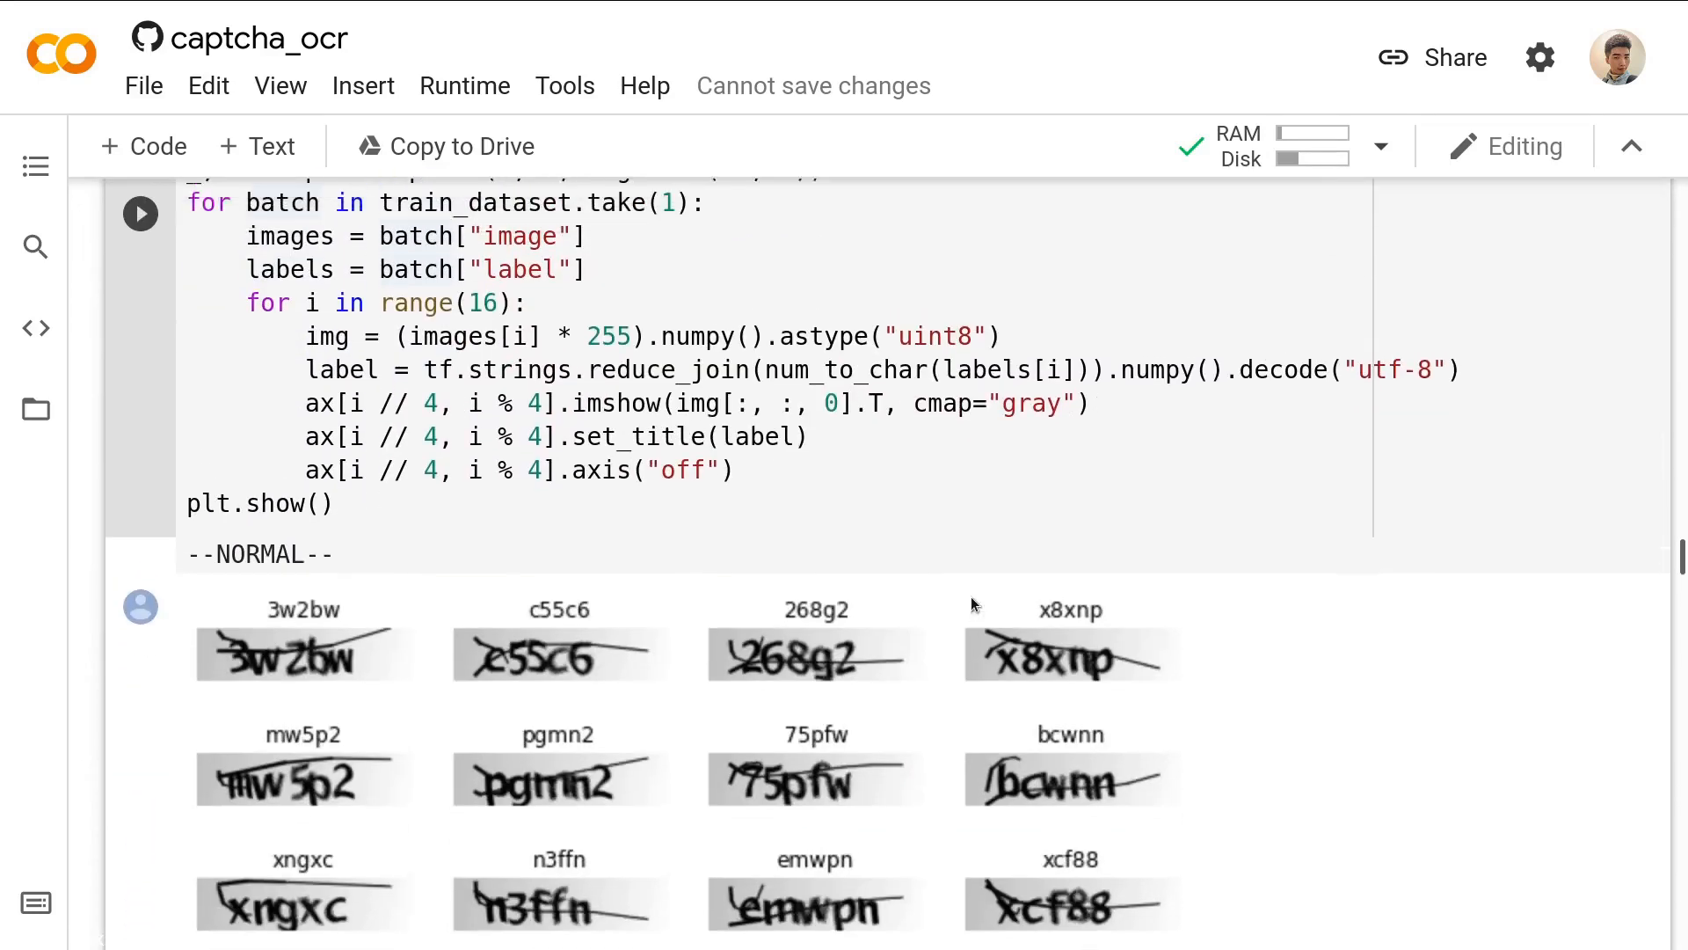
pyautogui.scroll(-3)
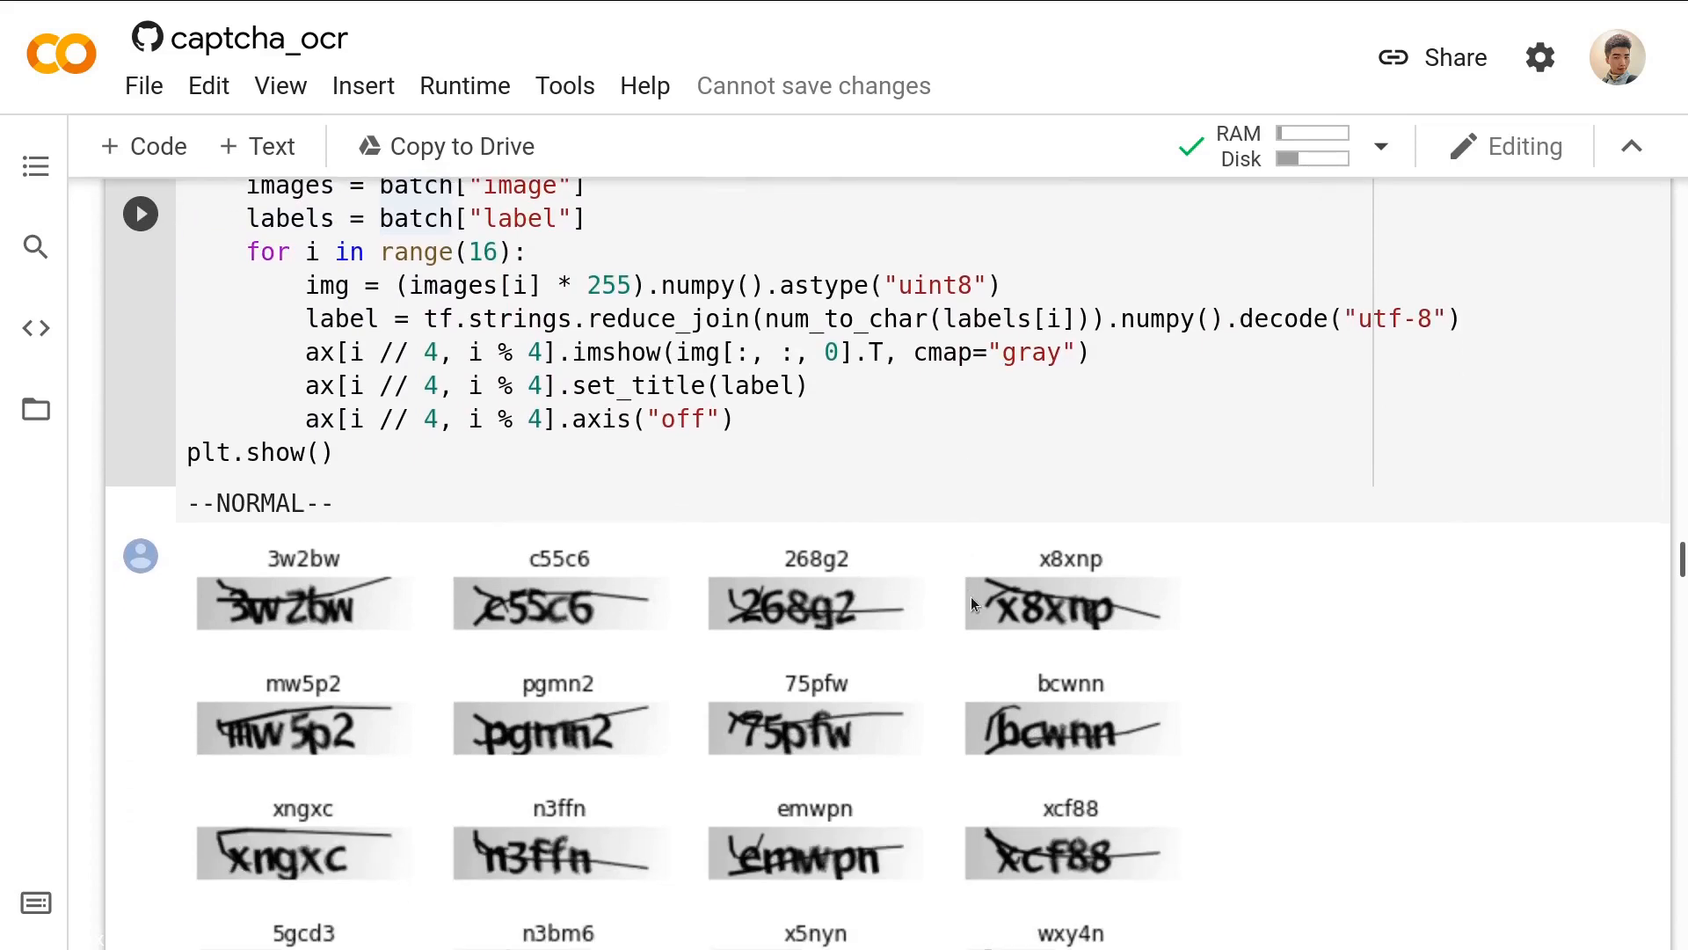
pyautogui.scroll(-3)
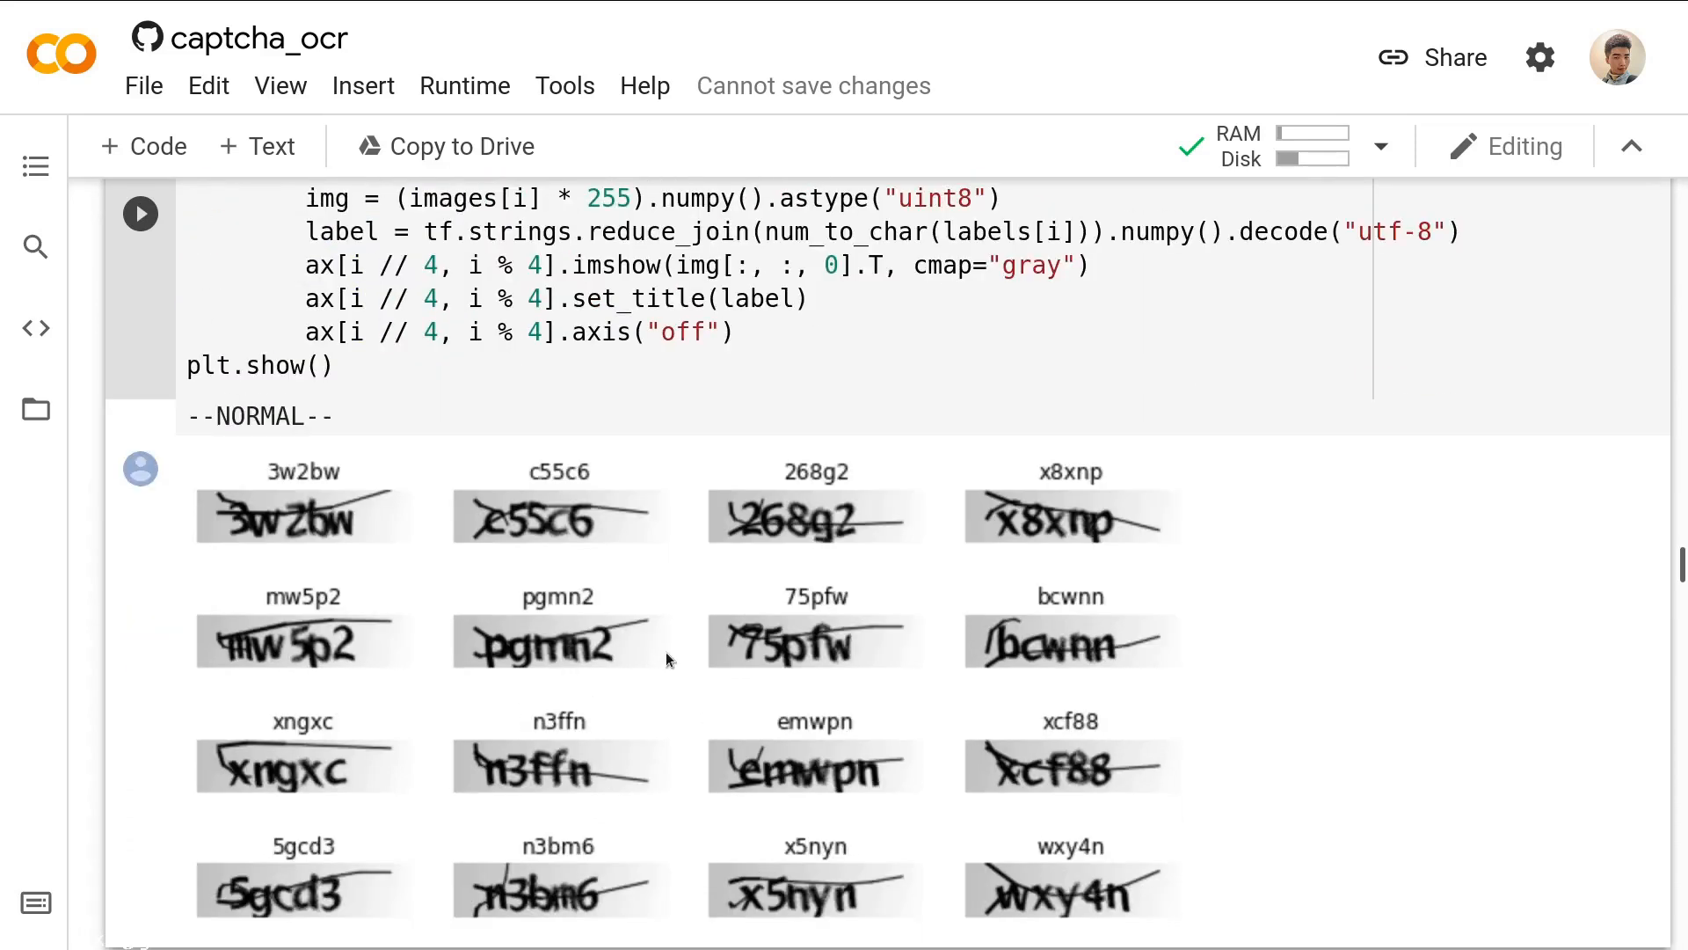
pyautogui.scroll(3)
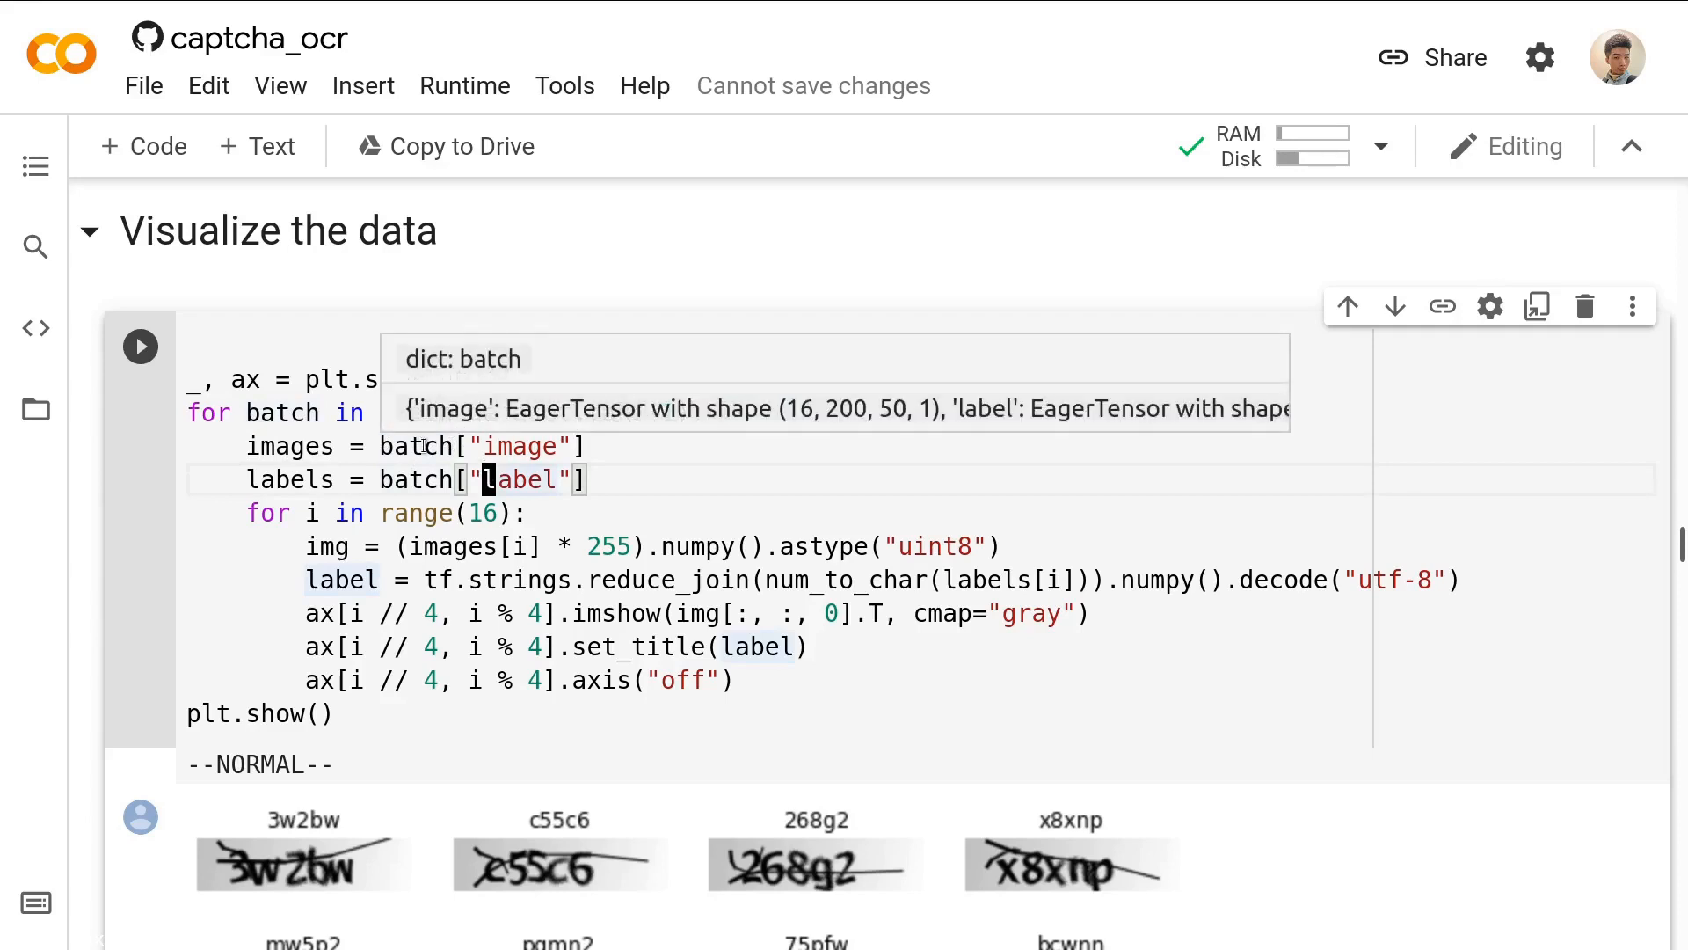
pyautogui.scroll(-3)
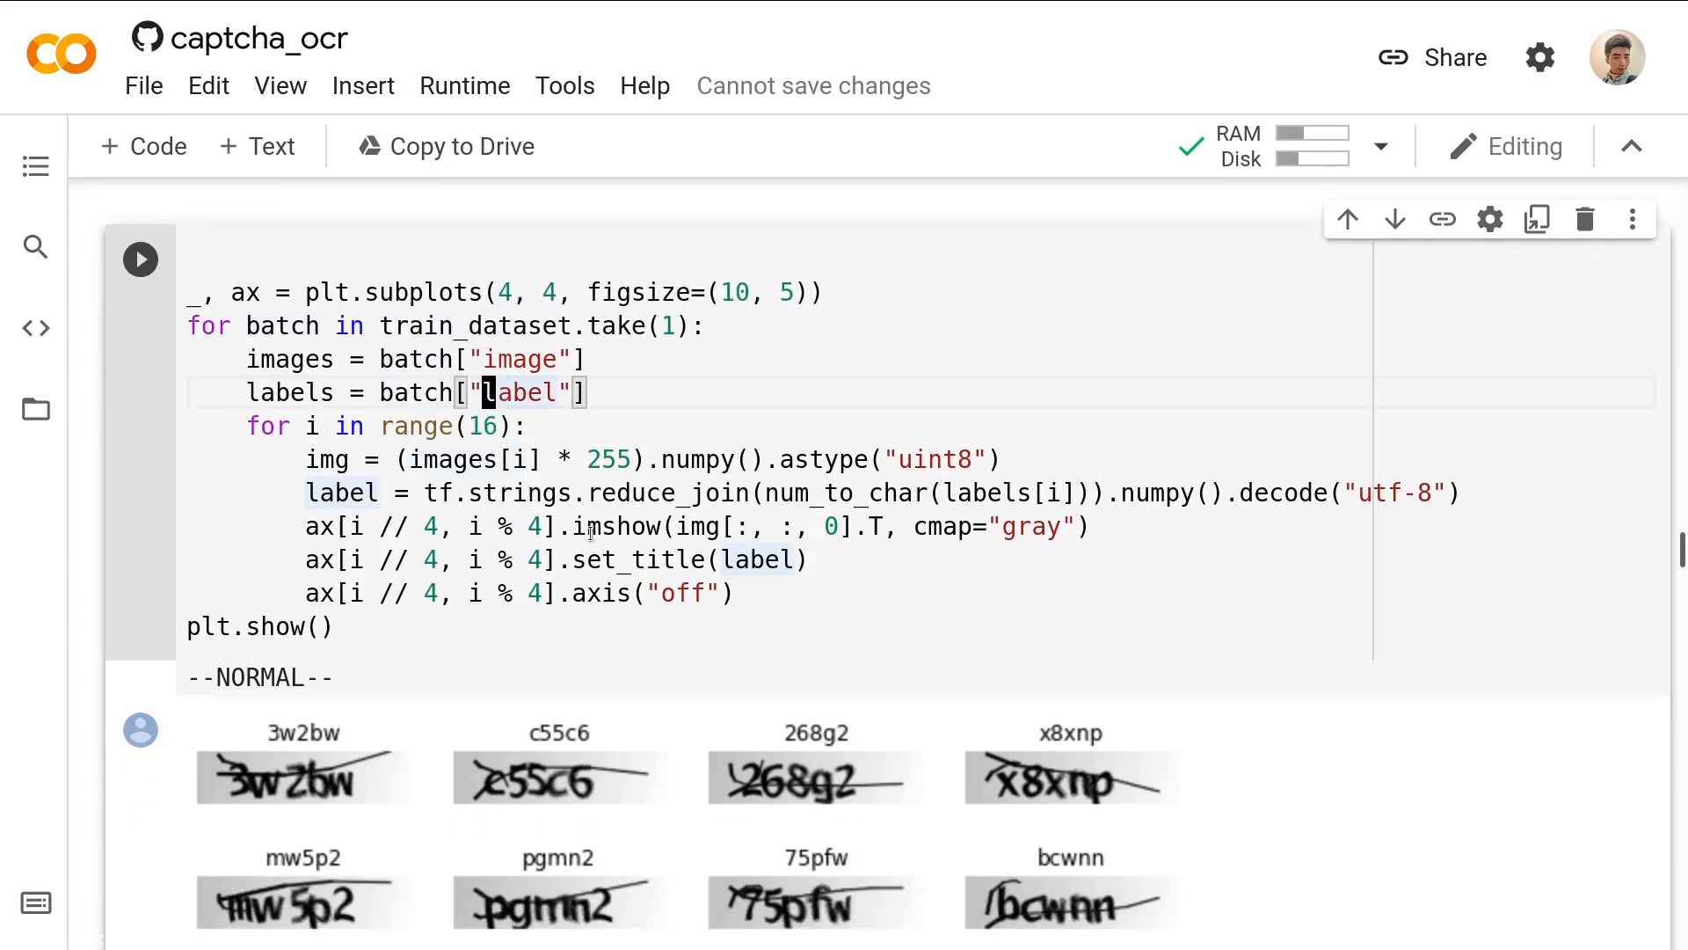
pyautogui.scroll(-3)
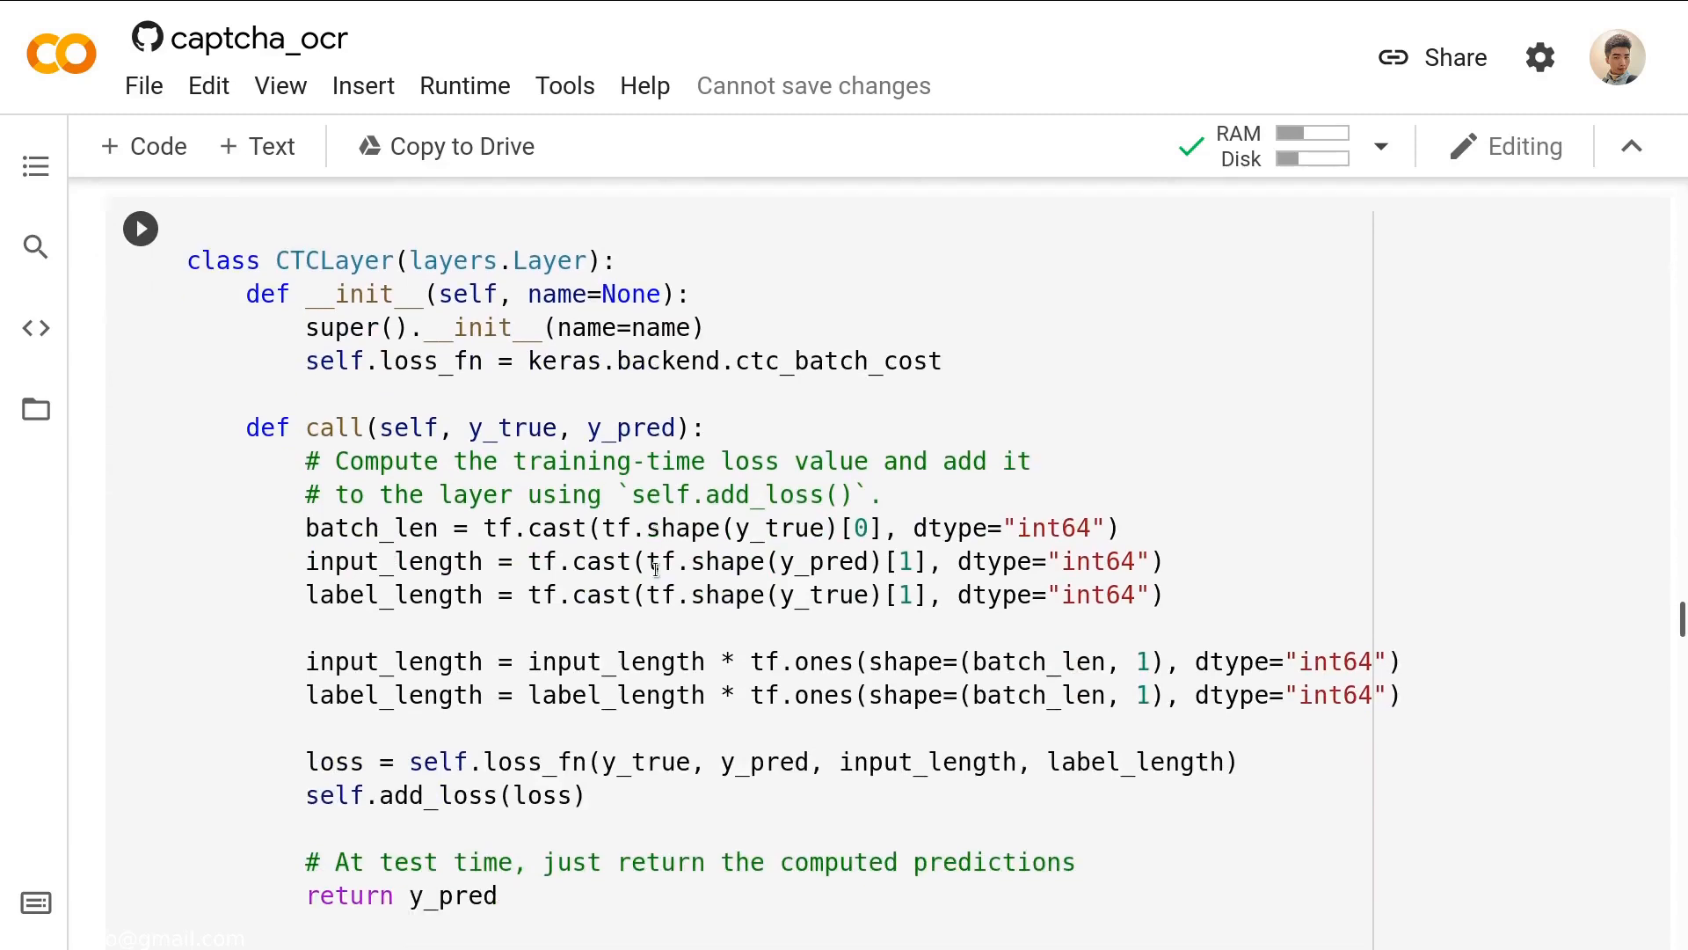
pyautogui.scroll(3)
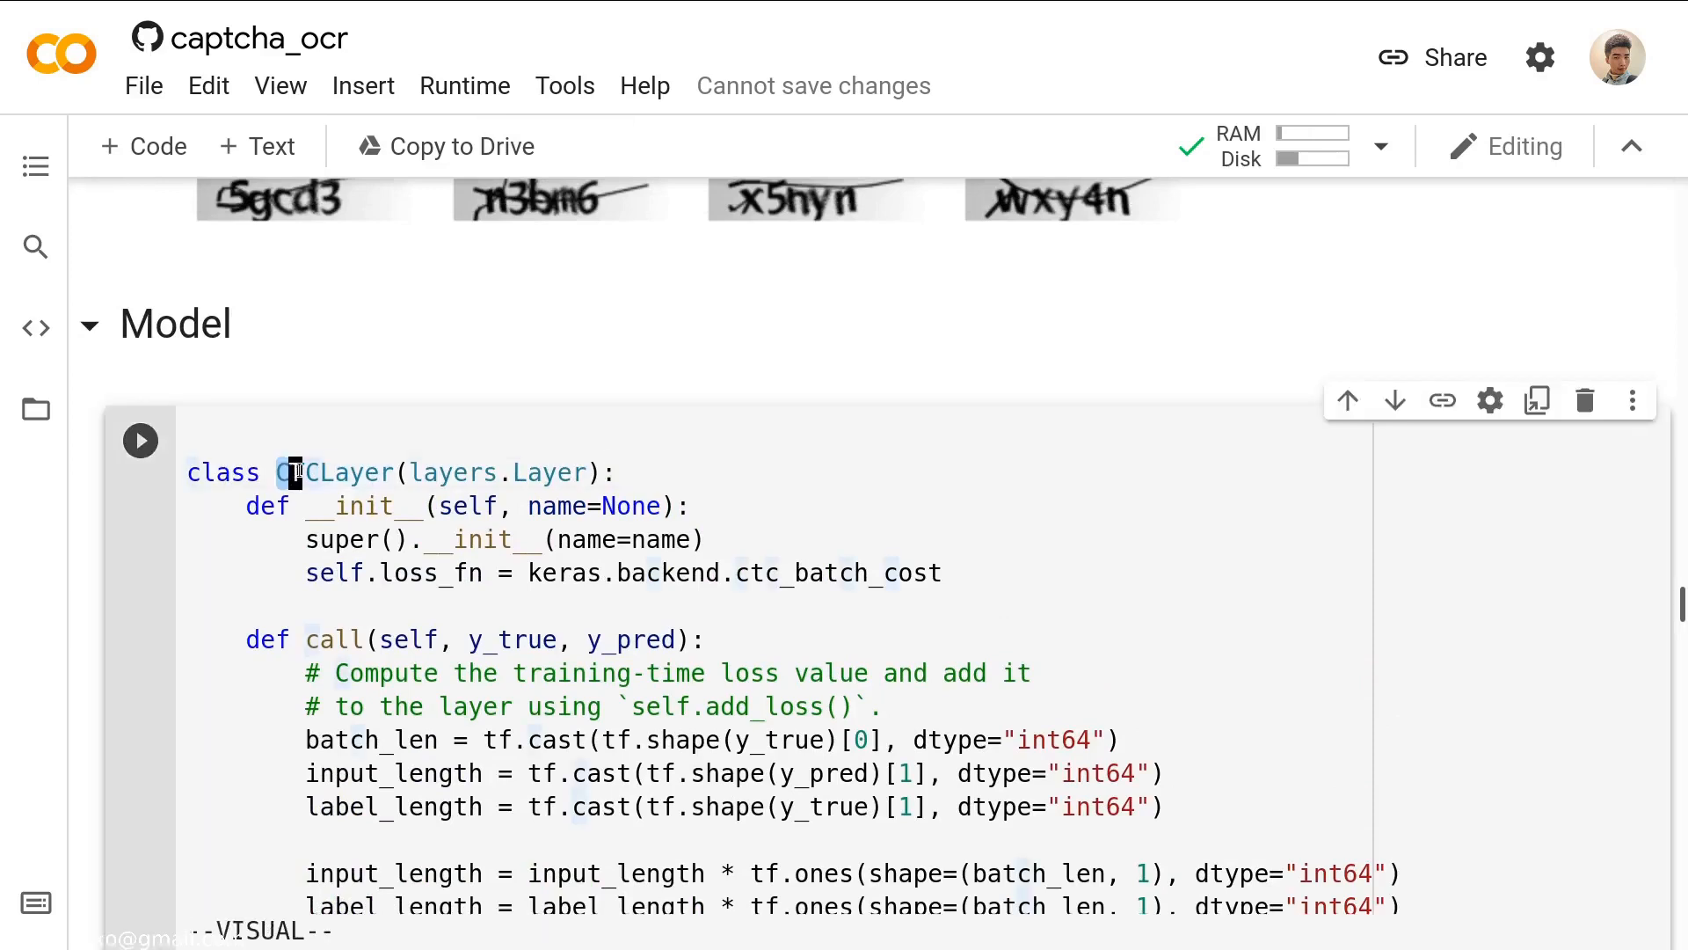
pyautogui.press('Escape')
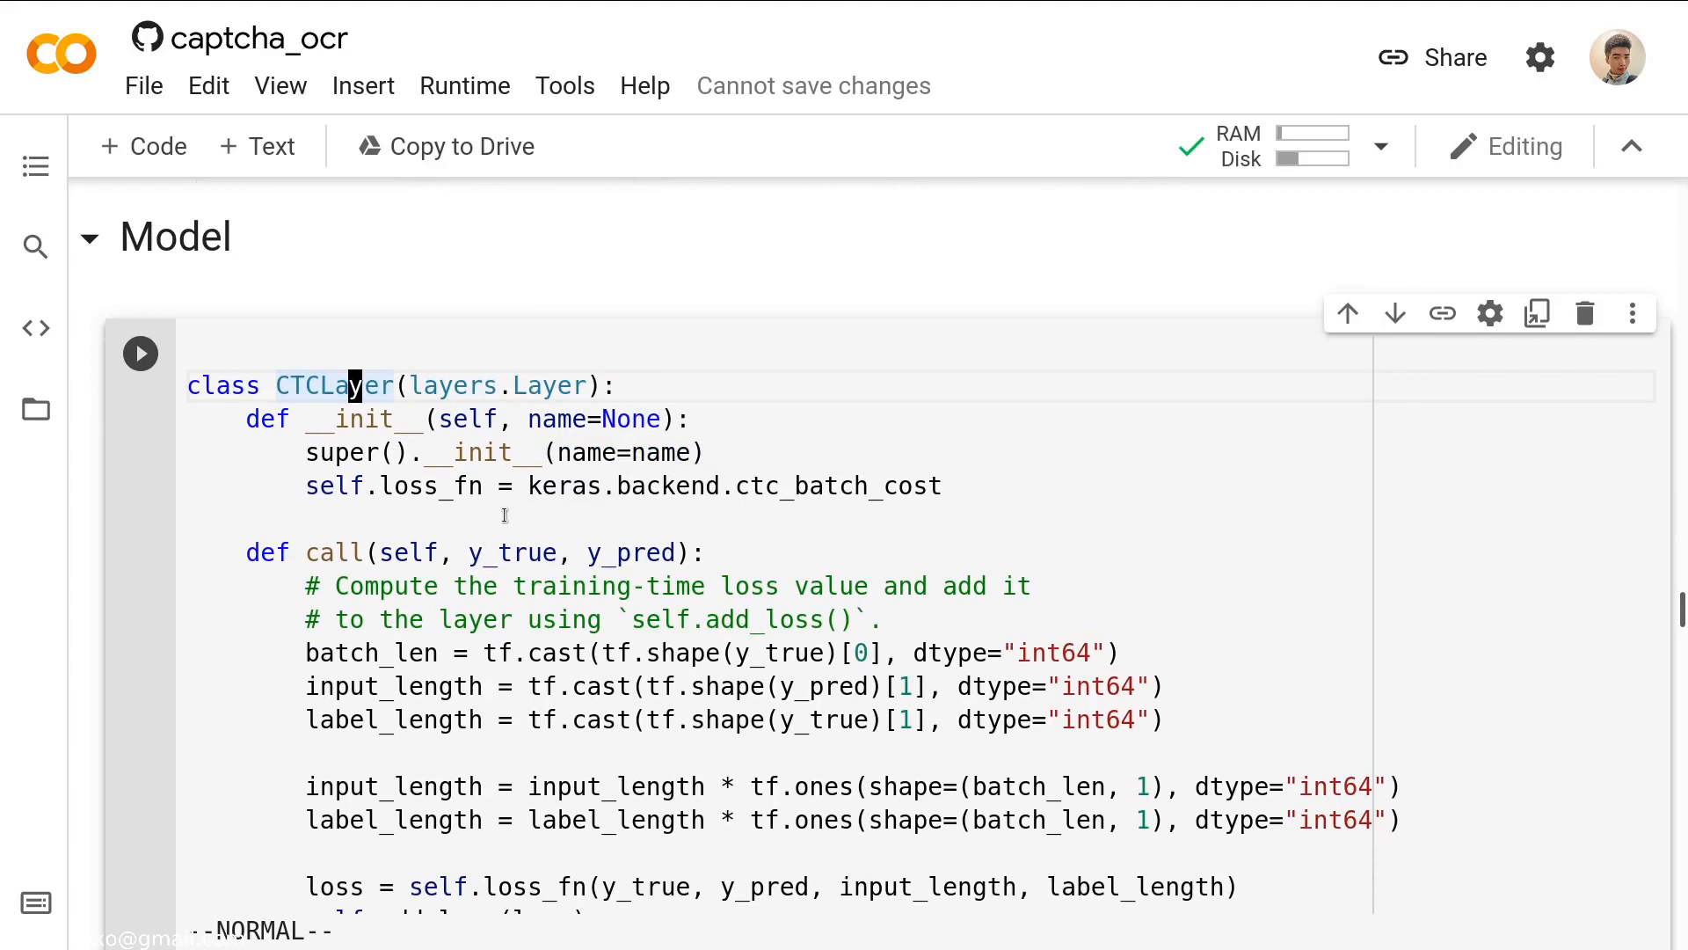
pyautogui.moveTo(665, 552)
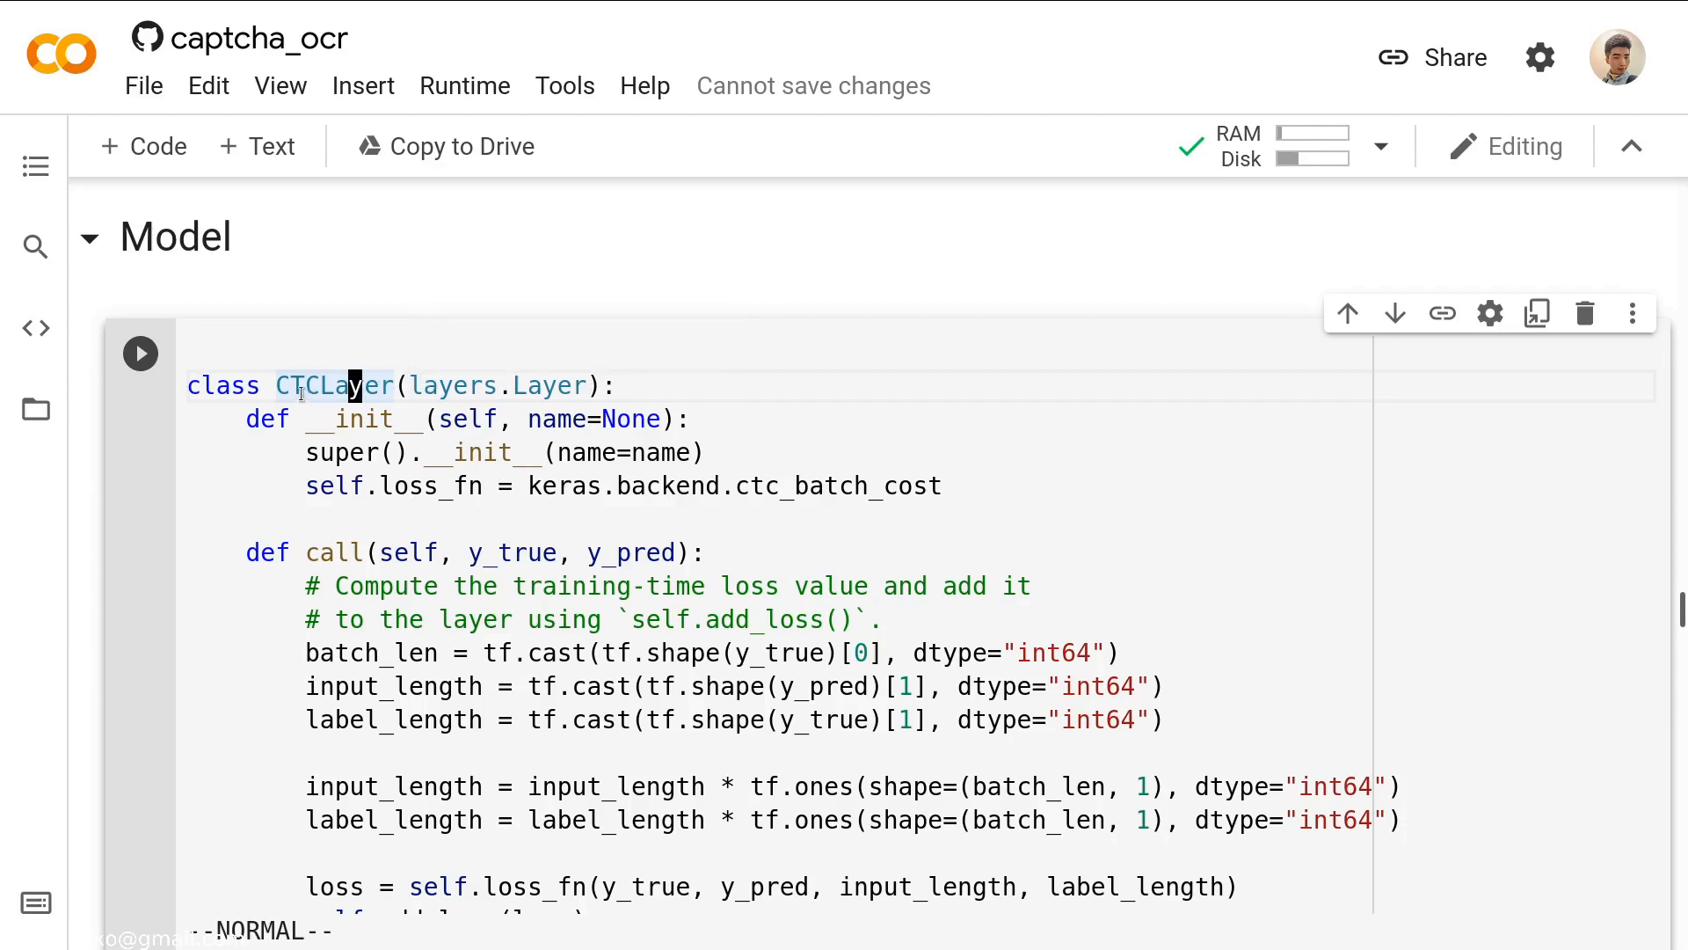
pyautogui.moveTo(452, 385)
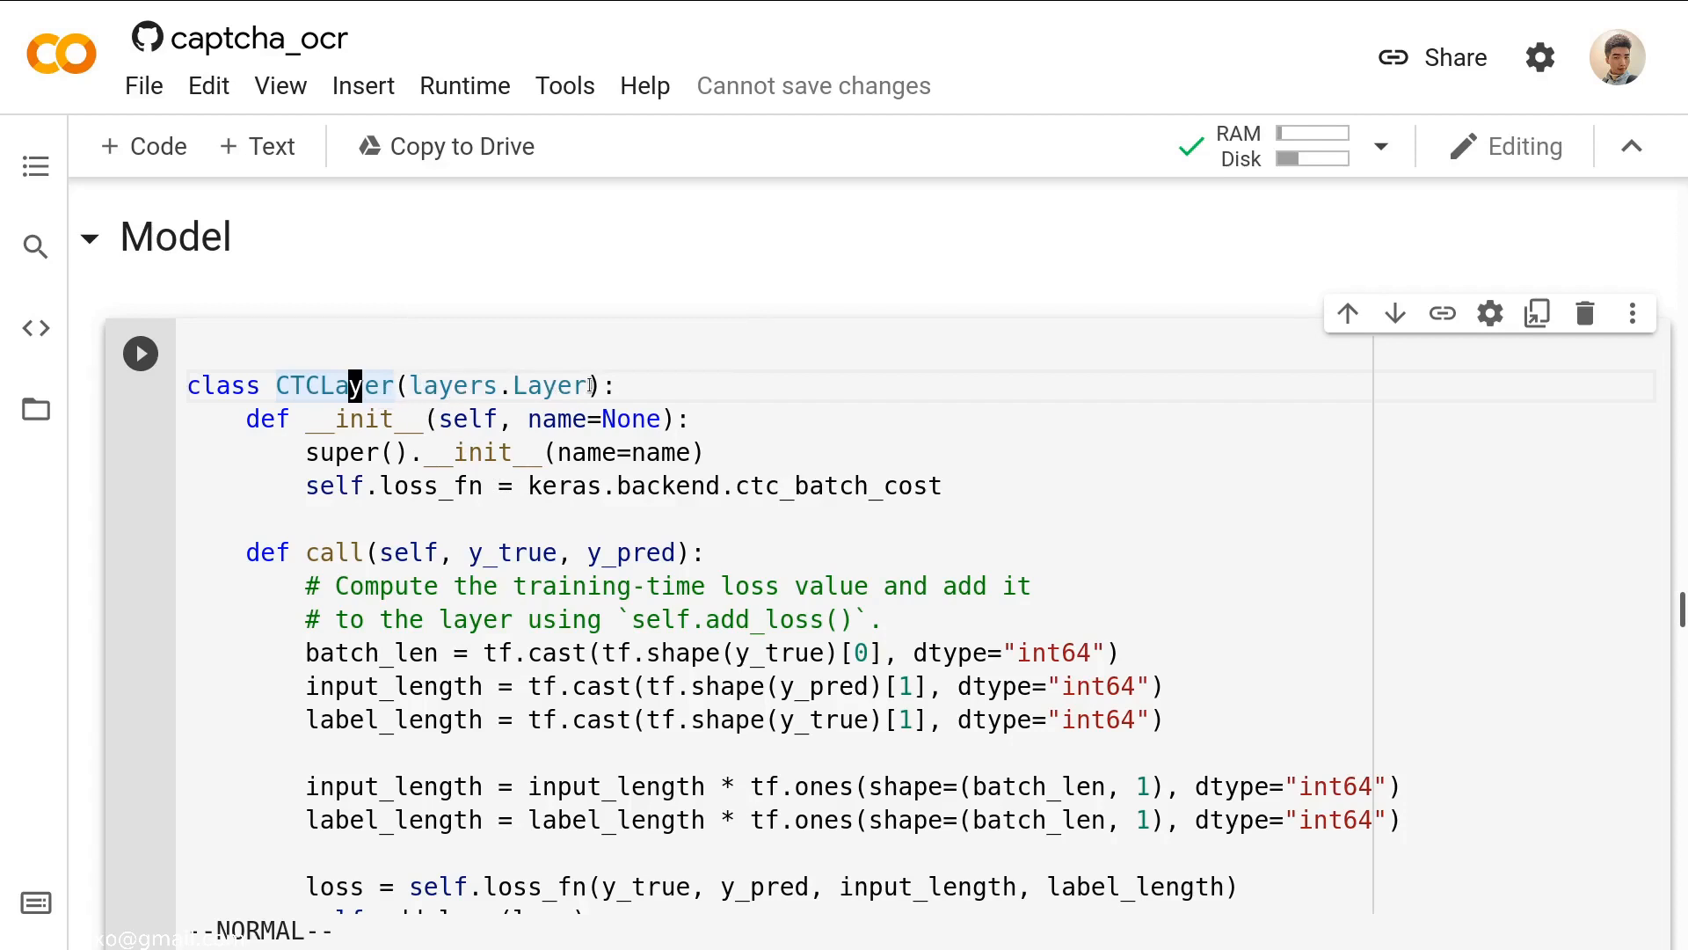
pyautogui.scroll(3)
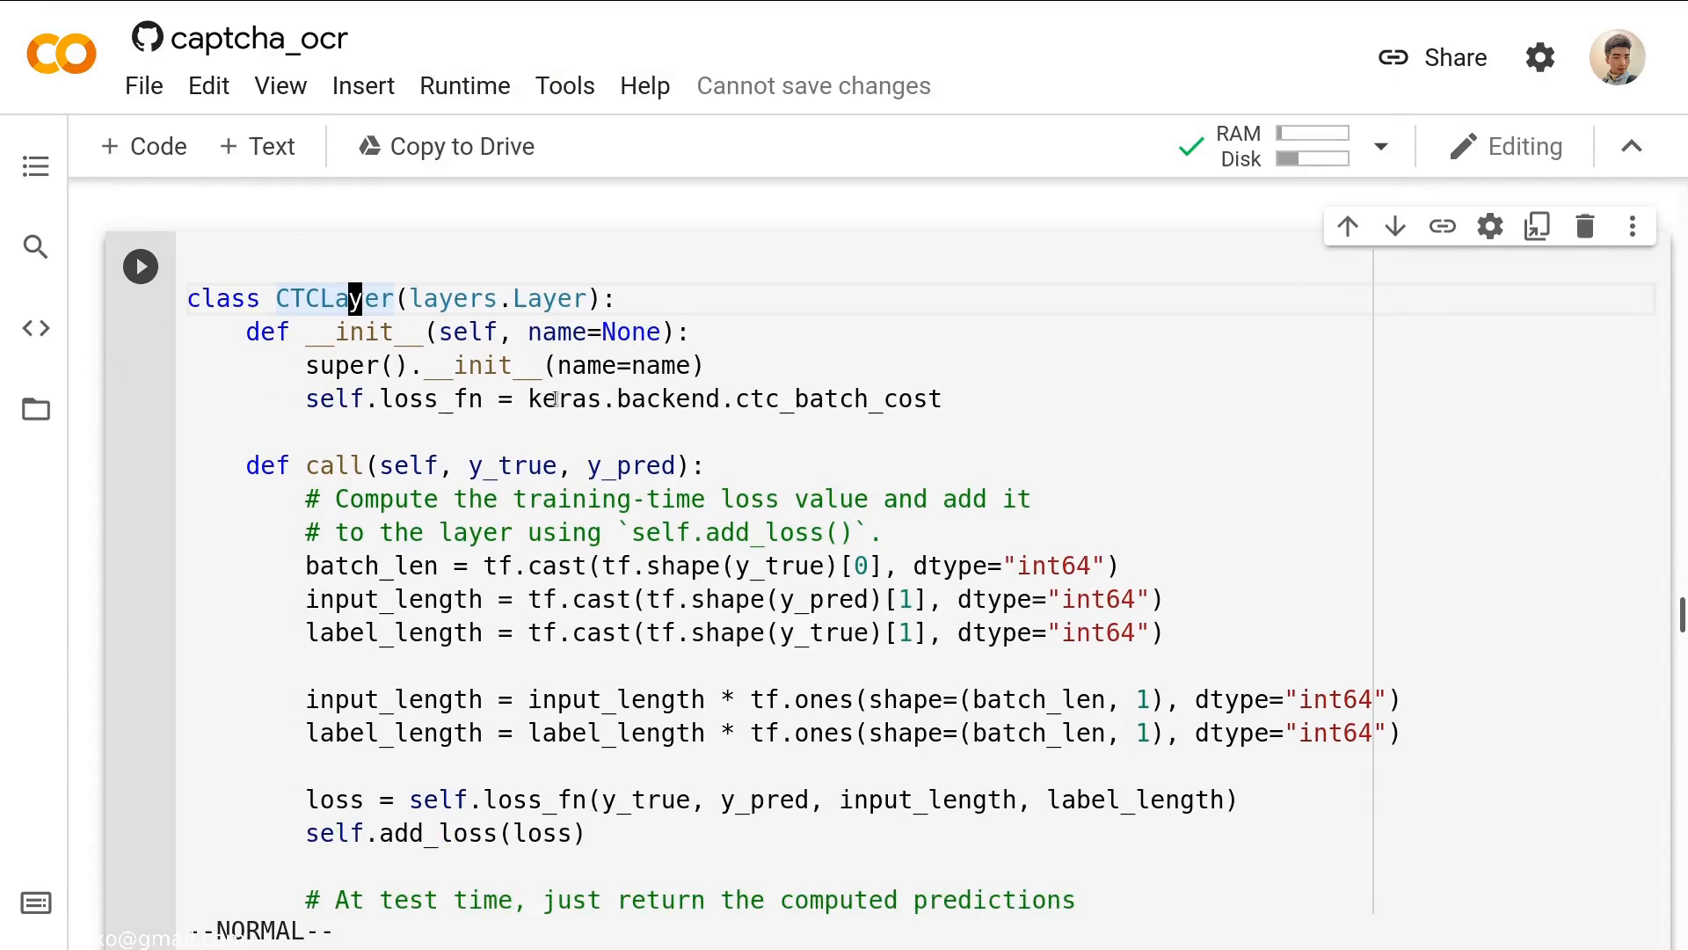
pyautogui.moveTo(559, 399)
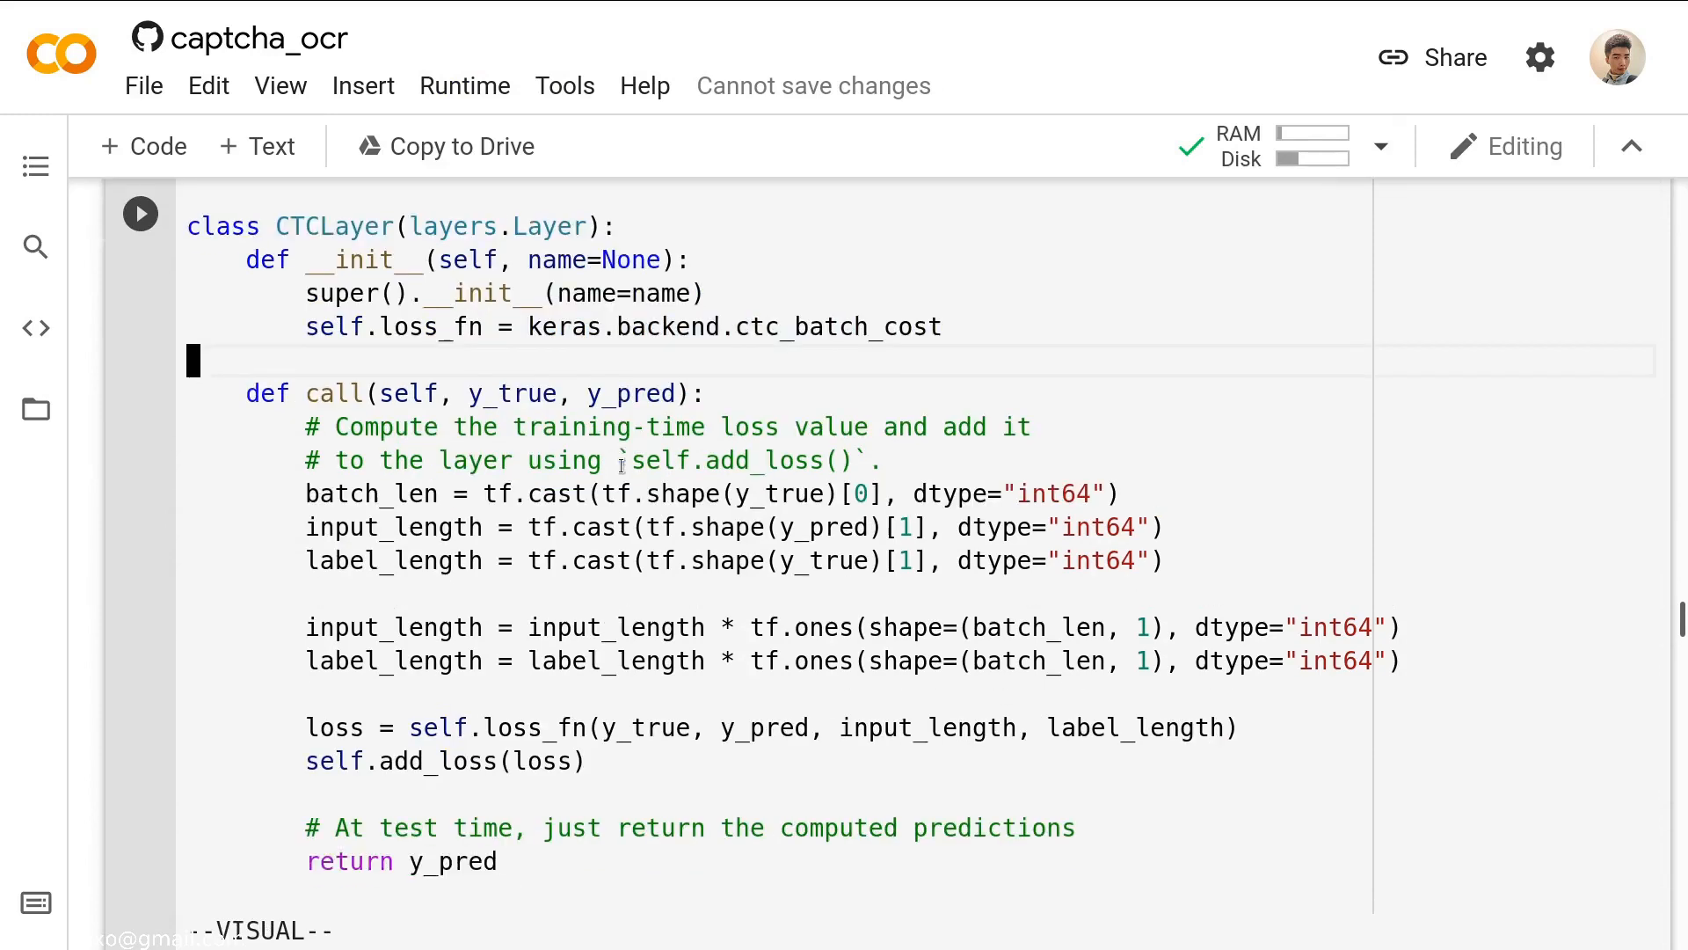
pyautogui.scroll(-3)
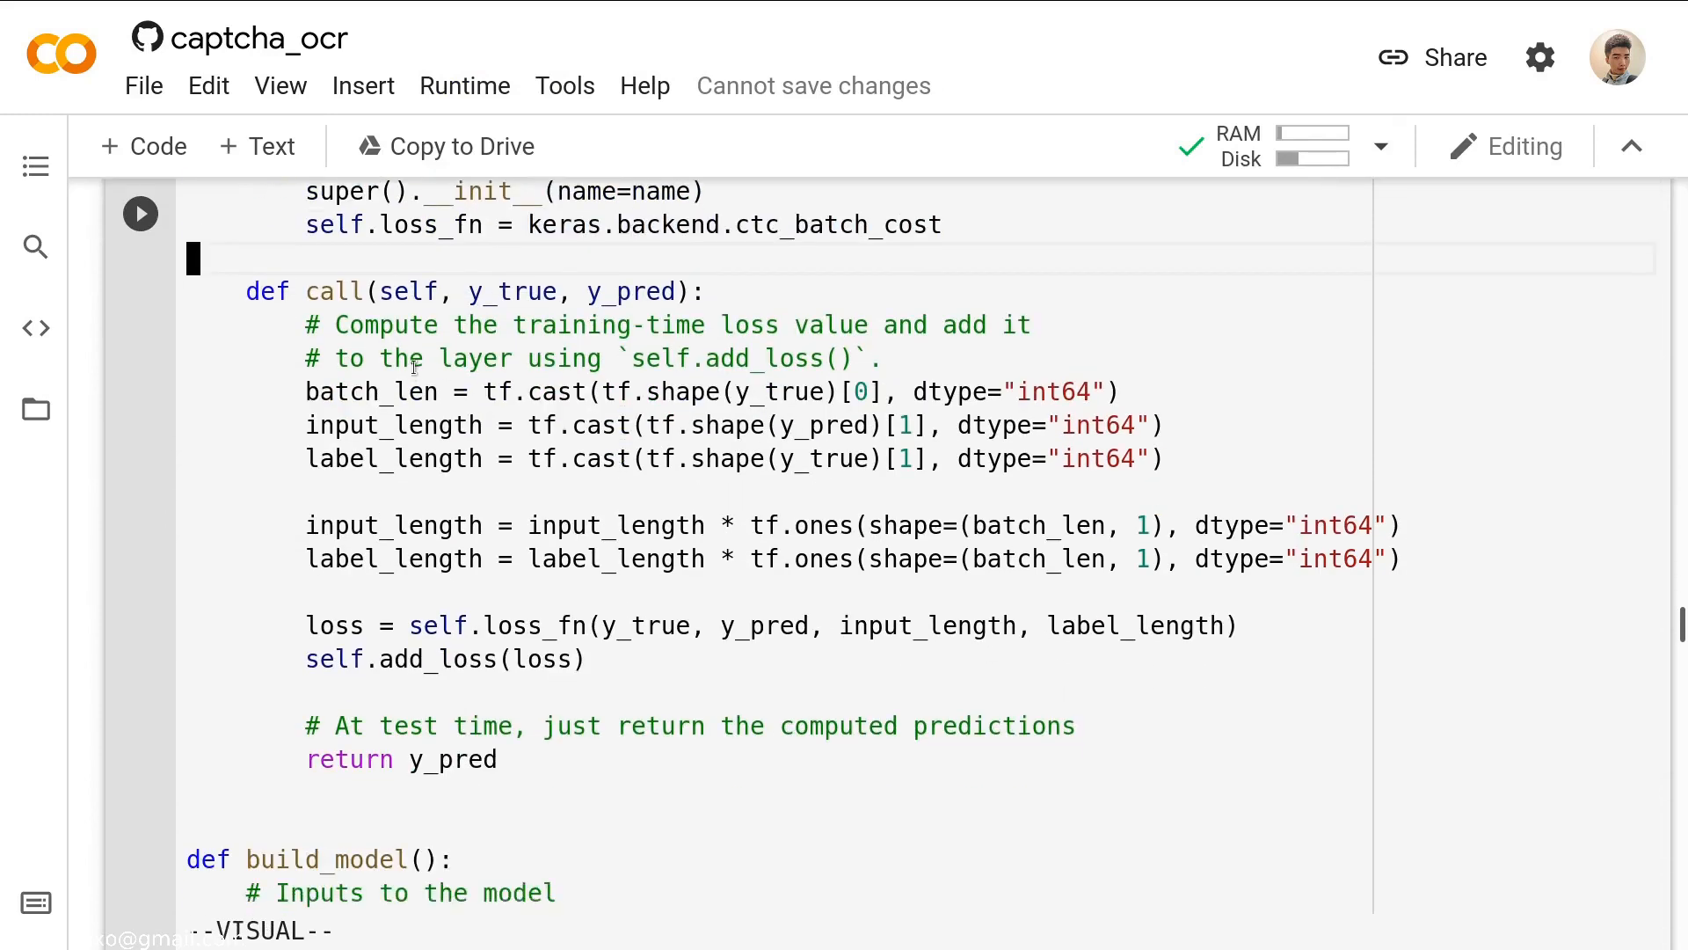
pyautogui.scroll(3)
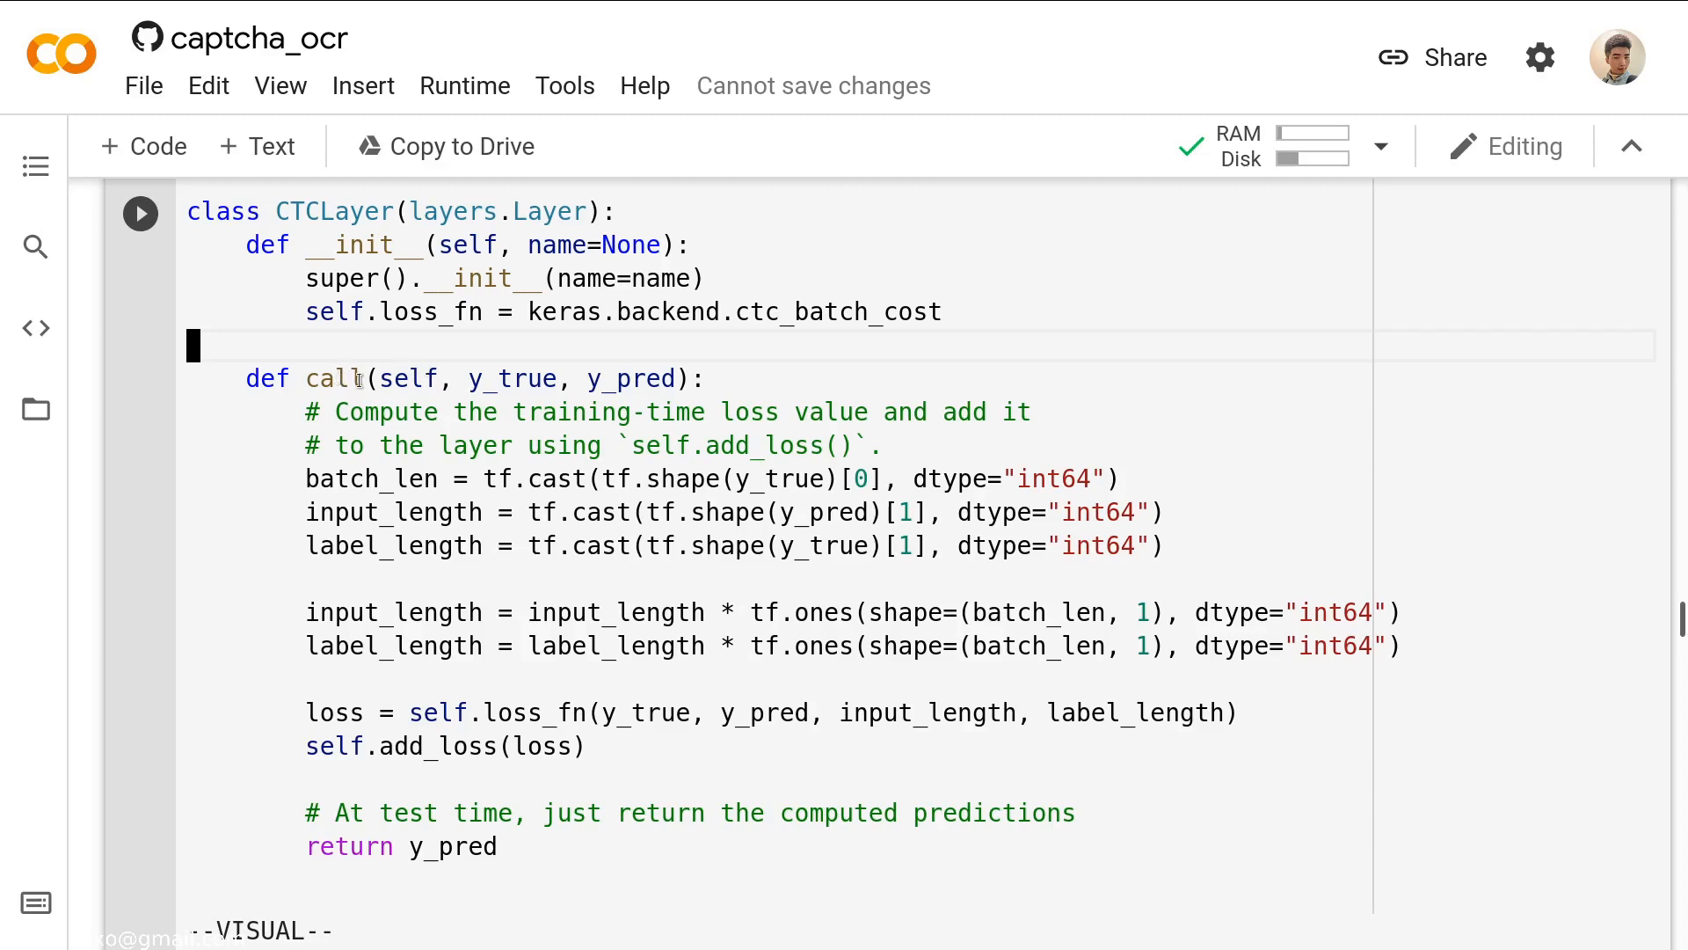
pyautogui.moveTo(450, 378)
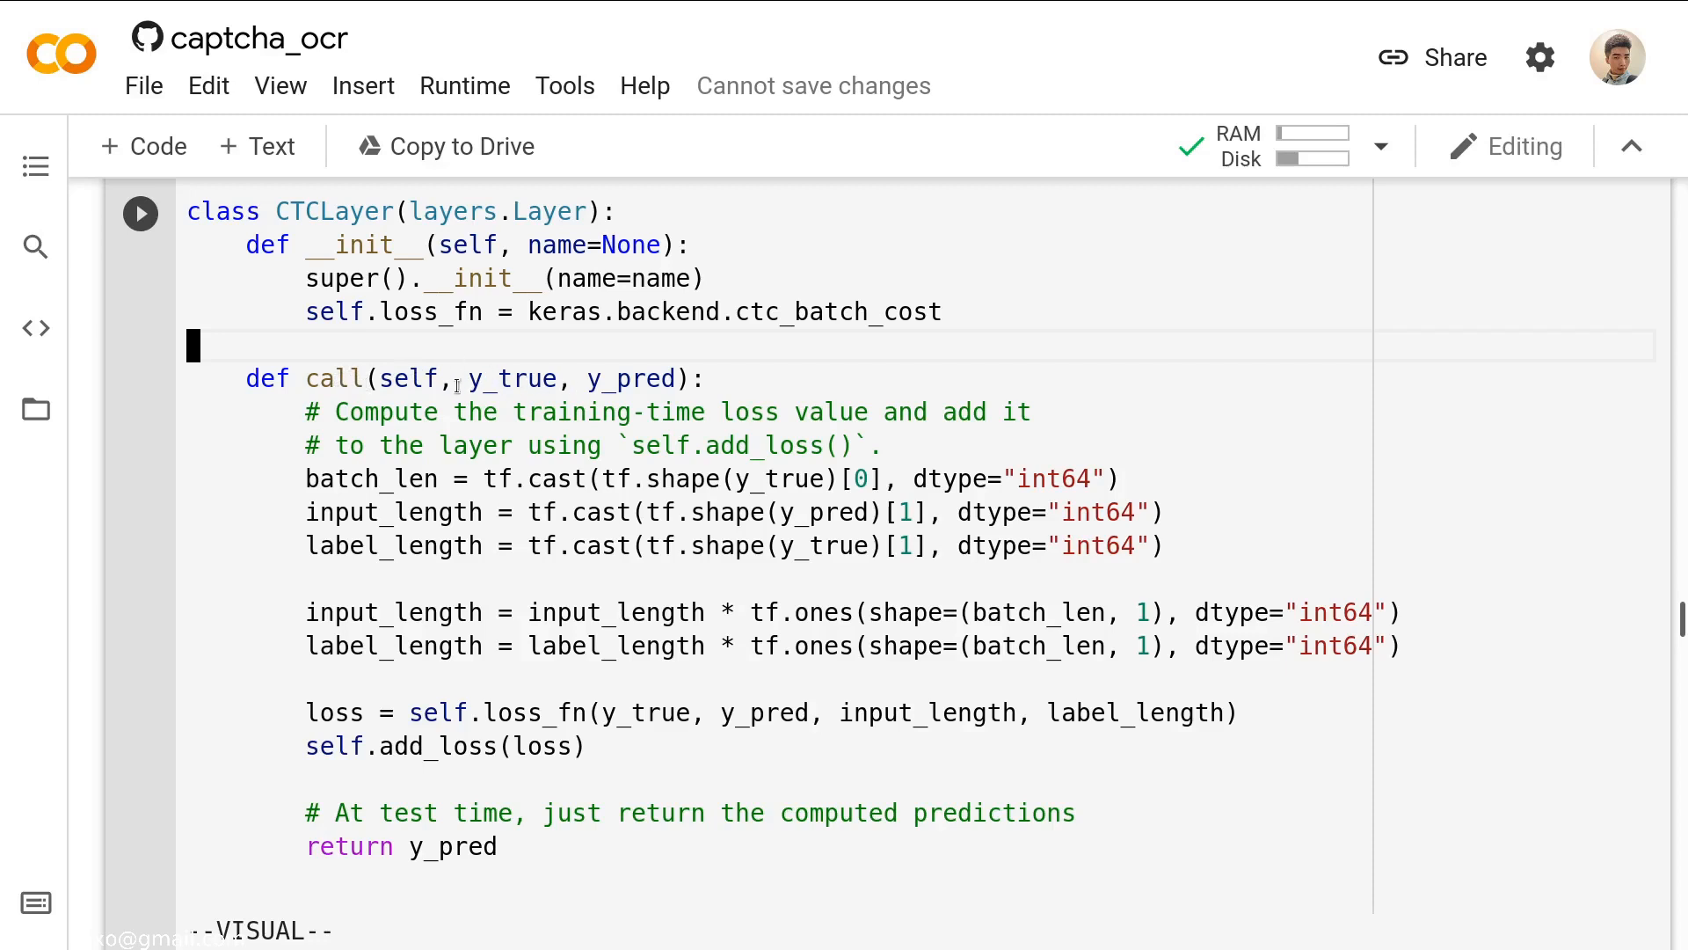
pyautogui.doubleClick(501, 379)
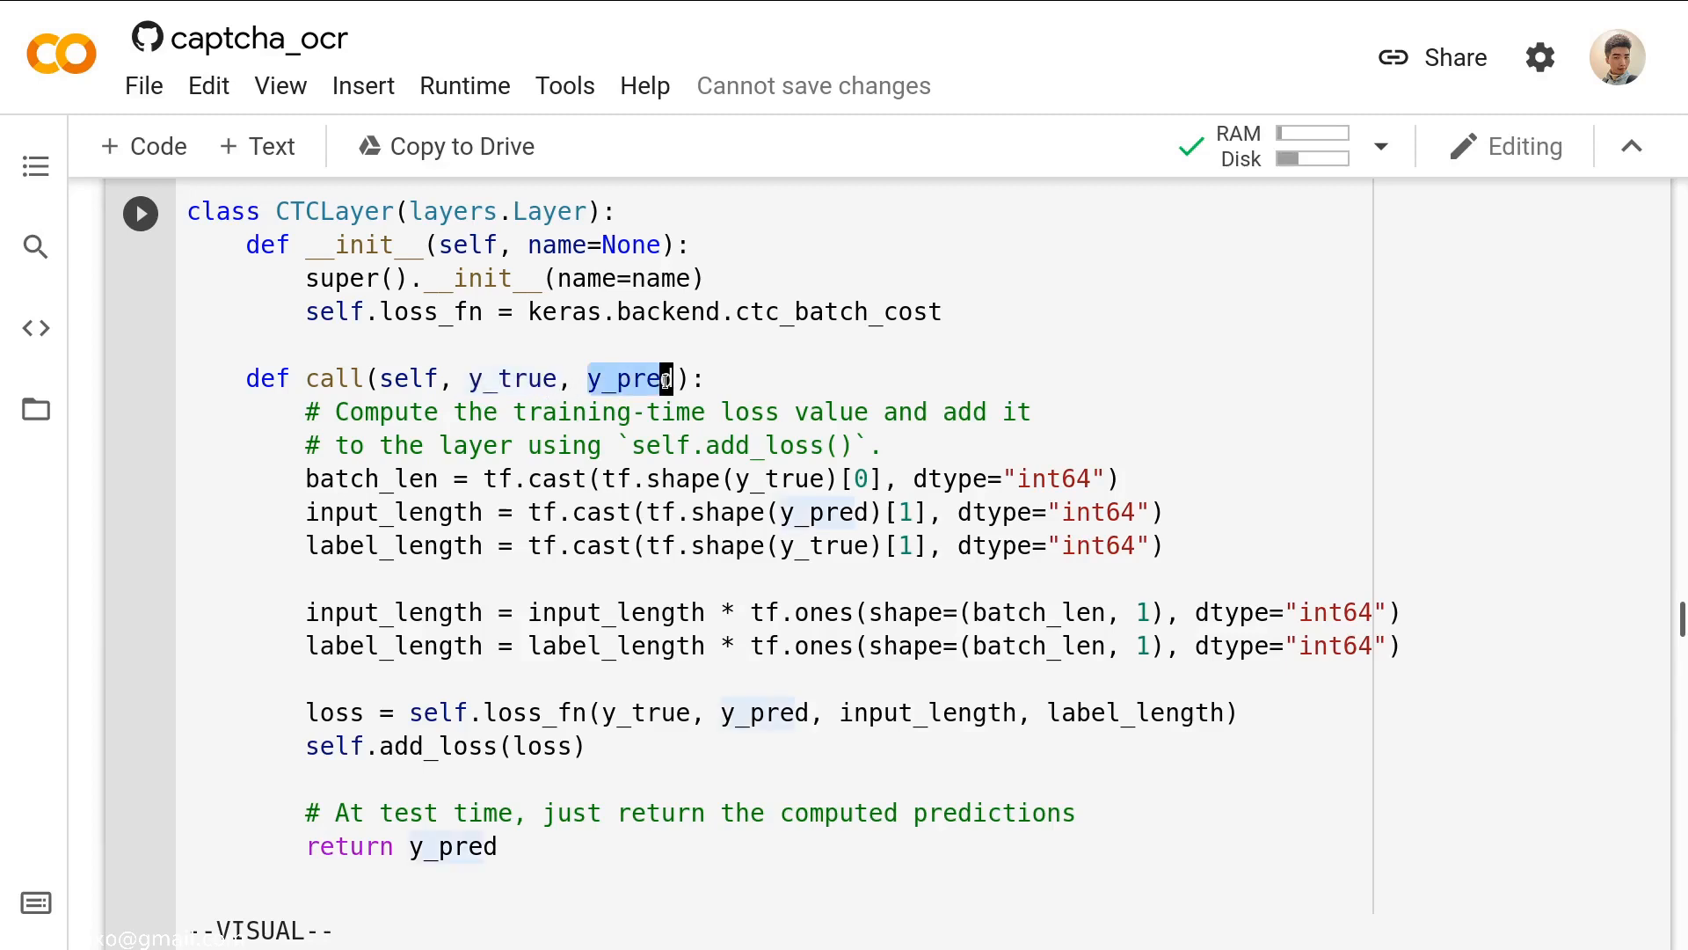
pyautogui.press('Escape')
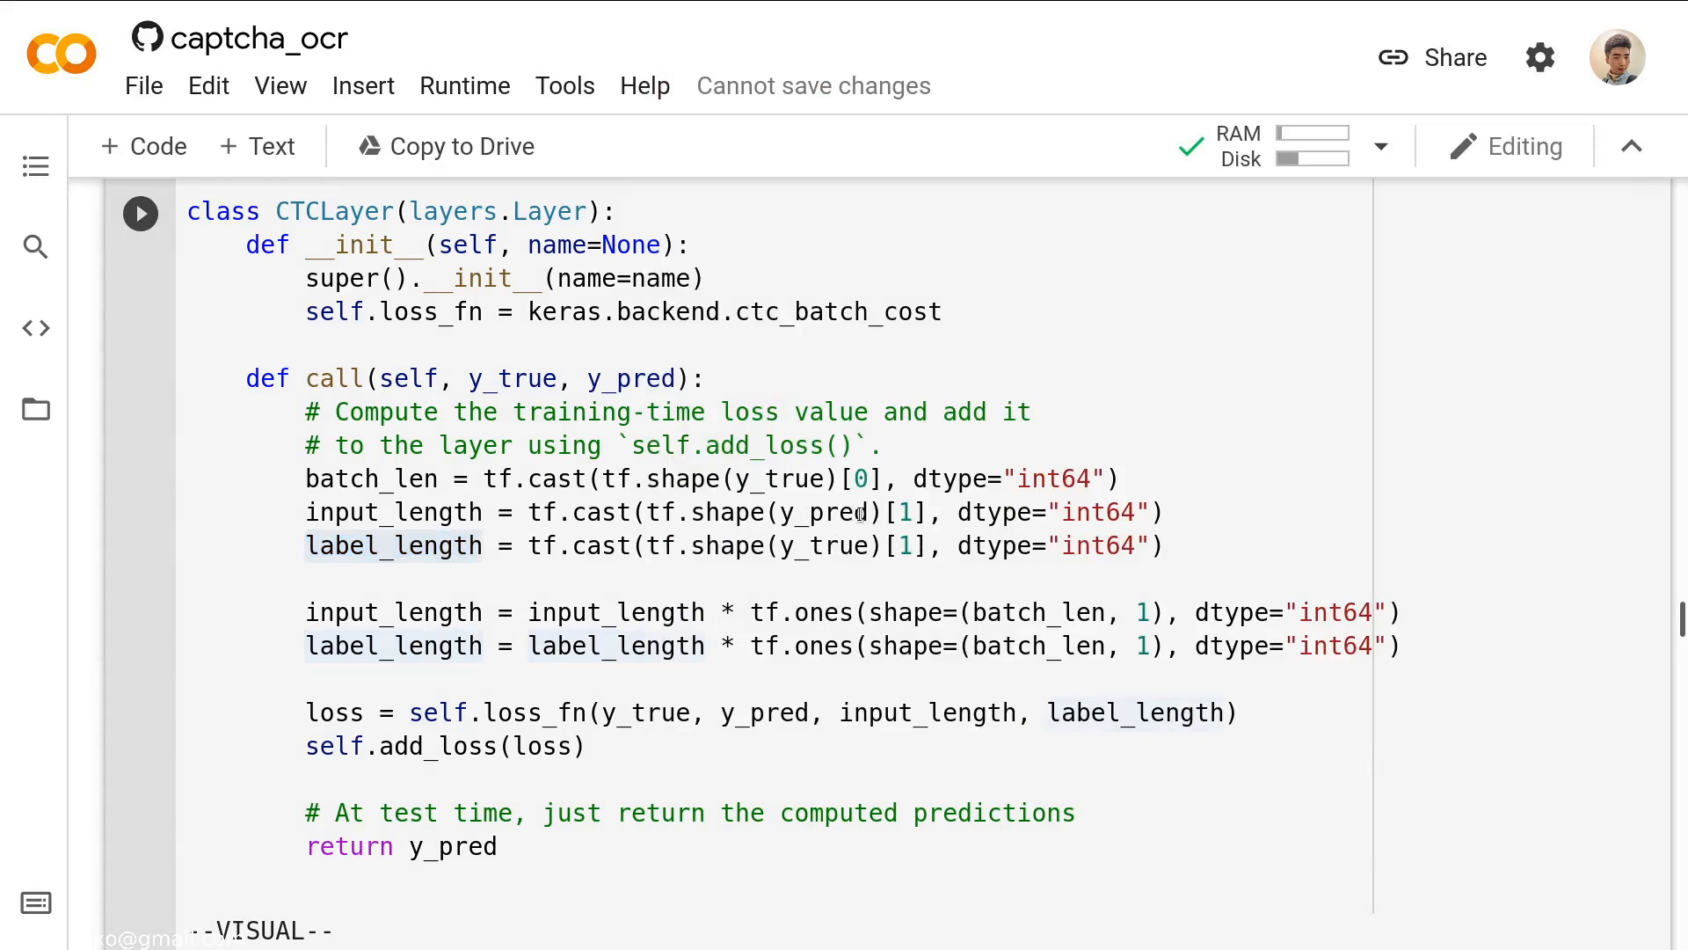
pyautogui.scroll(-3)
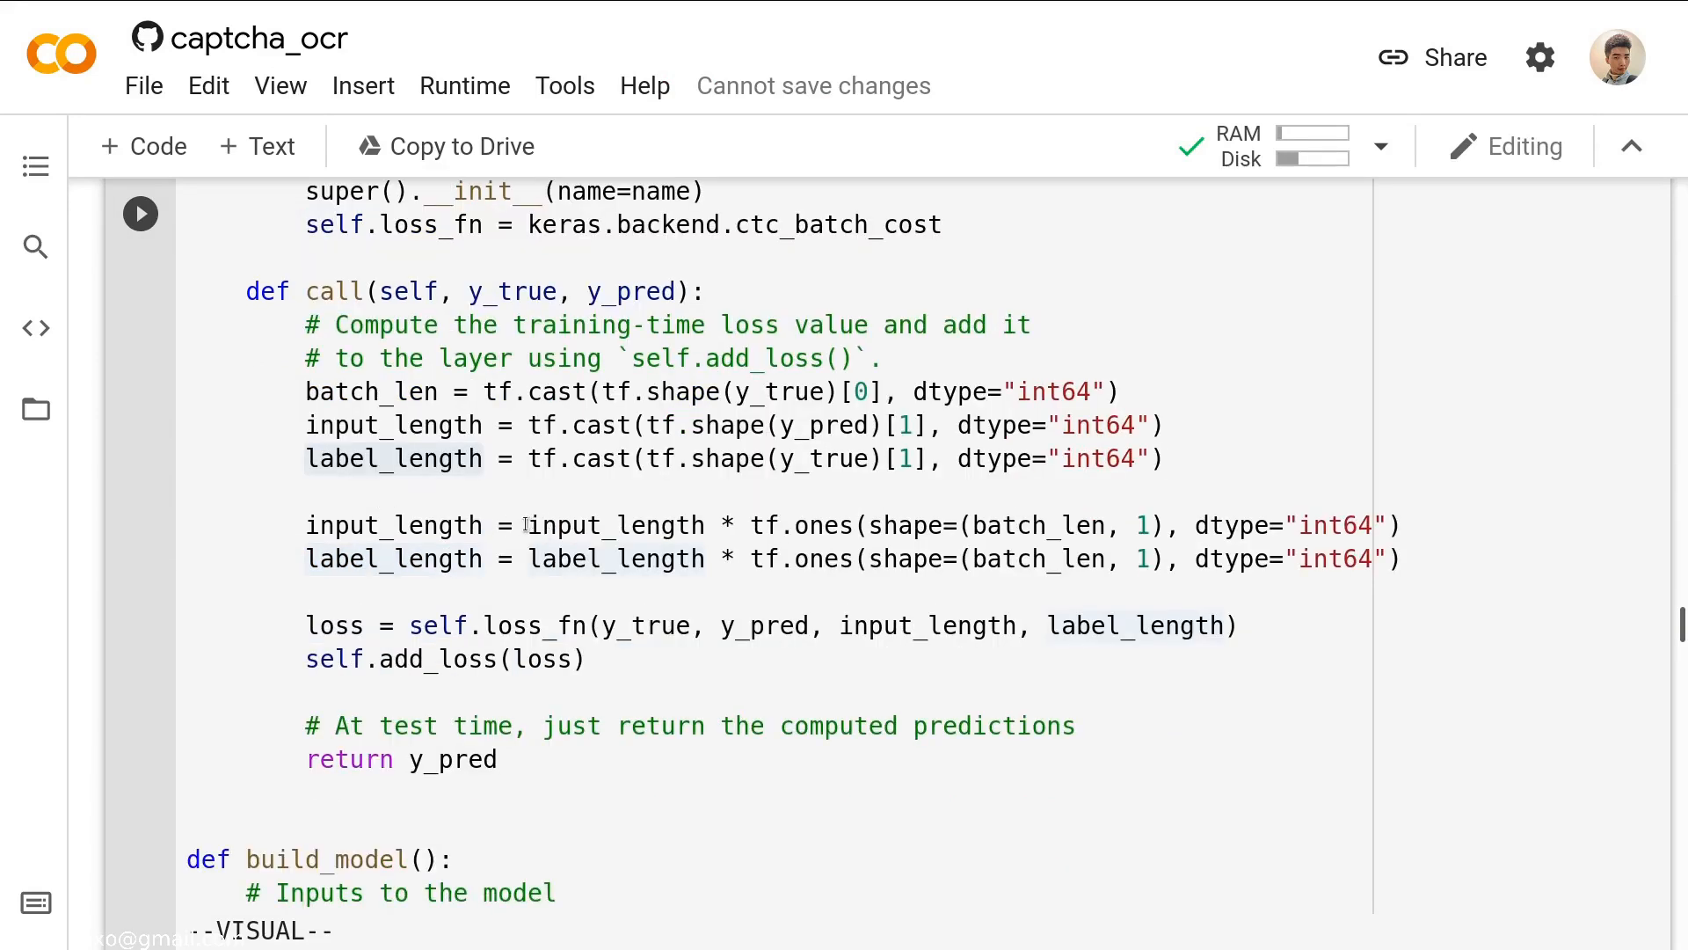
pyautogui.press('Escape')
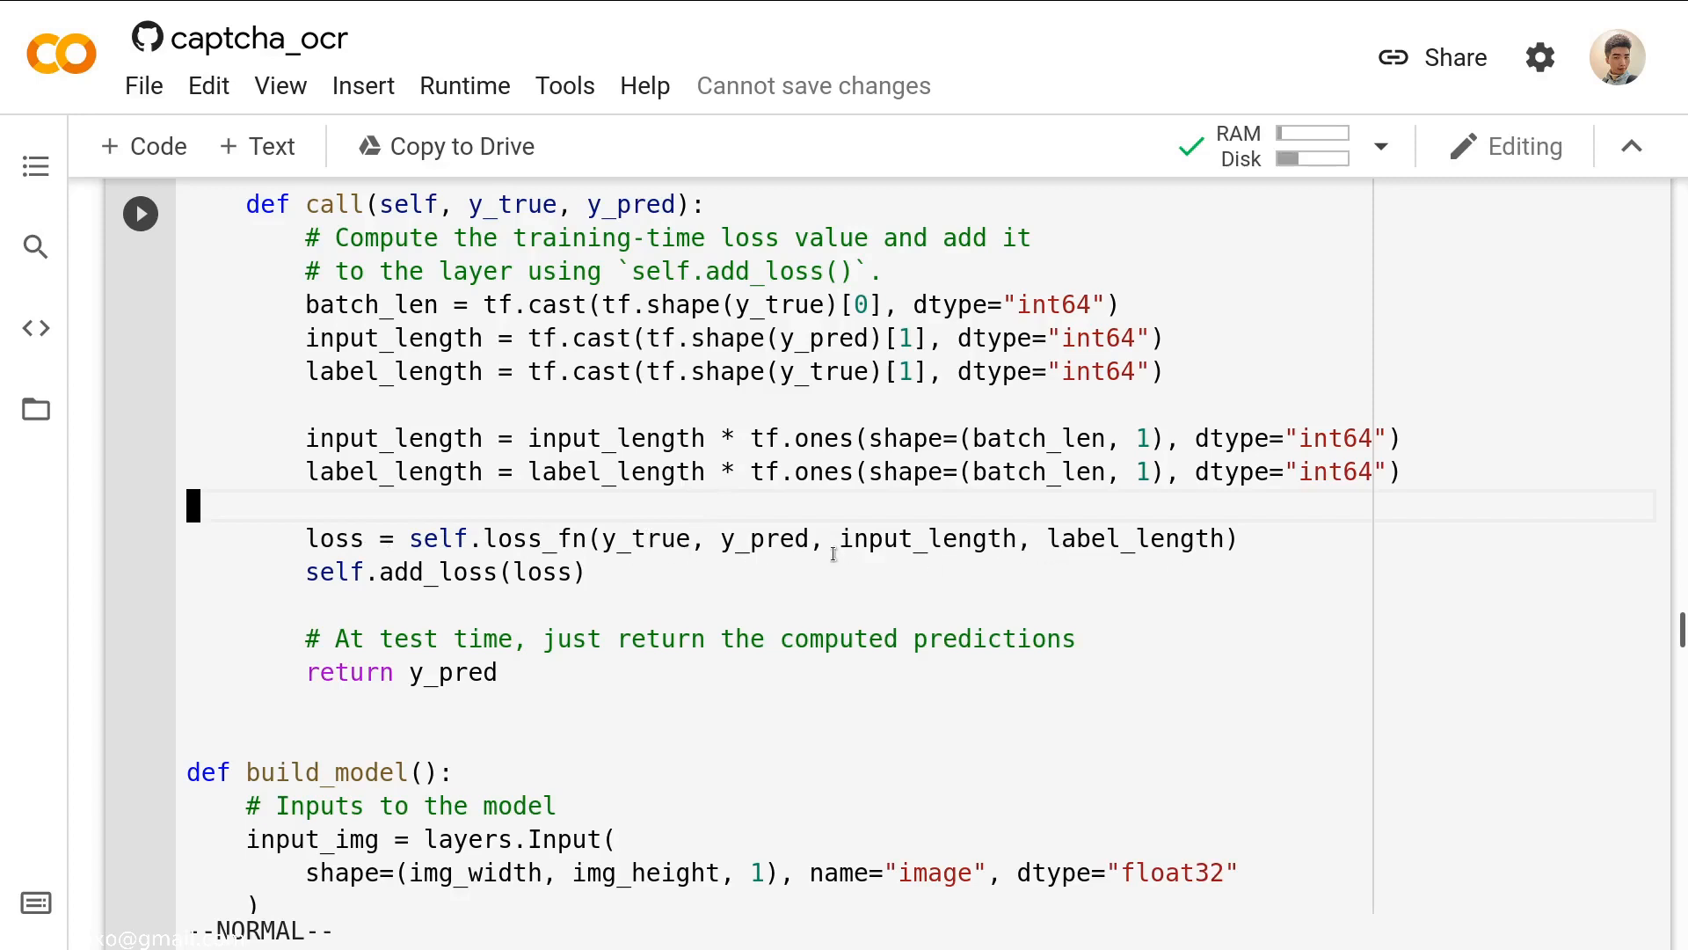
pyautogui.scroll(3)
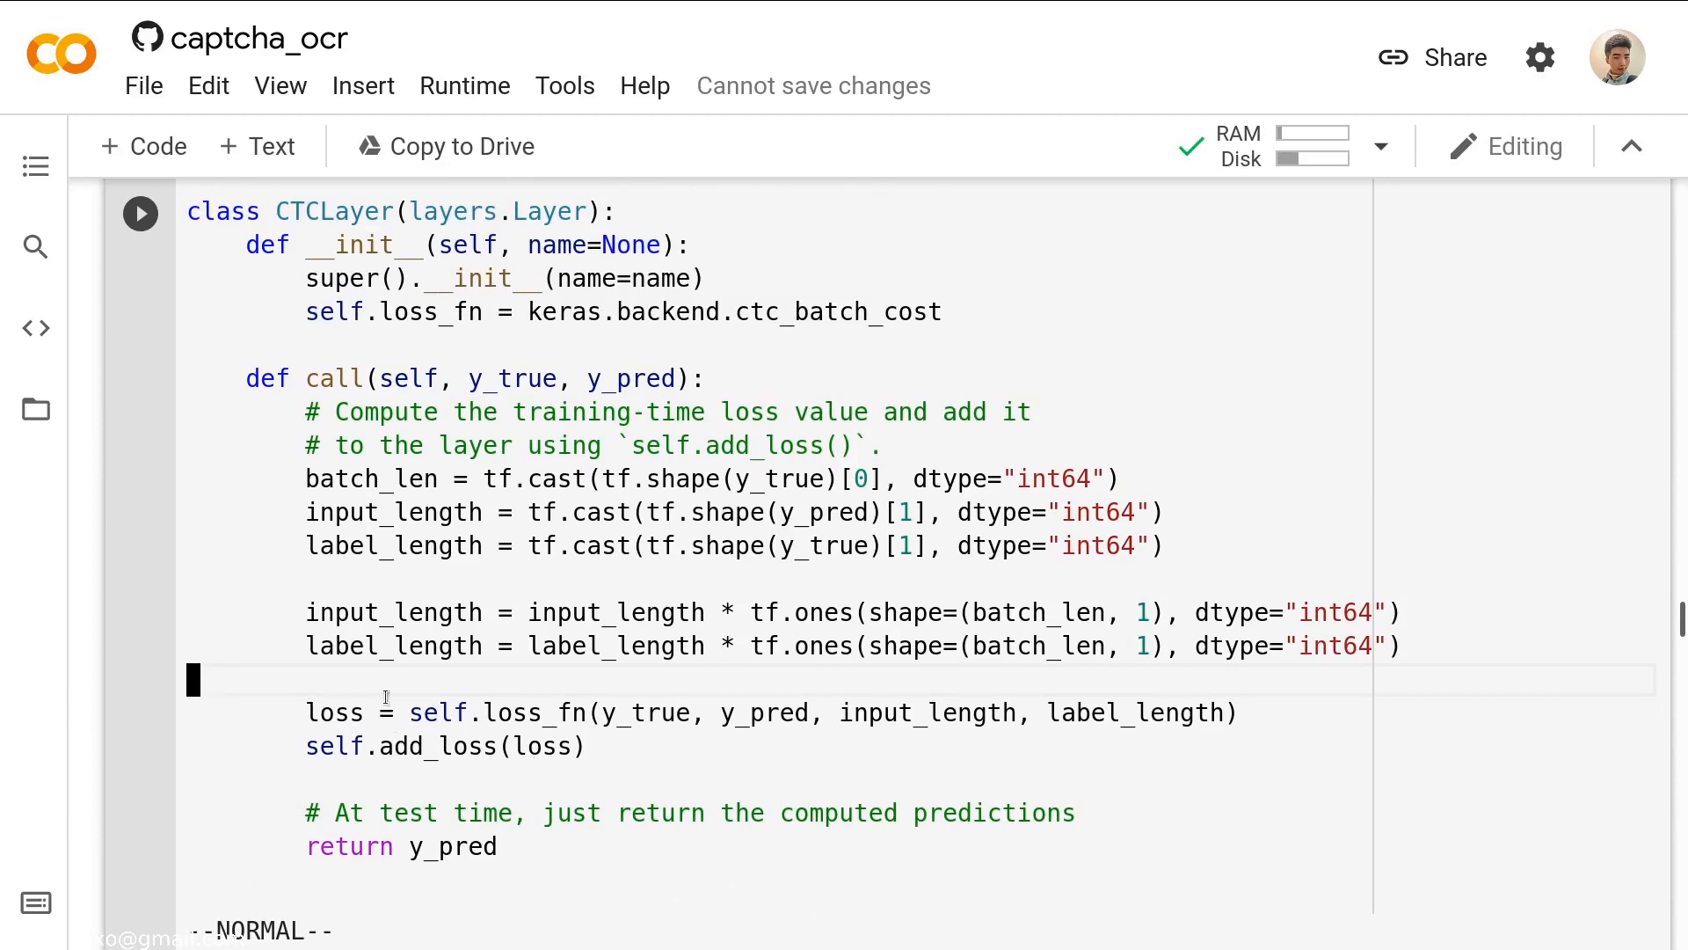
pyautogui.moveTo(602, 615)
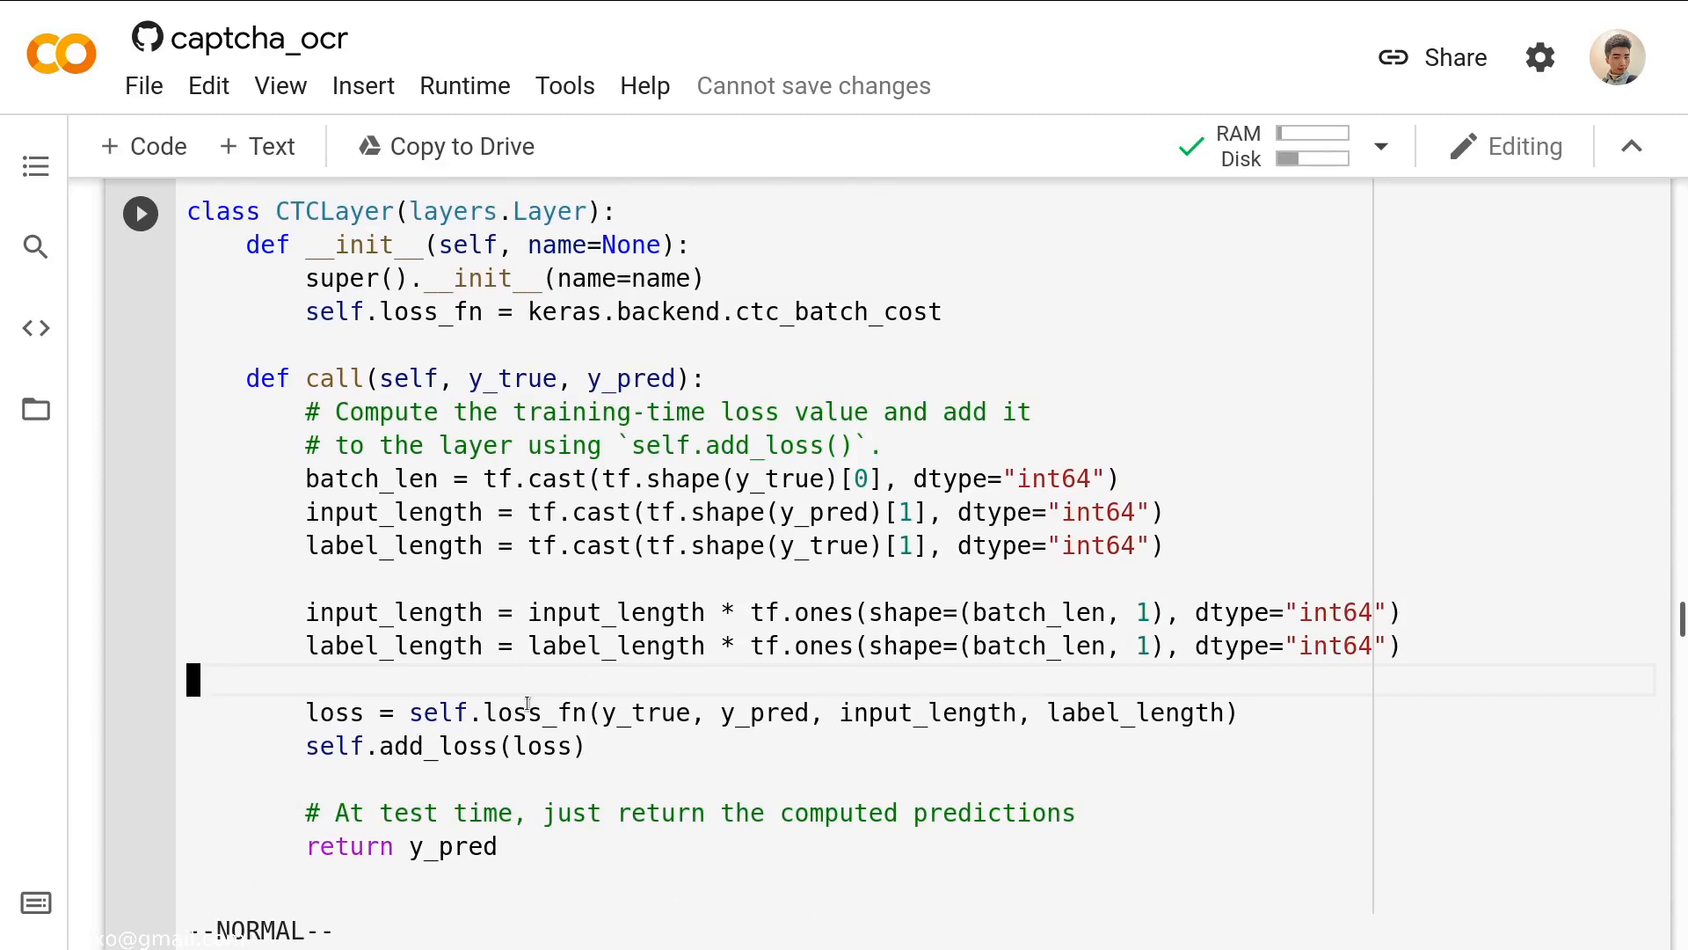
pyautogui.scroll(-3)
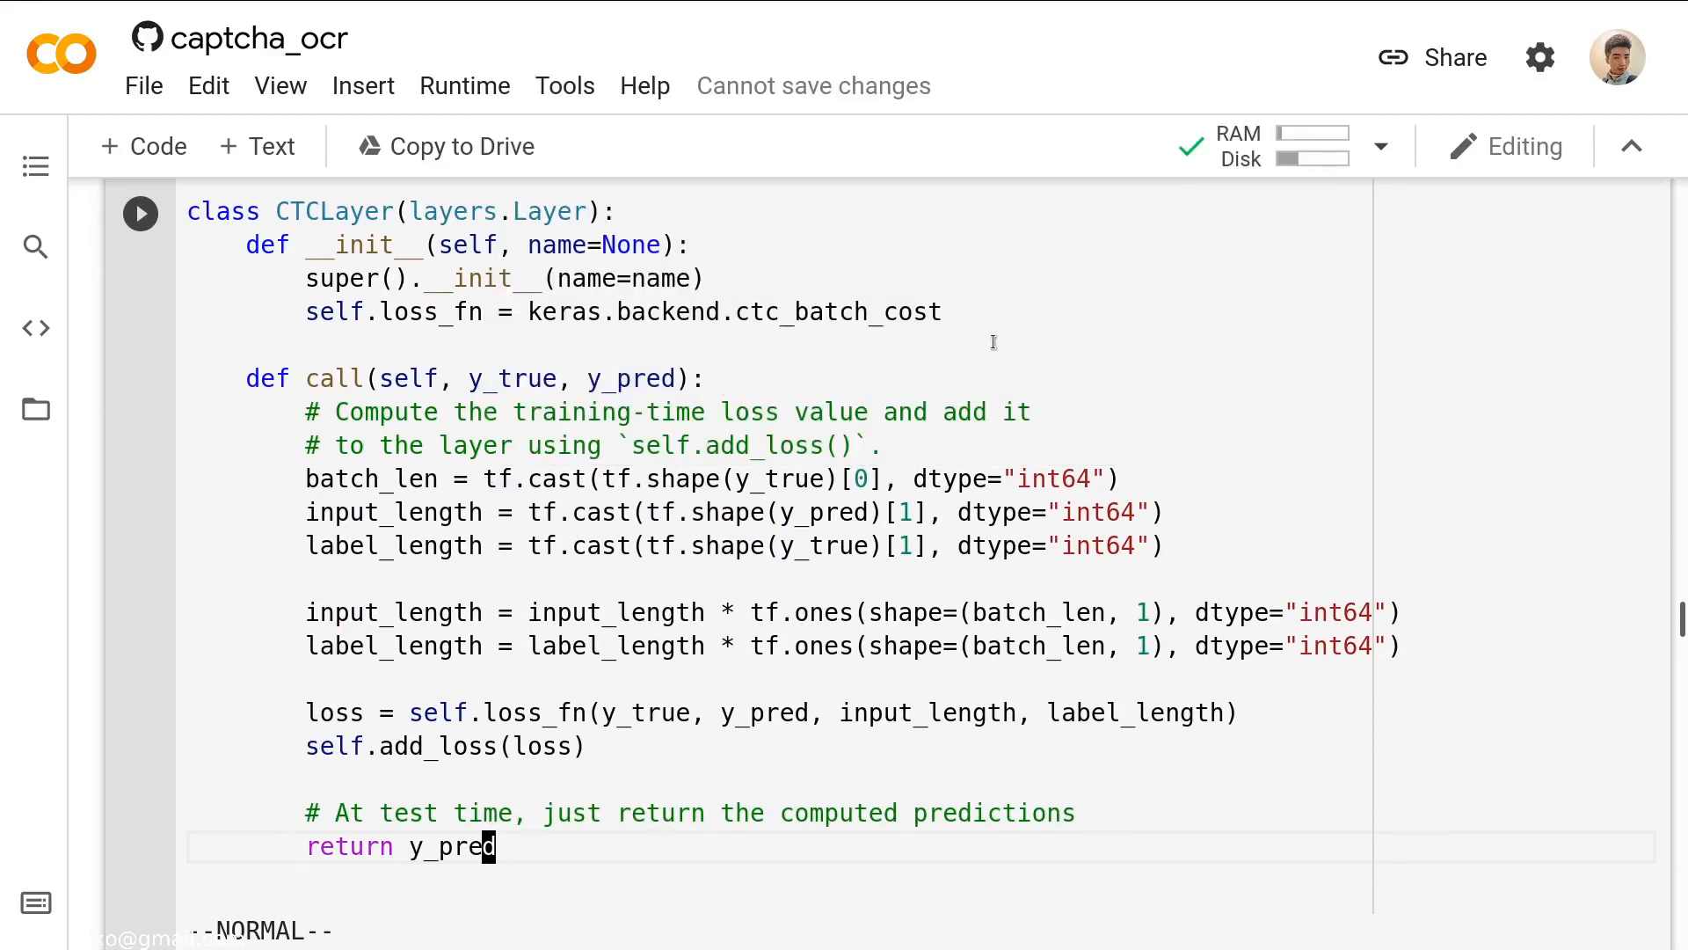
pyautogui.moveTo(1062, 373)
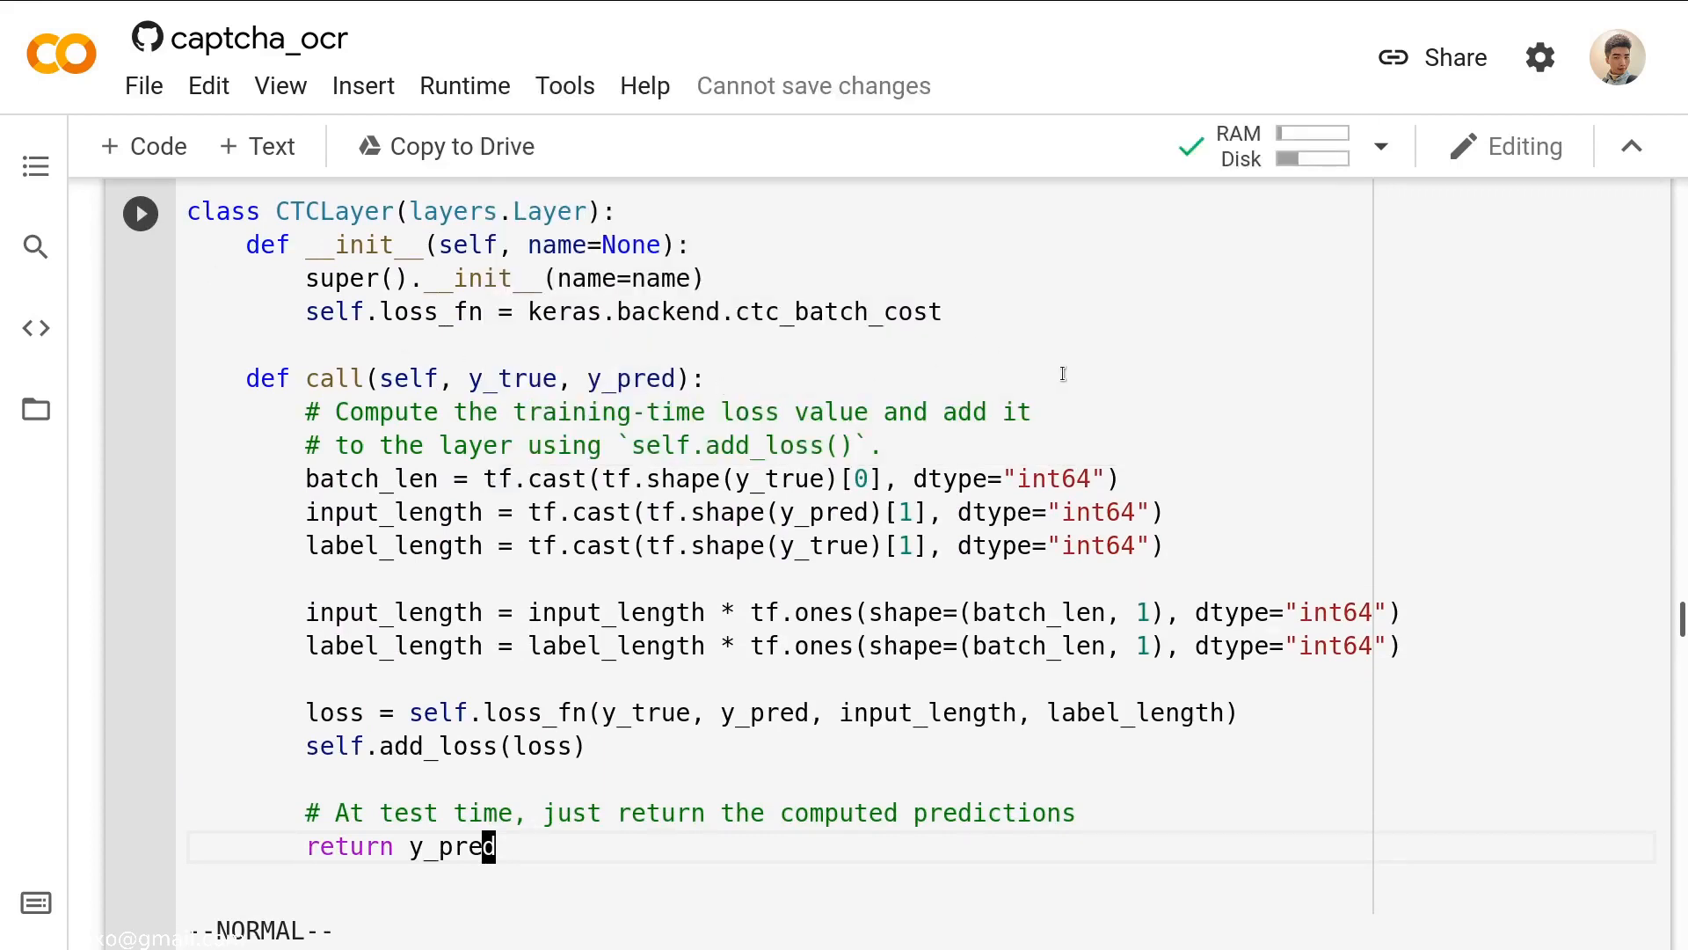
pyautogui.scroll(-3)
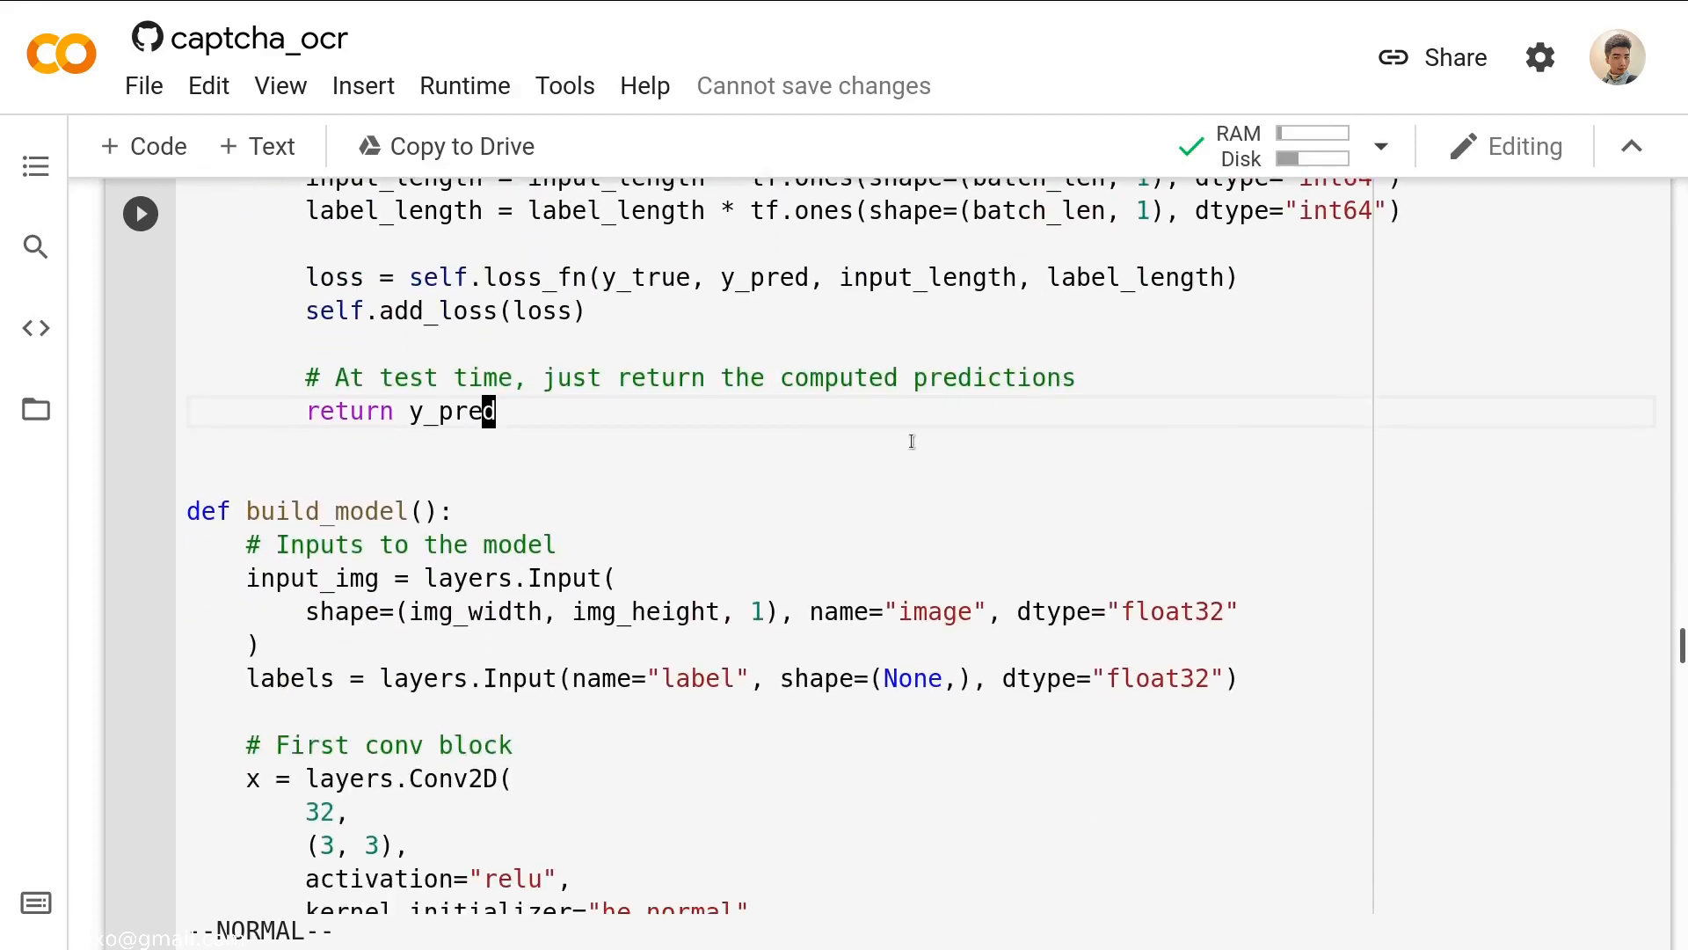
pyautogui.scroll(-3)
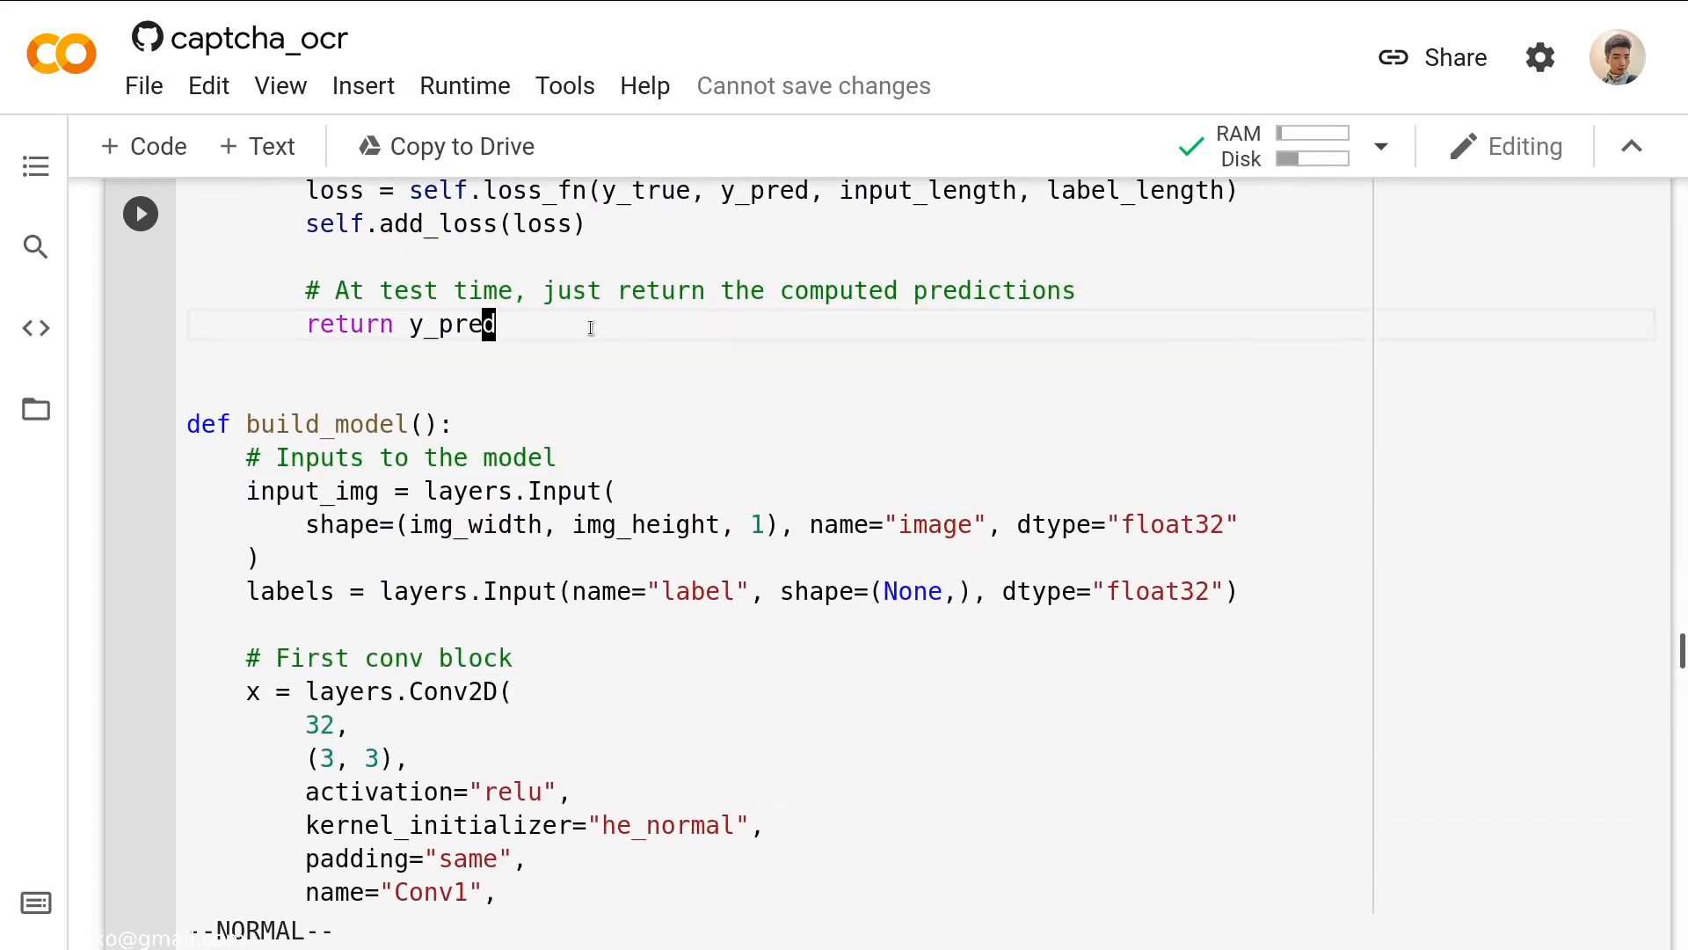
pyautogui.scroll(3)
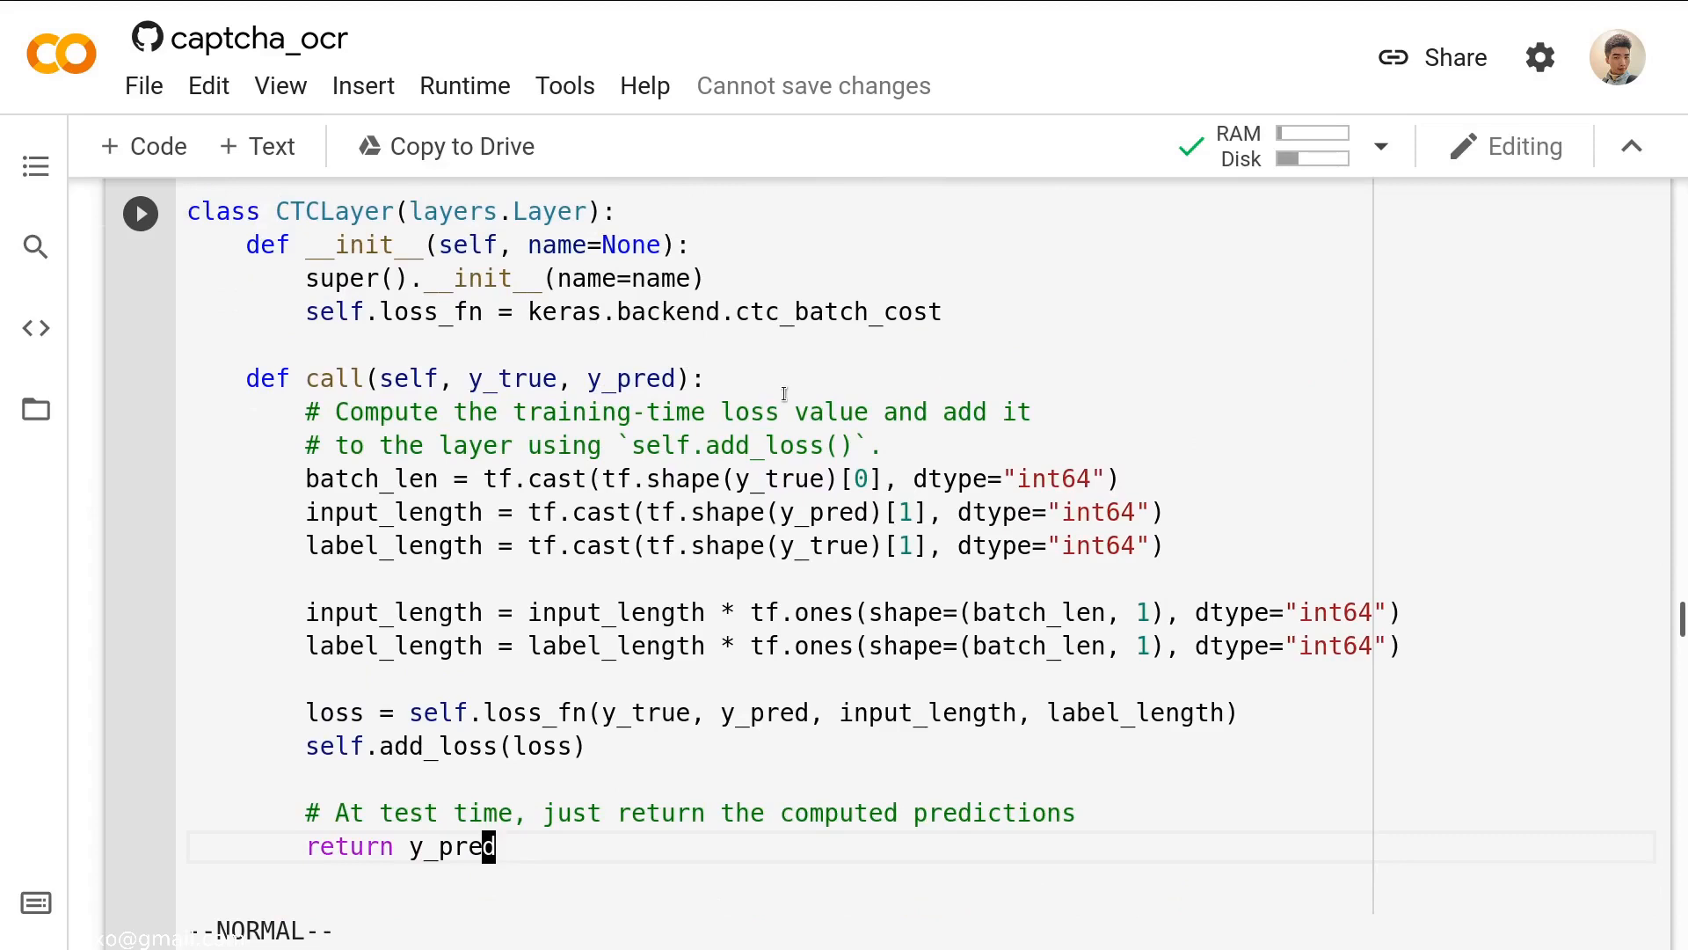
# Scroll to the def build_model() function with its image and label Inputs.
pyautogui.scroll(-3)
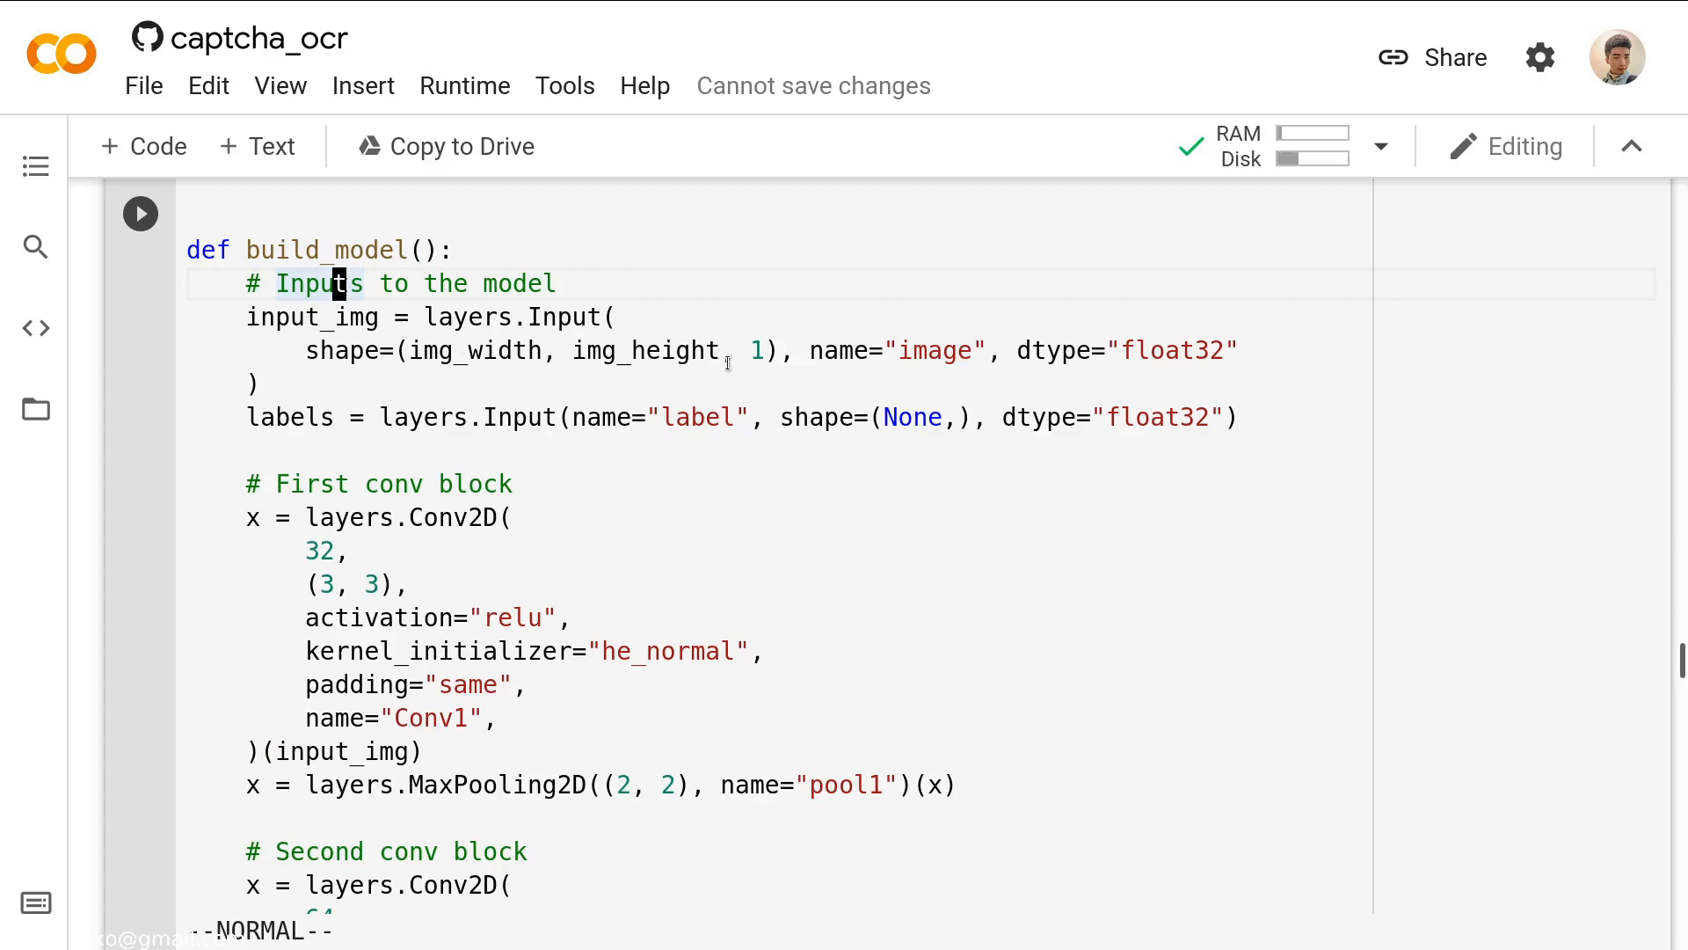
pyautogui.moveTo(760, 313)
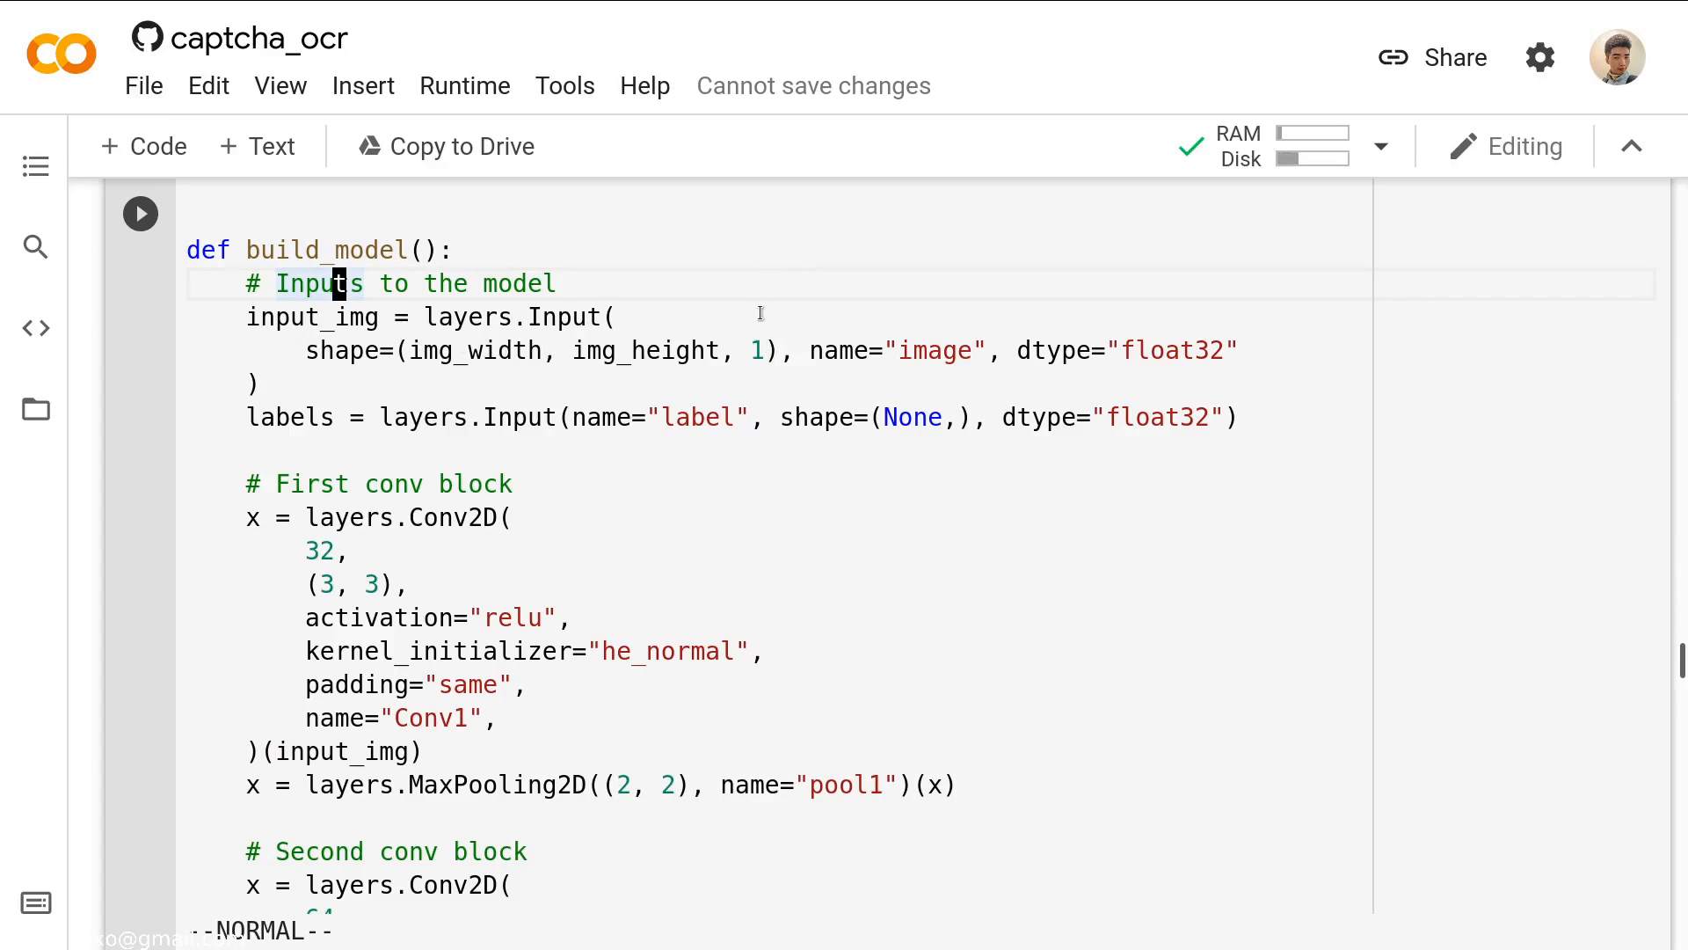
pyautogui.moveTo(963, 350)
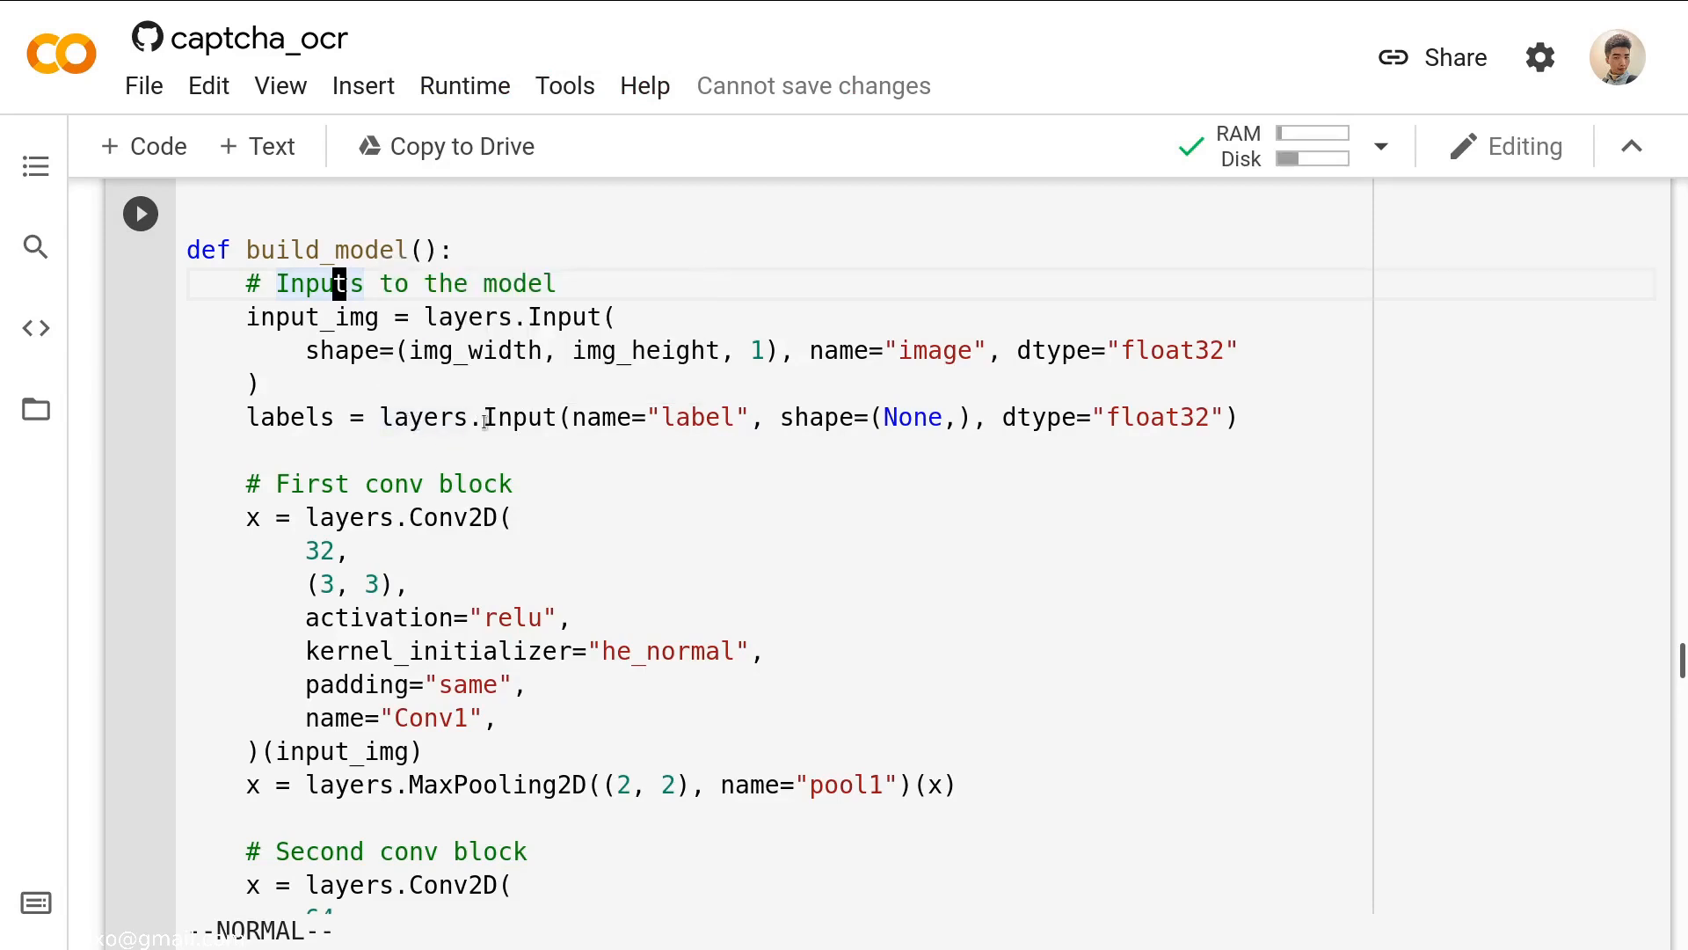
pyautogui.moveTo(716, 431)
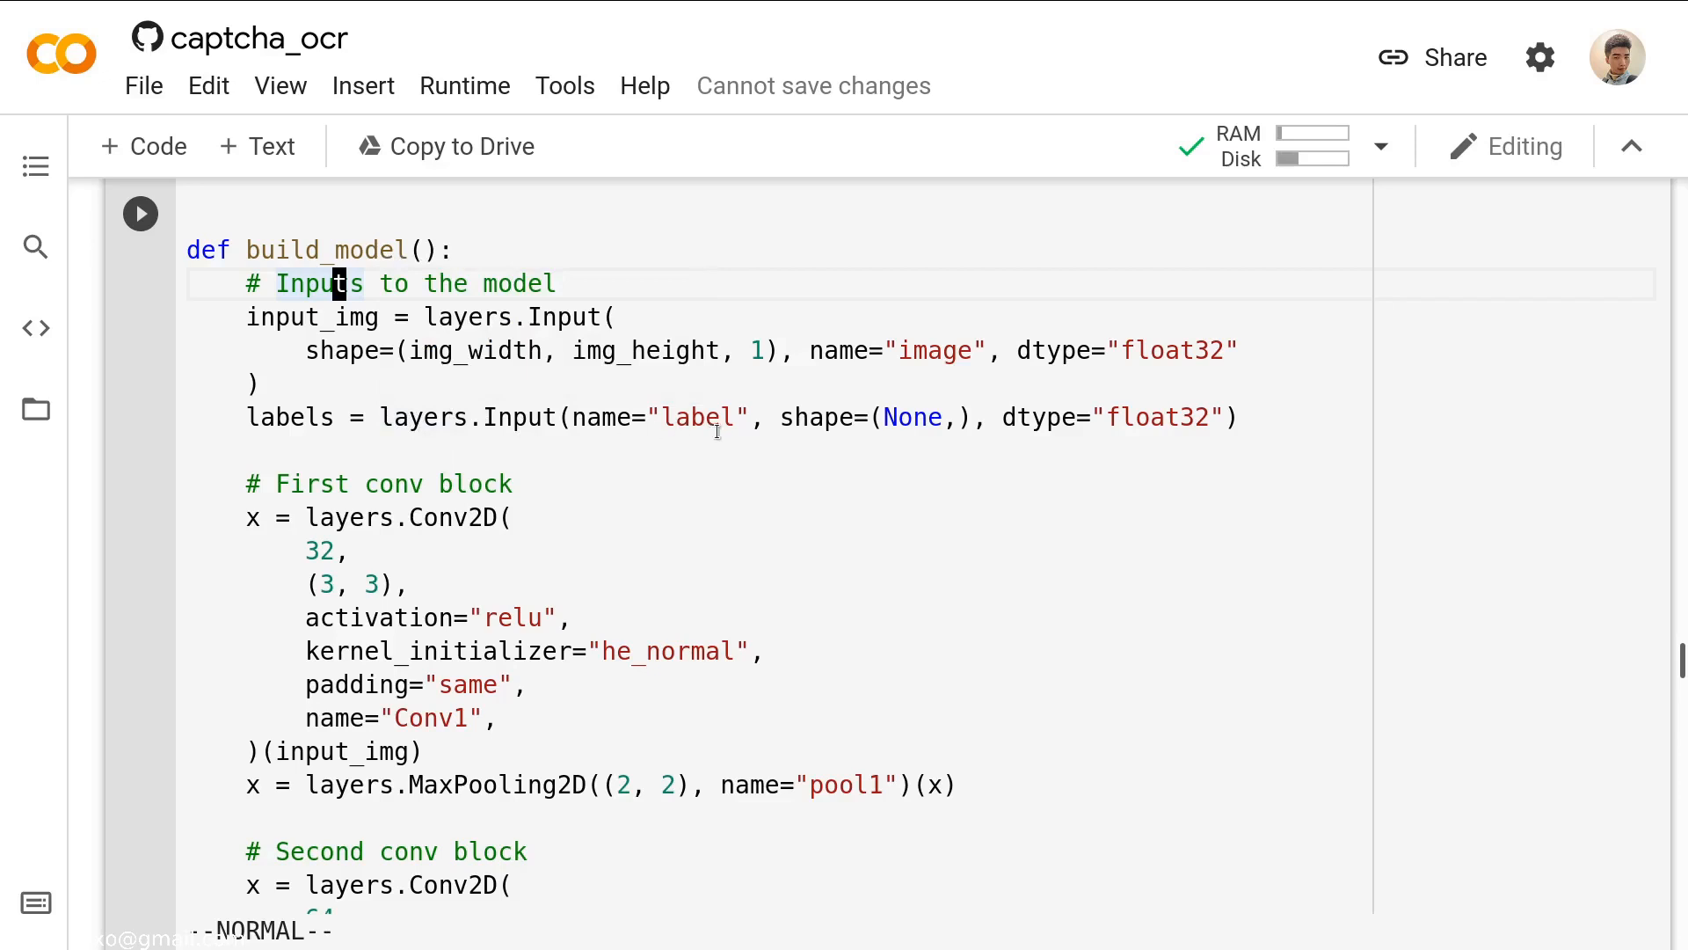
pyautogui.moveTo(1087, 445)
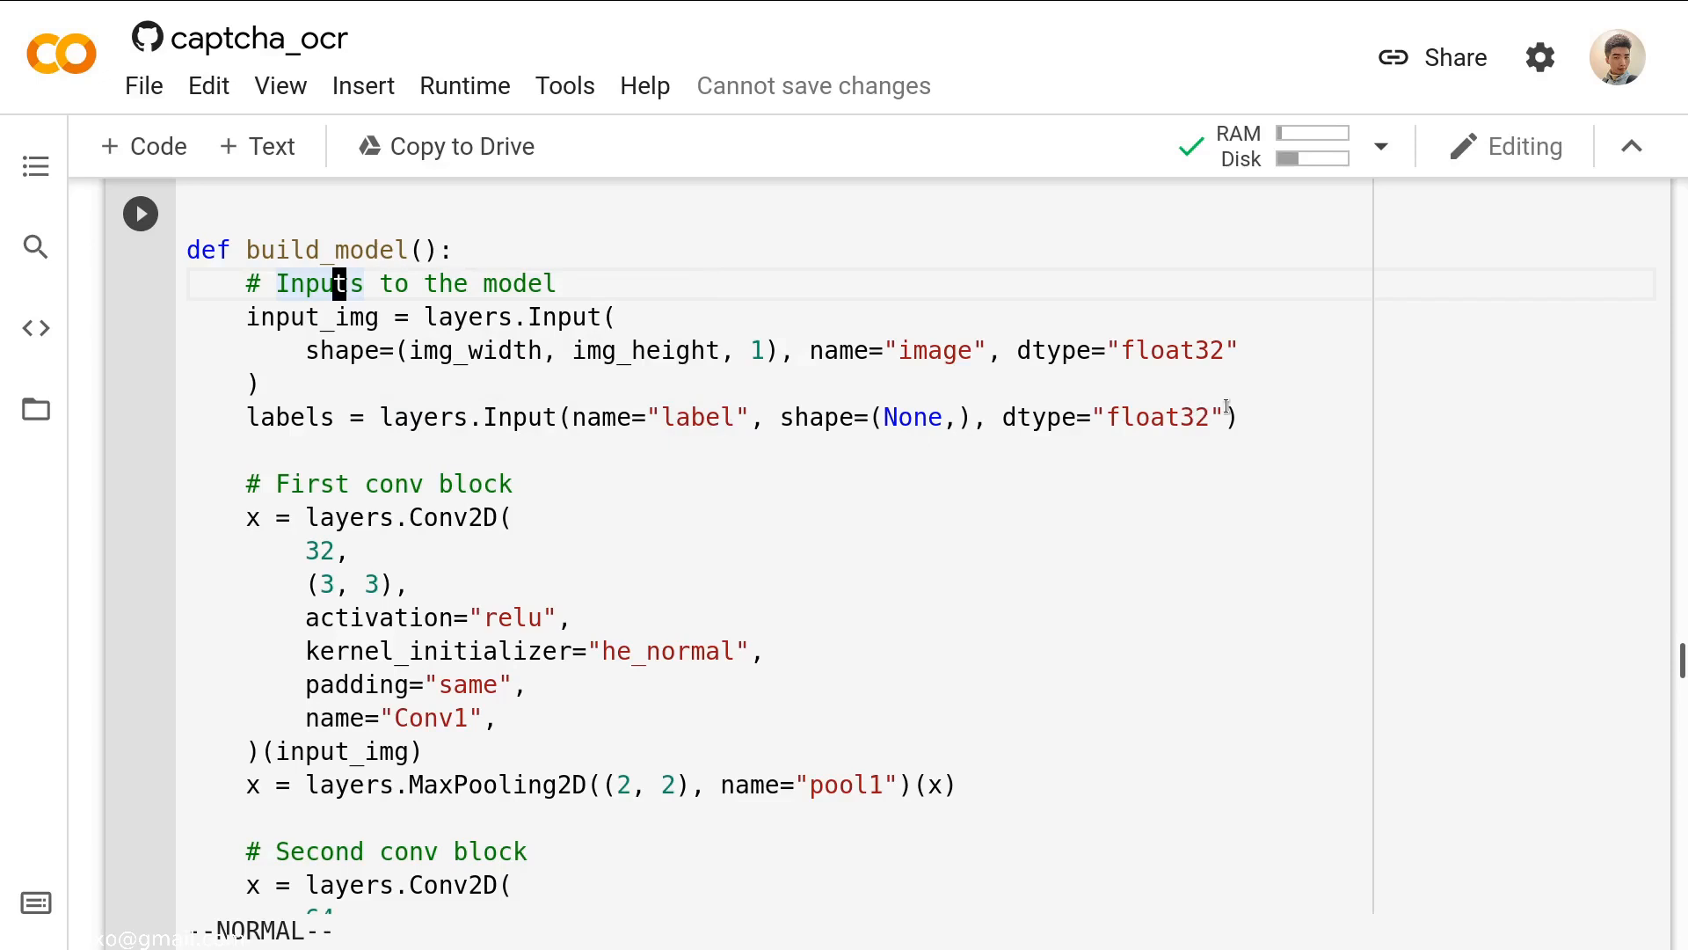
pyautogui.scroll(-3)
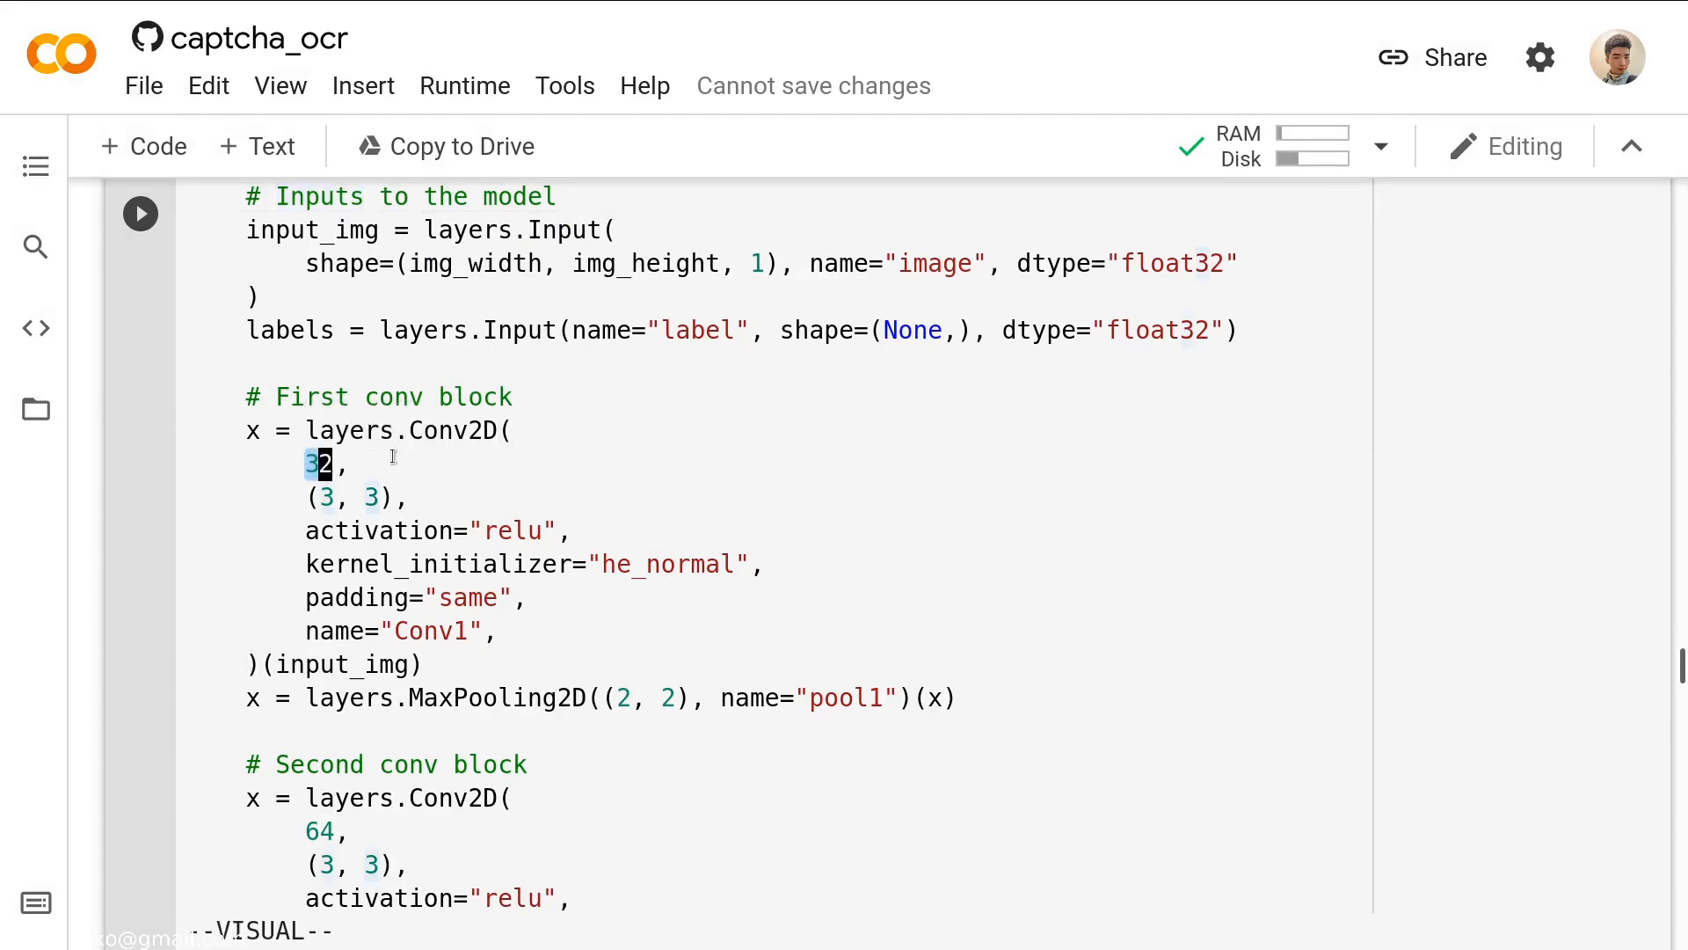
pyautogui.press('Escape')
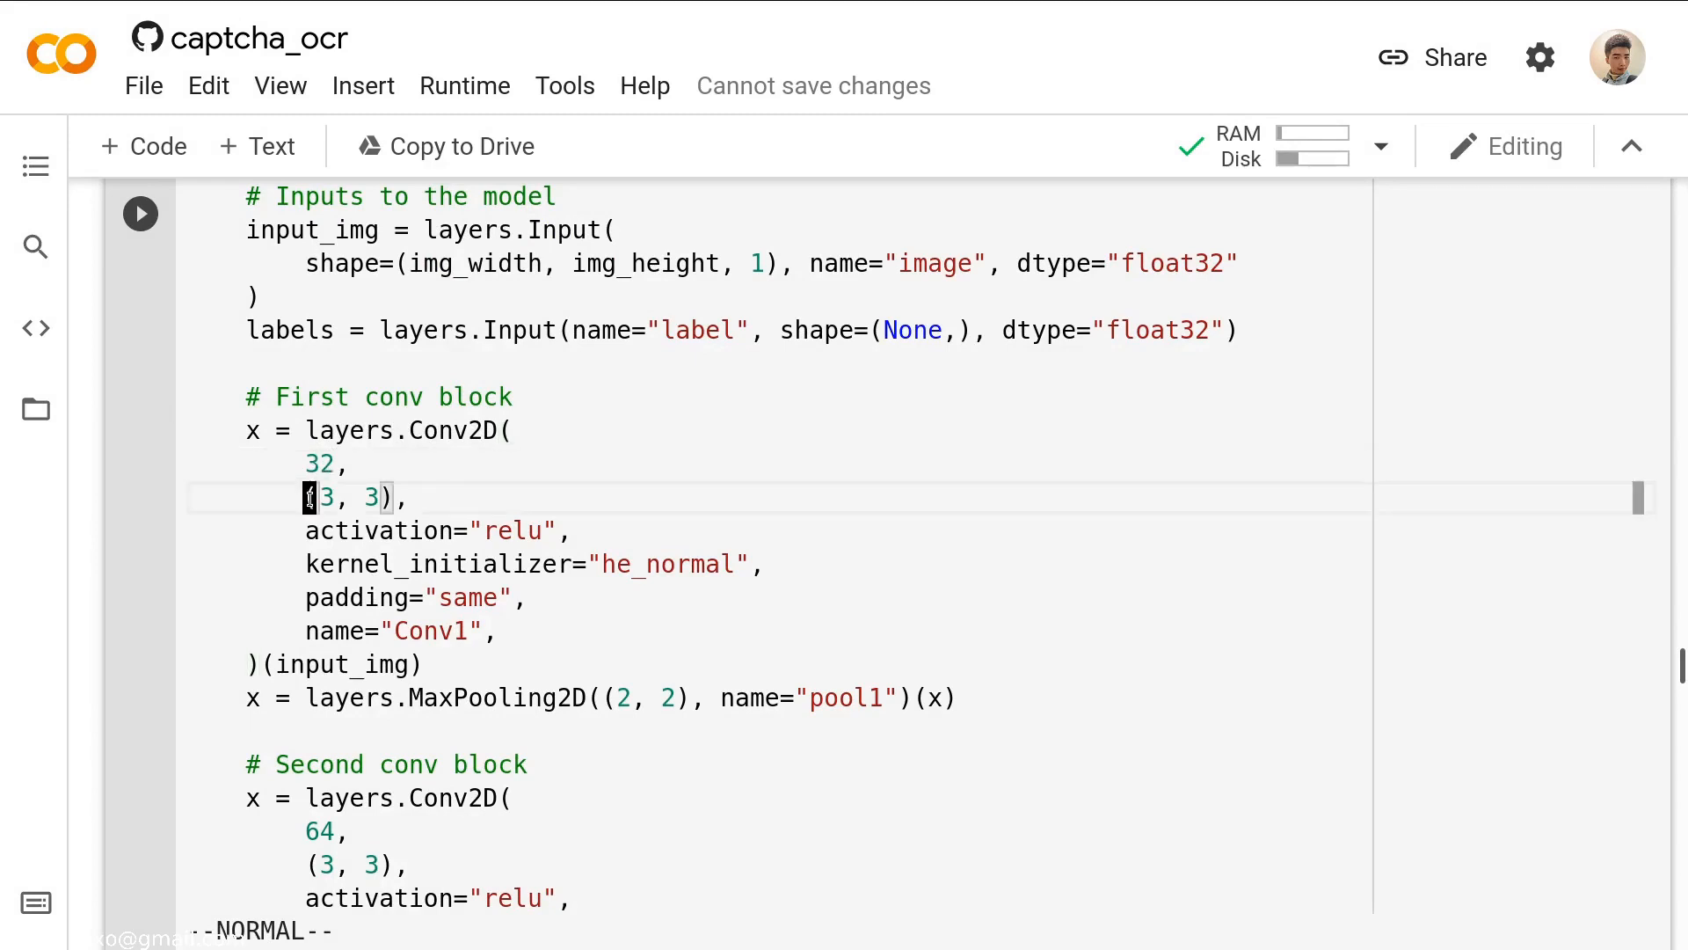
pyautogui.press('v')
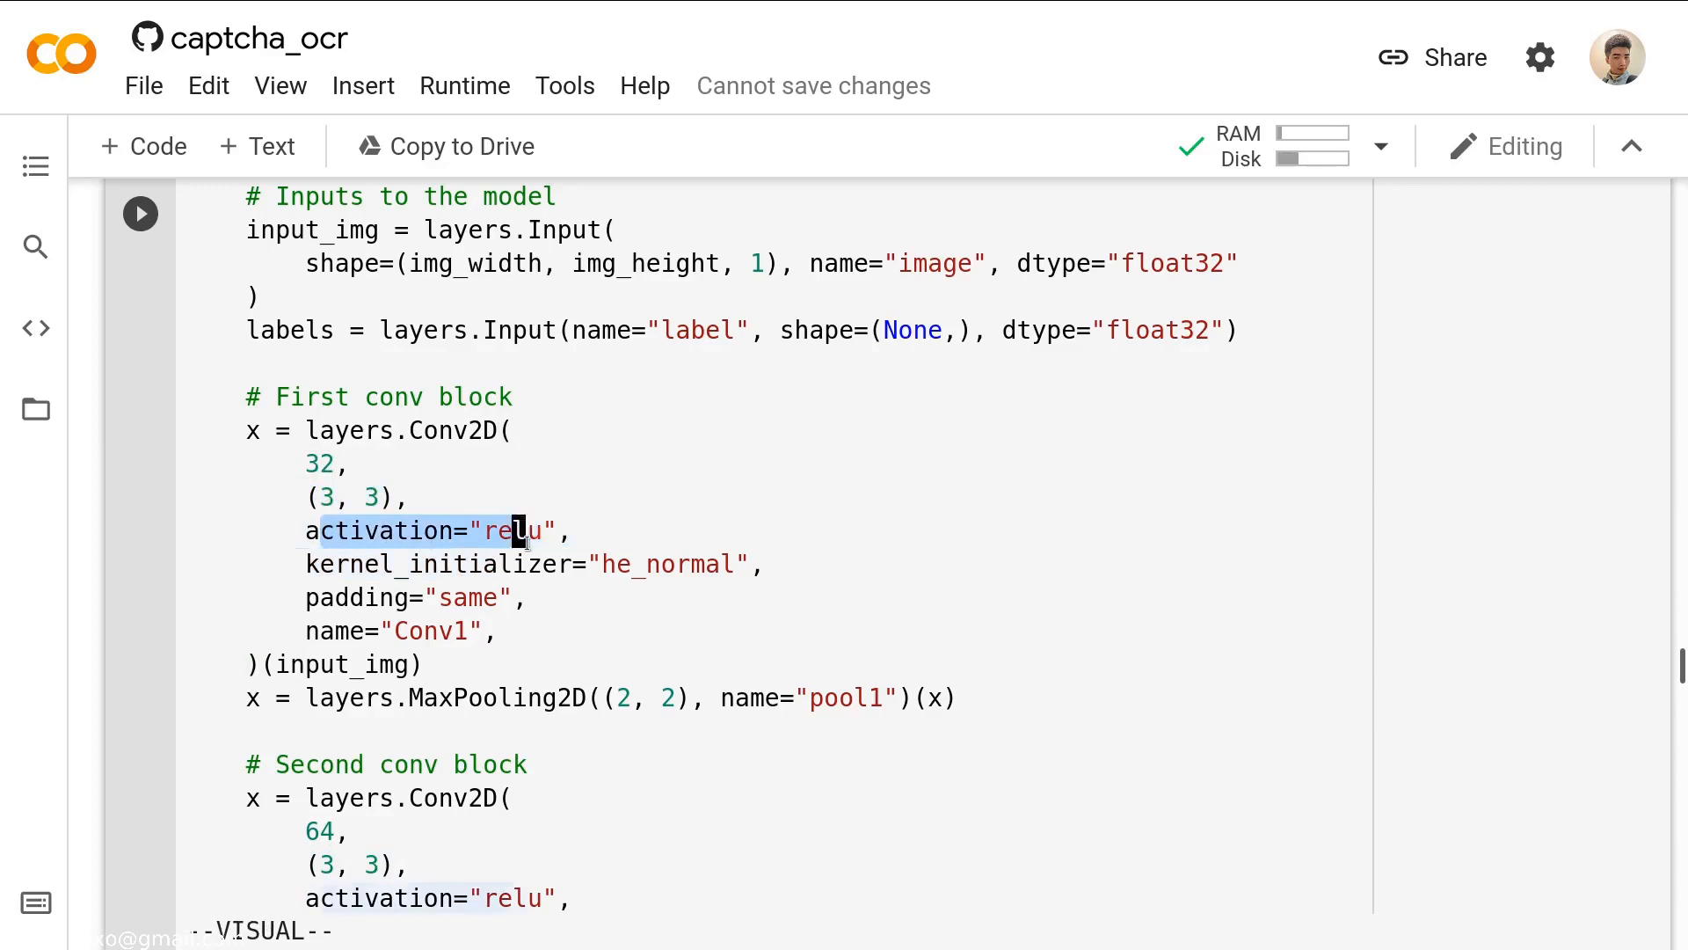
pyautogui.press('Escape')
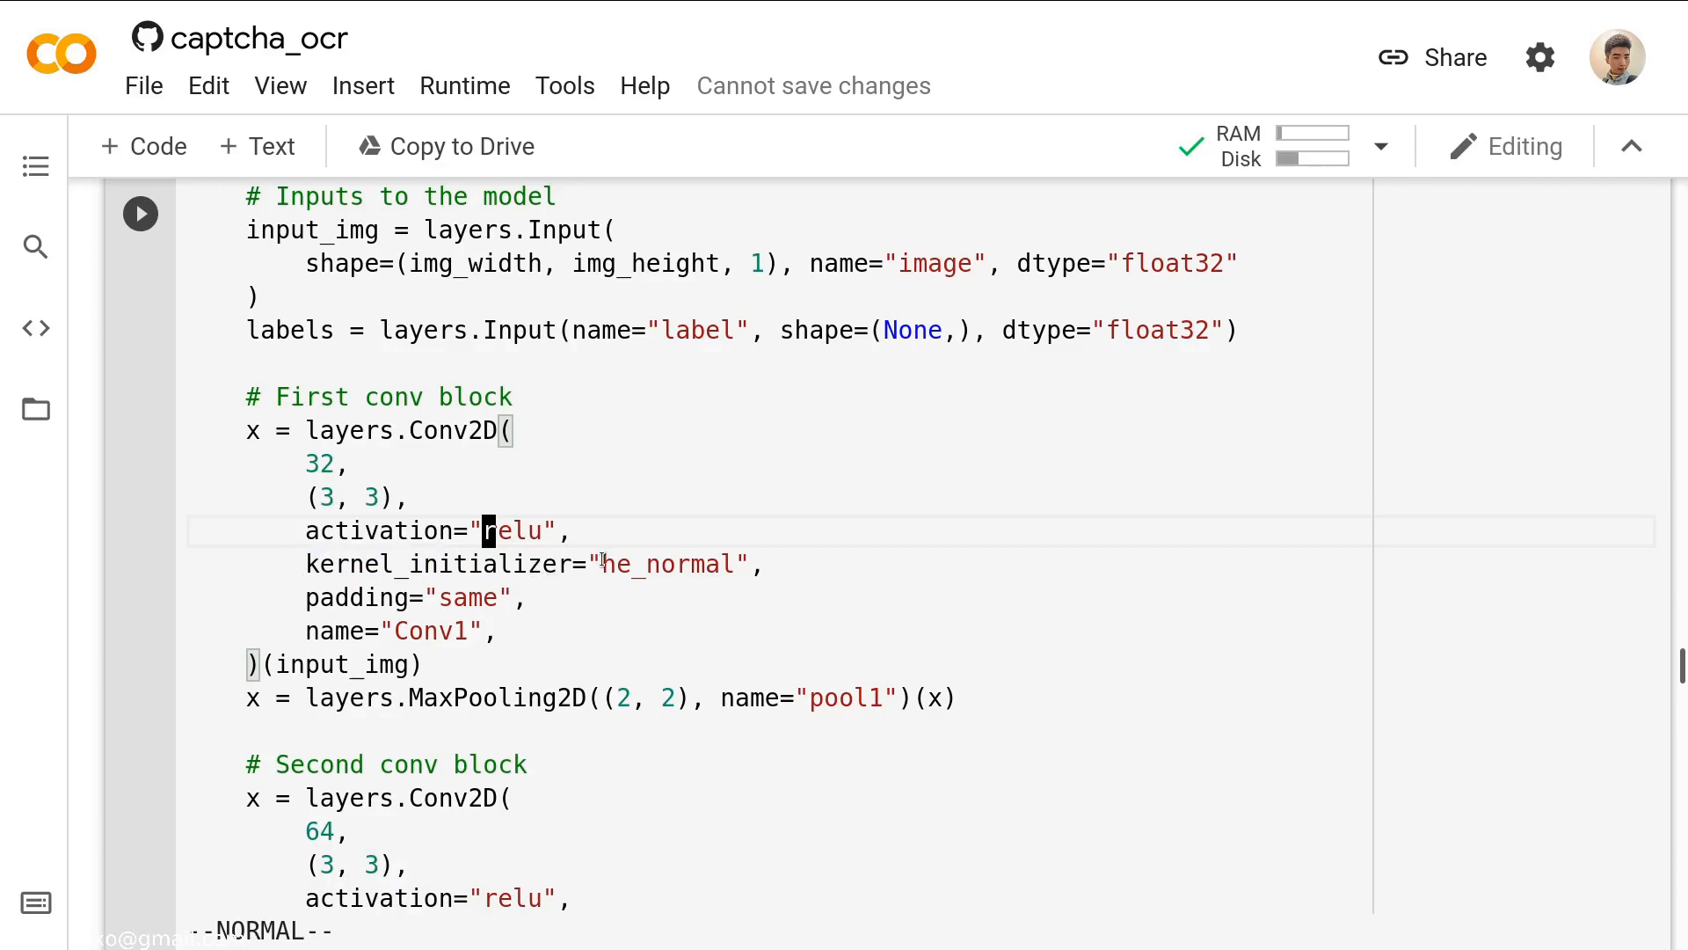
pyautogui.press('v')
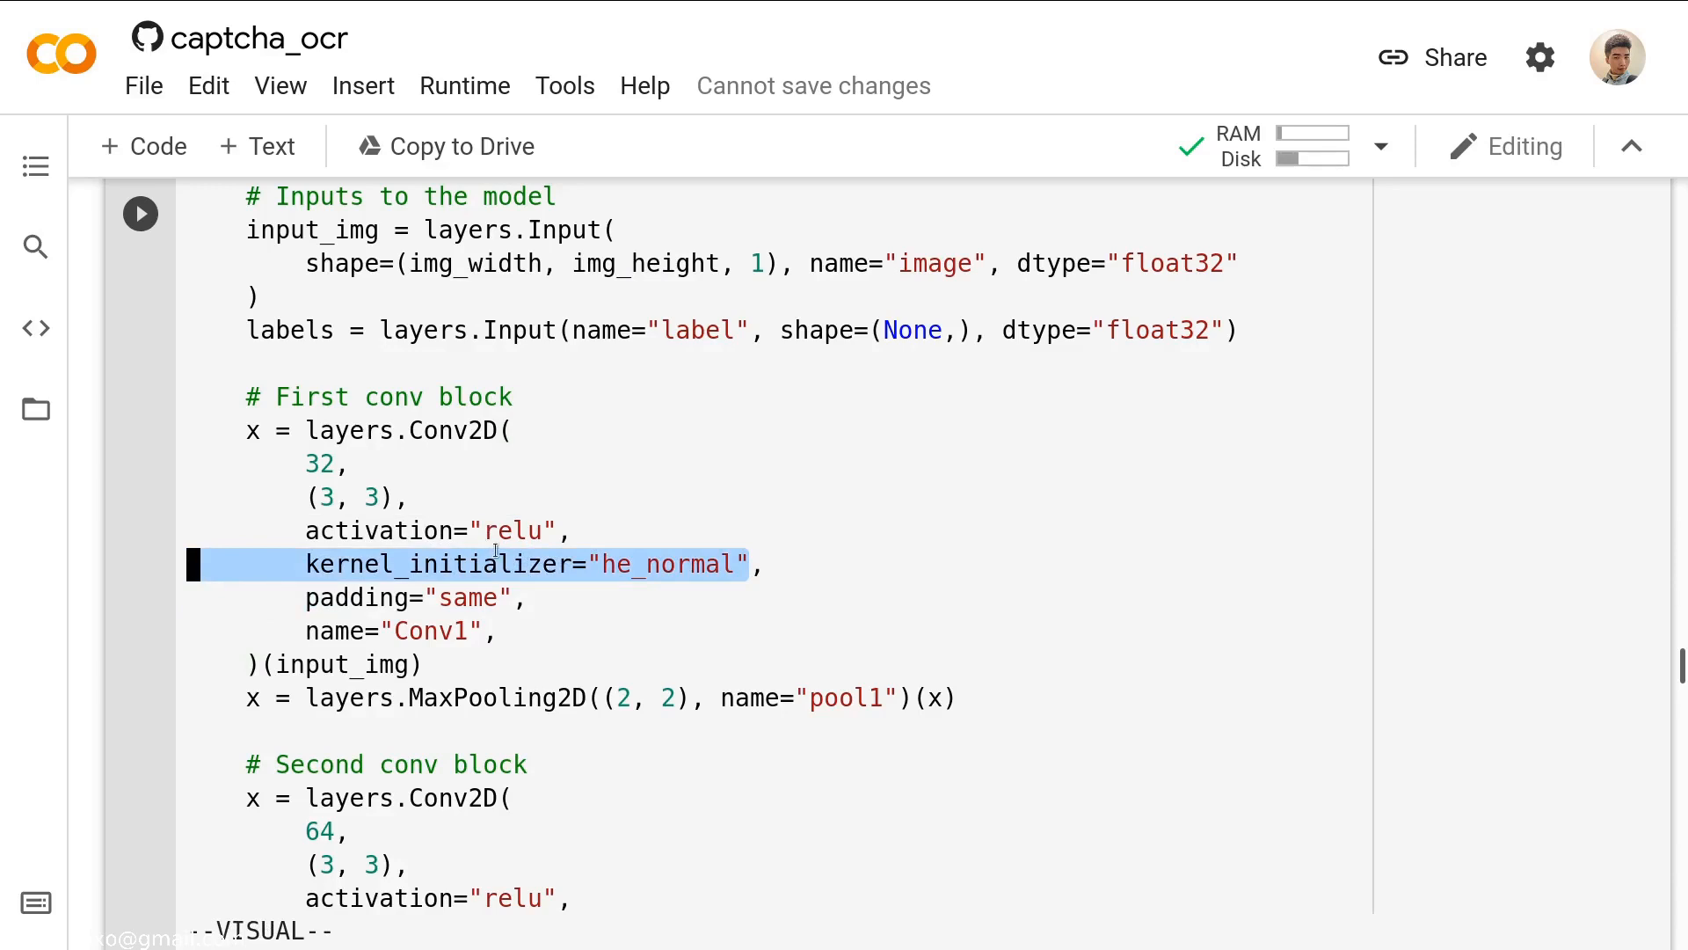
pyautogui.press('Escape')
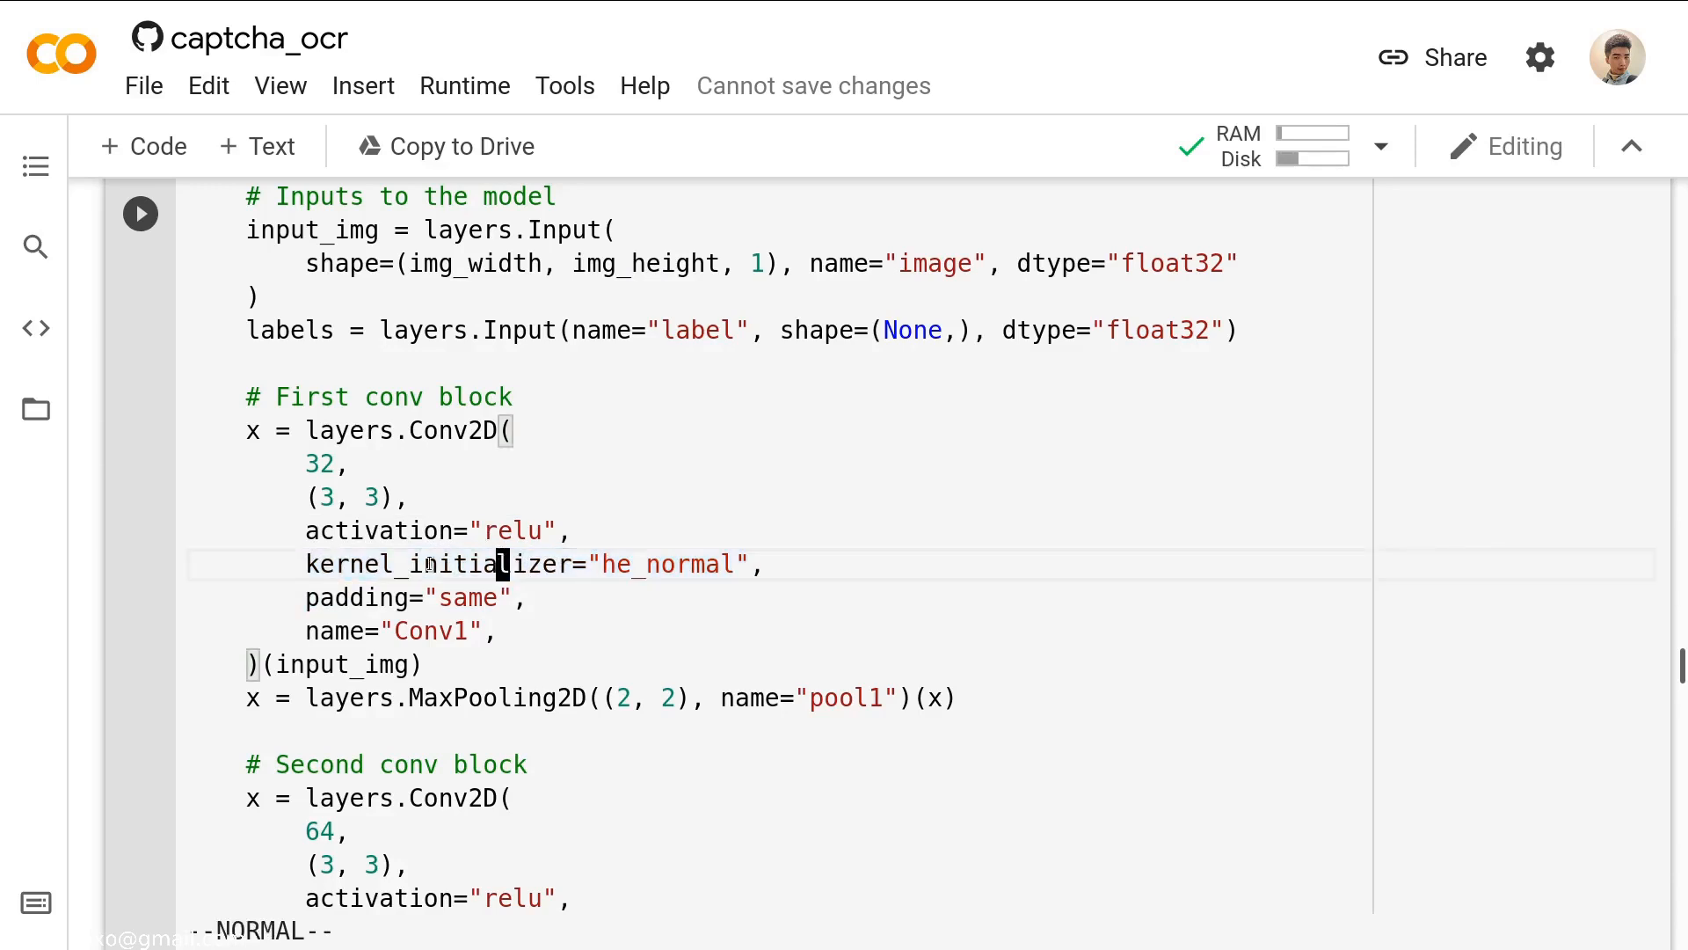
pyautogui.scroll(-3)
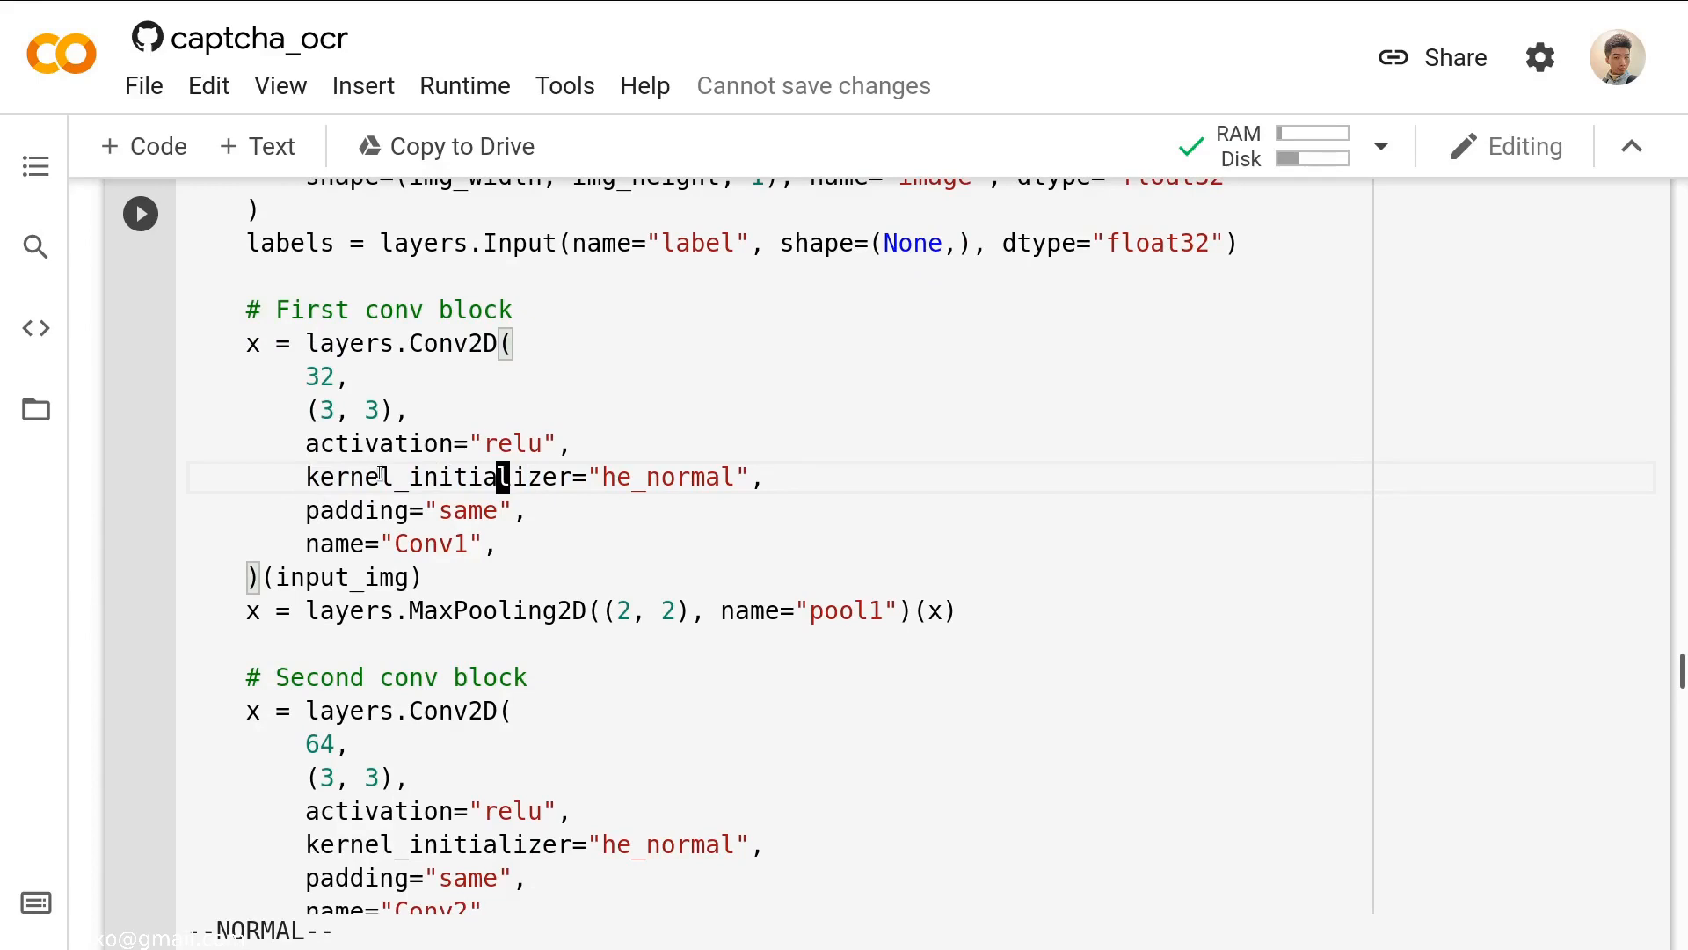
pyautogui.write('#')
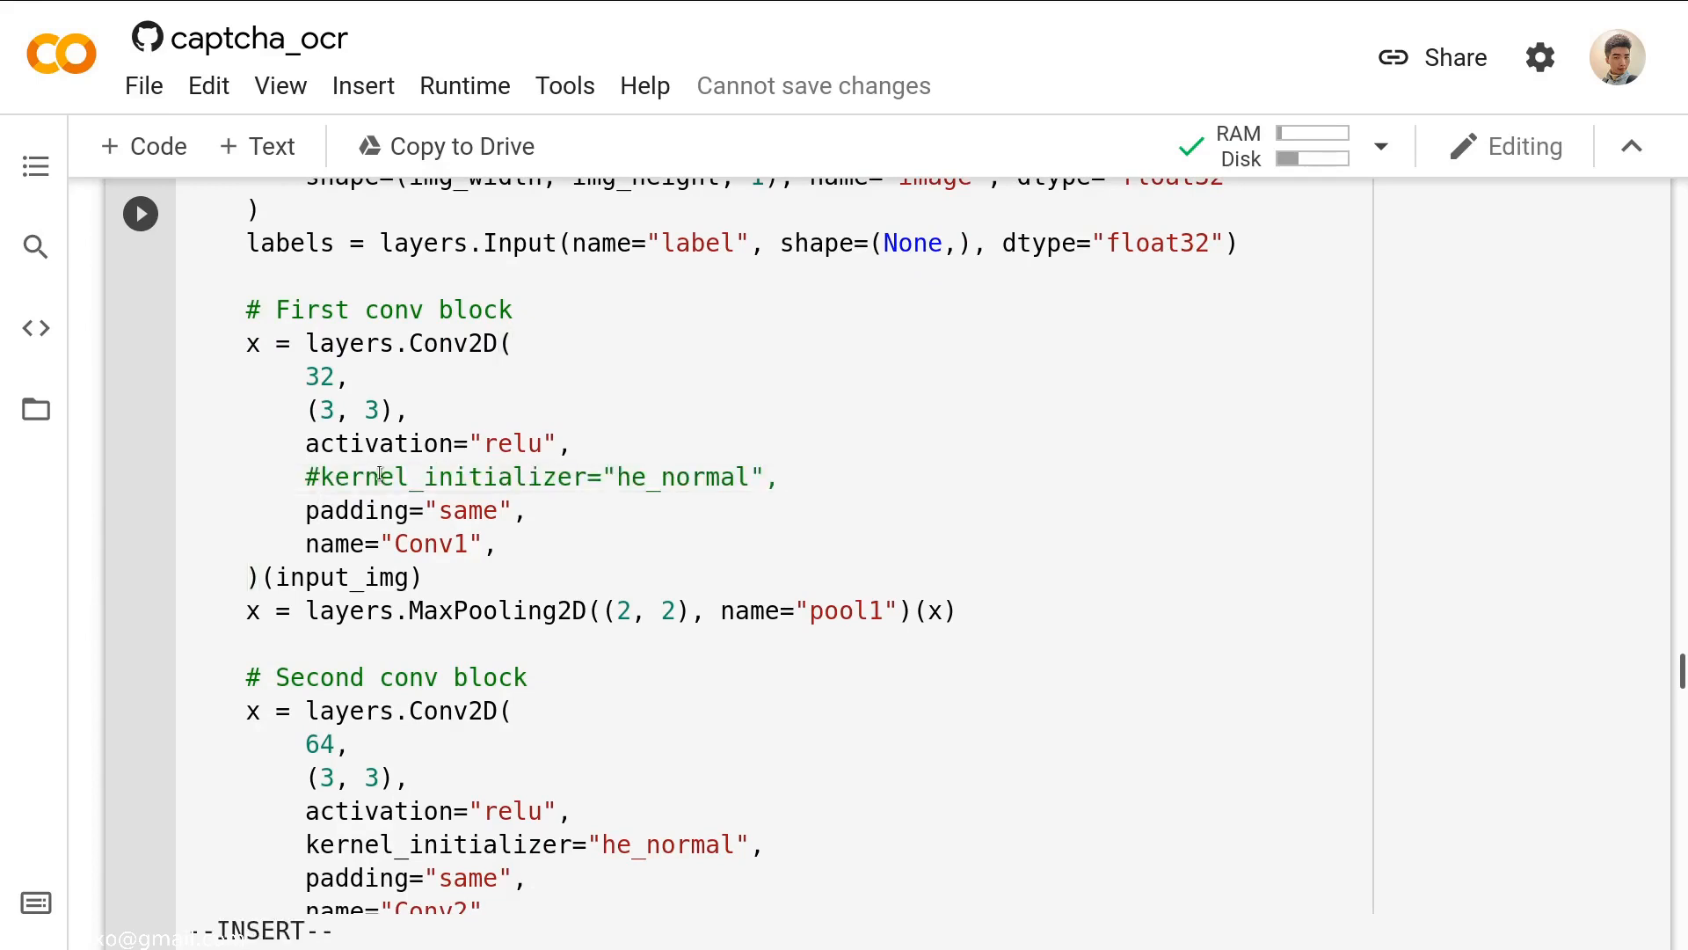
pyautogui.click(376, 477)
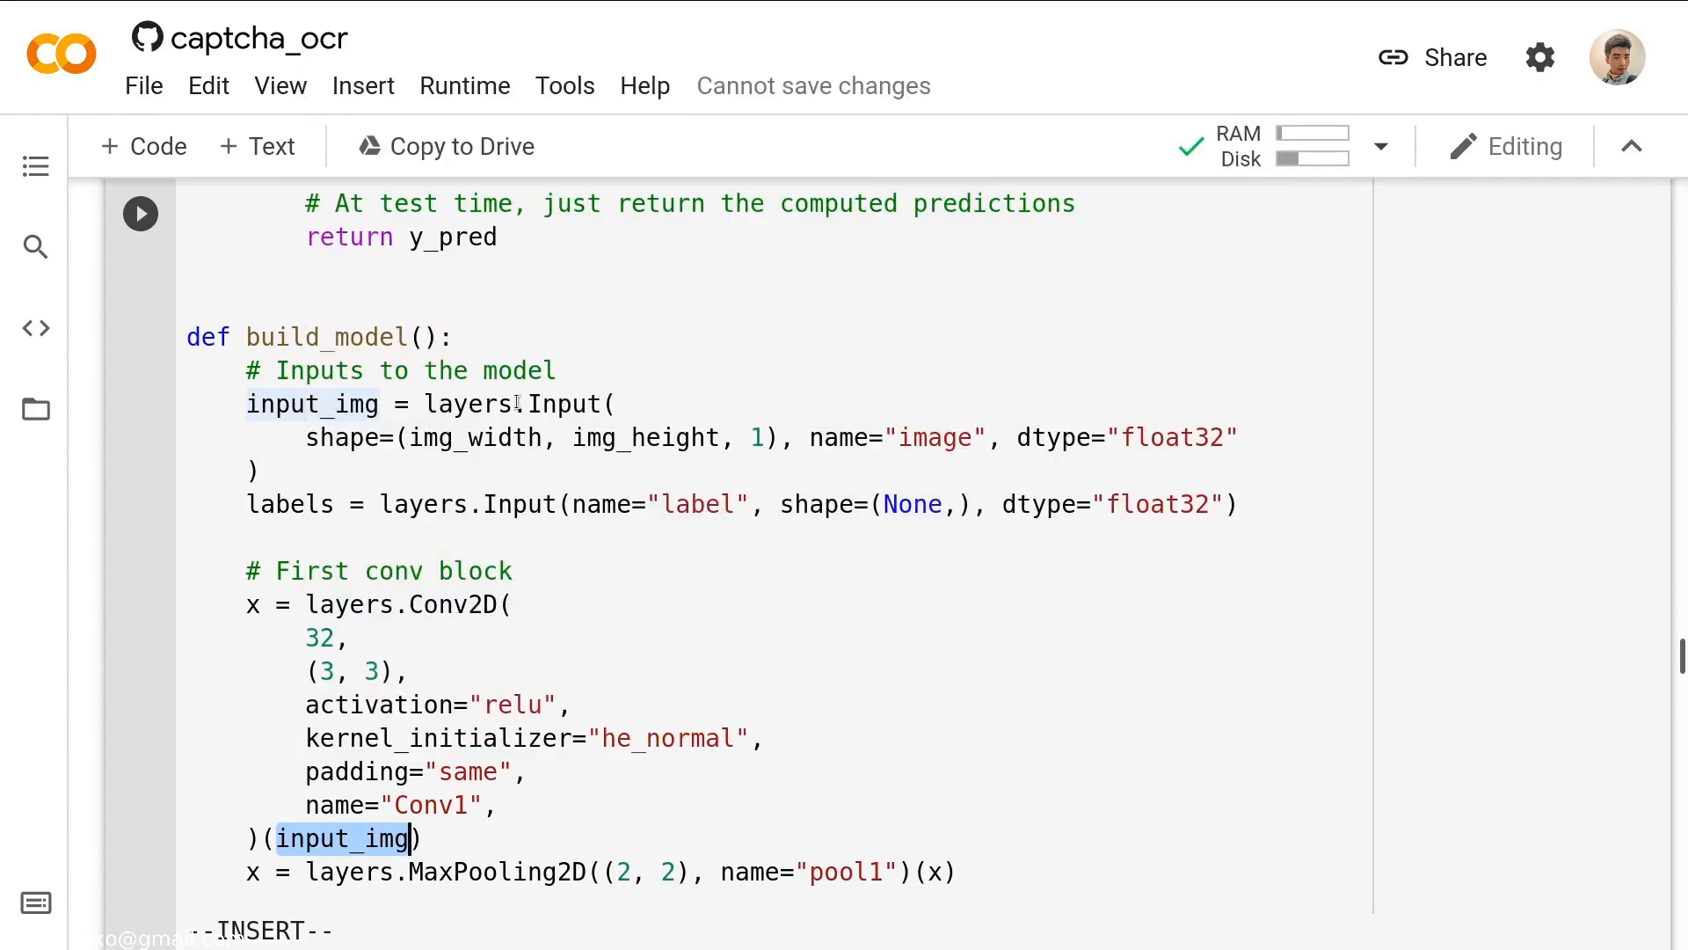
pyautogui.moveTo(468, 405)
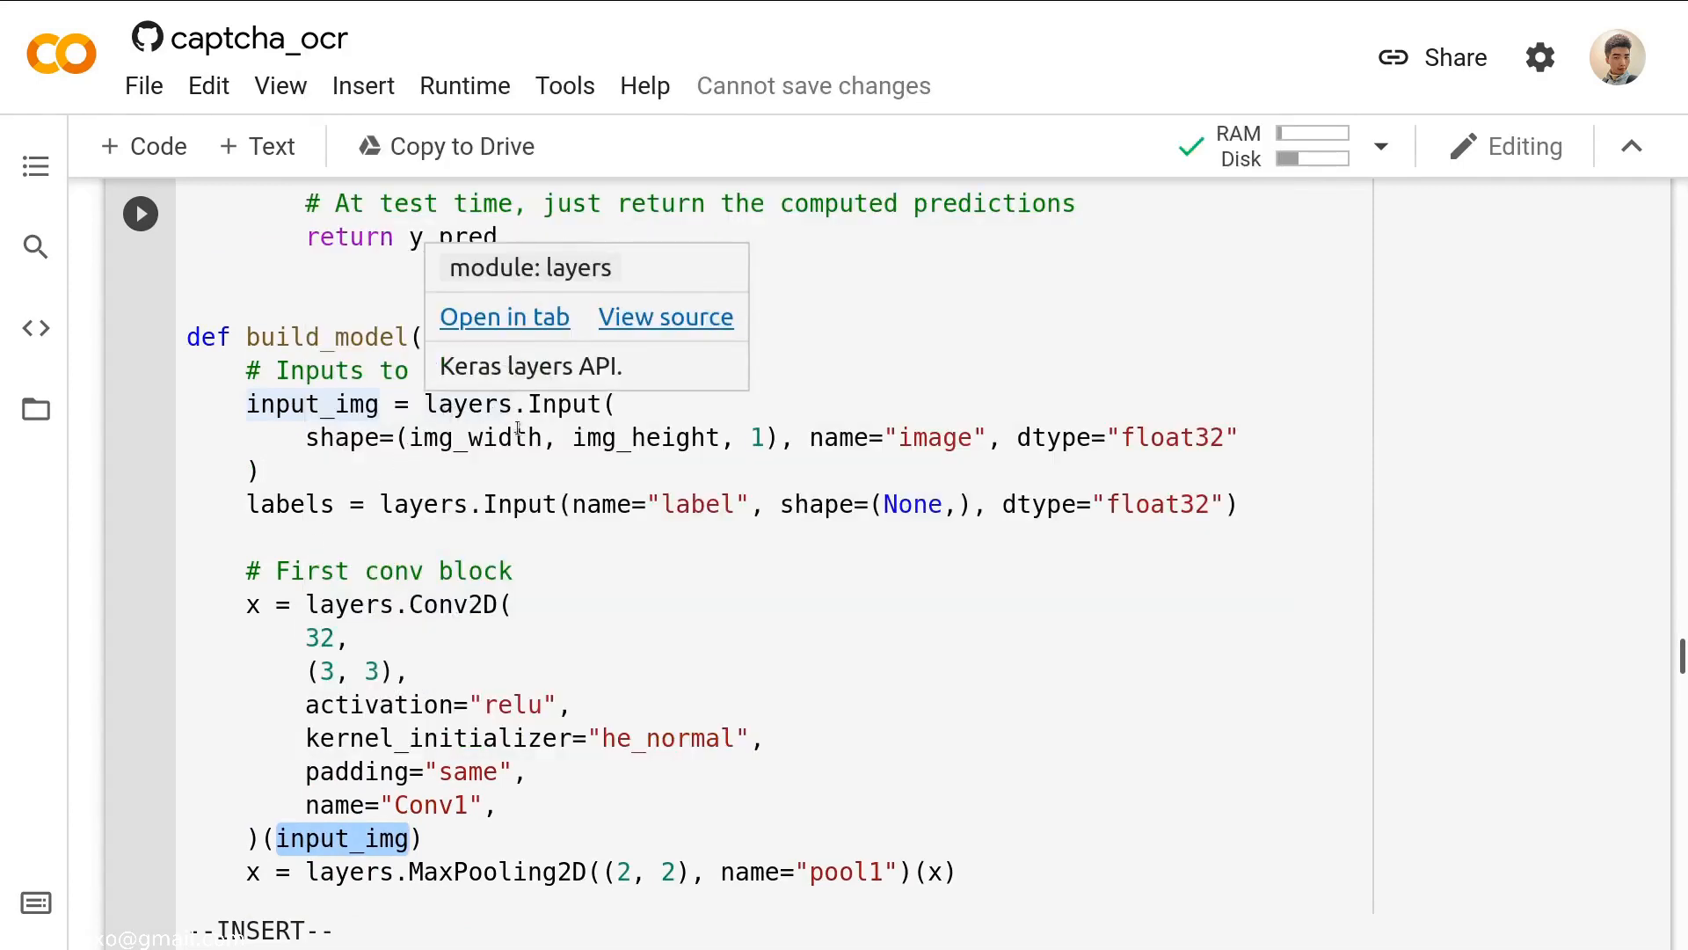
pyautogui.scroll(-3)
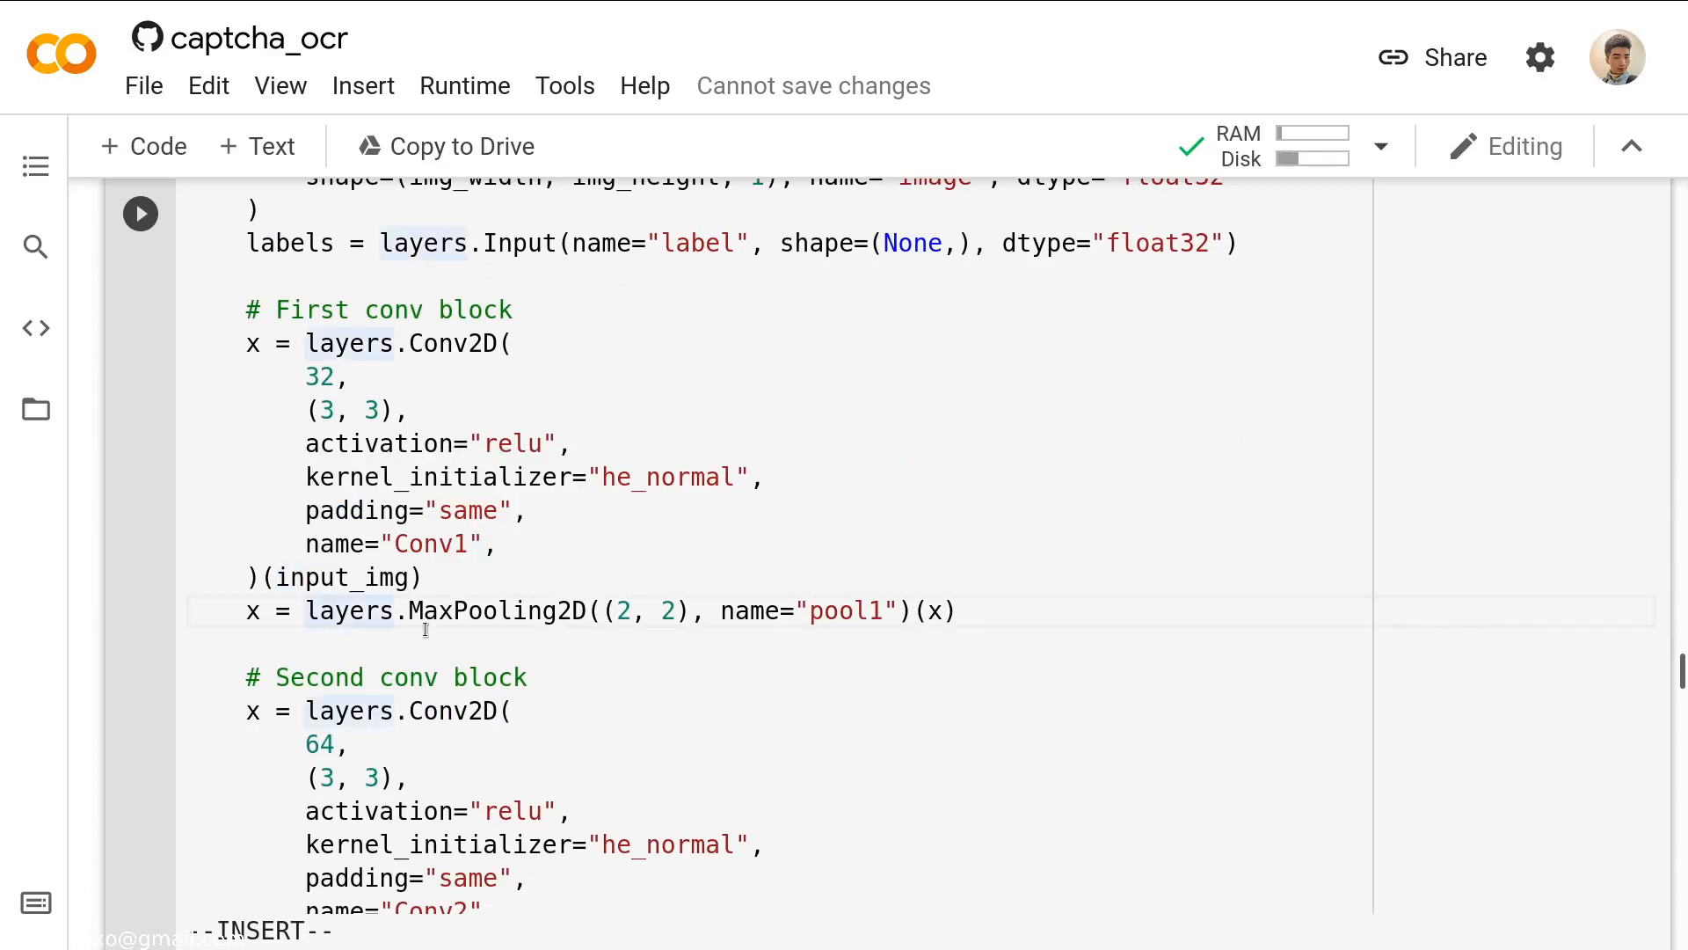
pyautogui.doubleClick(452, 610)
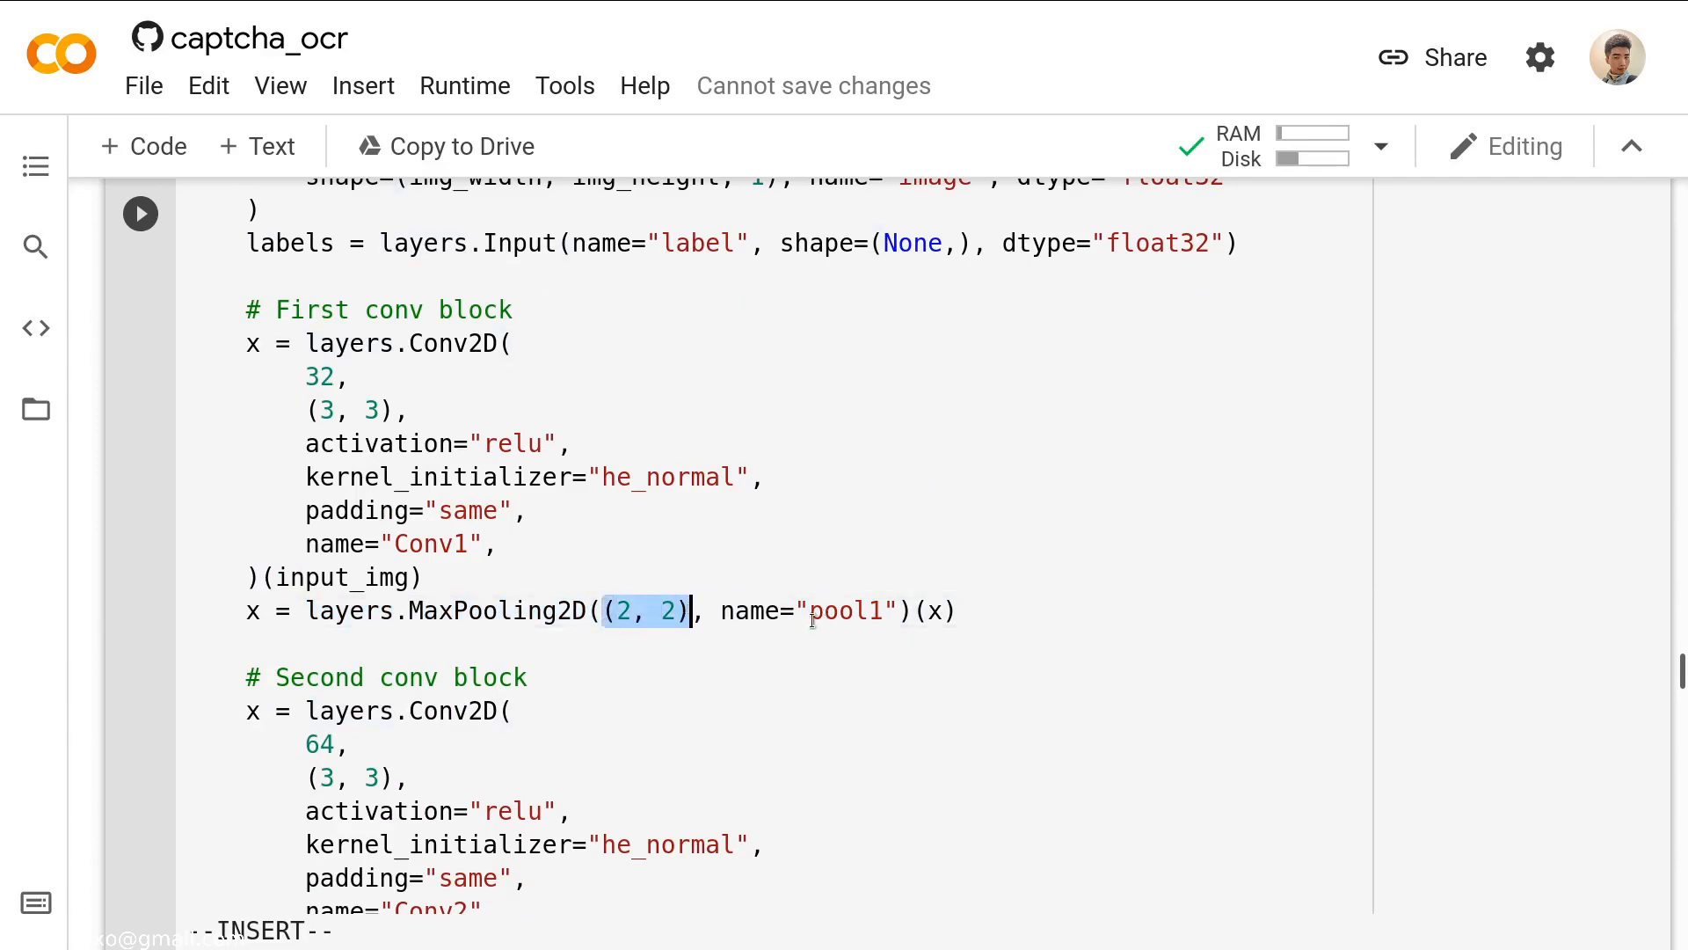
pyautogui.doubleClick(844, 610)
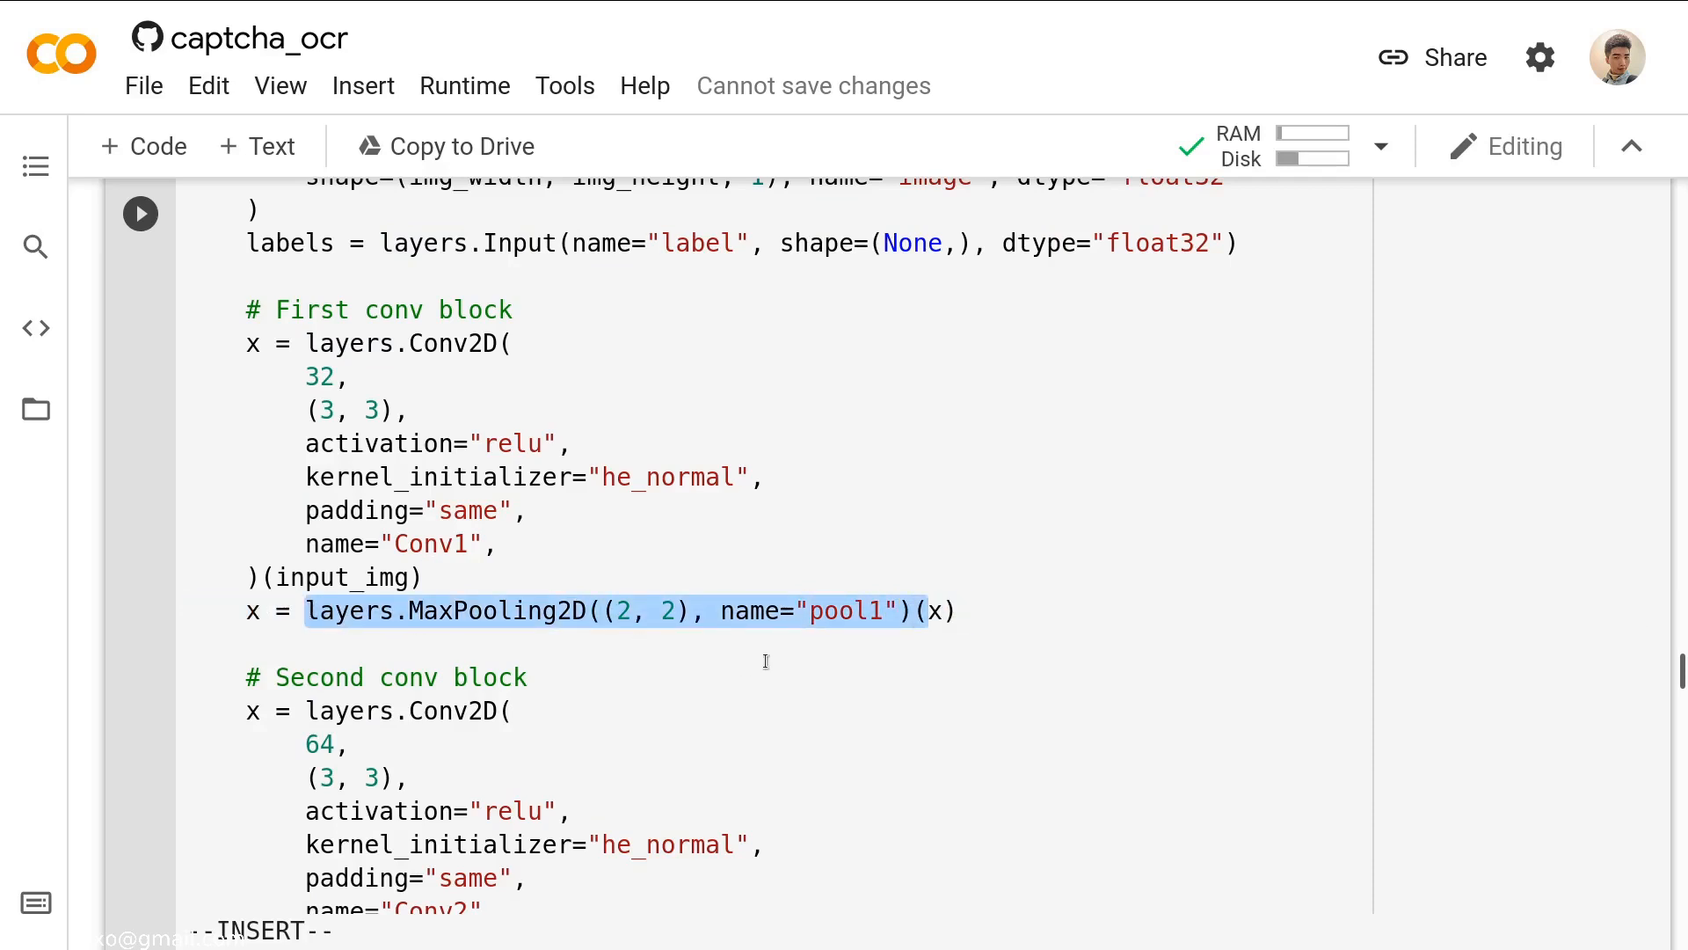
pyautogui.click(957, 610)
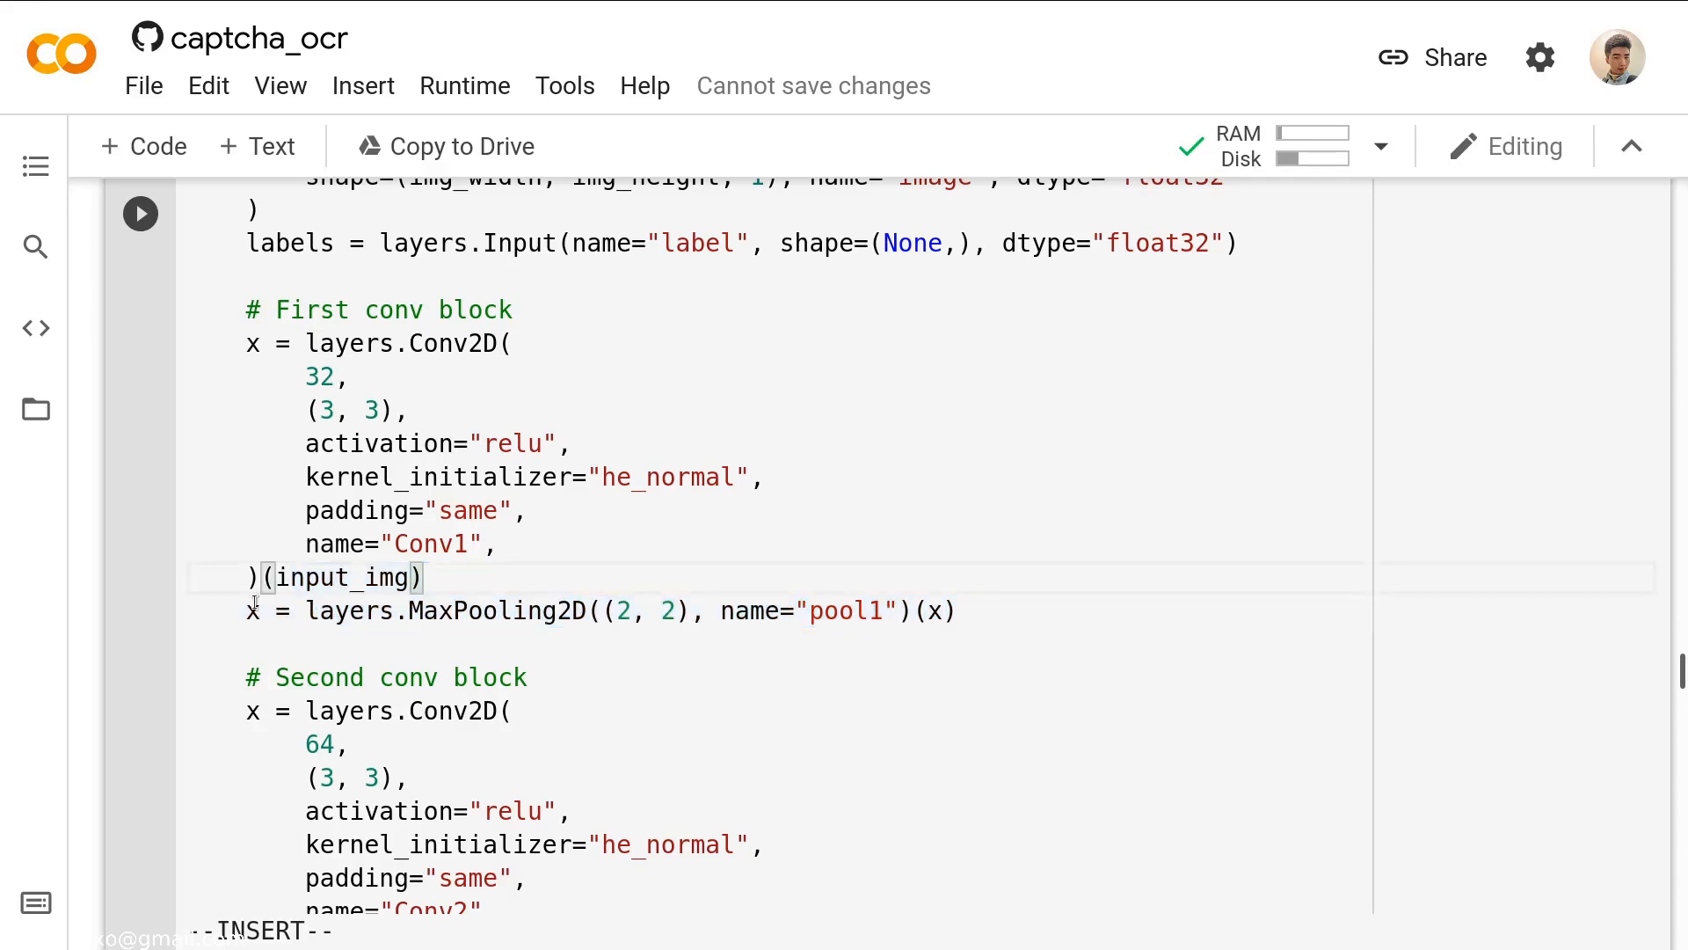
pyautogui.scroll(-3)
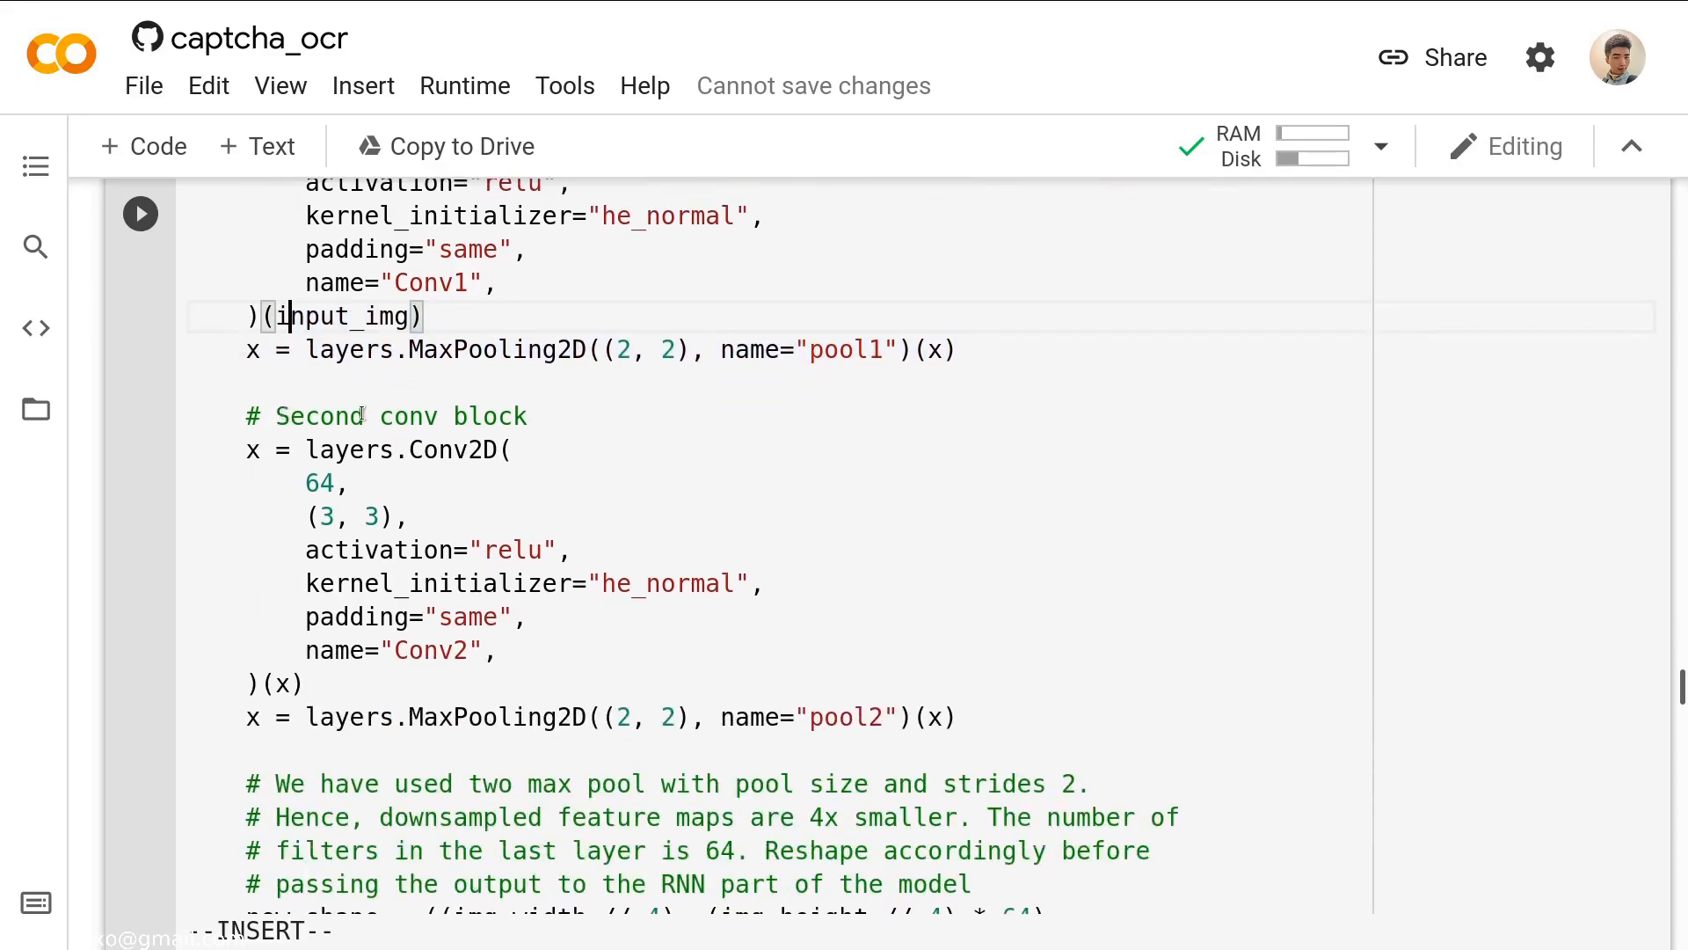
pyautogui.moveTo(512, 381)
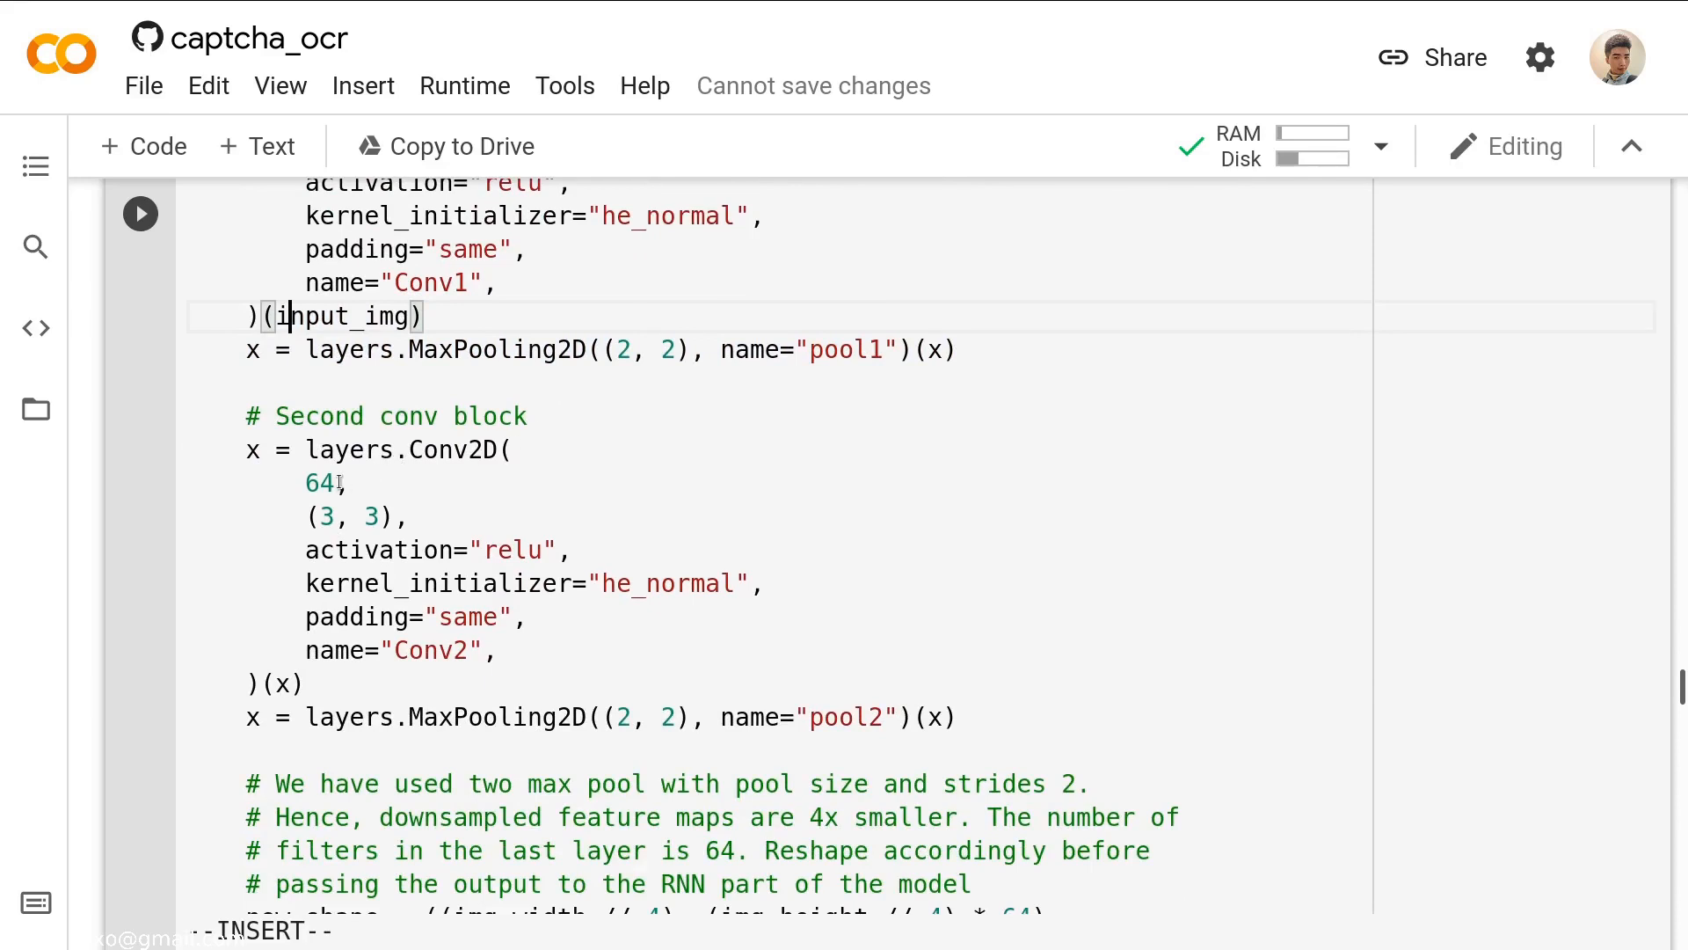
pyautogui.doubleClick(319, 482)
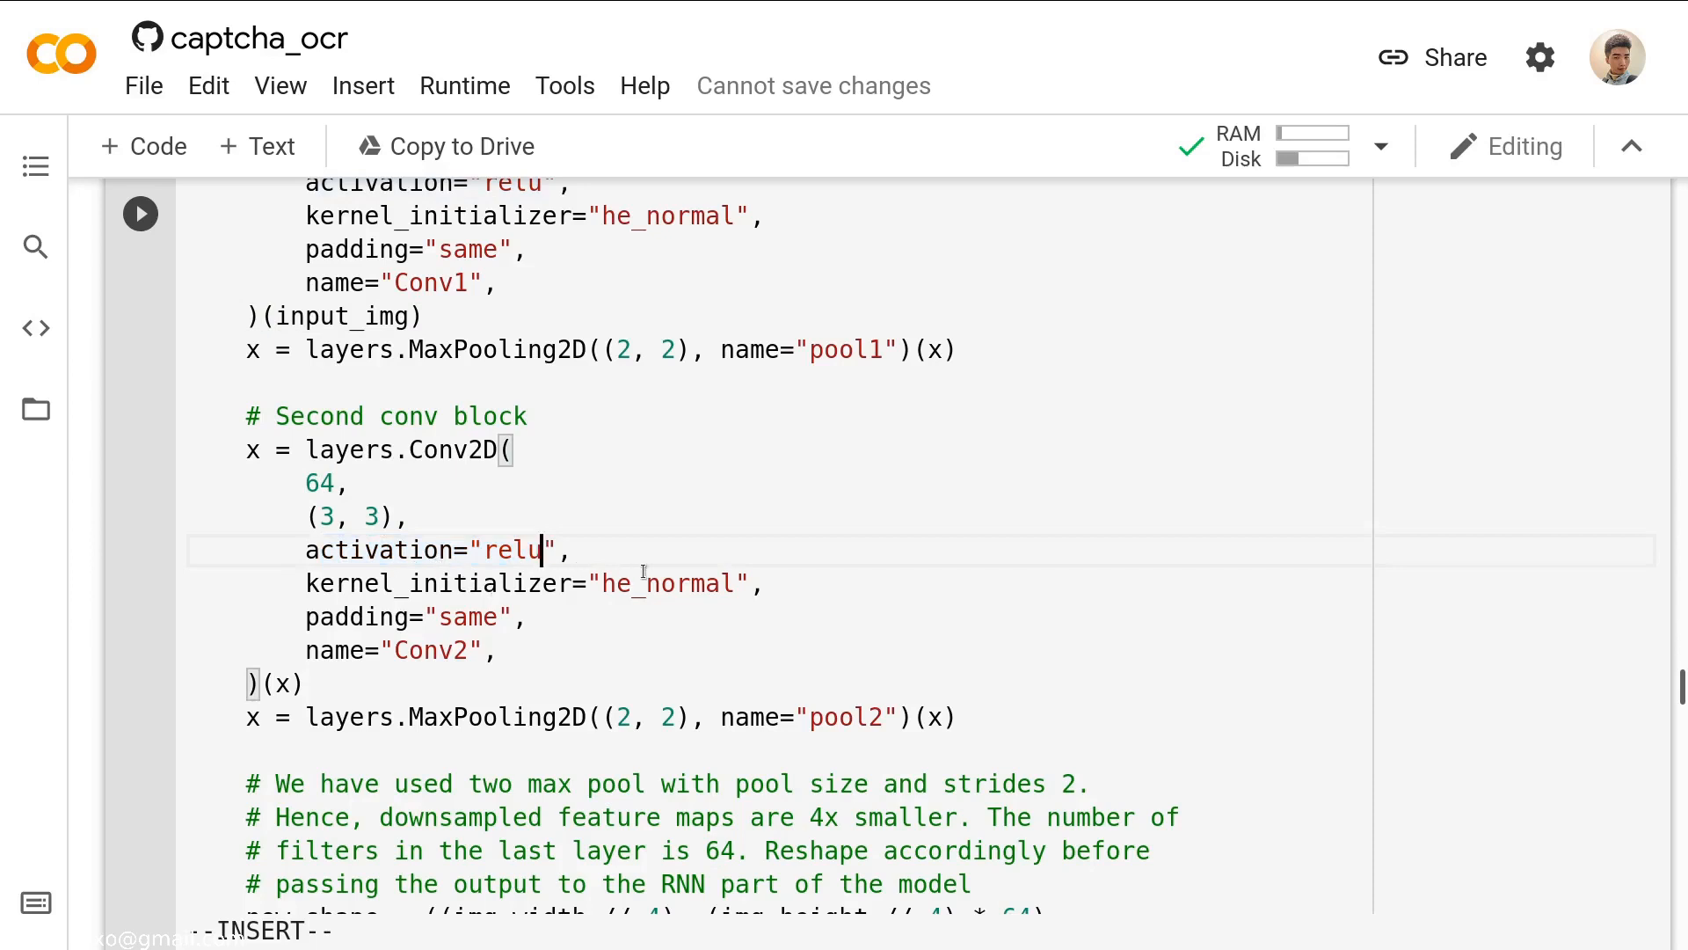
pyautogui.moveTo(282, 629)
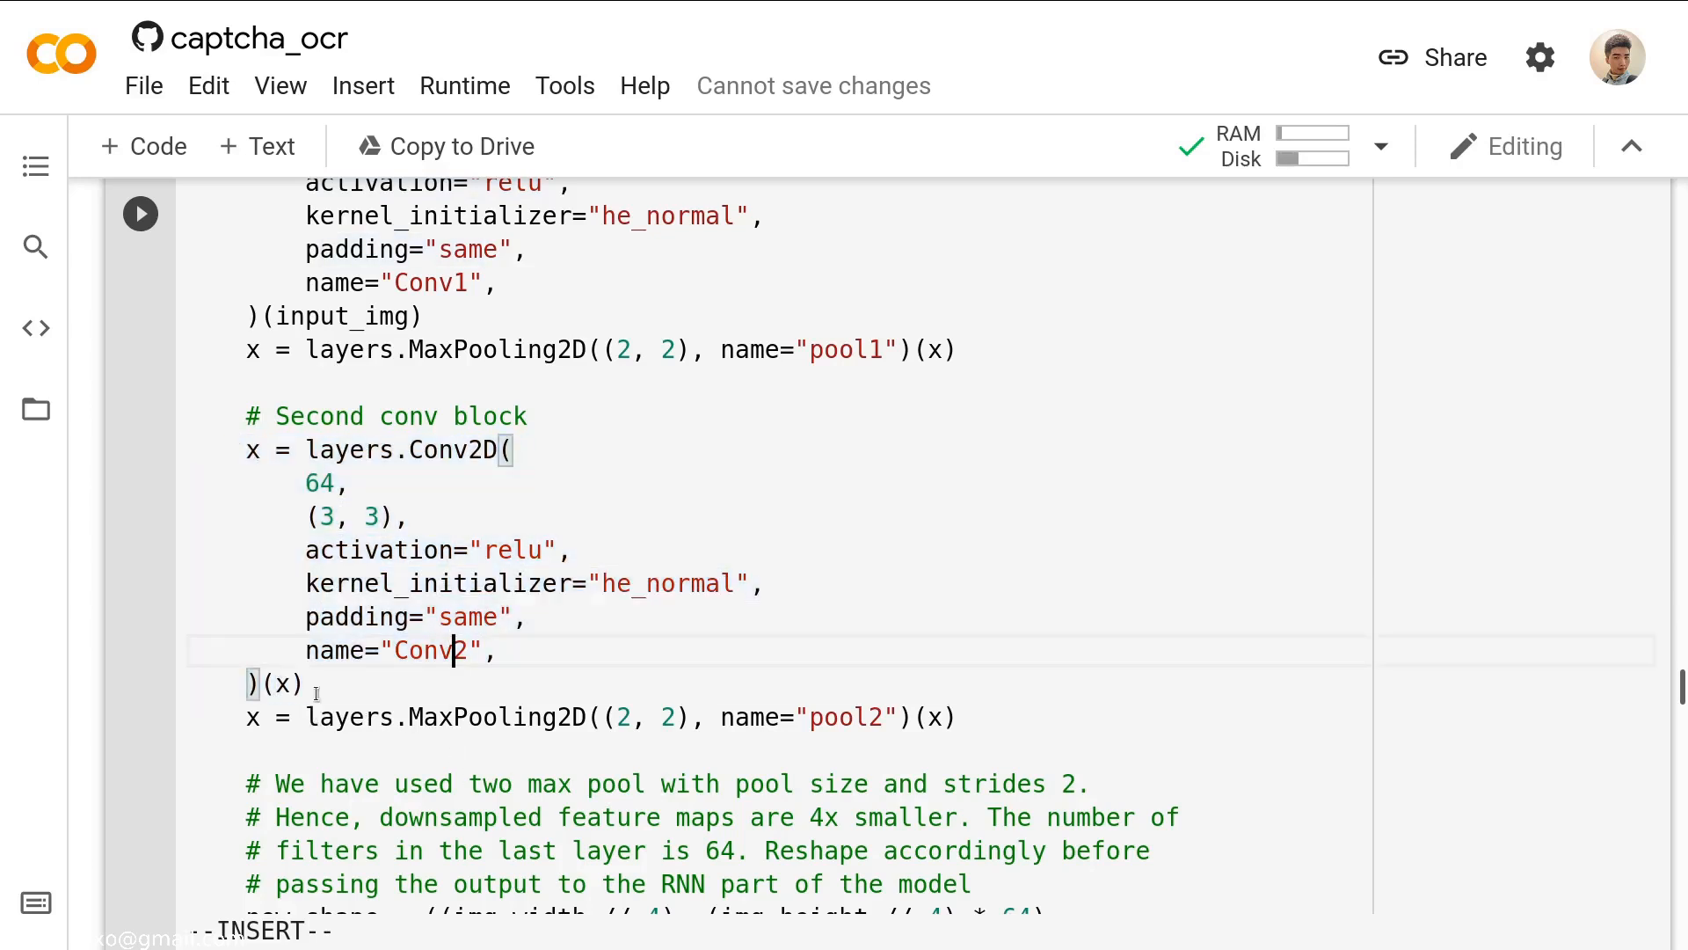
pyautogui.doubleClick(410, 718)
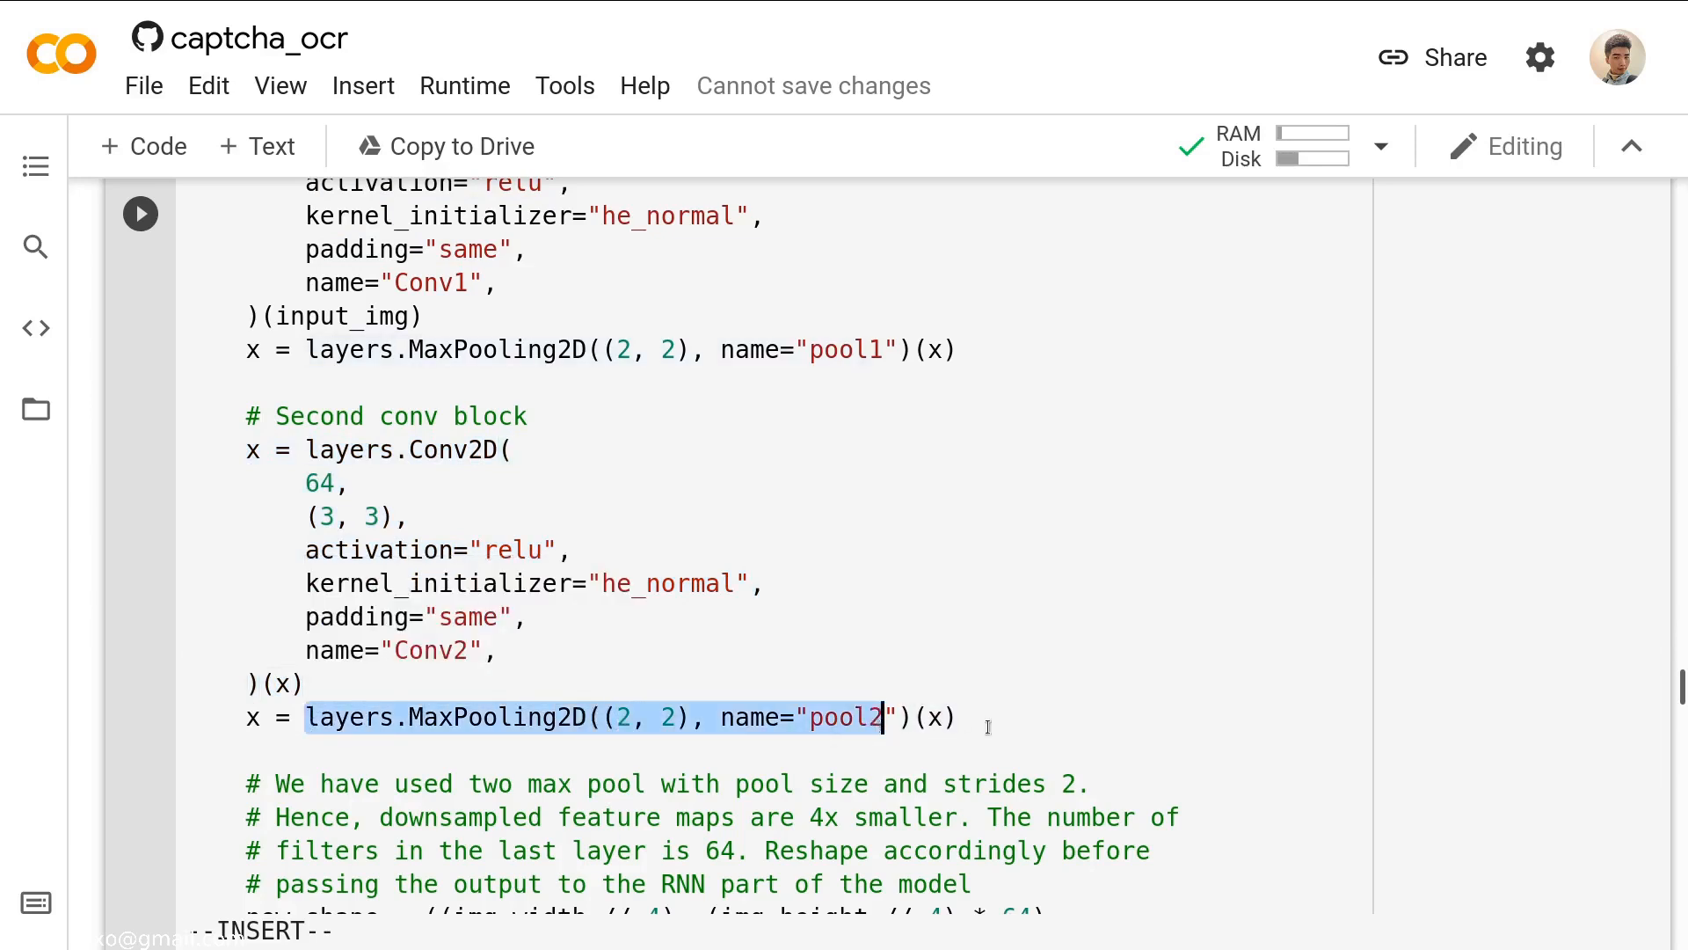
pyautogui.scroll(3)
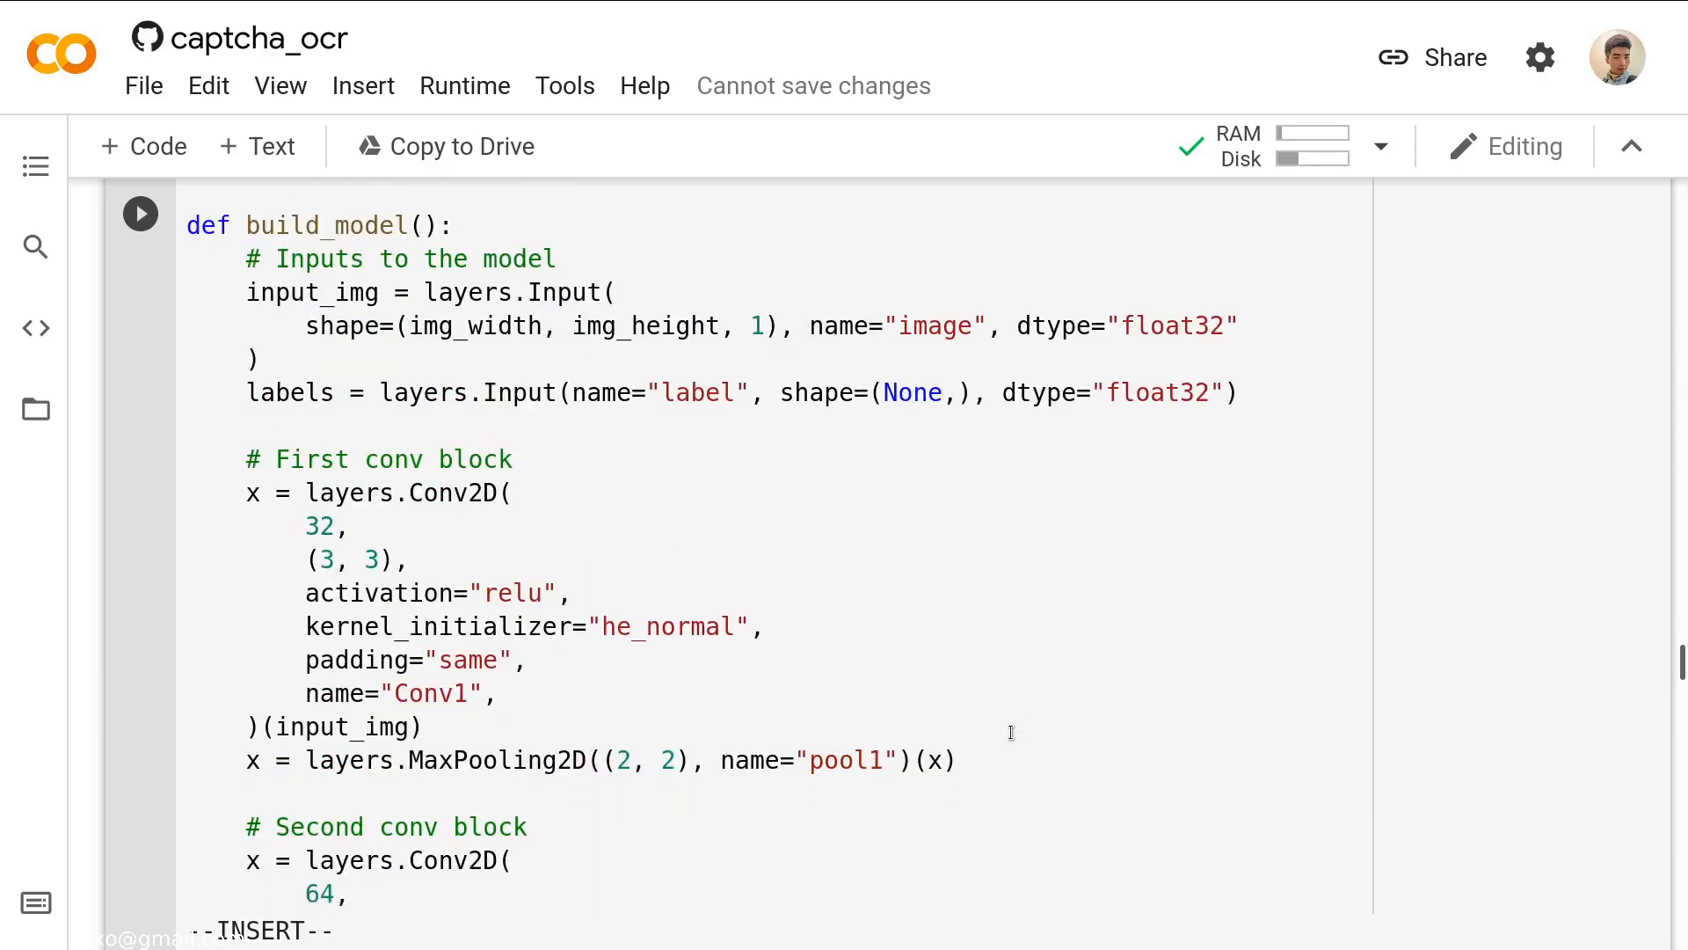
pyautogui.scroll(-3)
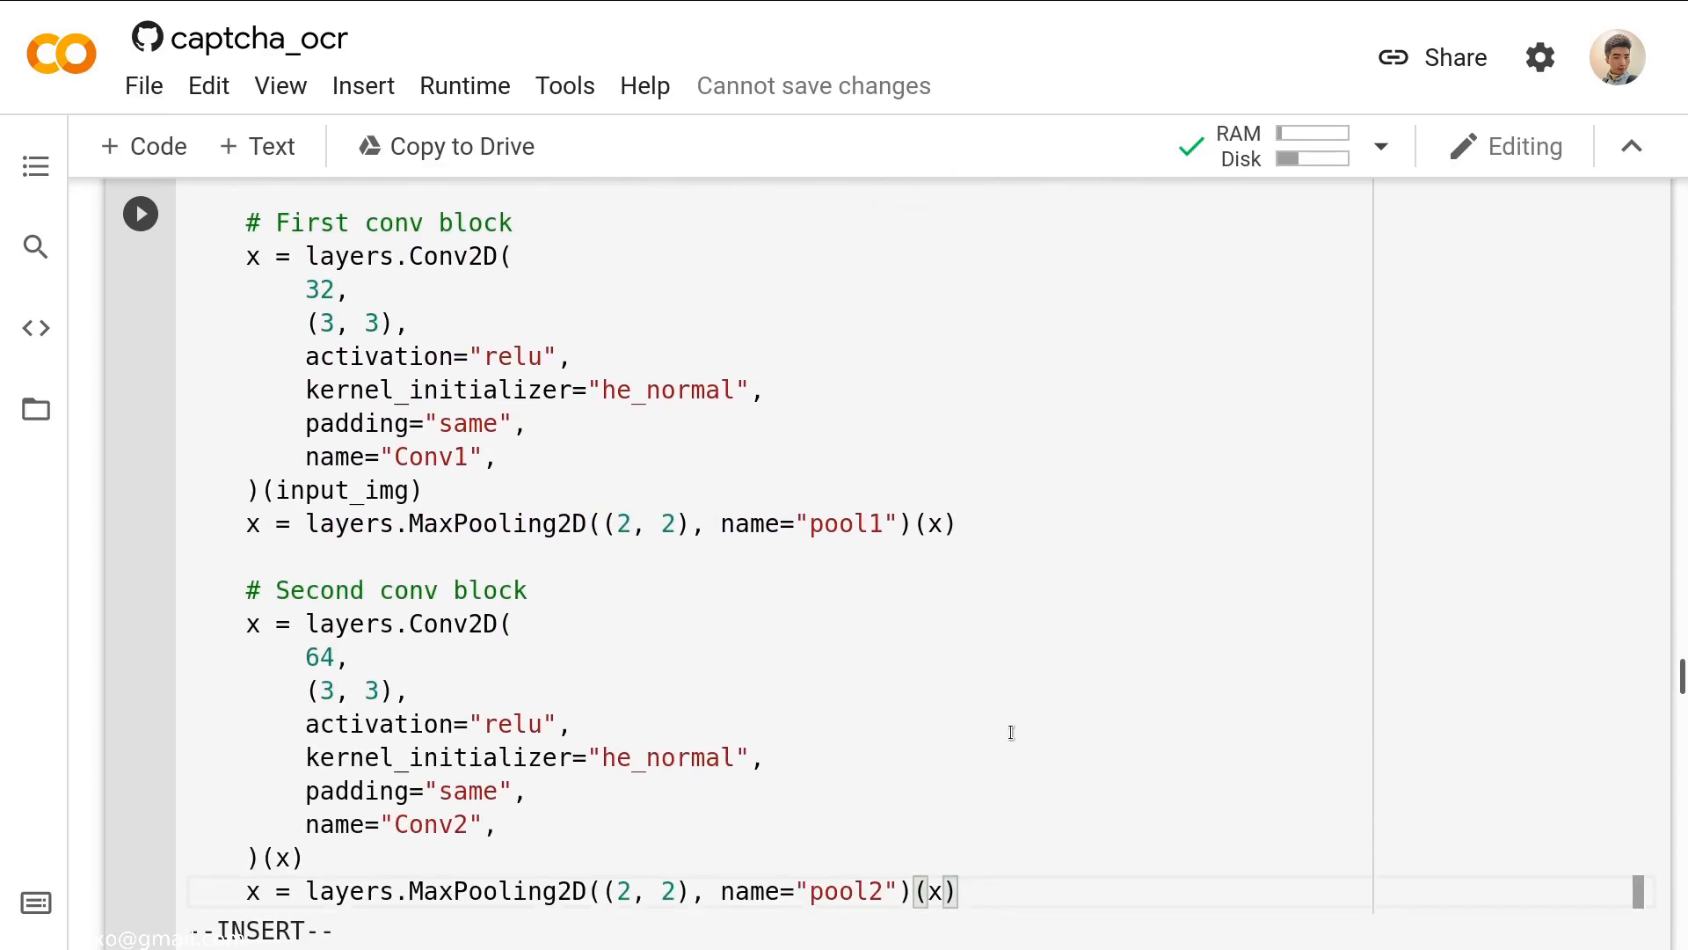
pyautogui.scroll(-3)
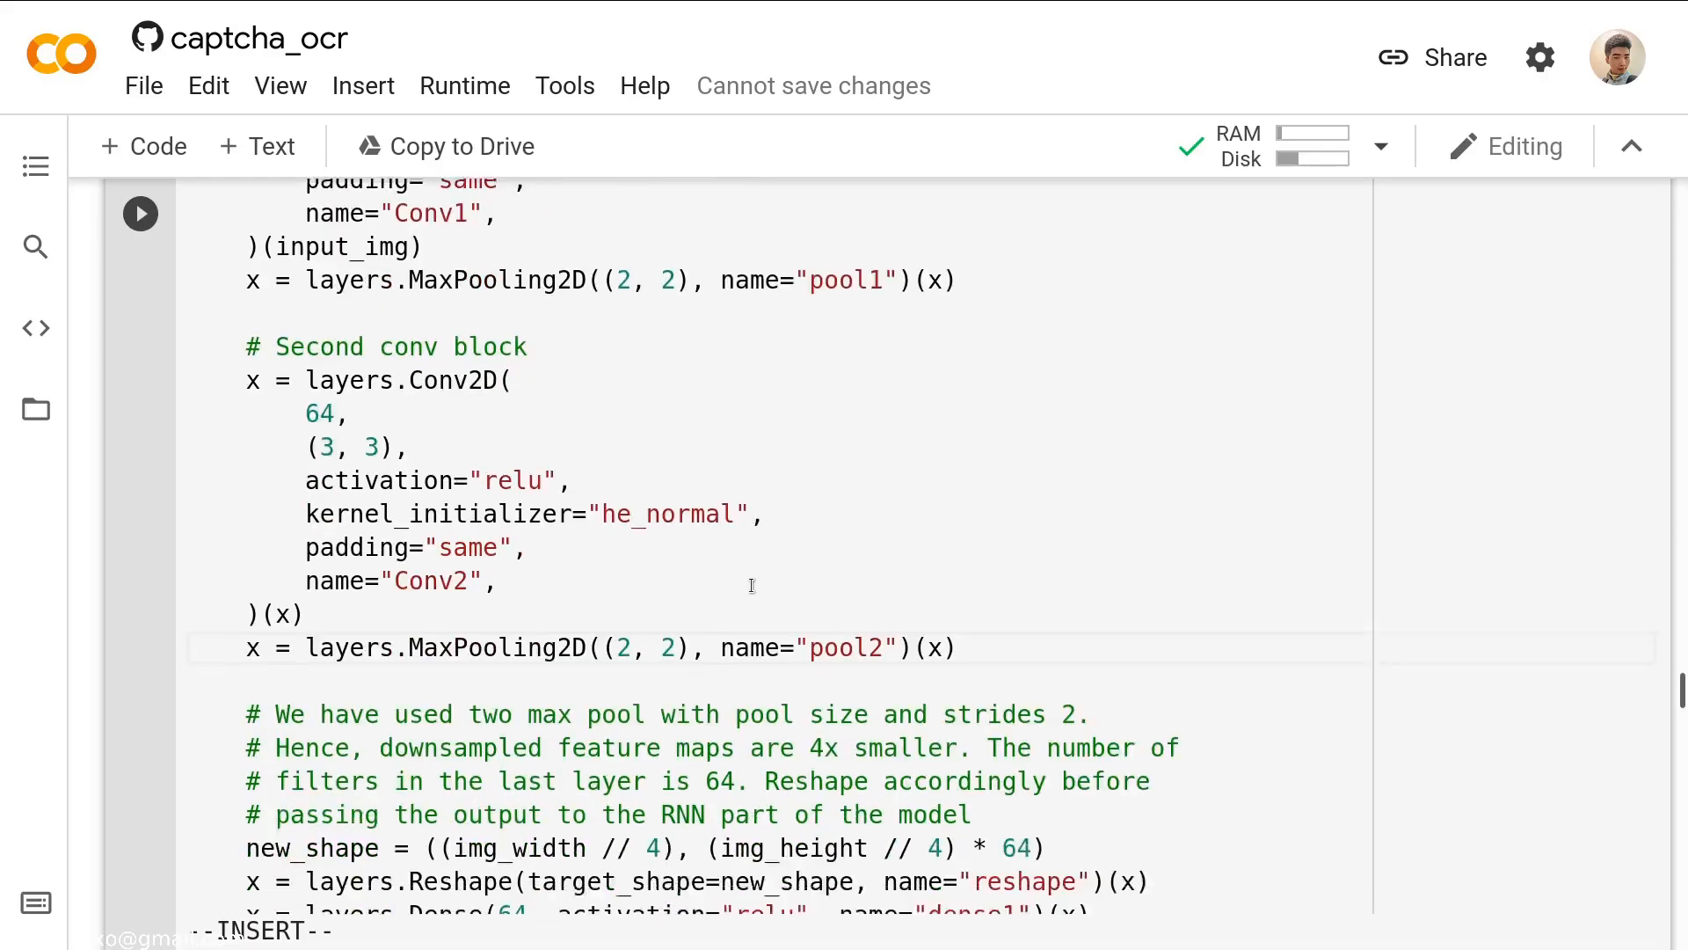
pyautogui.scroll(-3)
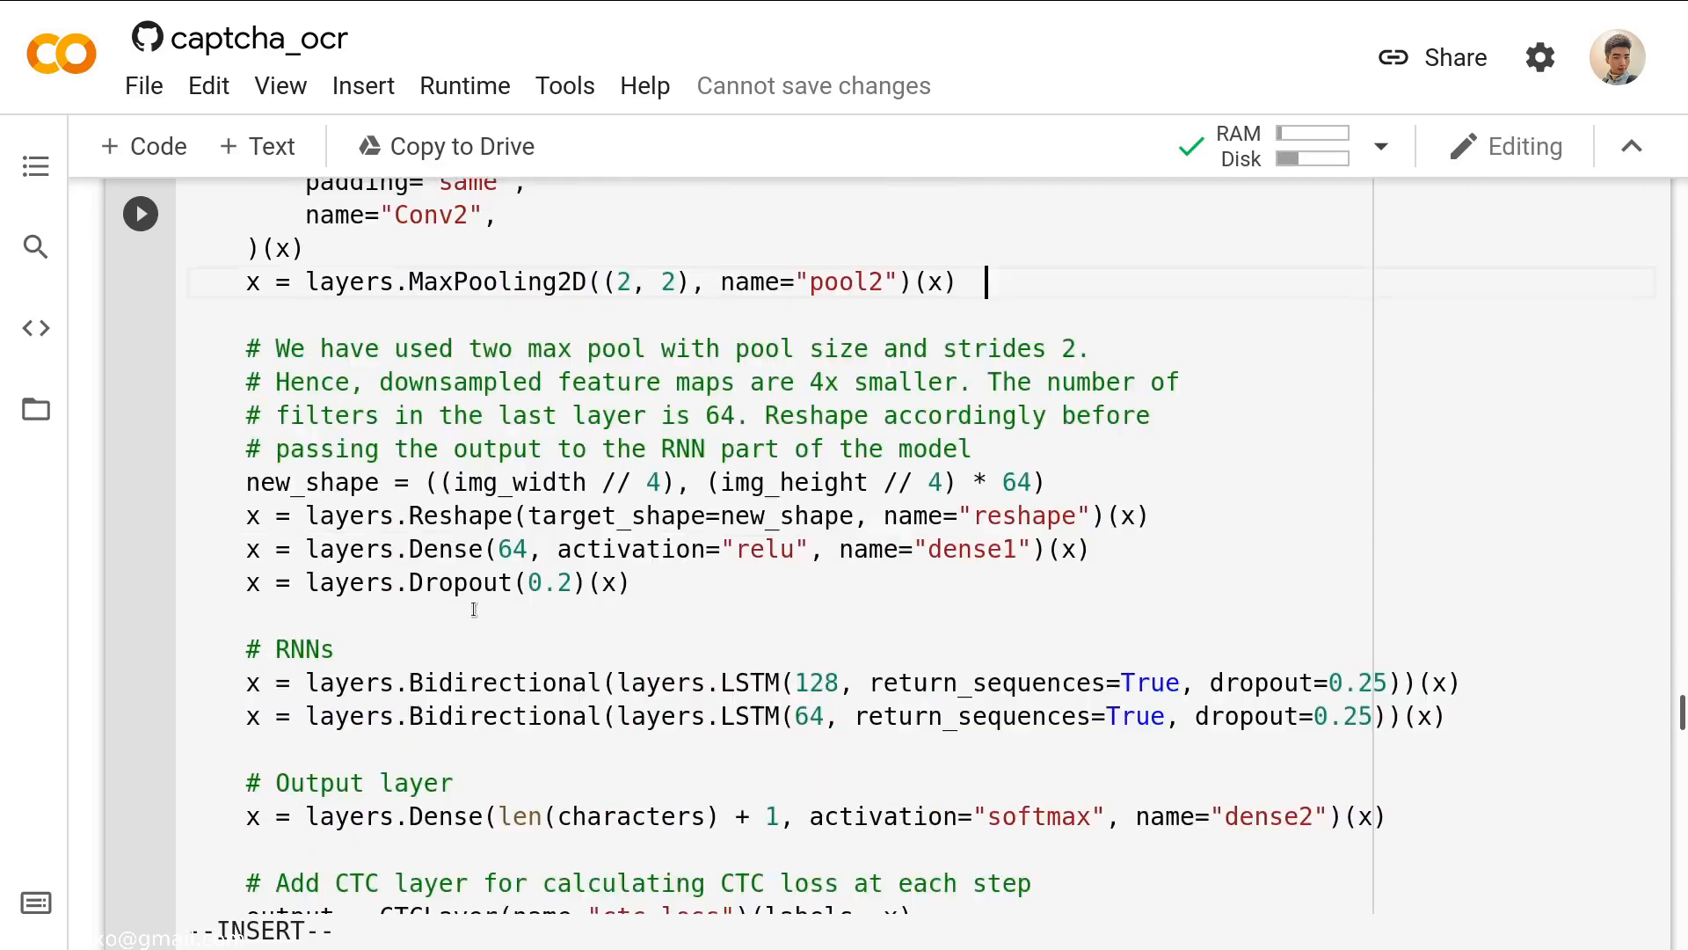
pyautogui.moveTo(517, 369)
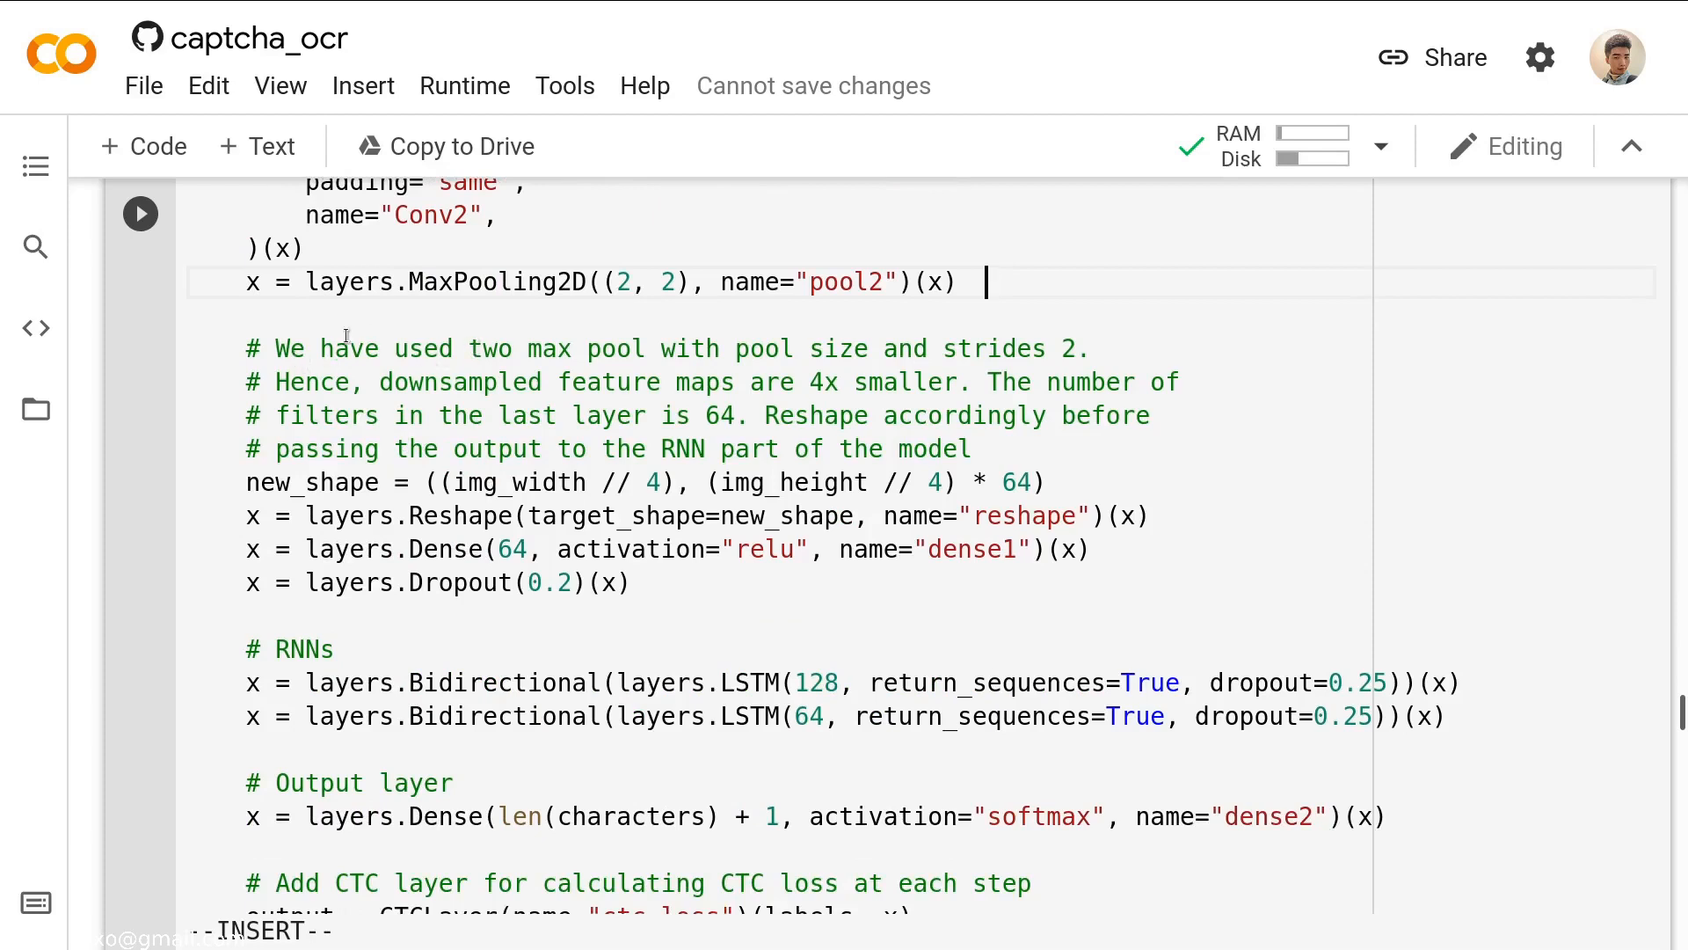
pyautogui.moveTo(663, 339)
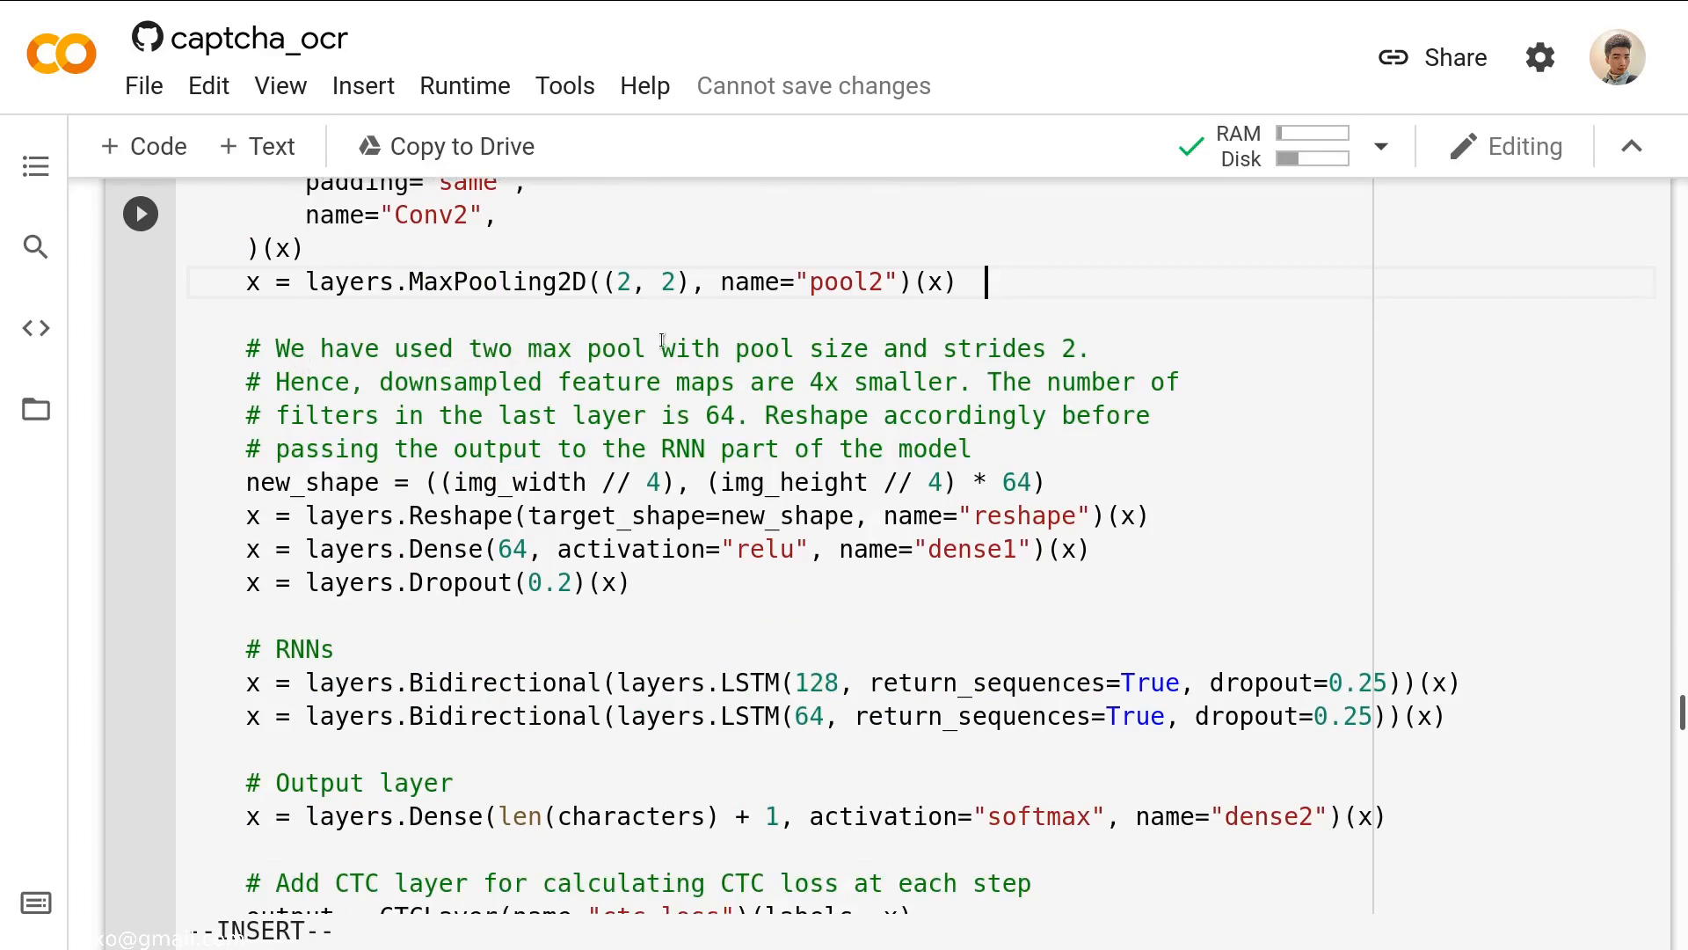
pyautogui.moveTo(995, 347)
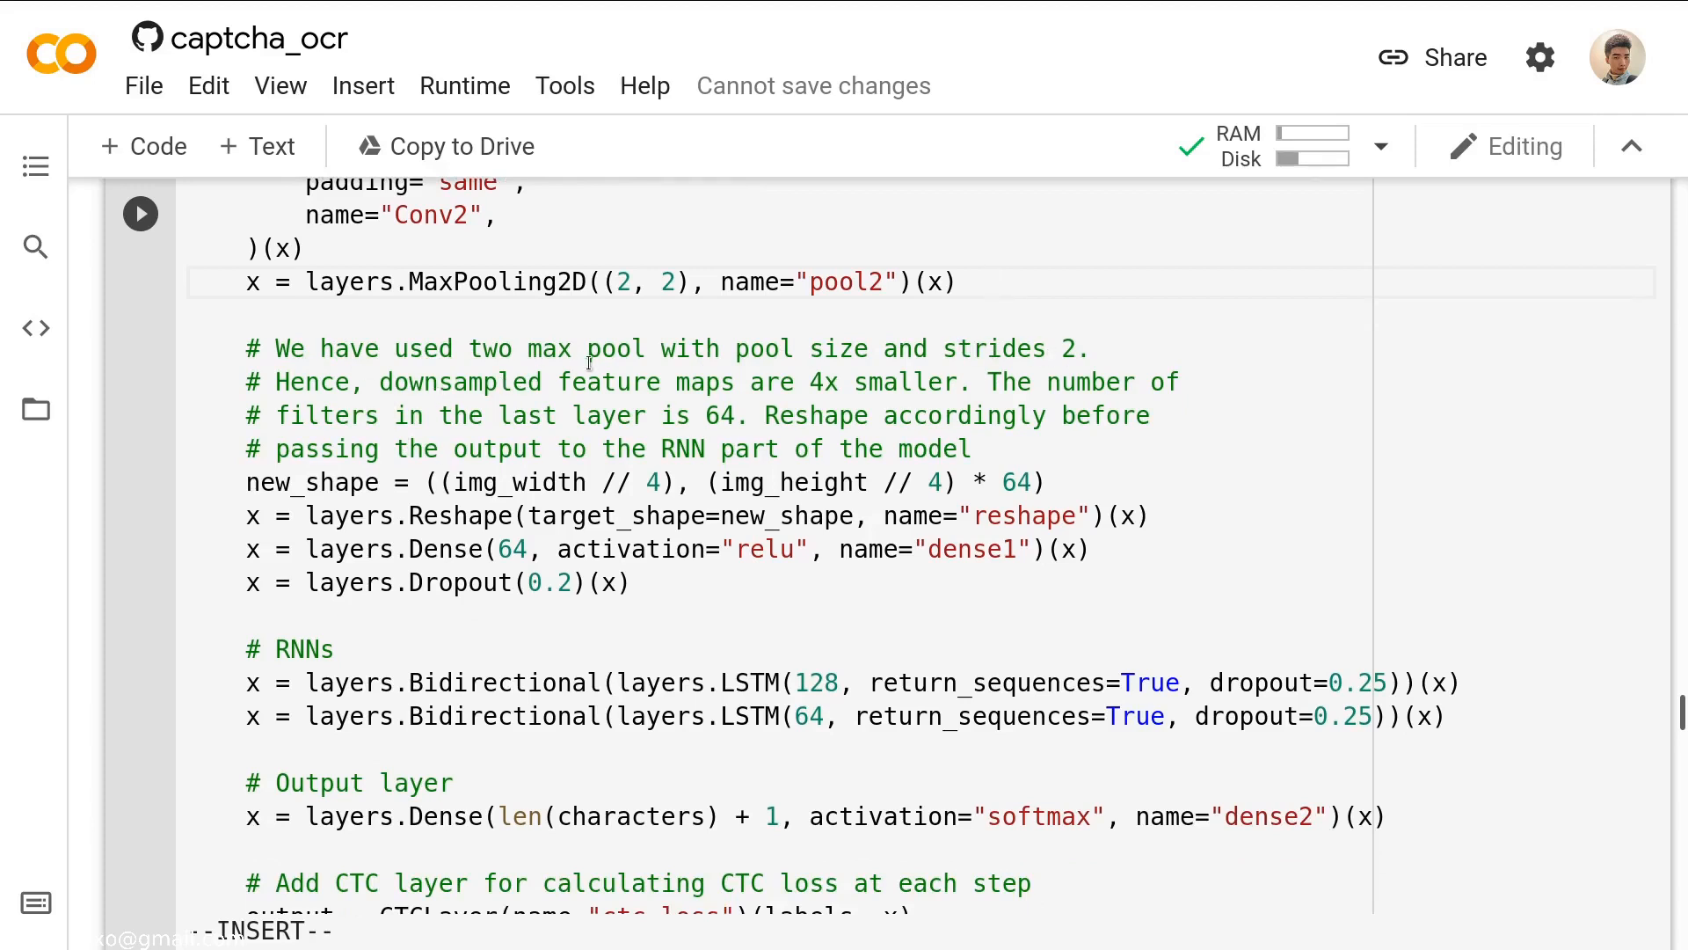
pyautogui.moveTo(842, 392)
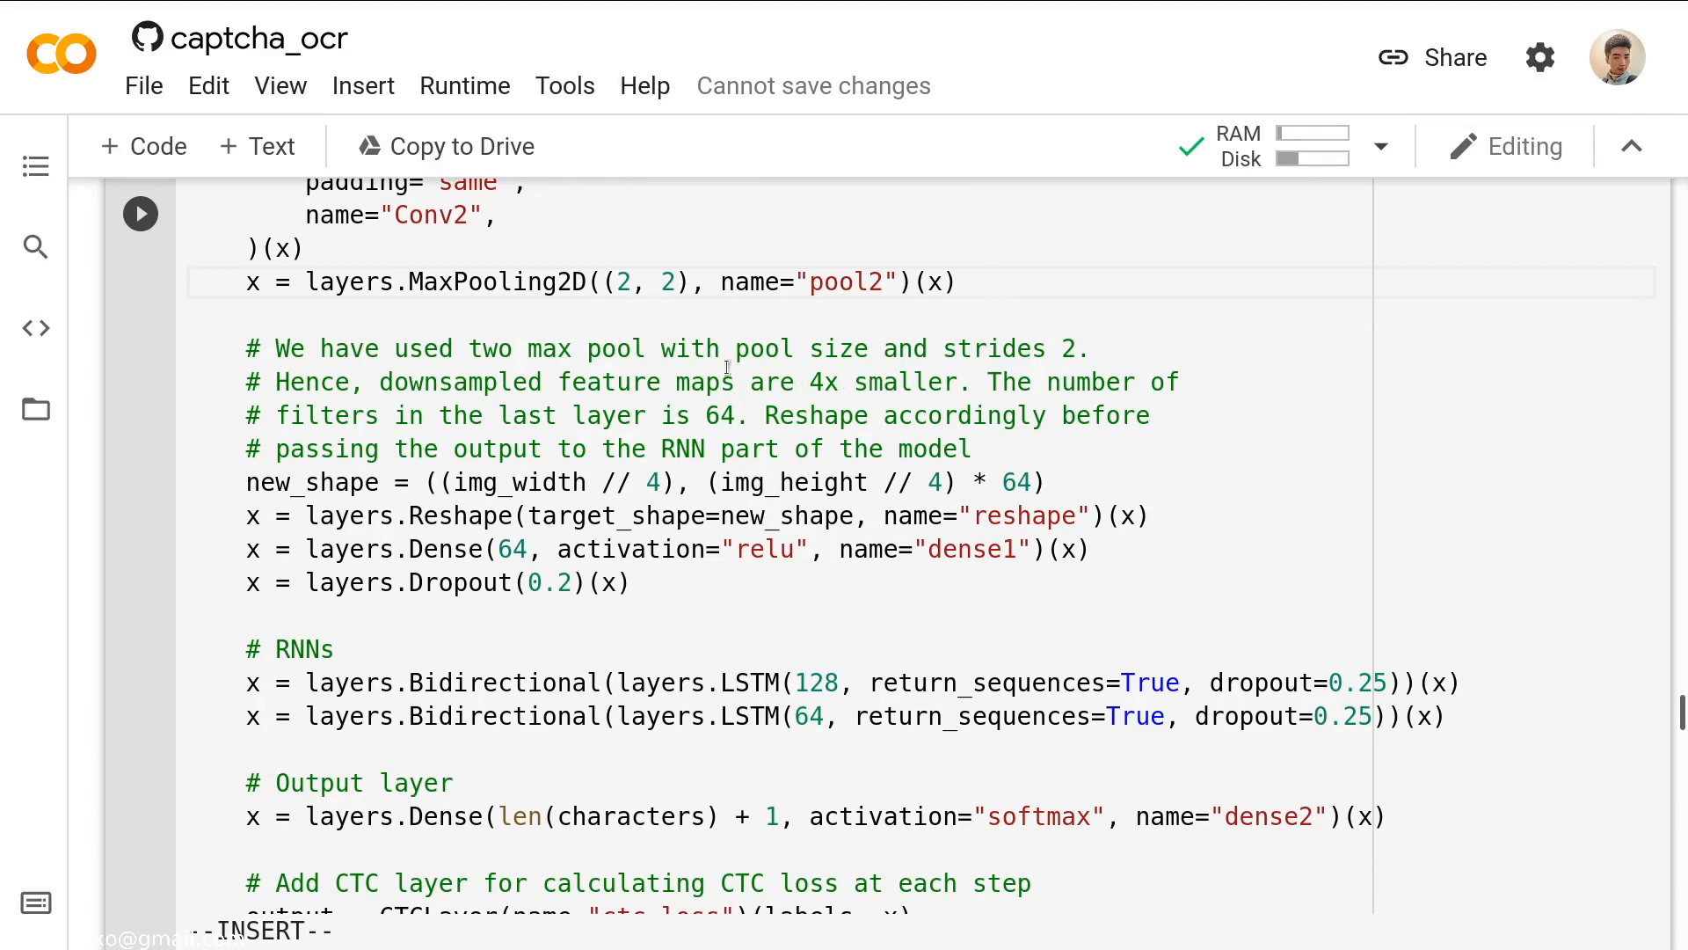
pyautogui.moveTo(698, 419)
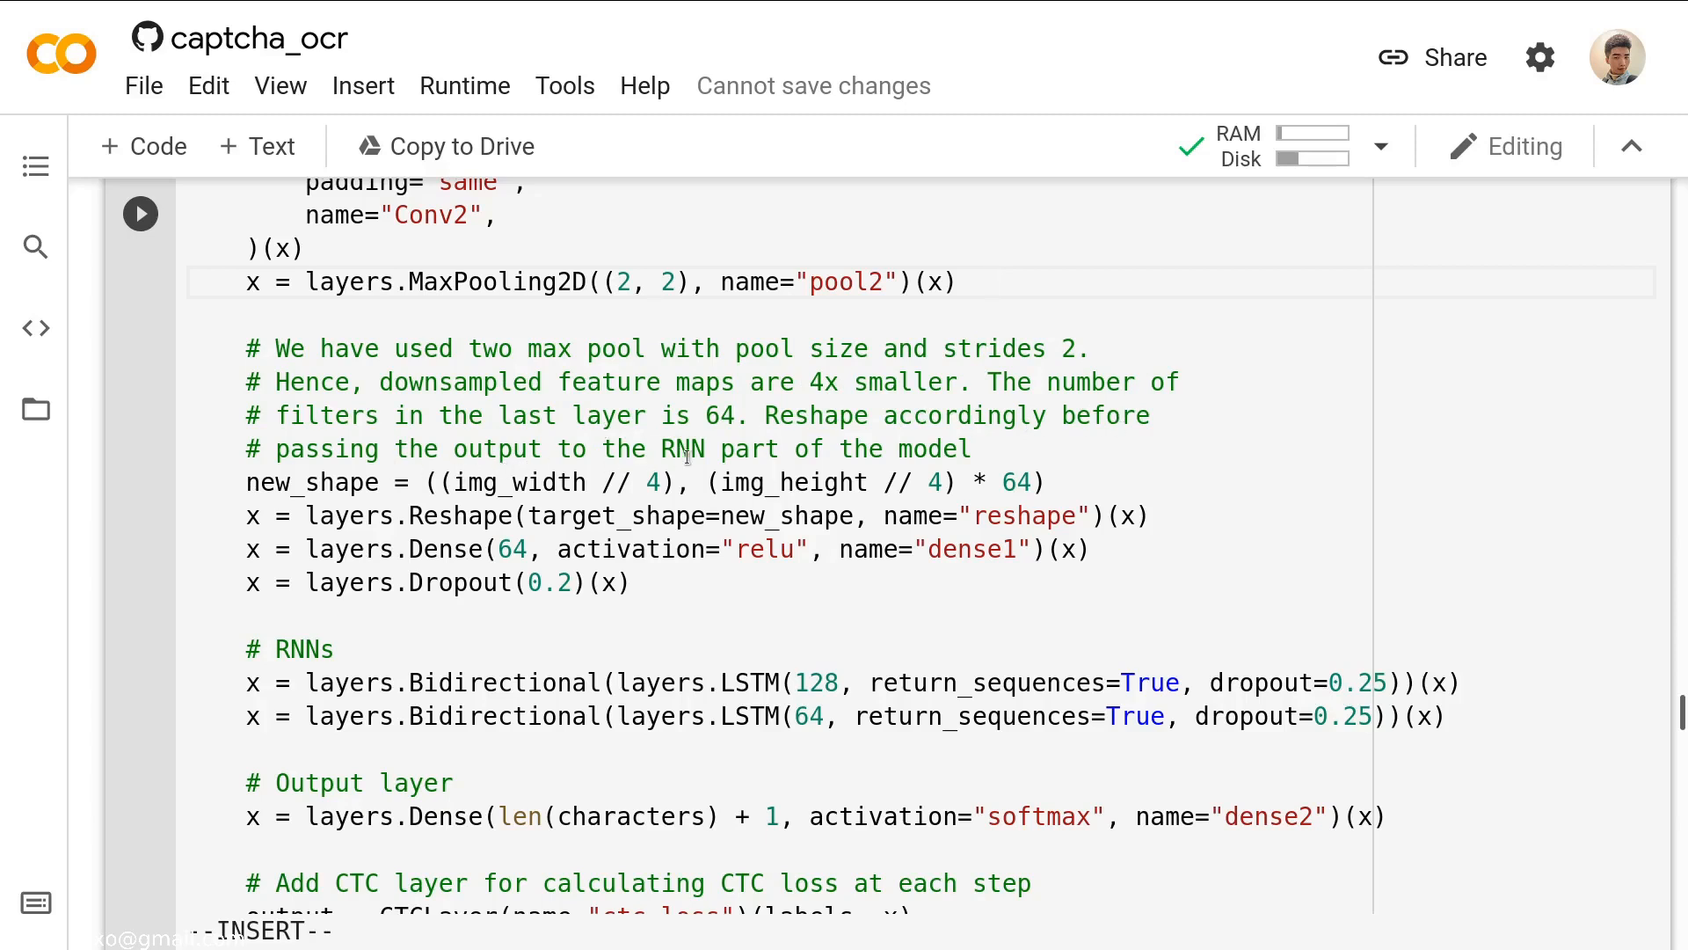
pyautogui.click(980, 281)
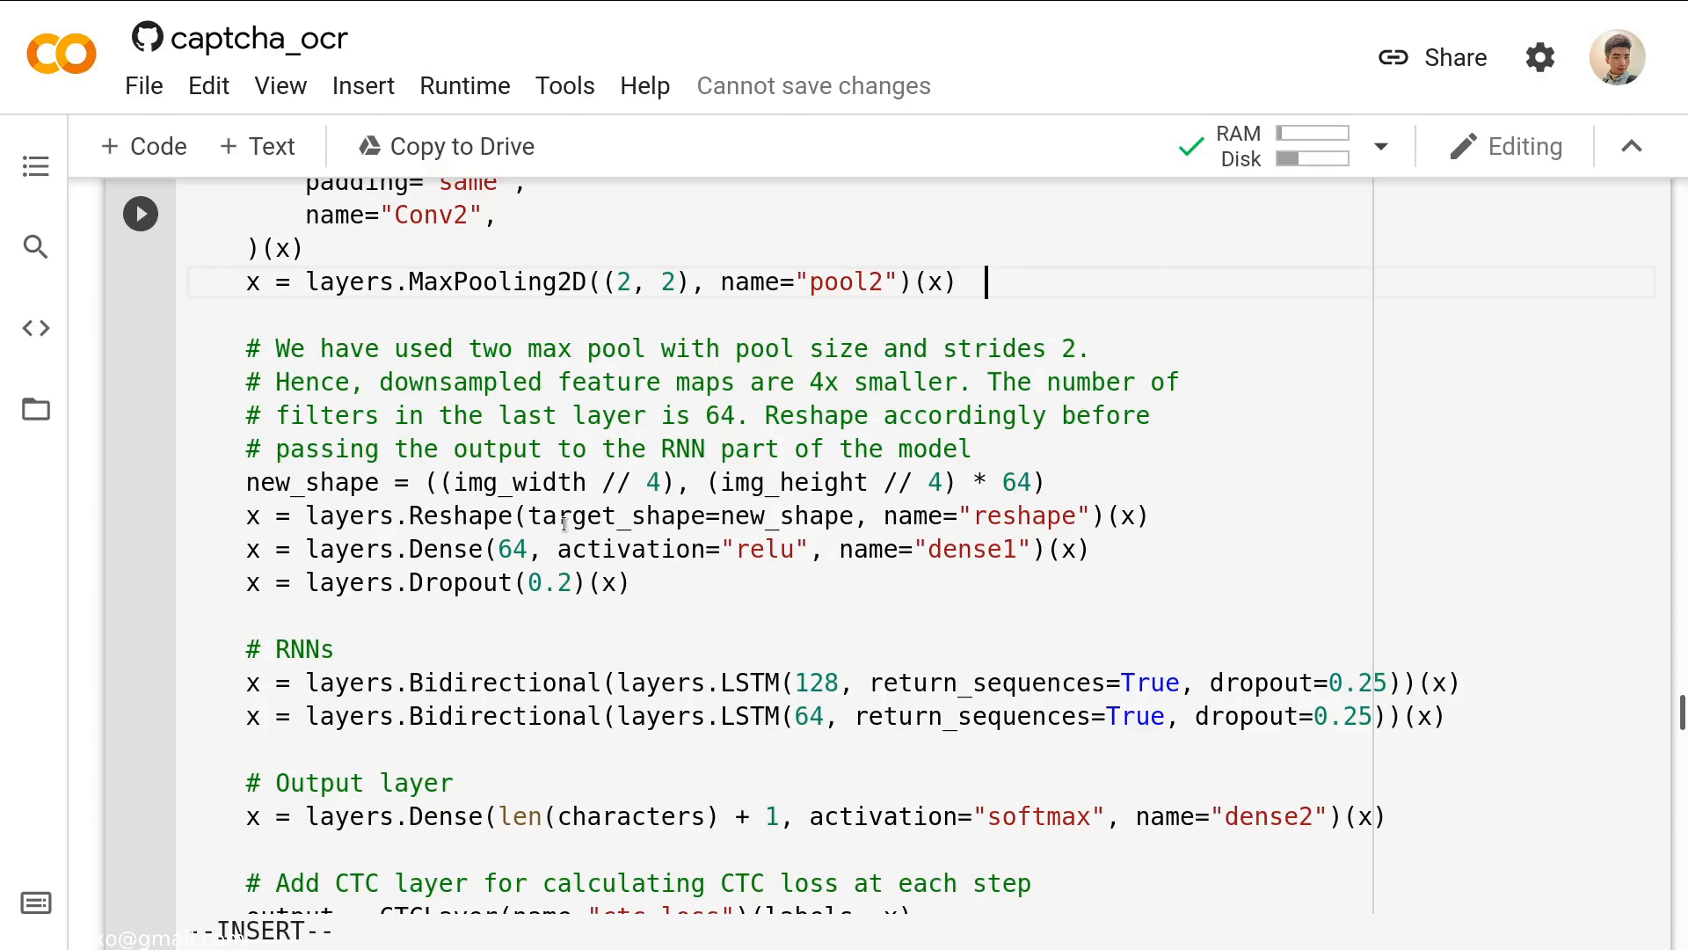
pyautogui.scroll(-3)
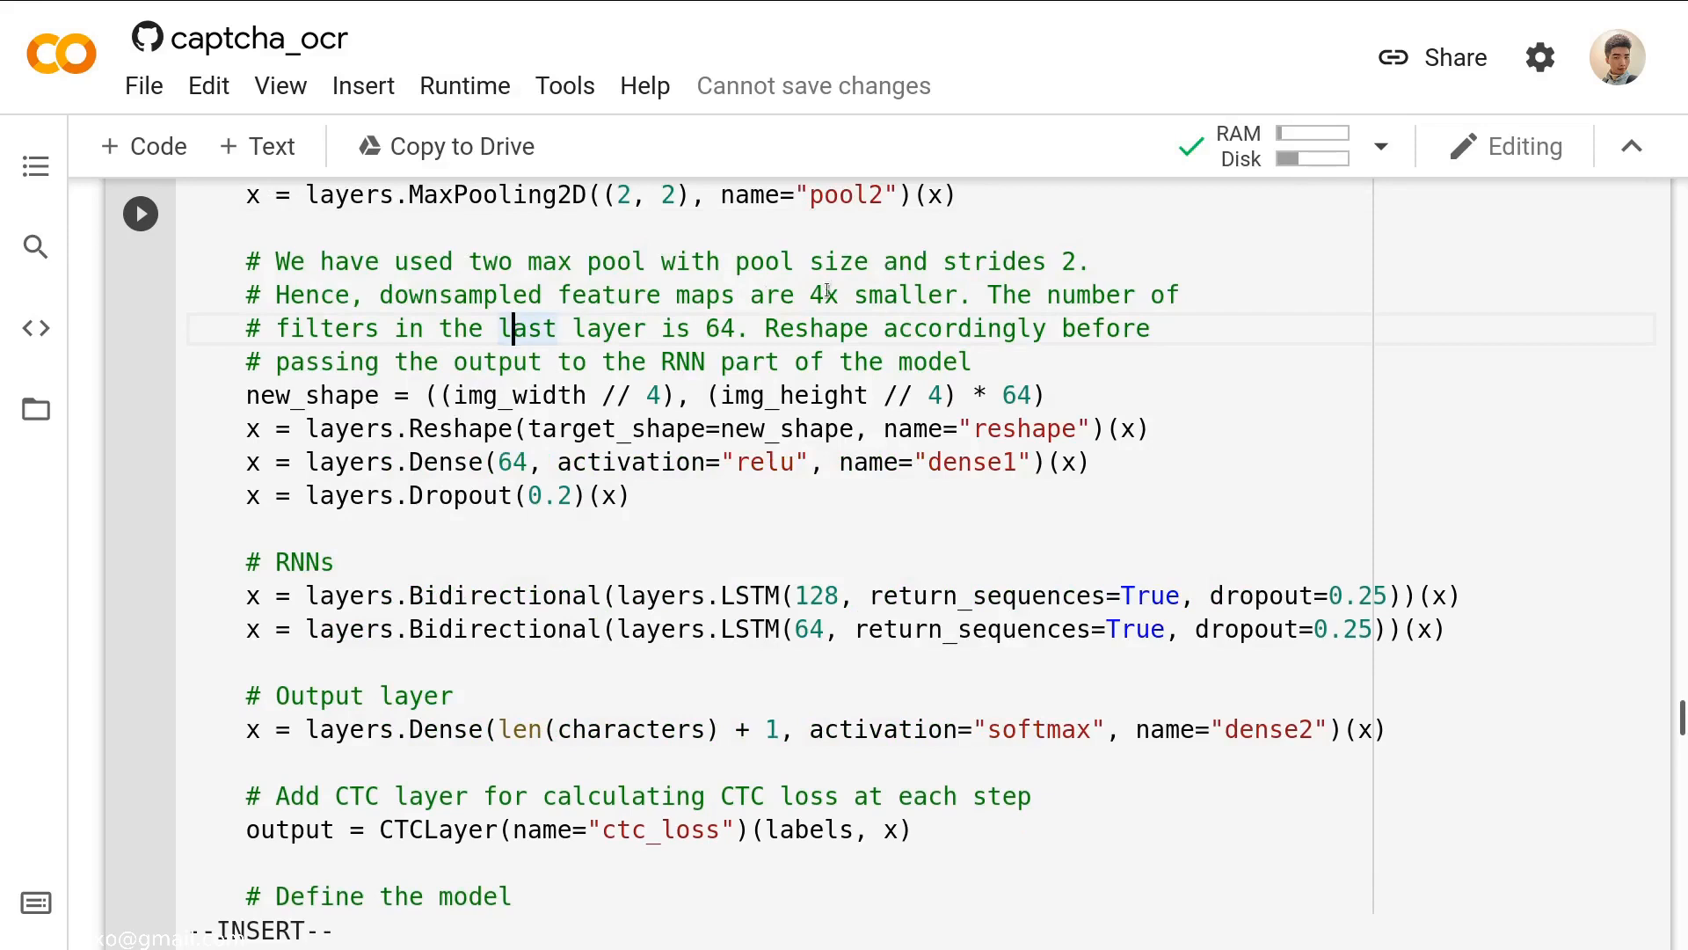
pyautogui.moveTo(459, 427)
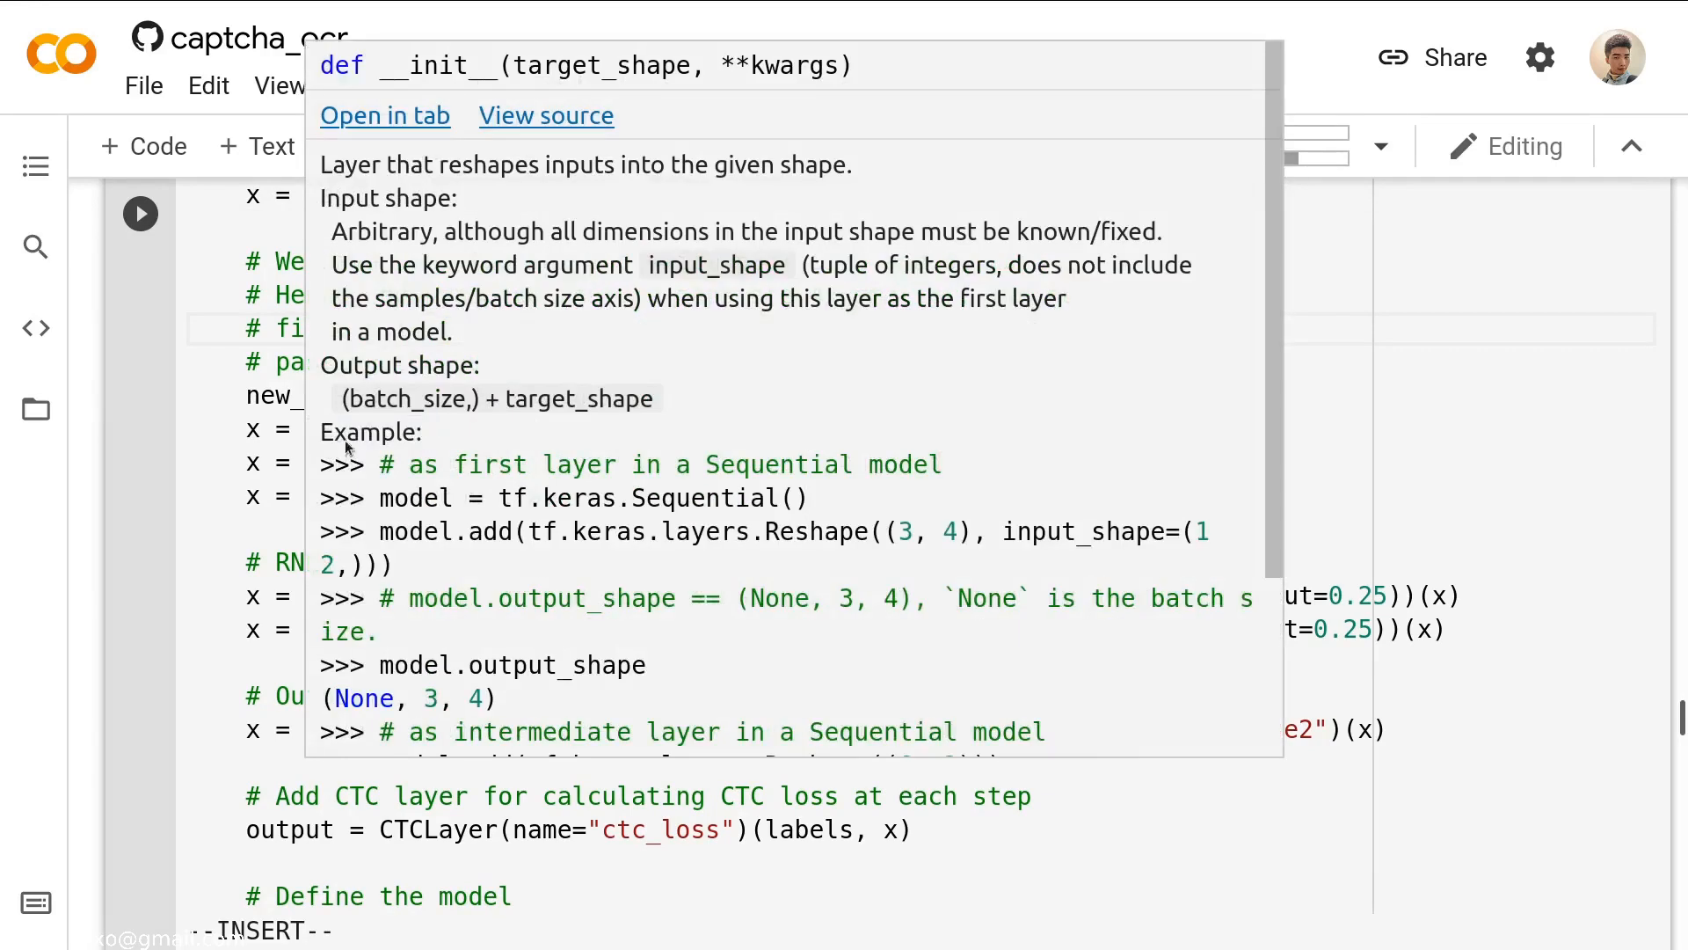
pyautogui.moveTo(315, 408)
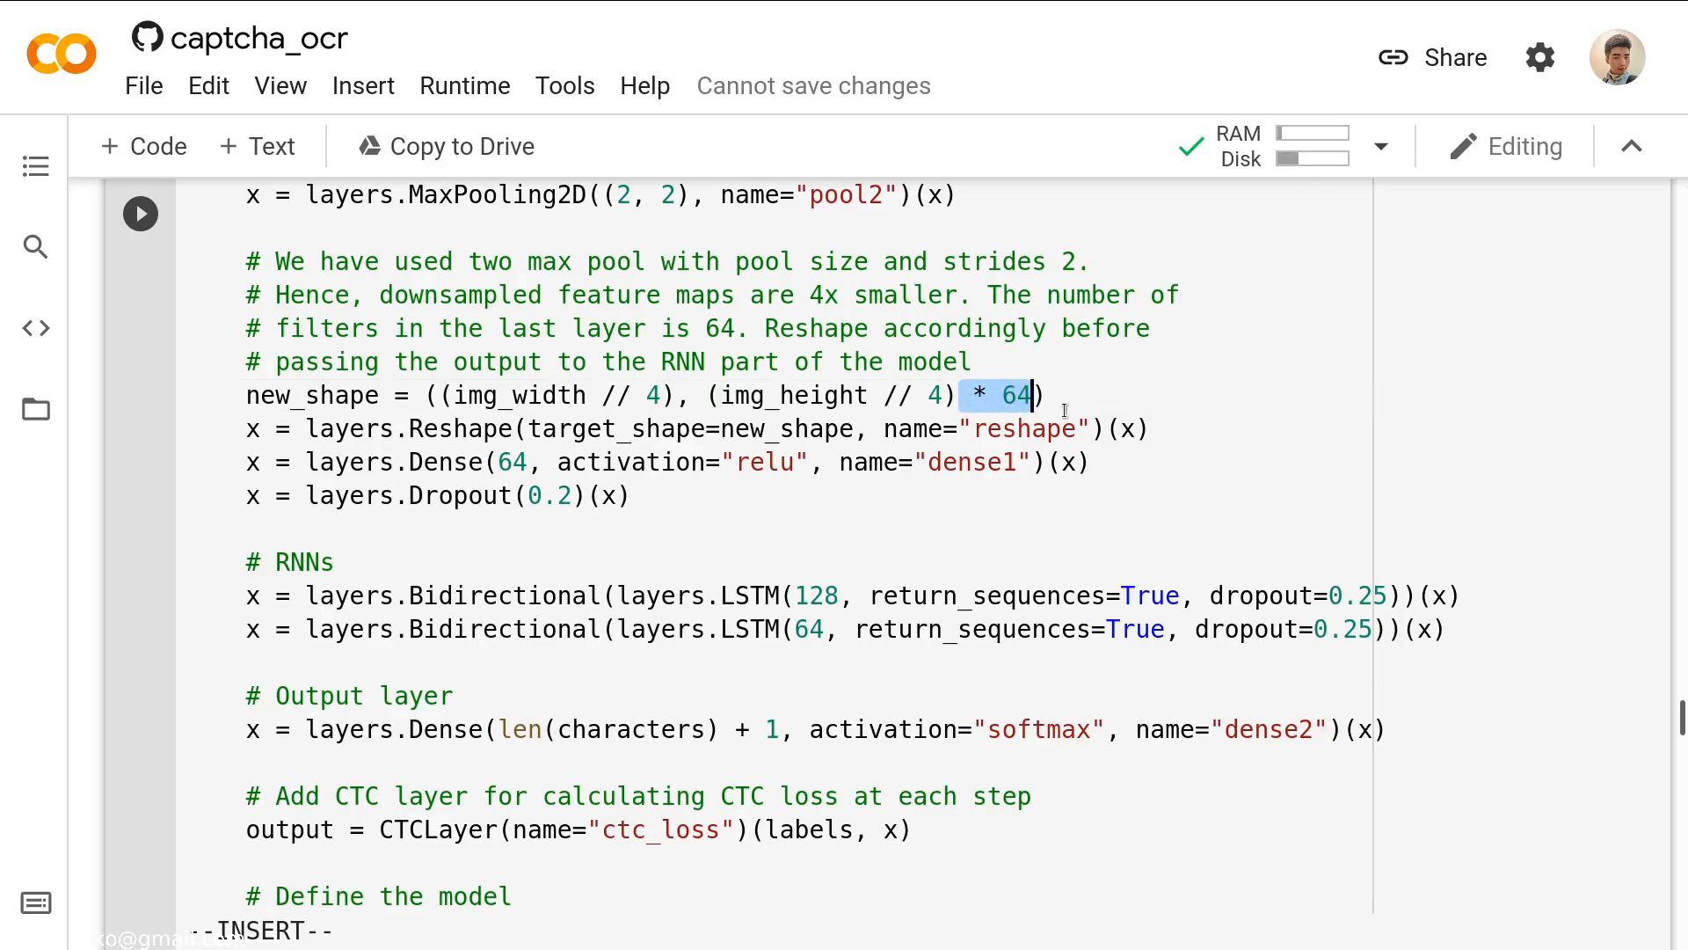
pyautogui.click(435, 429)
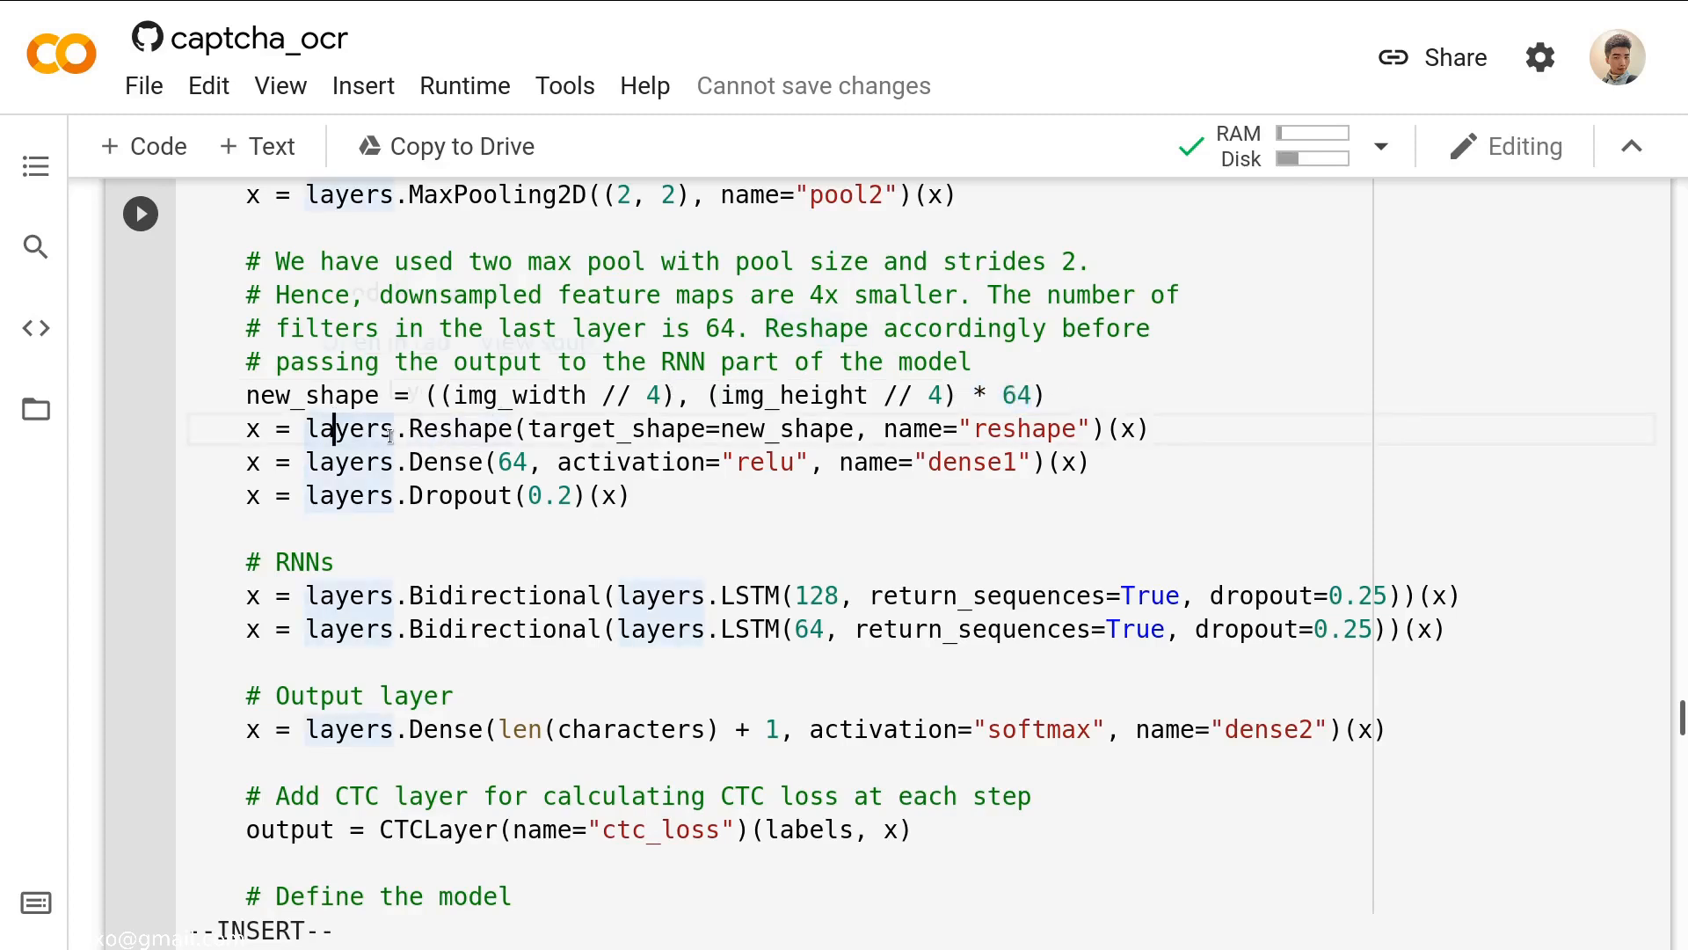
pyautogui.scroll(-3)
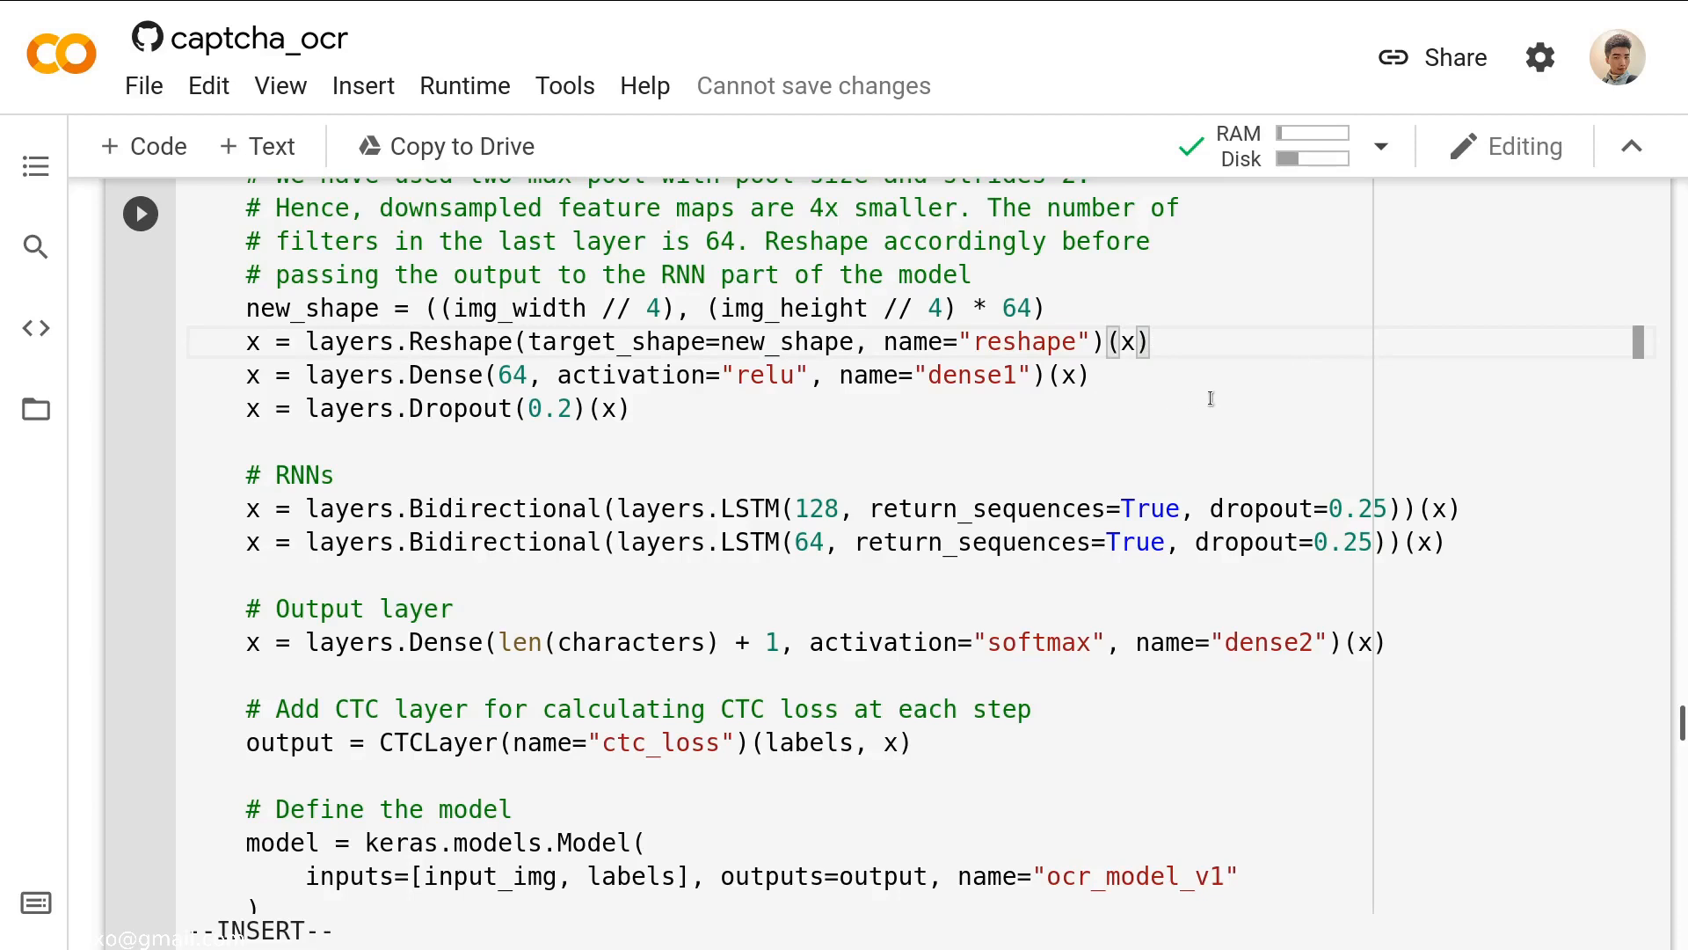
pyautogui.moveTo(1201, 341)
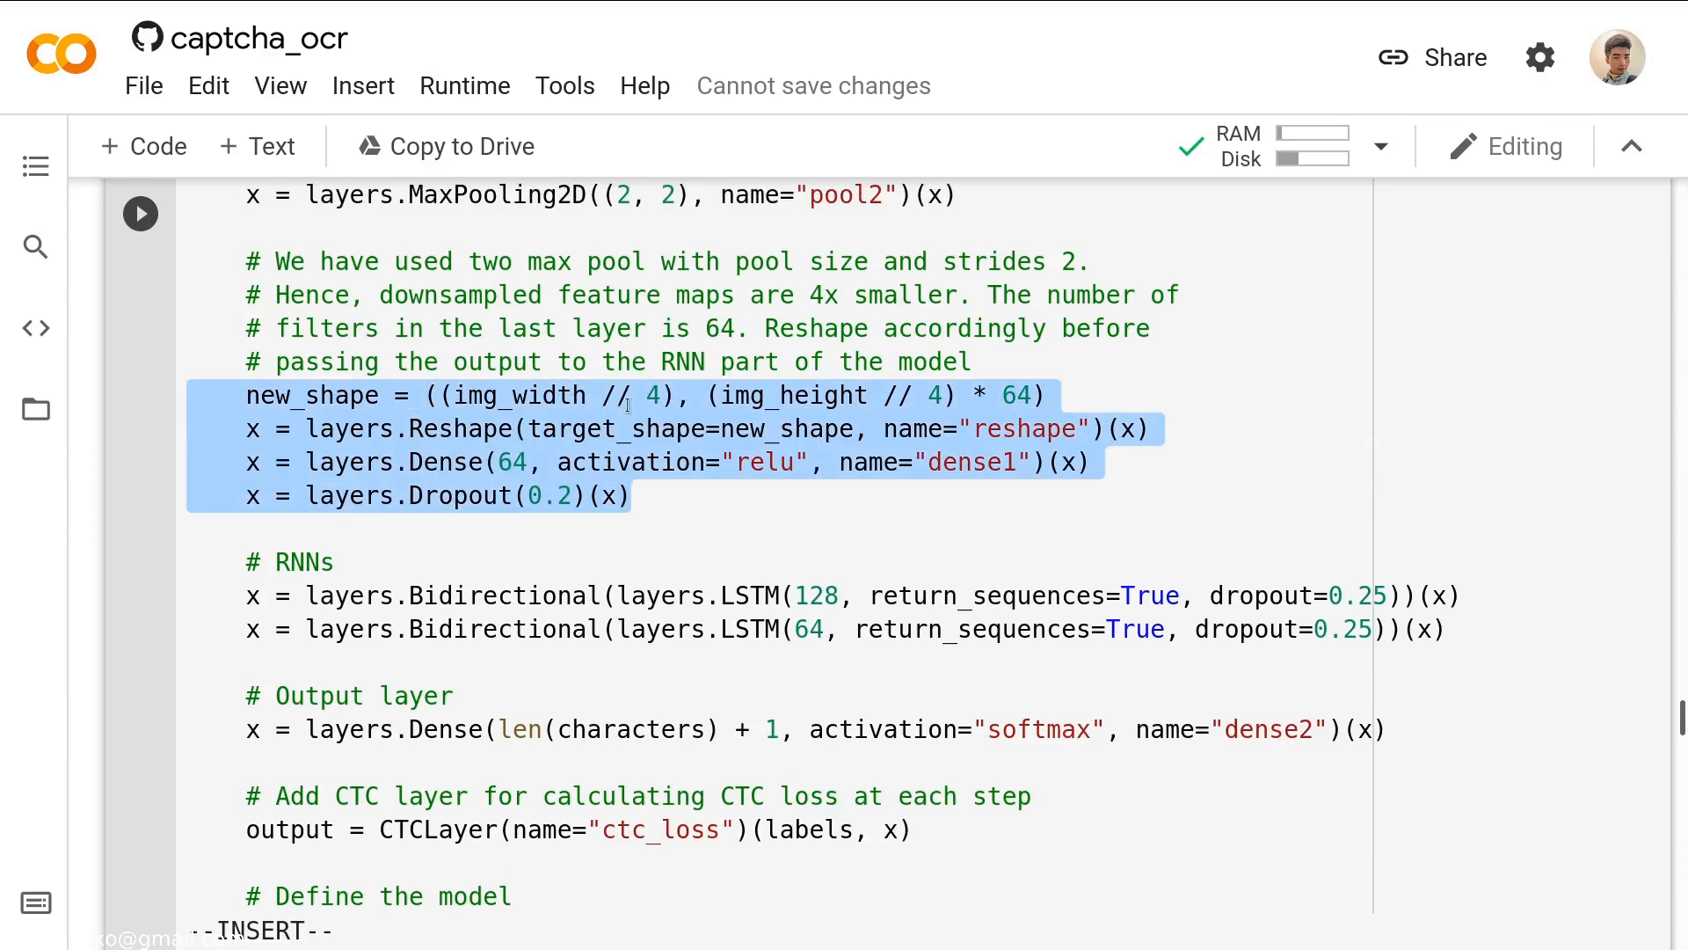
pyautogui.moveTo(687, 498)
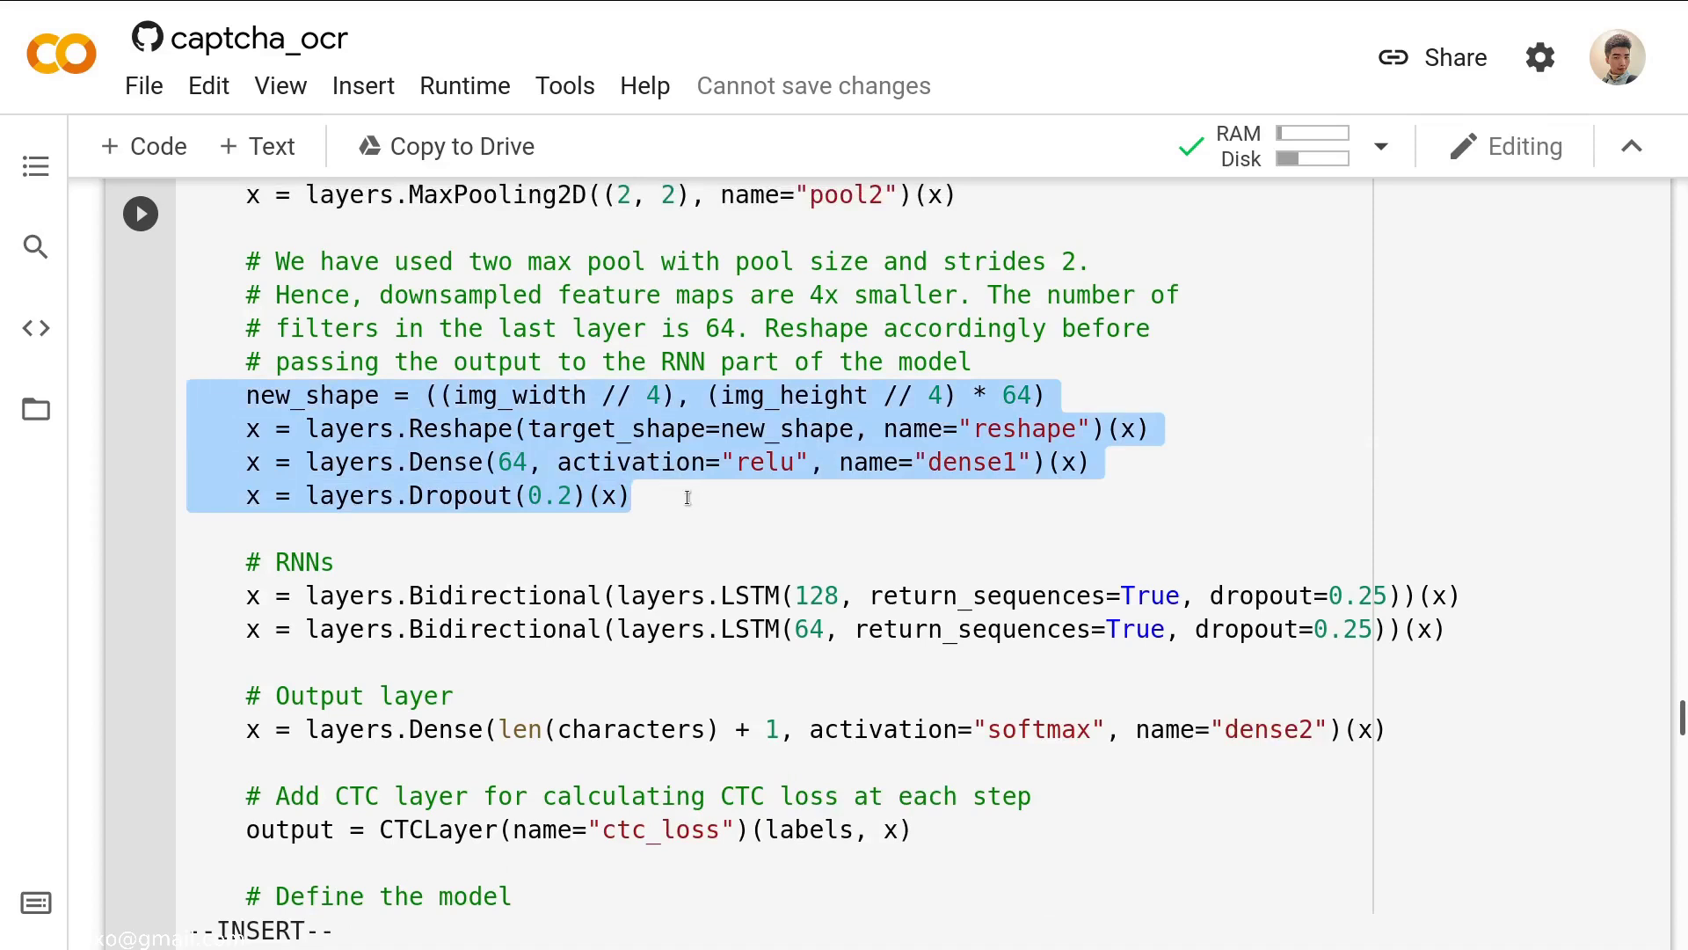
pyautogui.scroll(3)
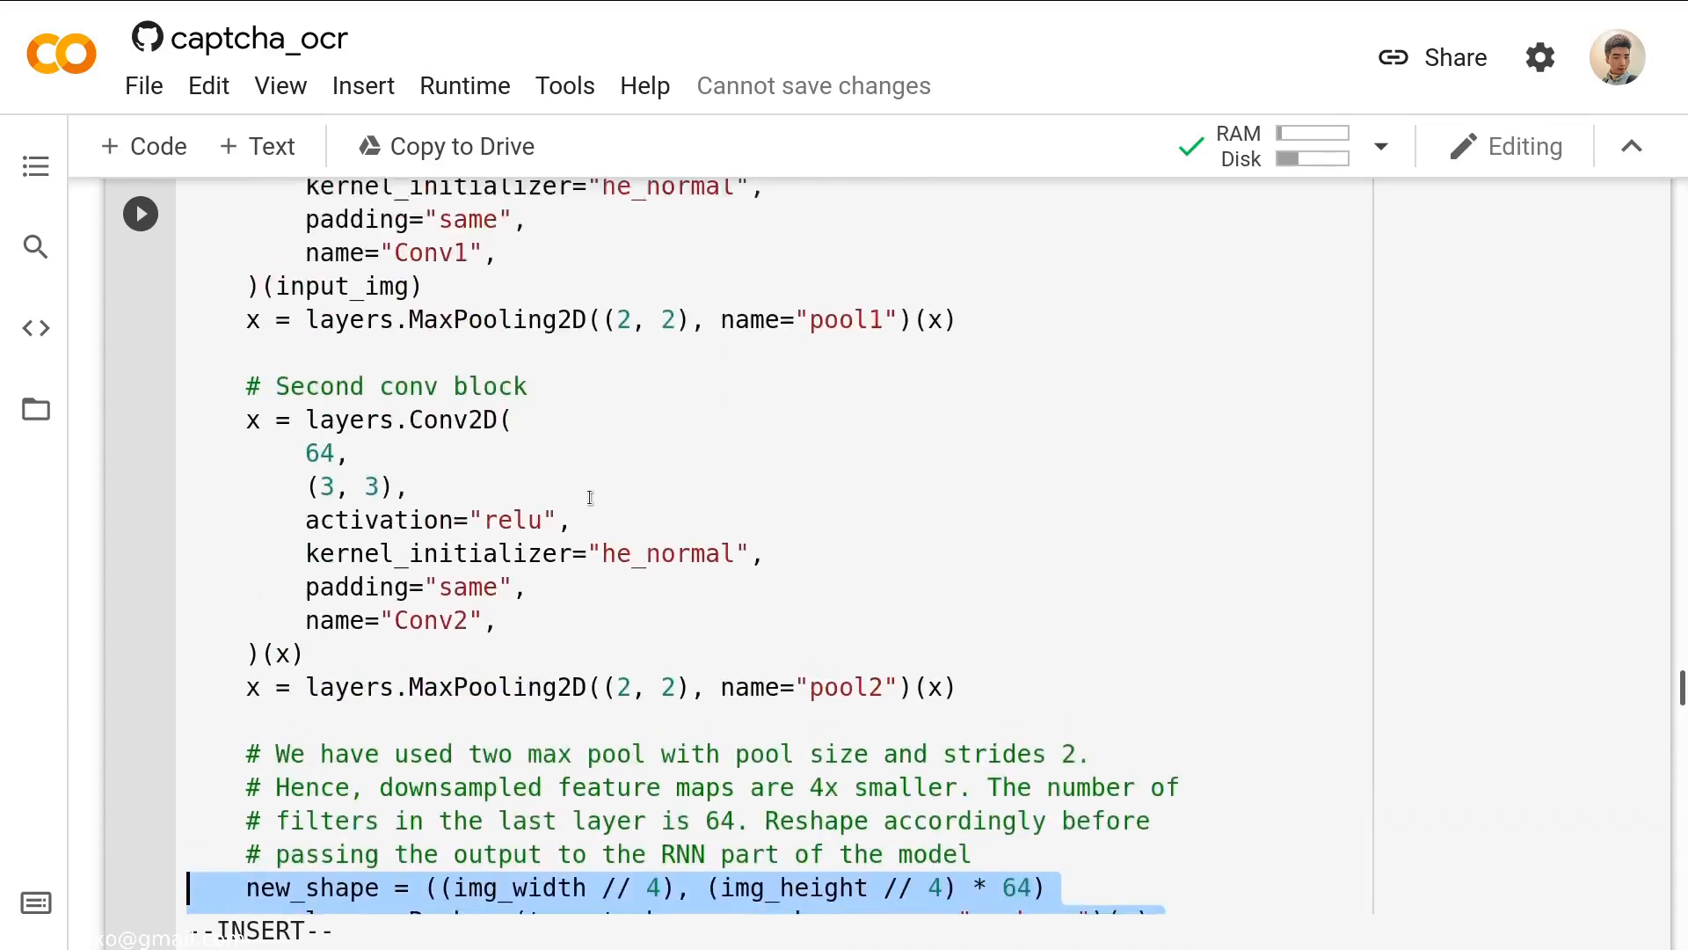
pyautogui.scroll(-3)
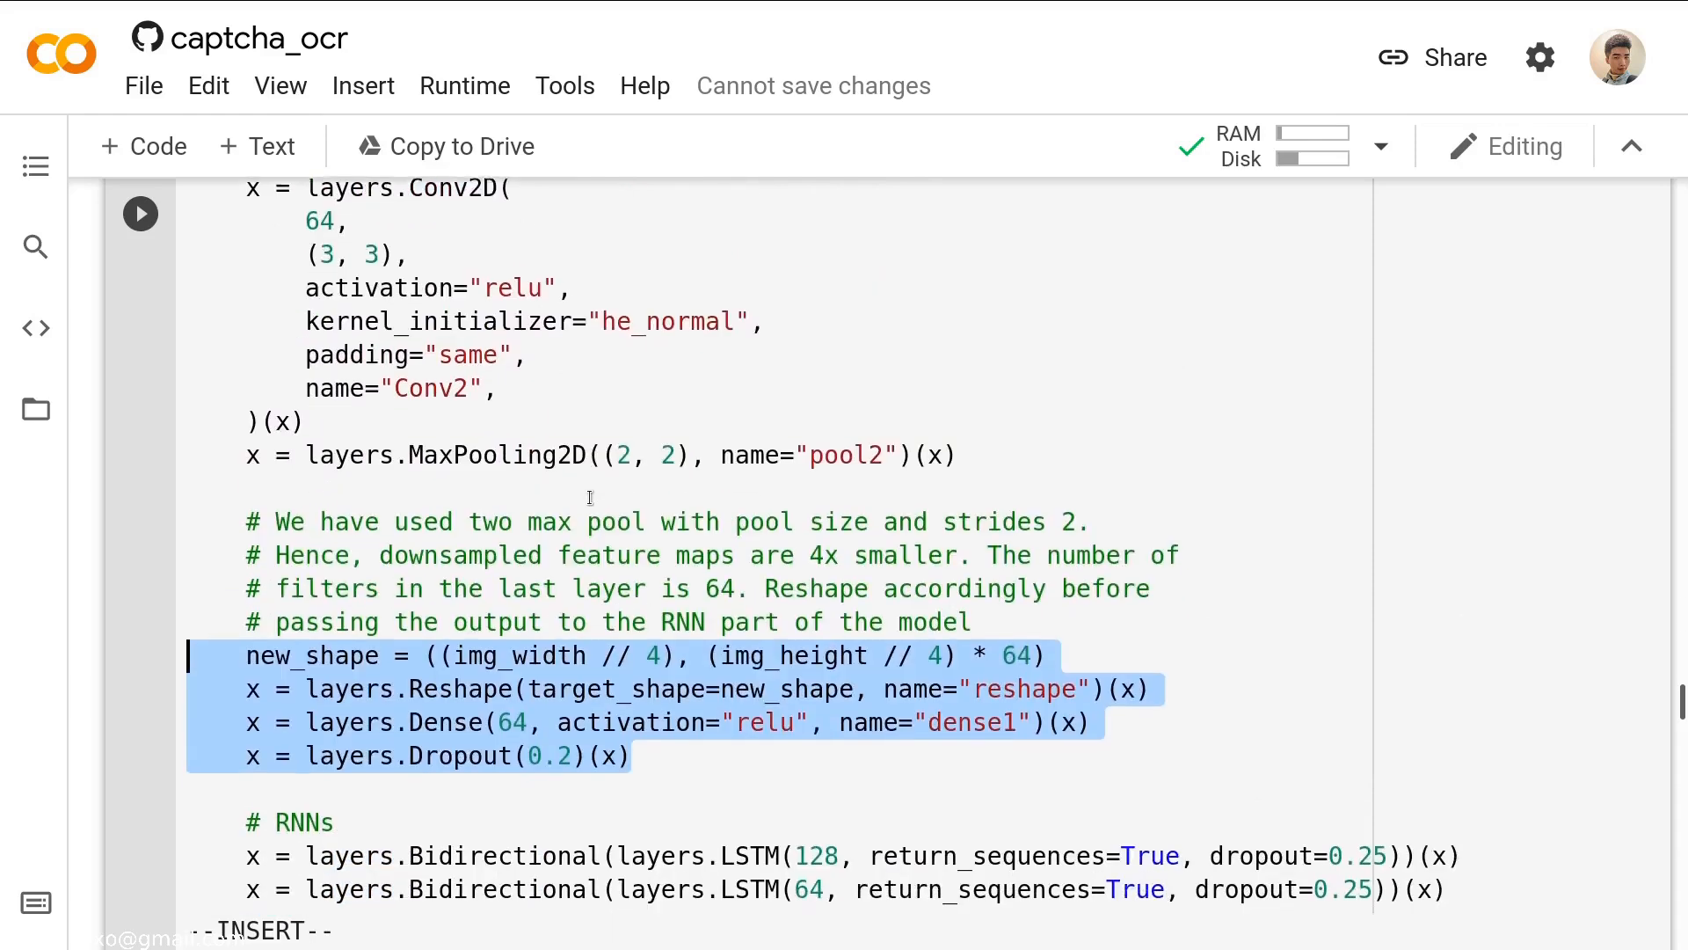
pyautogui.scroll(-3)
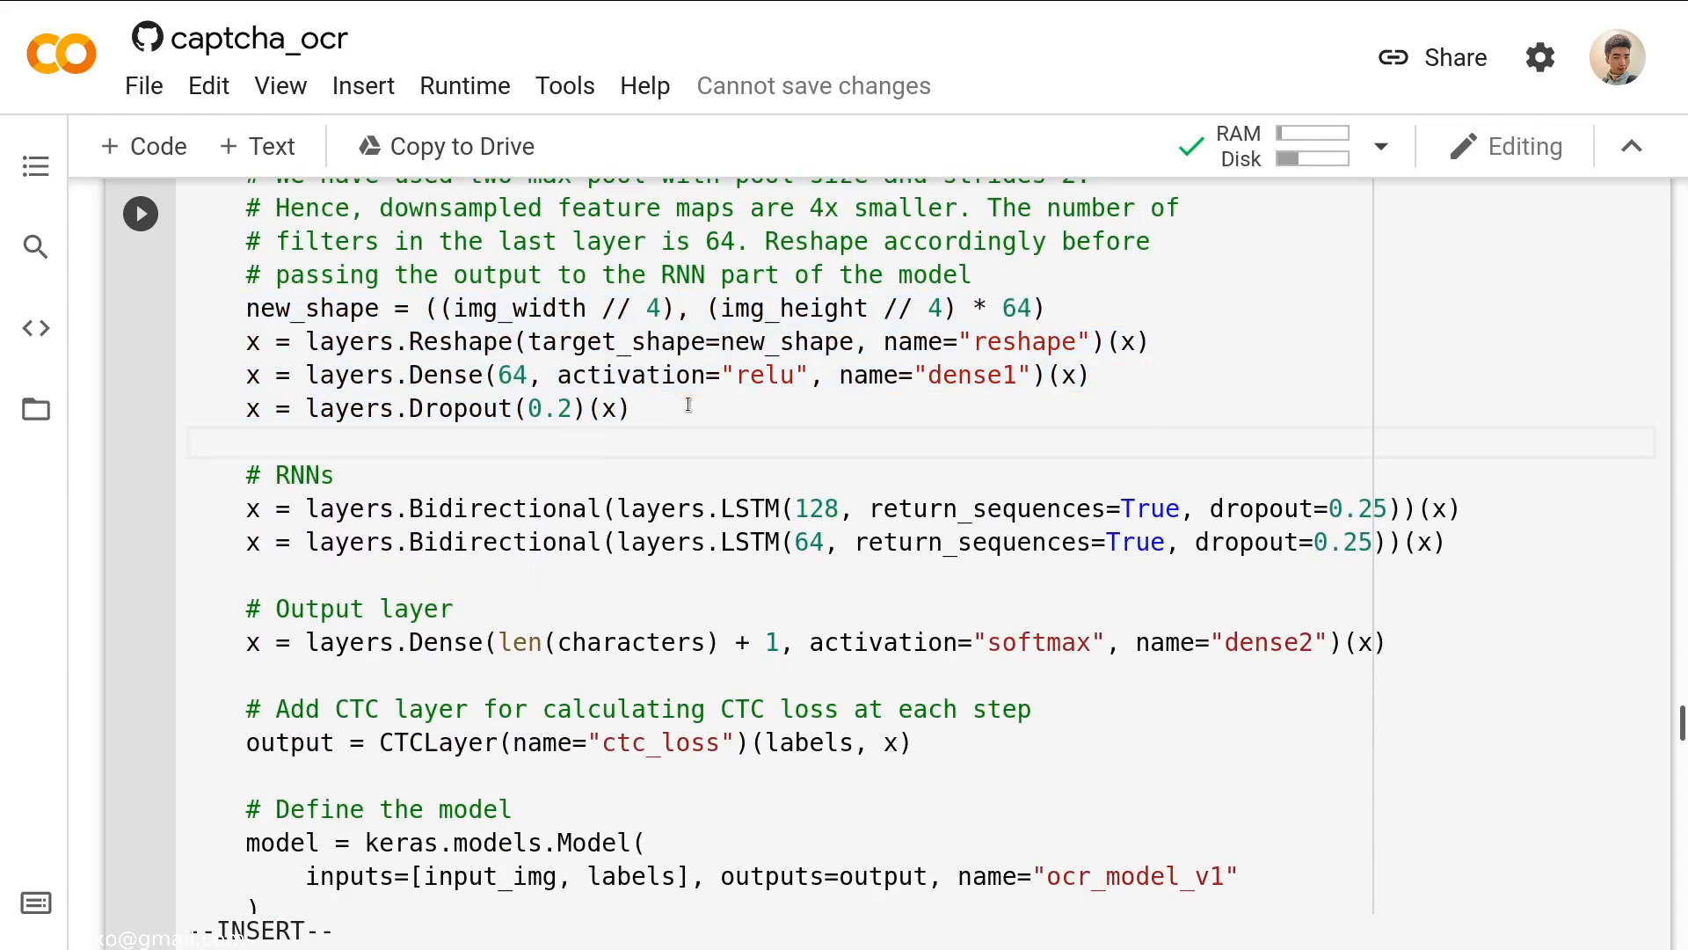
pyautogui.click(334, 477)
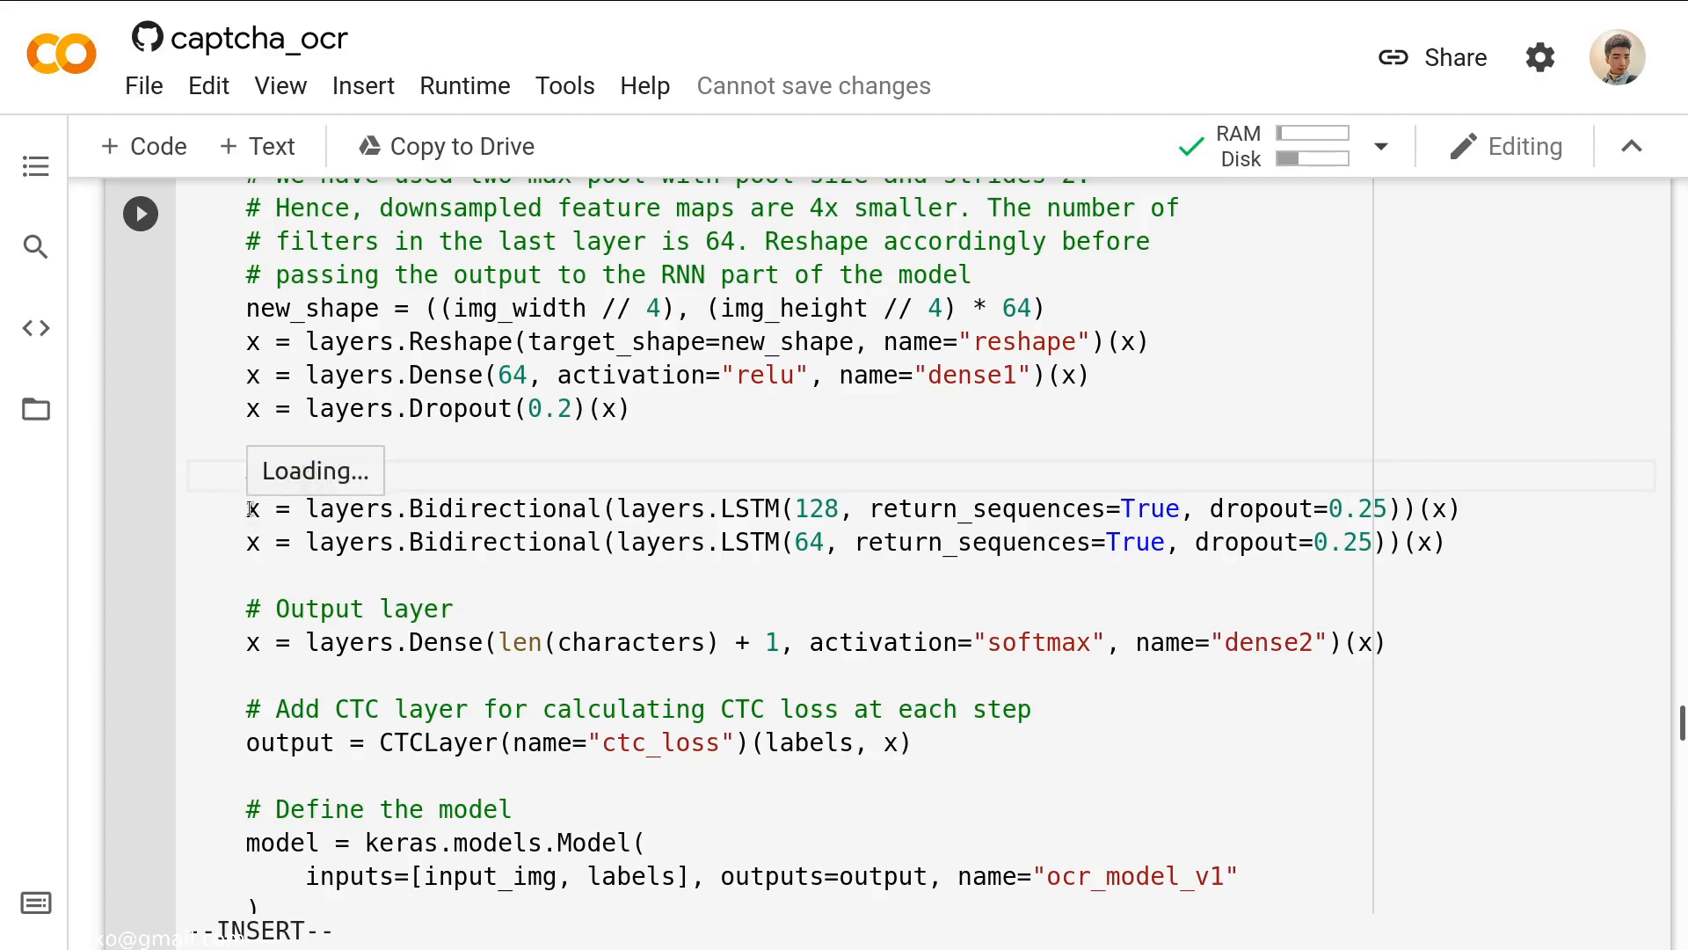
pyautogui.write('# RNNs')
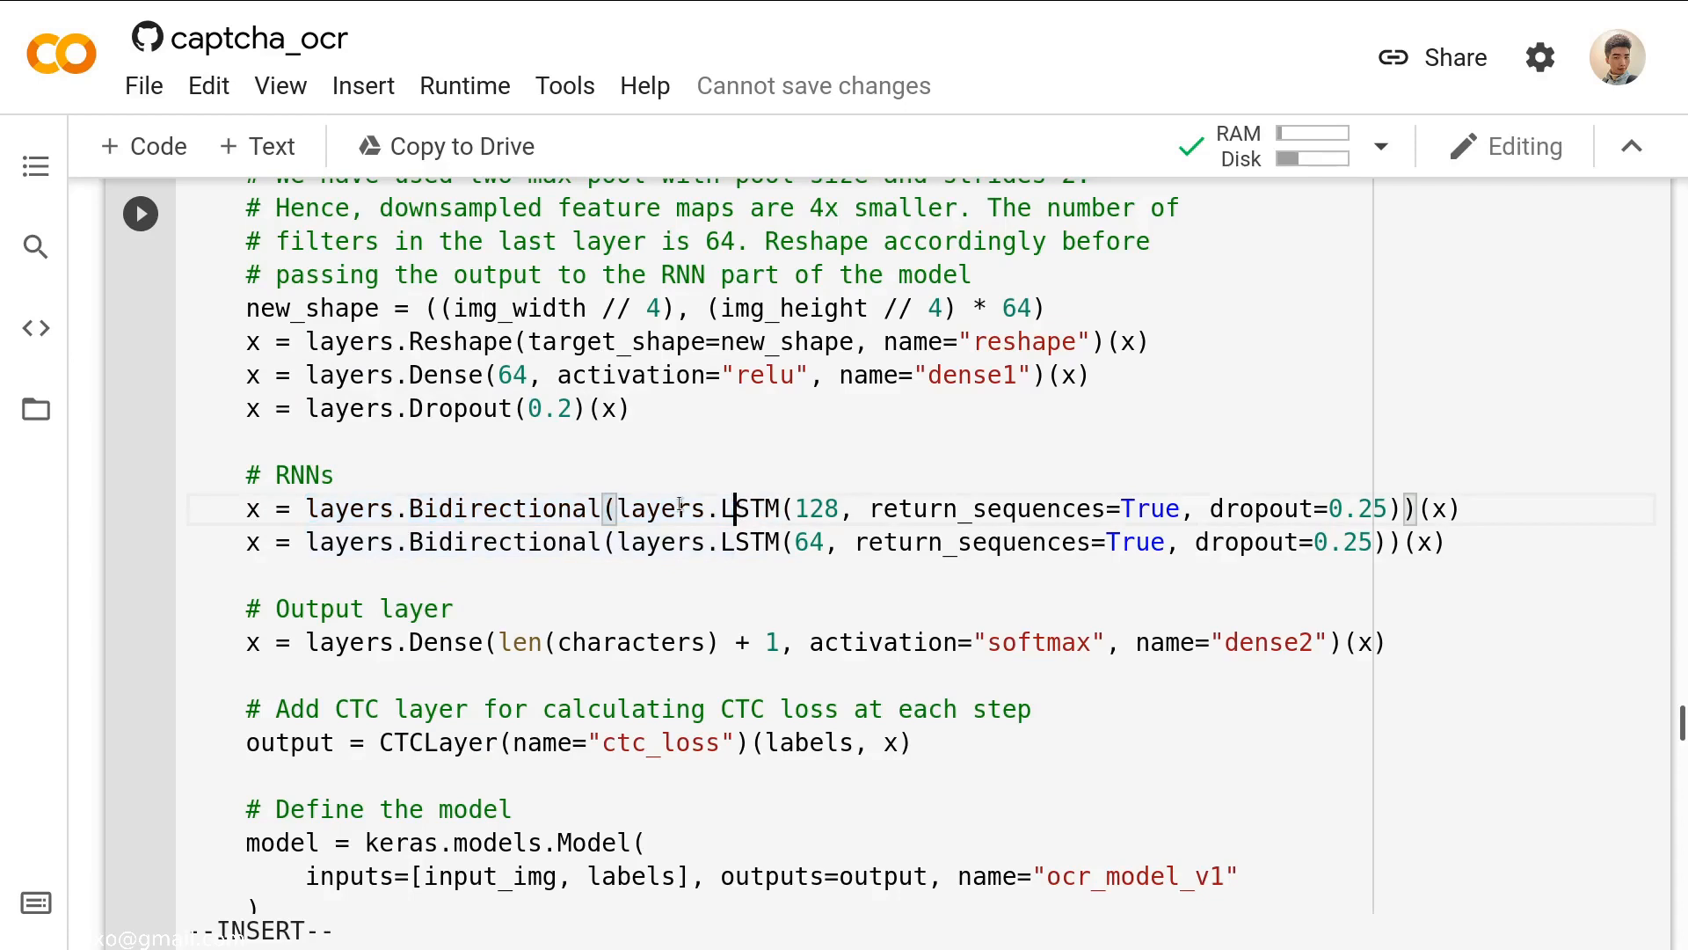
pyautogui.moveTo(756, 508)
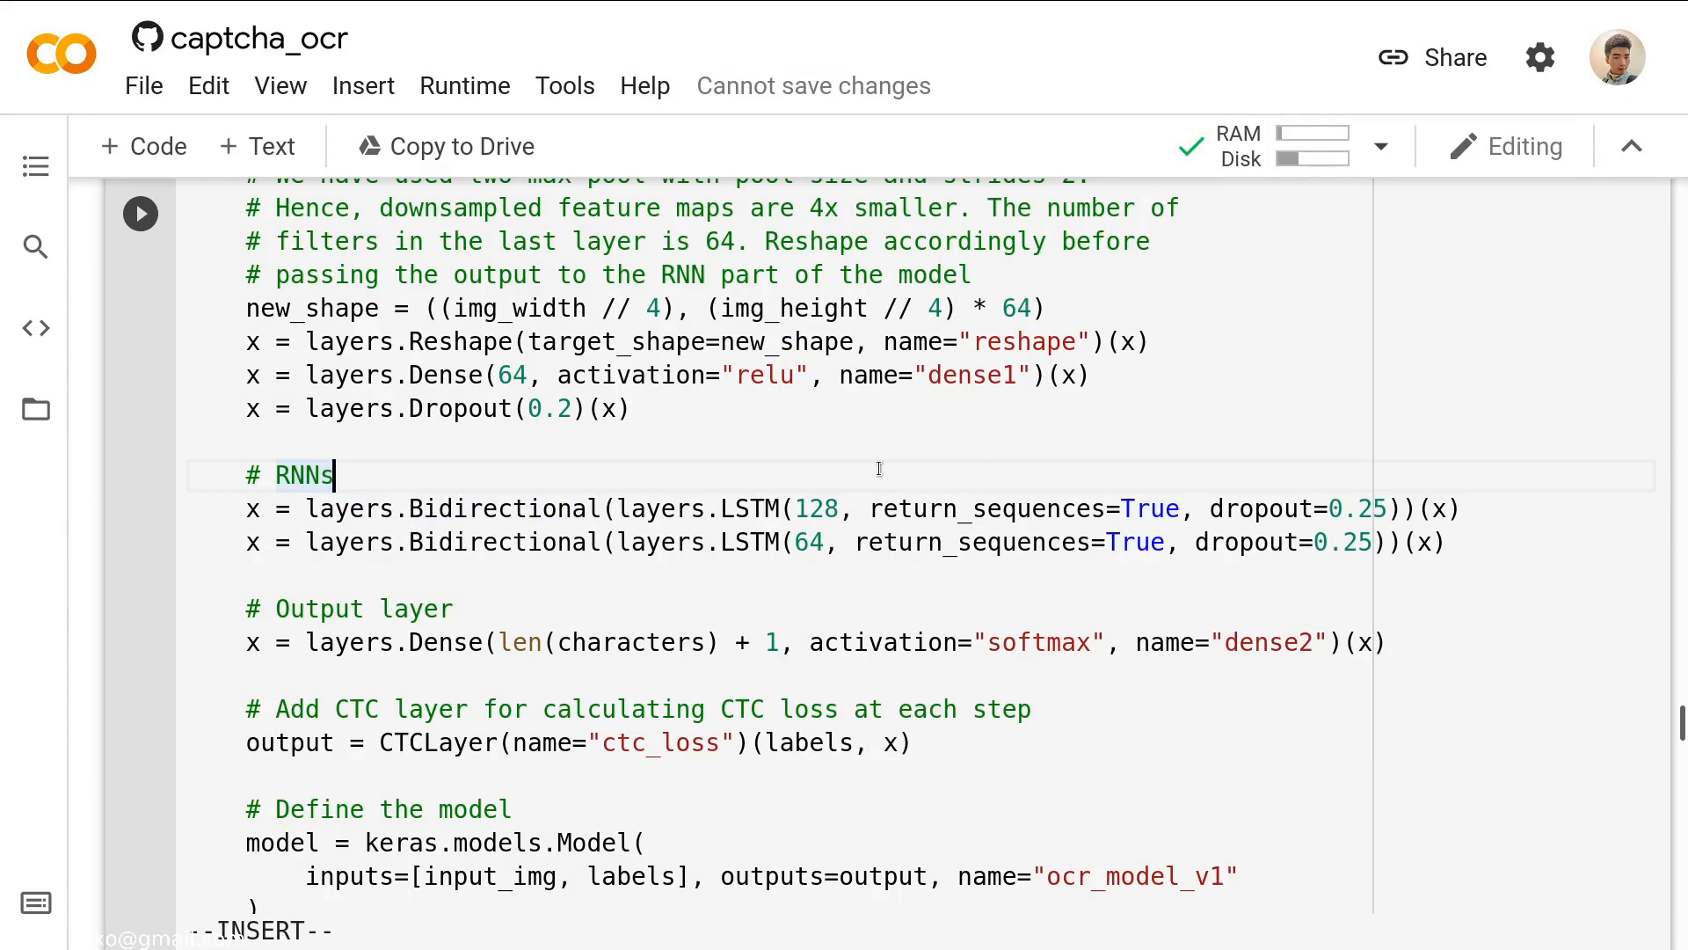
pyautogui.moveTo(1126, 486)
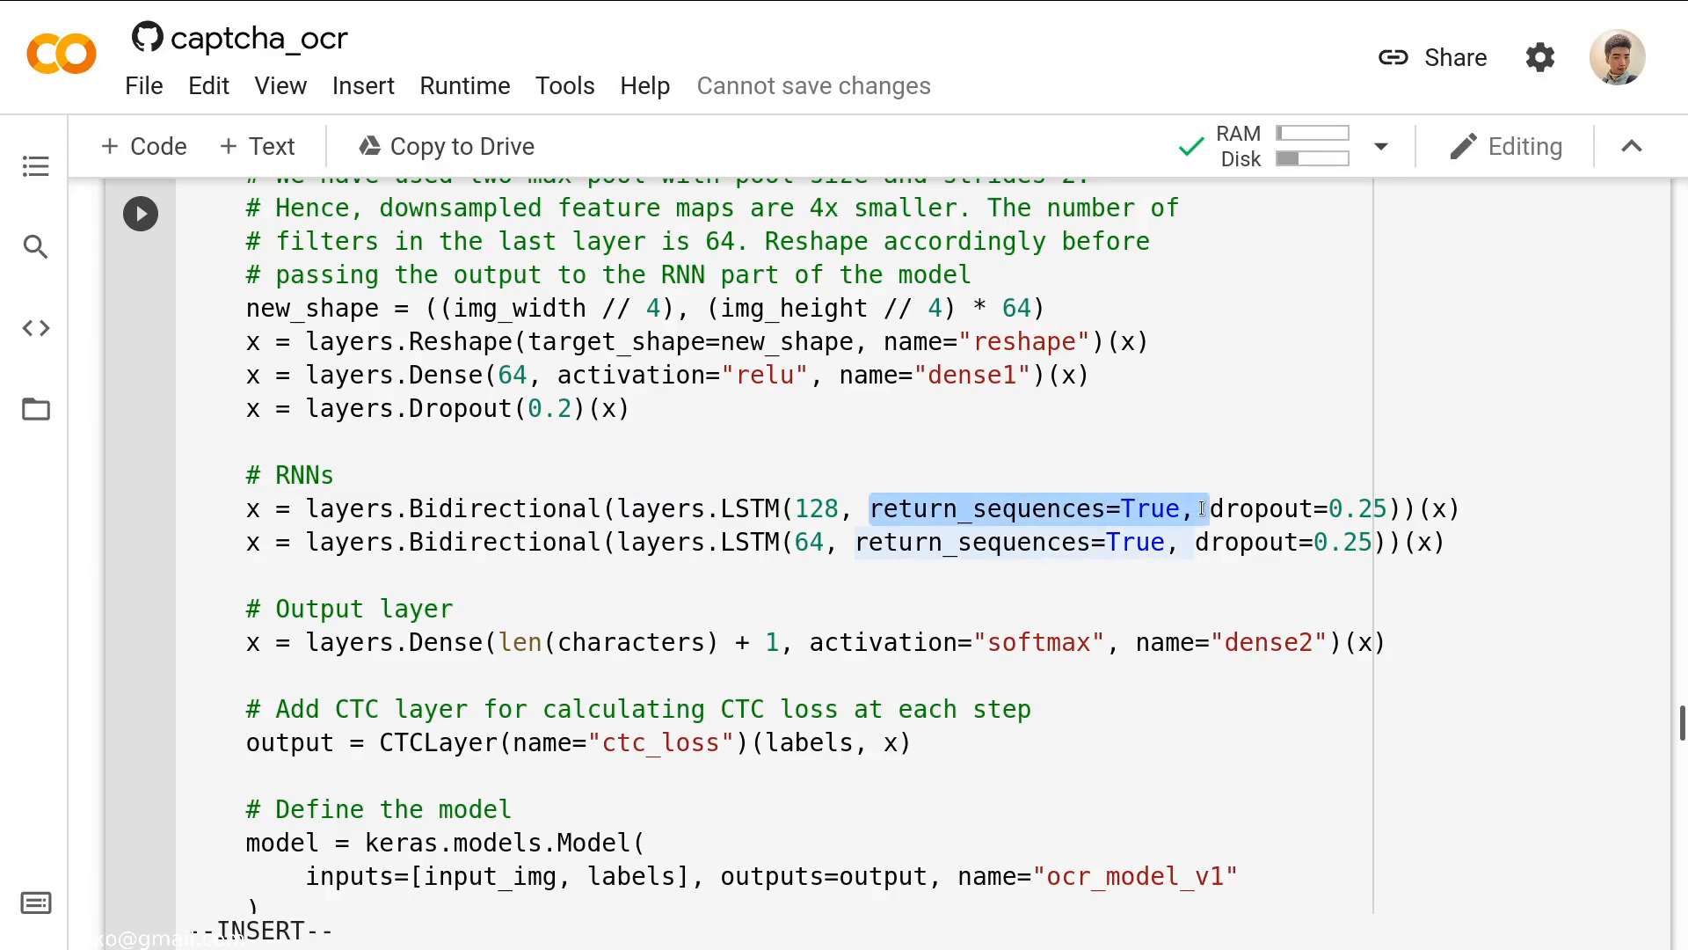
pyautogui.click(807, 541)
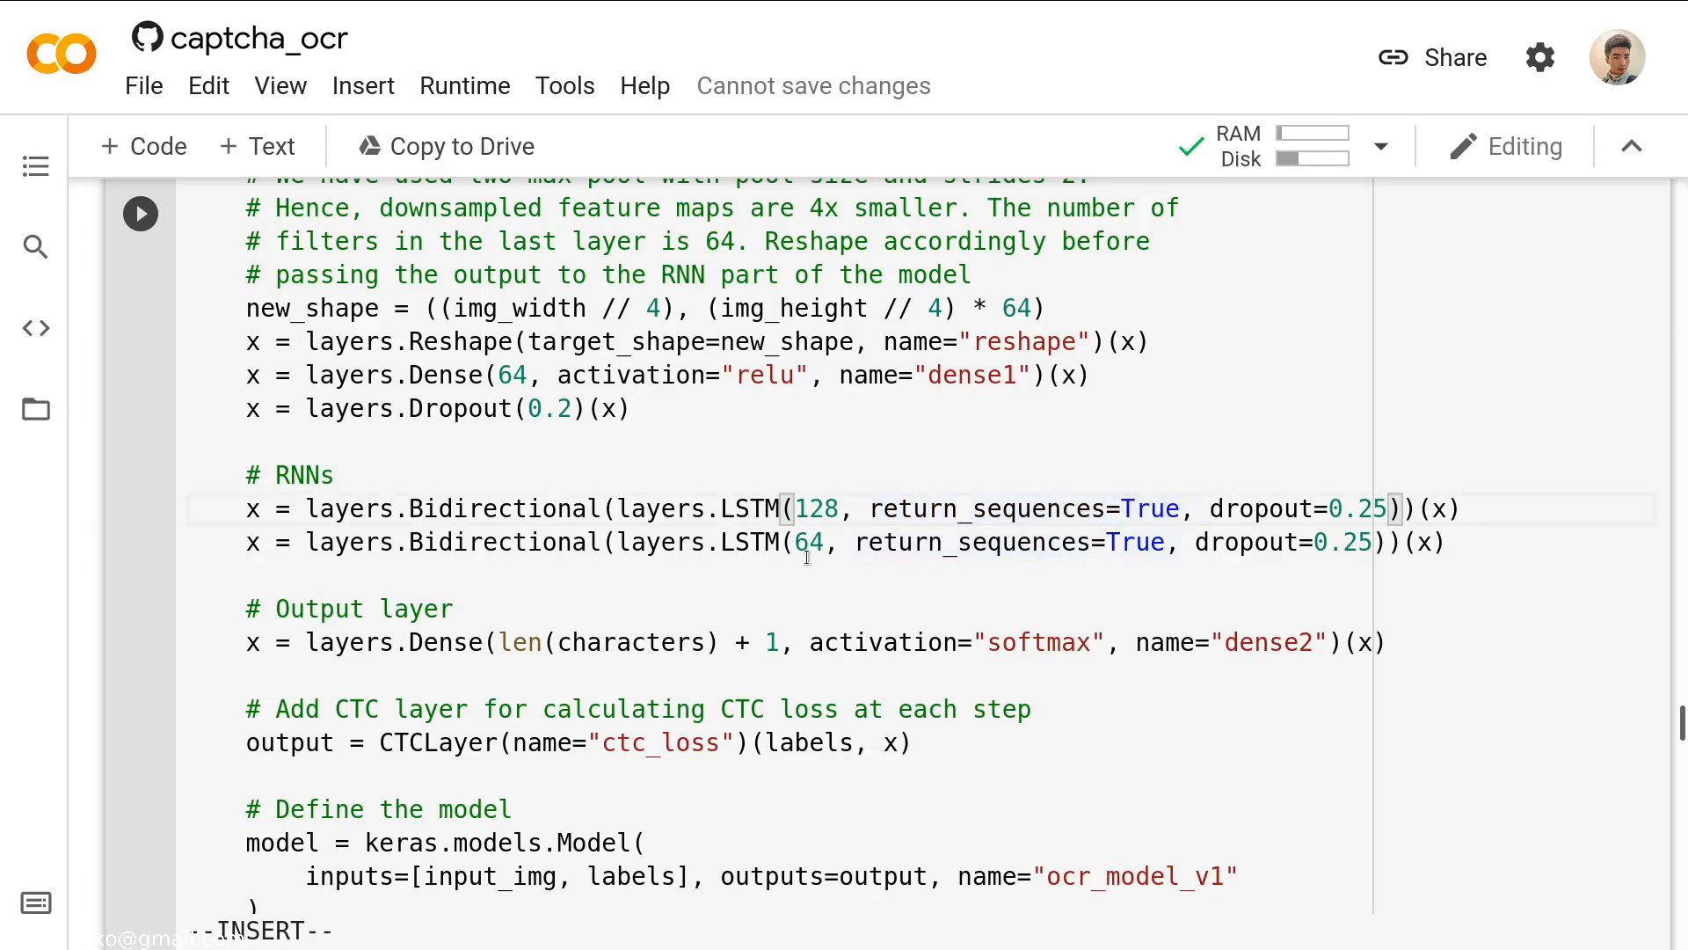
pyautogui.scroll(-3)
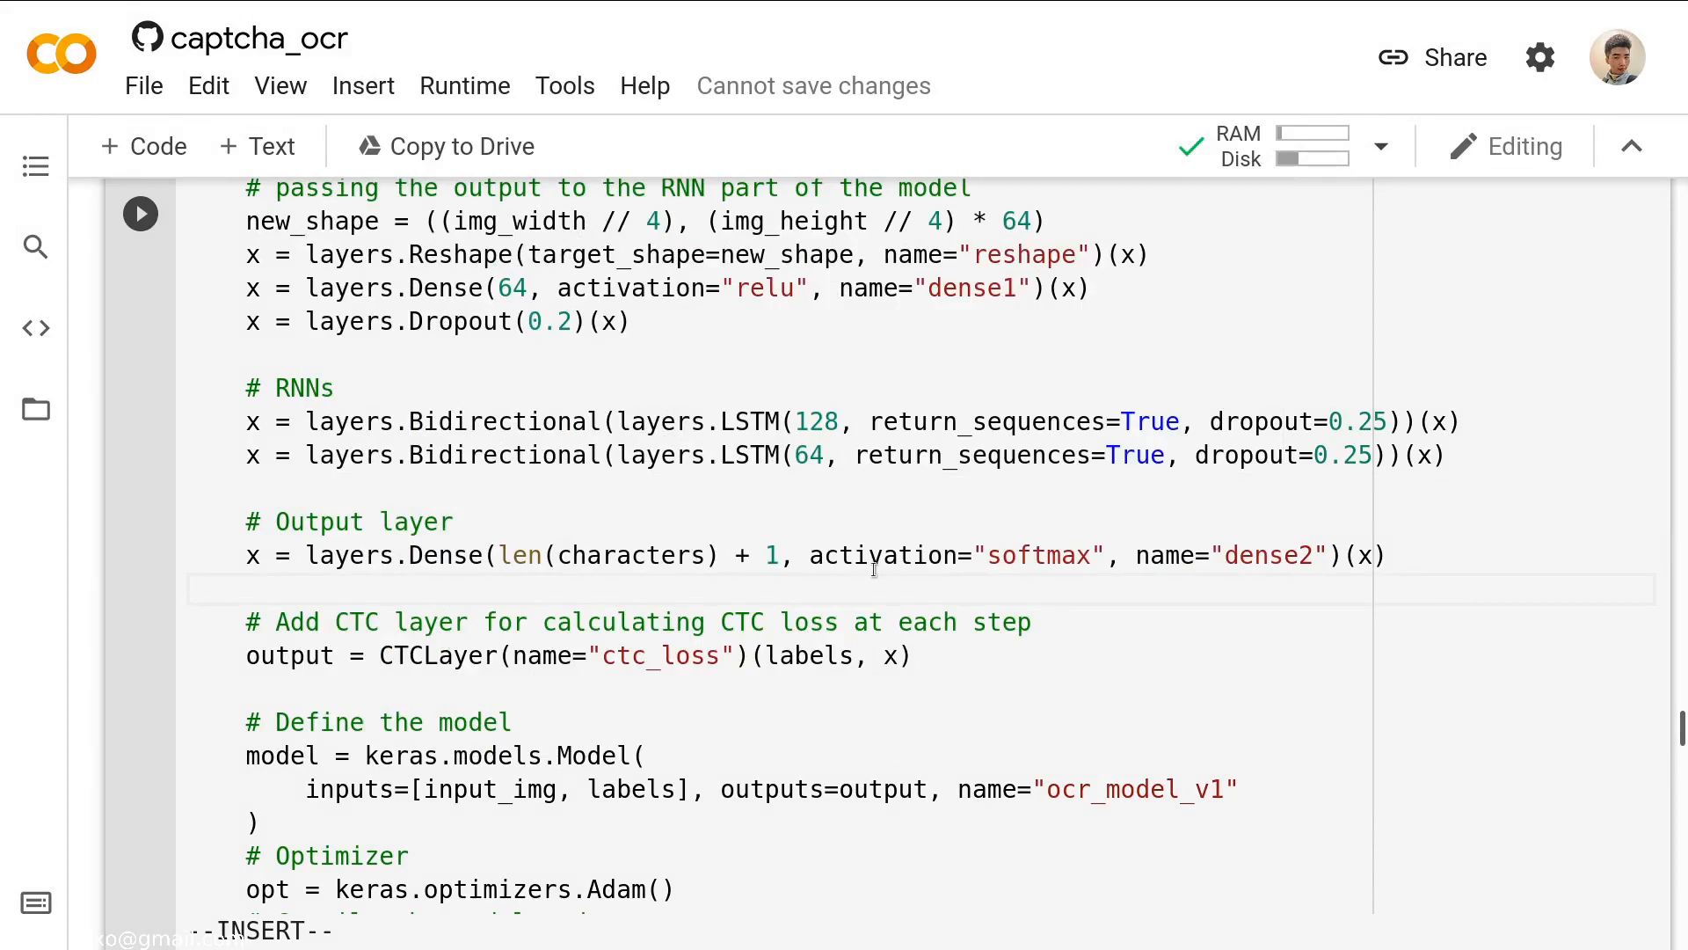
pyautogui.moveTo(1013, 553)
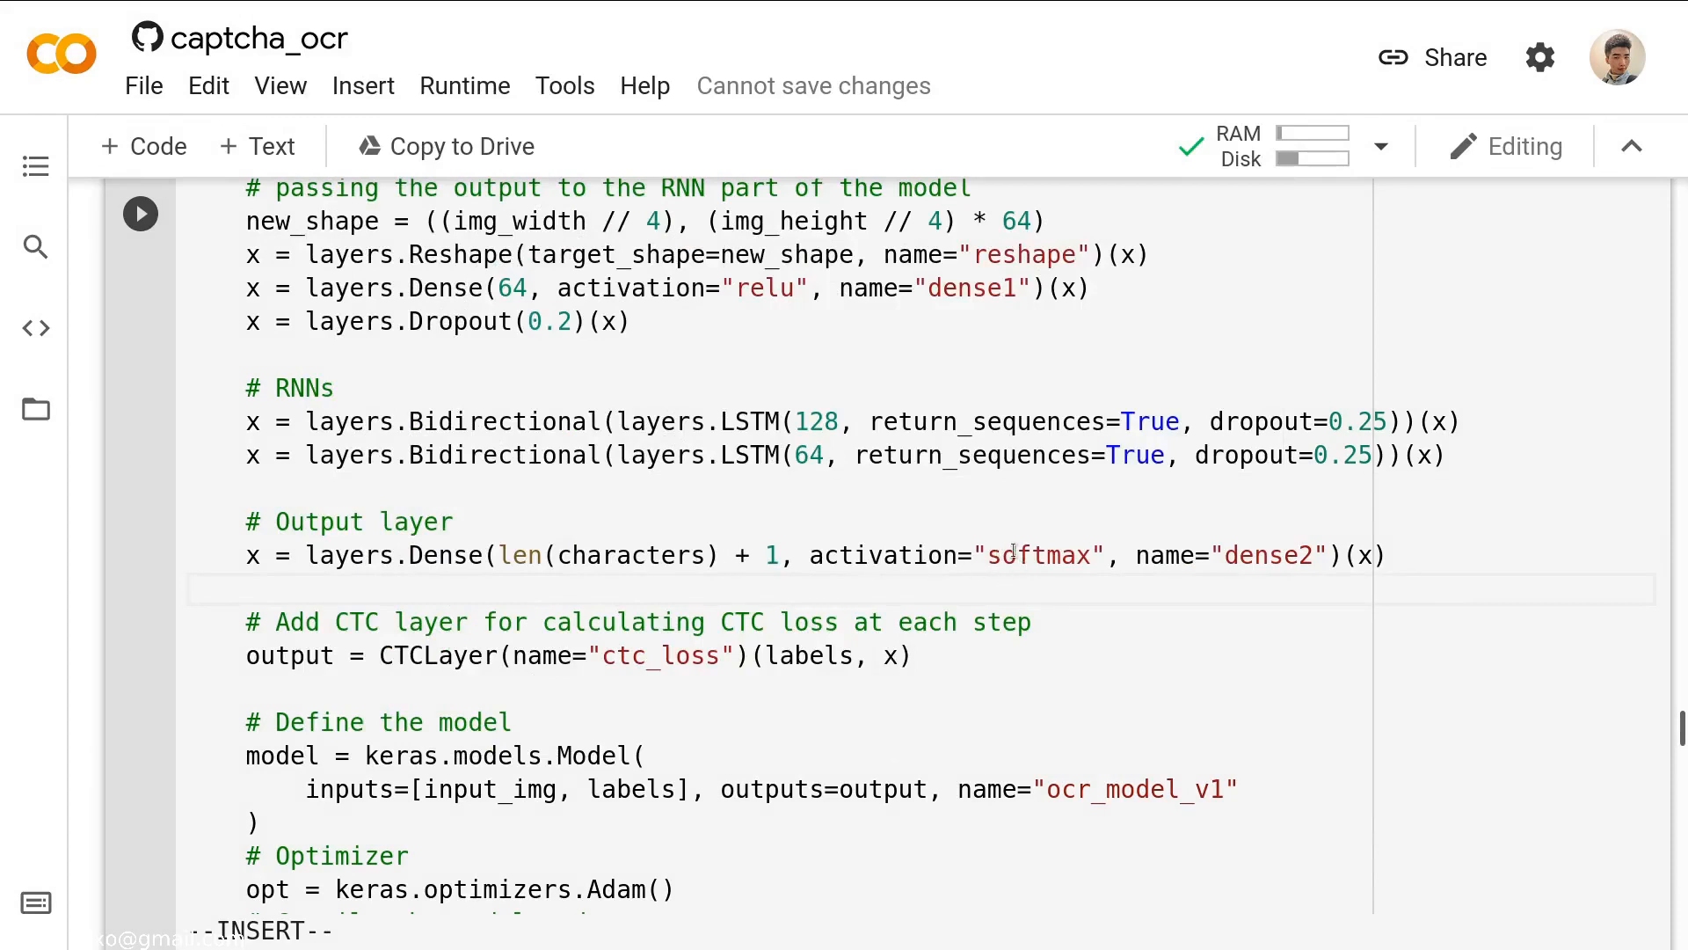
pyautogui.scroll(-3)
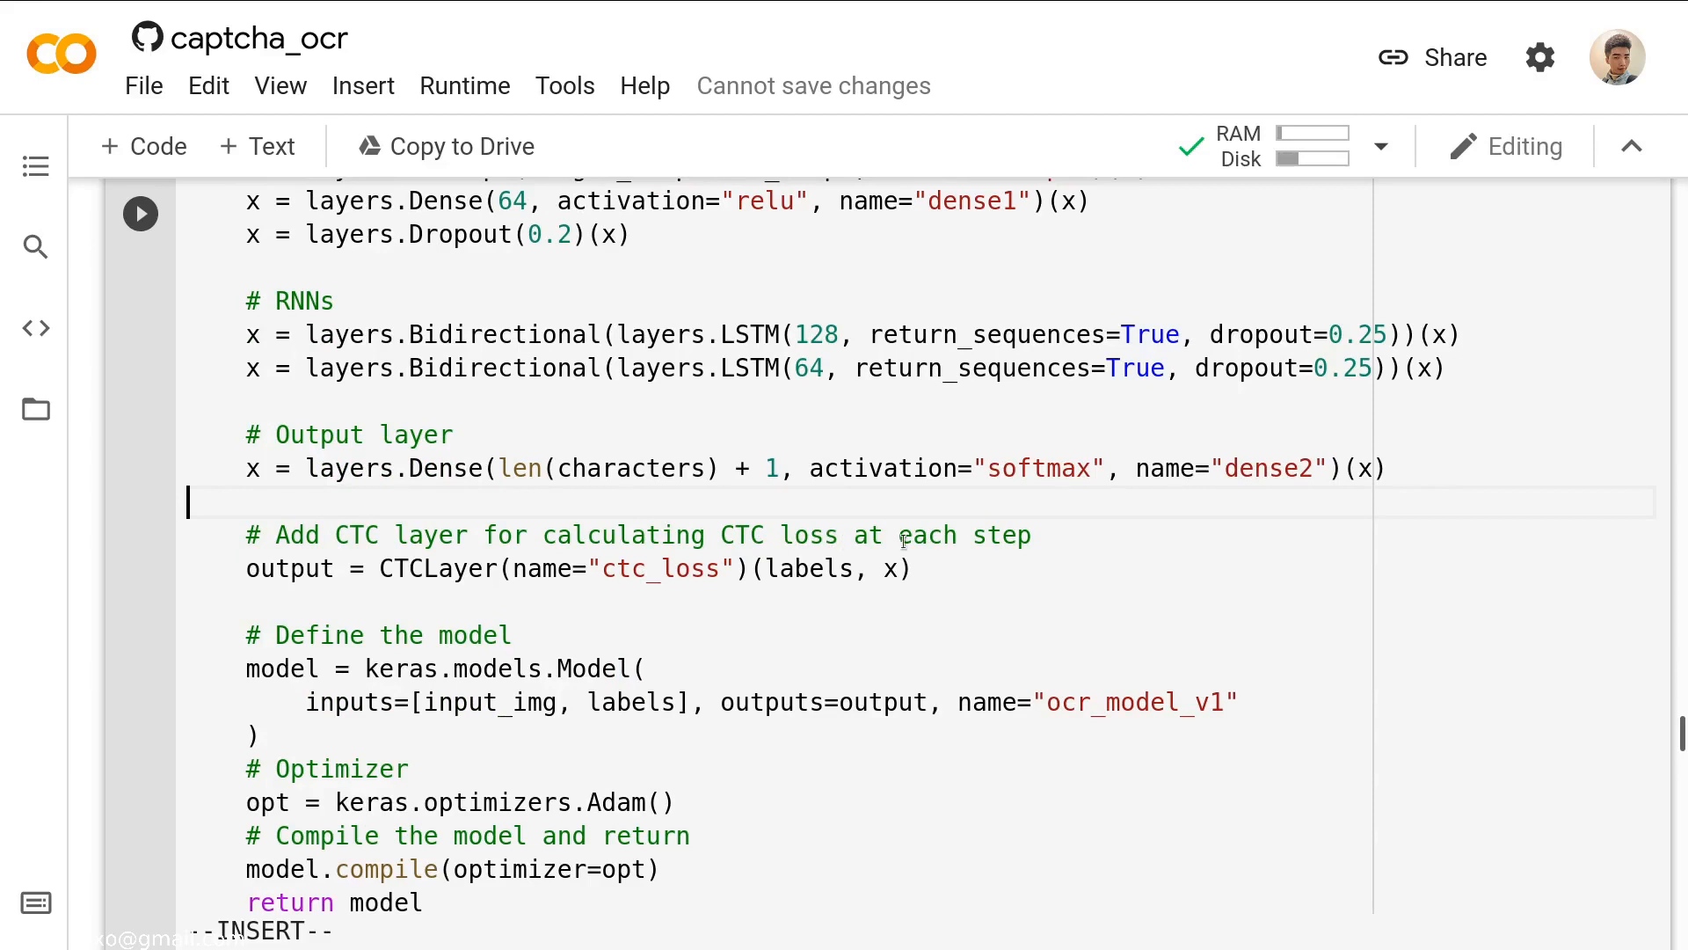
pyautogui.scroll(-3)
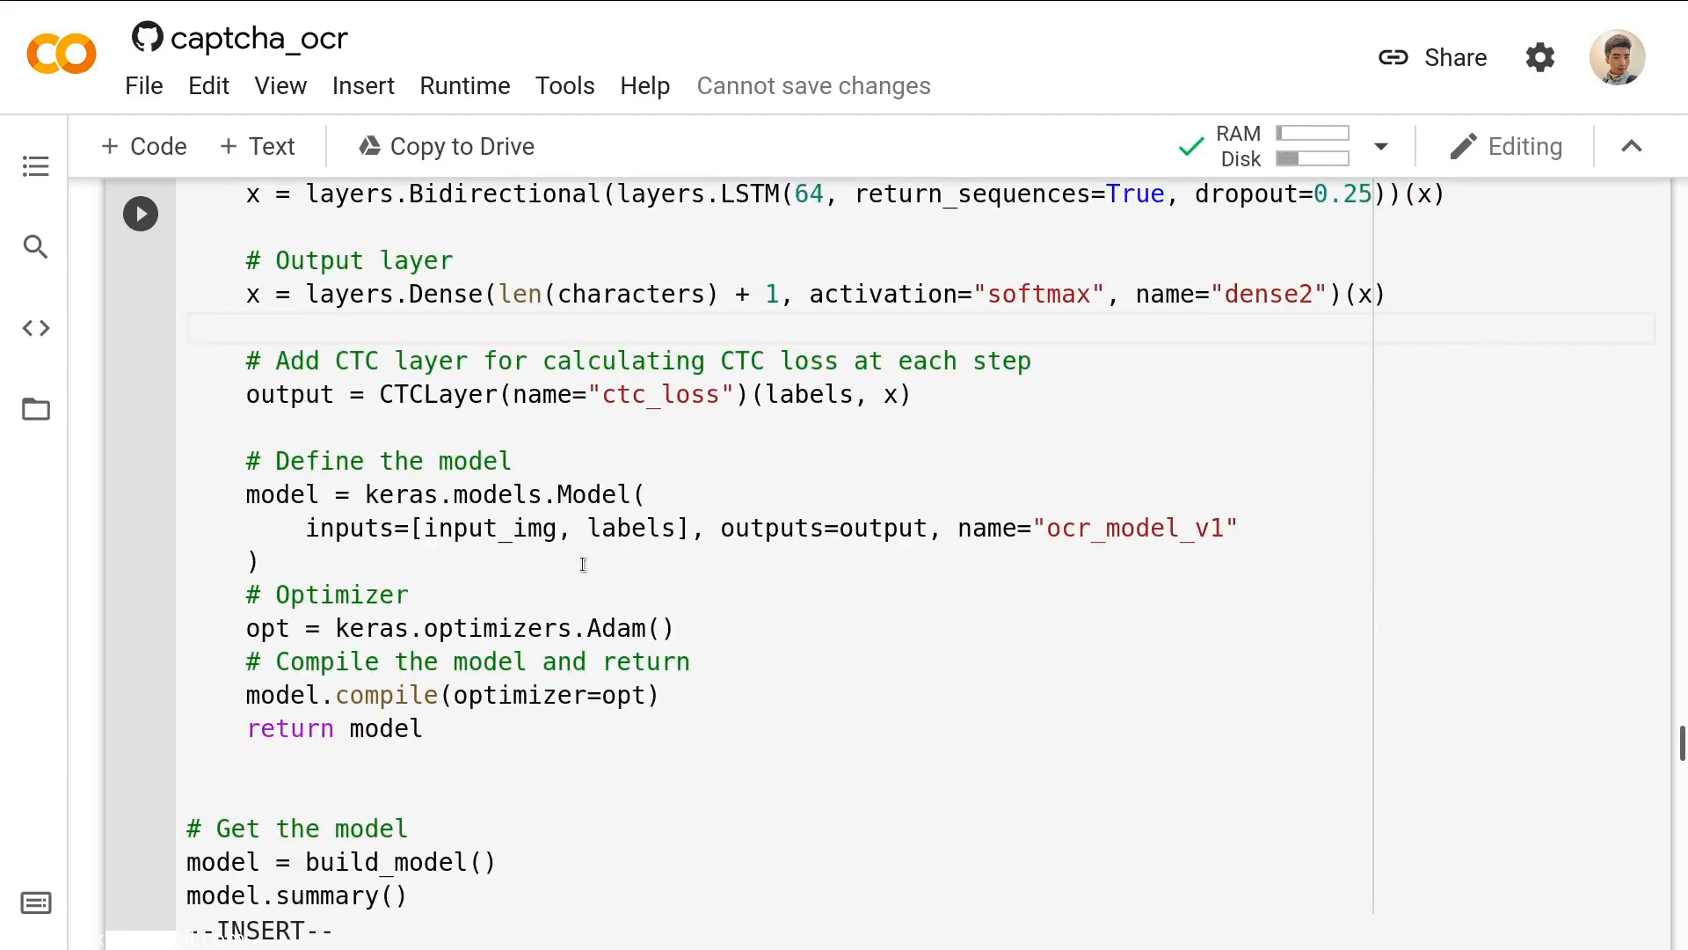
pyautogui.moveTo(365, 506)
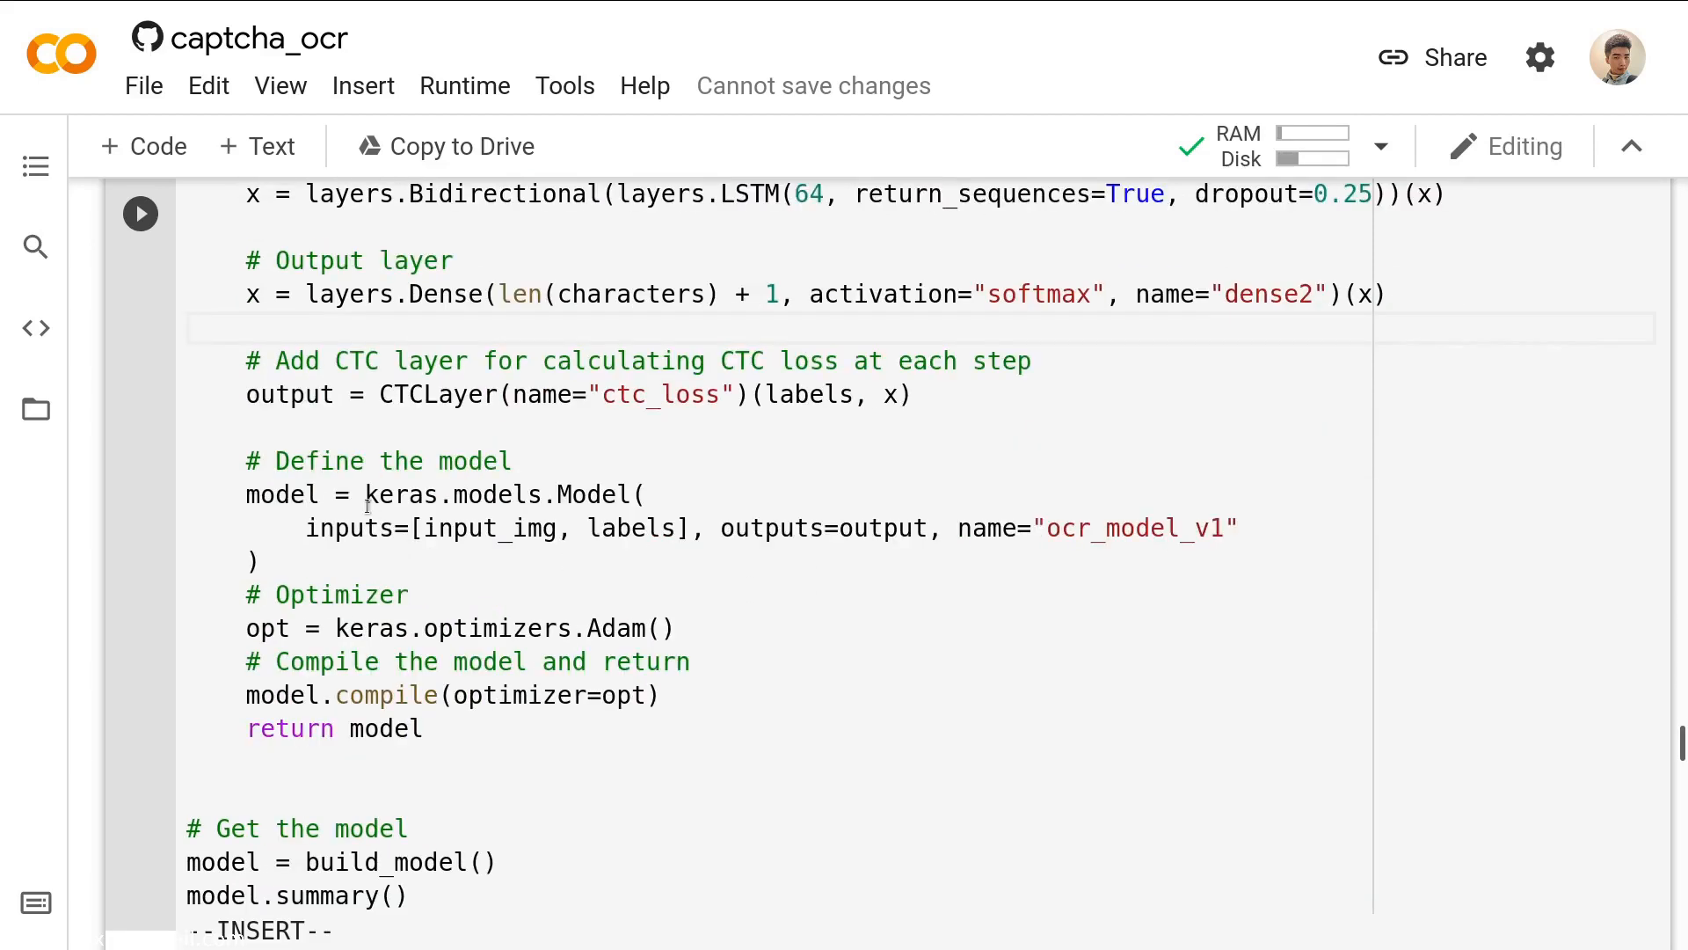
pyautogui.moveTo(401, 495)
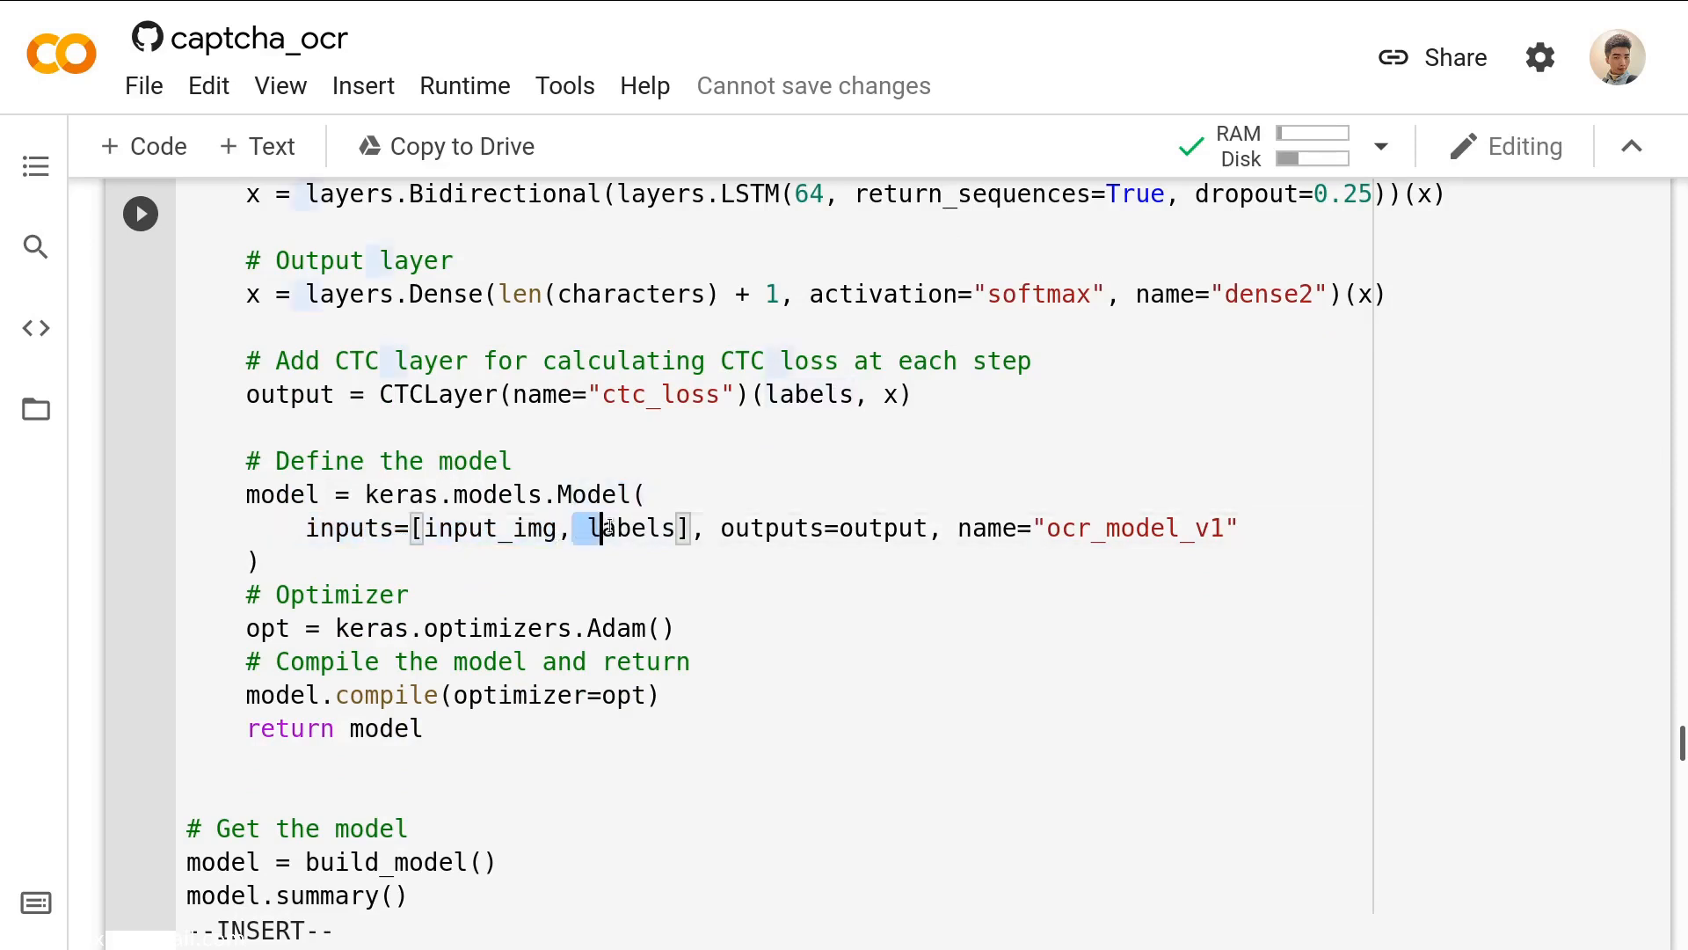
pyautogui.doubleClick(636, 529)
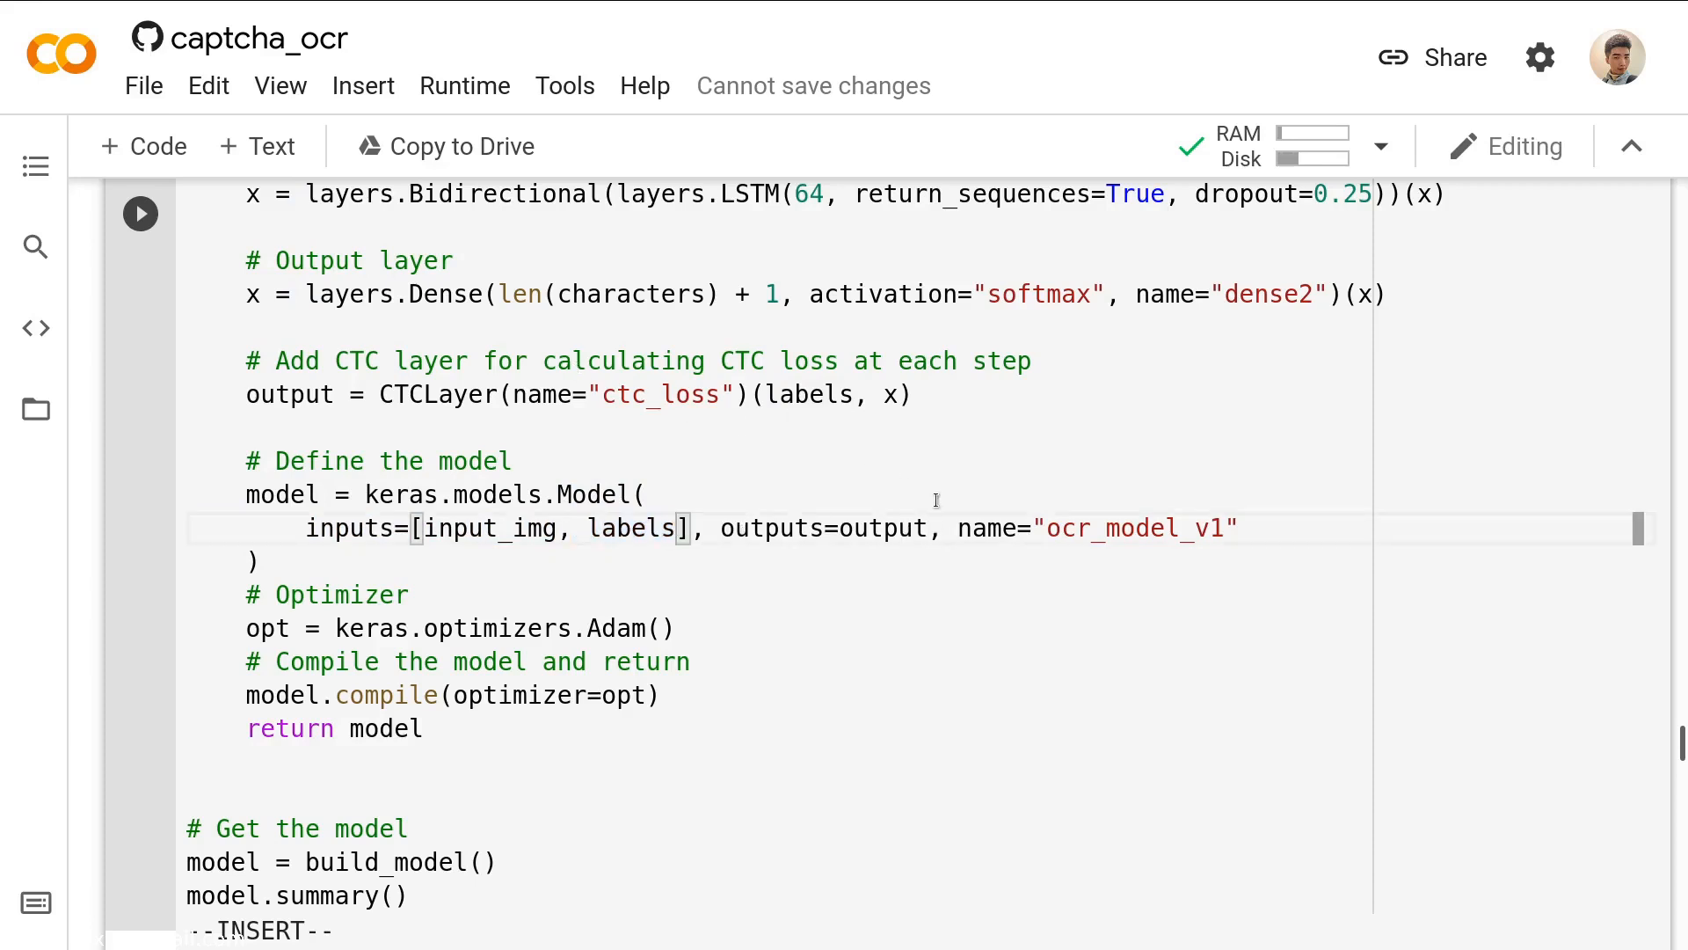
pyautogui.scroll(-3)
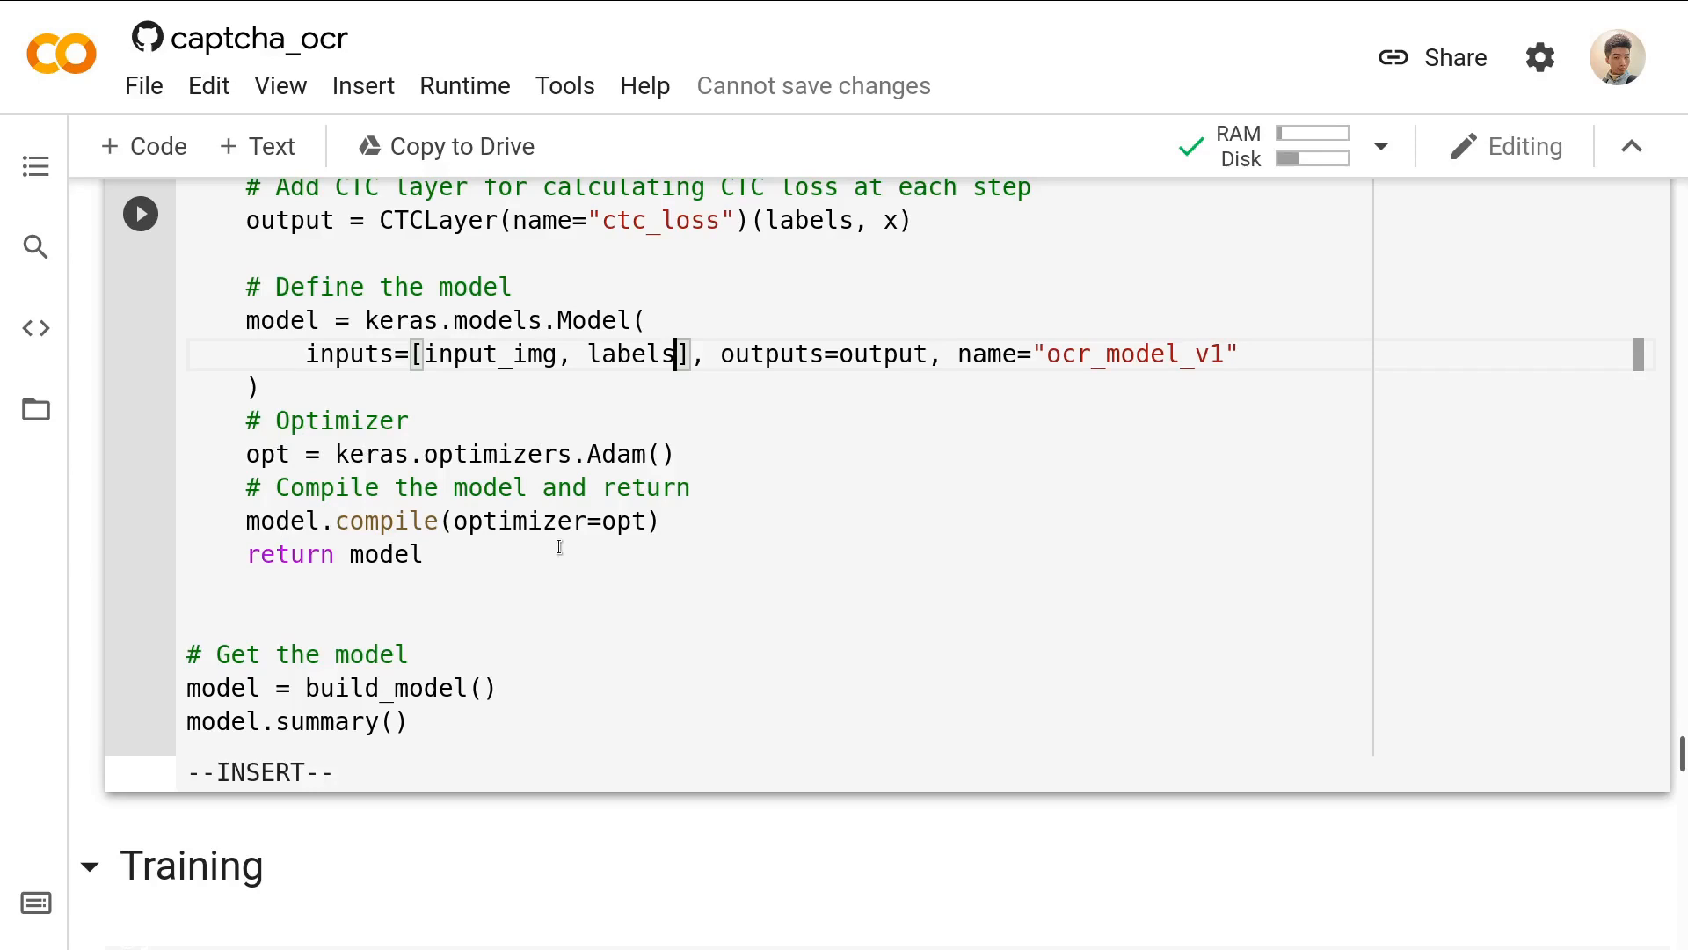
pyautogui.scroll(3)
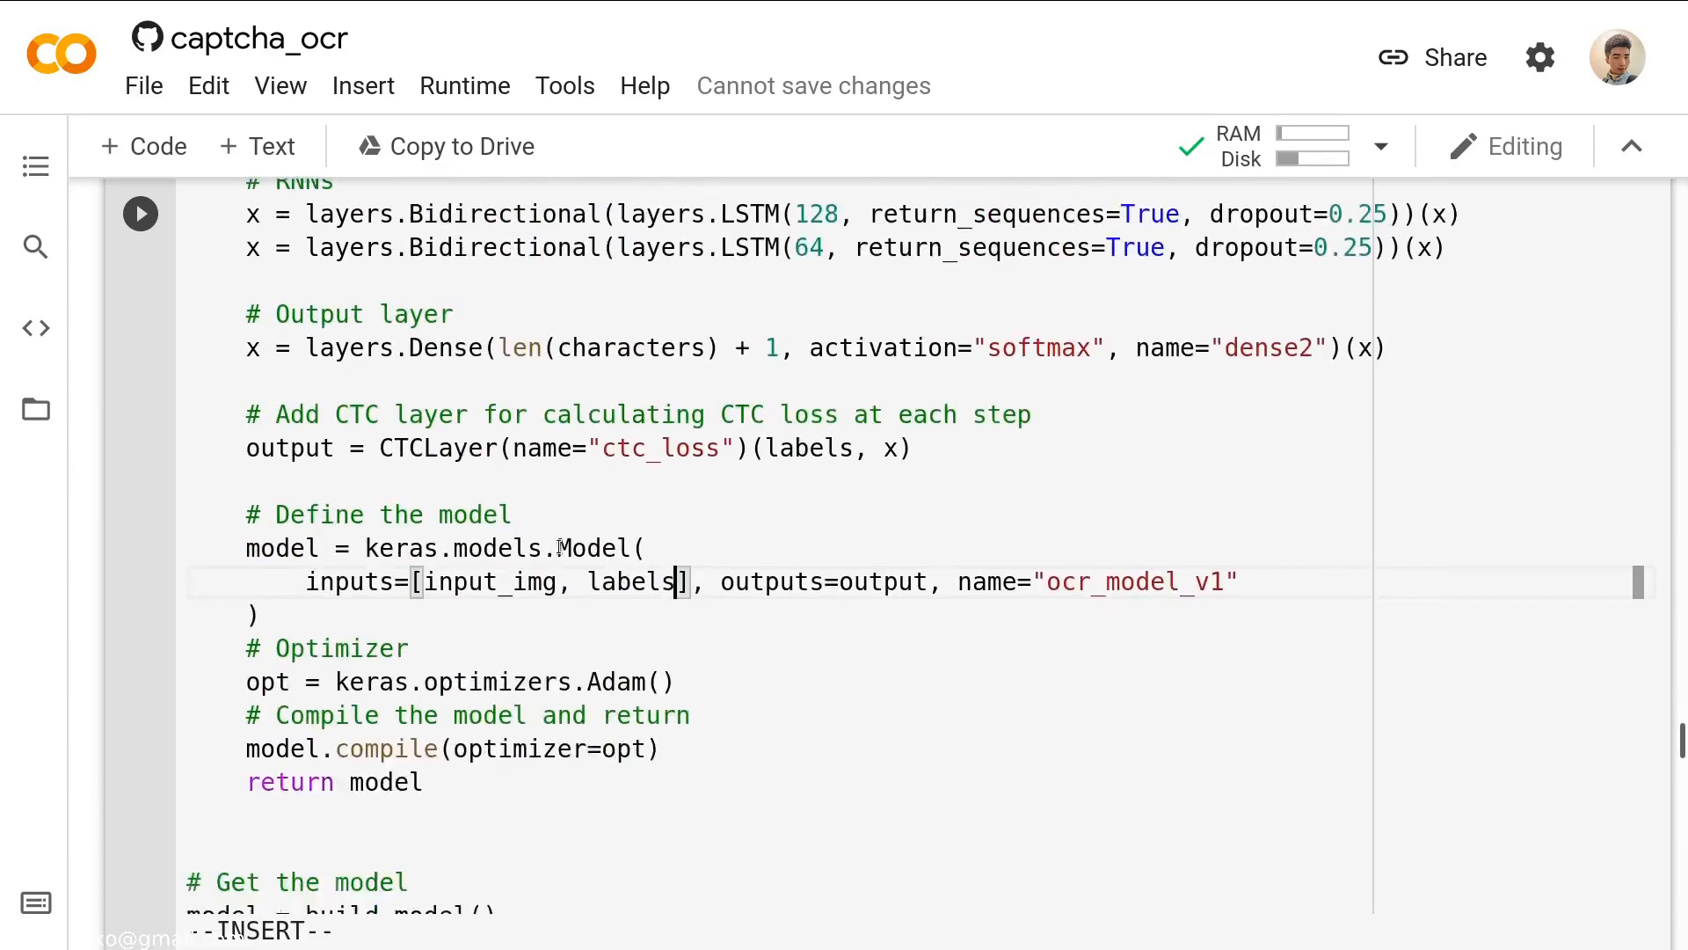
pyautogui.scroll(-3)
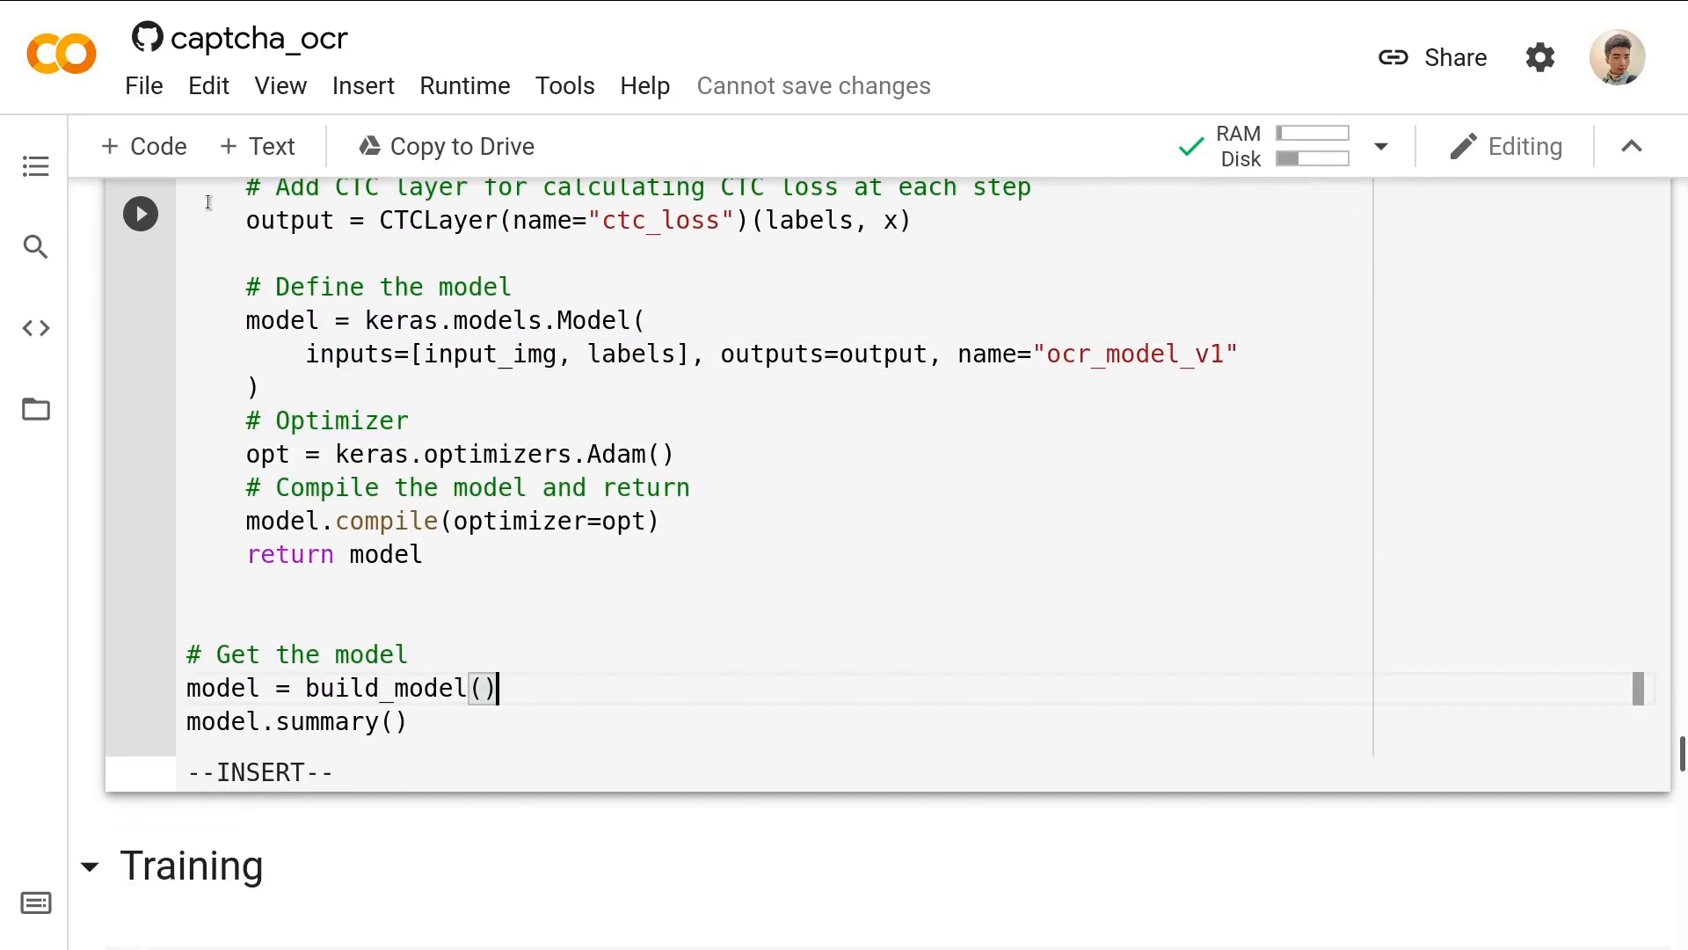
# Run the build_model cell and scroll through the ocr_model_v1 layer summary.
pyautogui.click(139, 213)
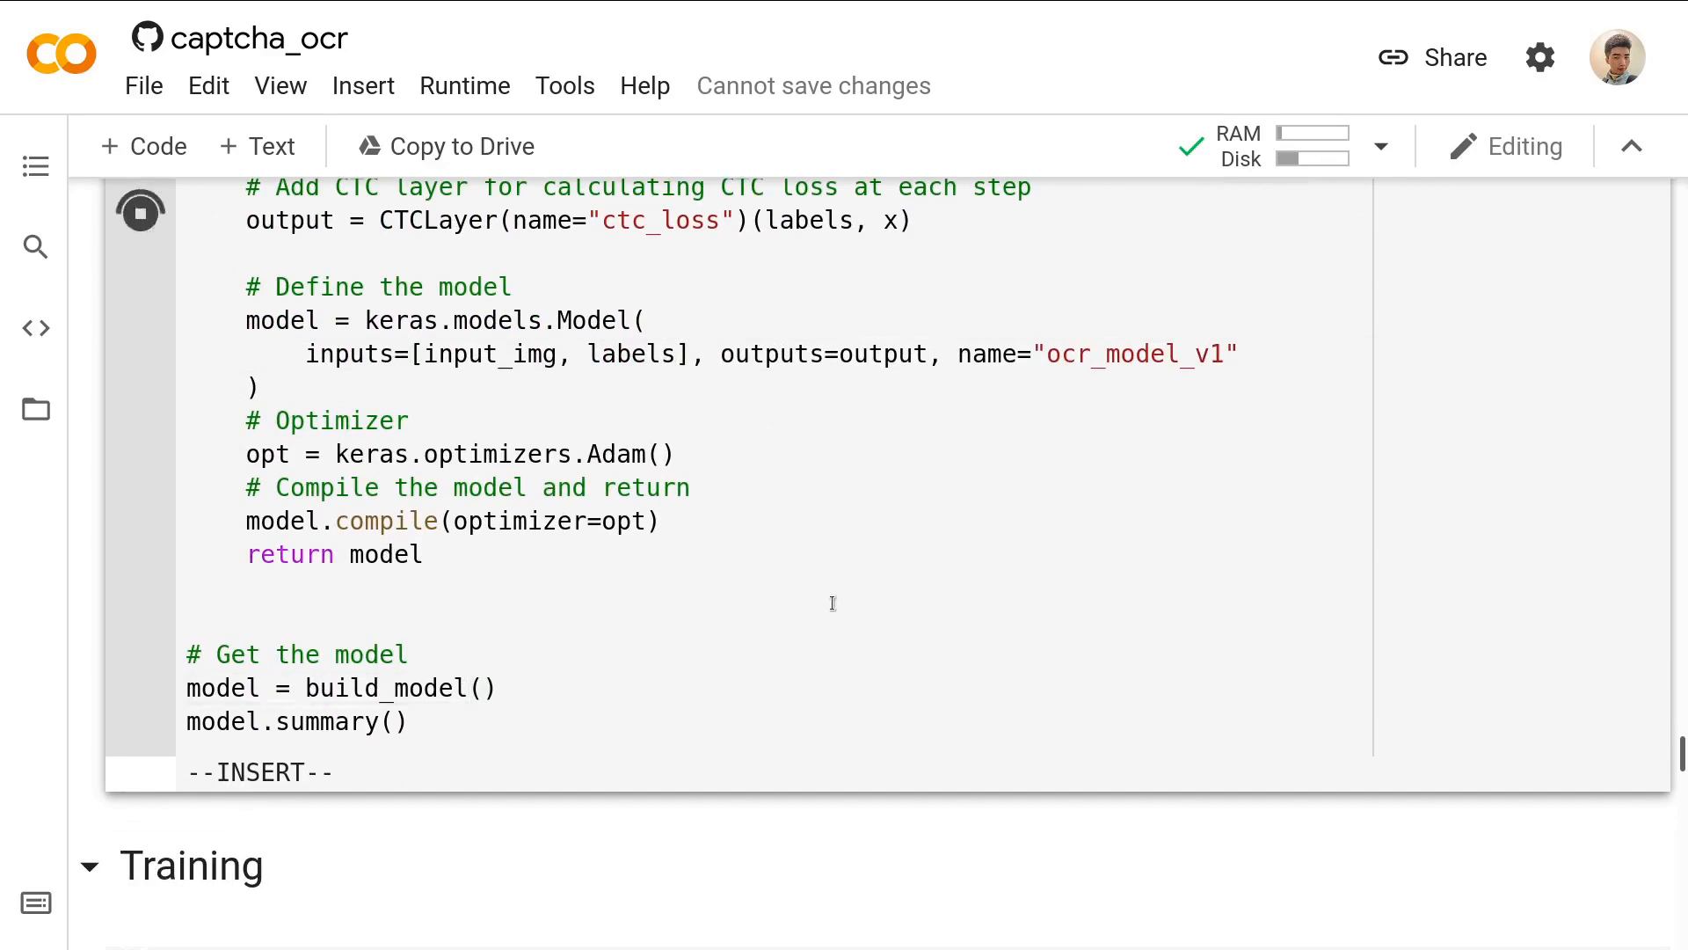
pyautogui.click(139, 212)
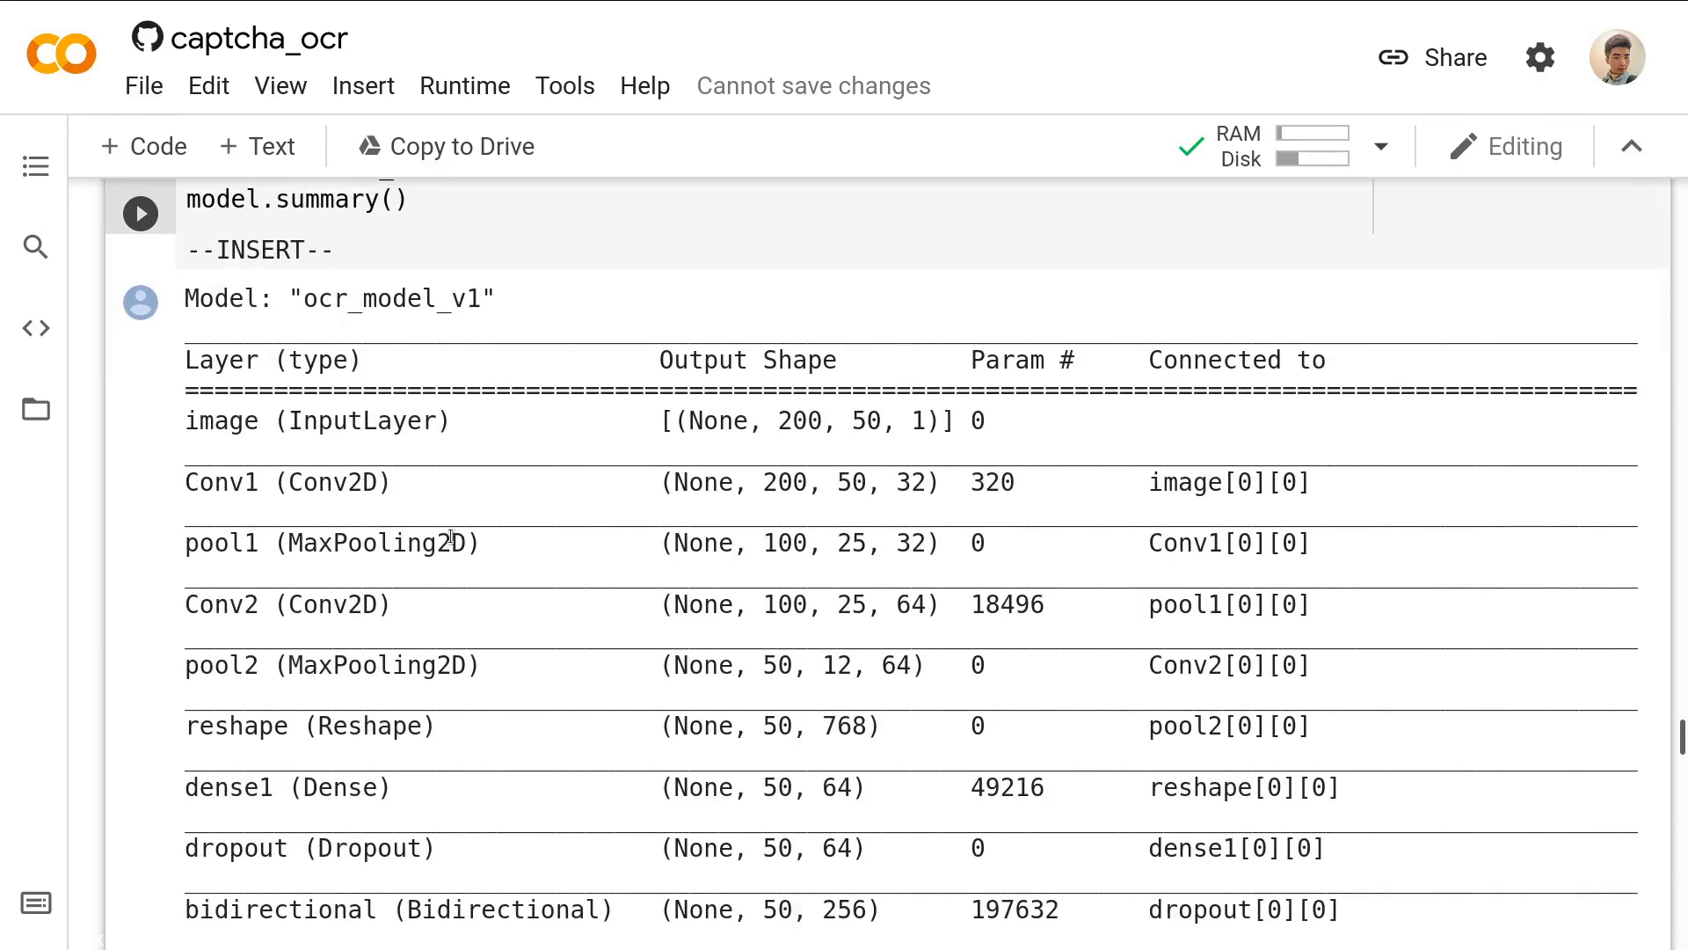
pyautogui.scroll(-3)
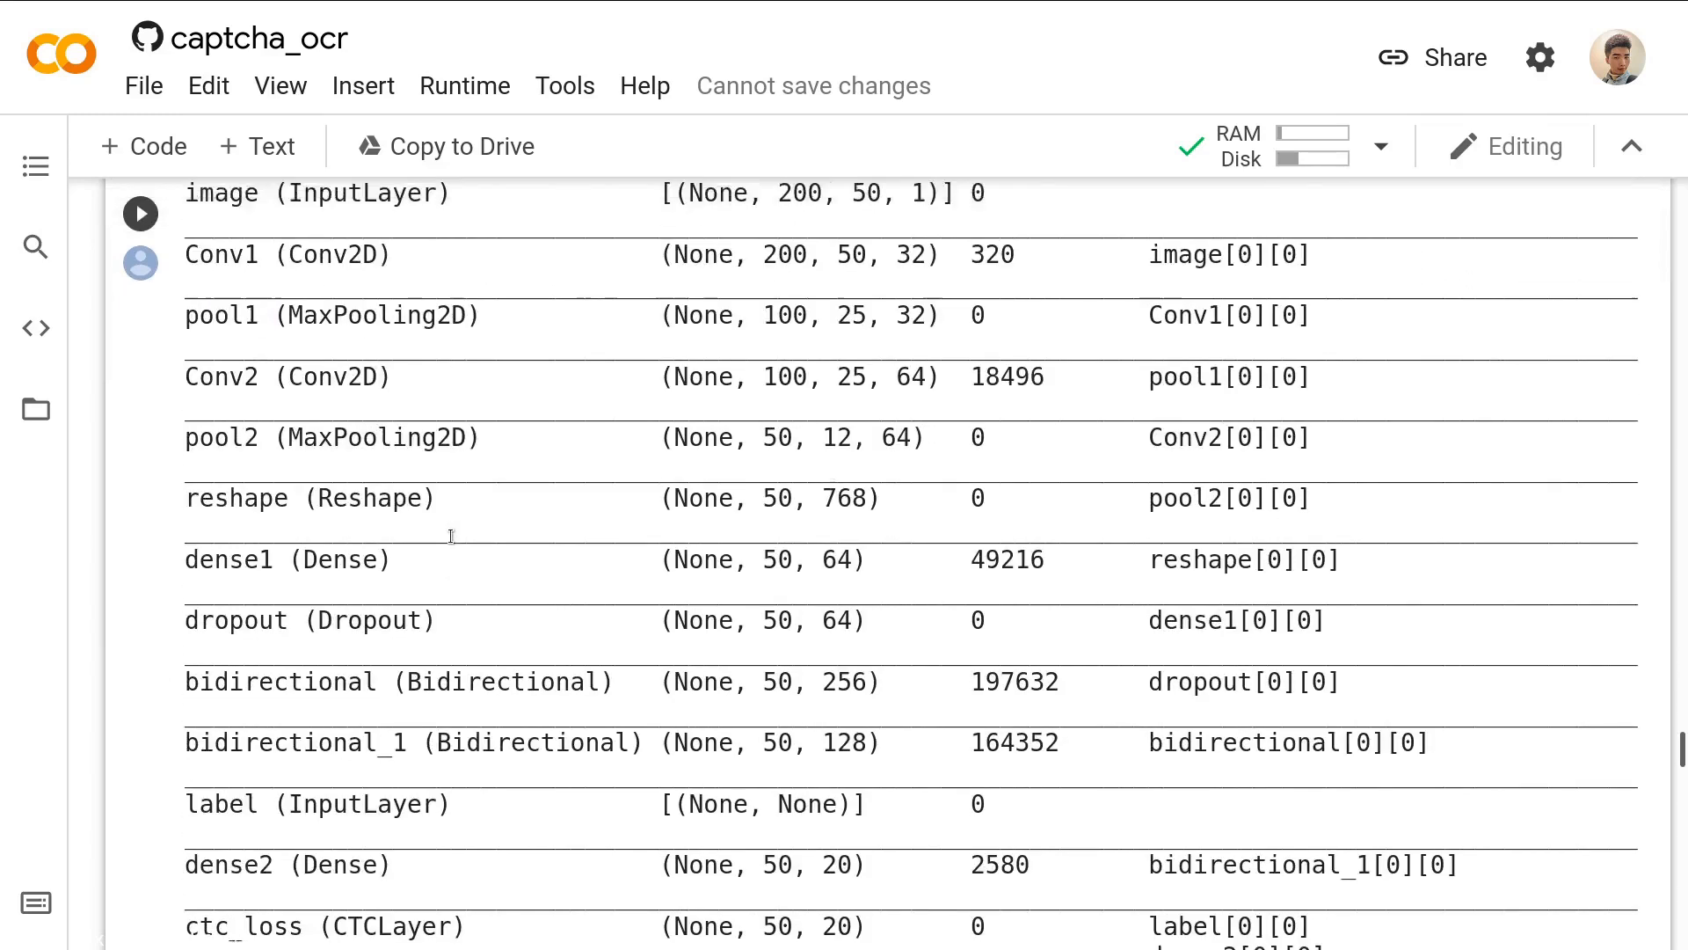
pyautogui.scroll(3)
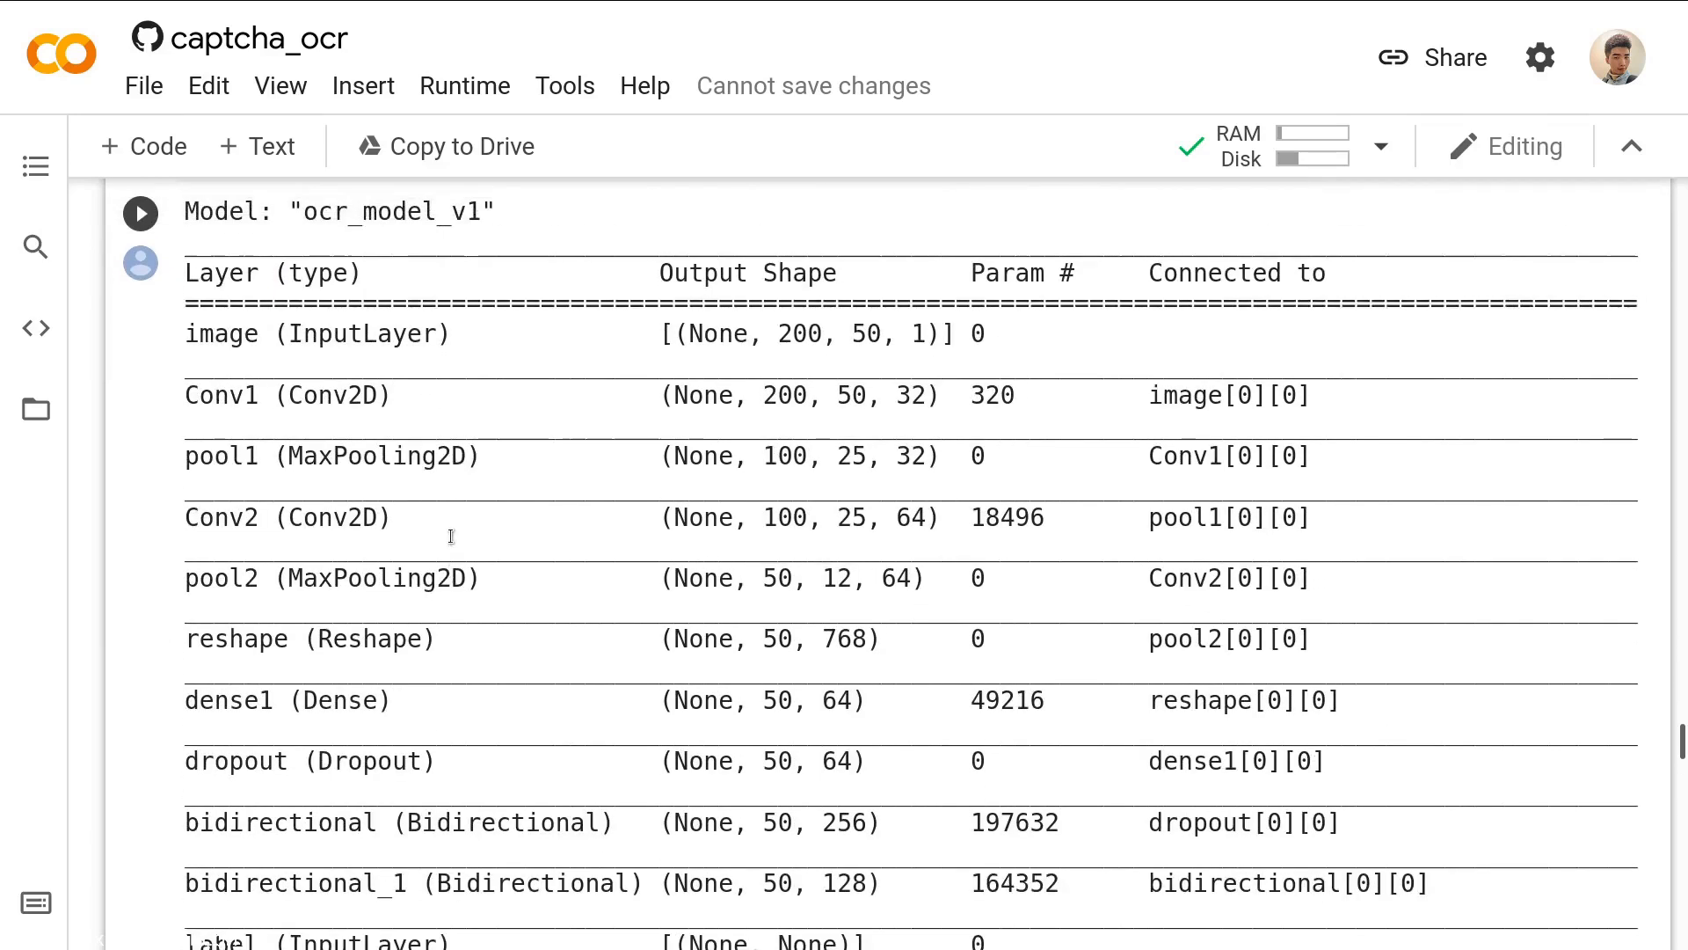
pyautogui.scroll(-3)
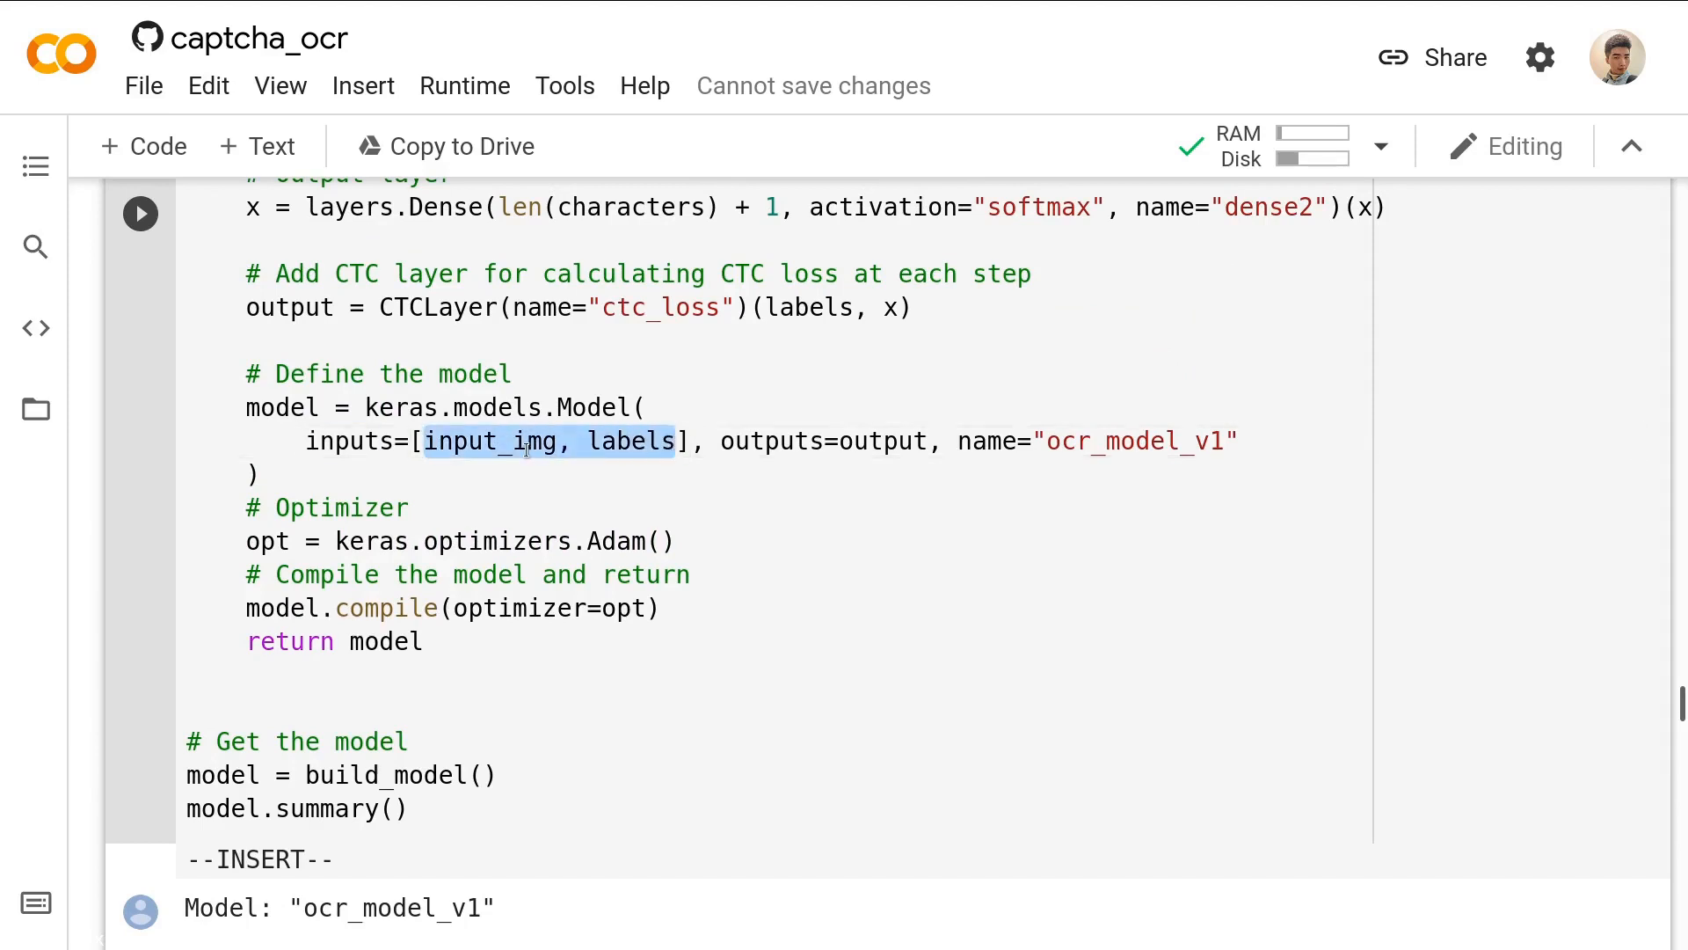
# Highlight the Model definition line listing the image and label inputs.
pyautogui.click(554, 440)
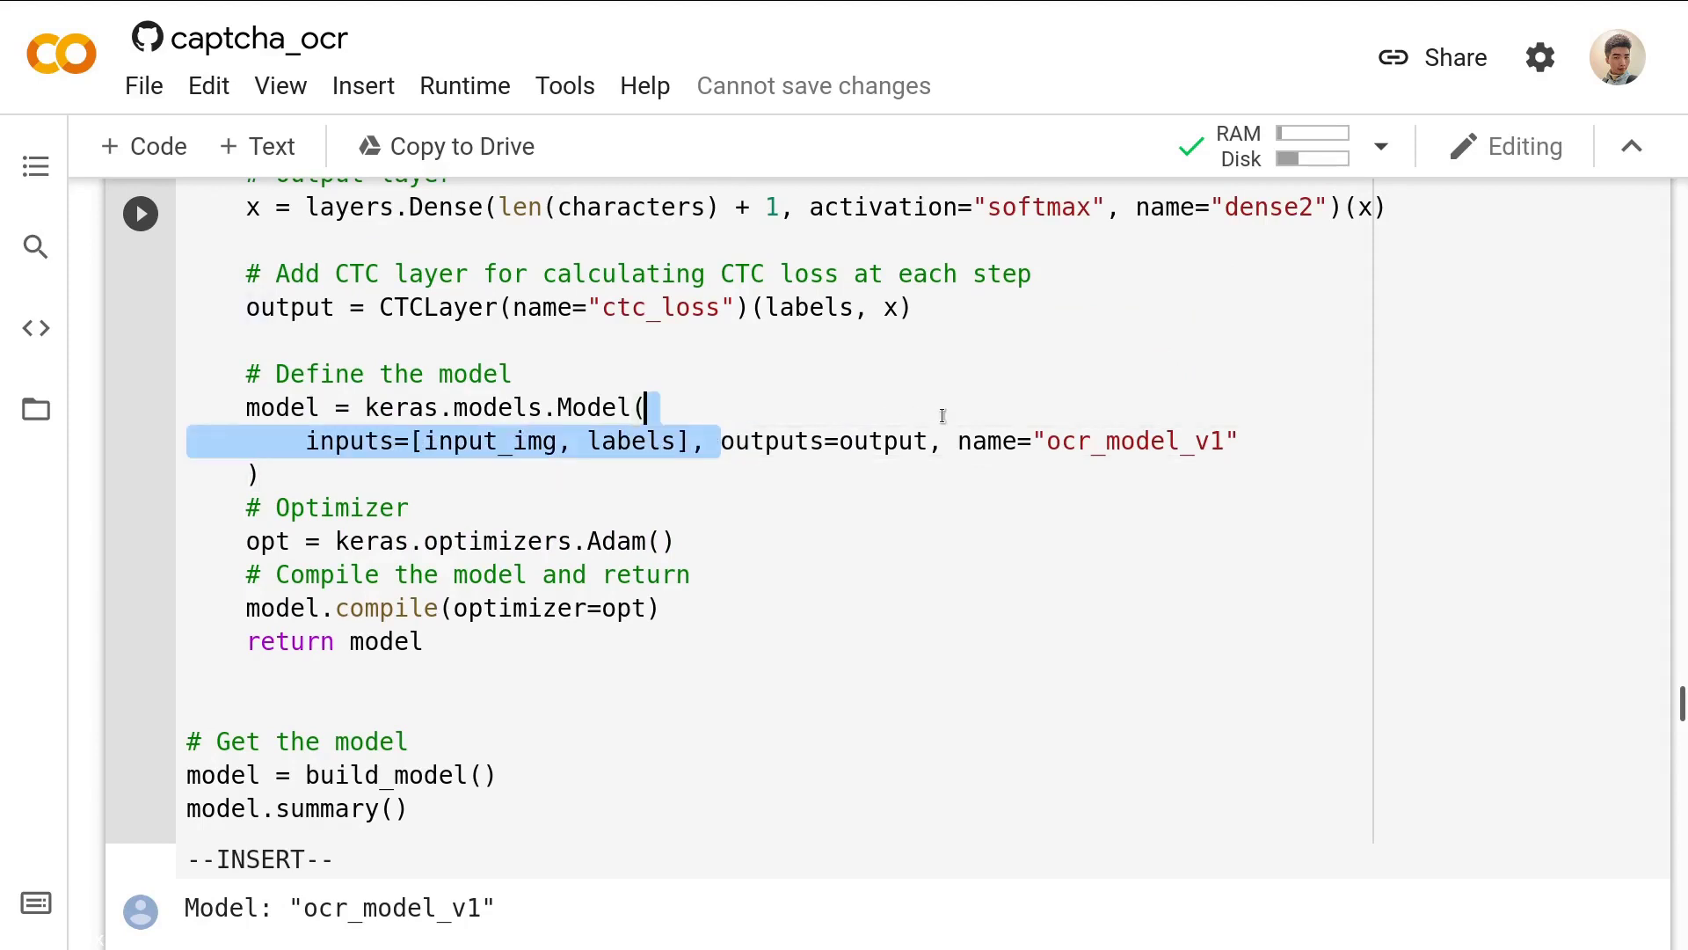
pyautogui.doubleClick(827, 439)
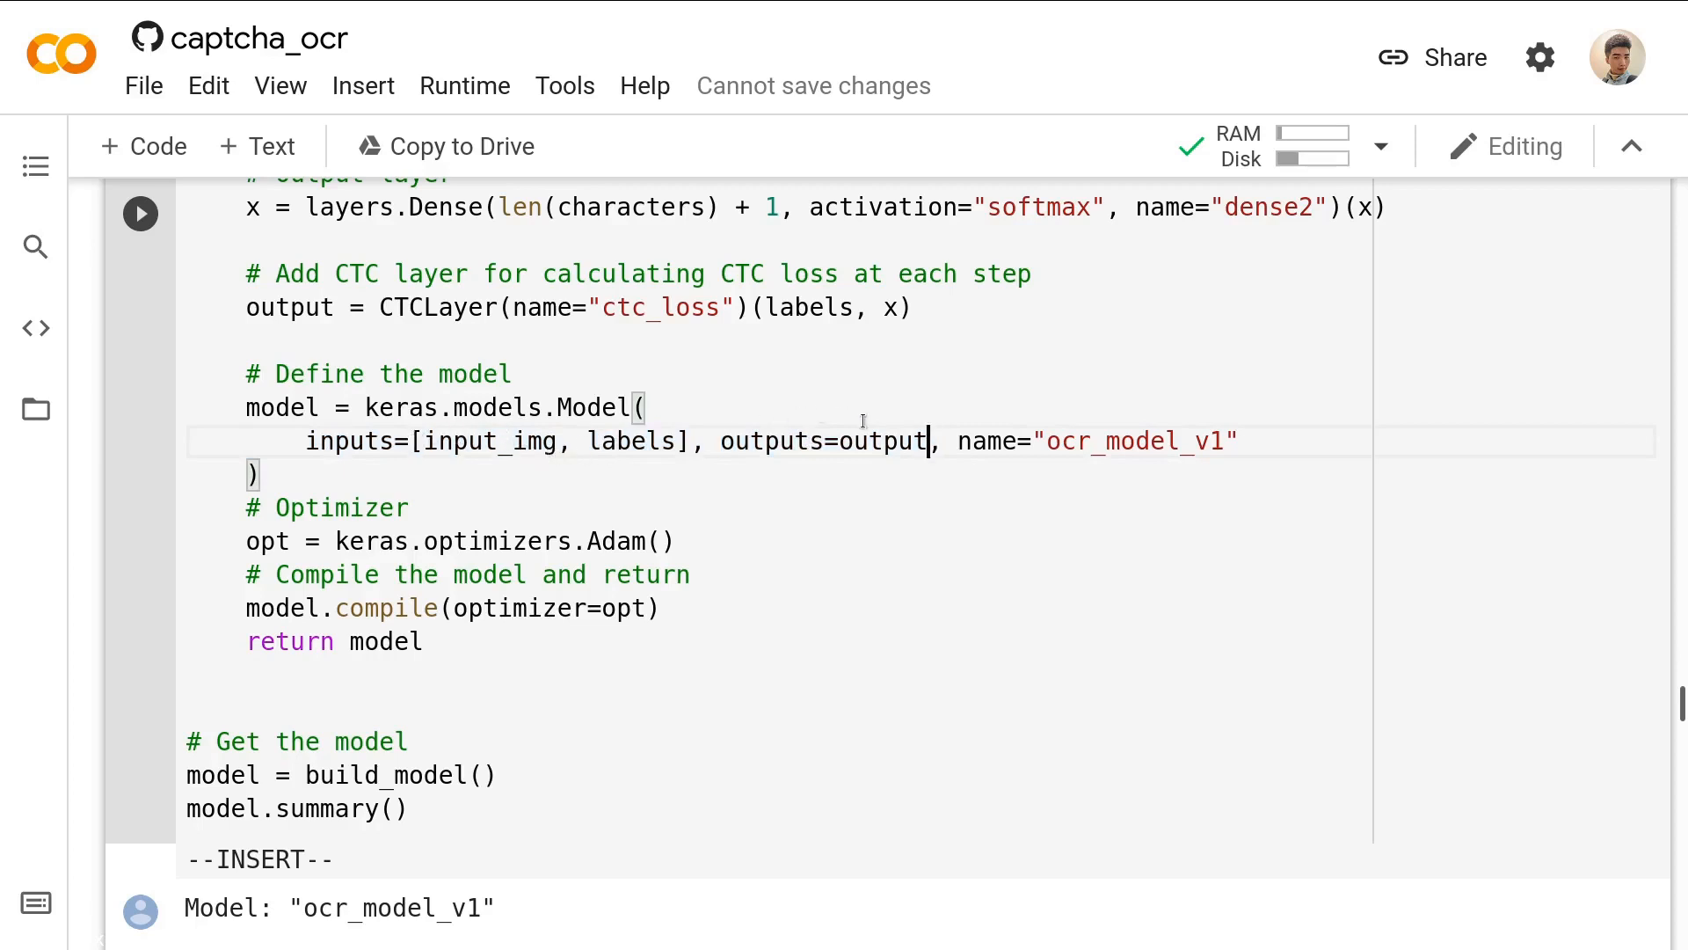
pyautogui.moveTo(774, 473)
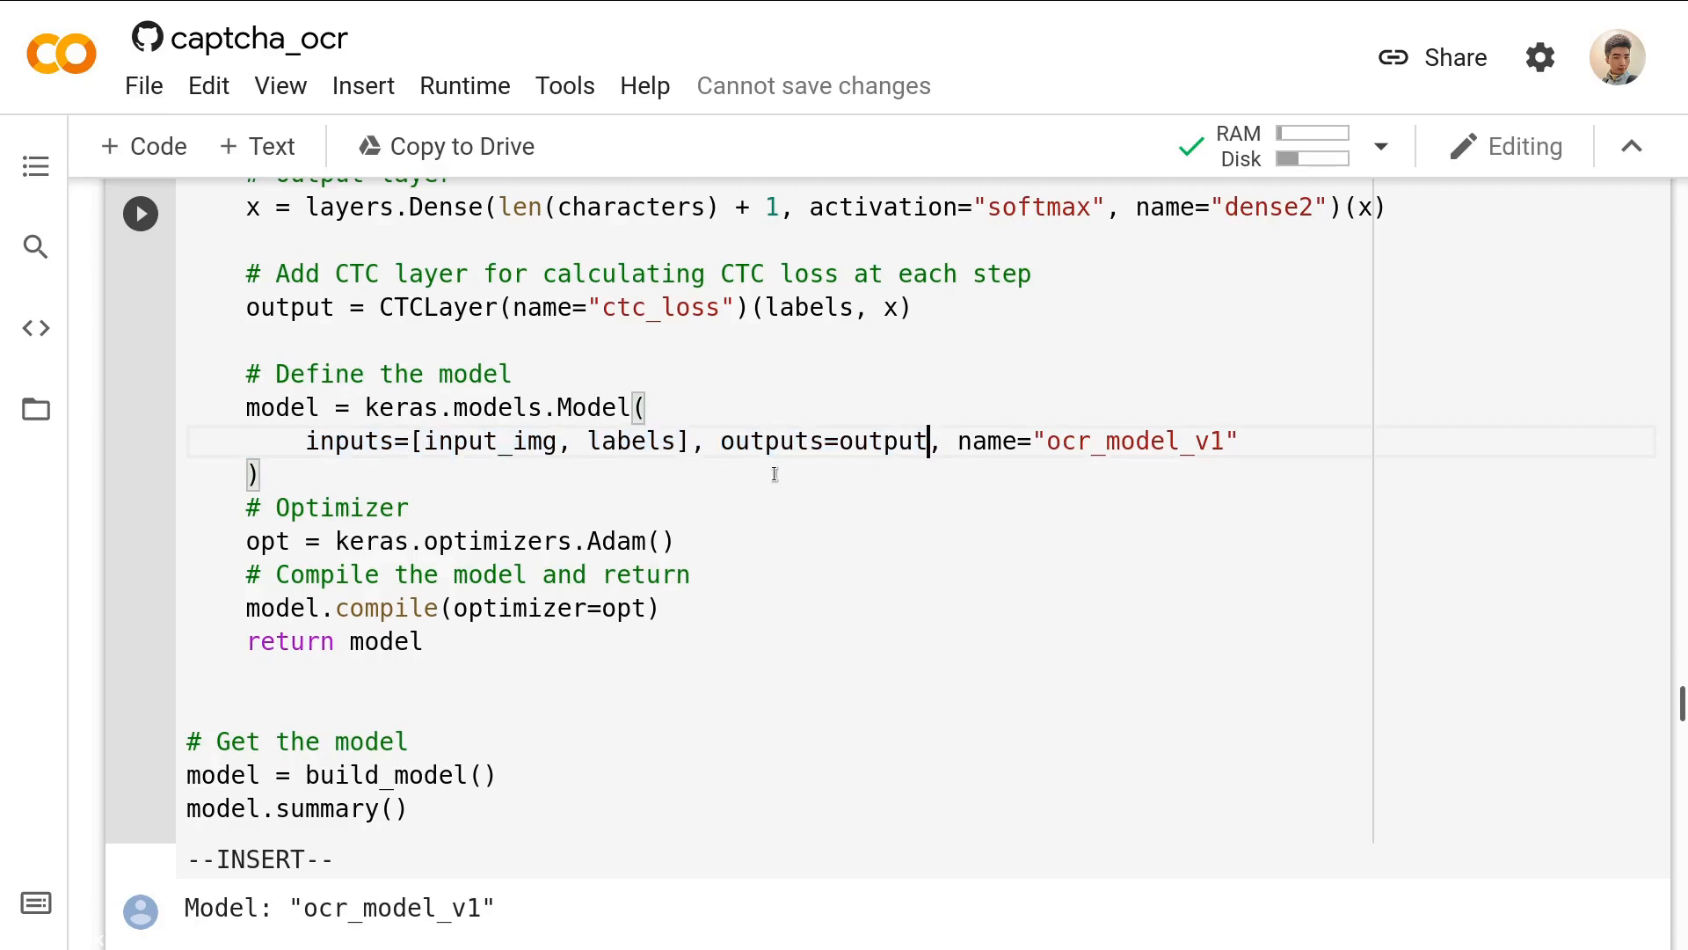
pyautogui.scroll(-3)
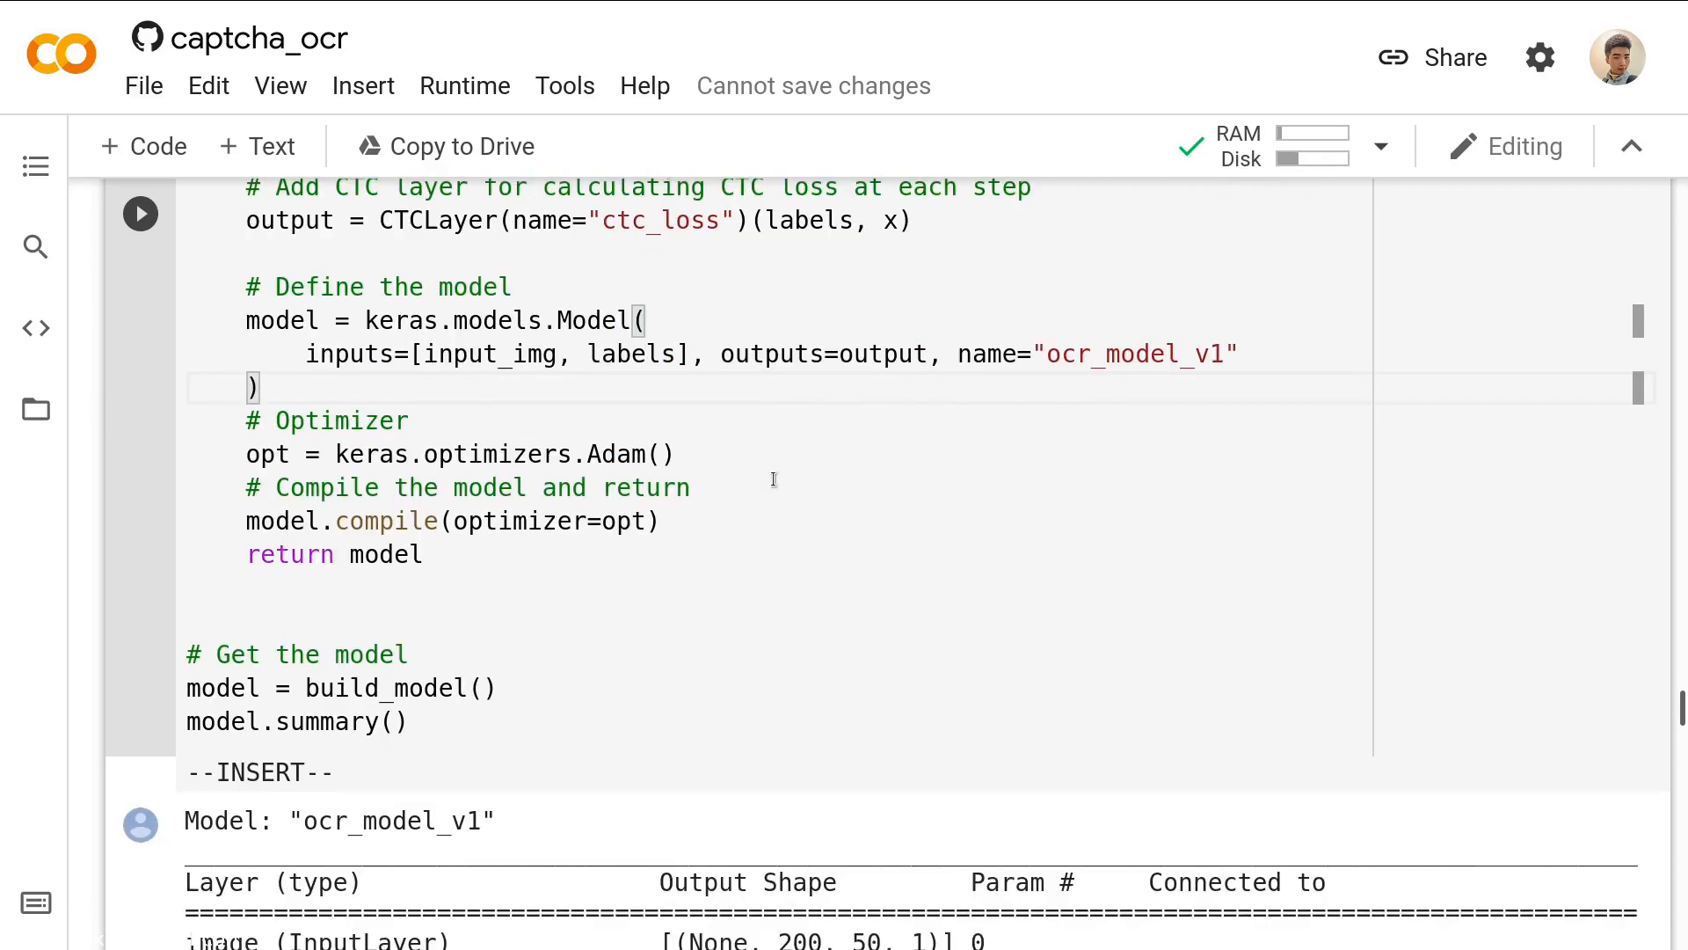
pyautogui.scroll(-3)
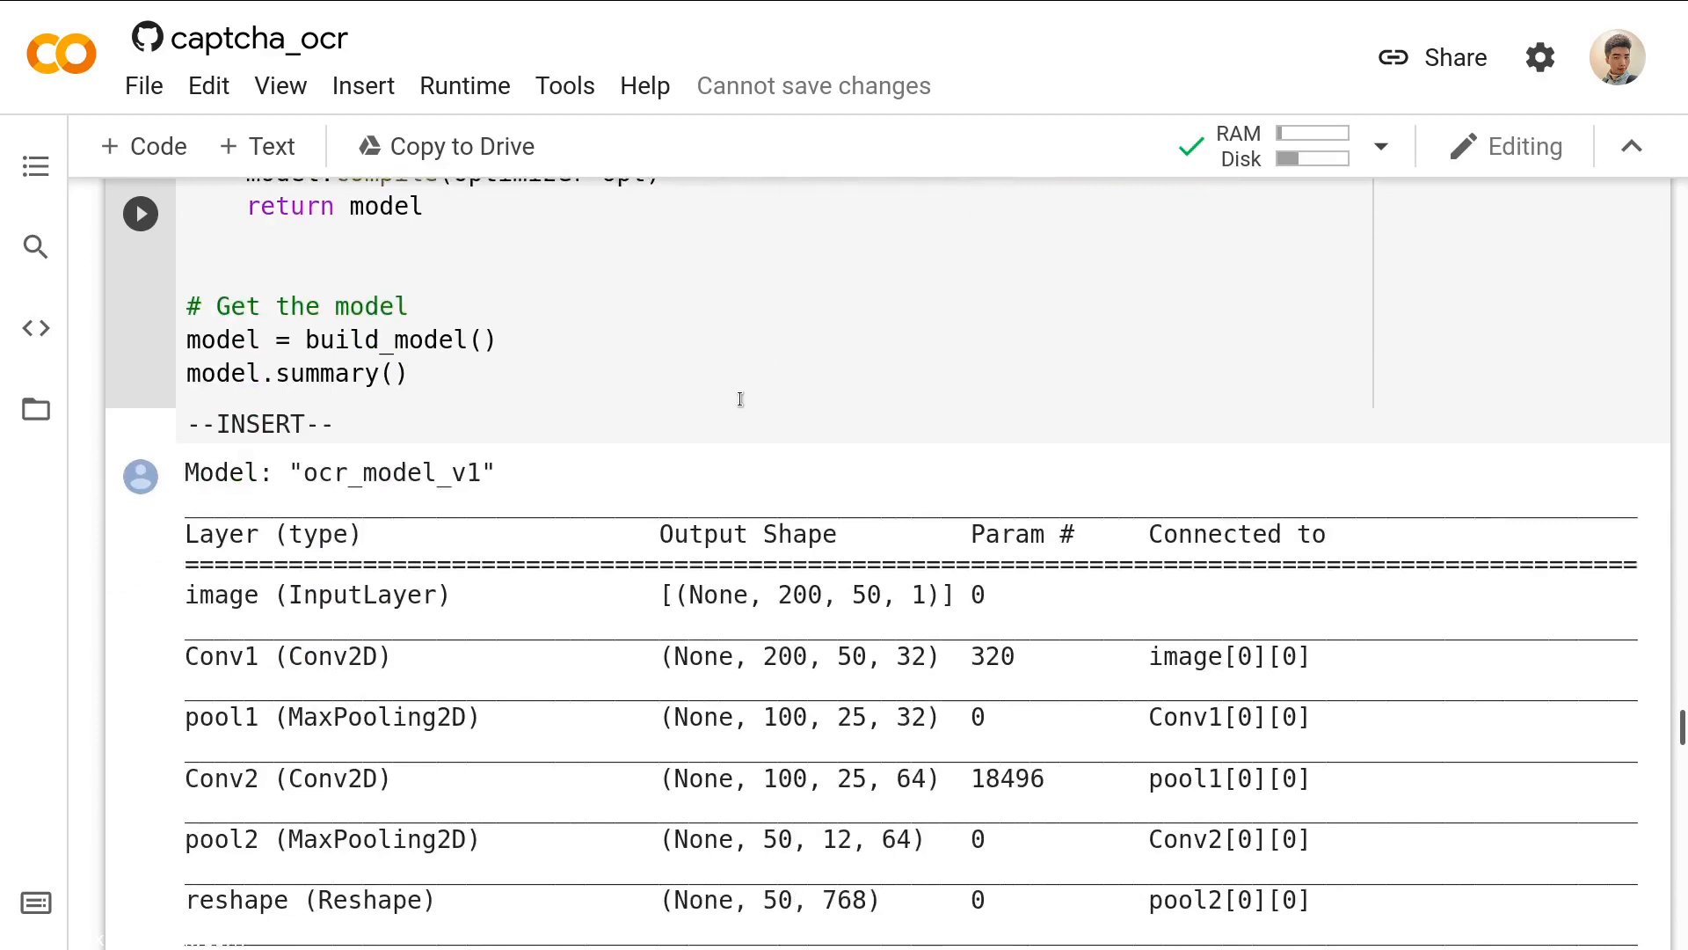
# Highlight the EarlyStopping callback block and the model.fit call in the Training cell.
pyautogui.scroll(-3)
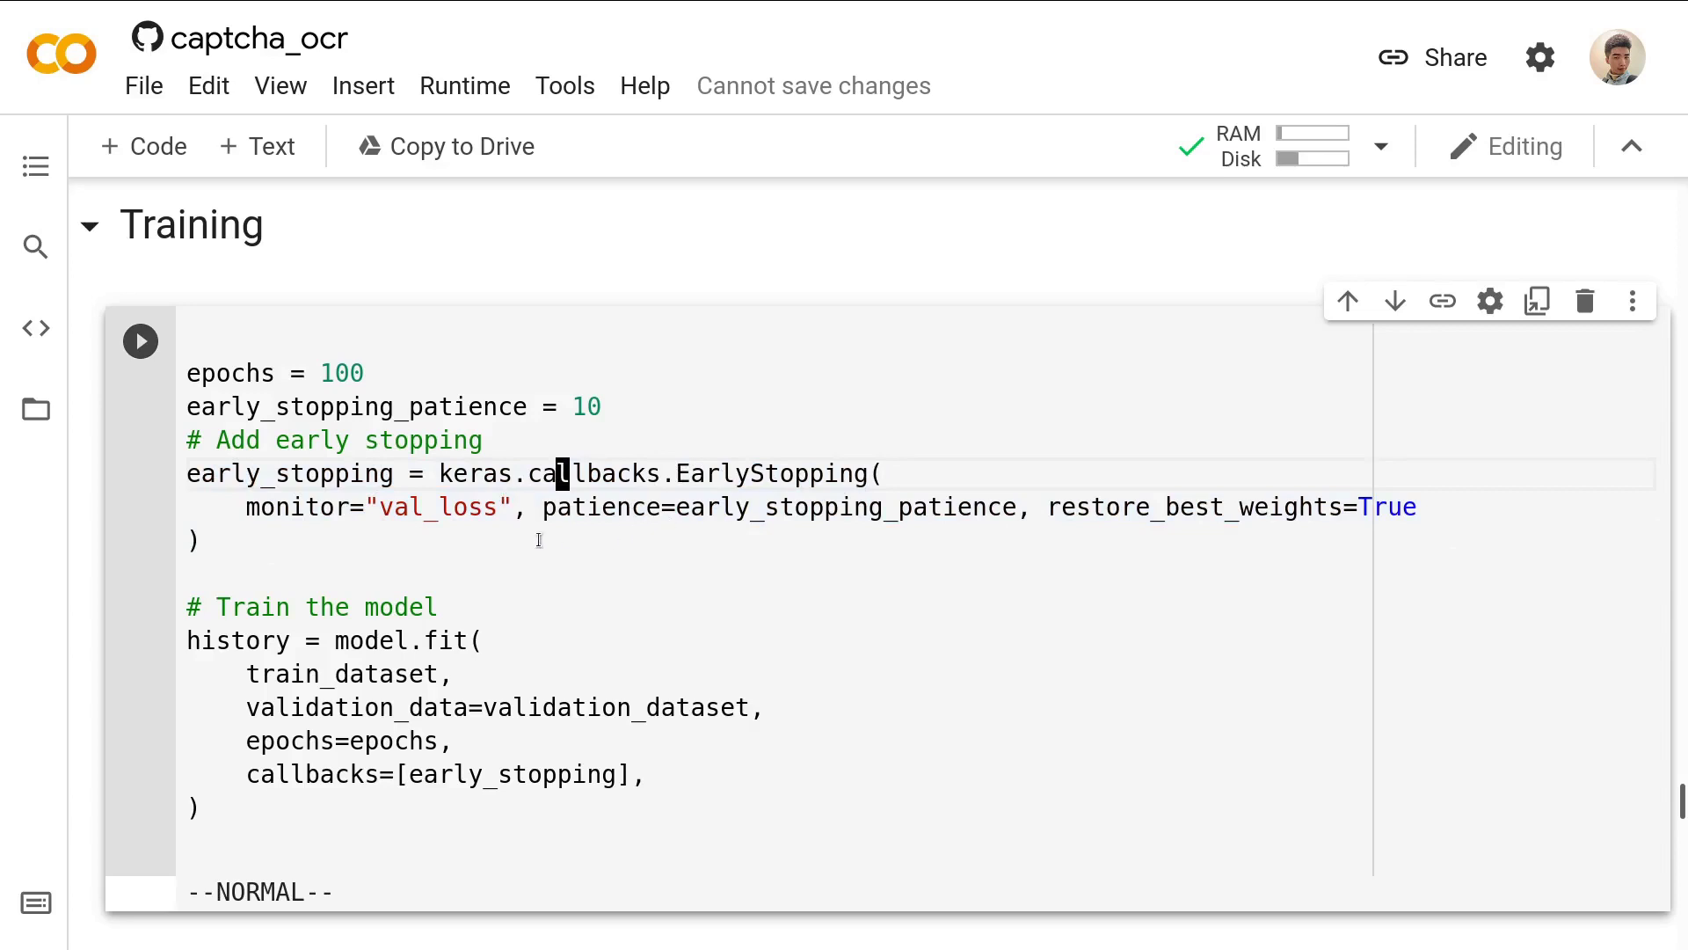
pyautogui.press('V')
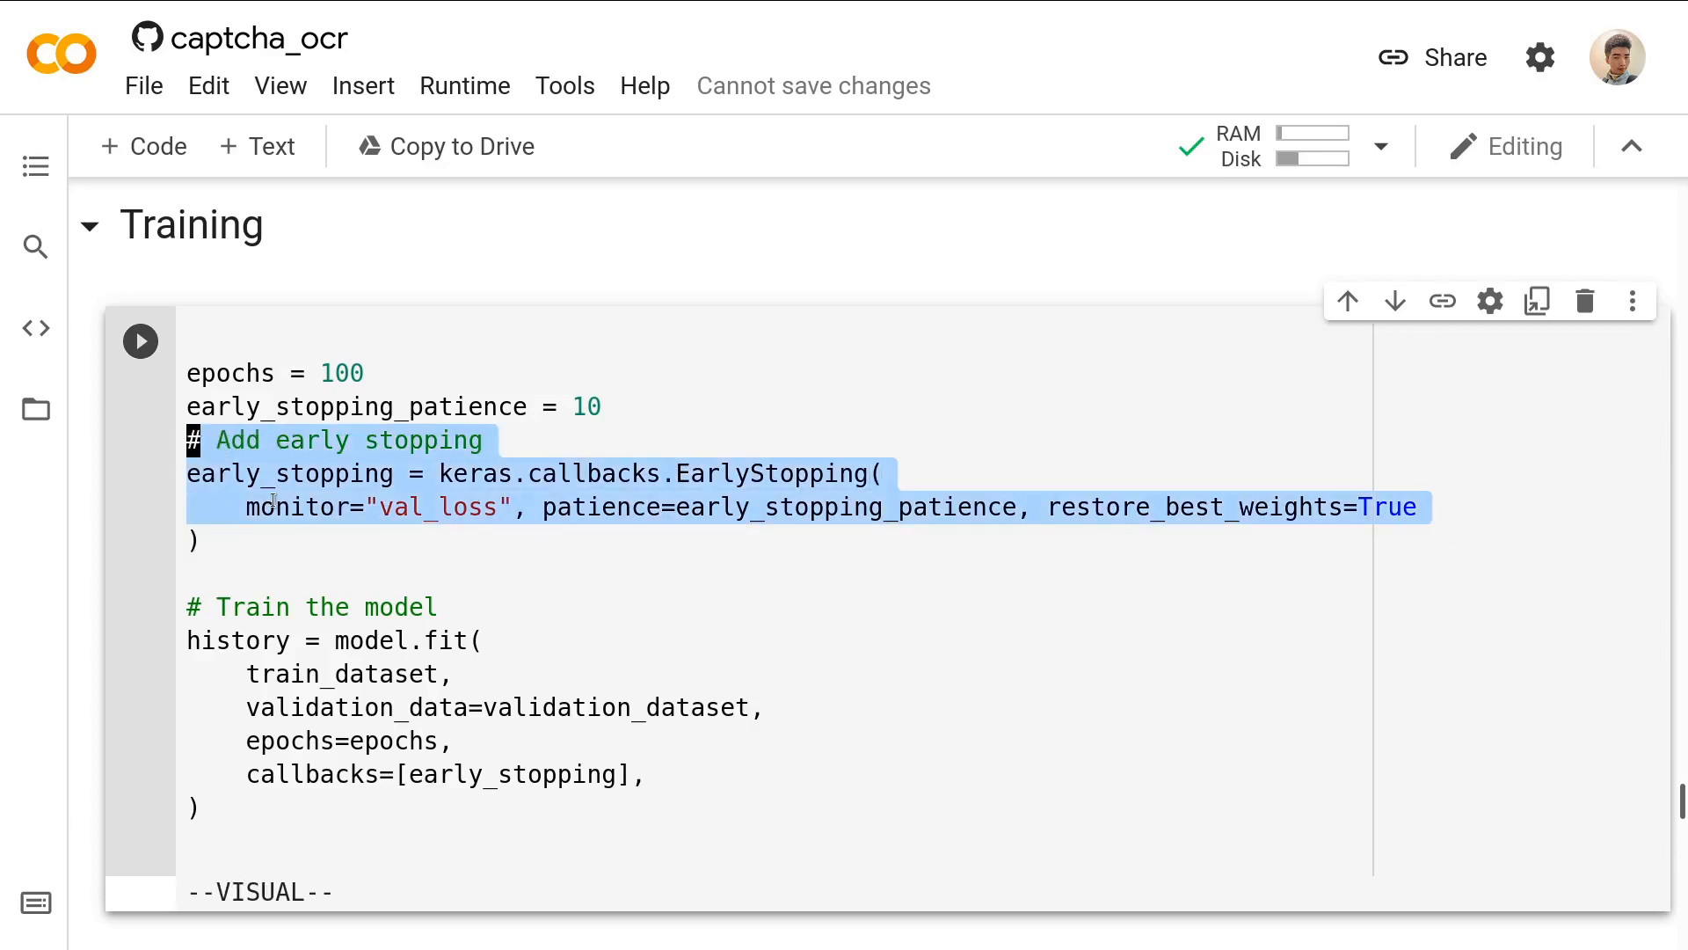
pyautogui.press('Escape')
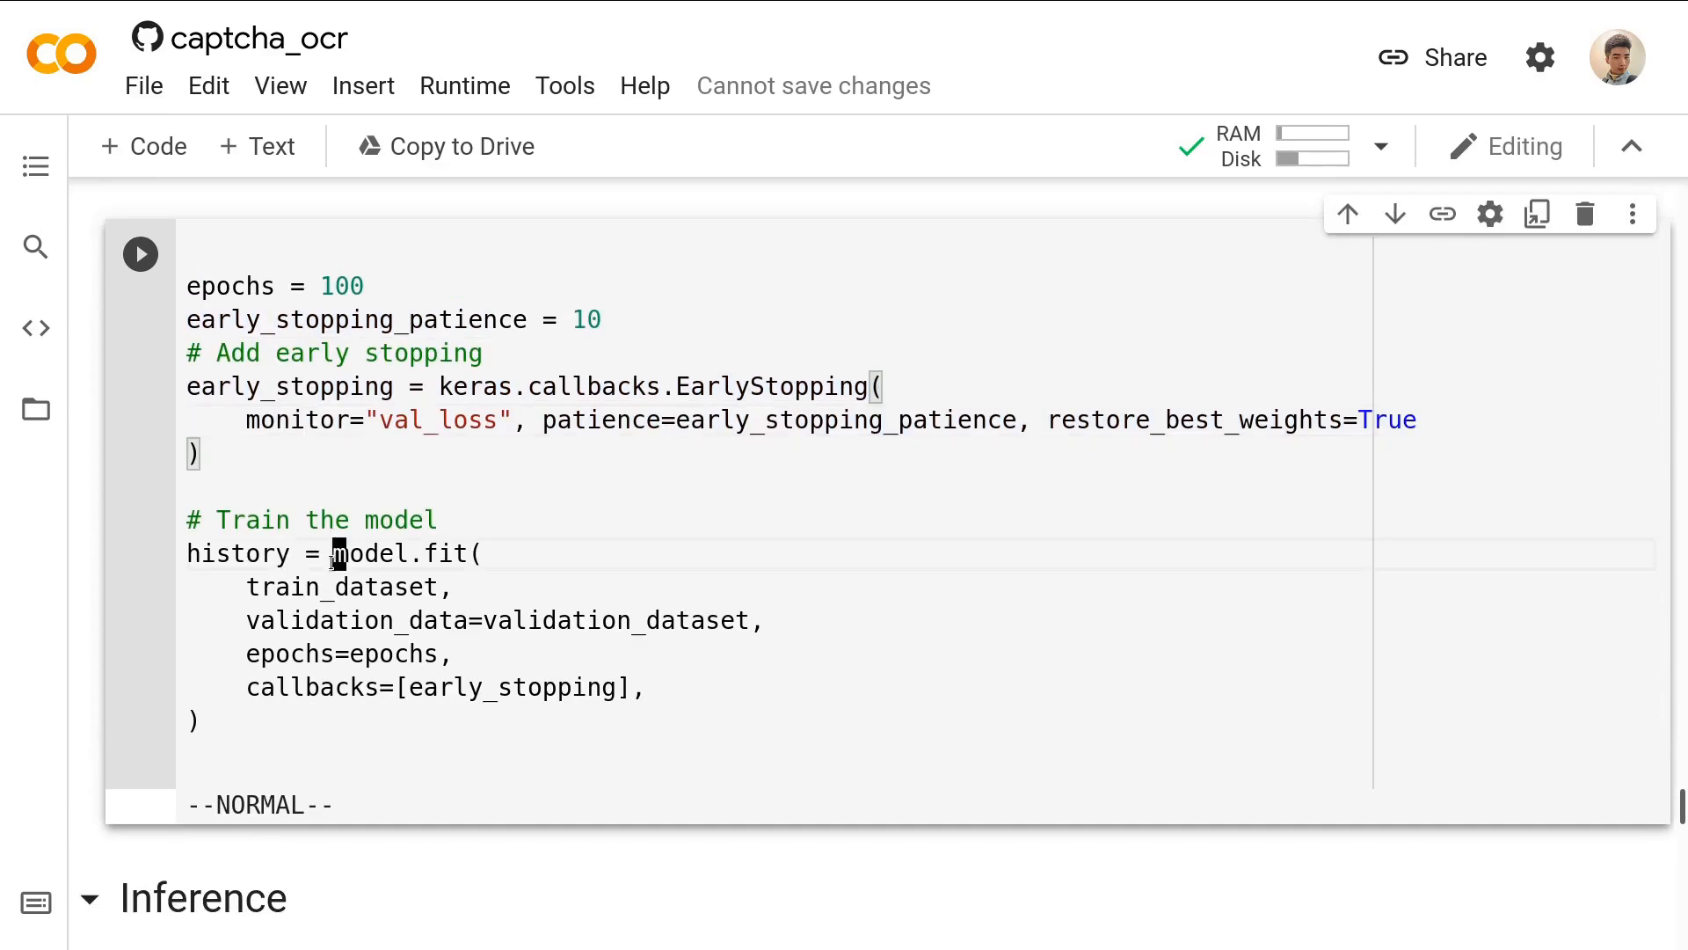
pyautogui.press('v')
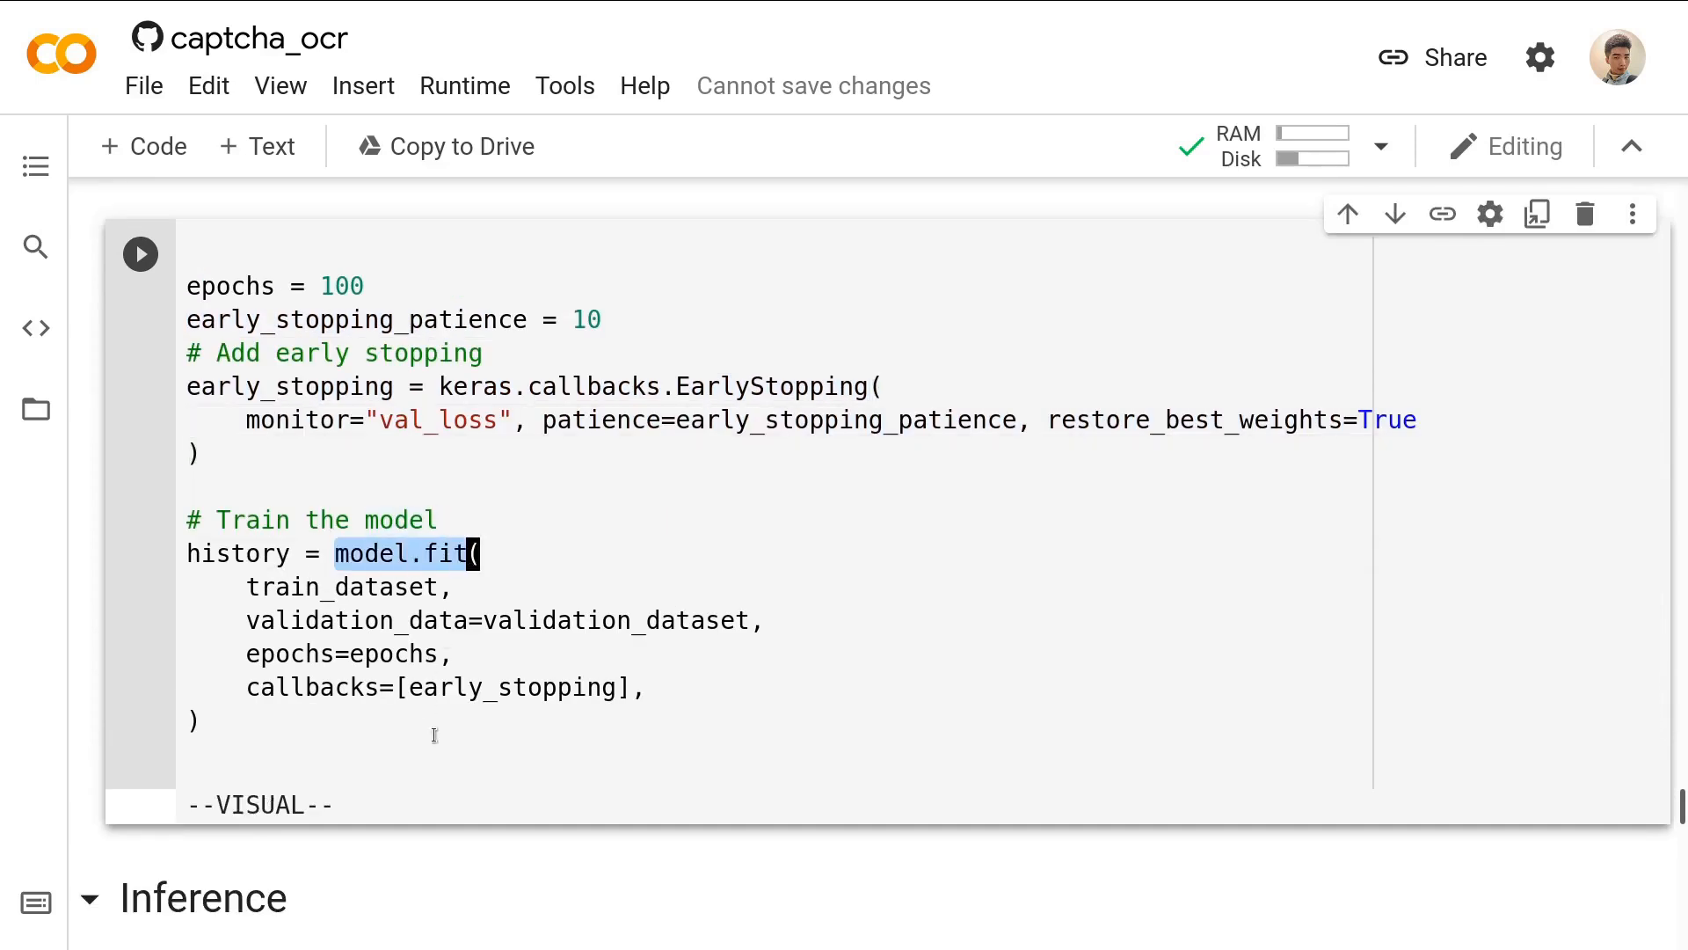
pyautogui.press('Escape')
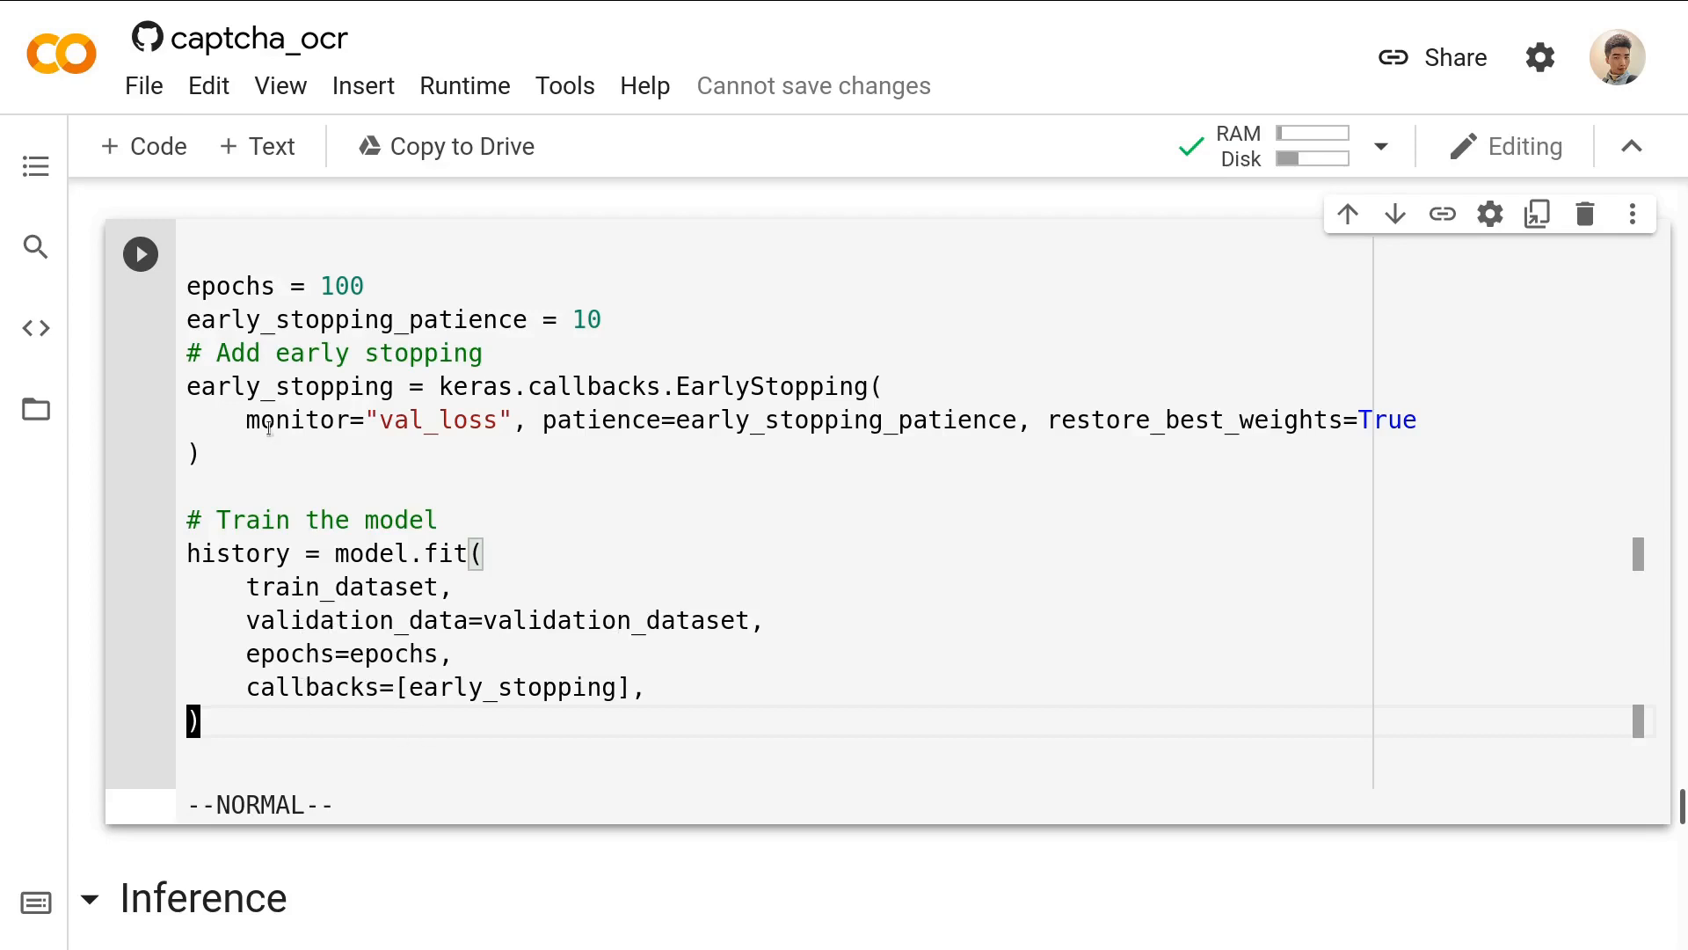
# Run the Training cell for 100 epochs with early stopping on val_loss.
pyautogui.click(140, 253)
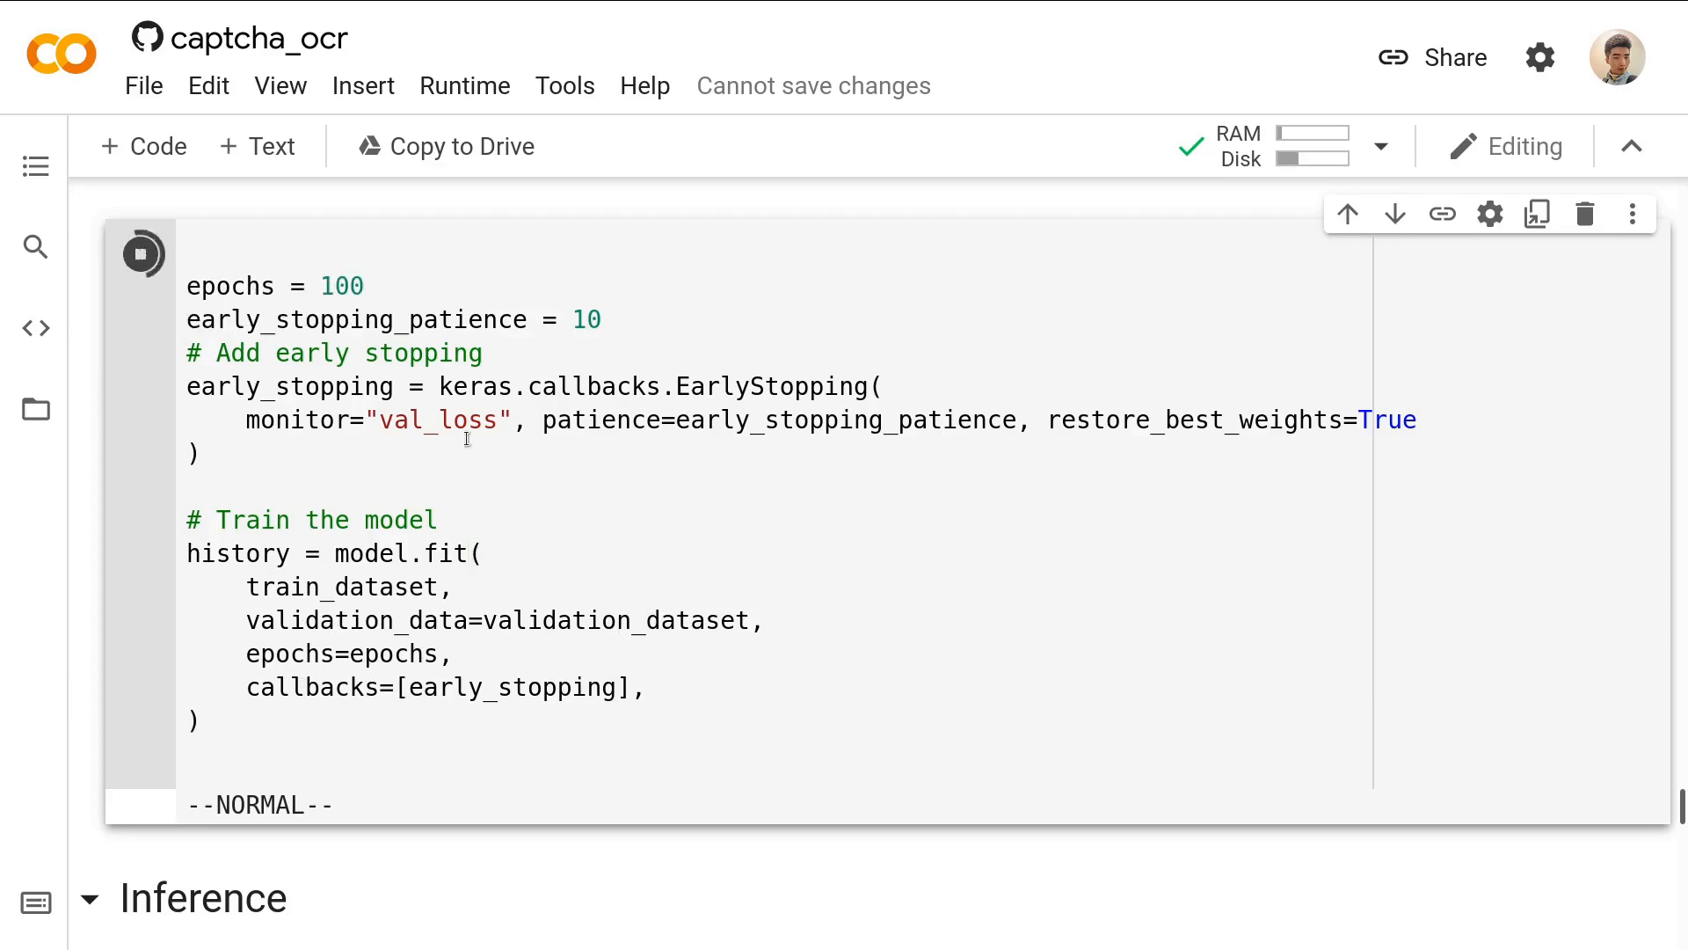
pyautogui.click(141, 253)
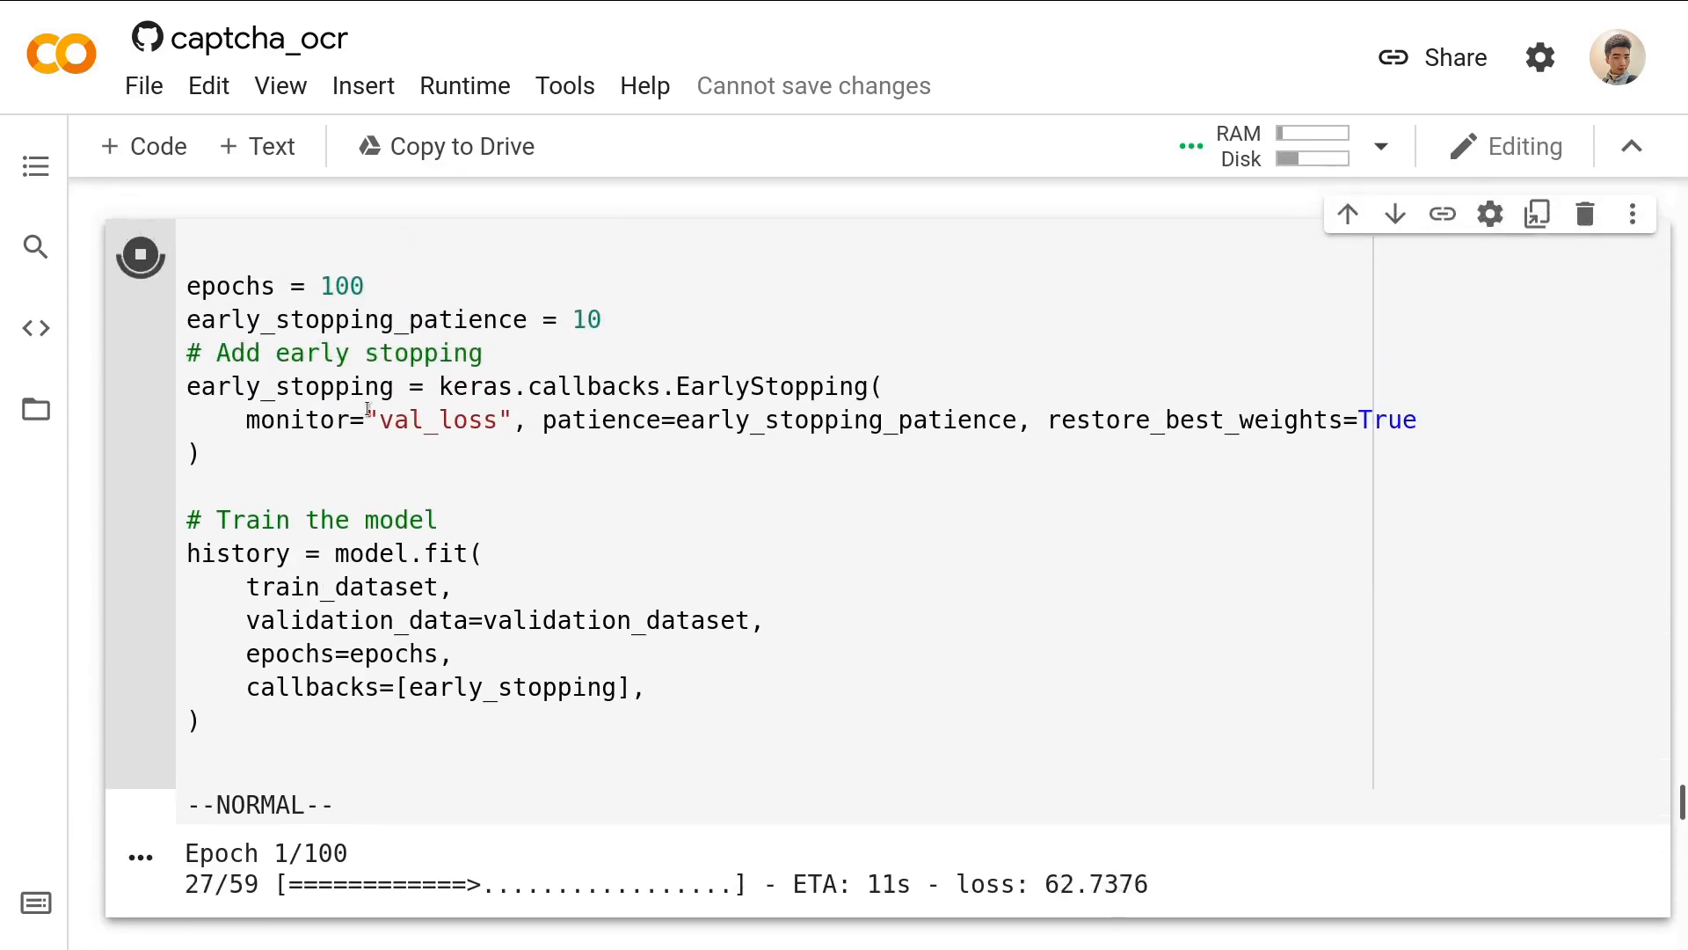
# Interrupt the 100-epoch run, set epochs = 2, and rerun training to completion.
pyautogui.click(139, 255)
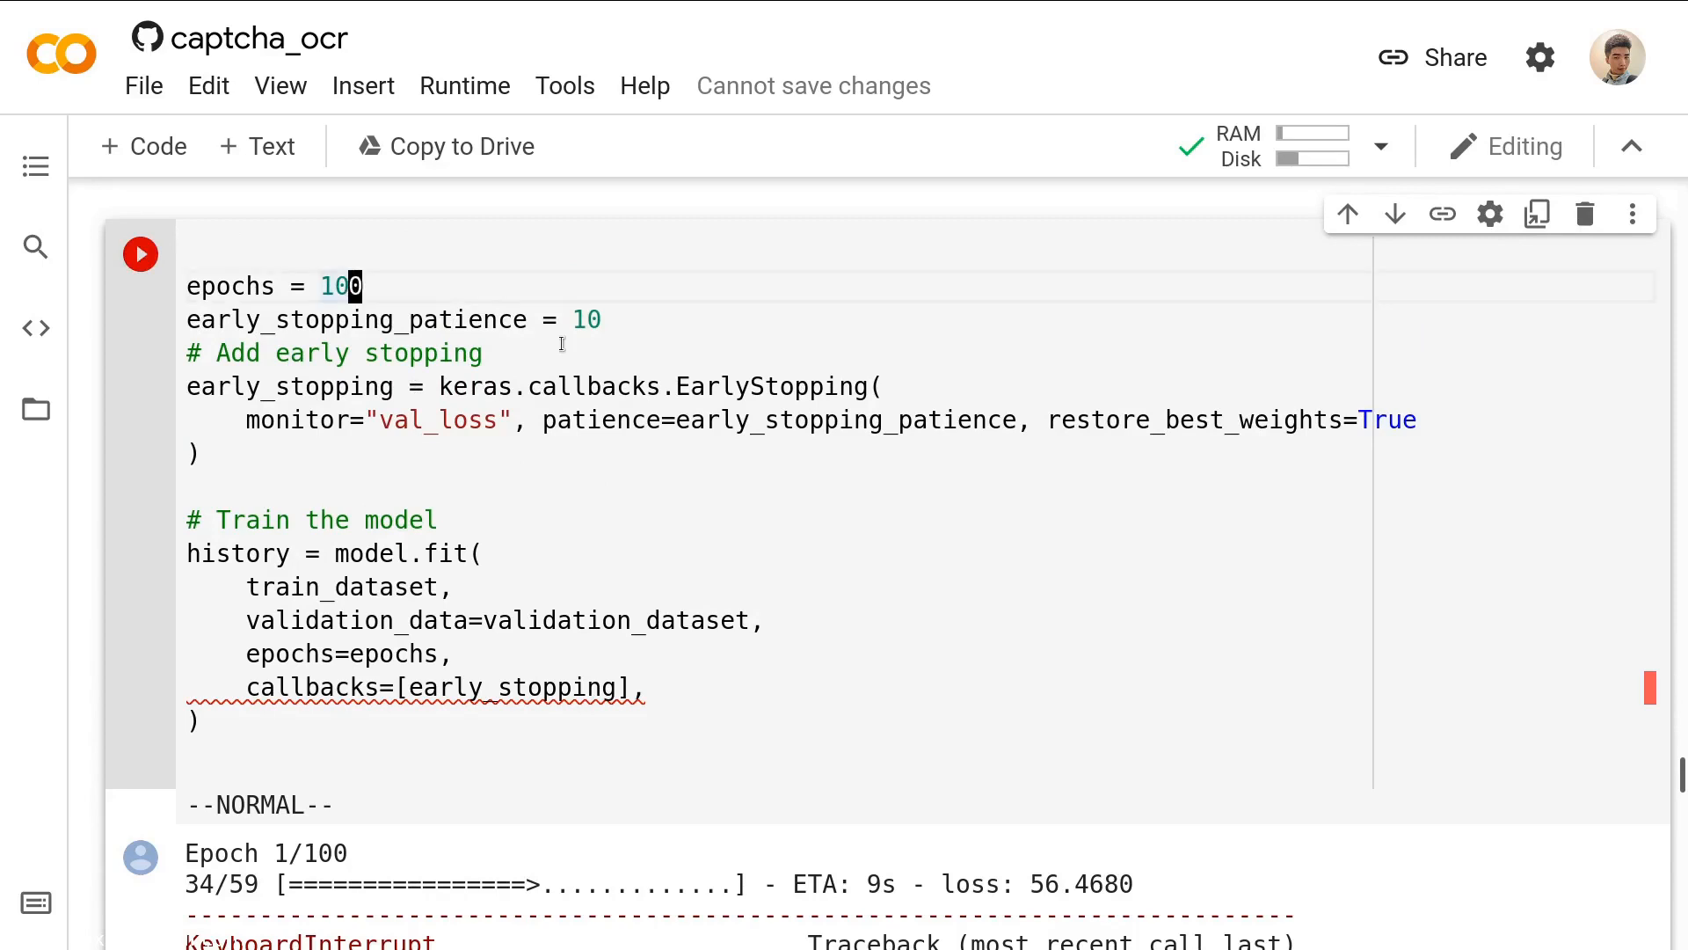
pyautogui.write('2')
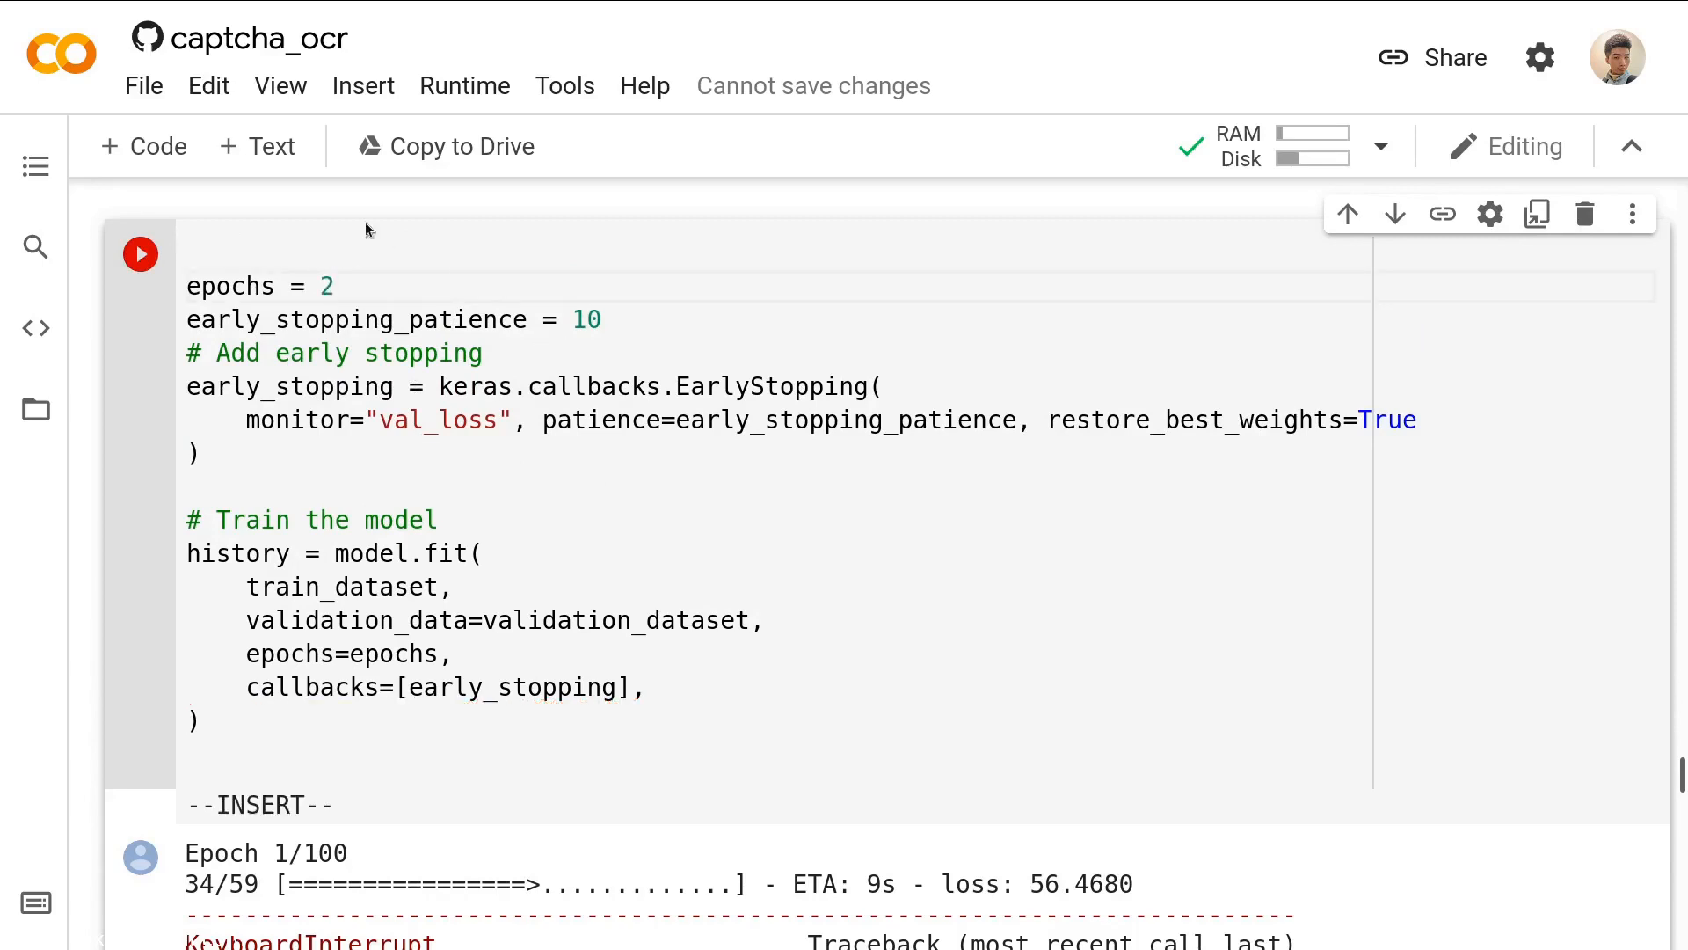
pyautogui.click(139, 254)
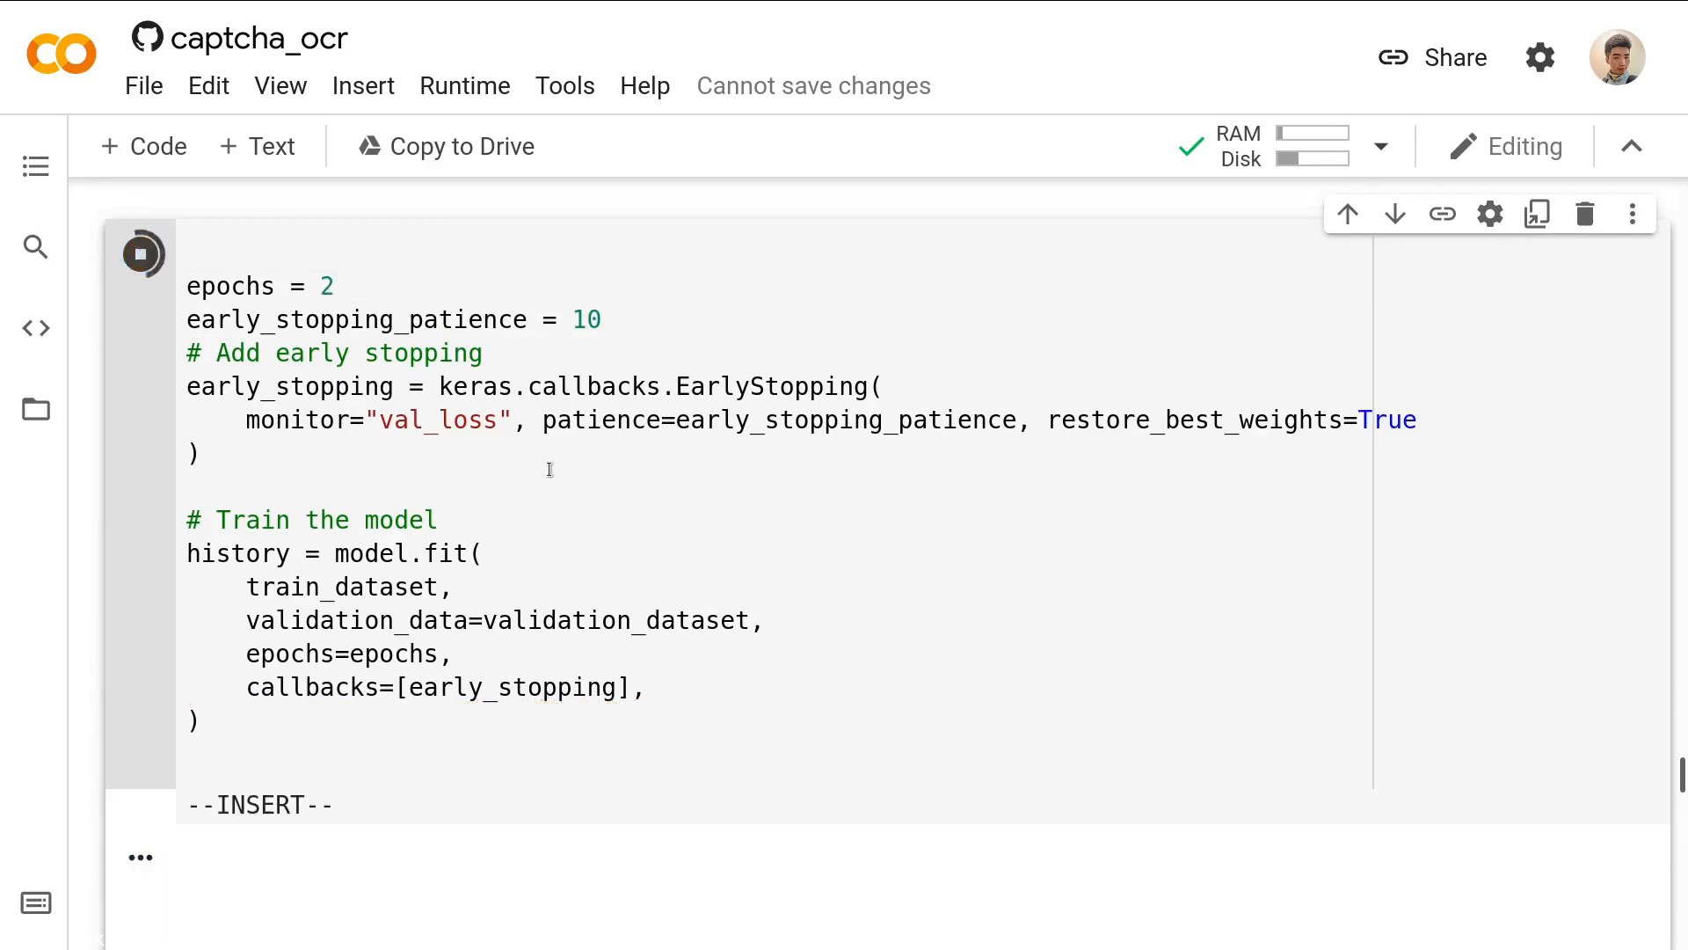
pyautogui.click(141, 253)
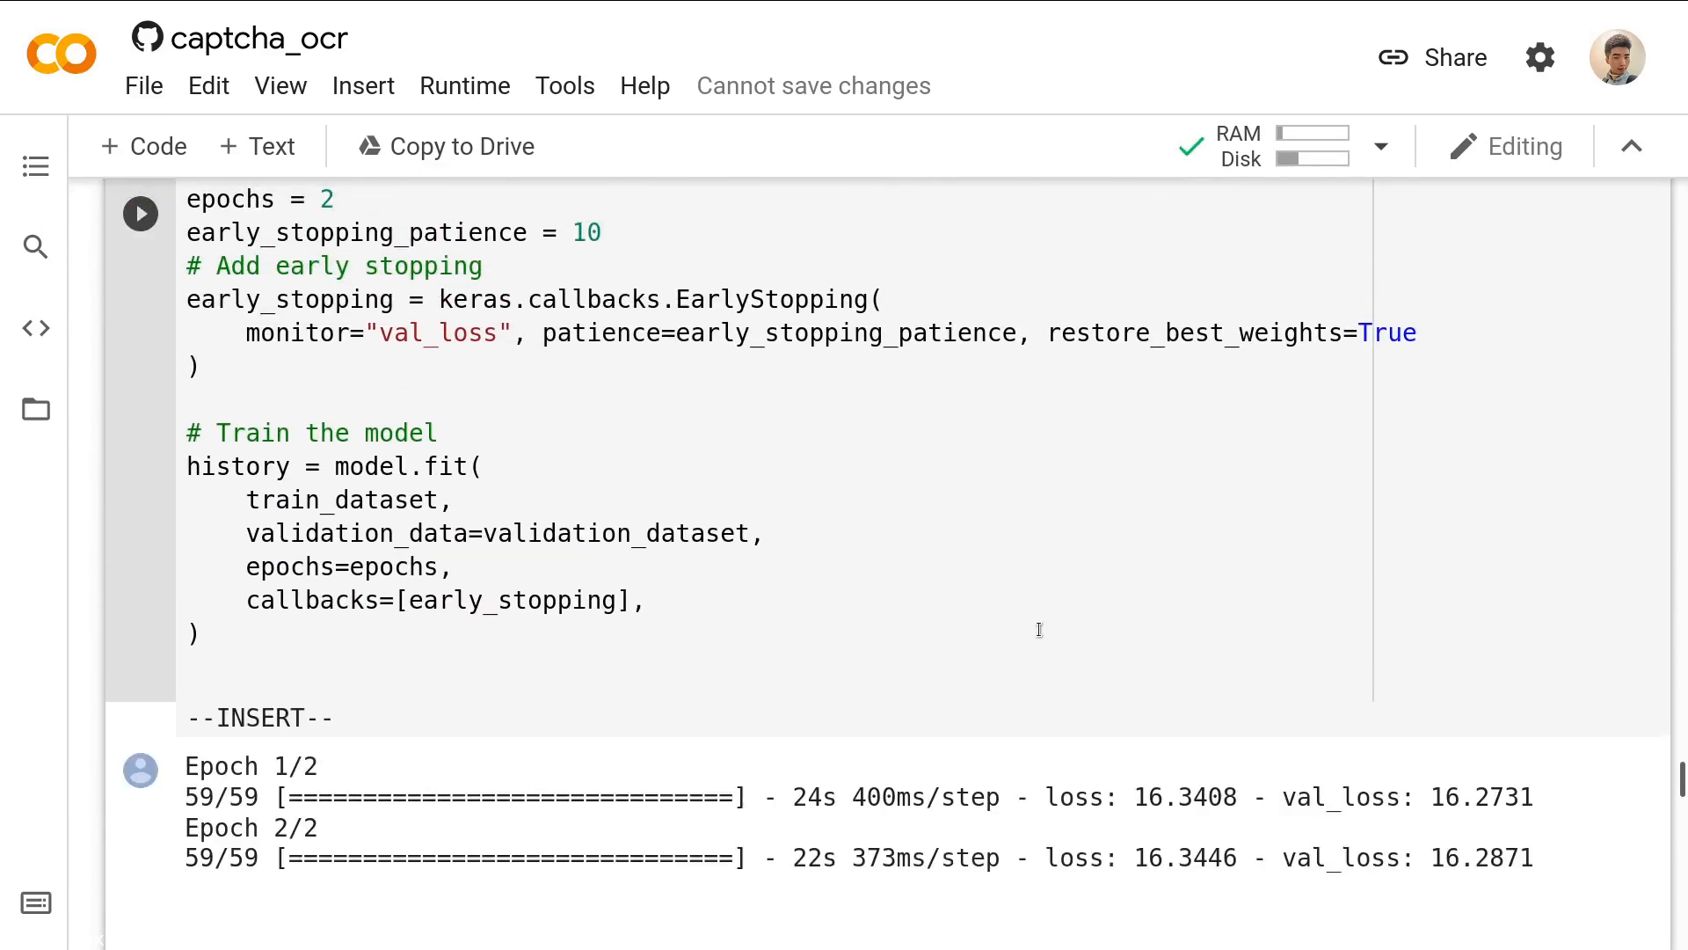
pyautogui.scroll(-3)
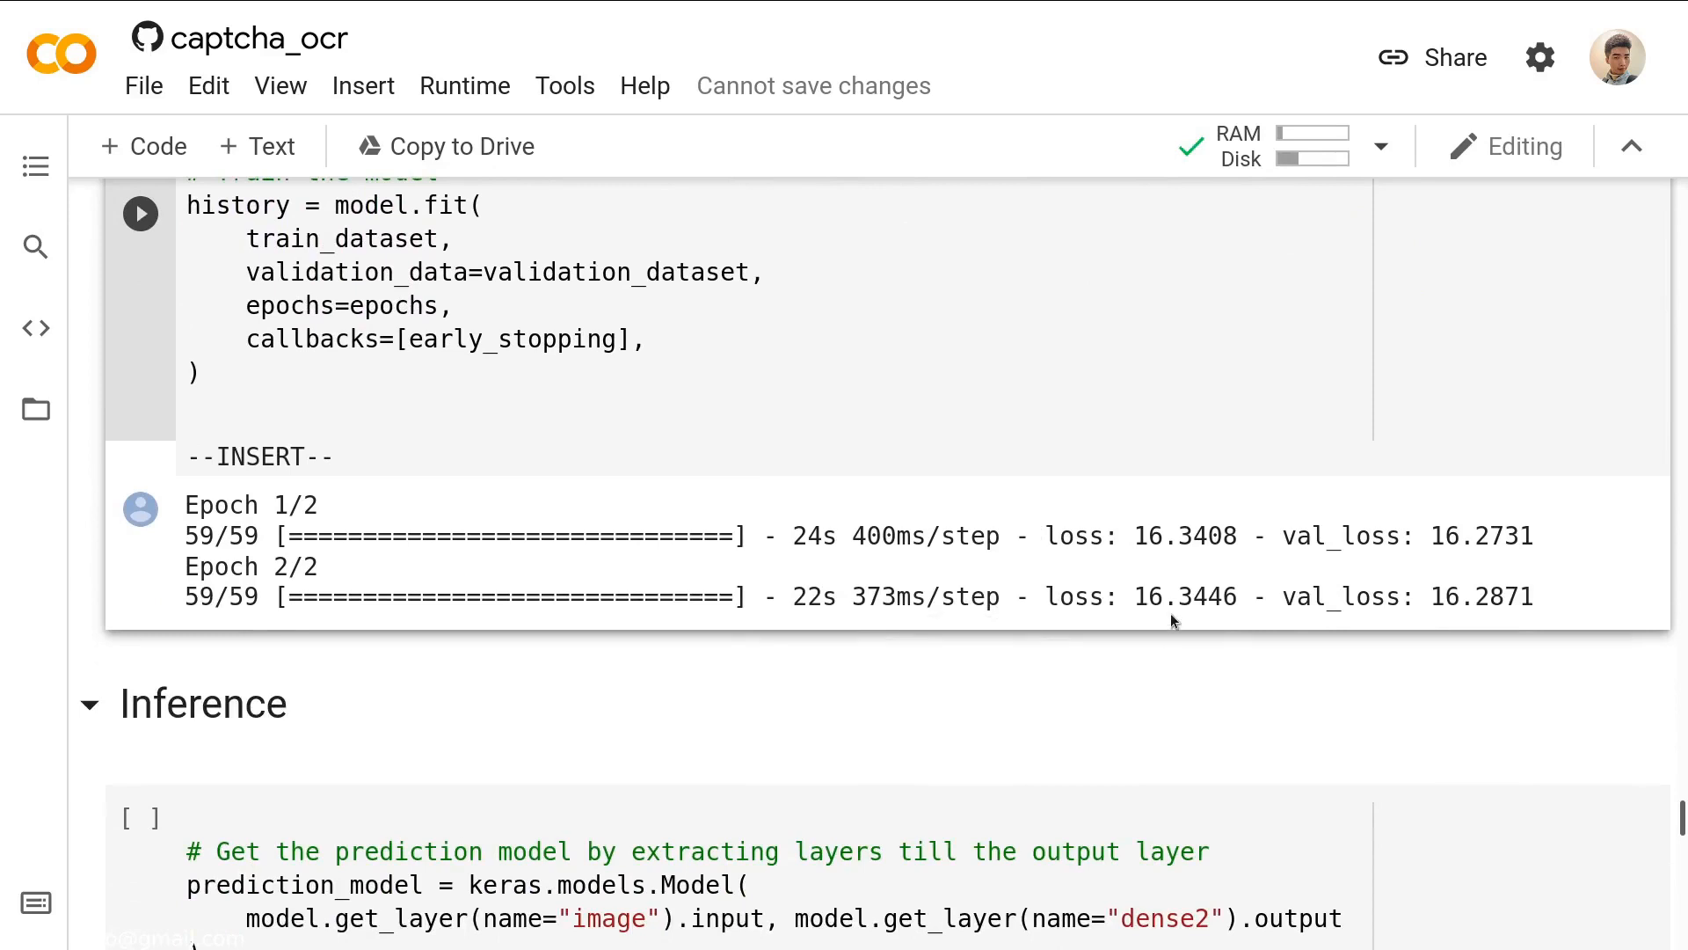
pyautogui.moveTo(1182, 612)
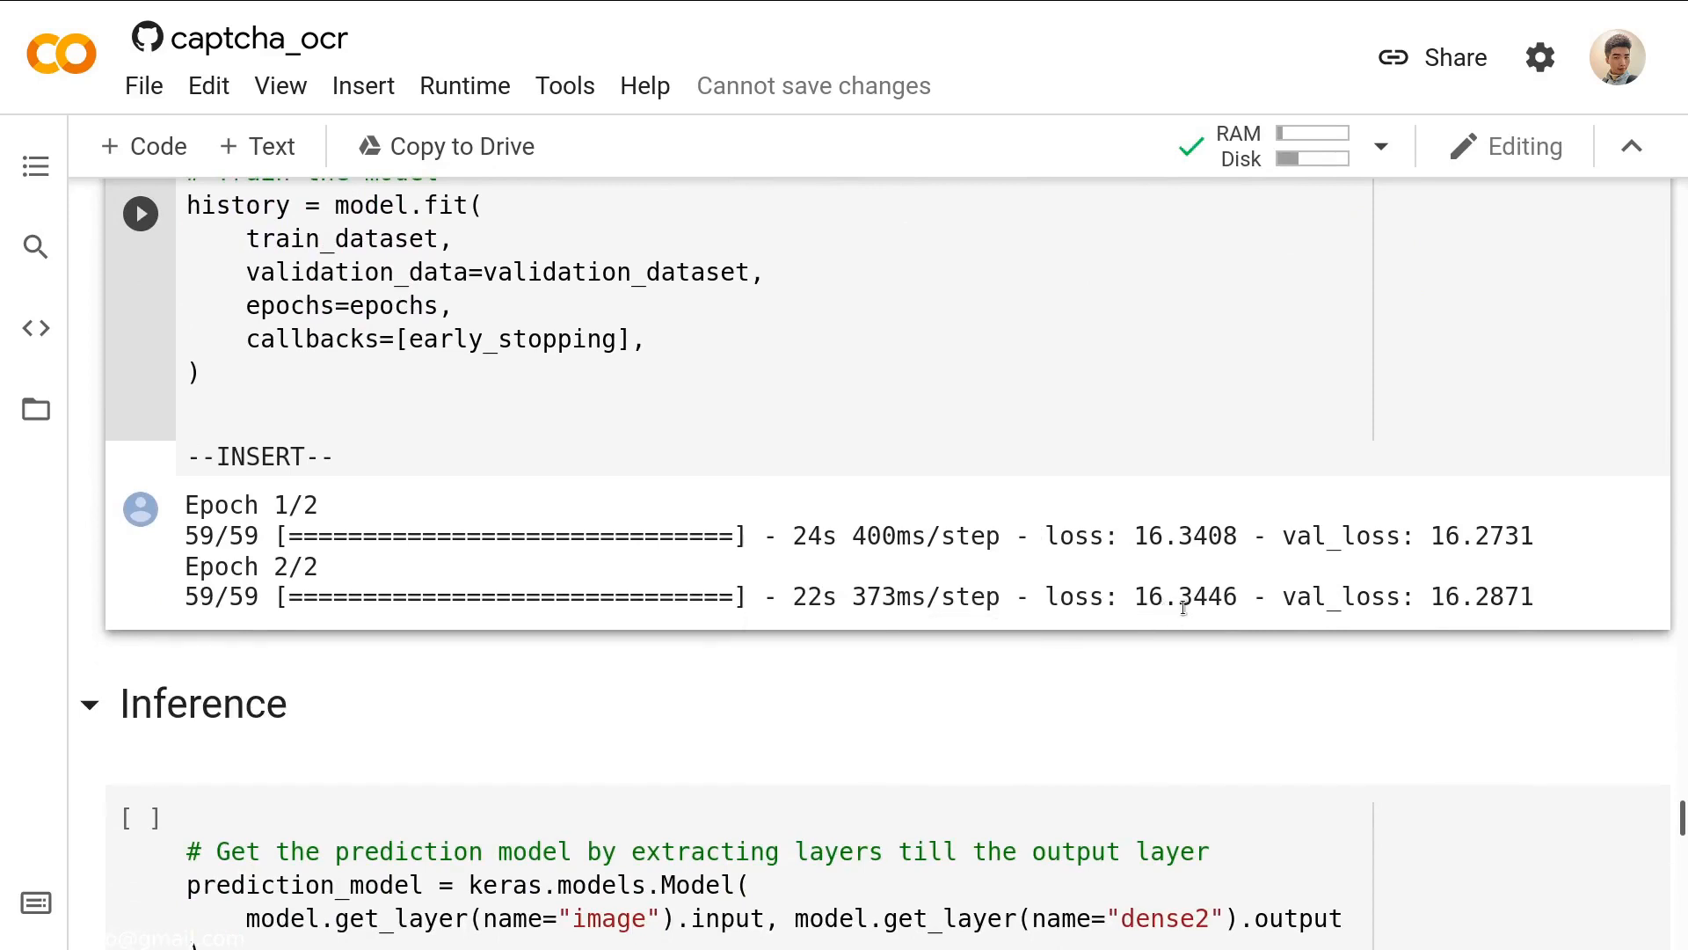
pyautogui.moveTo(1133, 610)
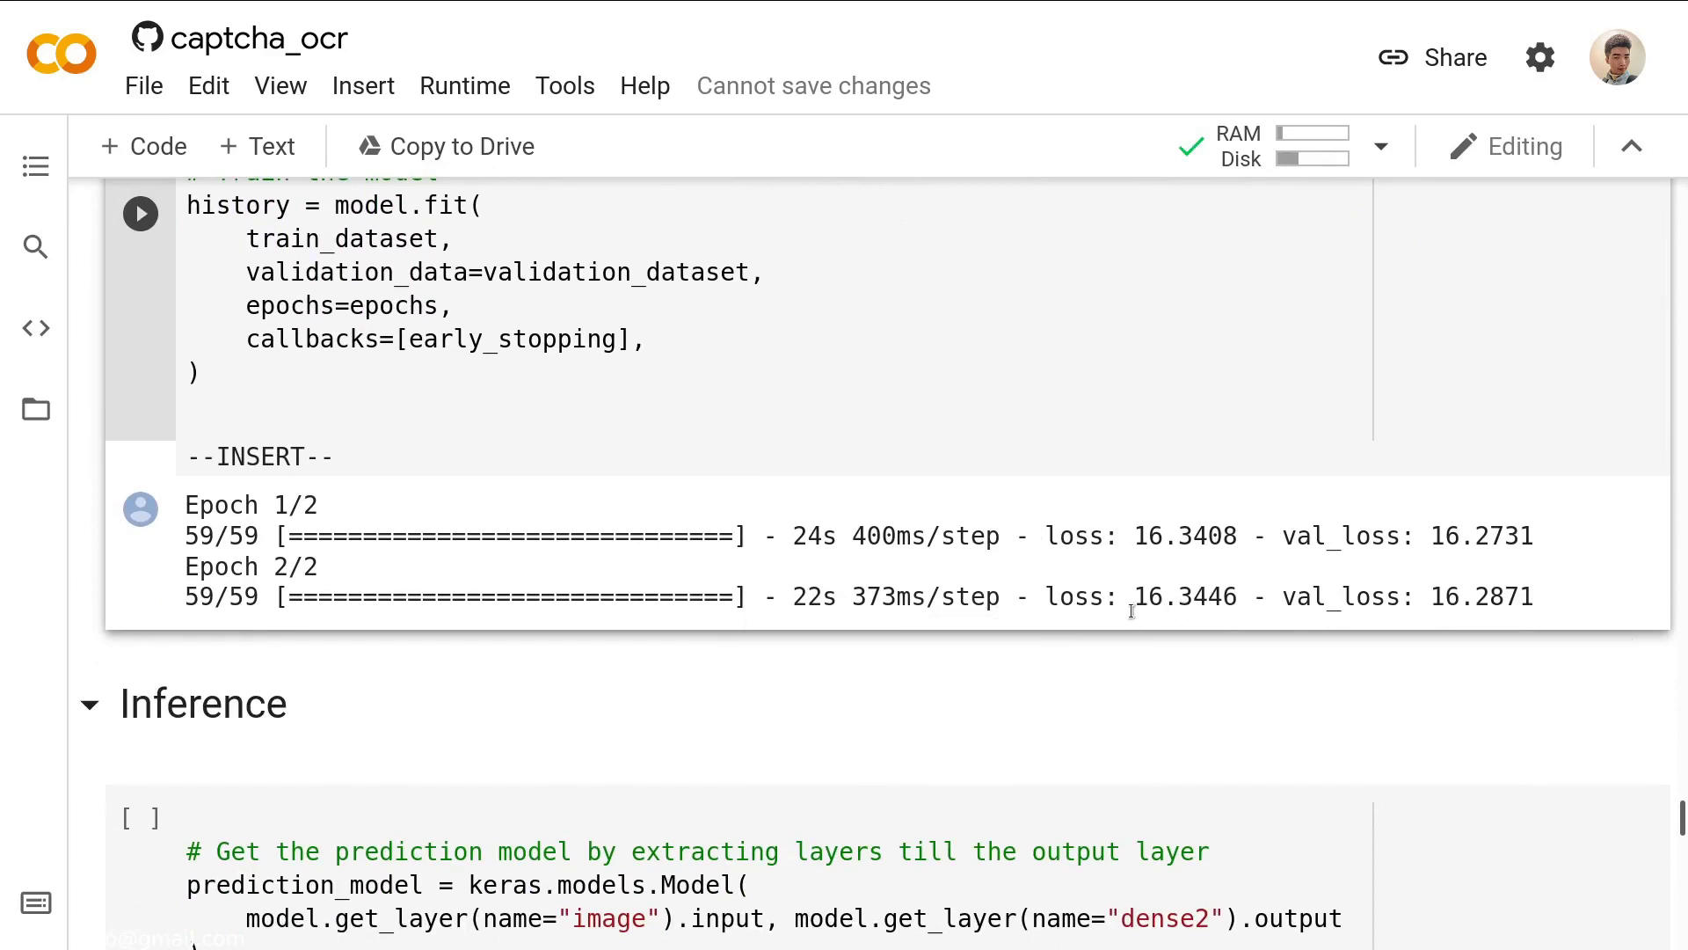
pyautogui.scroll(-3)
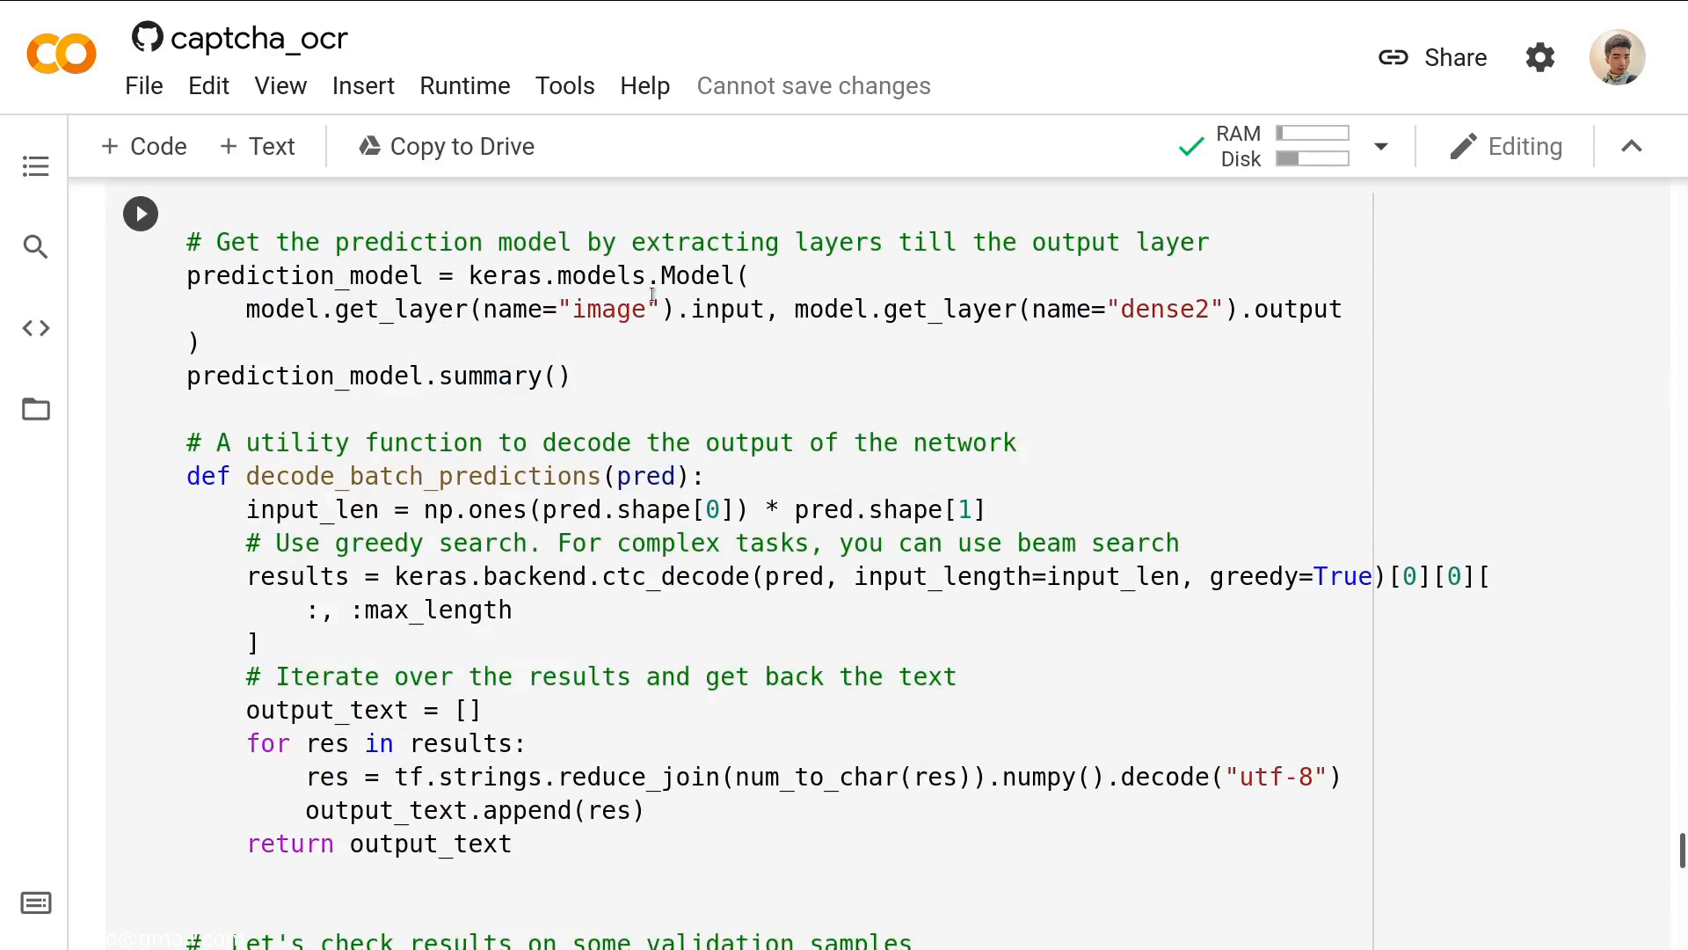
pyautogui.moveTo(340, 329)
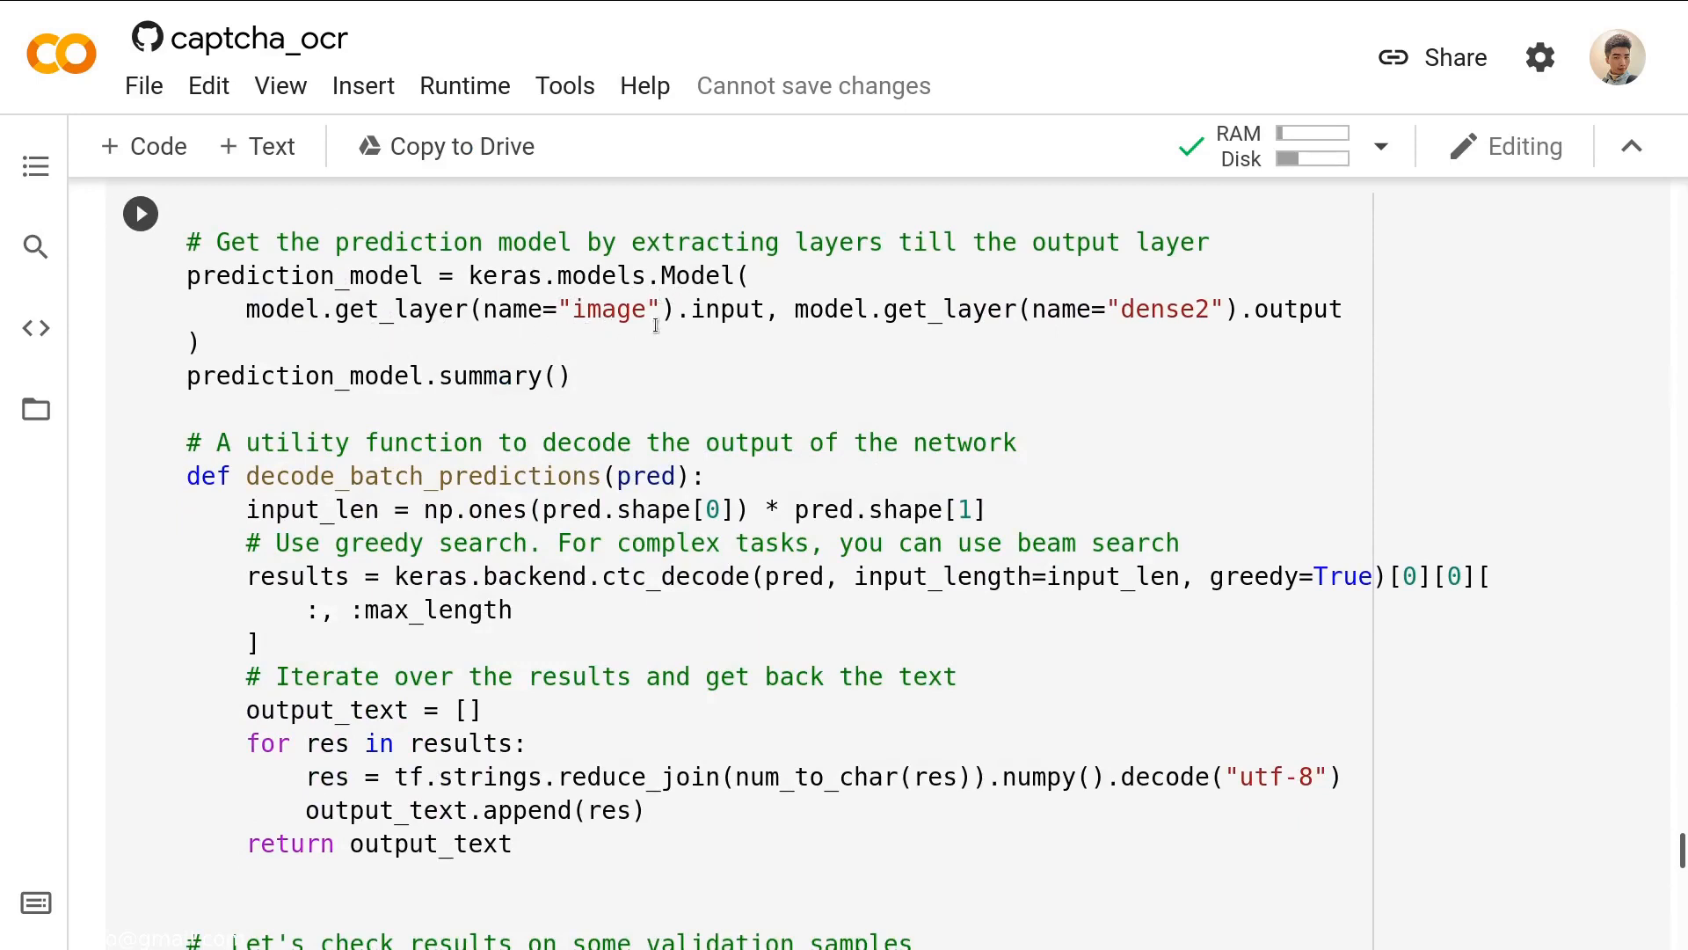
pyautogui.moveTo(832, 315)
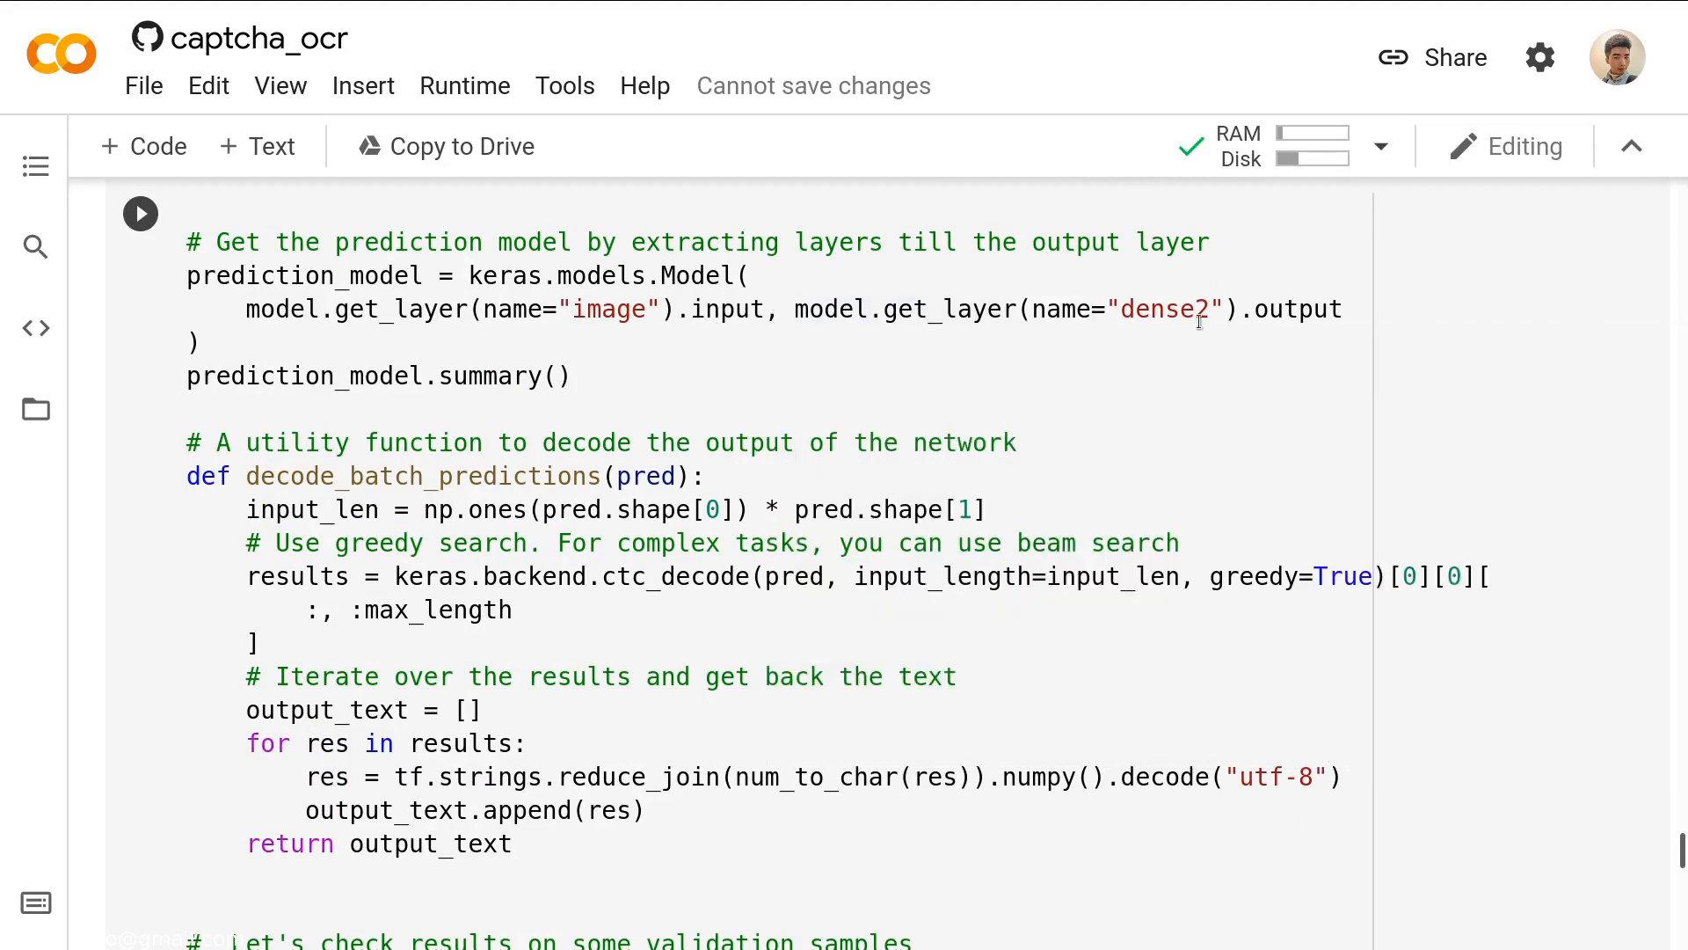
pyautogui.moveTo(1268, 327)
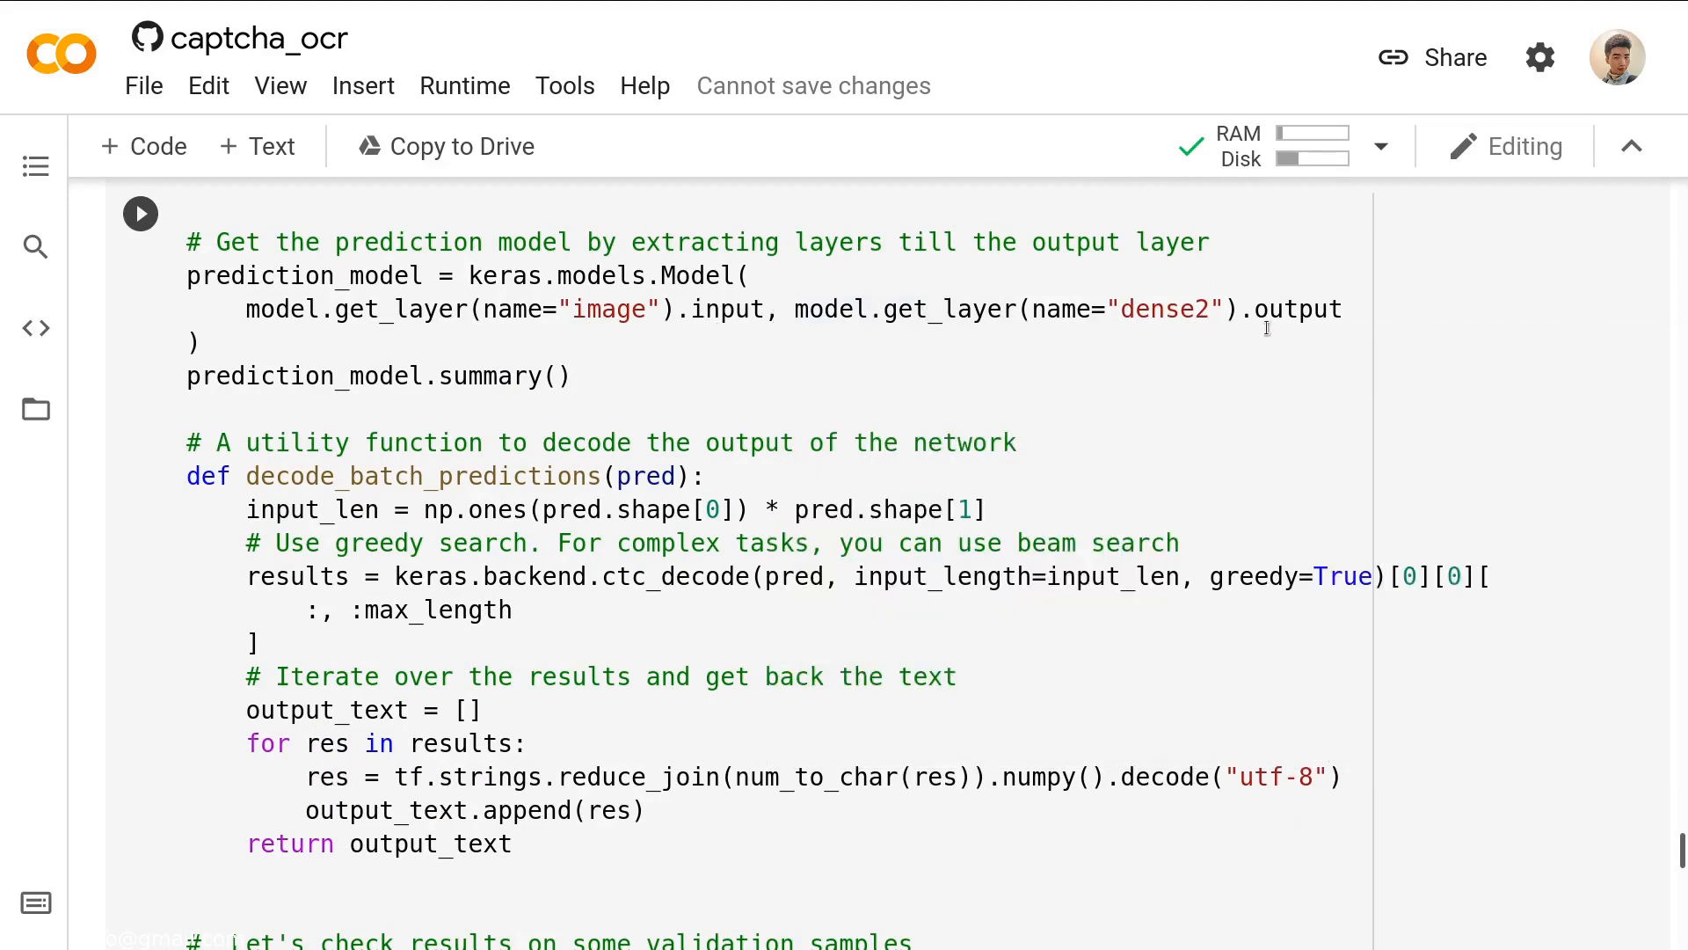
pyautogui.moveTo(362, 354)
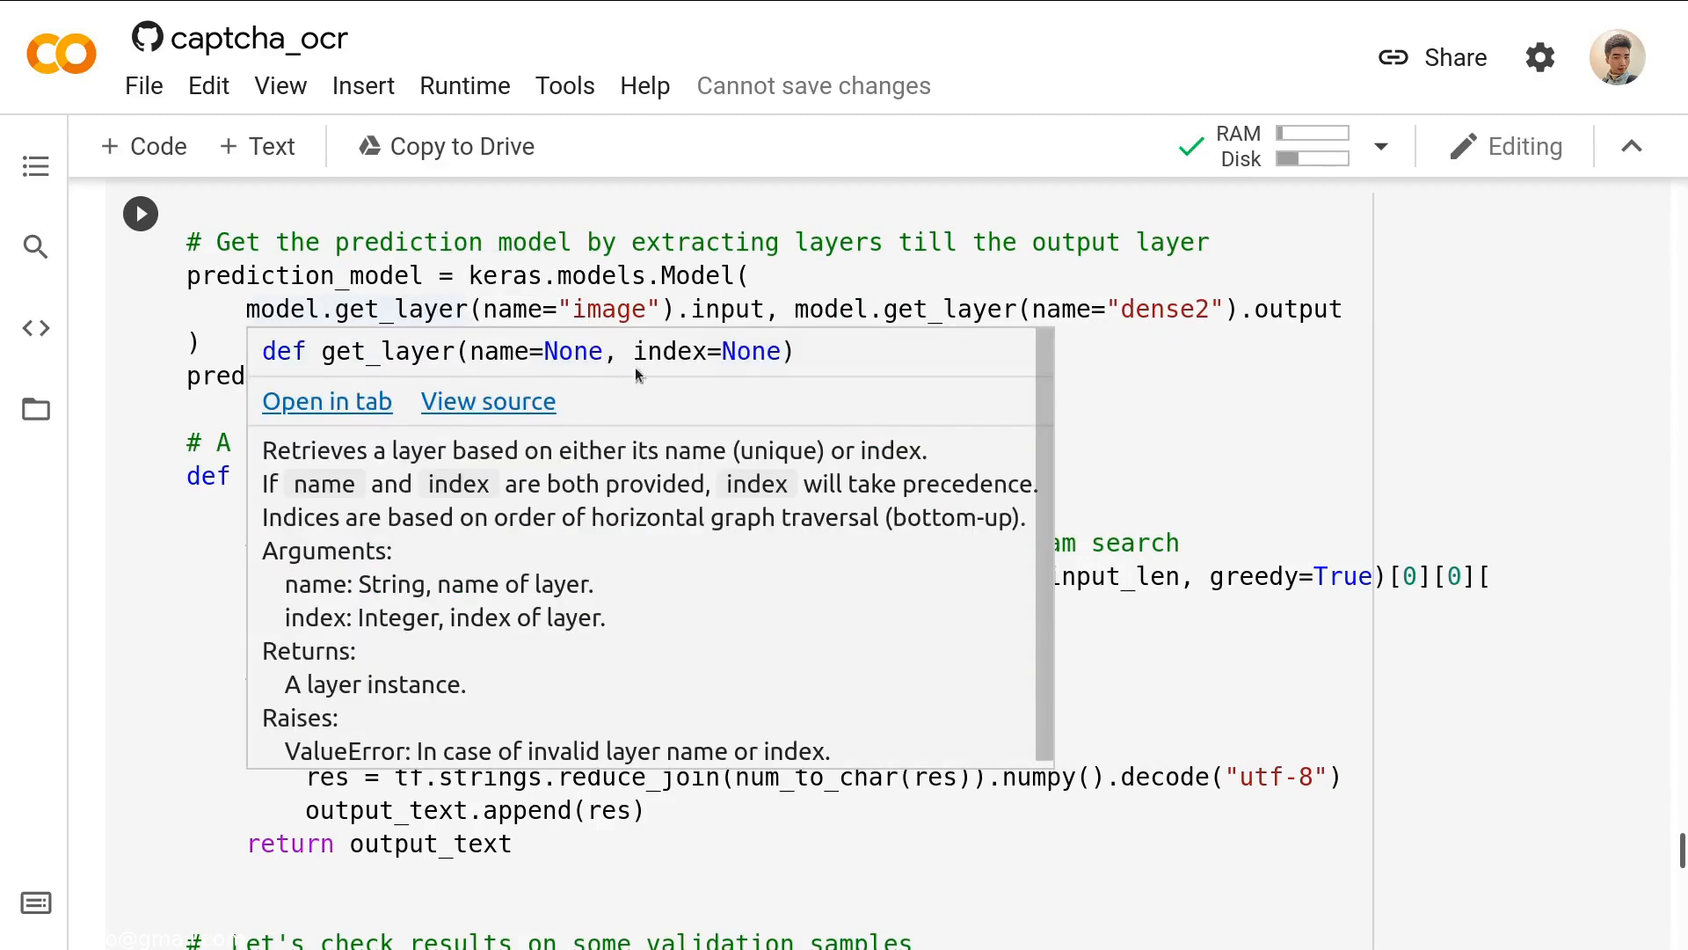
pyautogui.click(923, 327)
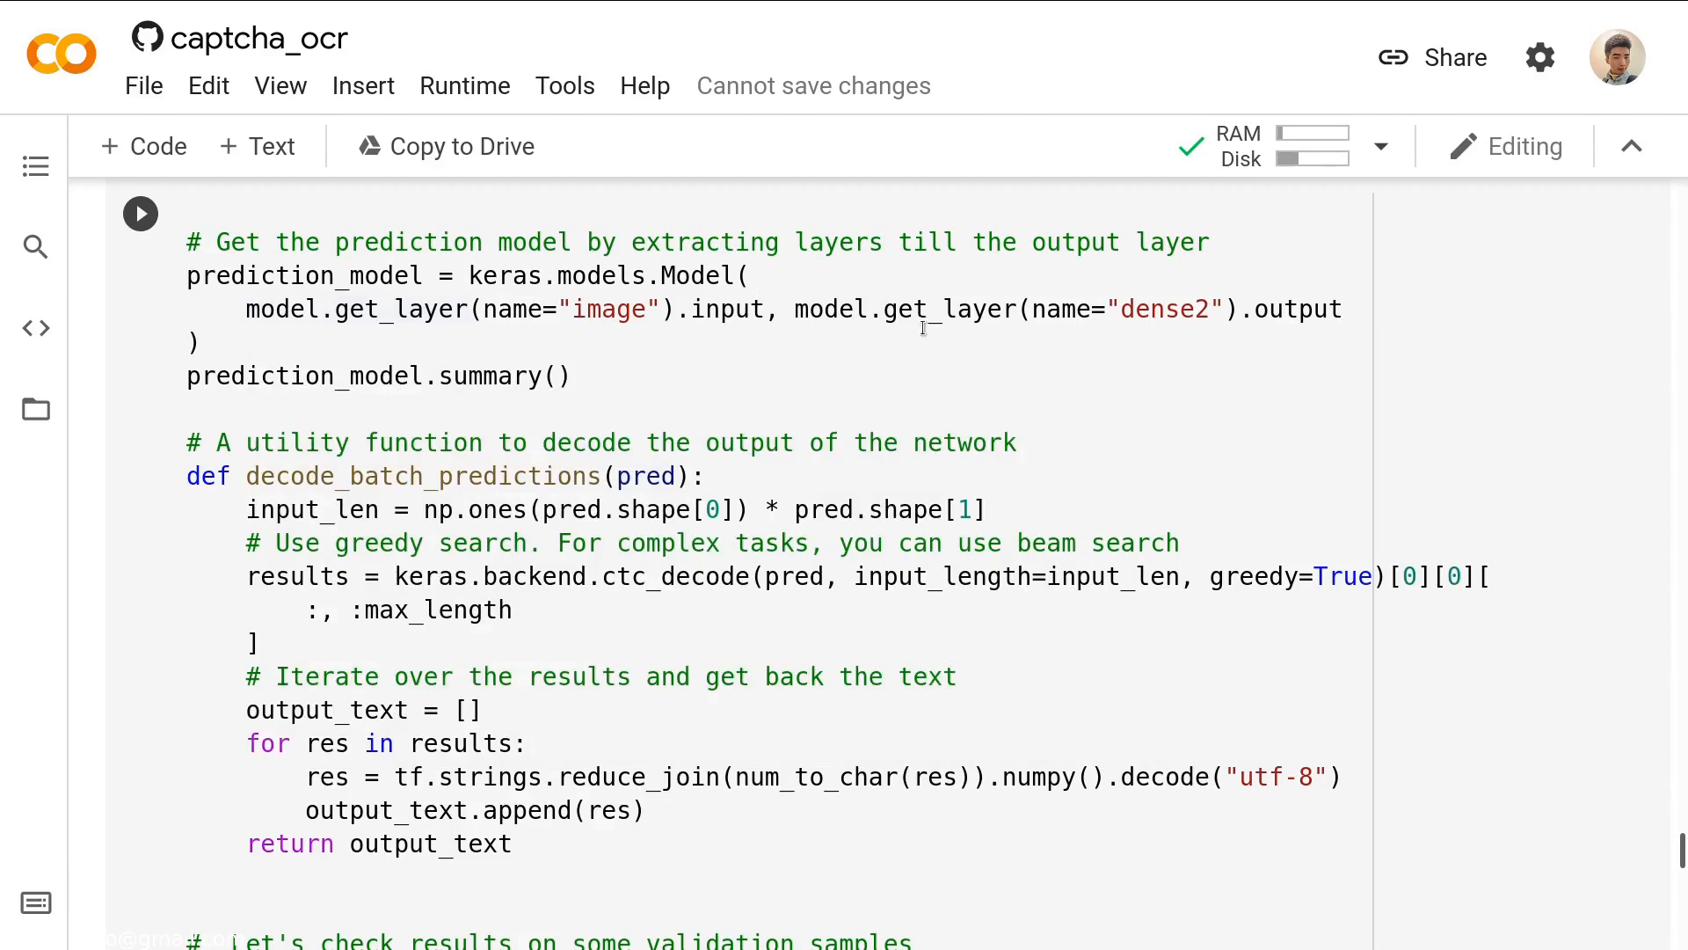
pyautogui.moveTo(707, 318)
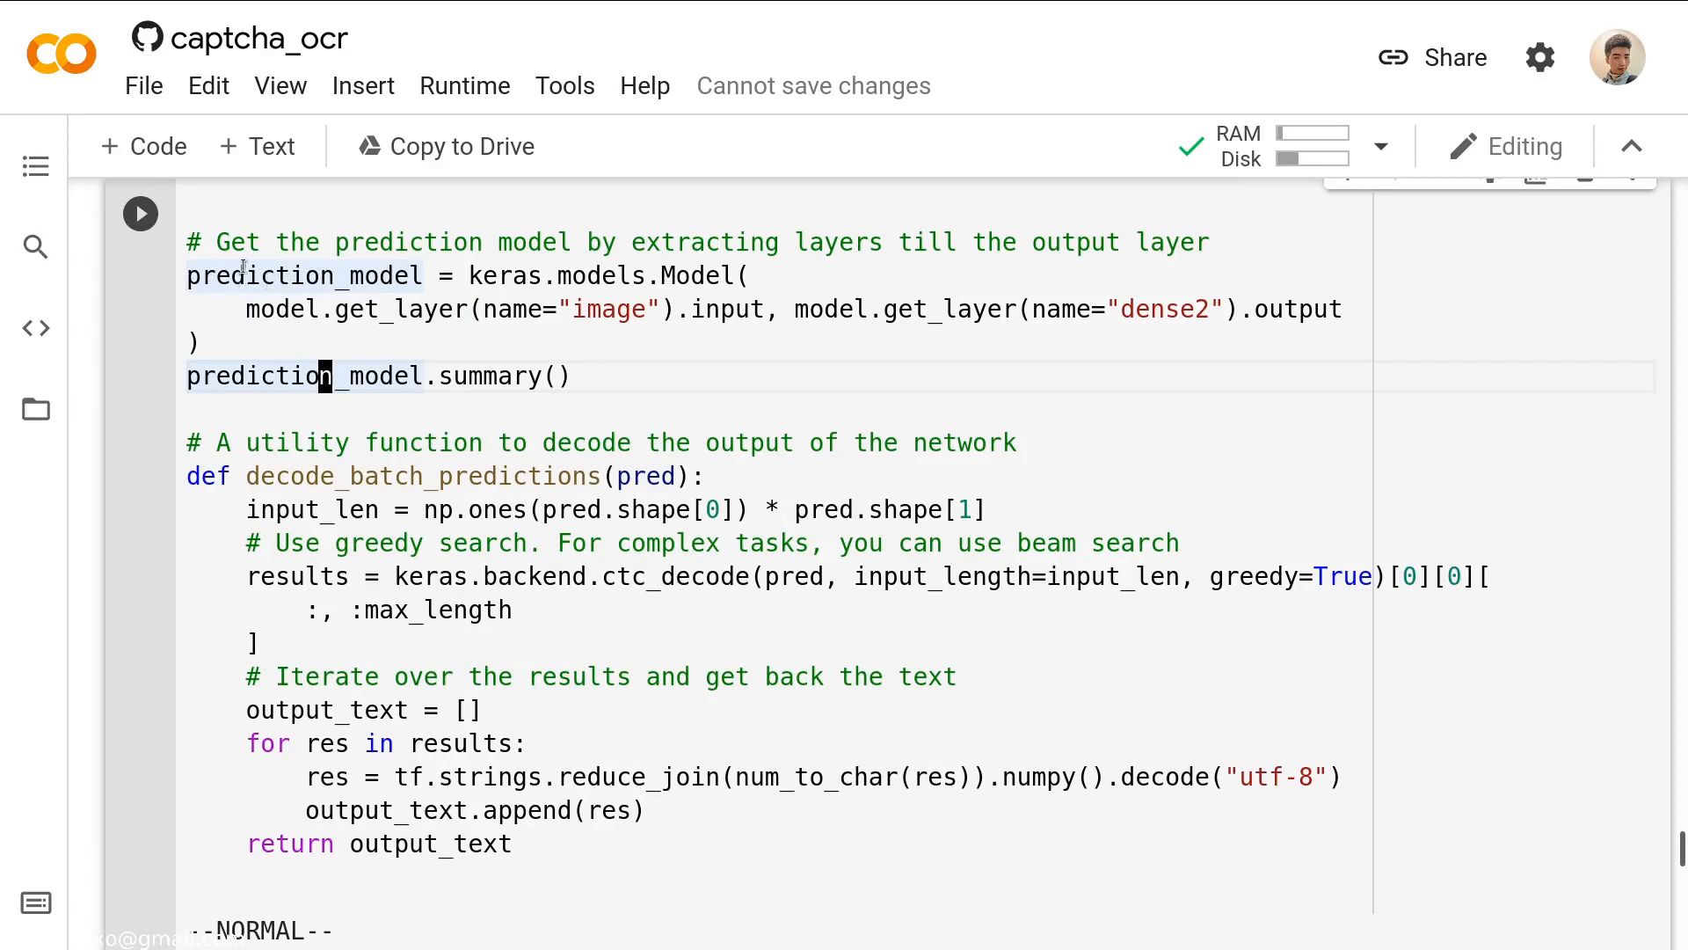
pyautogui.scroll(-3)
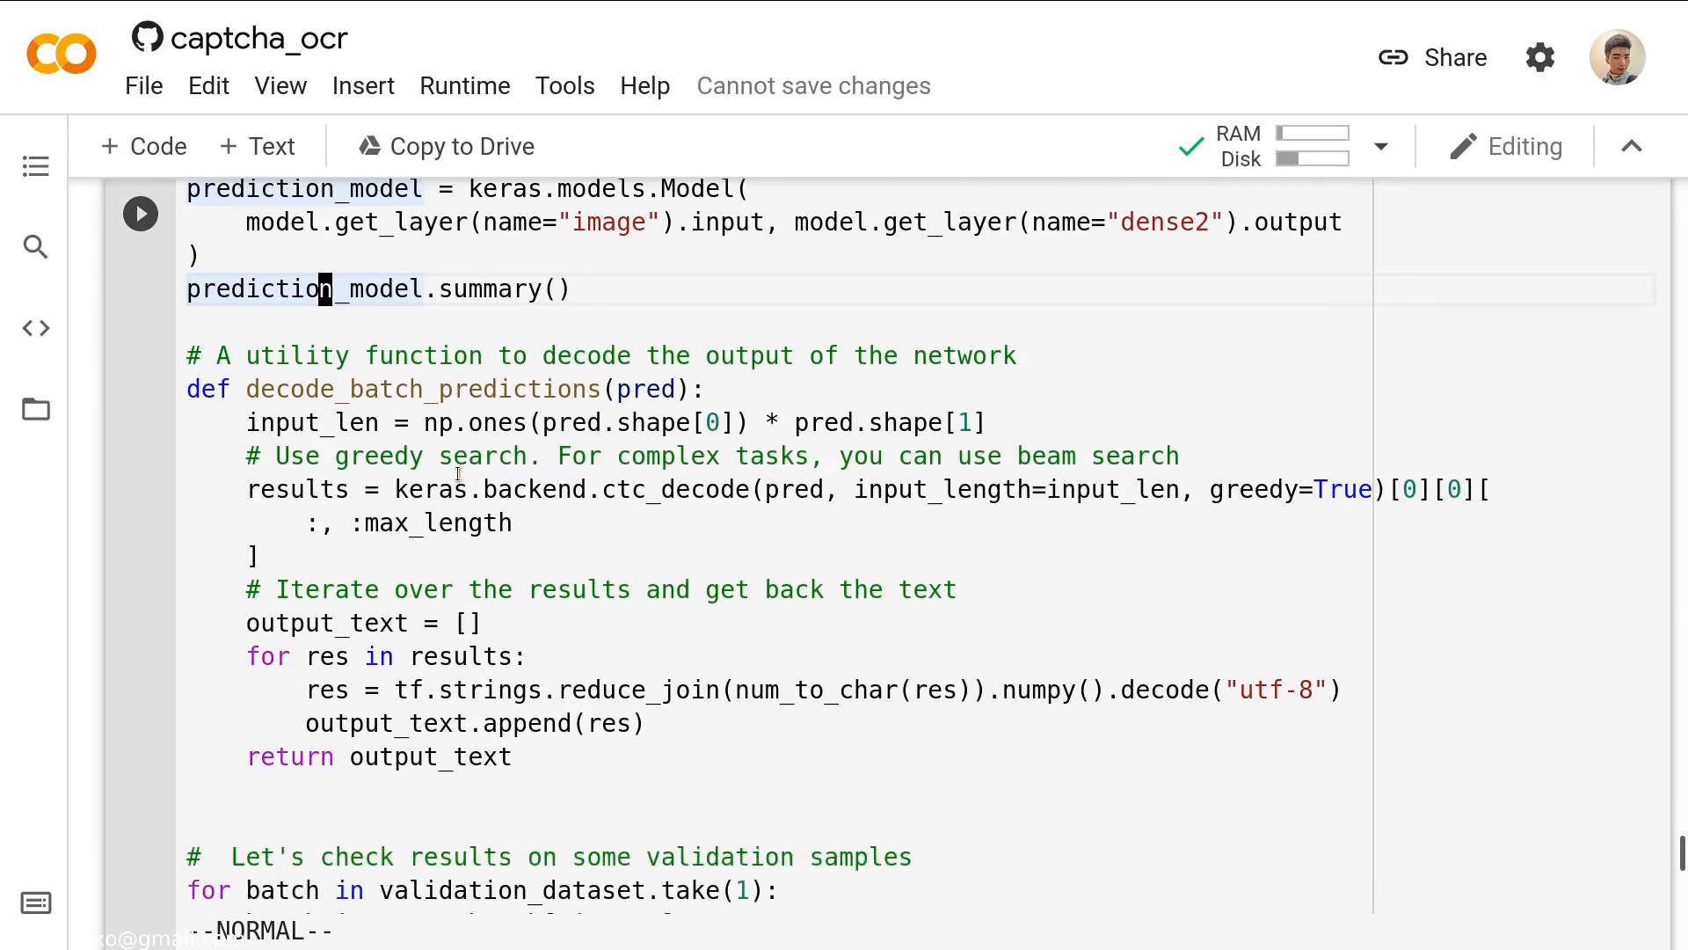
pyautogui.moveTo(329, 399)
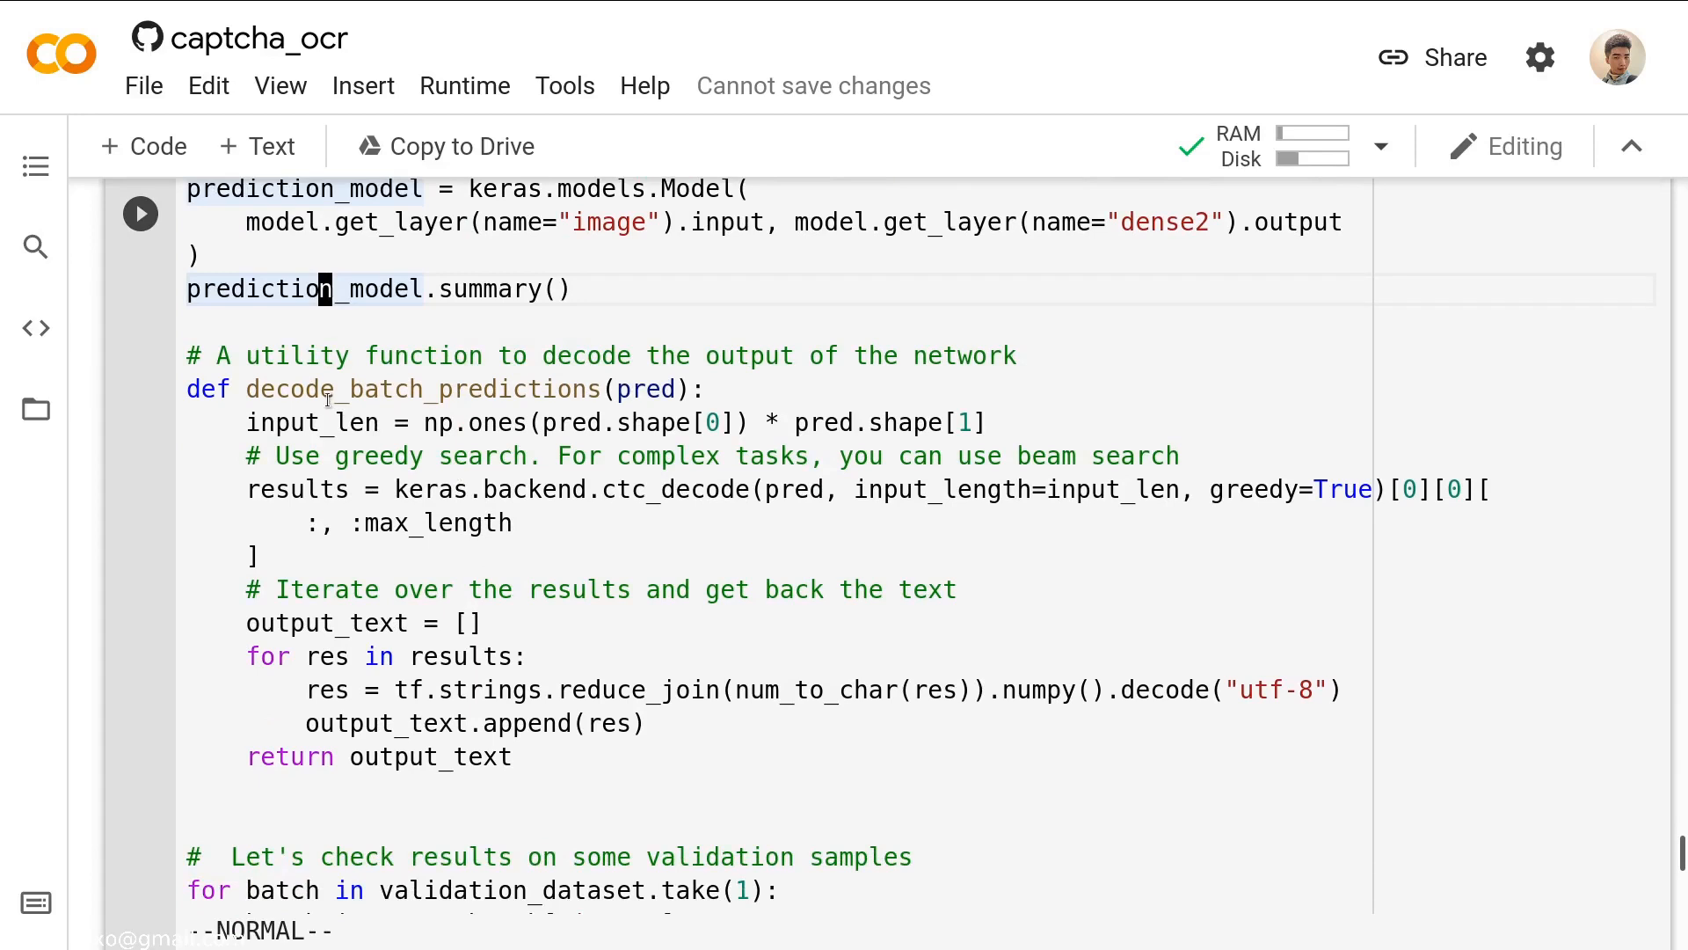
pyautogui.moveTo(610, 390)
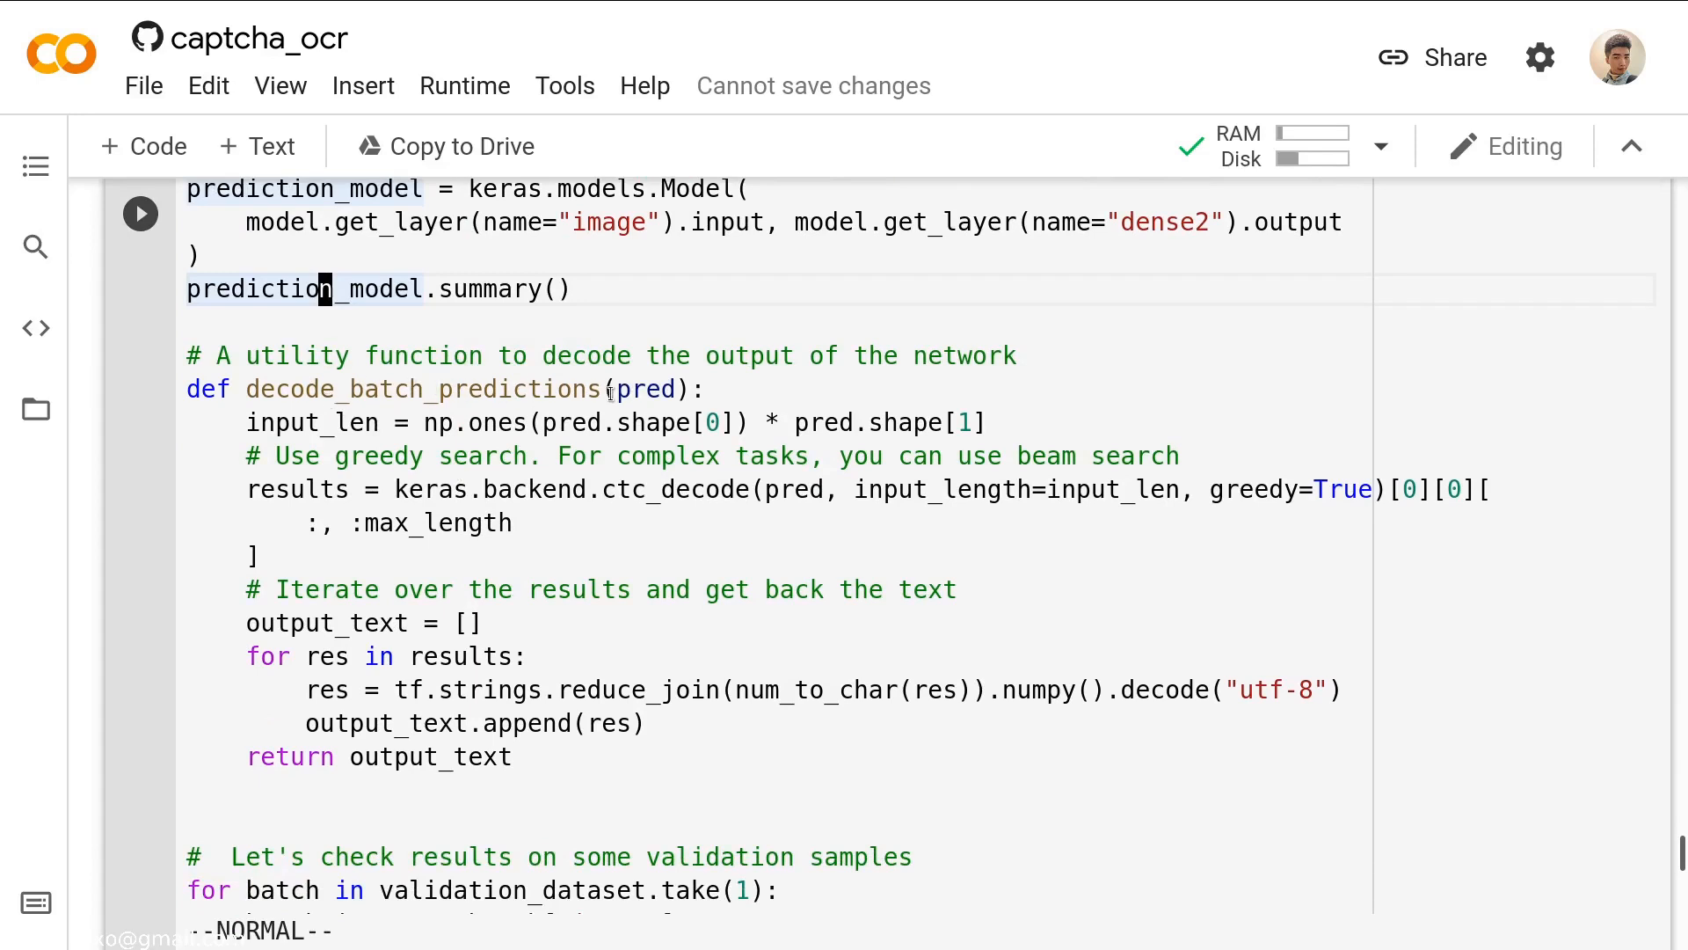
pyautogui.moveTo(626, 538)
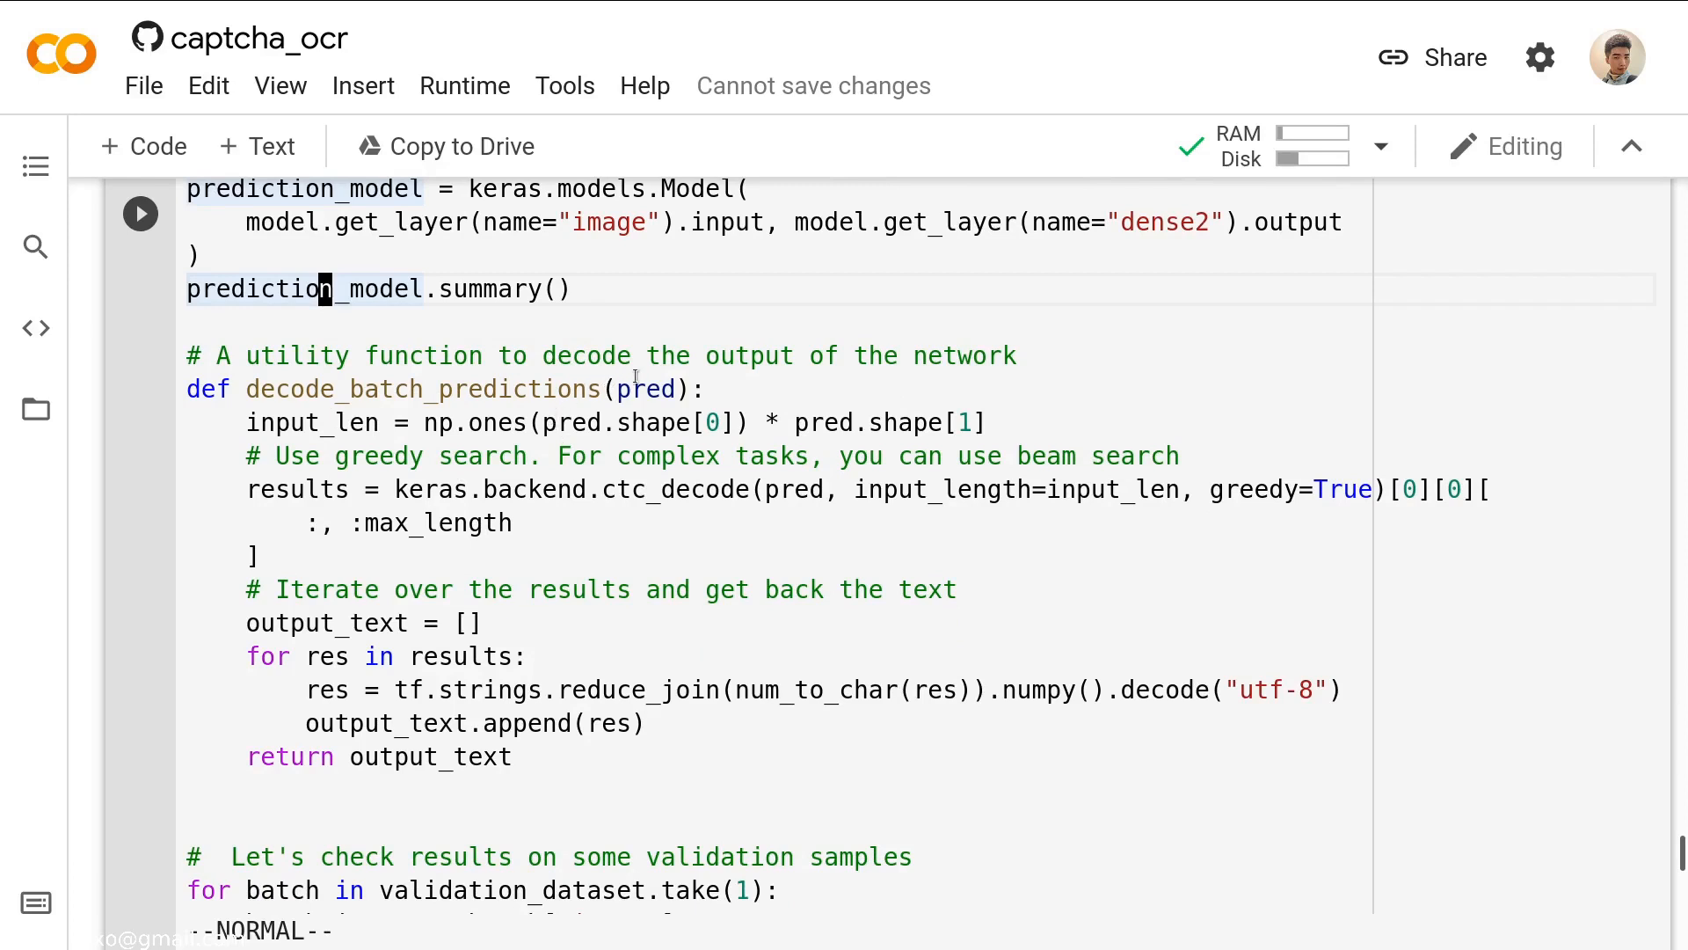
pyautogui.moveTo(609, 638)
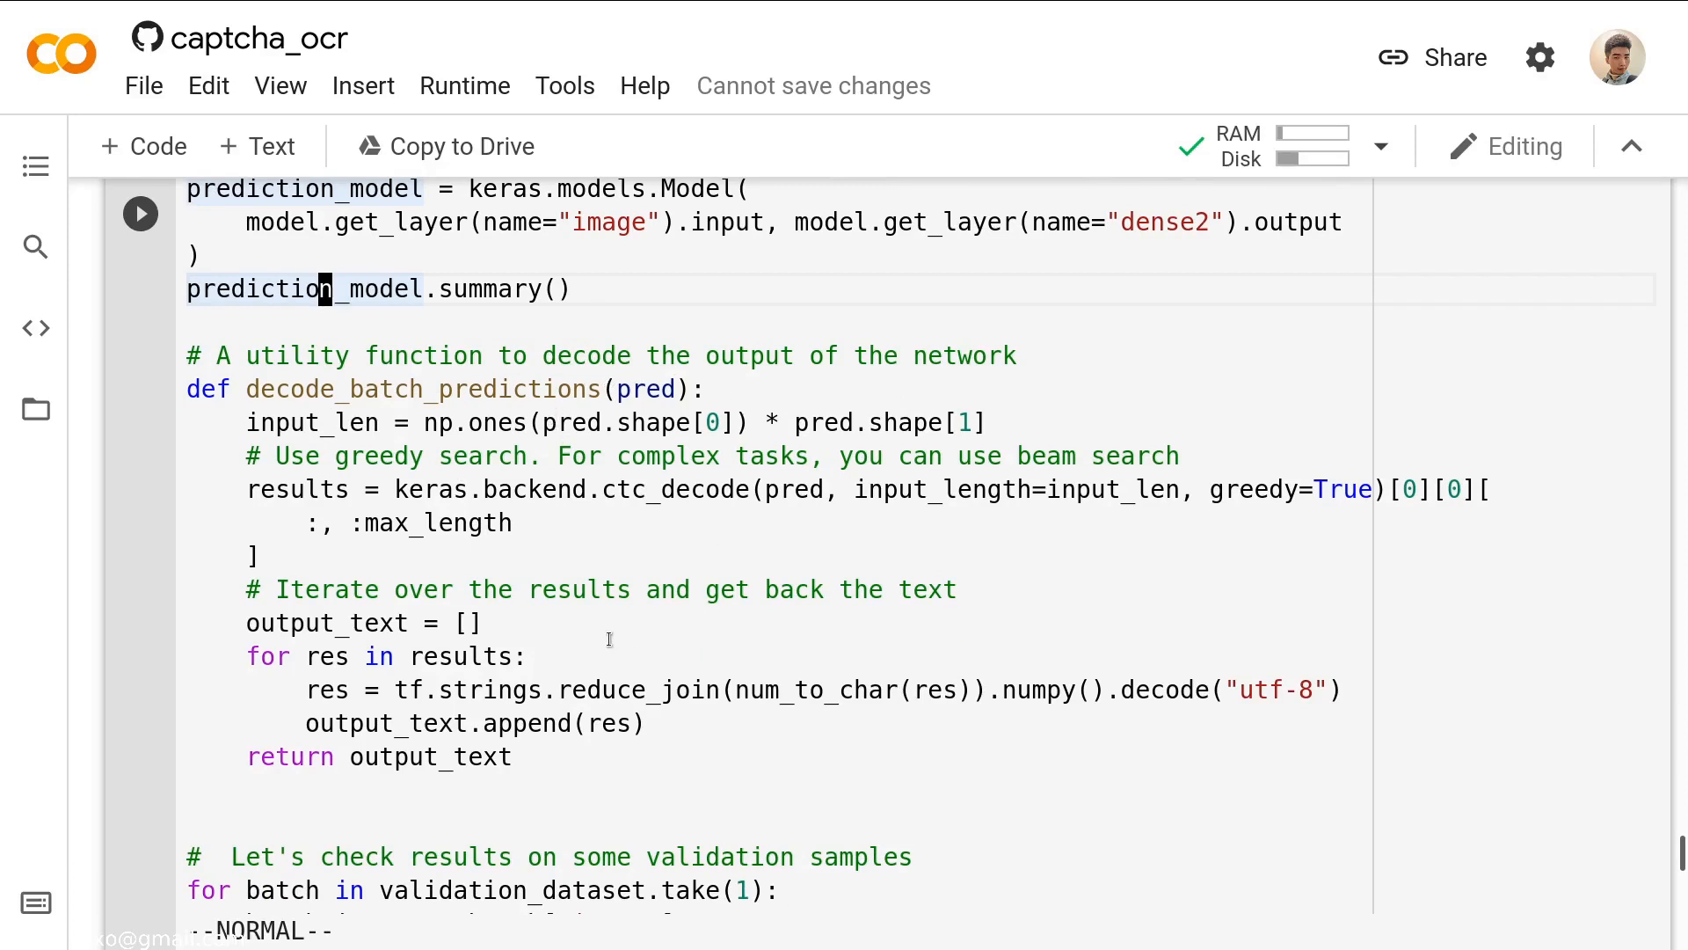
pyautogui.moveTo(488, 386)
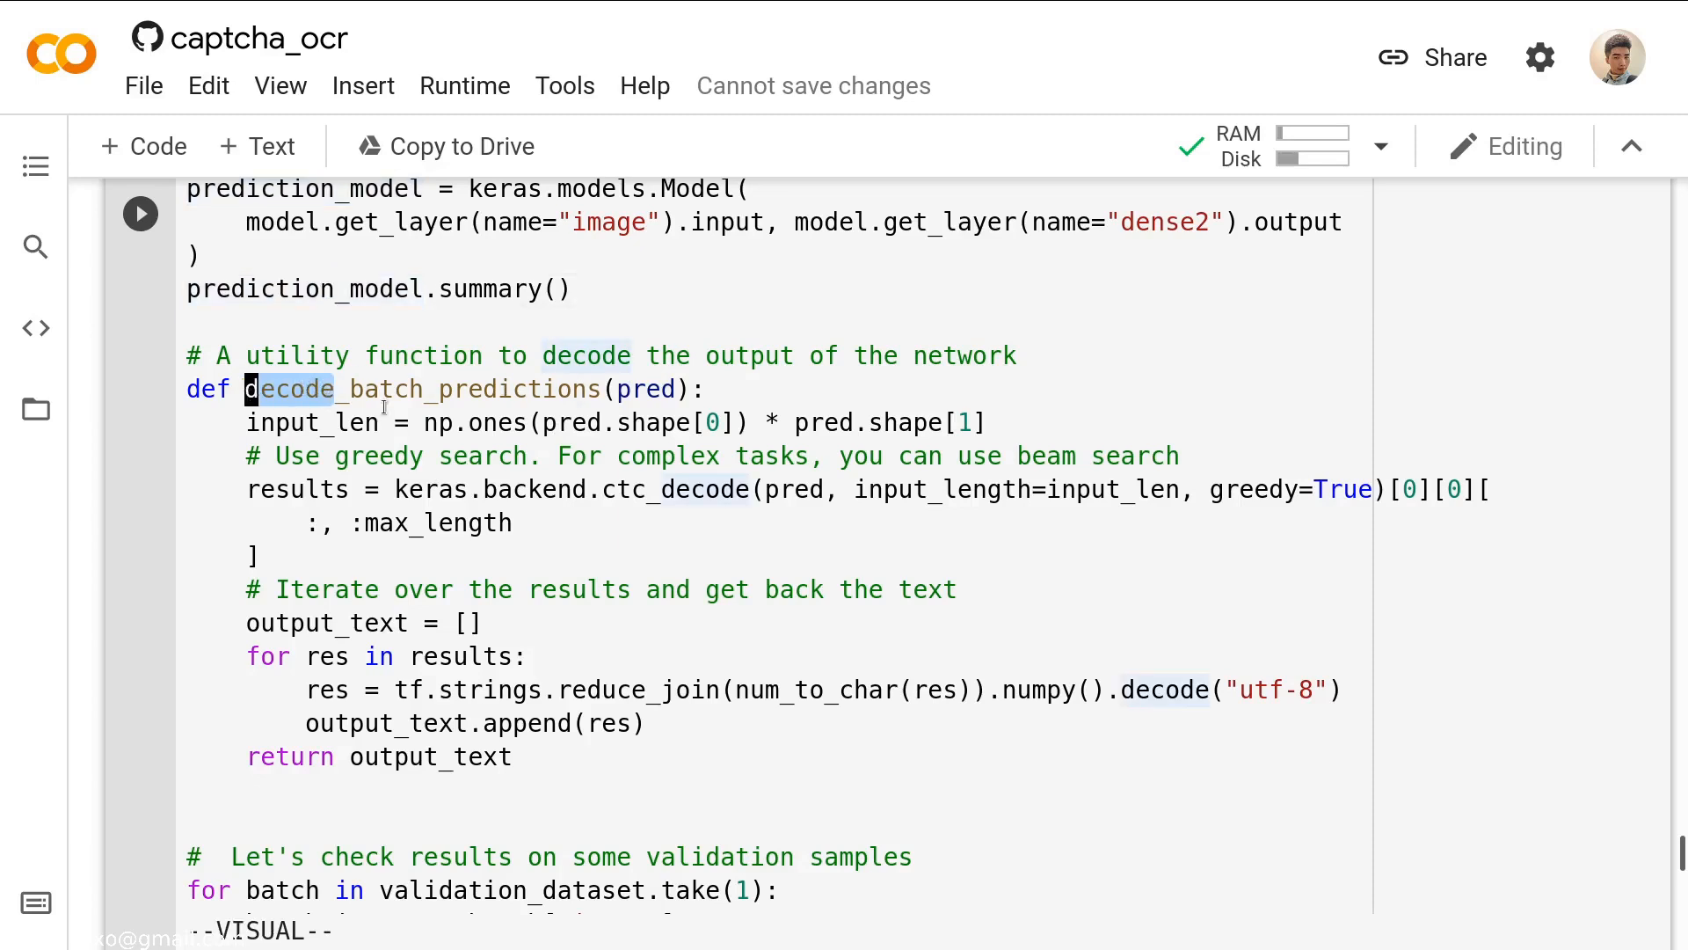
pyautogui.scroll(-3)
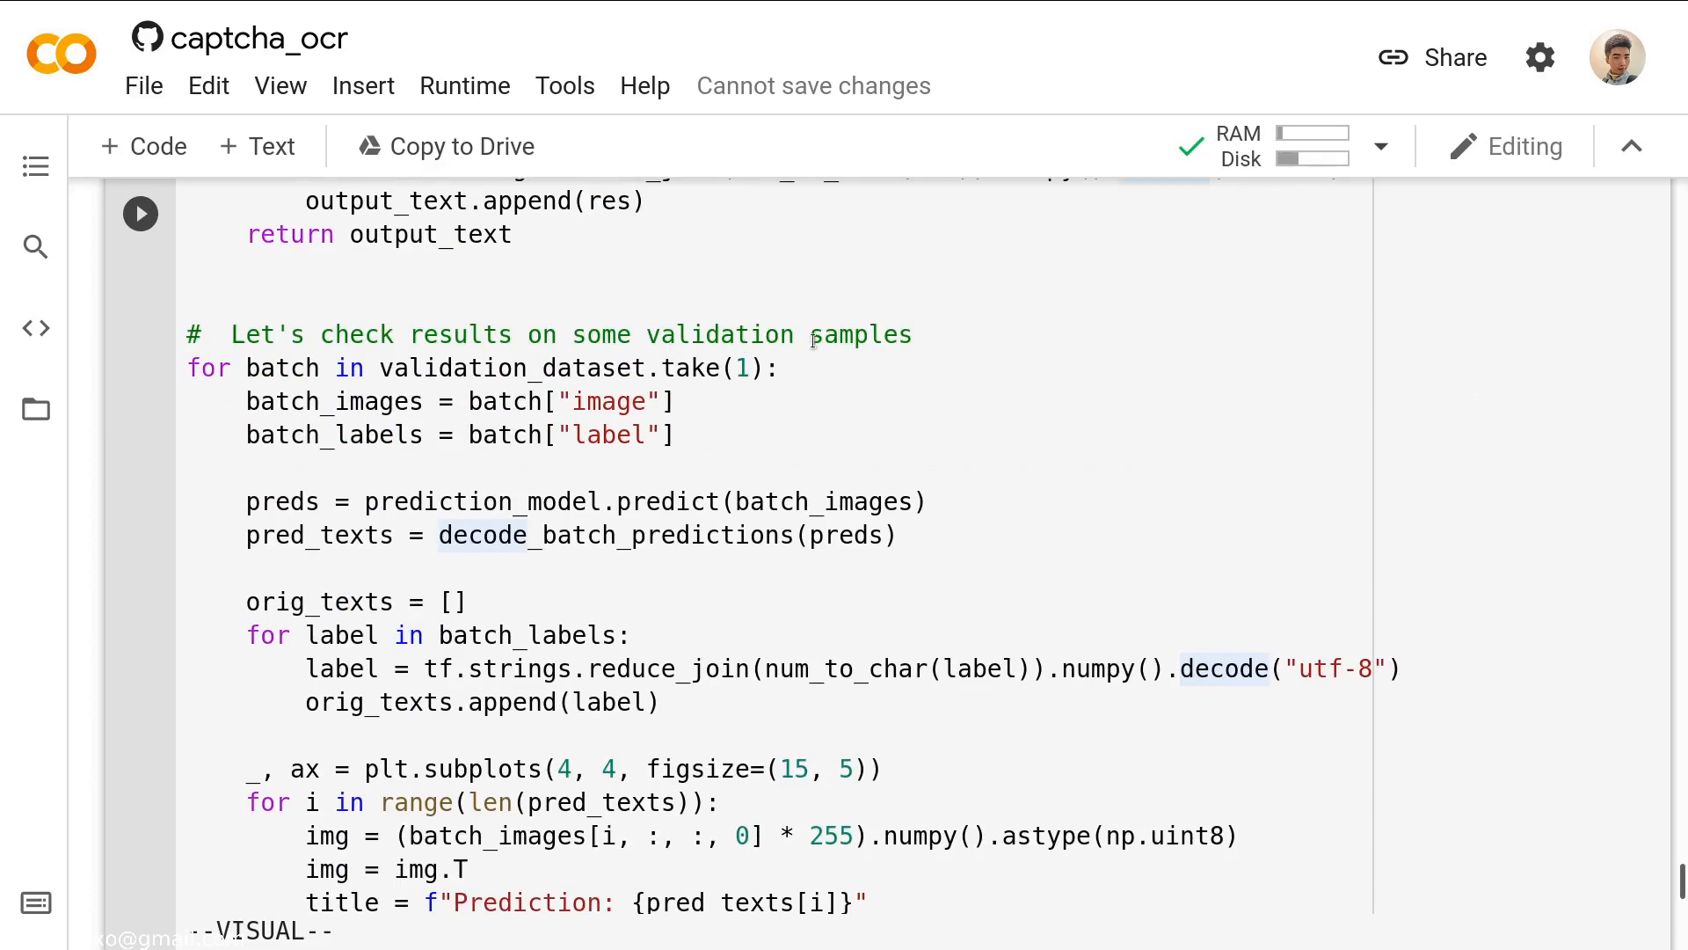
pyautogui.moveTo(506, 507)
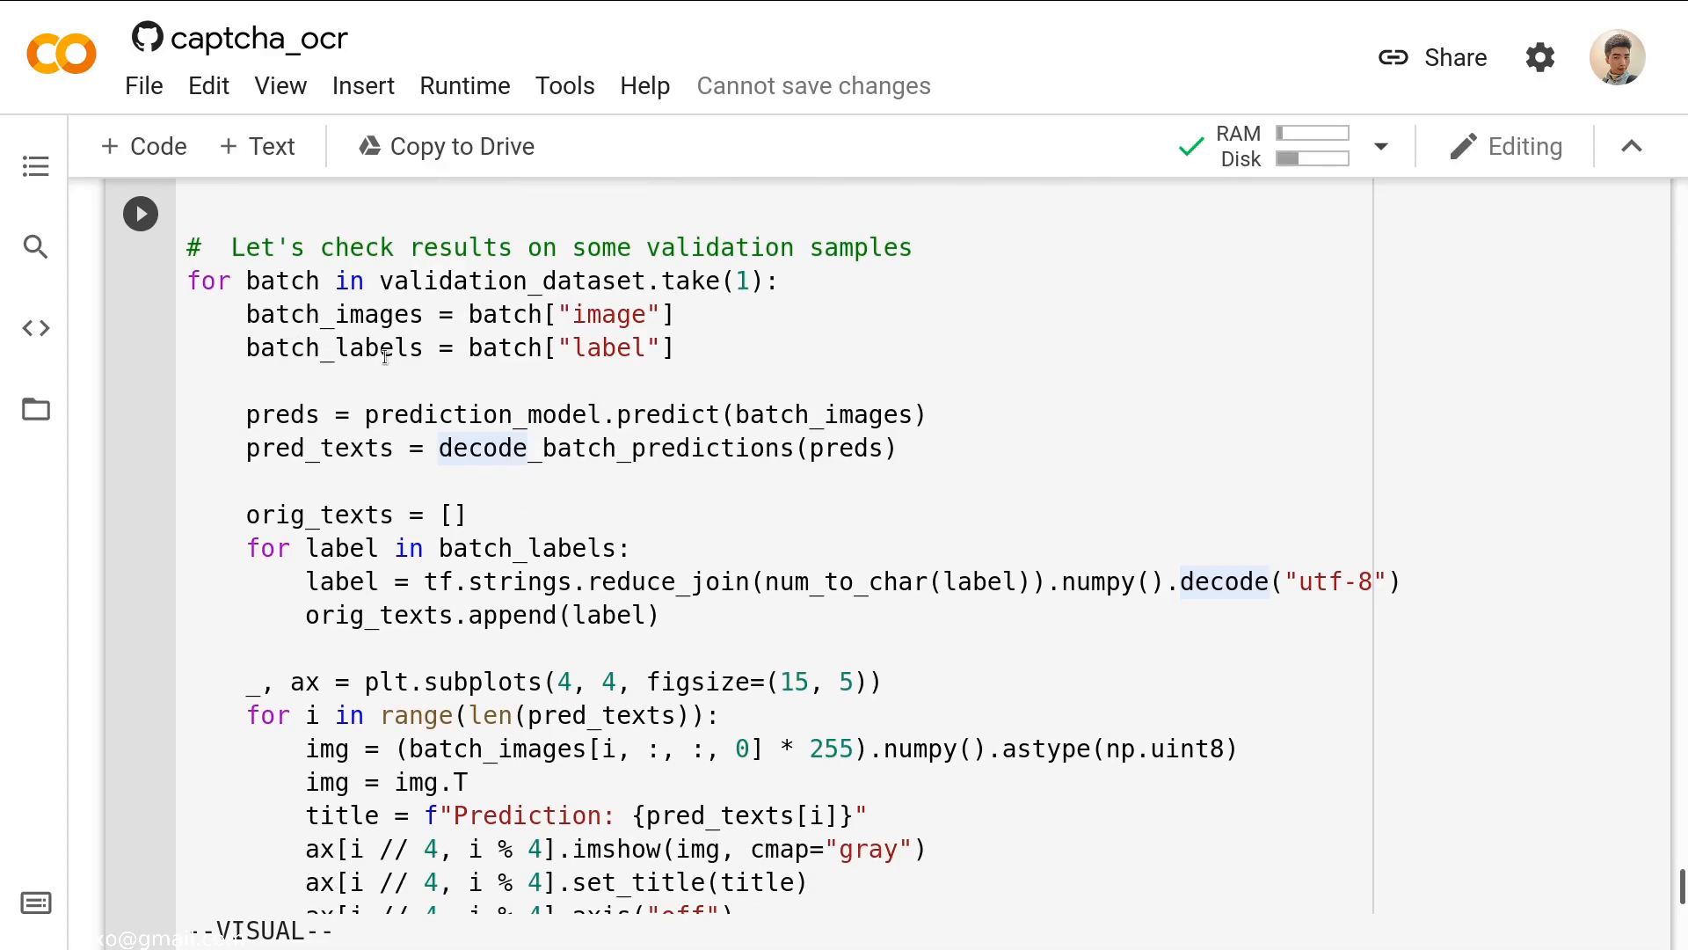
pyautogui.moveTo(390, 420)
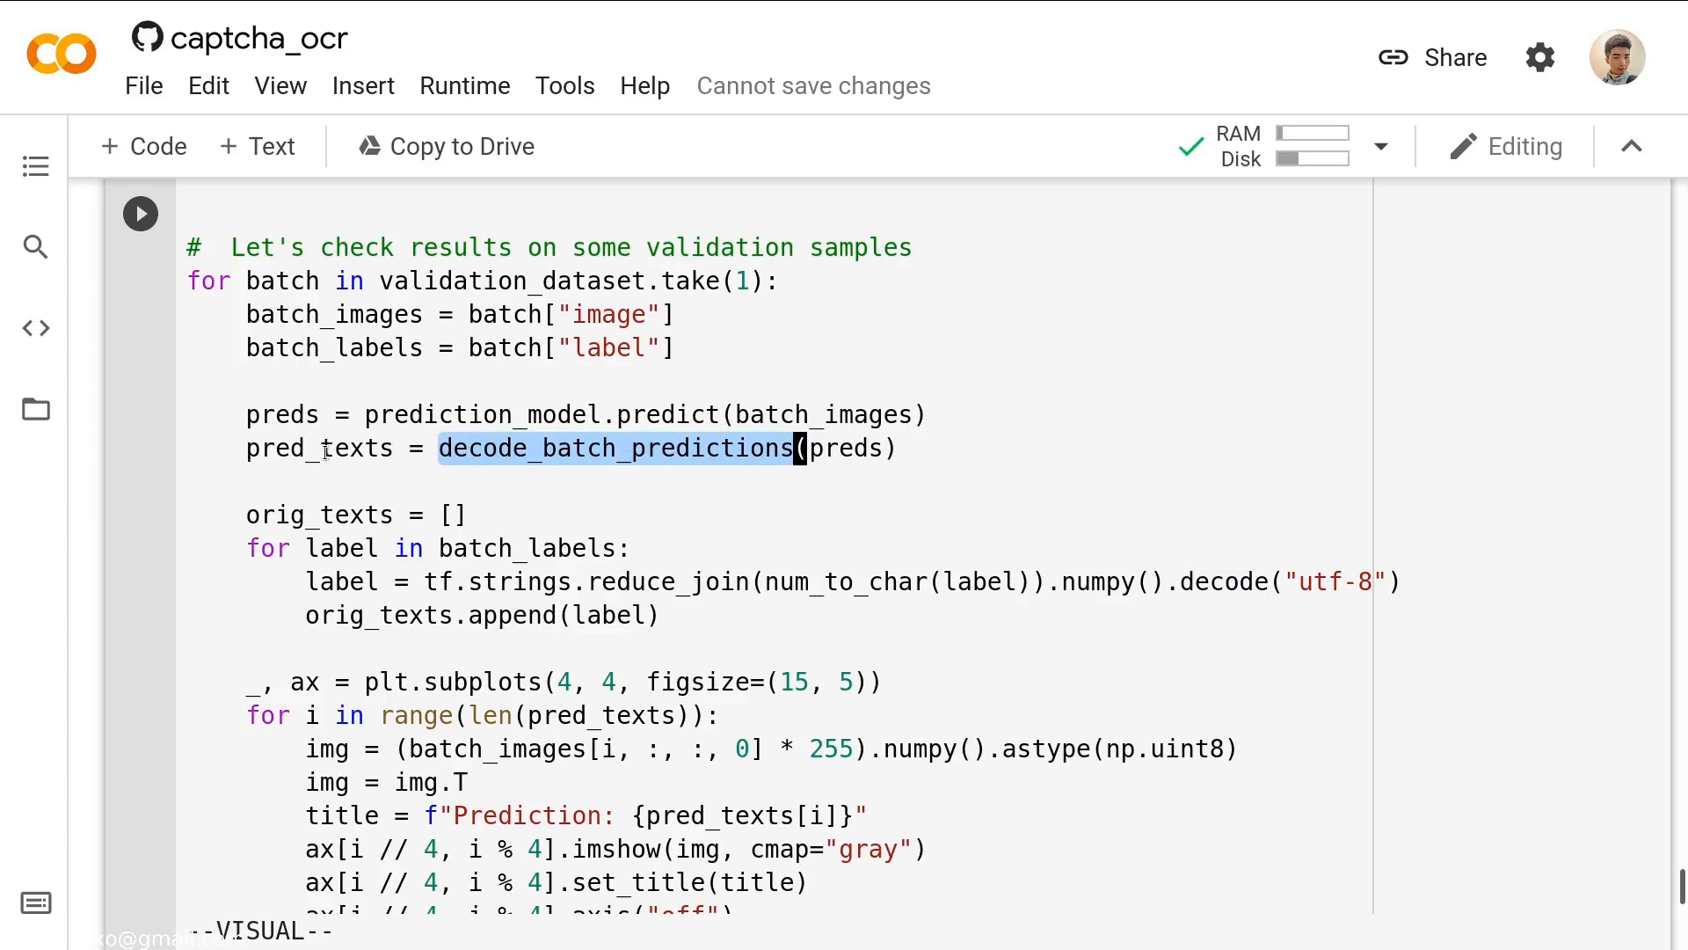
pyautogui.moveTo(396, 482)
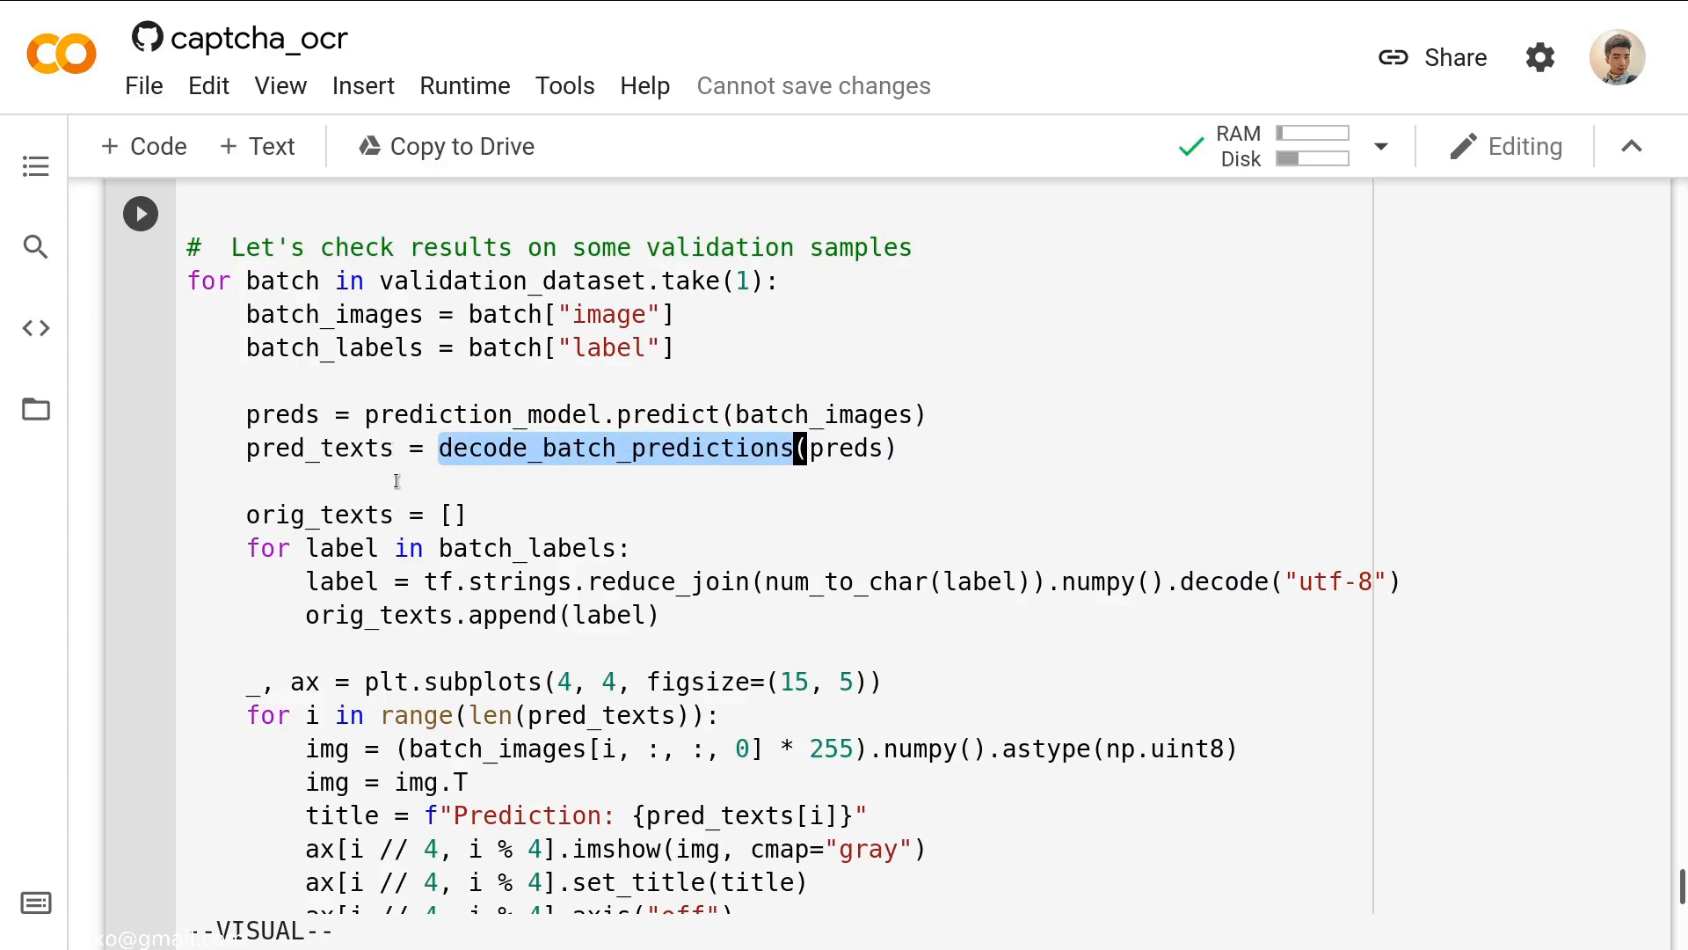
pyautogui.scroll(-3)
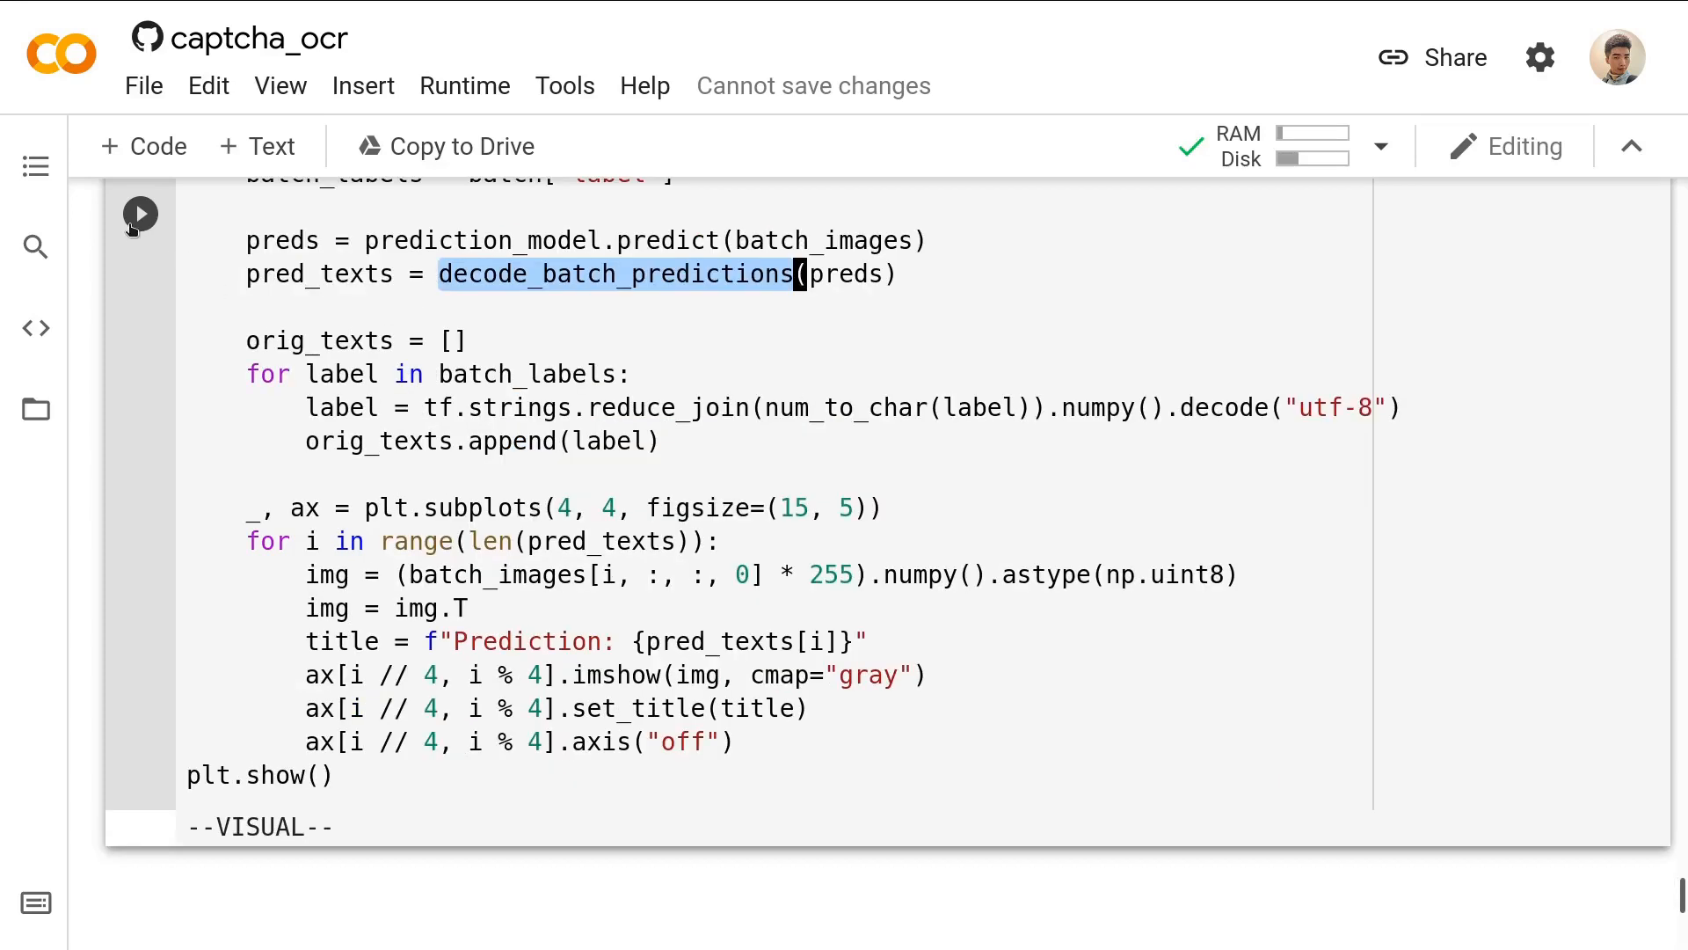
# Run the inference cell and review the 16 plotted captchas, all predicted as [UNK].
pyautogui.click(137, 213)
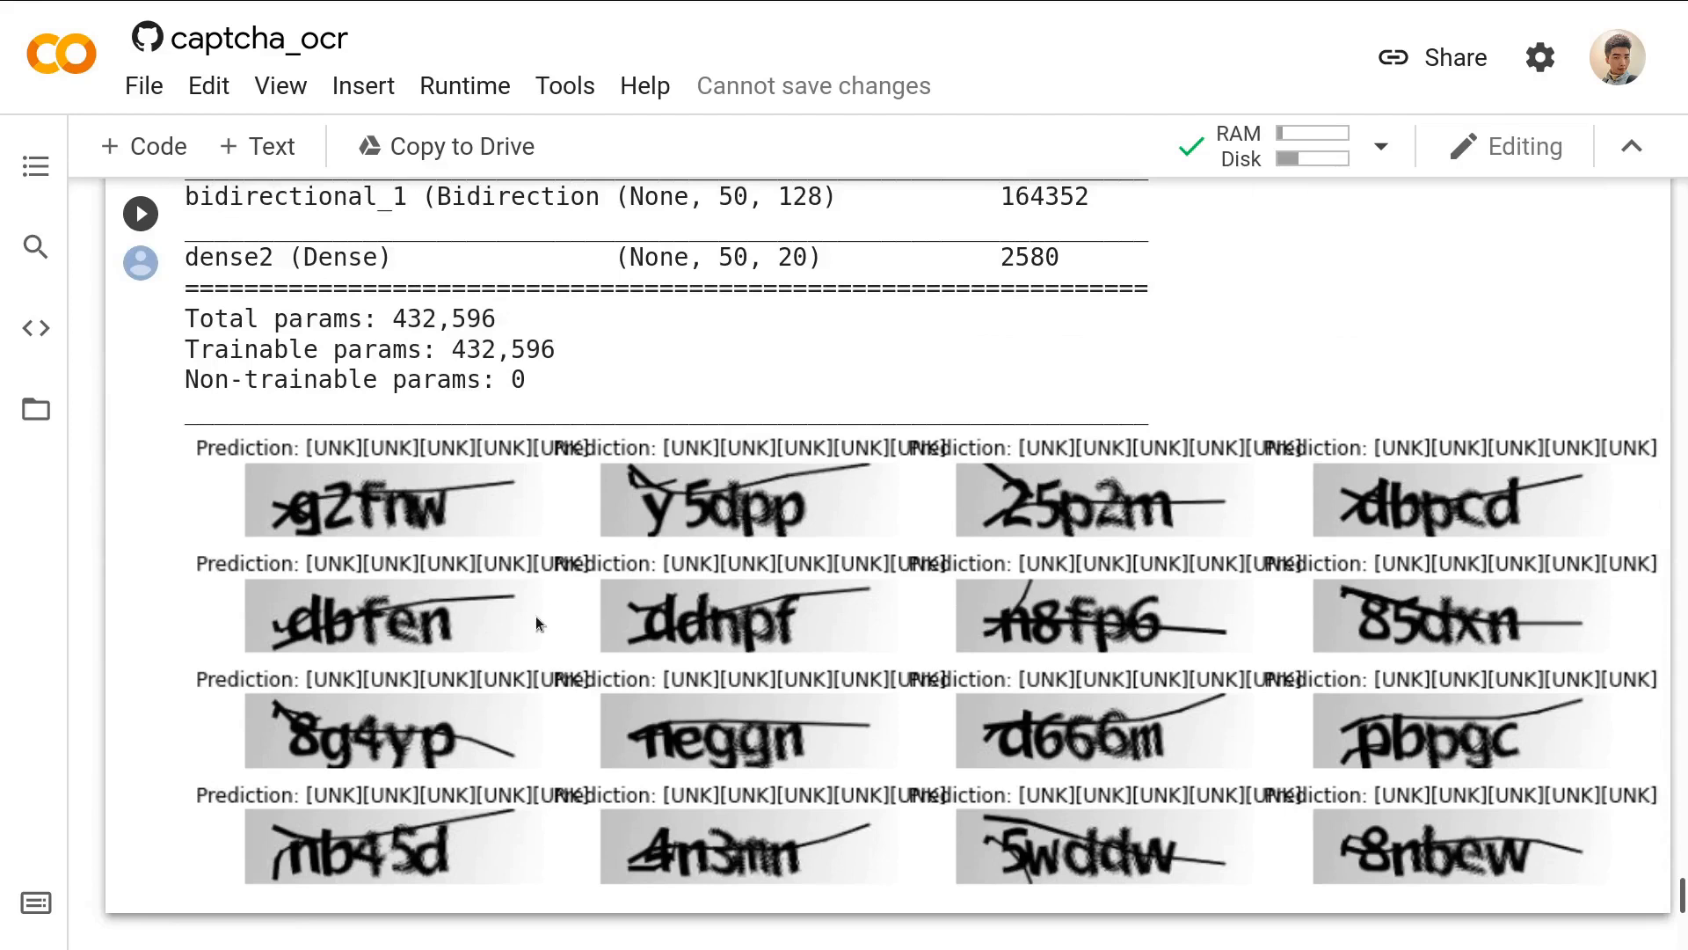
pyautogui.moveTo(310, 459)
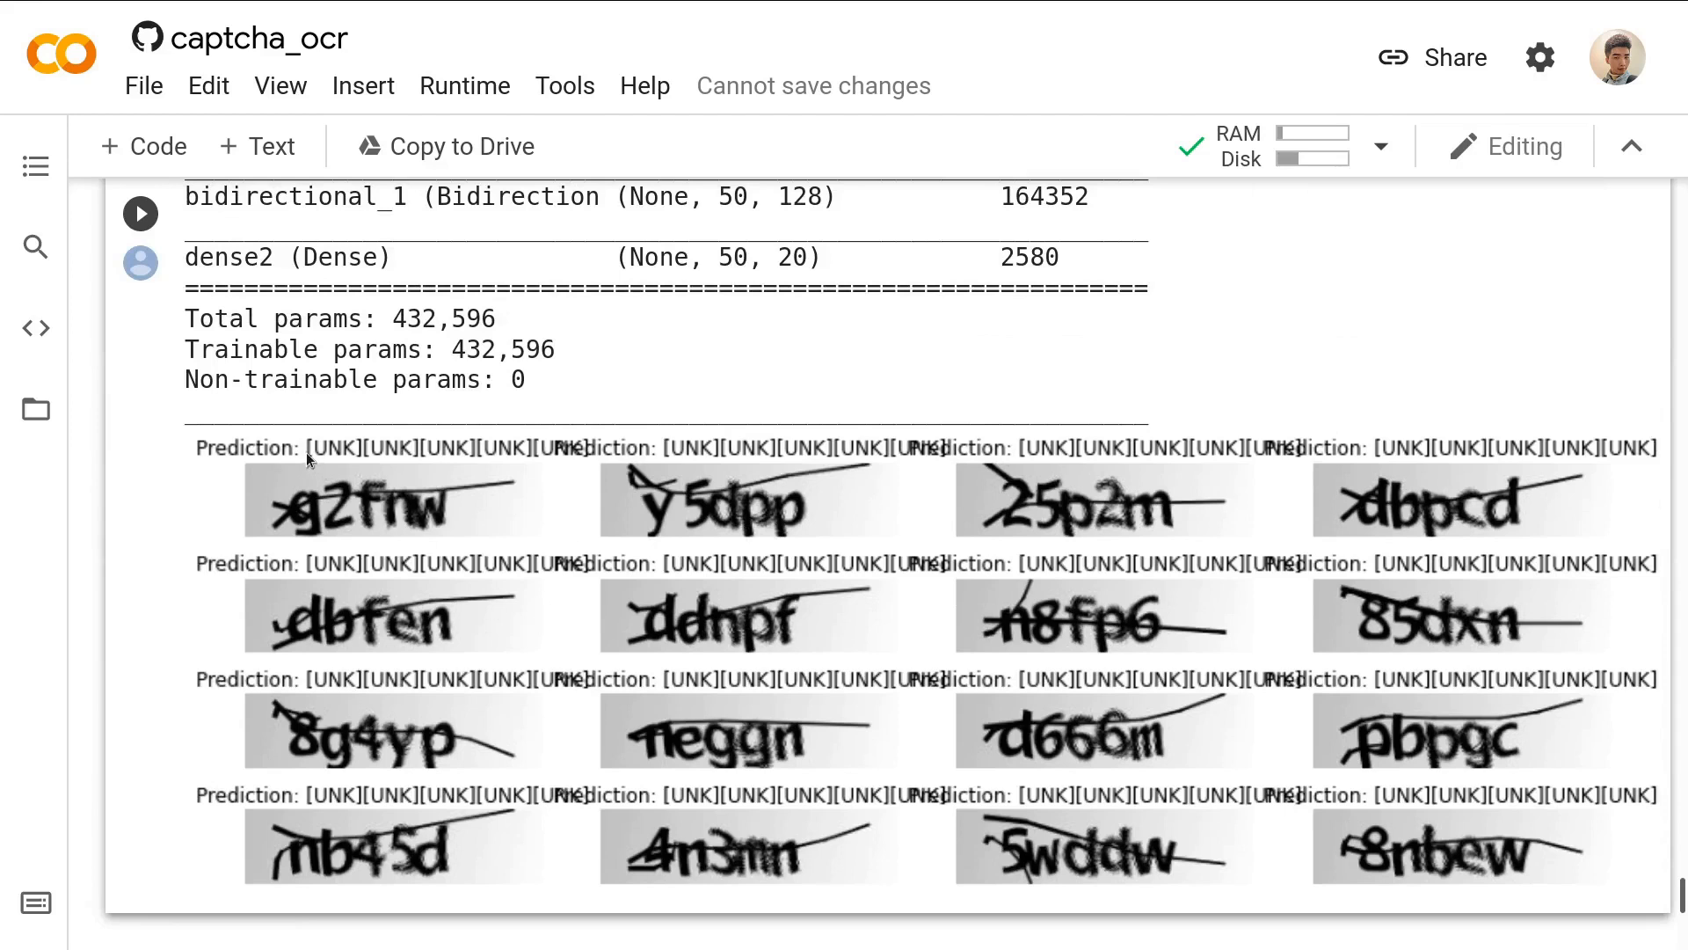
pyautogui.moveTo(780, 619)
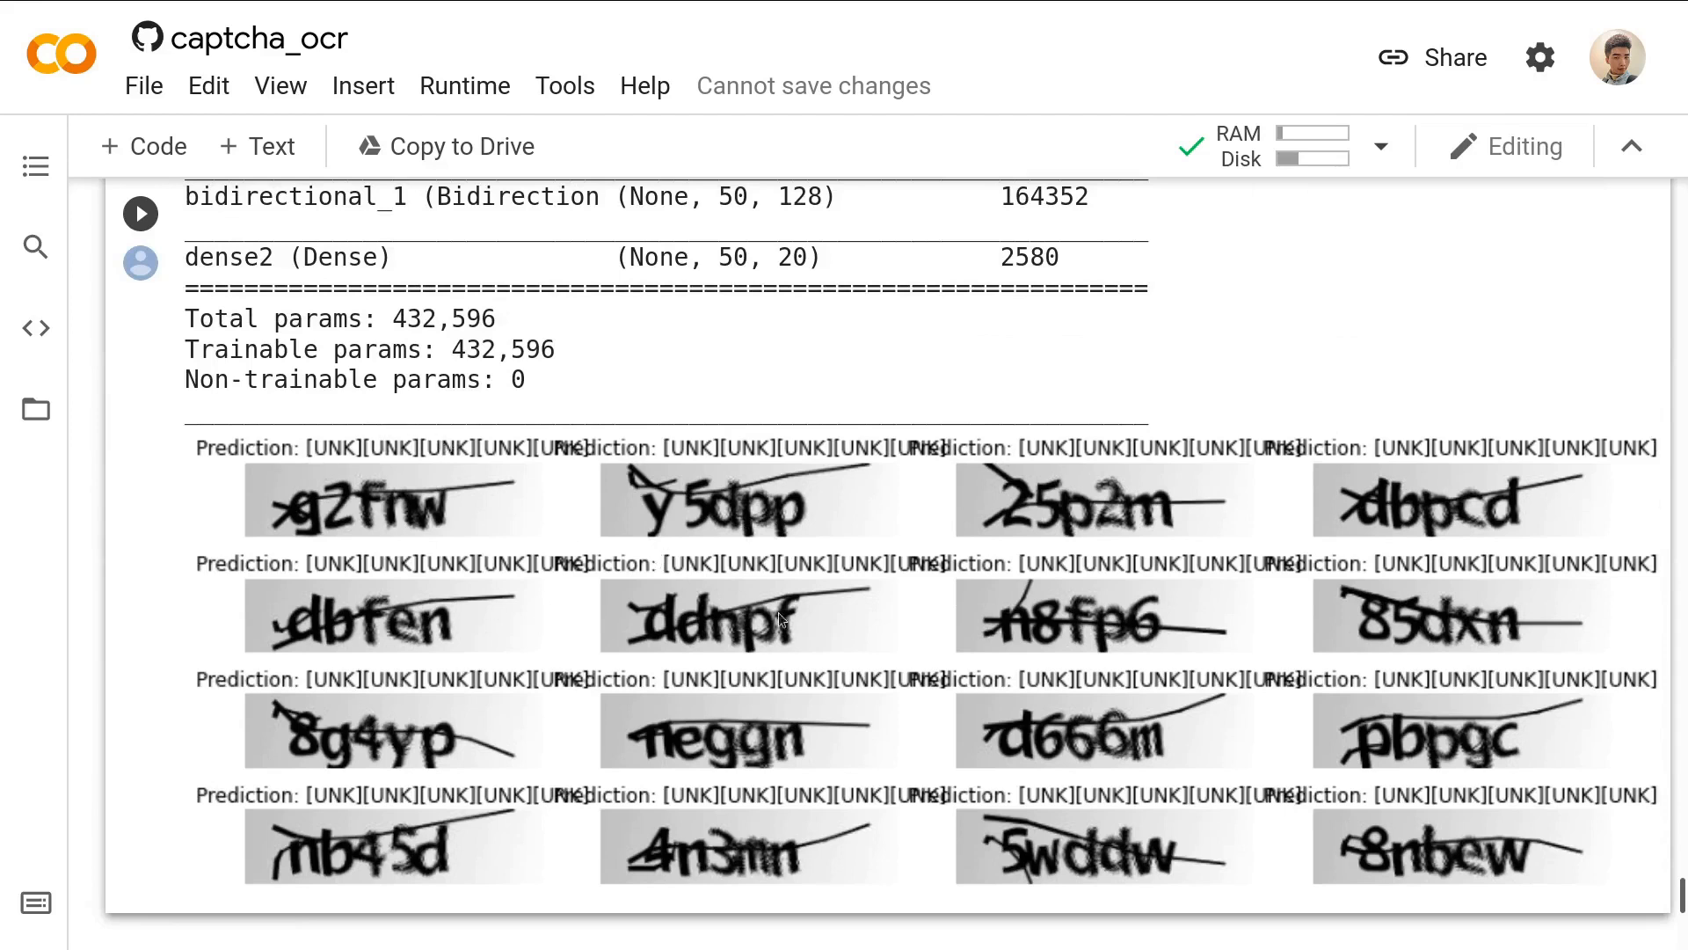
pyautogui.moveTo(649, 711)
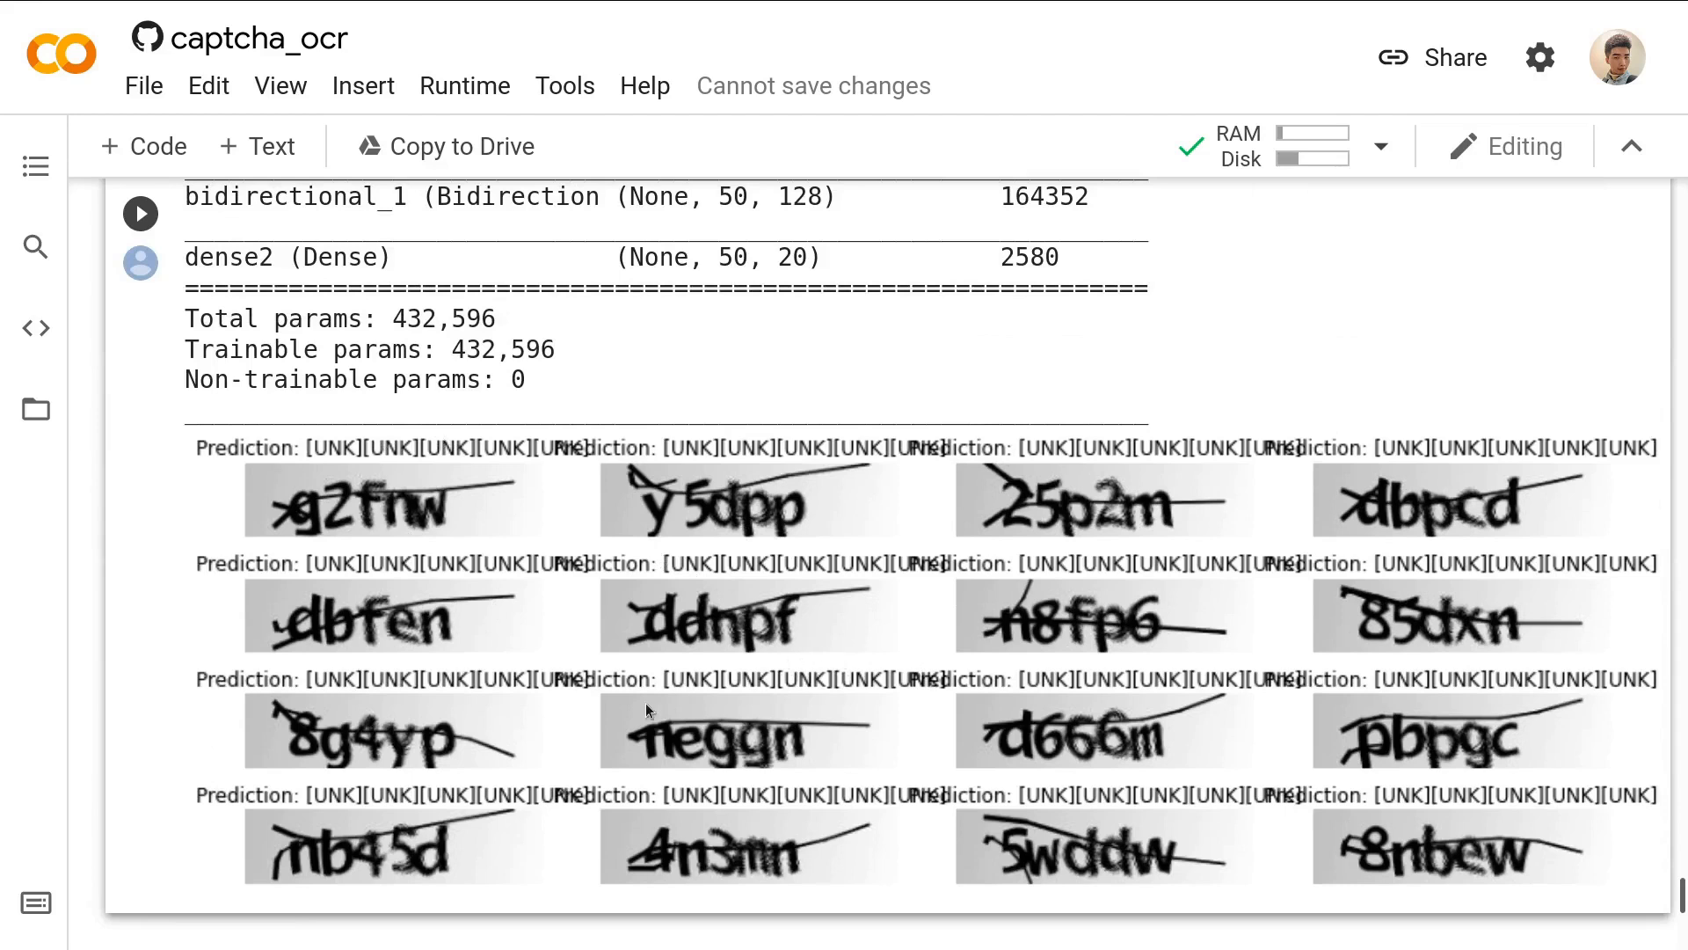
pyautogui.scroll(-3)
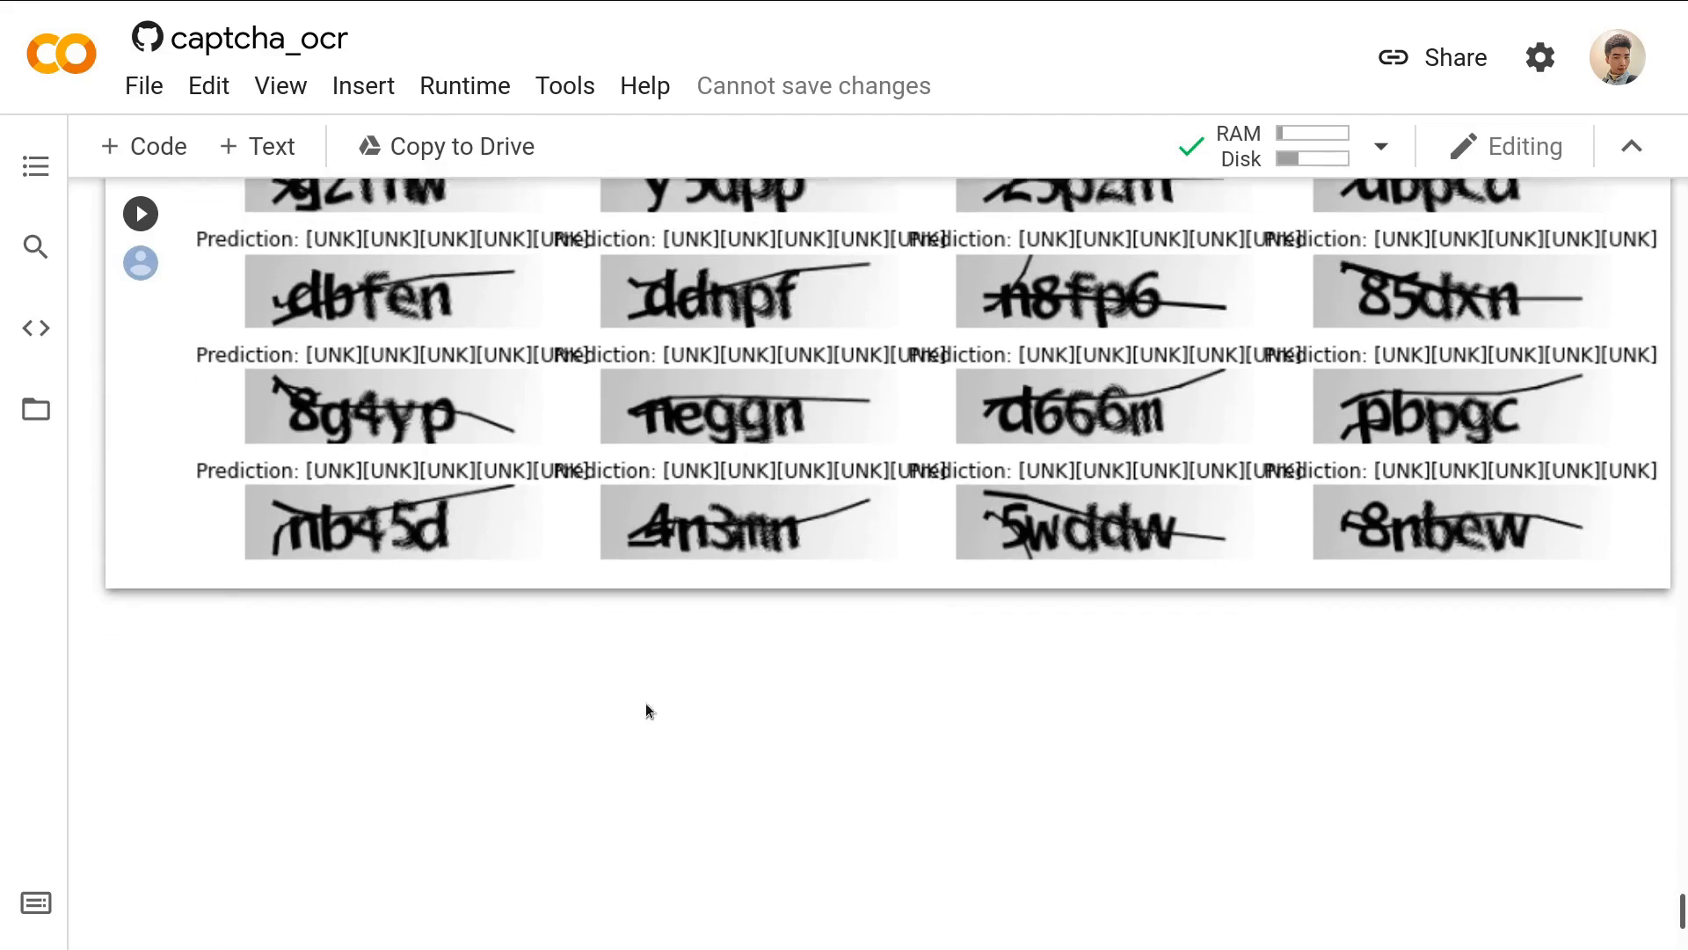
pyautogui.scroll(3)
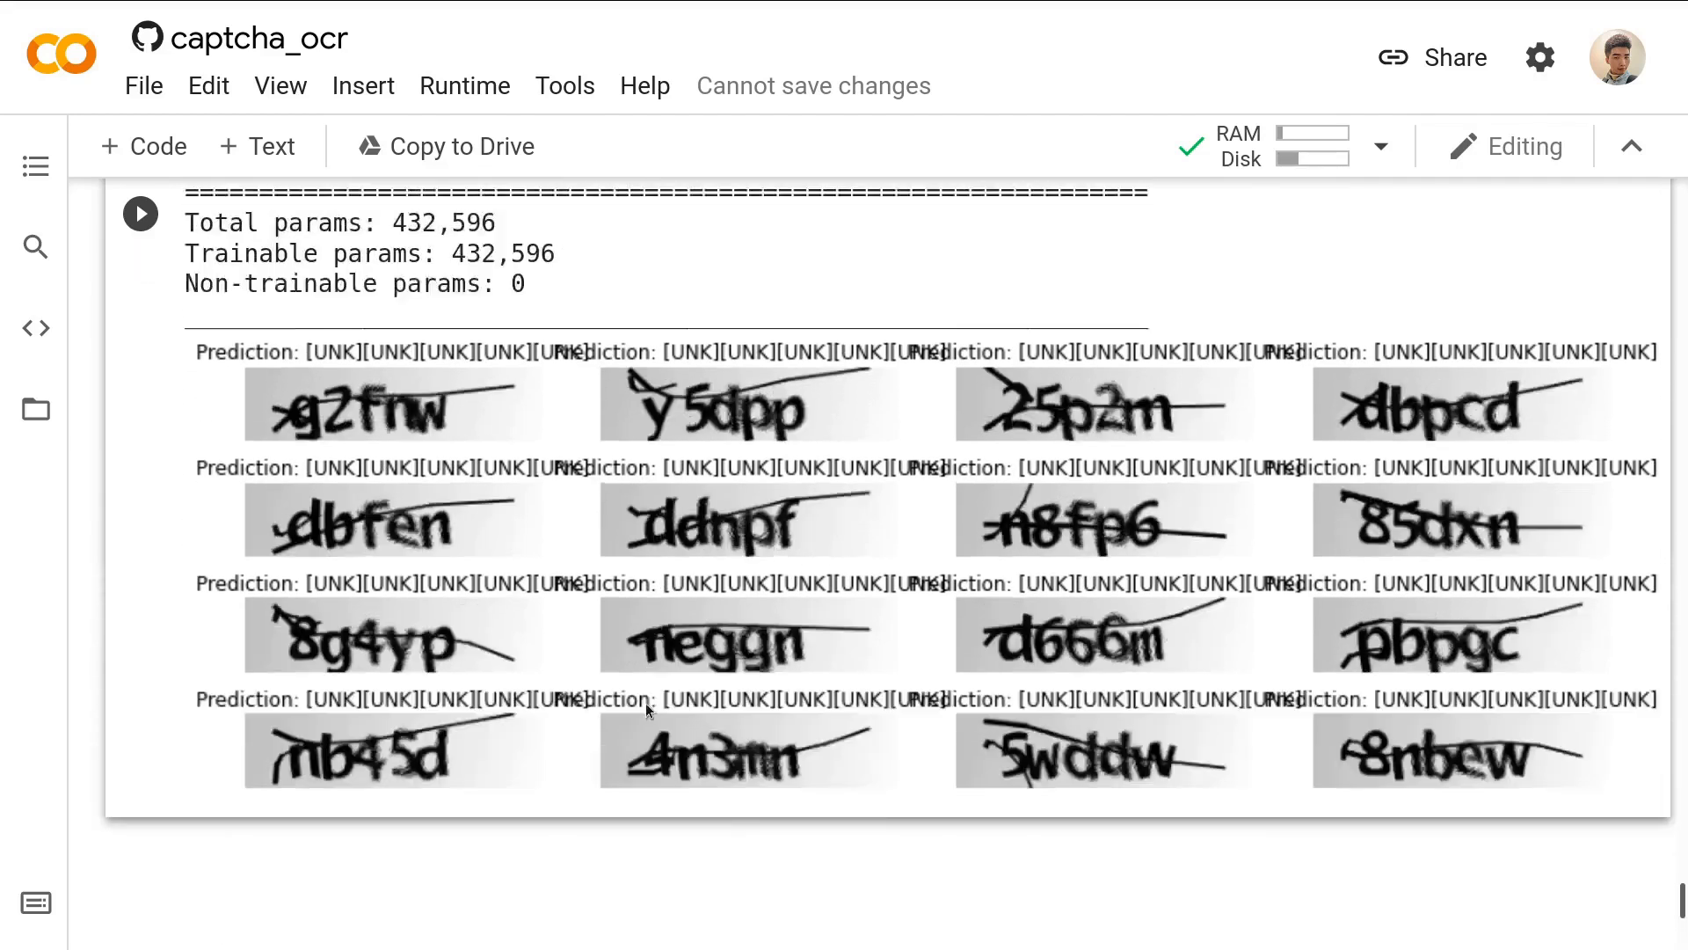
pyautogui.scroll(3)
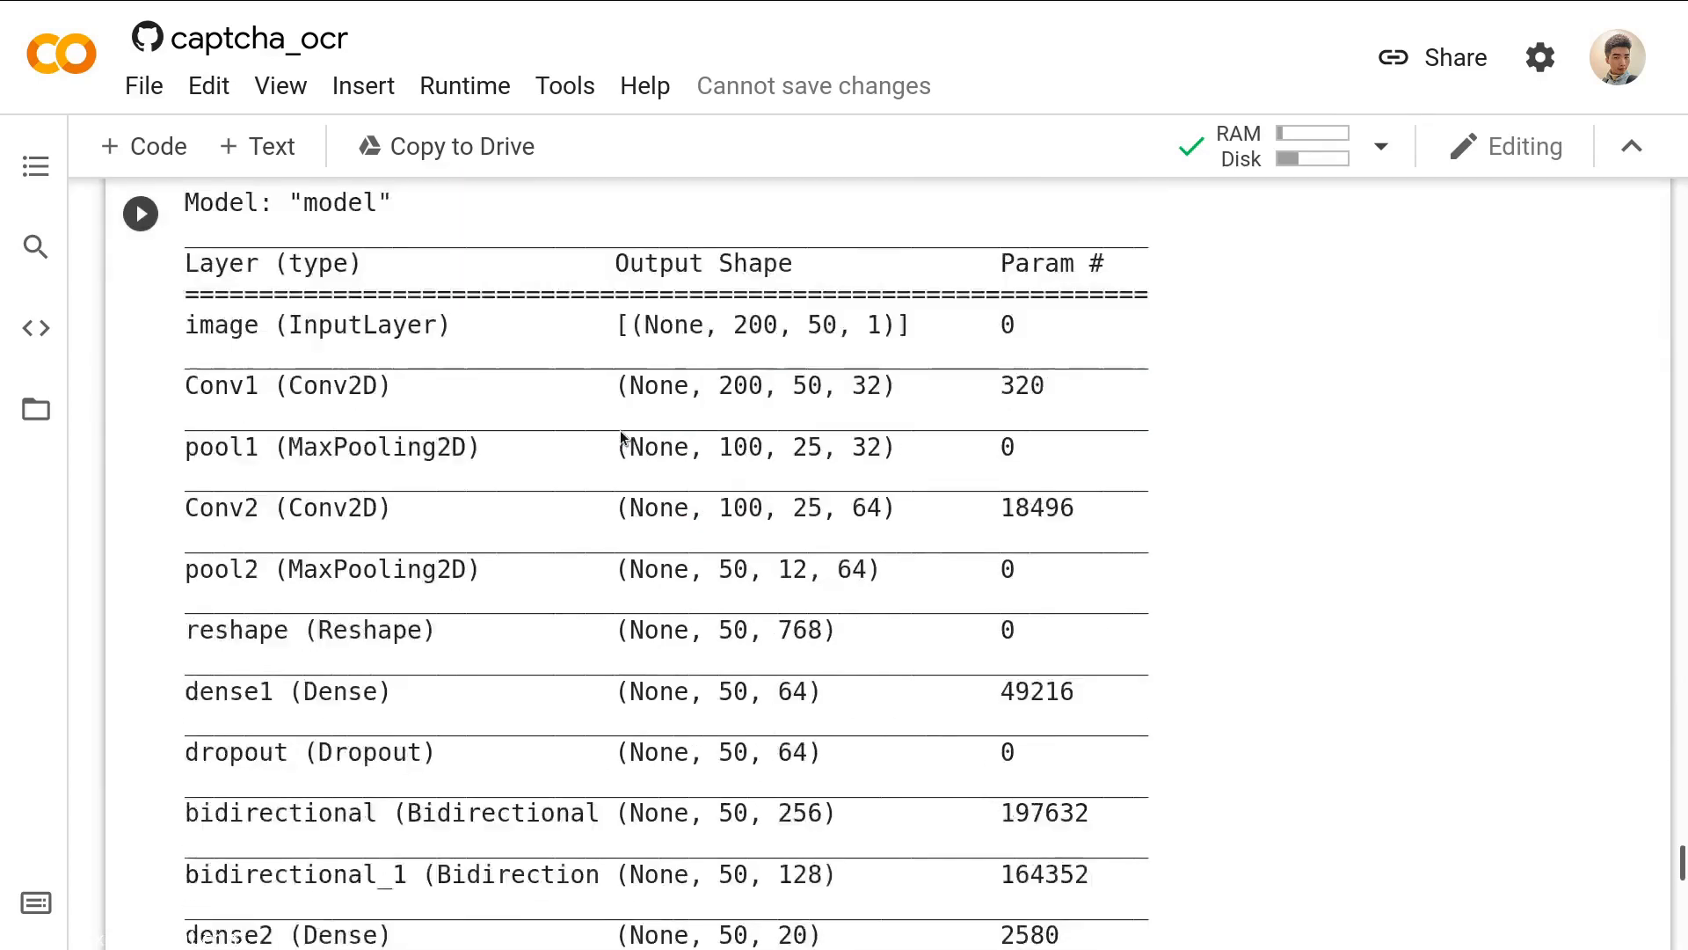
pyautogui.scroll(-3)
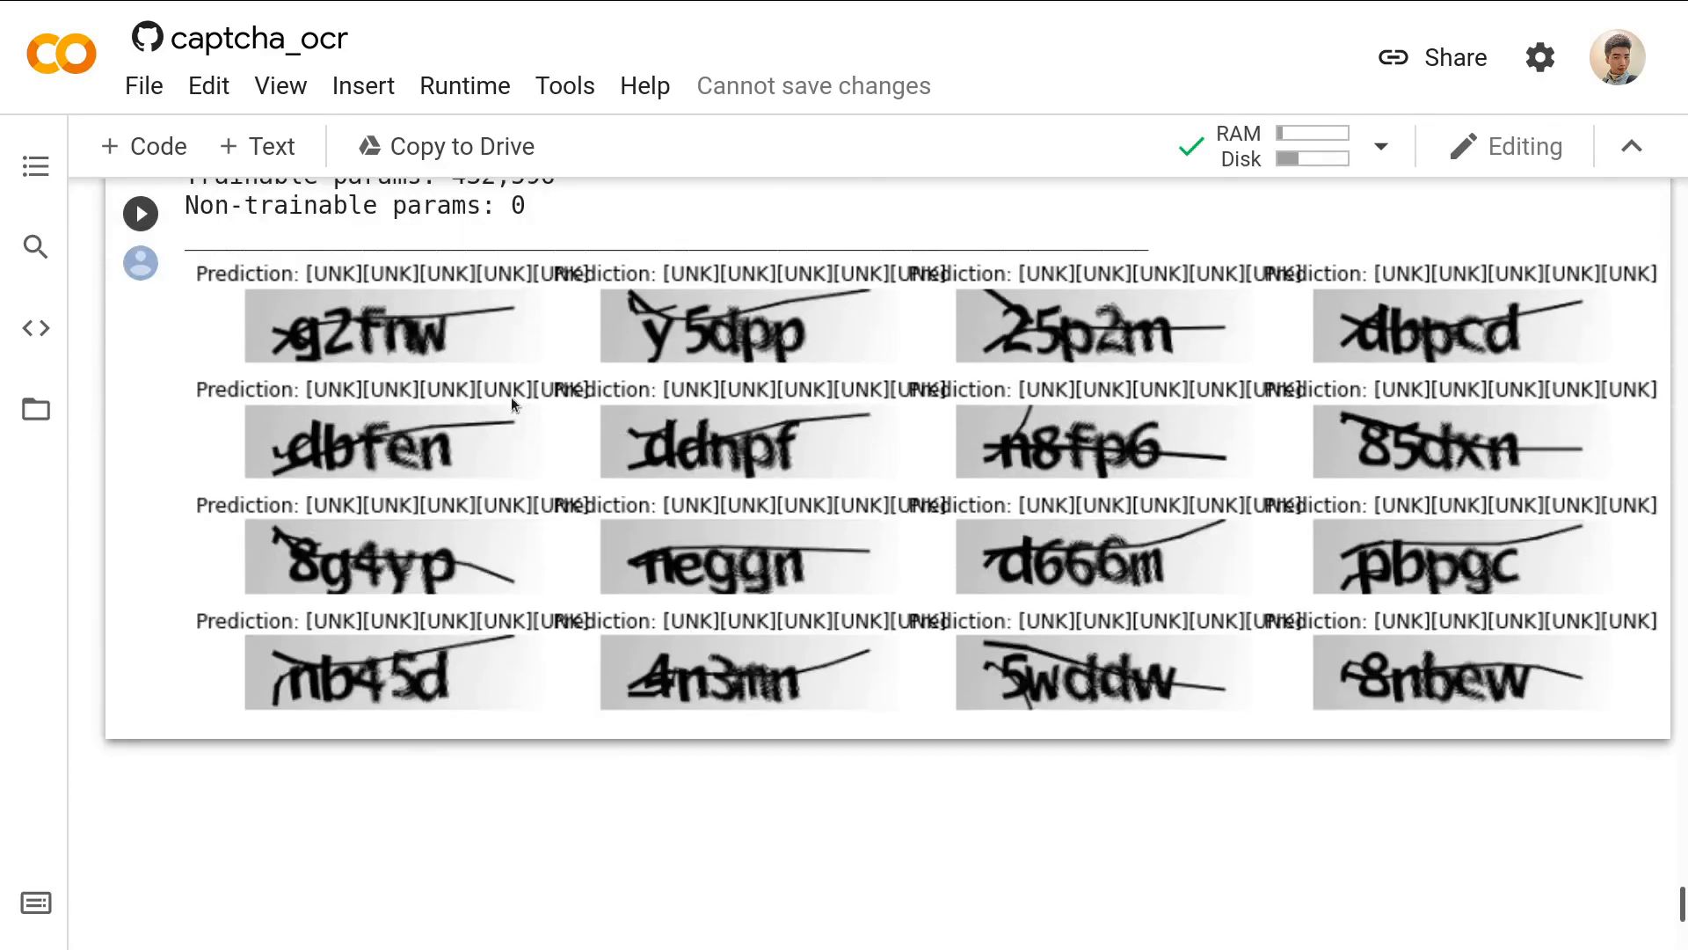
pyautogui.moveTo(587, 443)
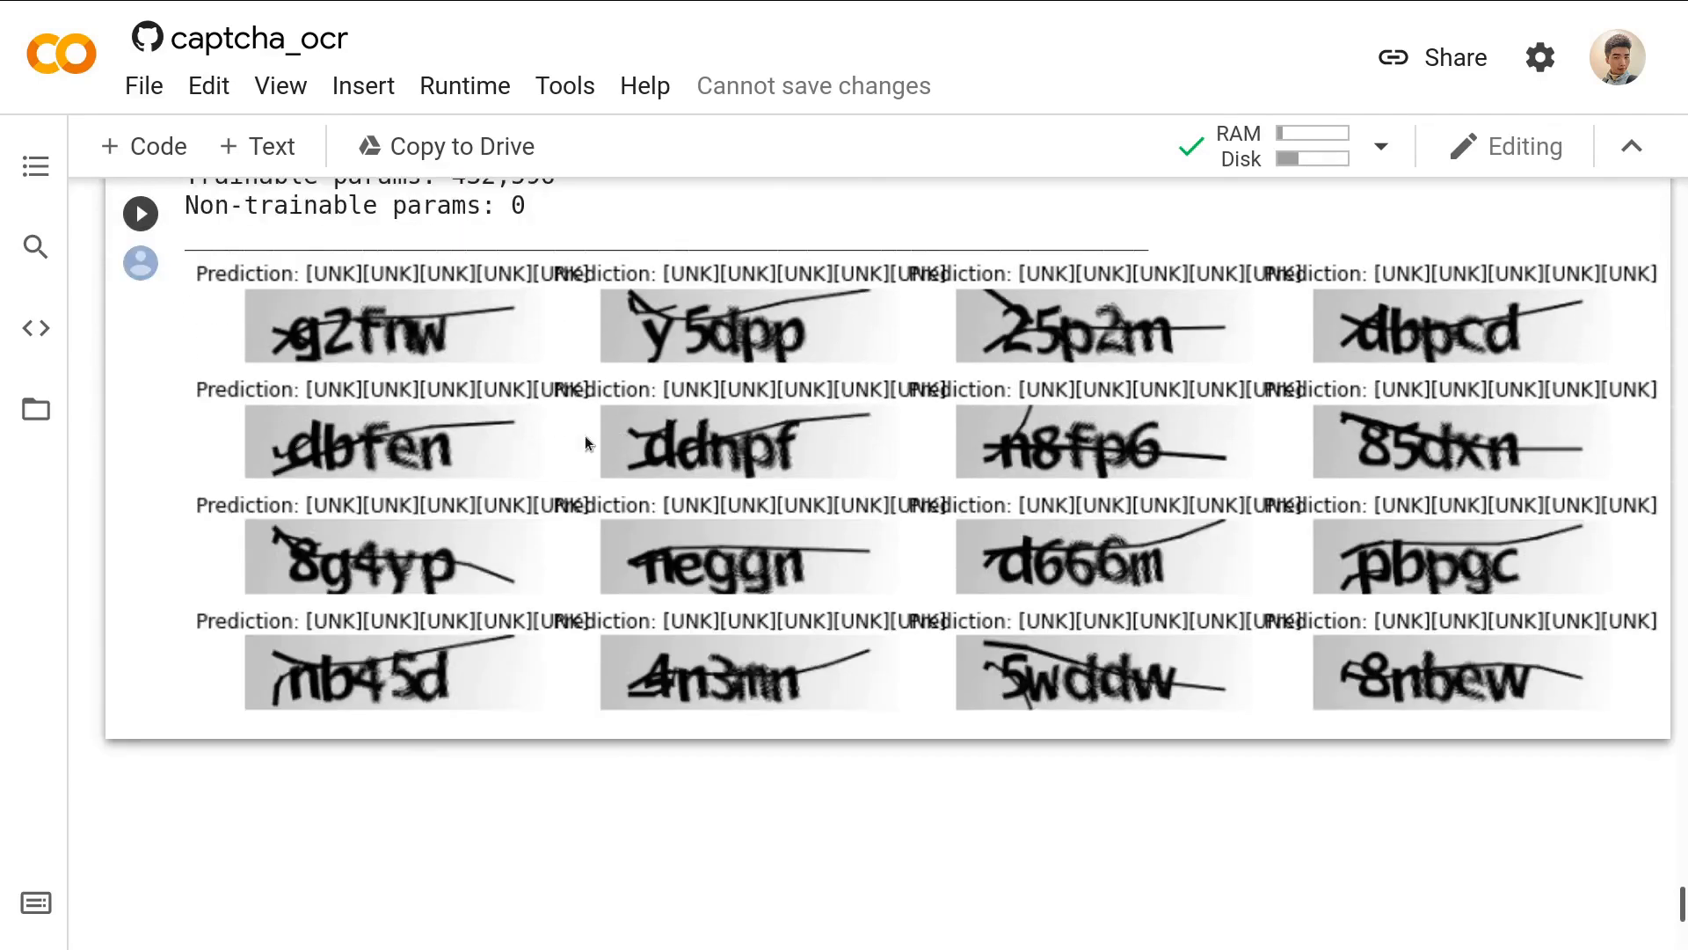
pyautogui.moveTo(755, 525)
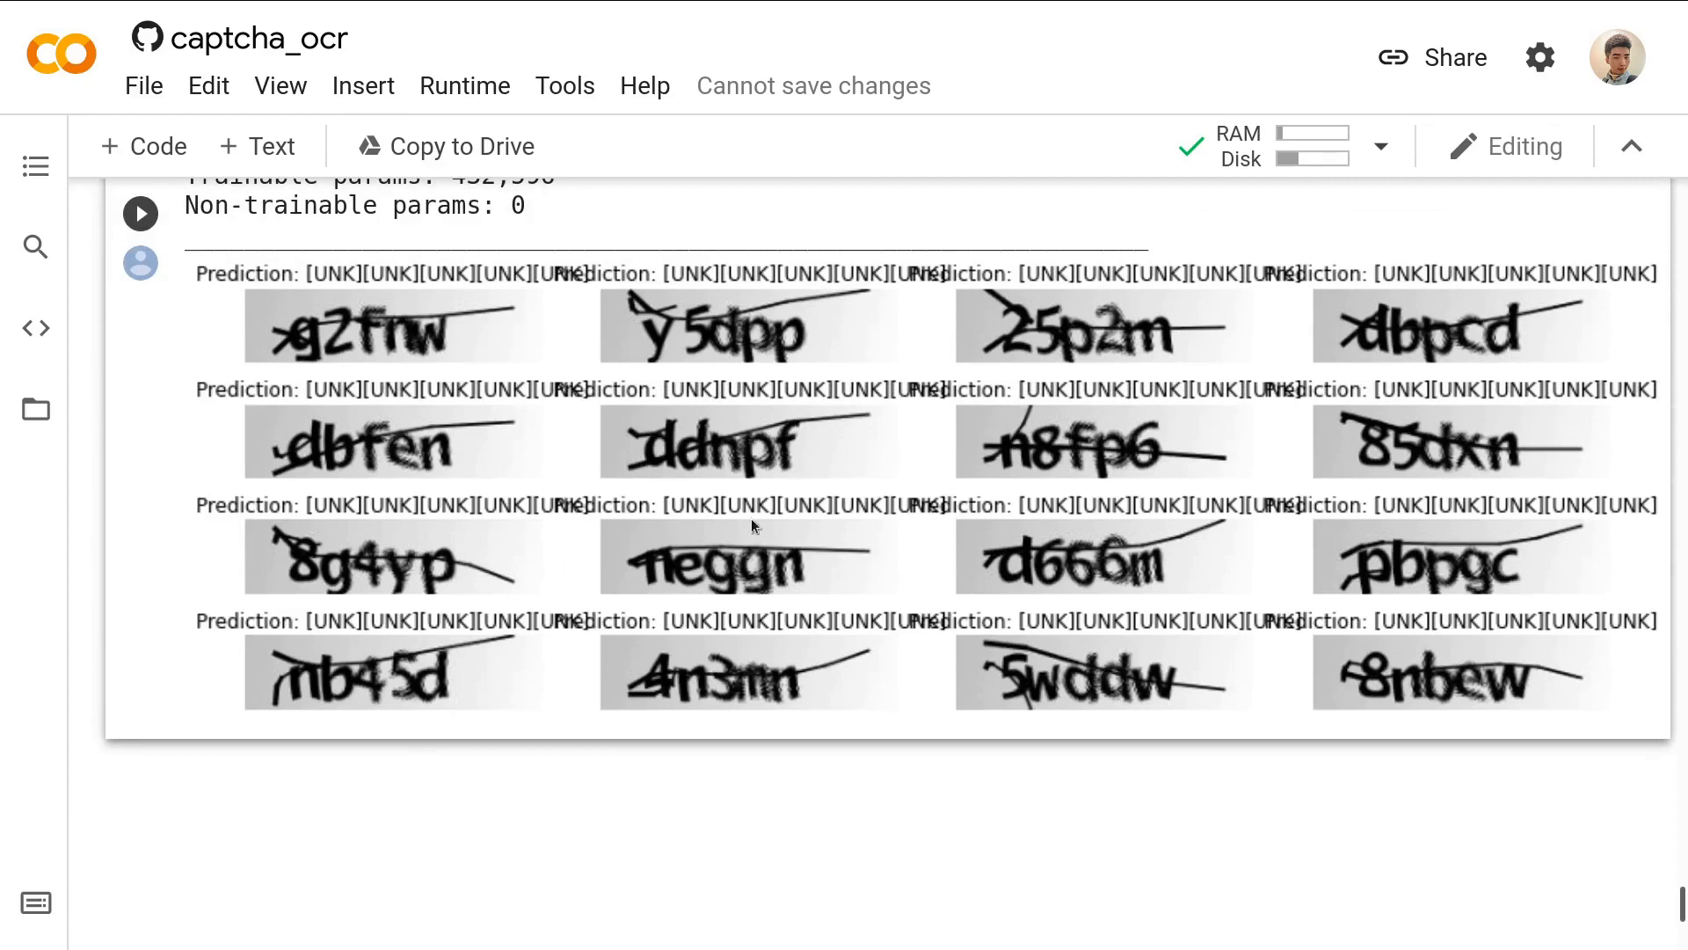
# Scroll back up to the notebook title and introduction.
pyautogui.scroll(3)
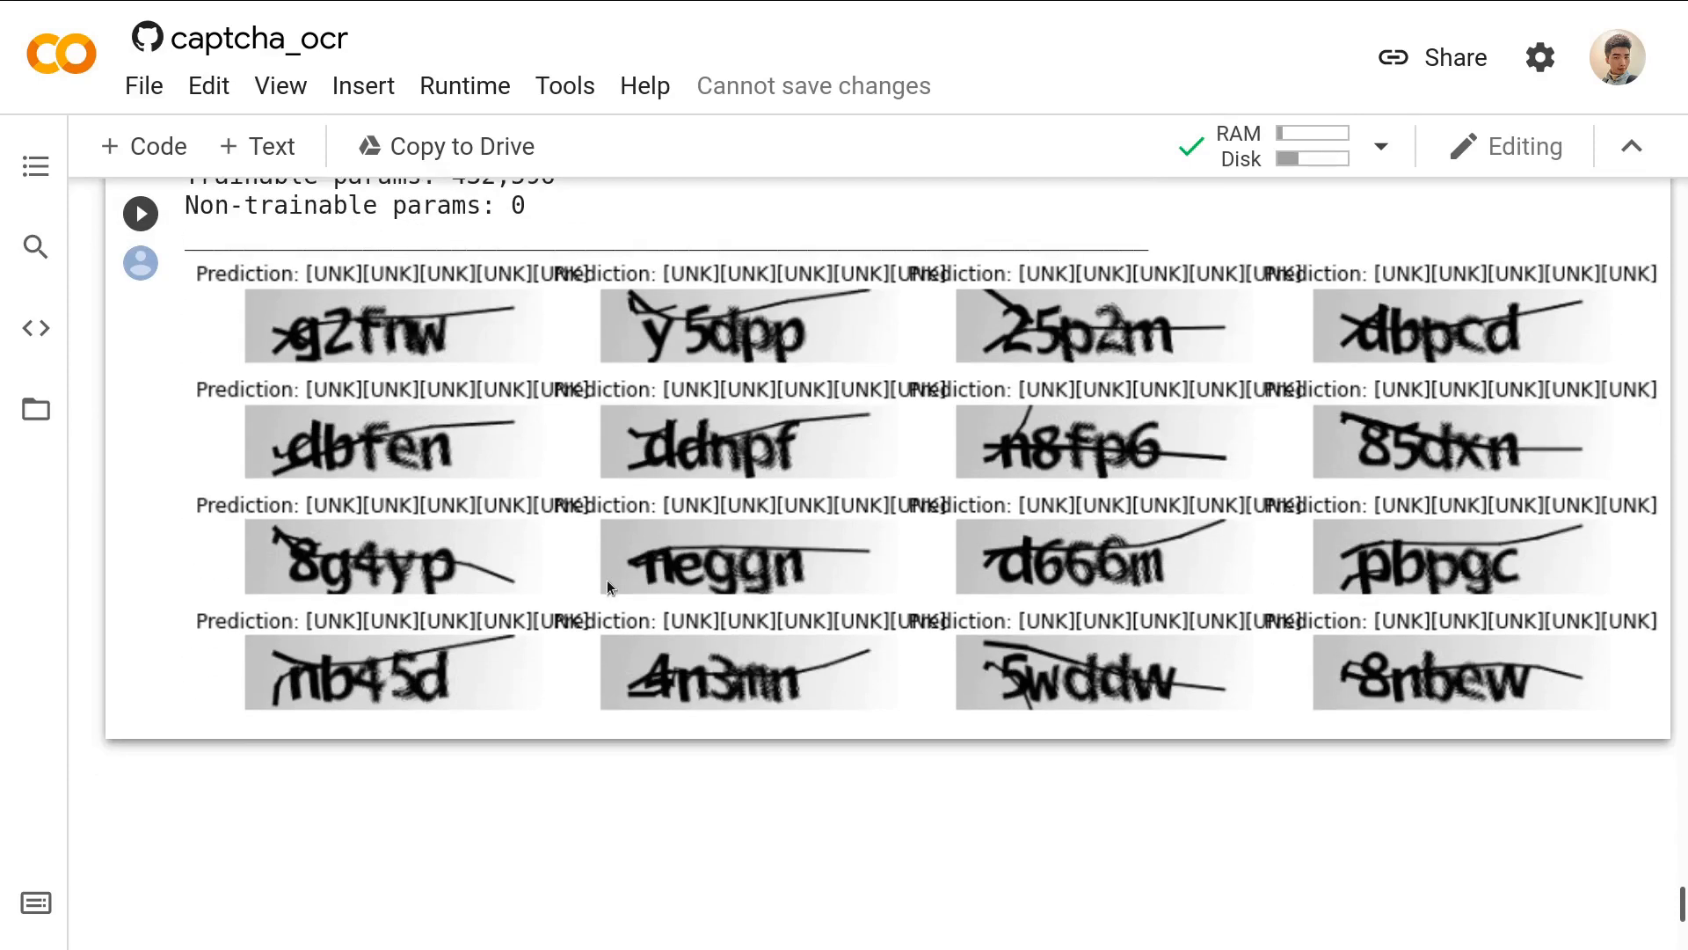
pyautogui.moveTo(705, 560)
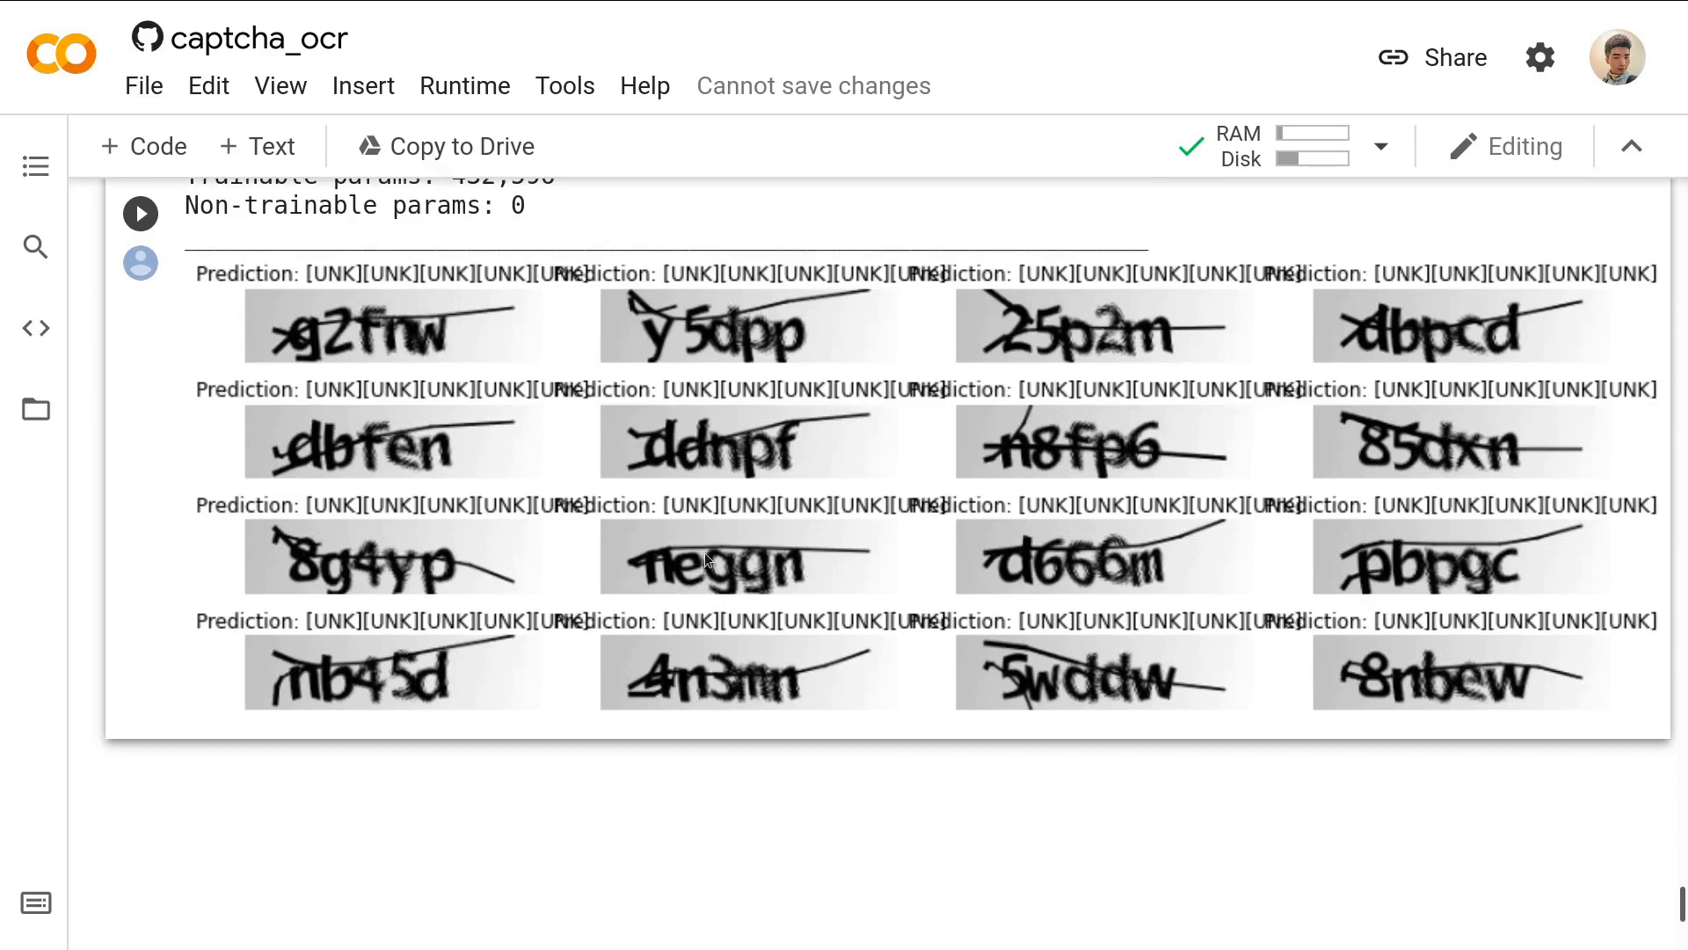
pyautogui.moveTo(809, 529)
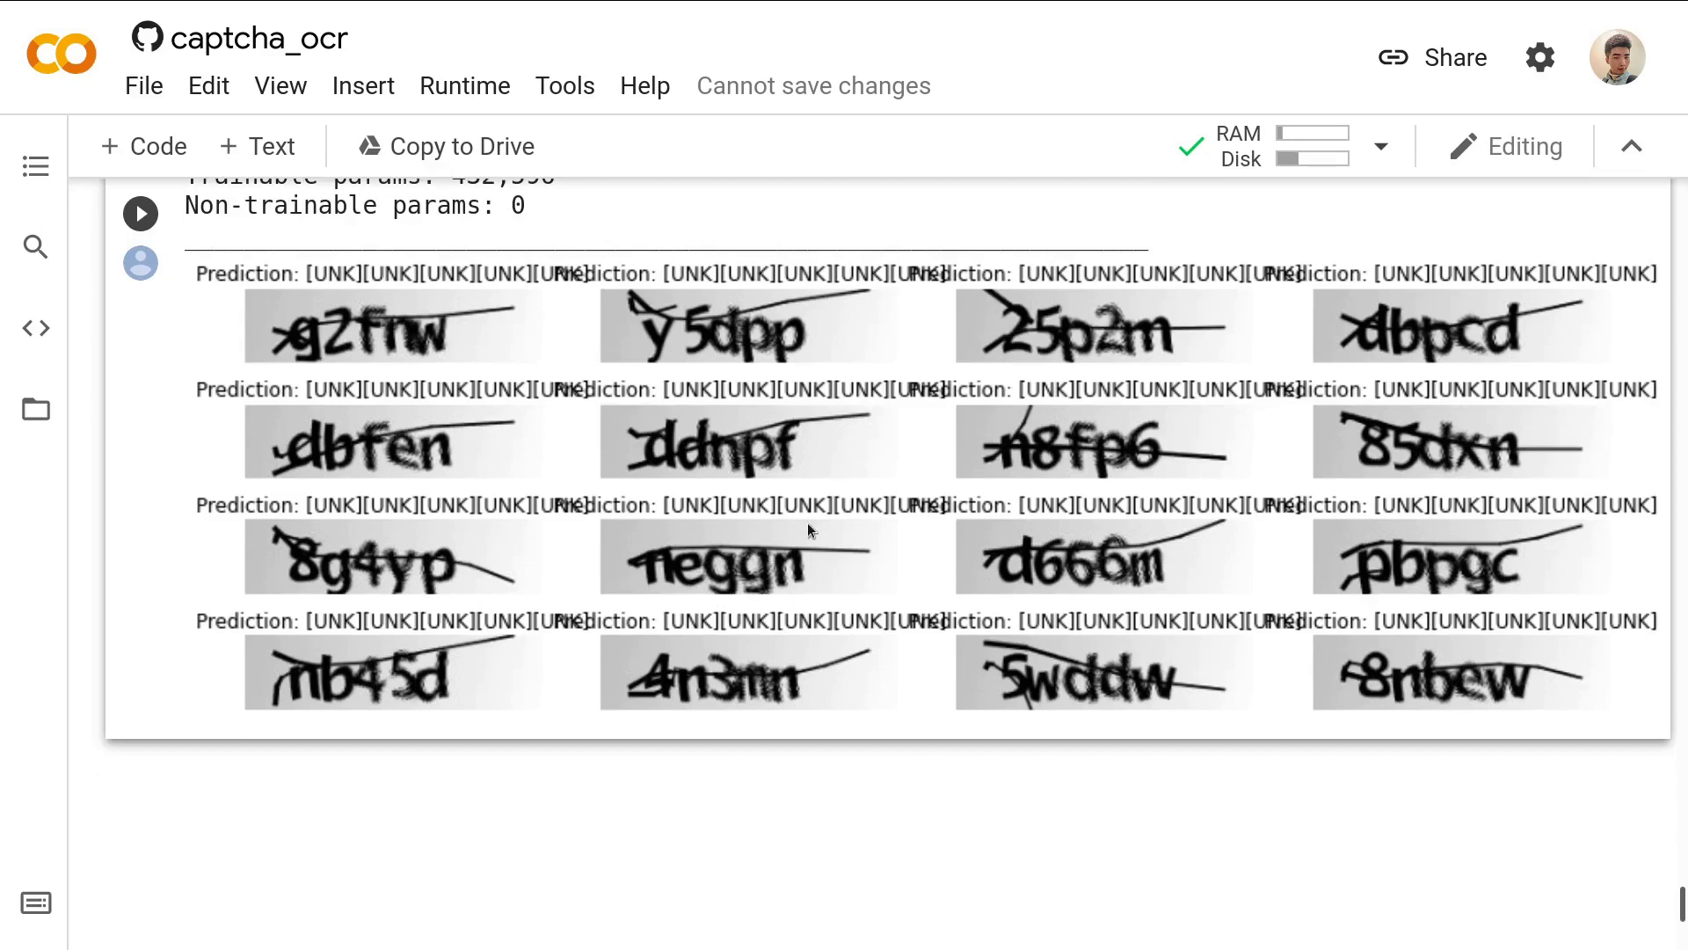
pyautogui.moveTo(1004, 540)
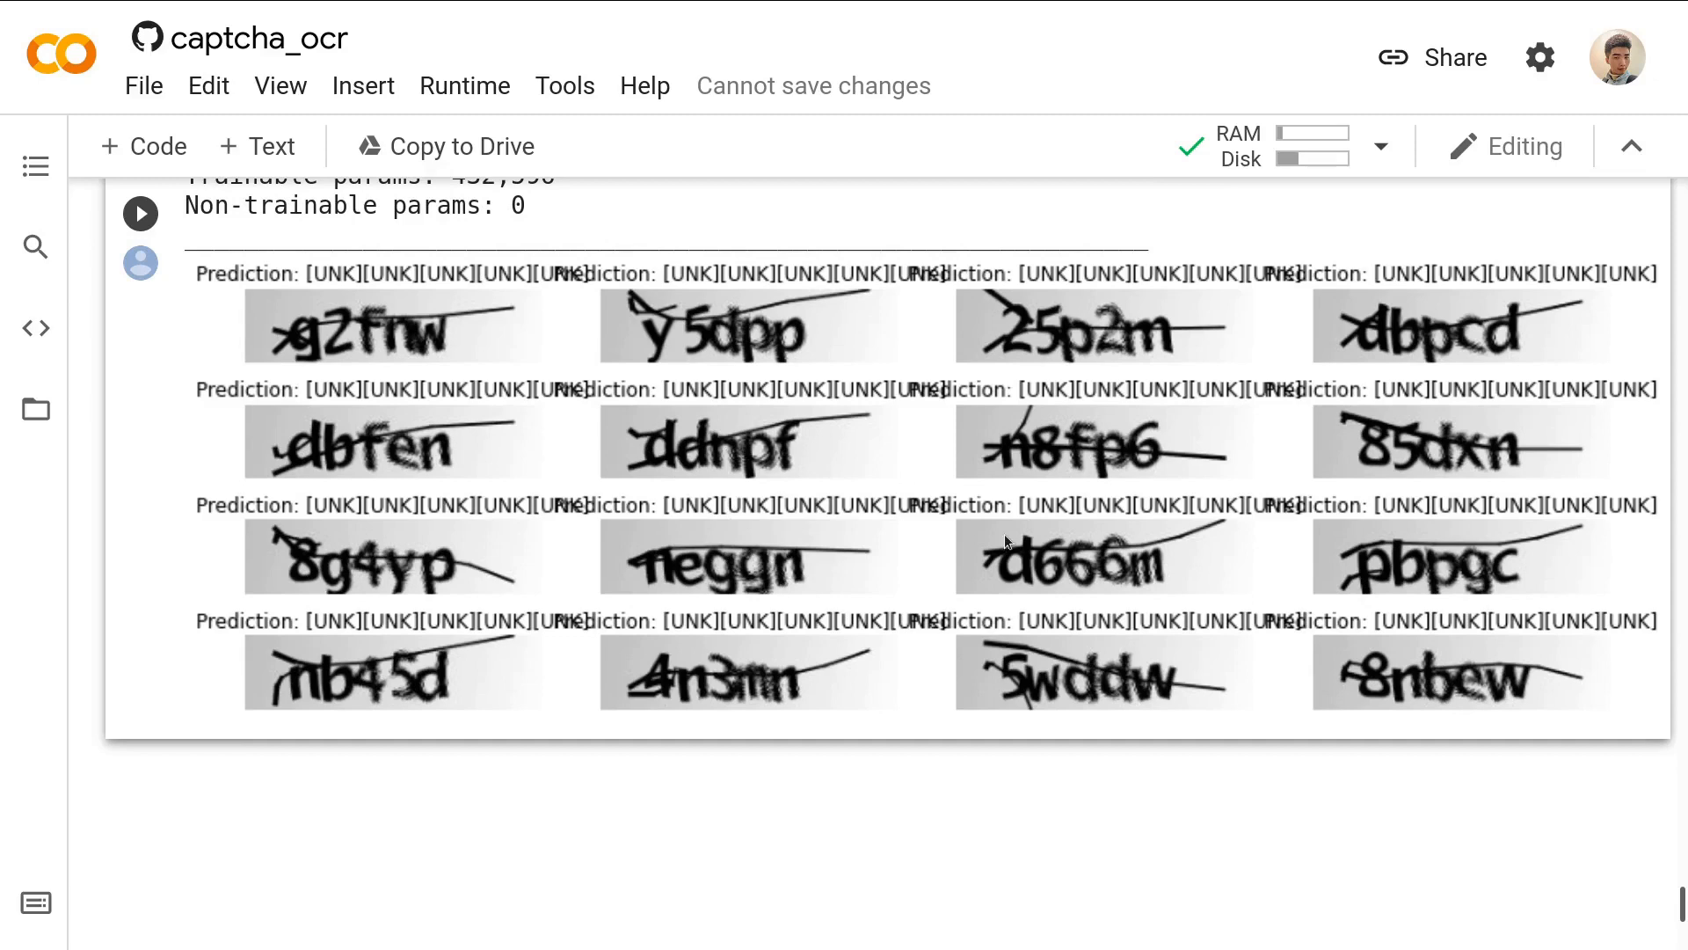
pyautogui.scroll(3)
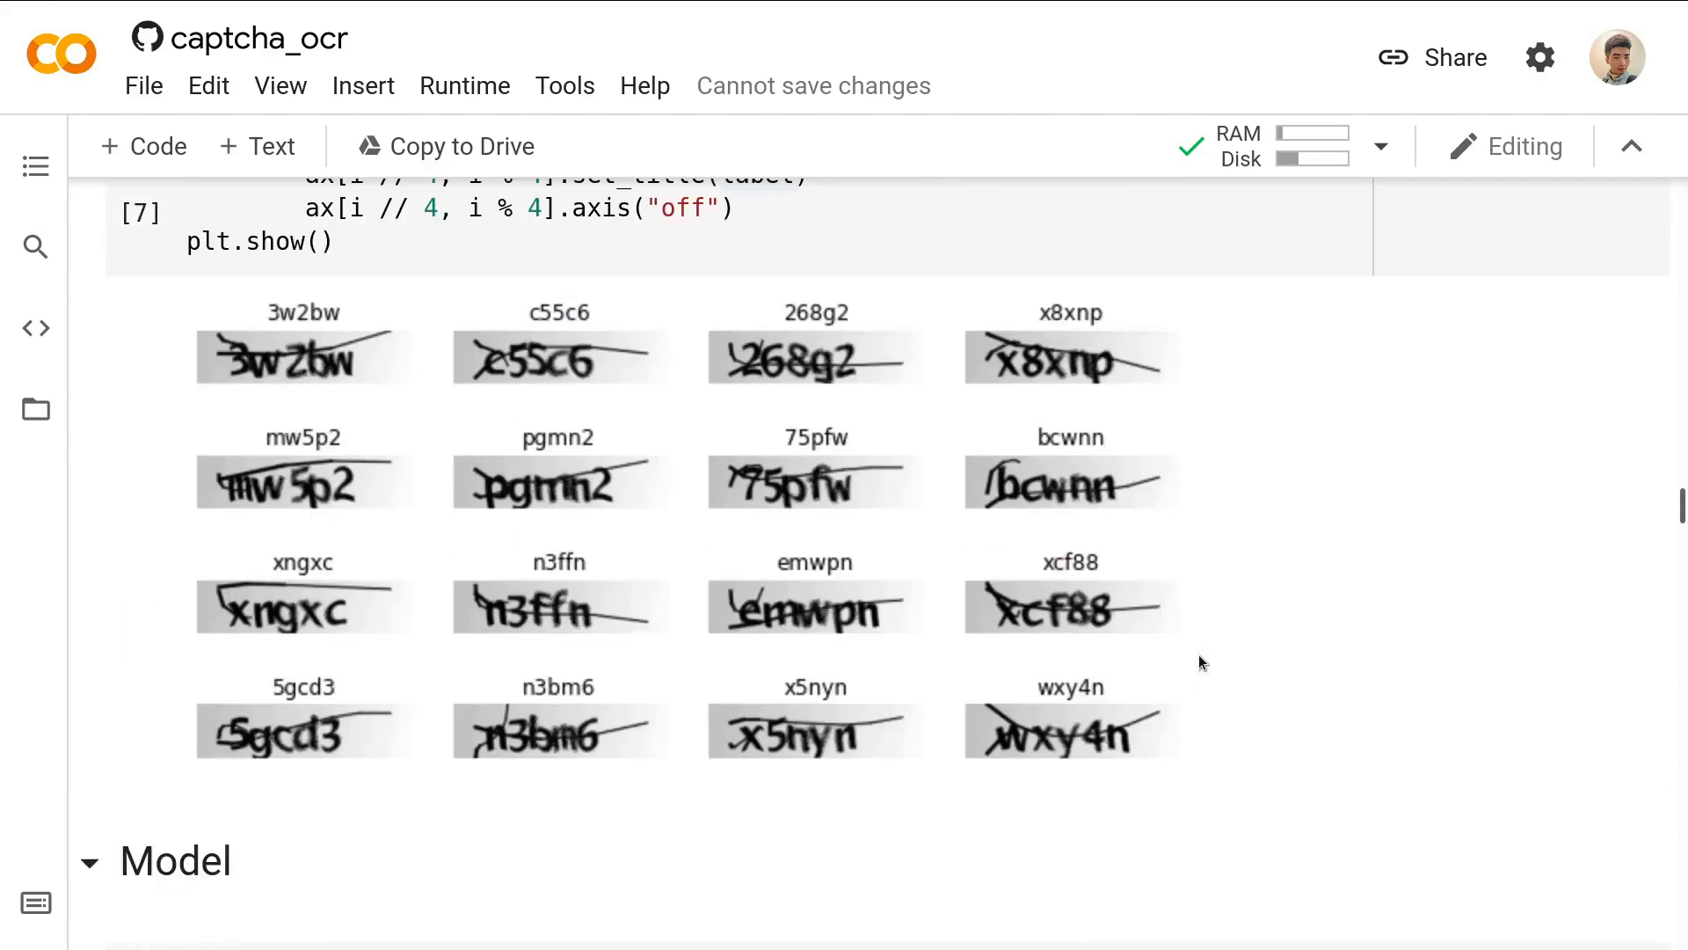
pyautogui.scroll(3)
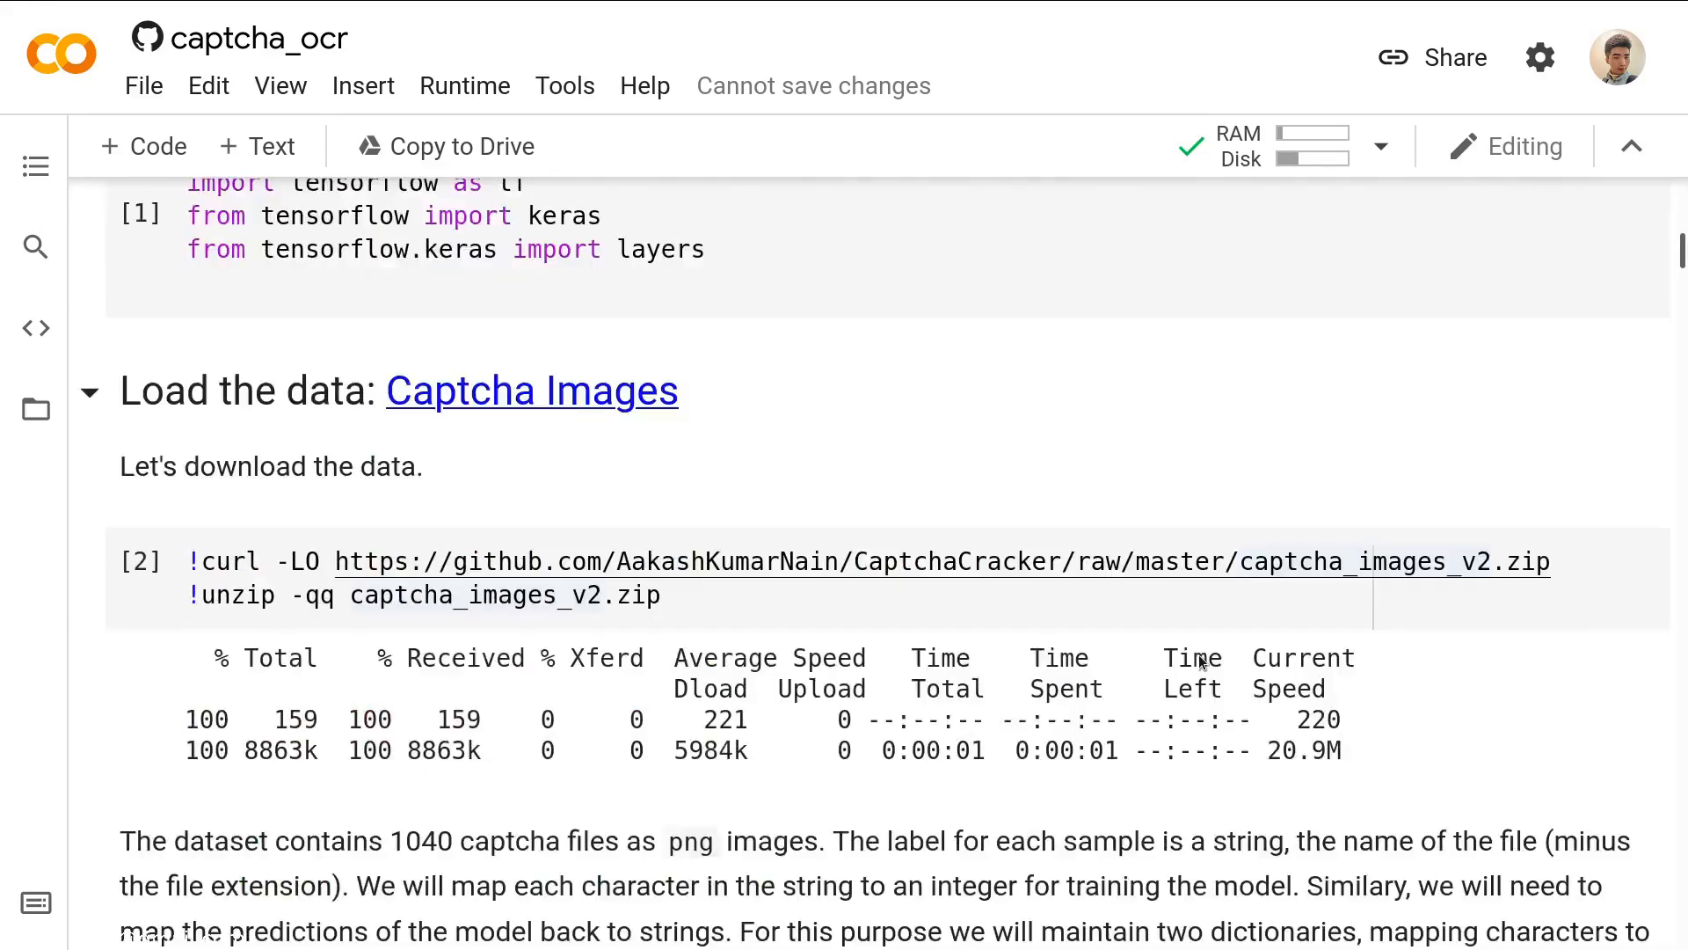
pyautogui.scroll(3)
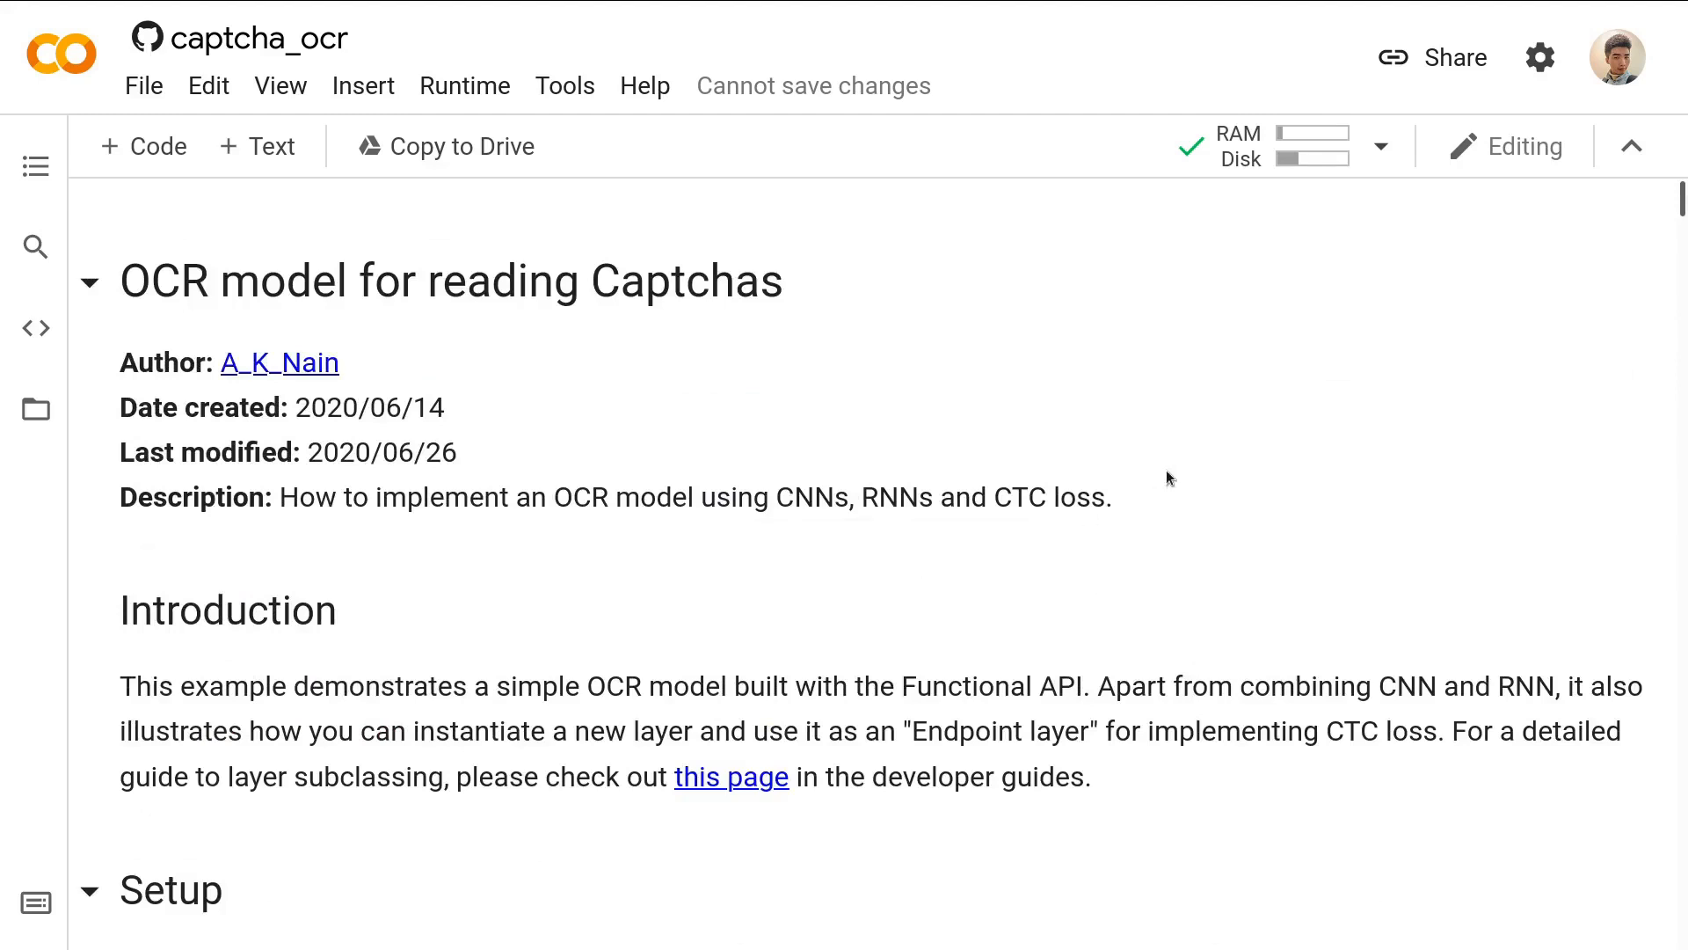